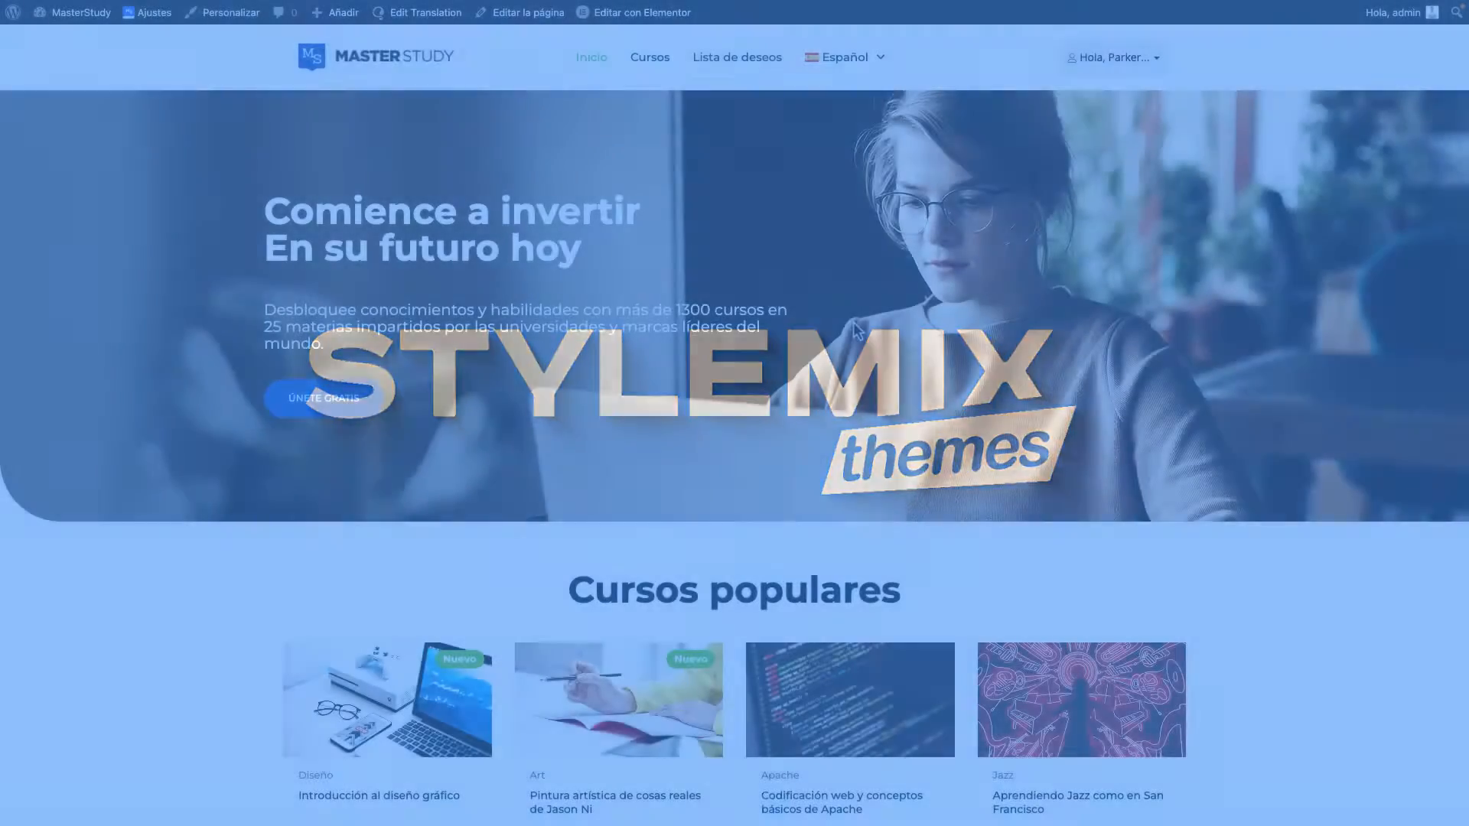
Go to the instructor's account dashboard (Escritorio) from the 'Hola, Parker' menu.
scroll(down, 3)
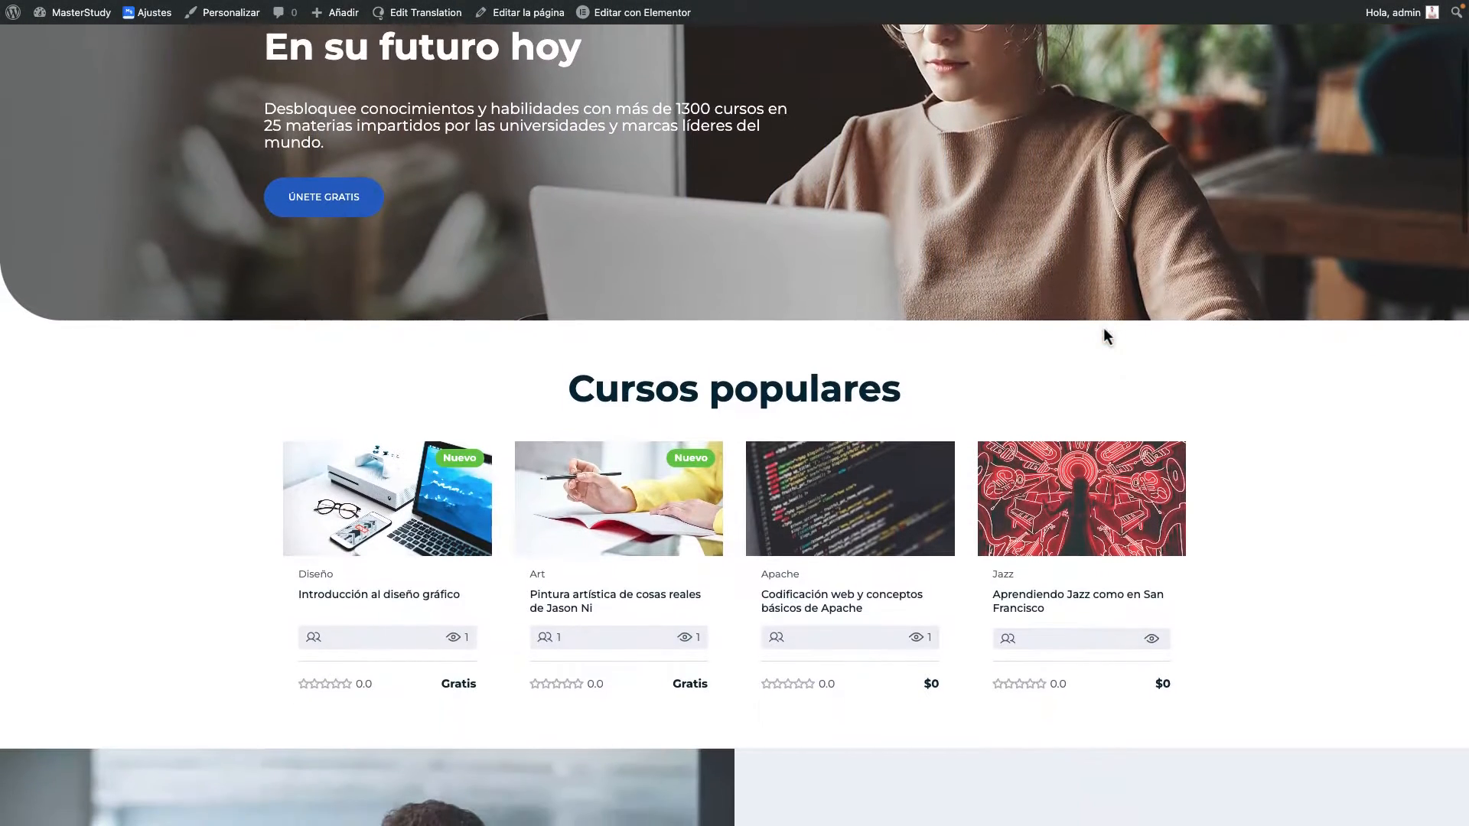
scroll(up, 3)
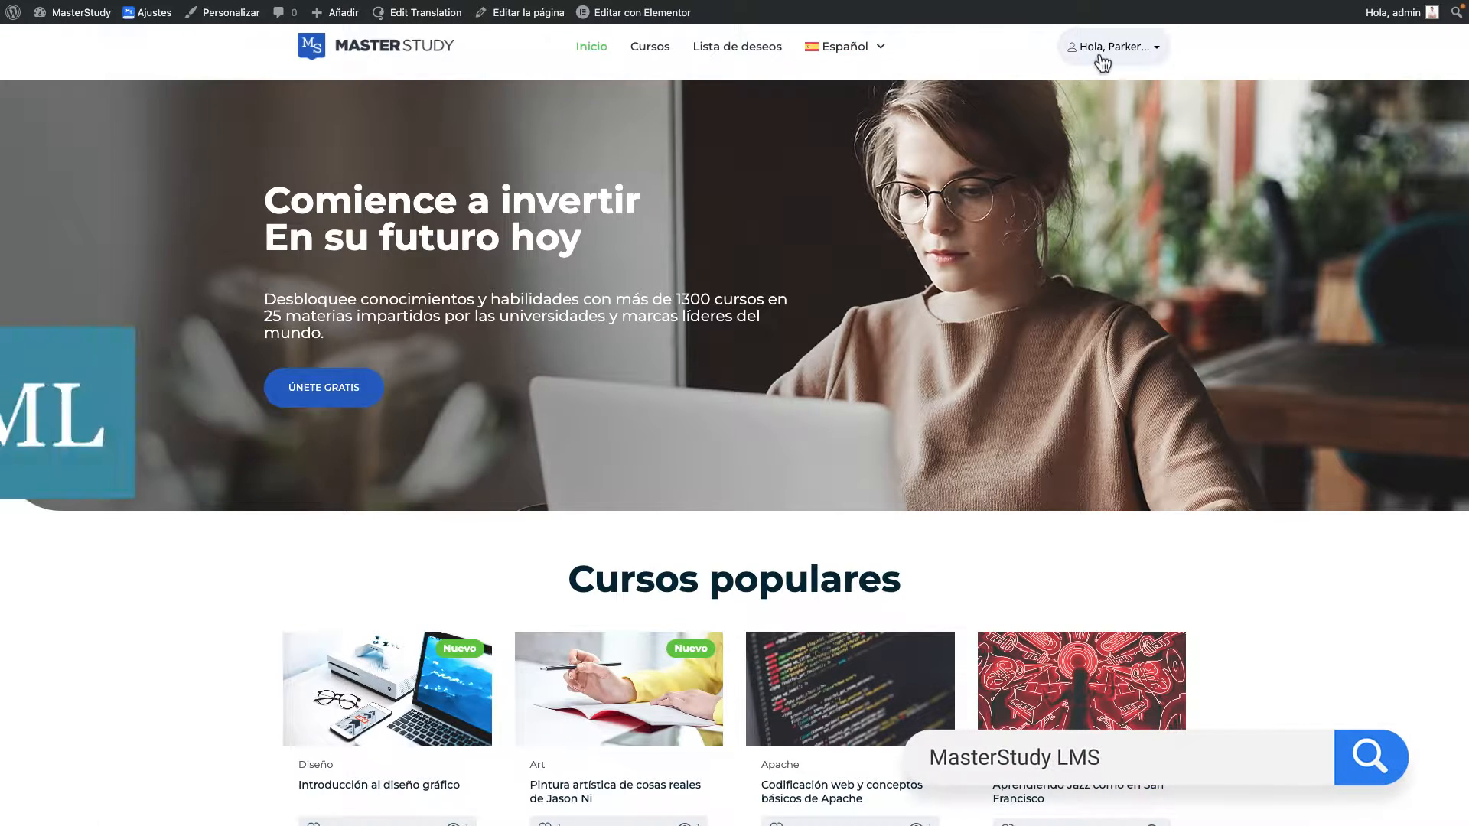
click(1113, 46)
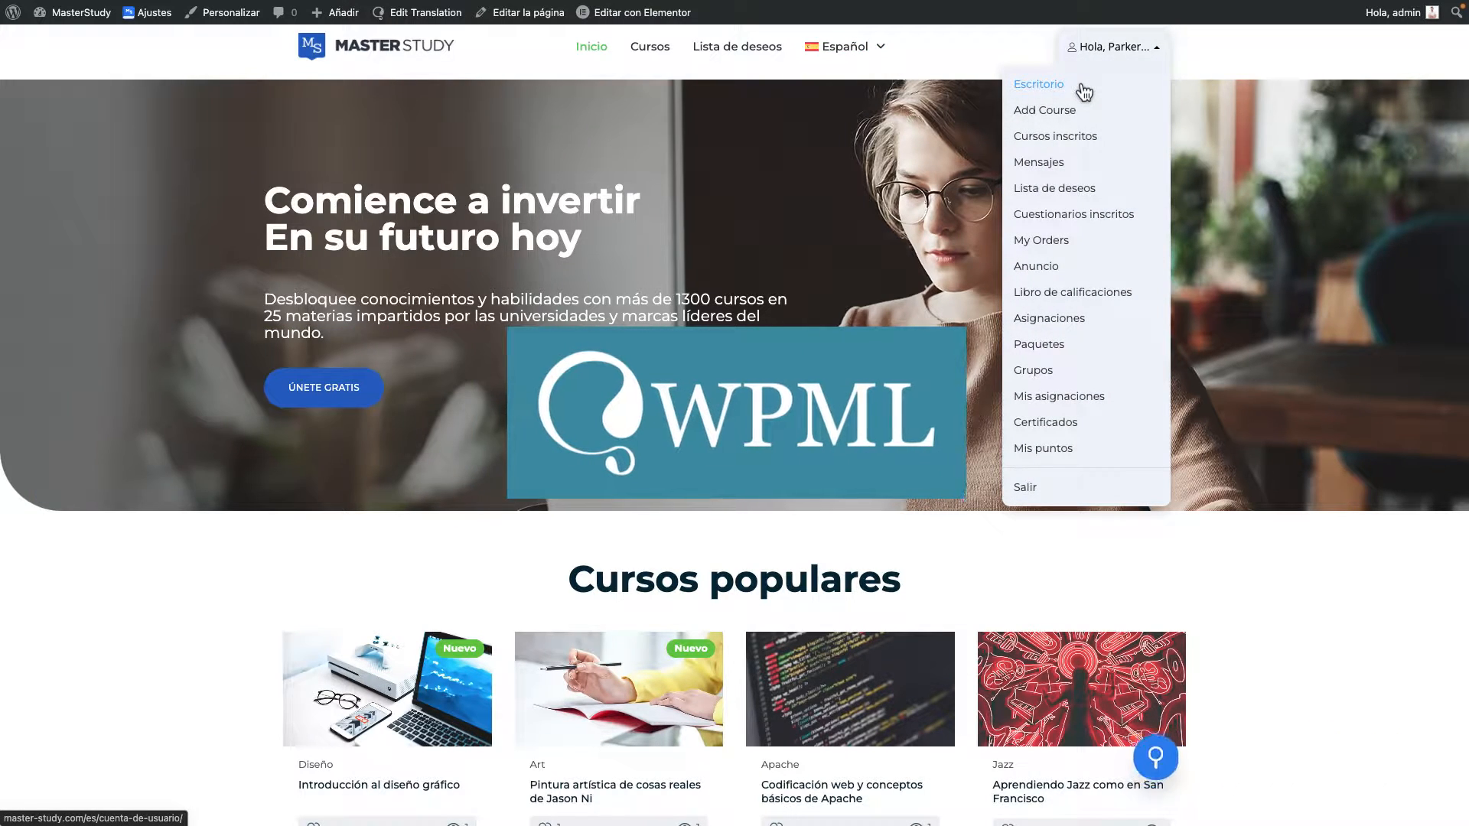
click(1038, 84)
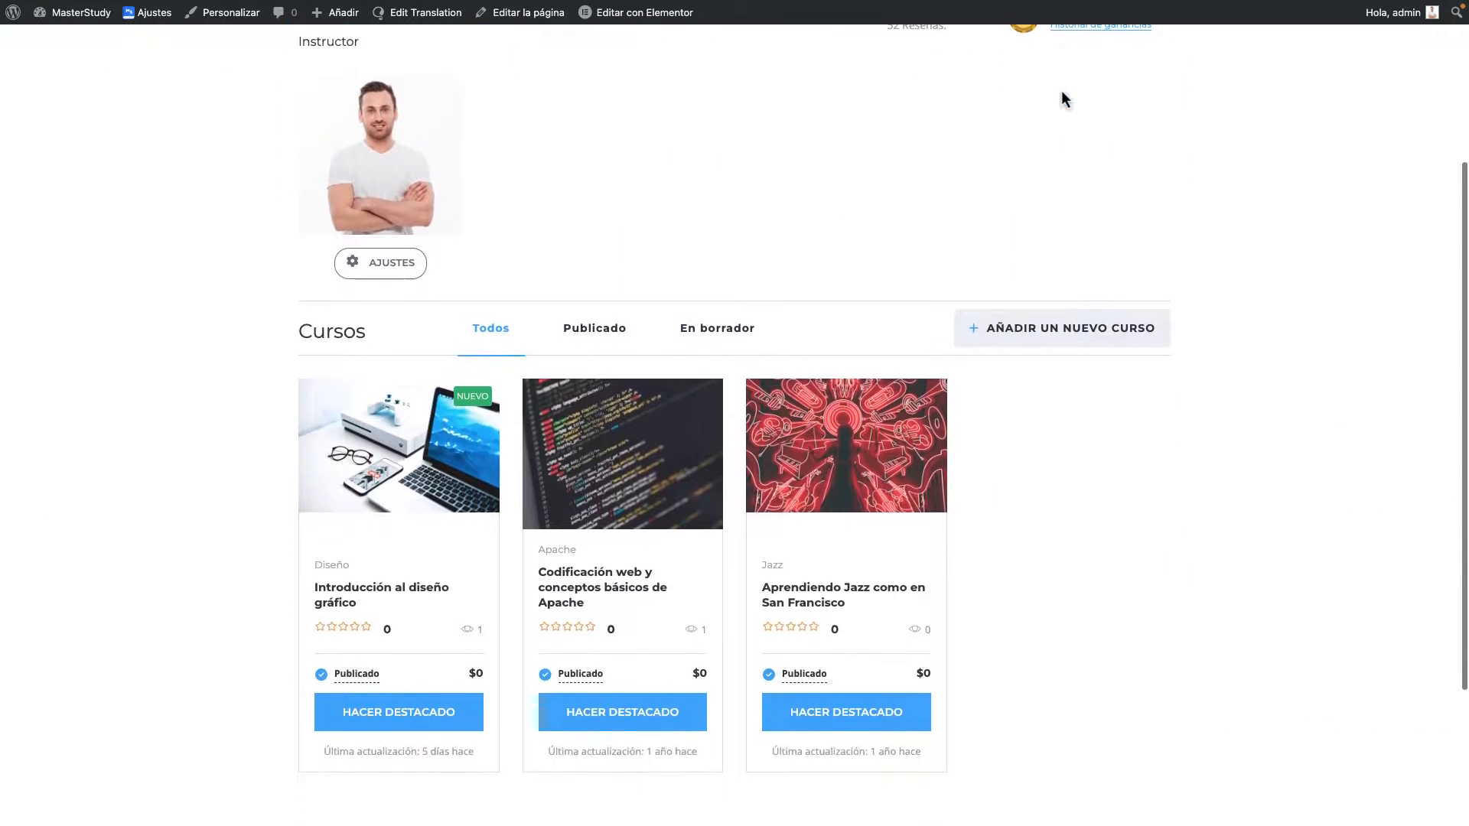
Switch the site from Spanish to English with the header language switcher.
click(842, 56)
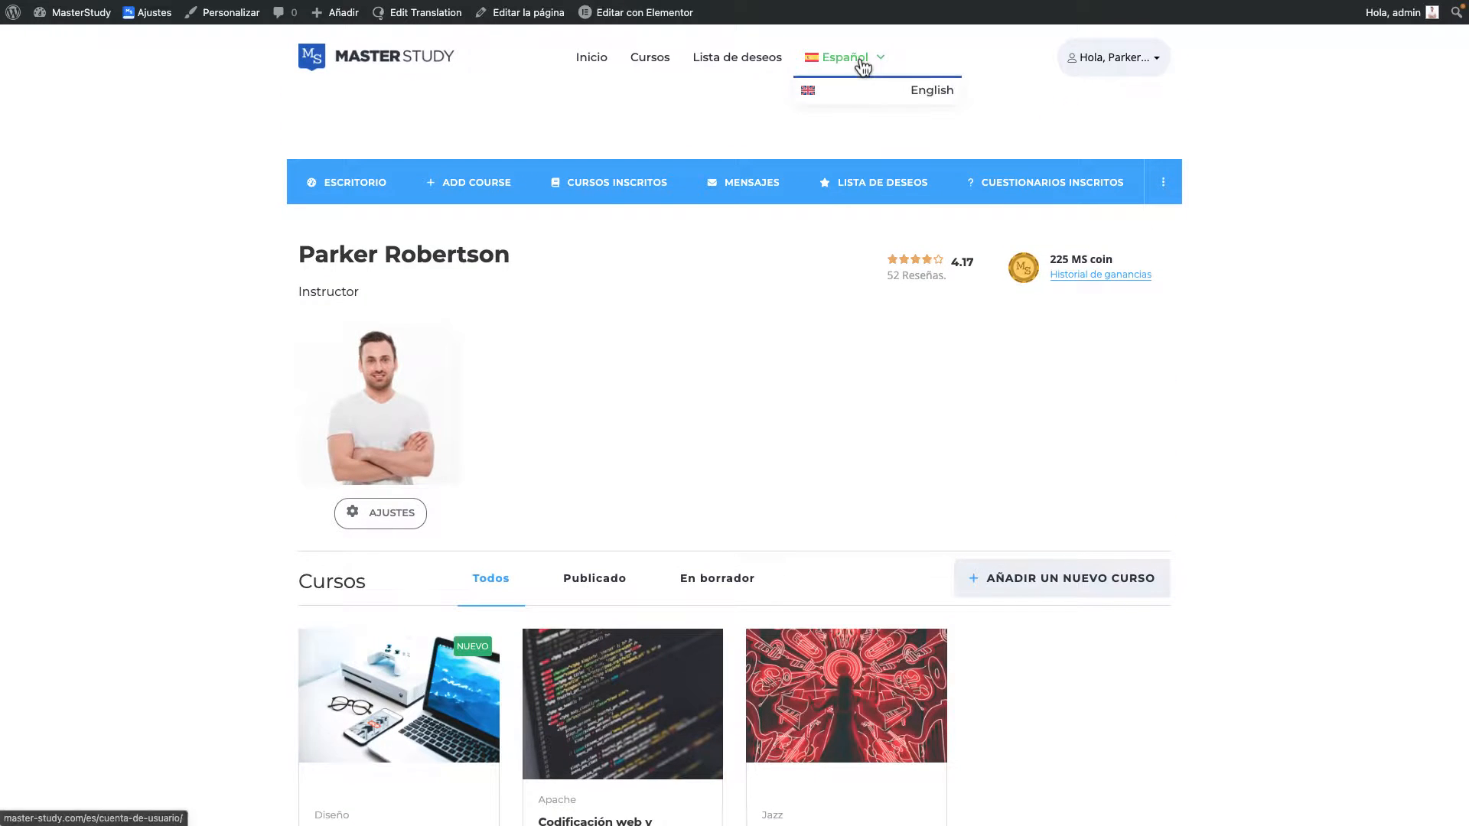
click(932, 90)
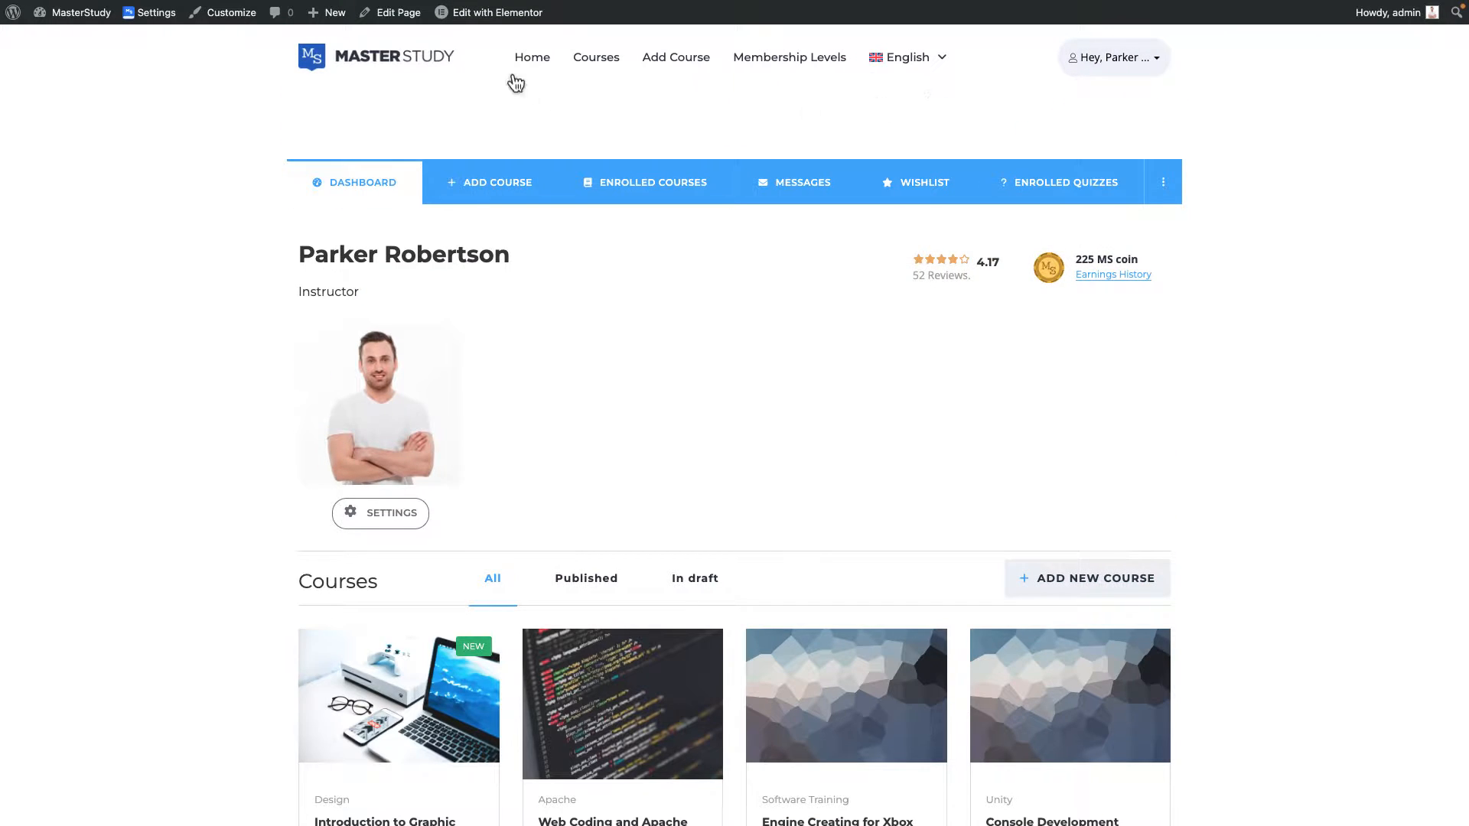
click(531, 57)
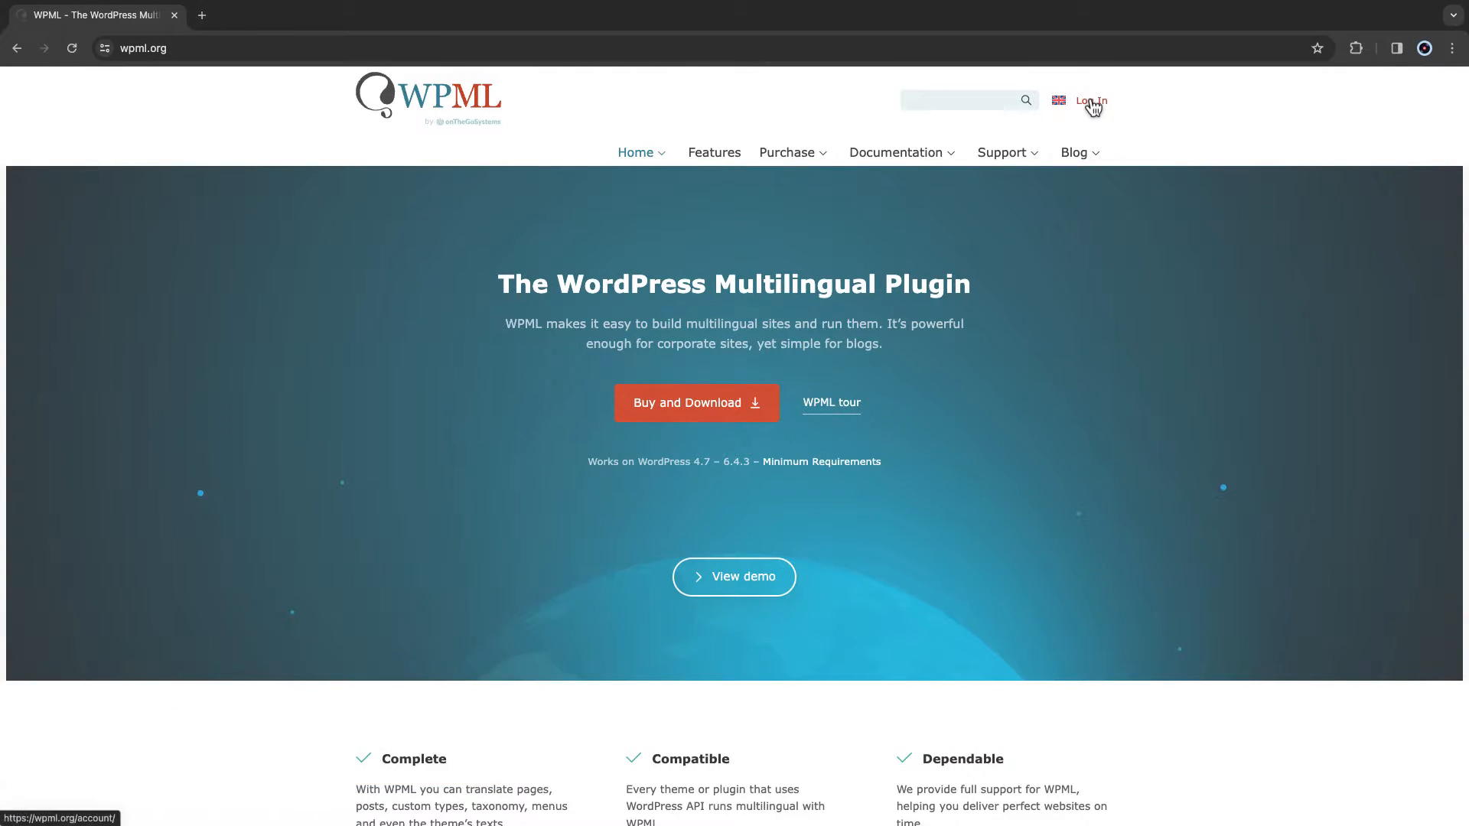
Sign in to the WPML.org account with username and password.
click(1090, 101)
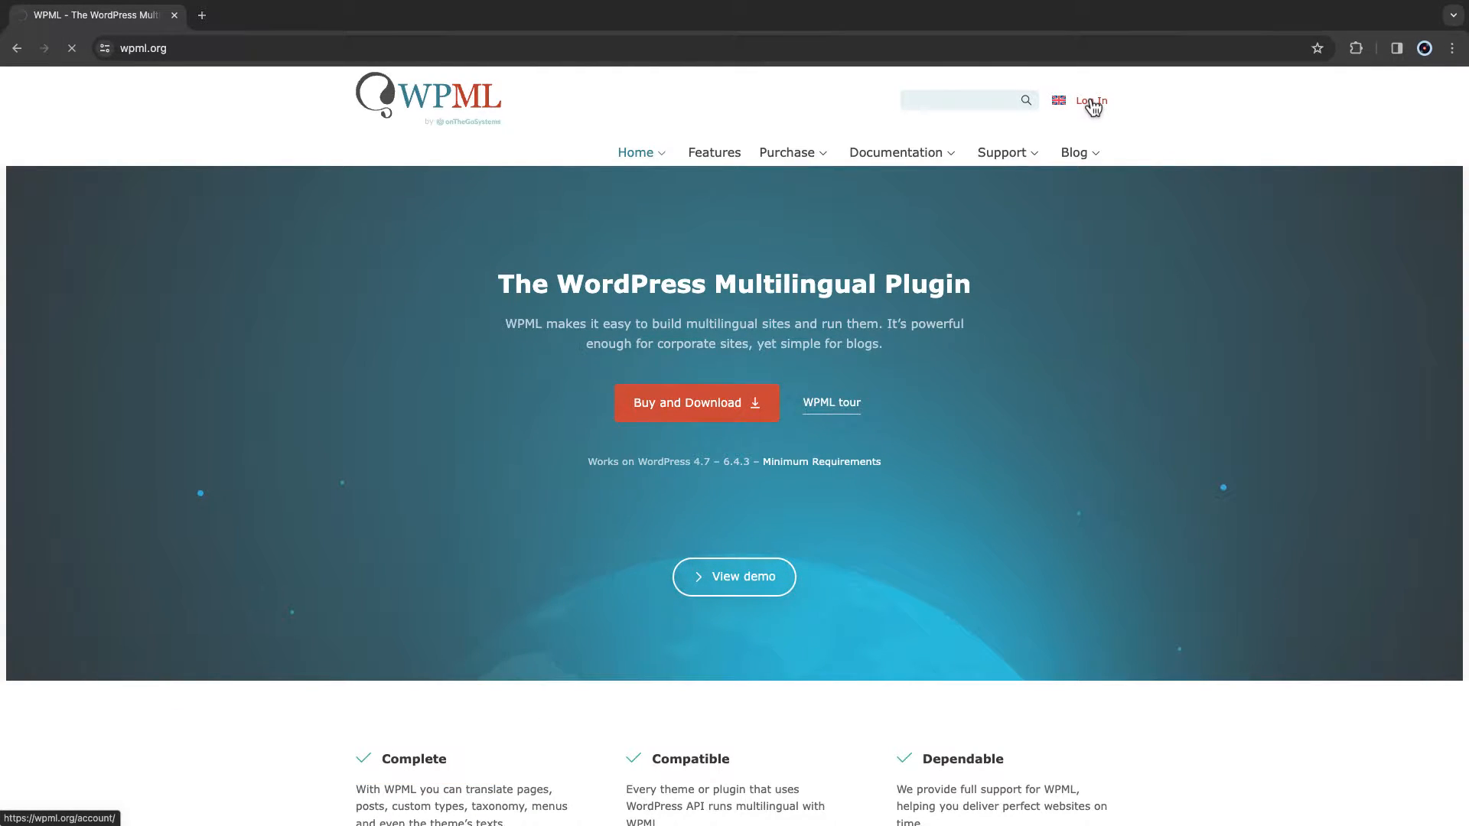
click(1091, 101)
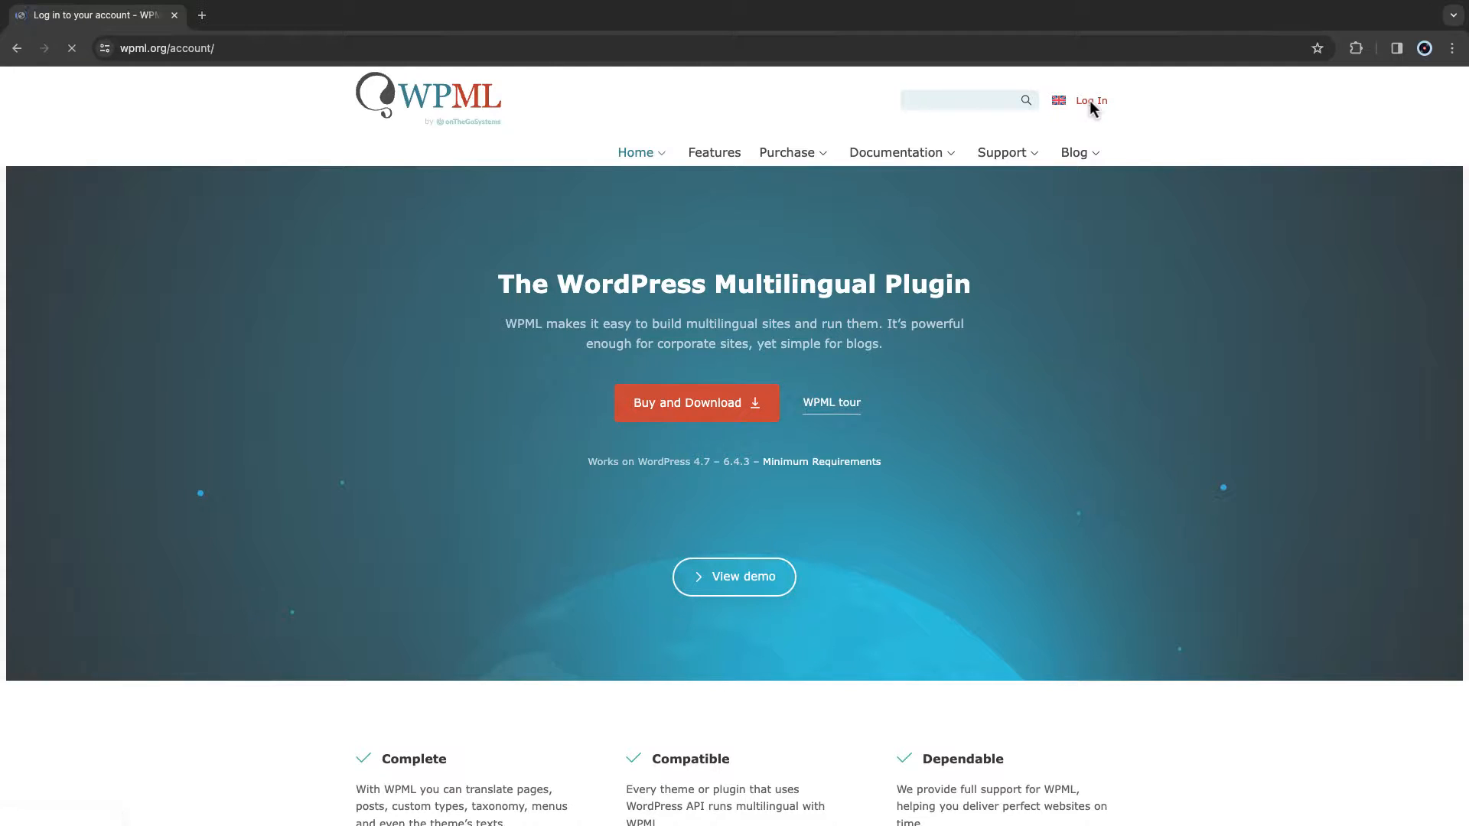
click(1090, 101)
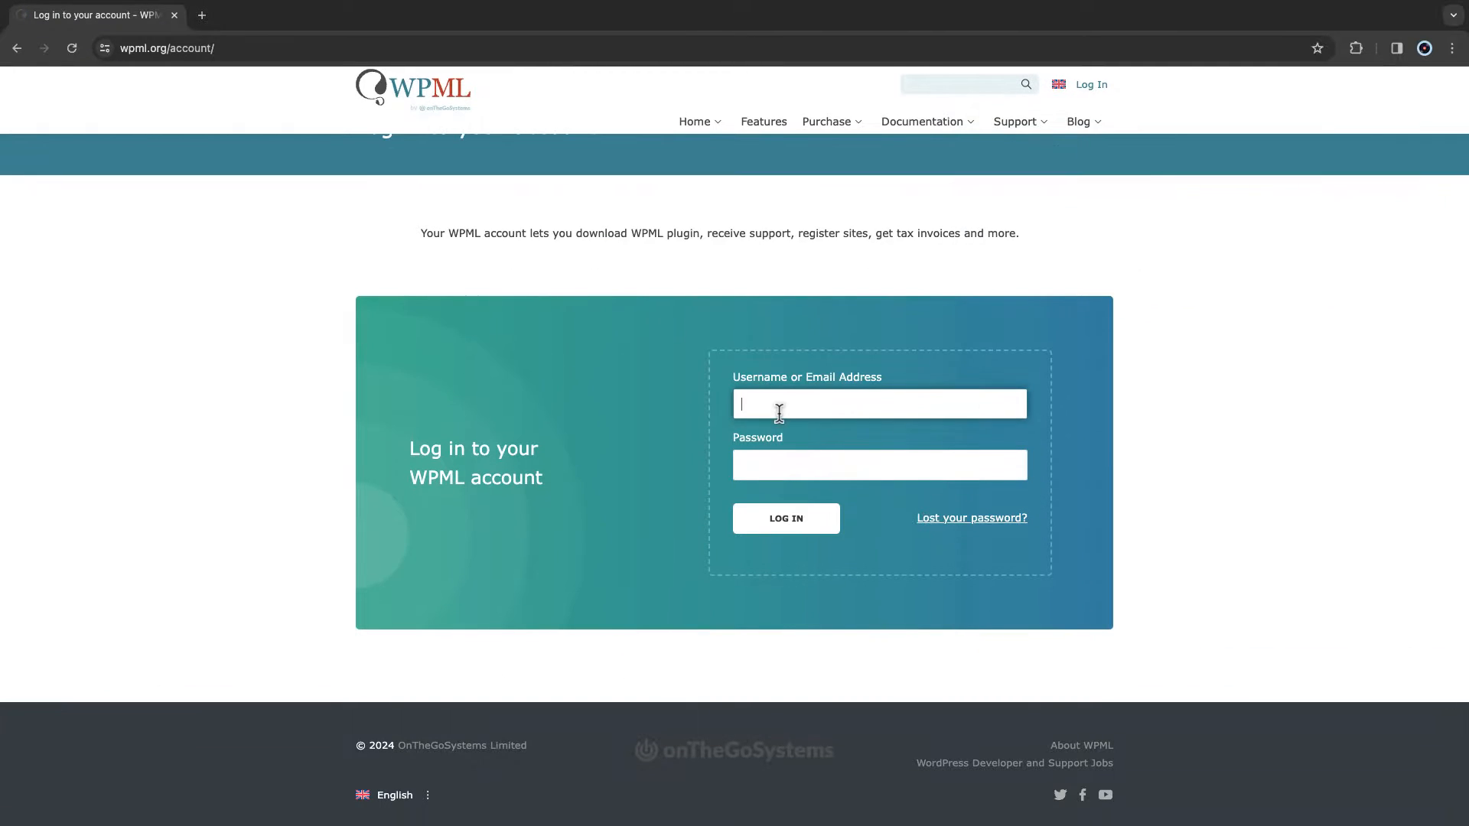
click(785, 519)
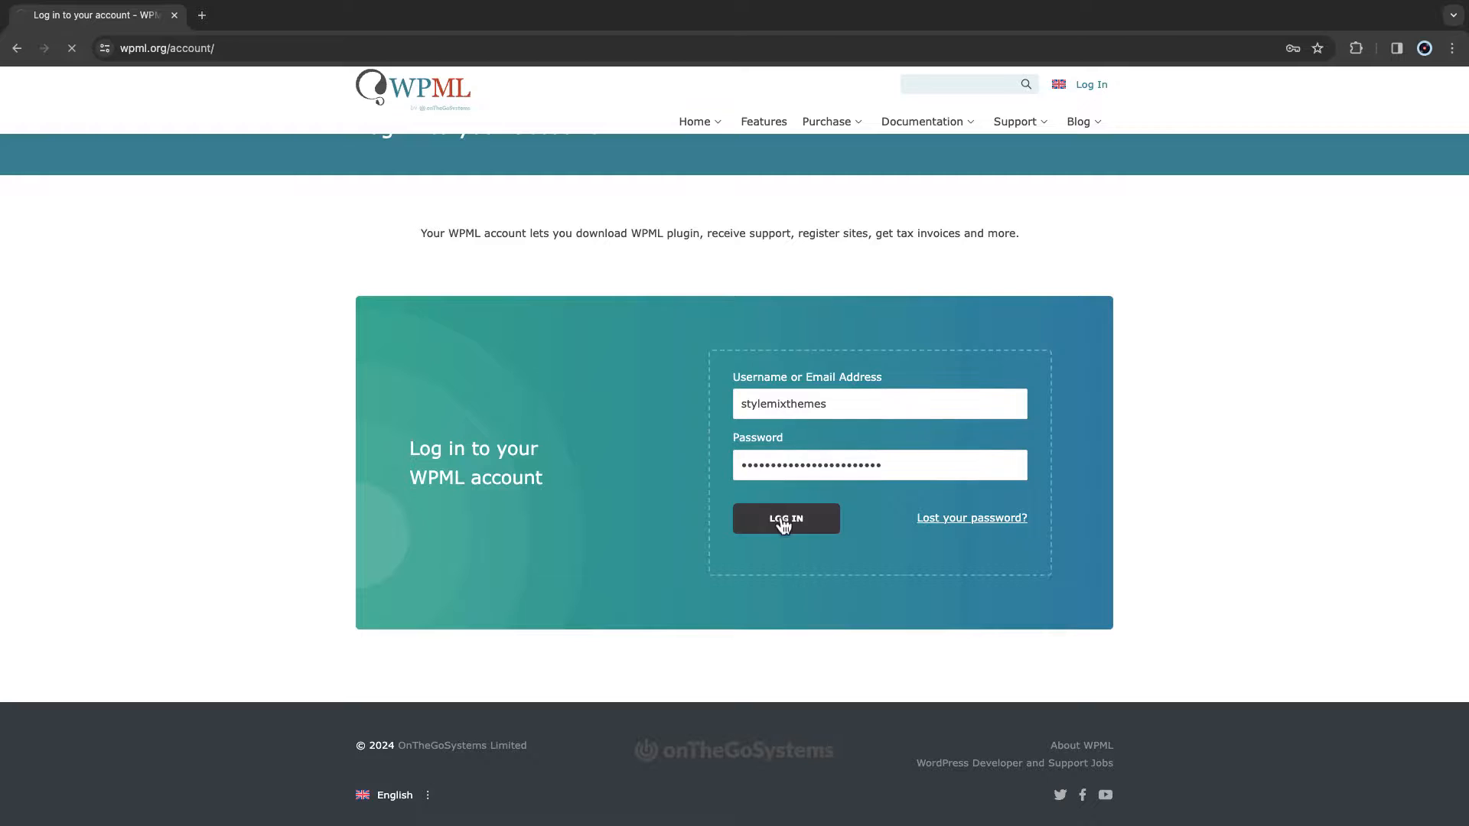
click(785, 518)
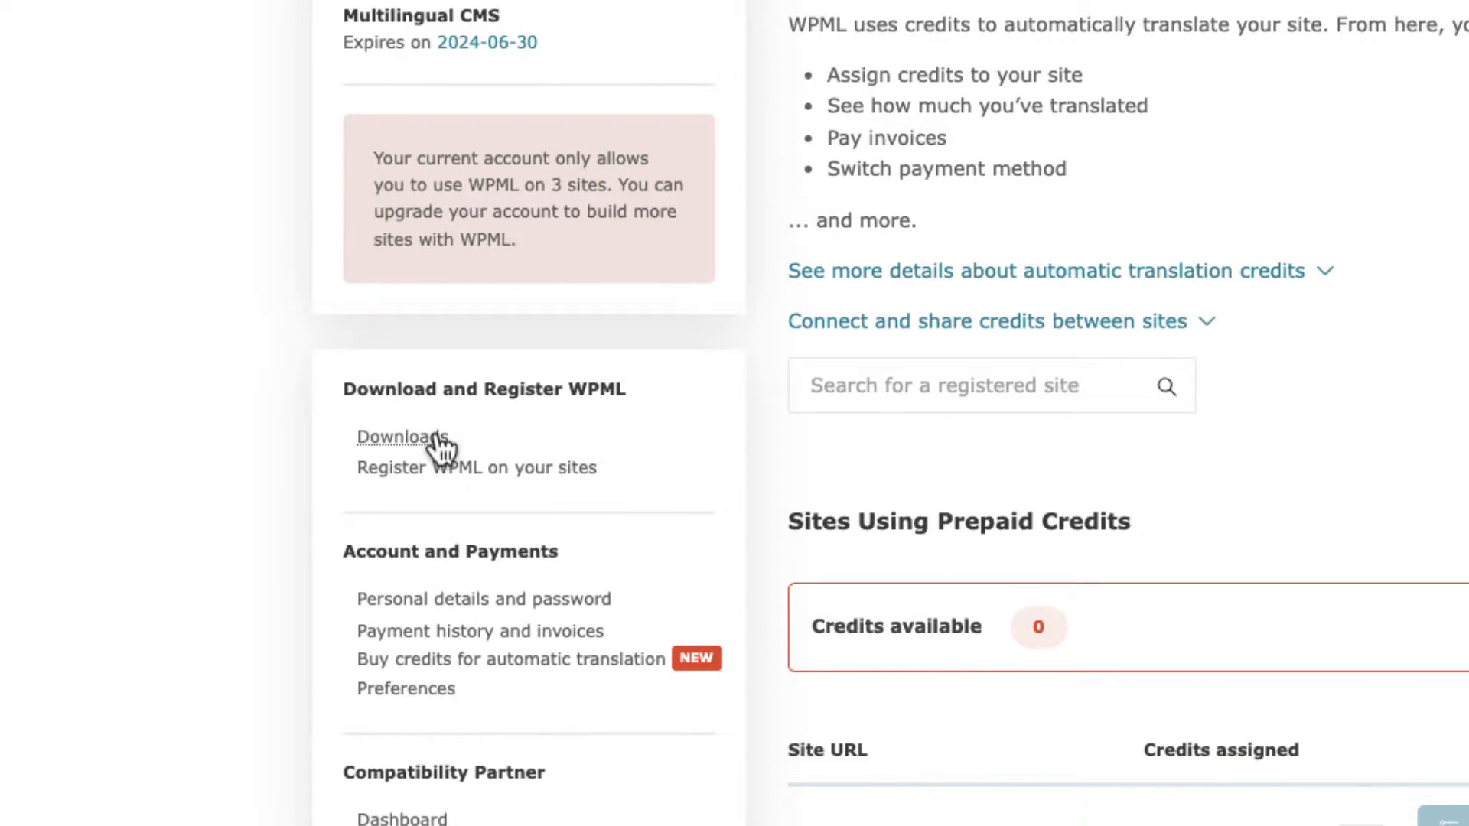
From Downloads, download the WPML Multilingual CMS package for manual installation.
click(403, 436)
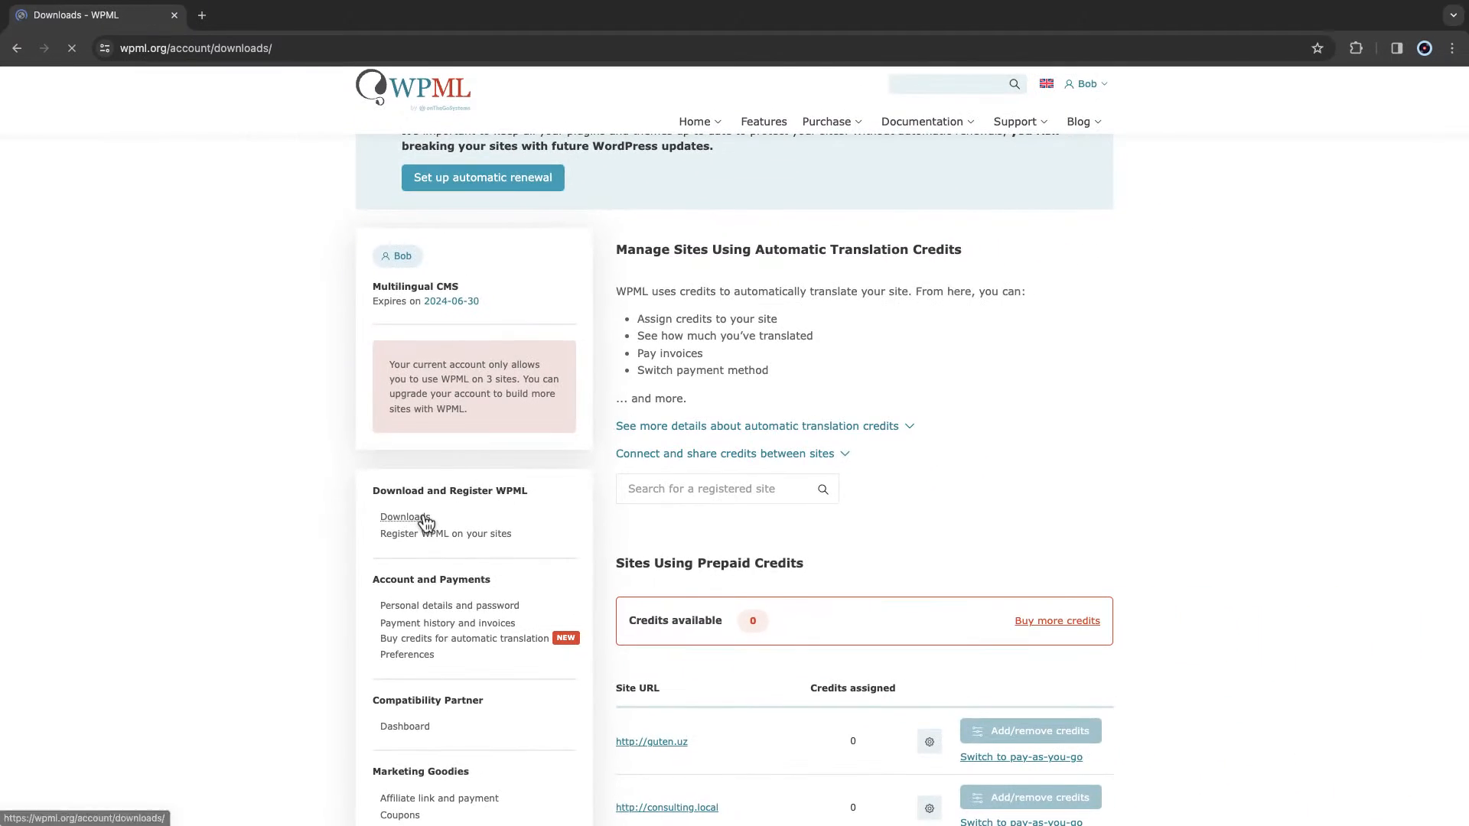
click(402, 517)
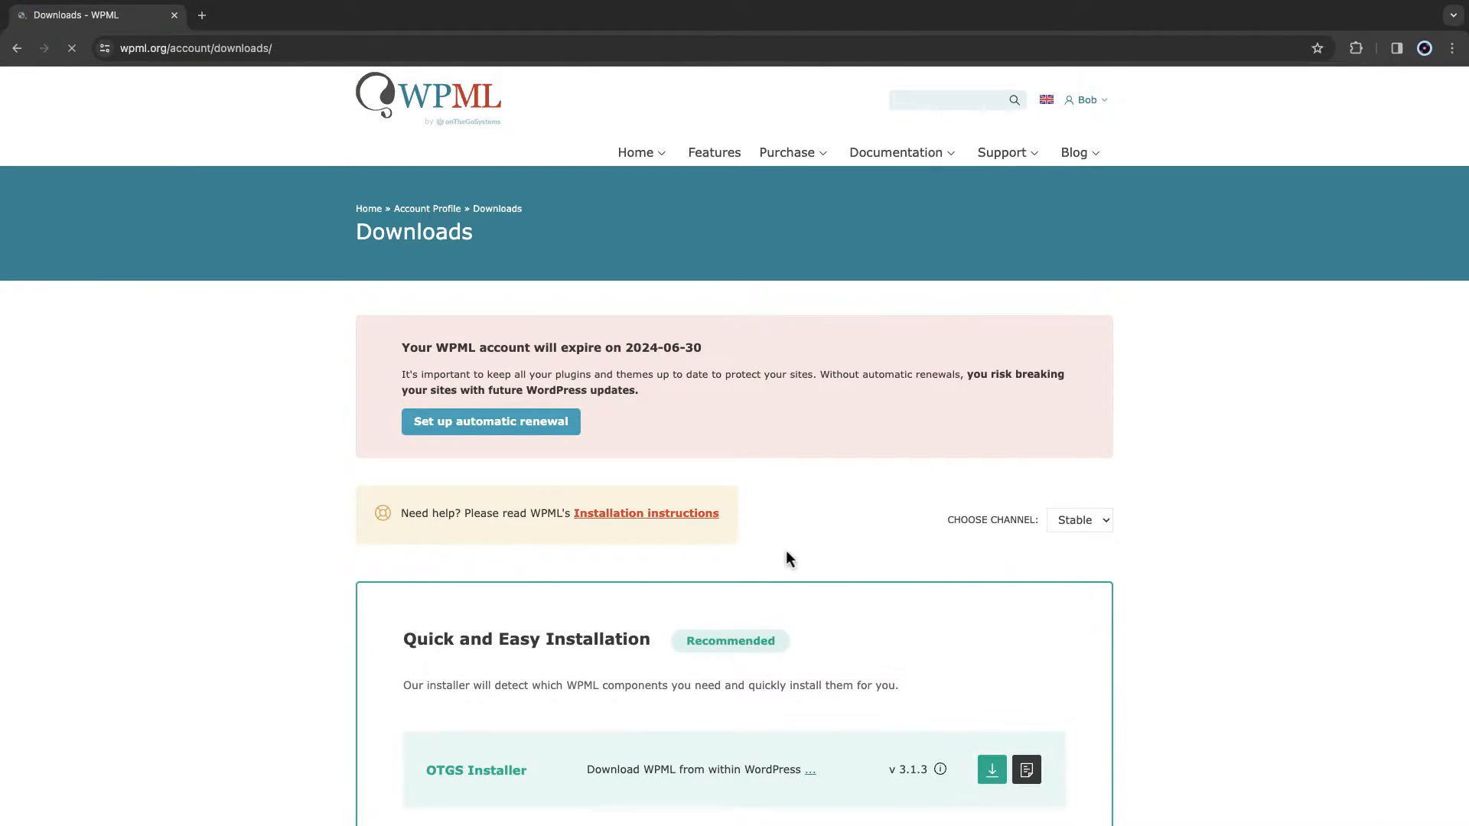
scroll(down, 3)
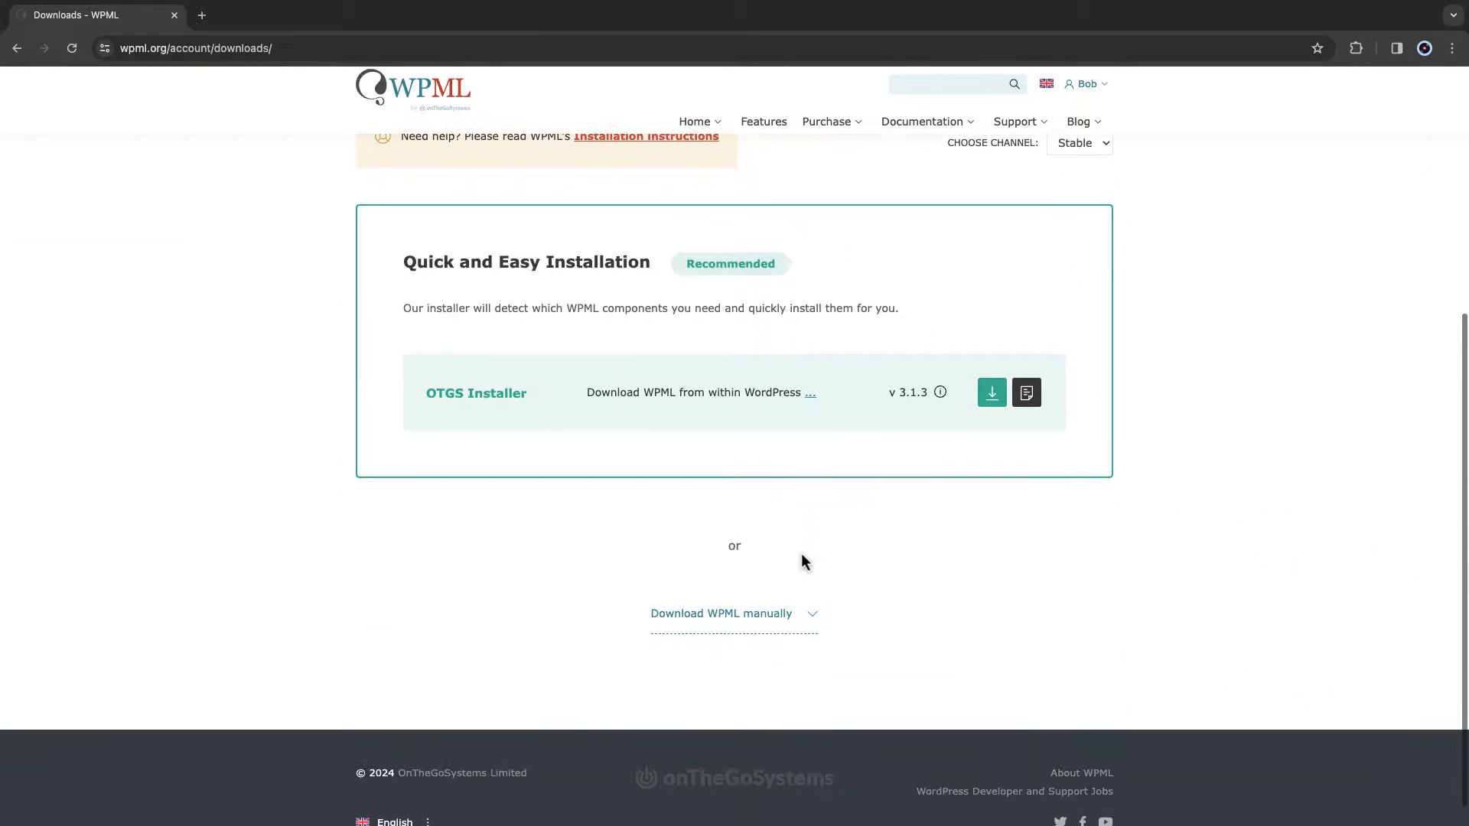
click(733, 614)
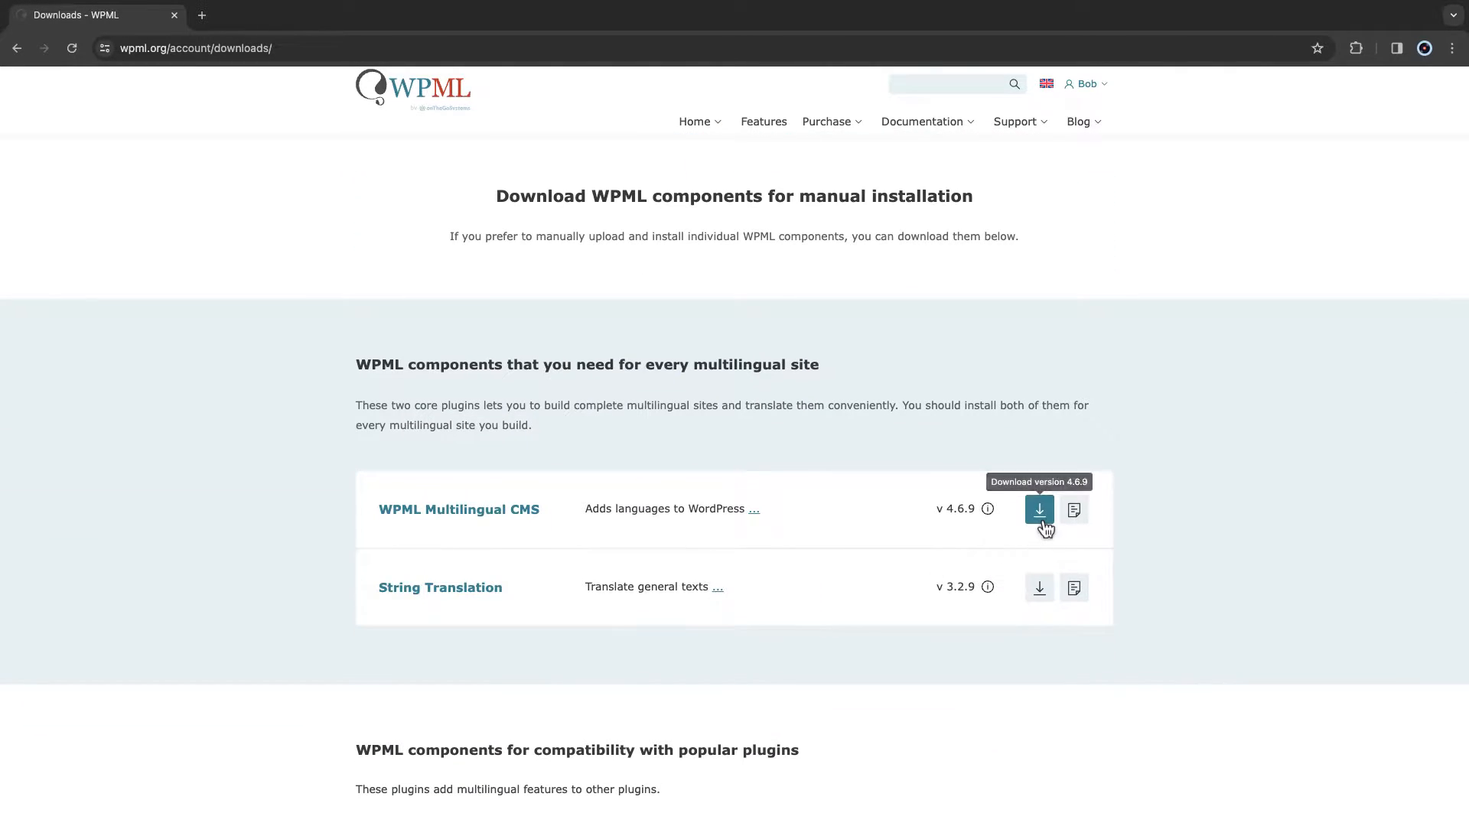
click(1037, 508)
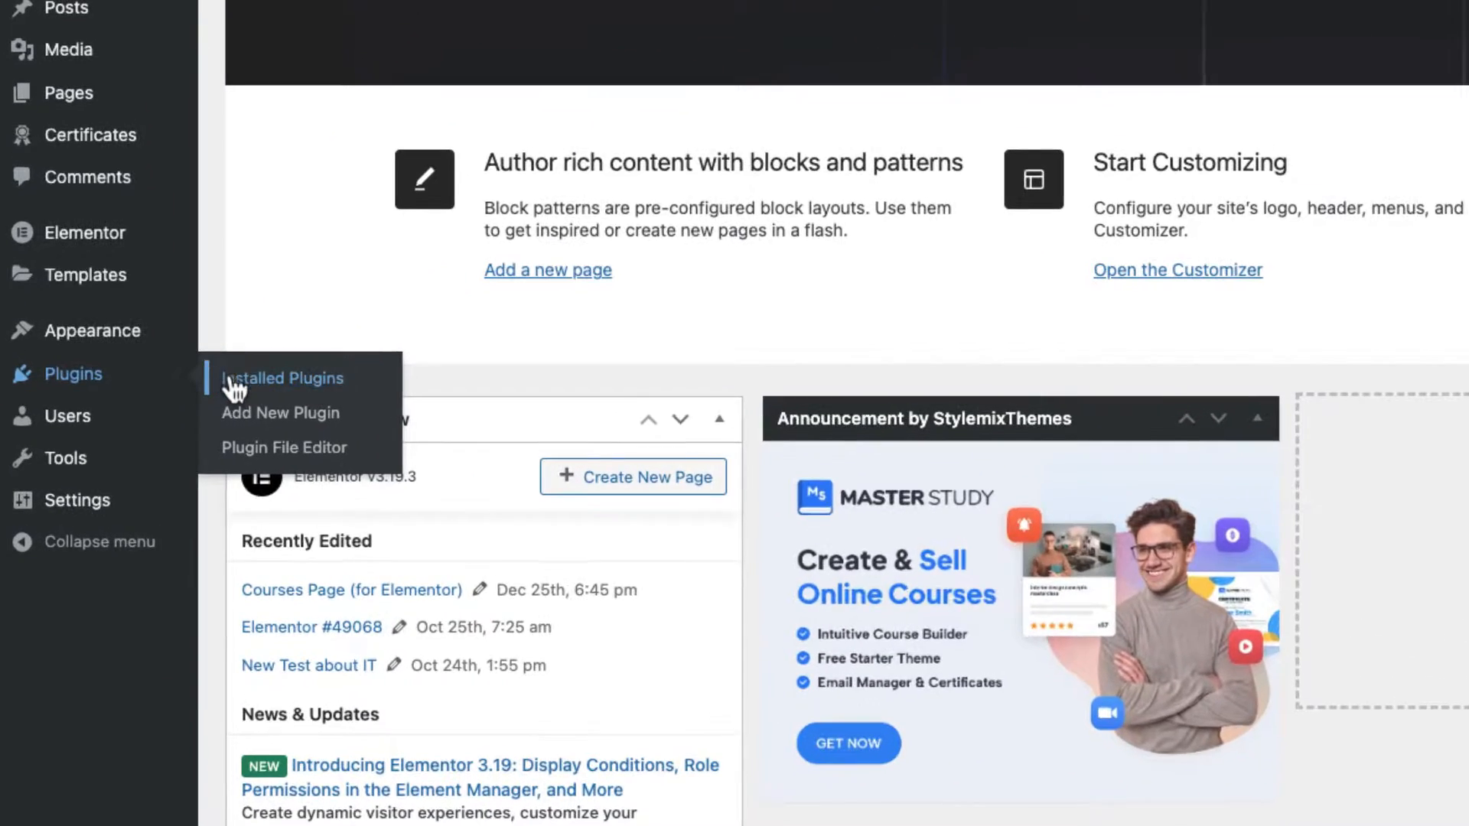
Upload the sitepress zip, install WPML Multilingual CMS and activate it.
click(278, 411)
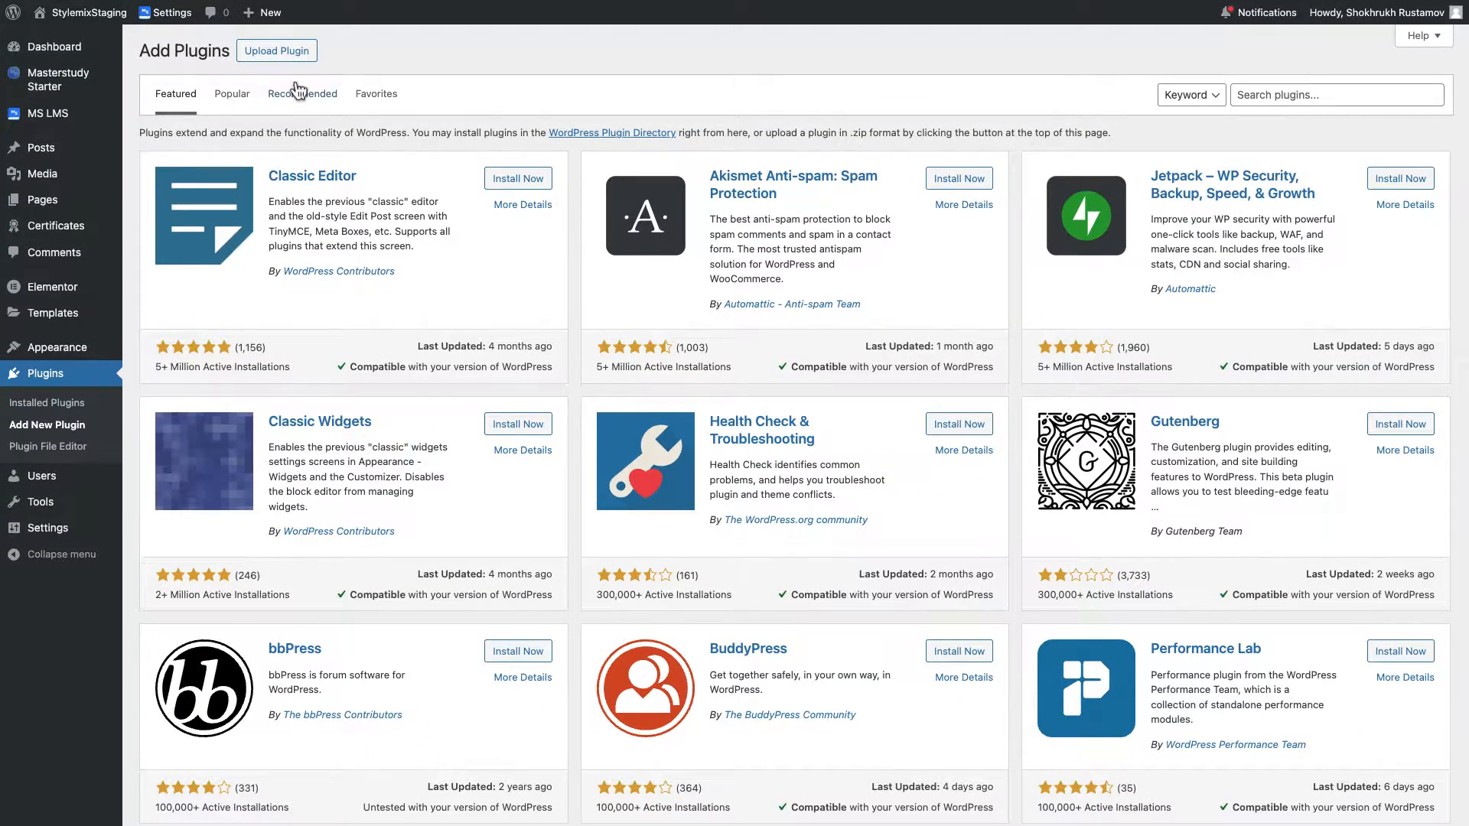
click(277, 49)
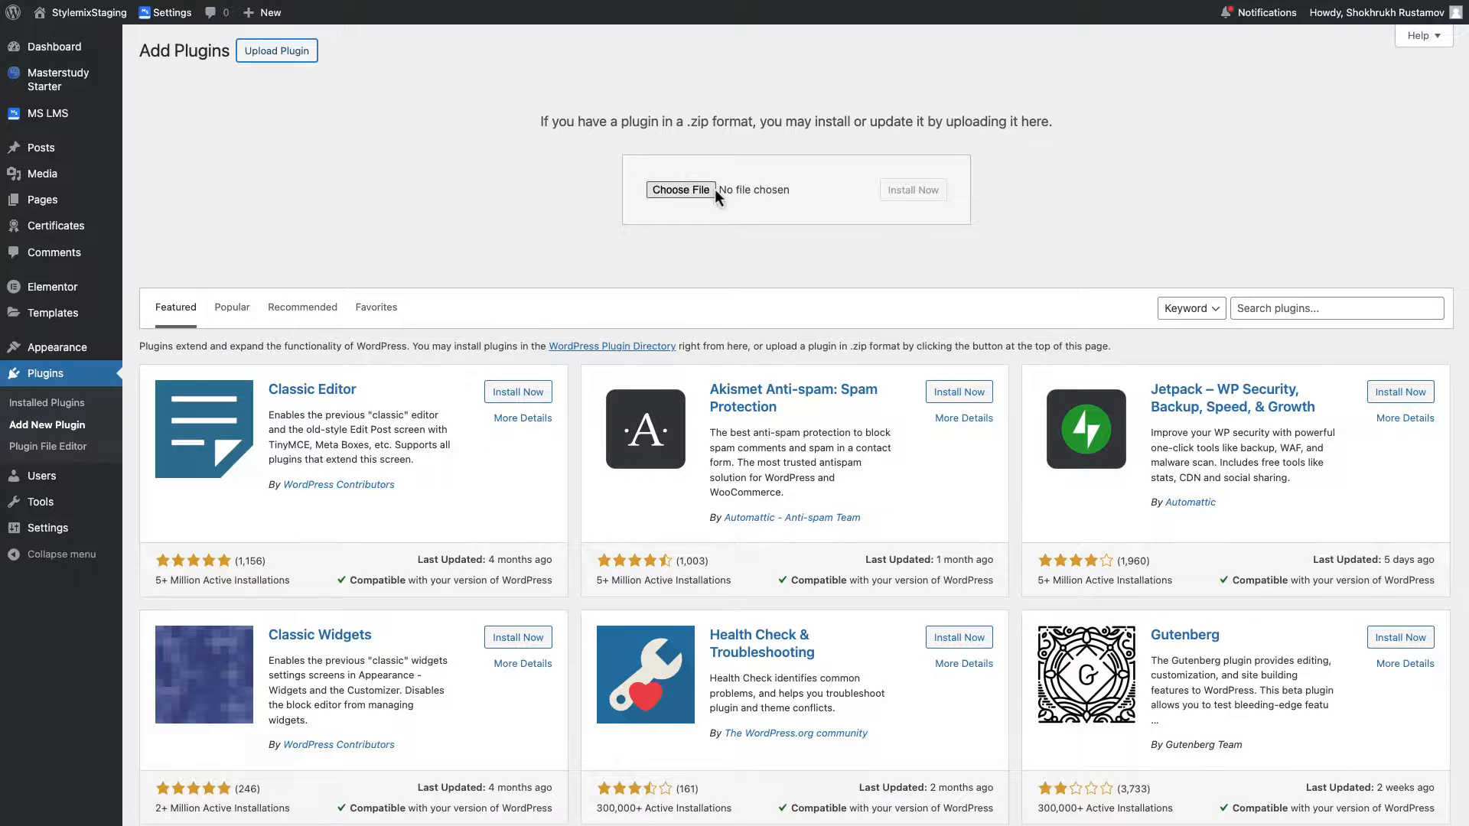
click(679, 190)
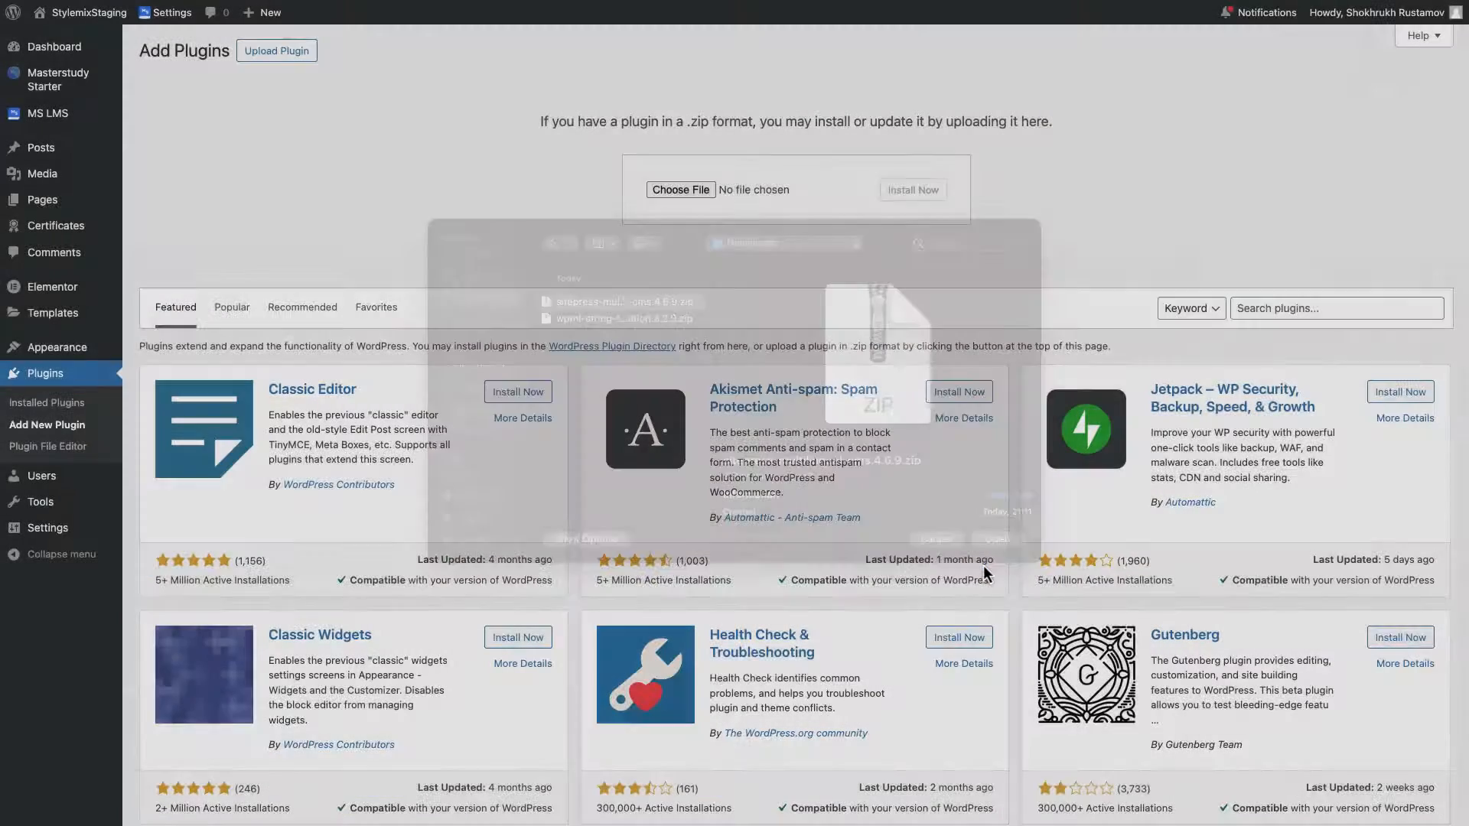
click(910, 190)
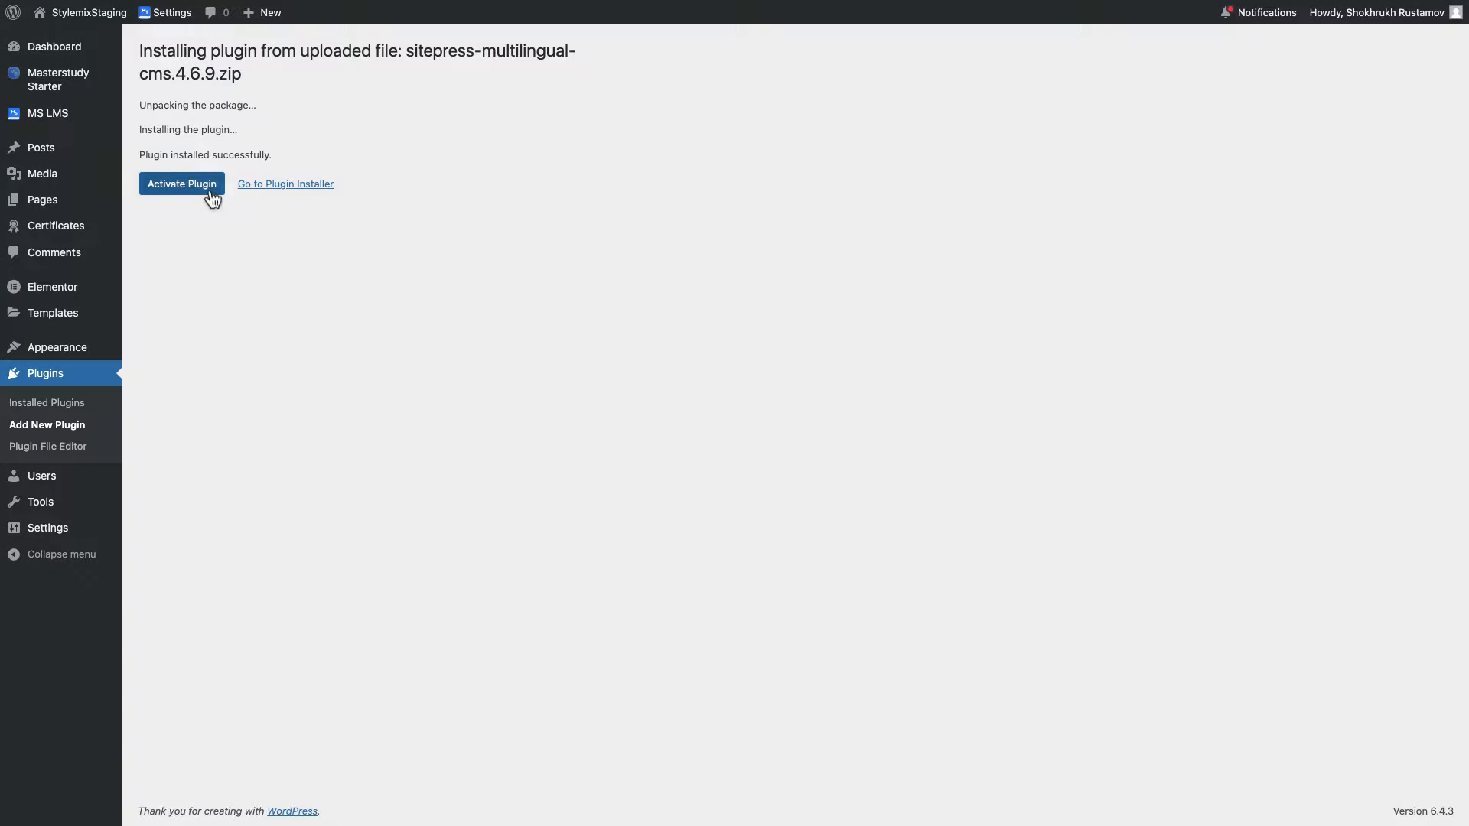
click(182, 184)
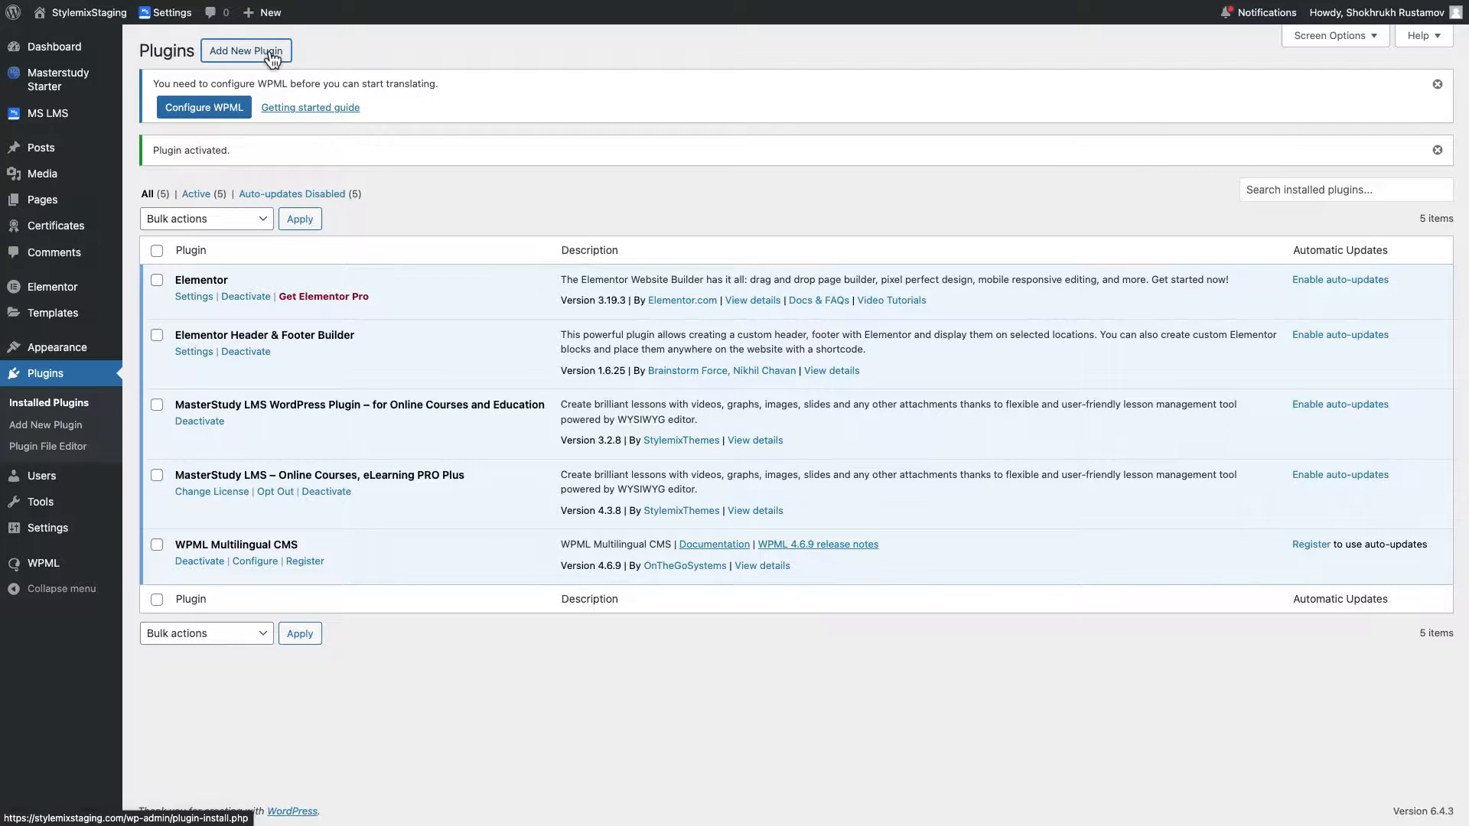
Upload and install the String Translation plugin zip.
click(245, 50)
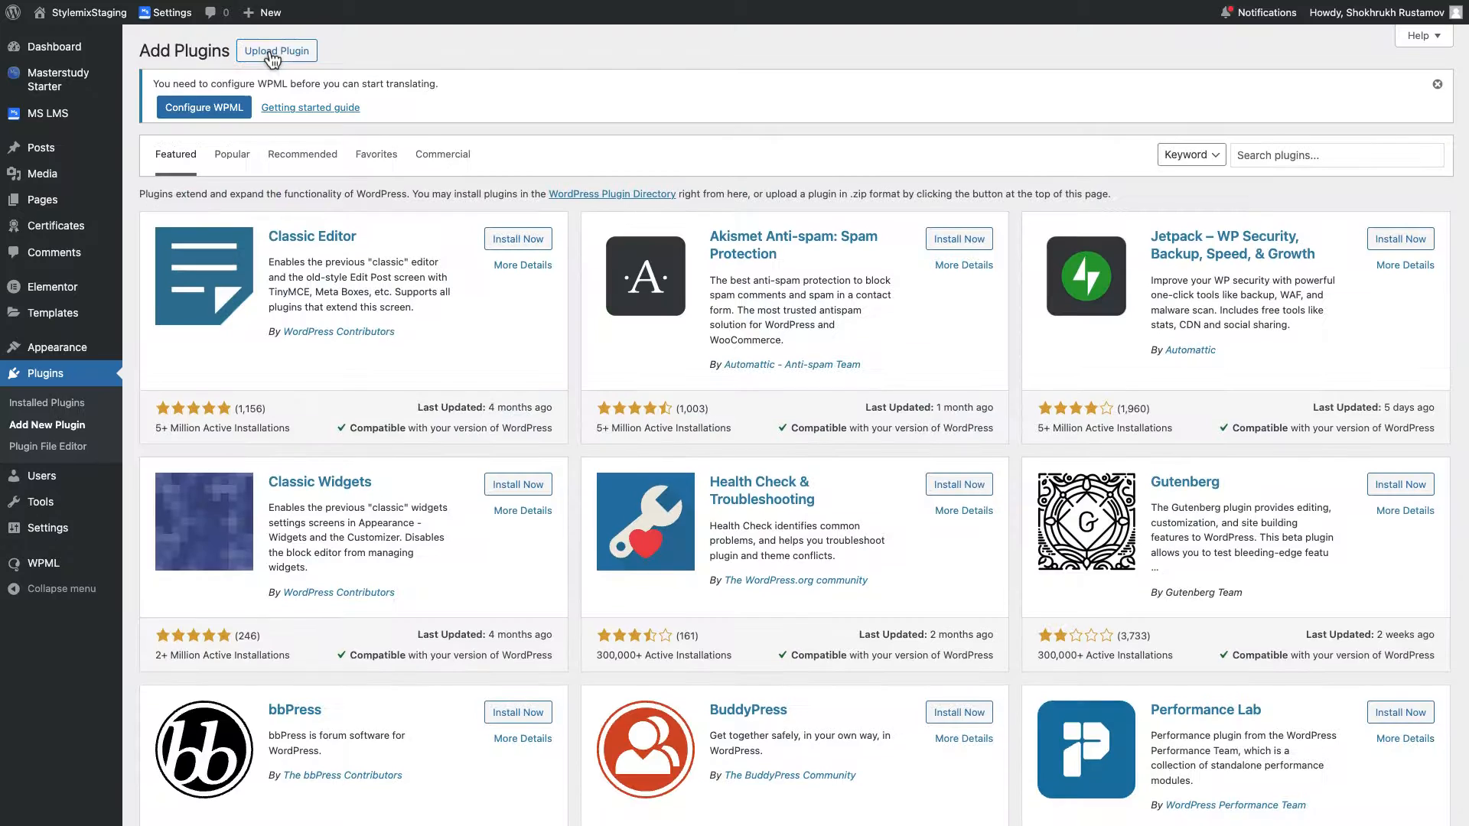
click(277, 50)
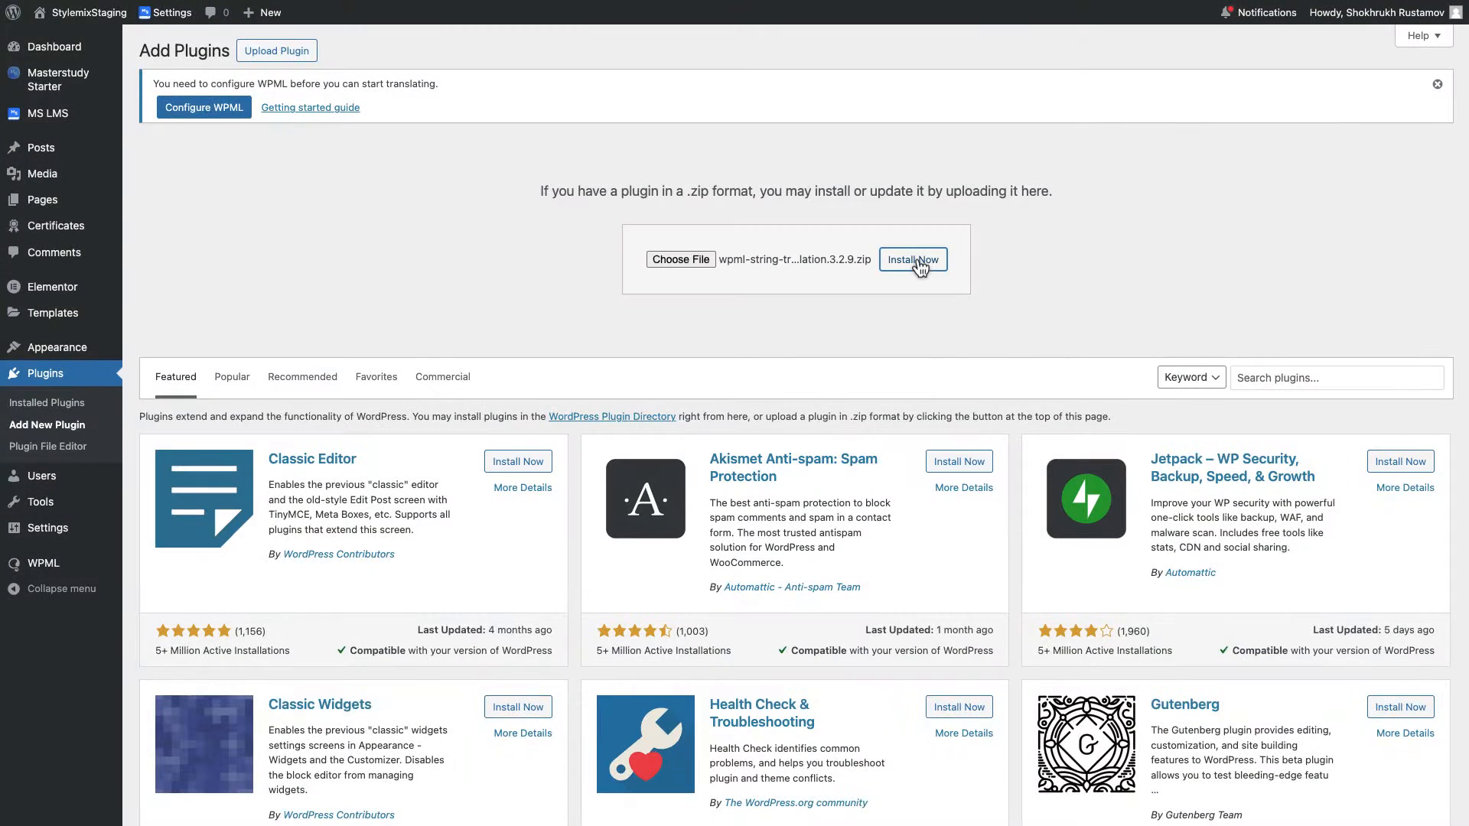
click(912, 260)
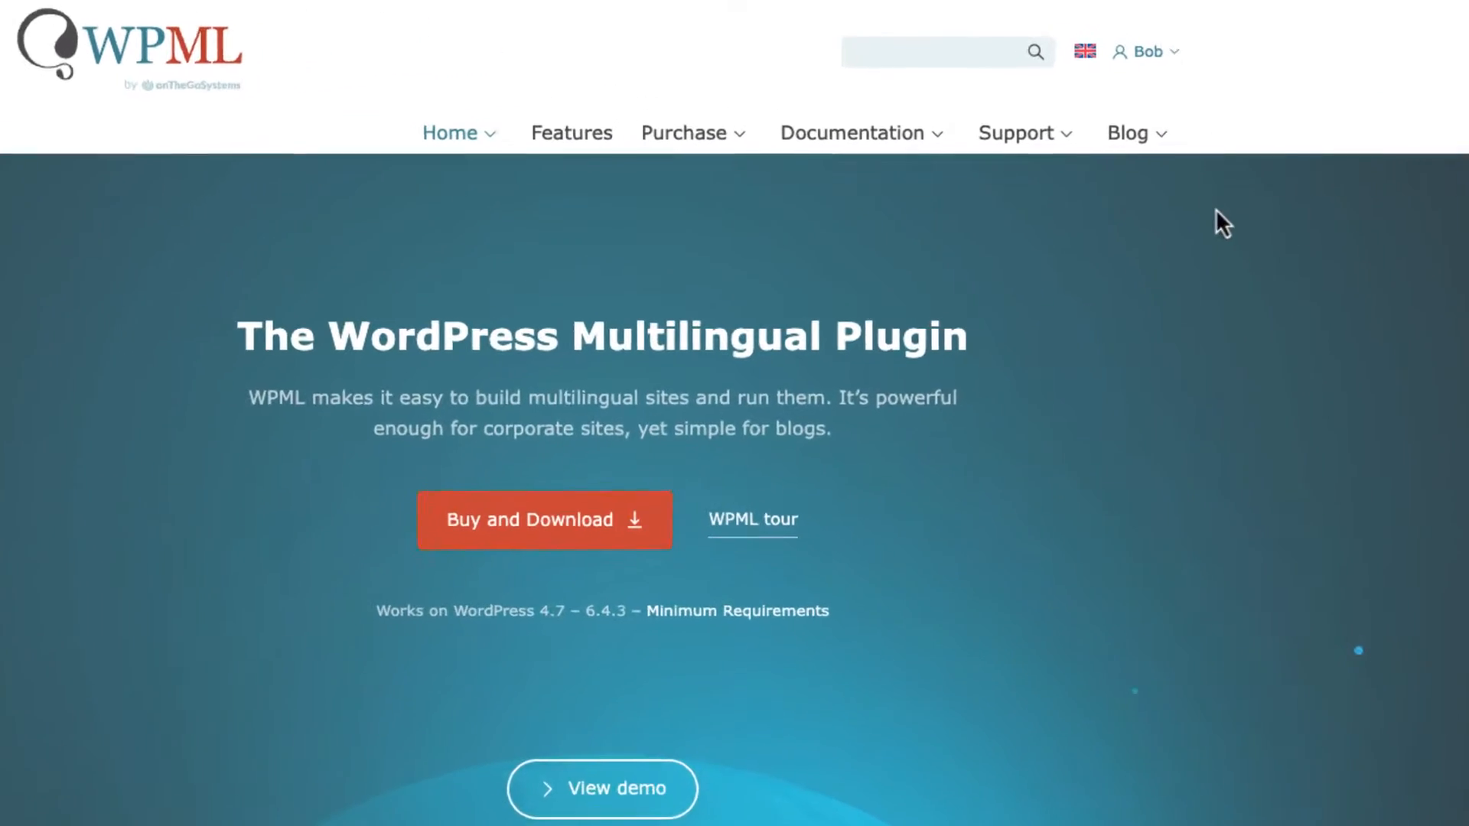
Go to the account's registered sites and start adding a new site key.
click(1144, 52)
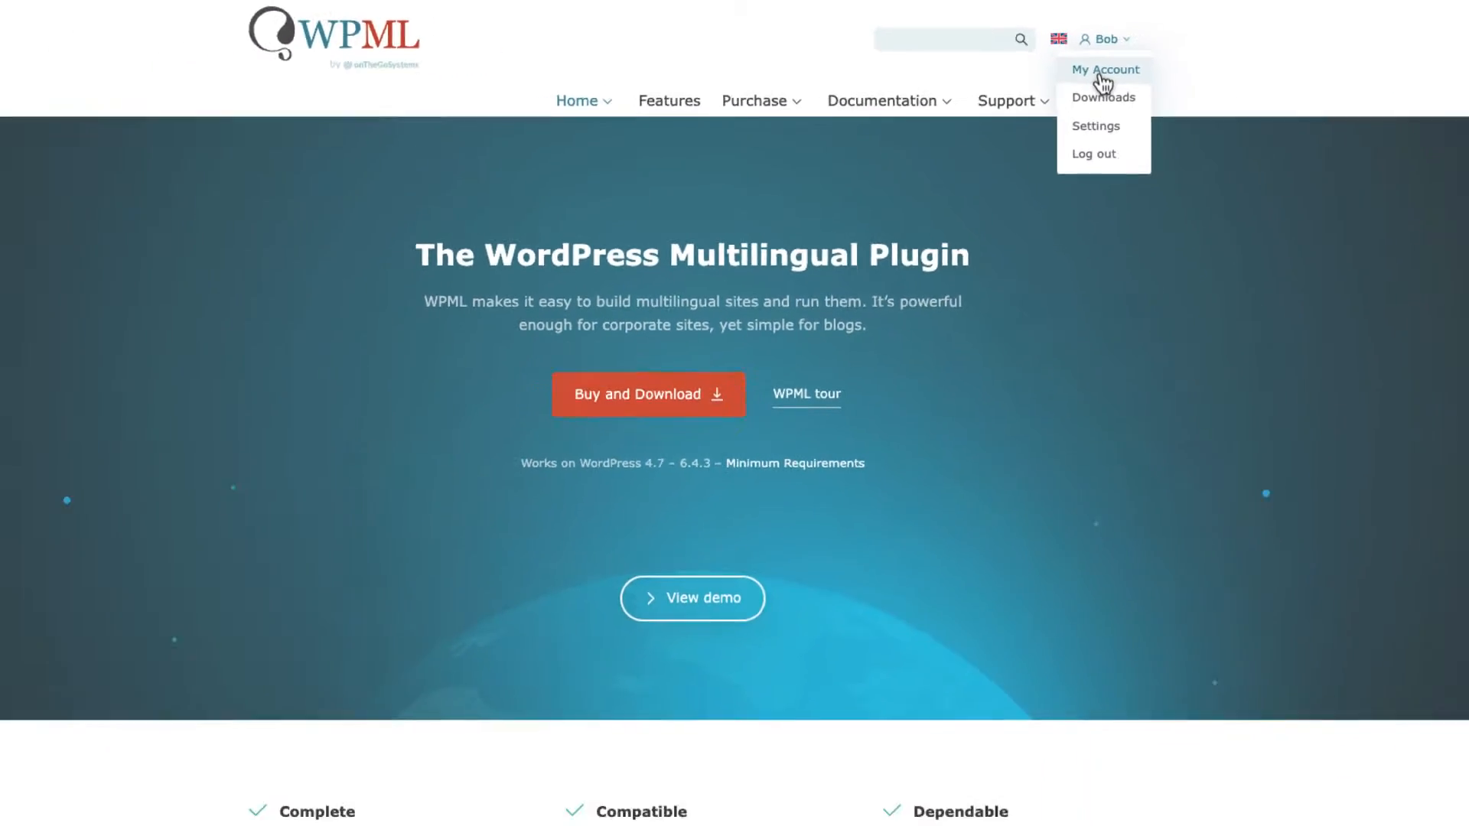
click(1105, 69)
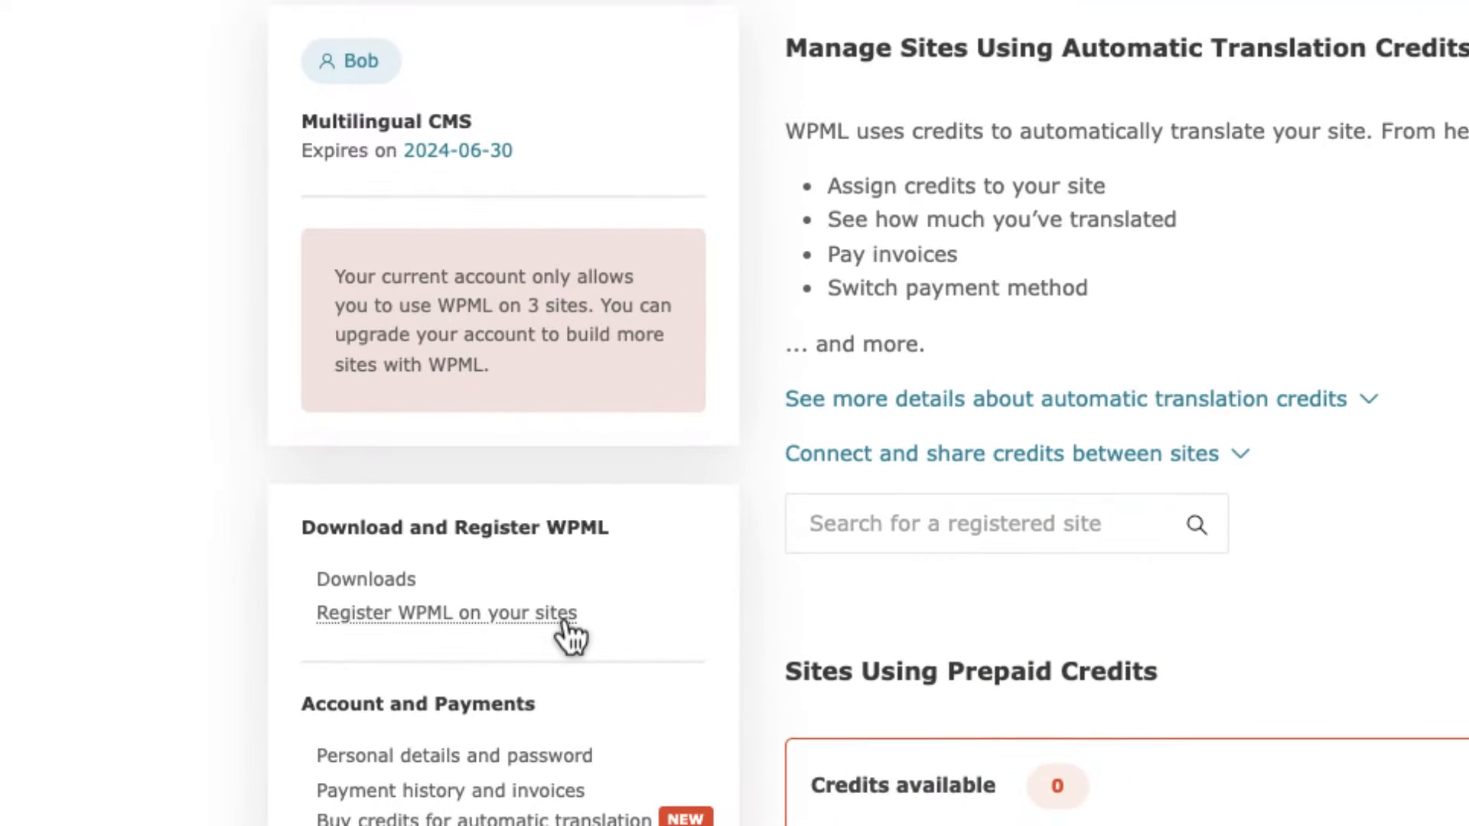
click(447, 612)
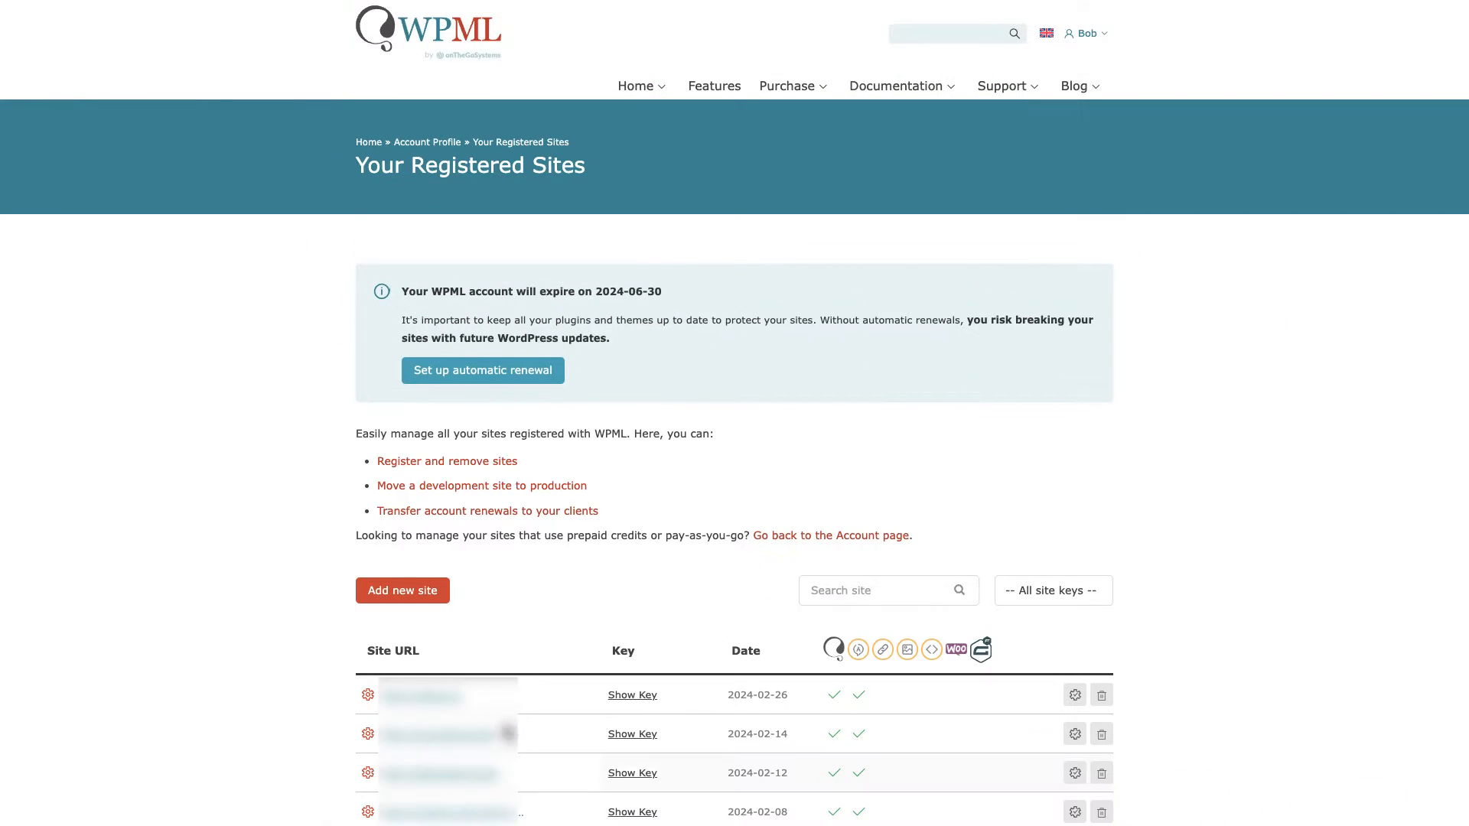
click(402, 591)
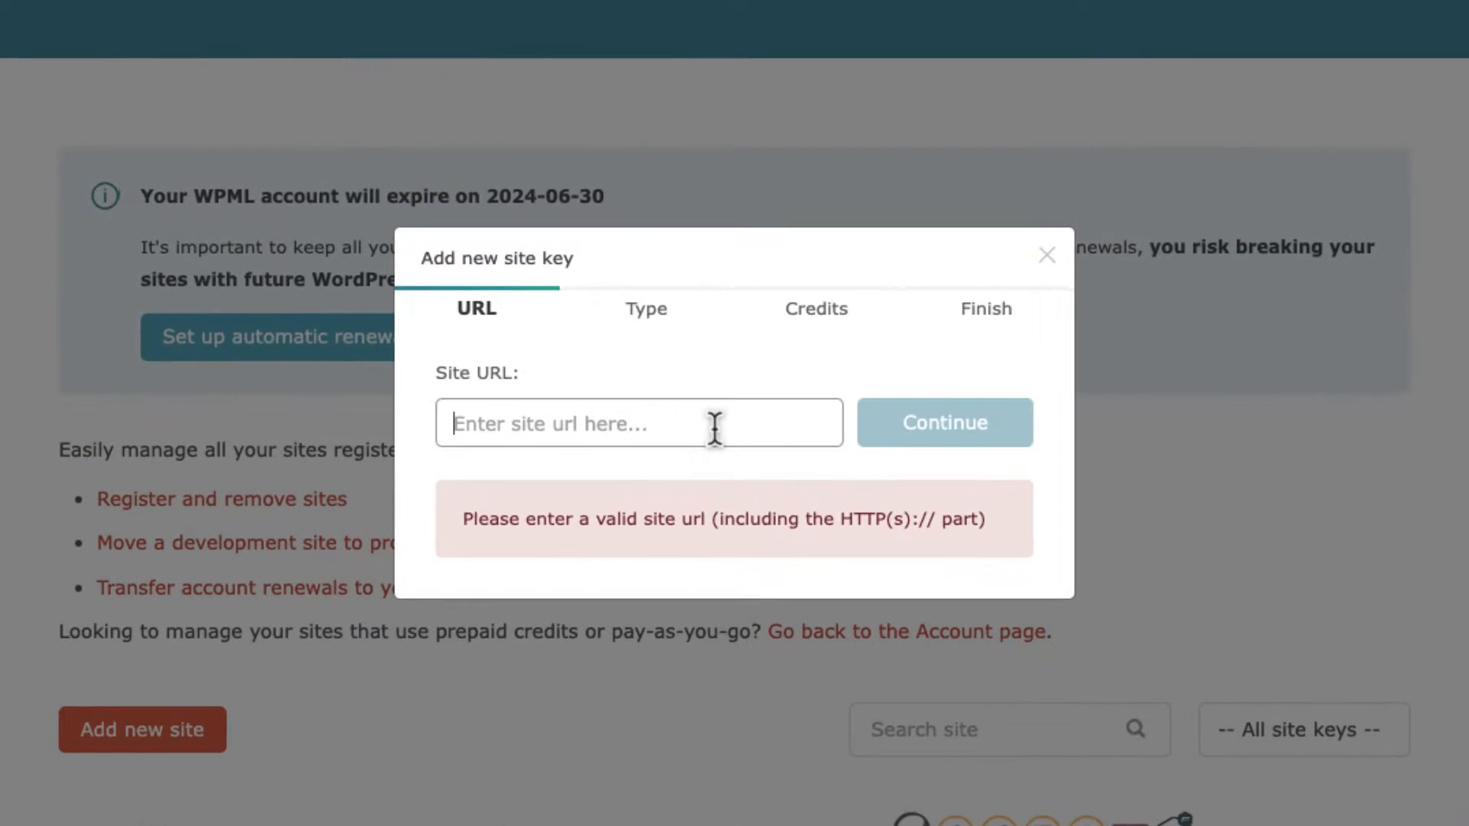
Register the stylemixstaging site URL as a development site with 0 translation credits and generate the key.
text(https://stylemixstaging.d)
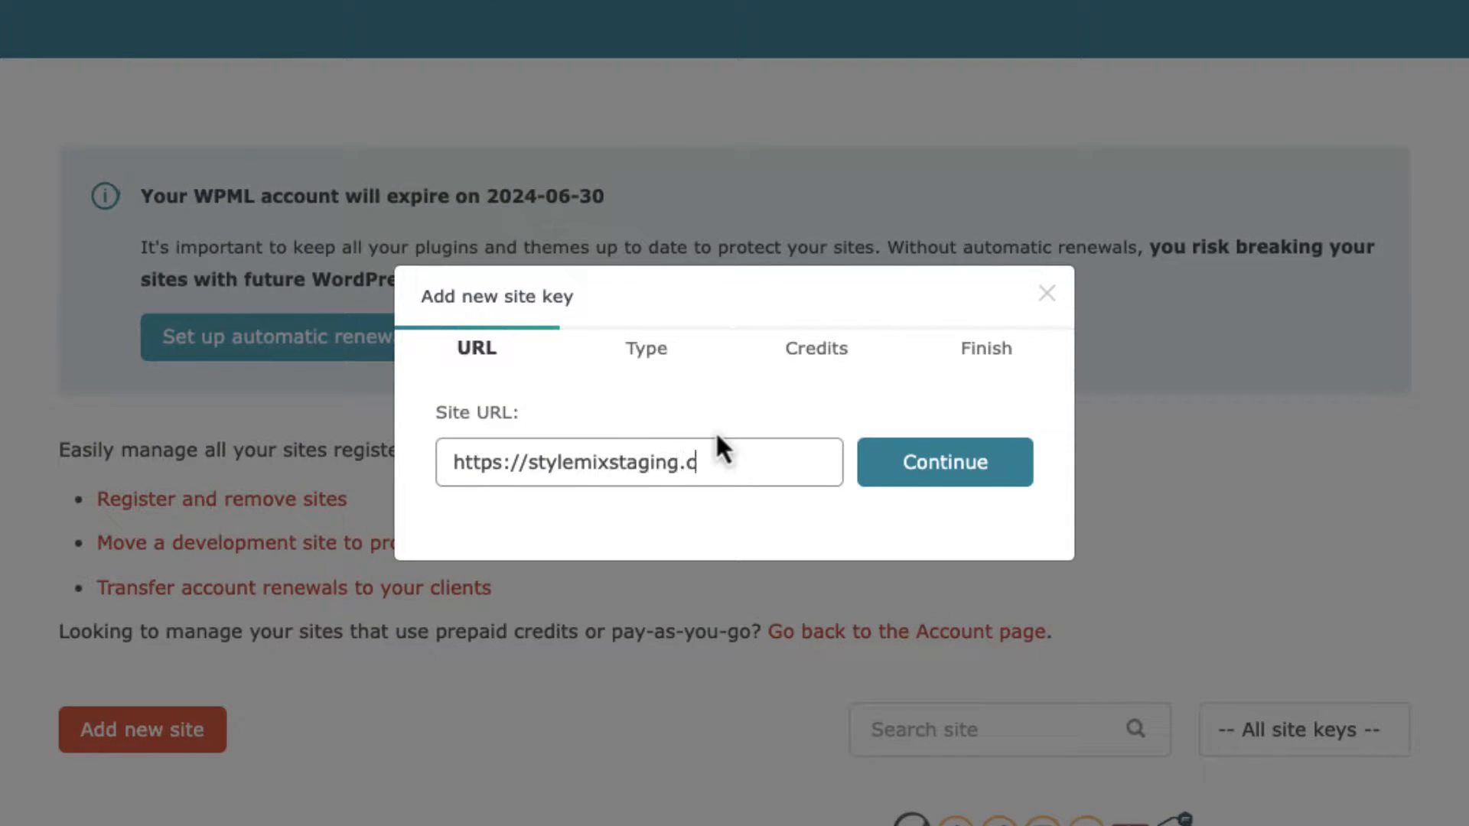
click(944, 462)
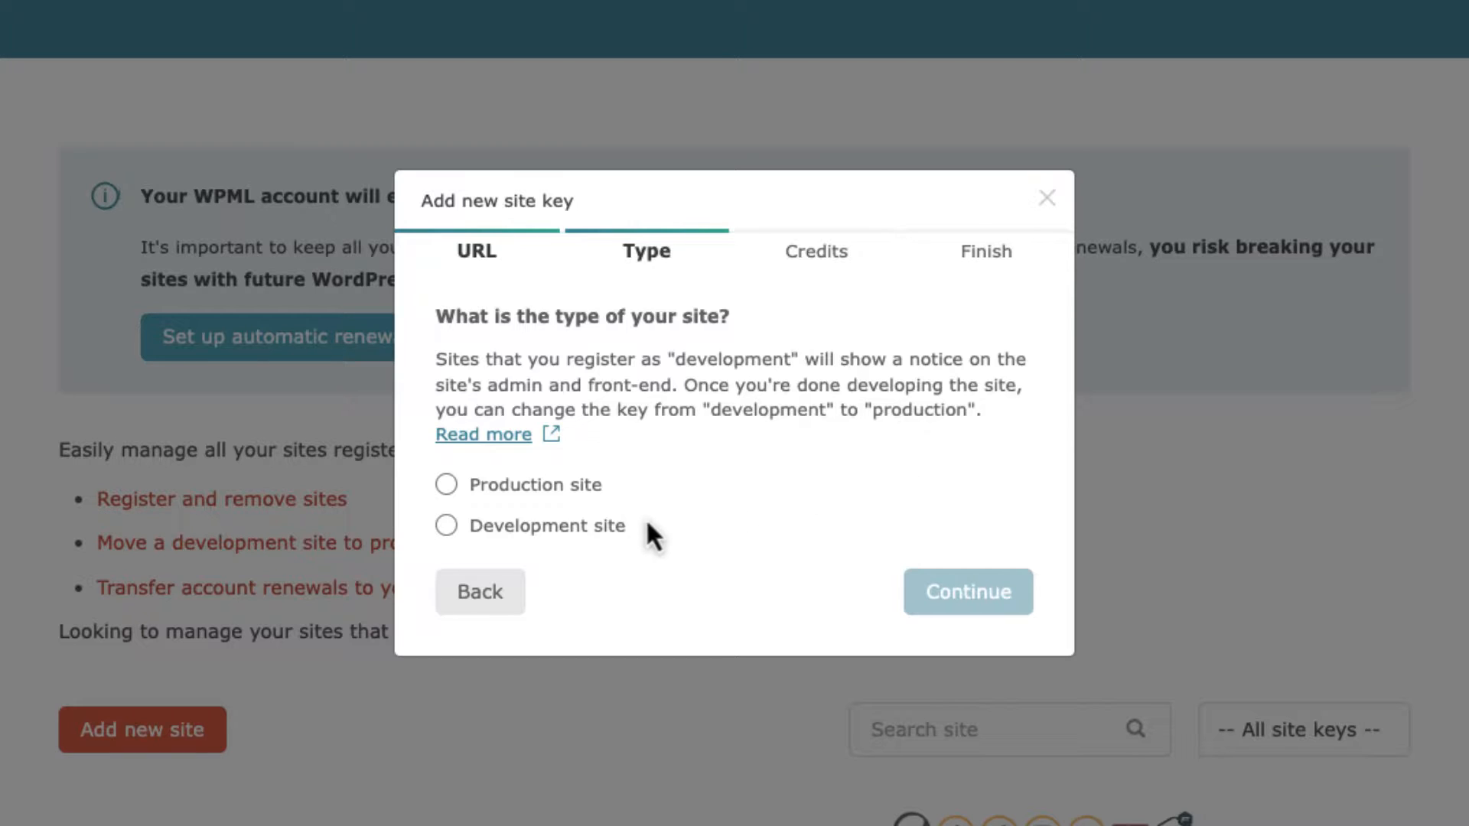
click(445, 525)
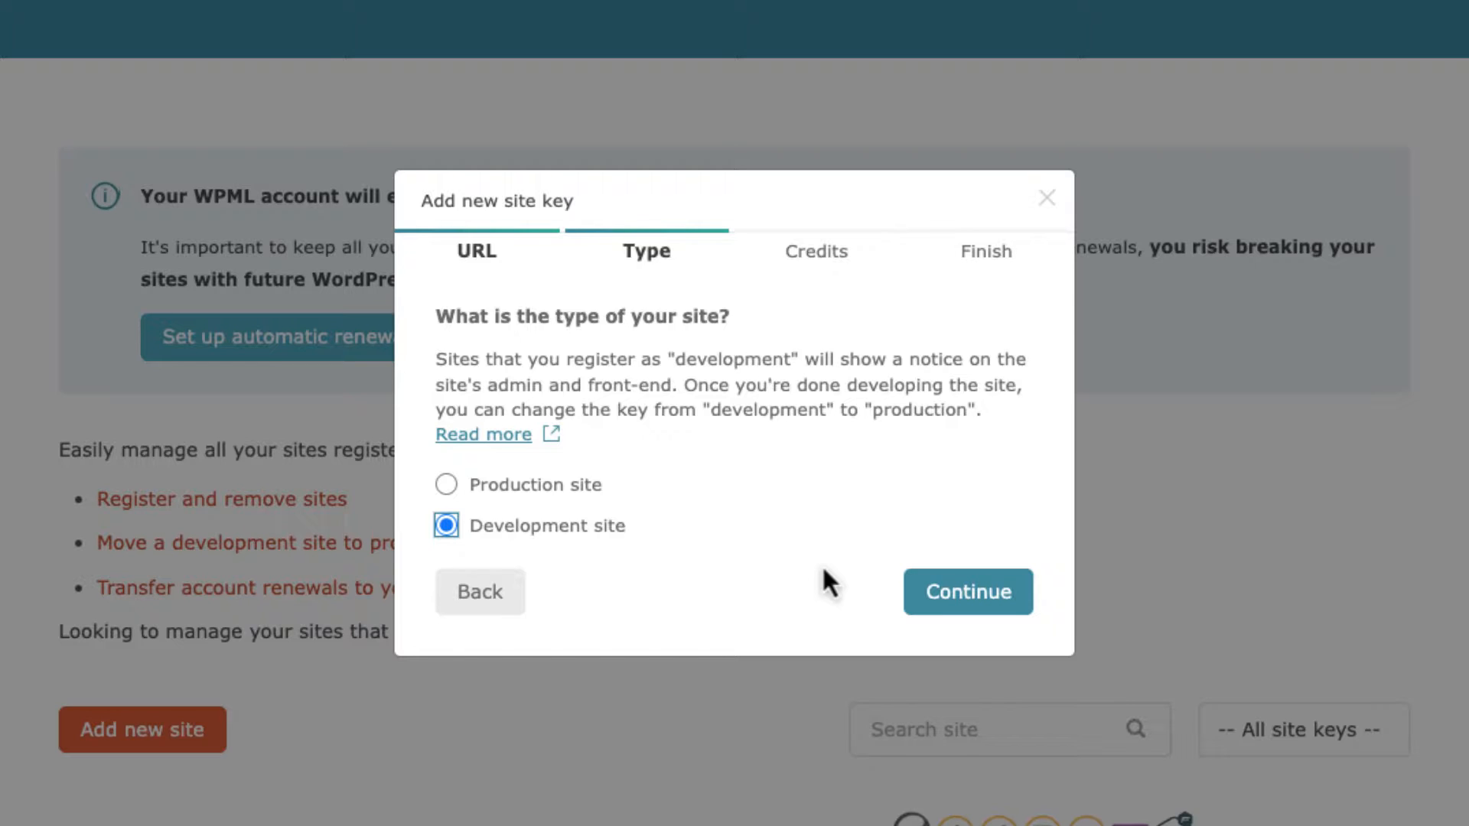
click(967, 591)
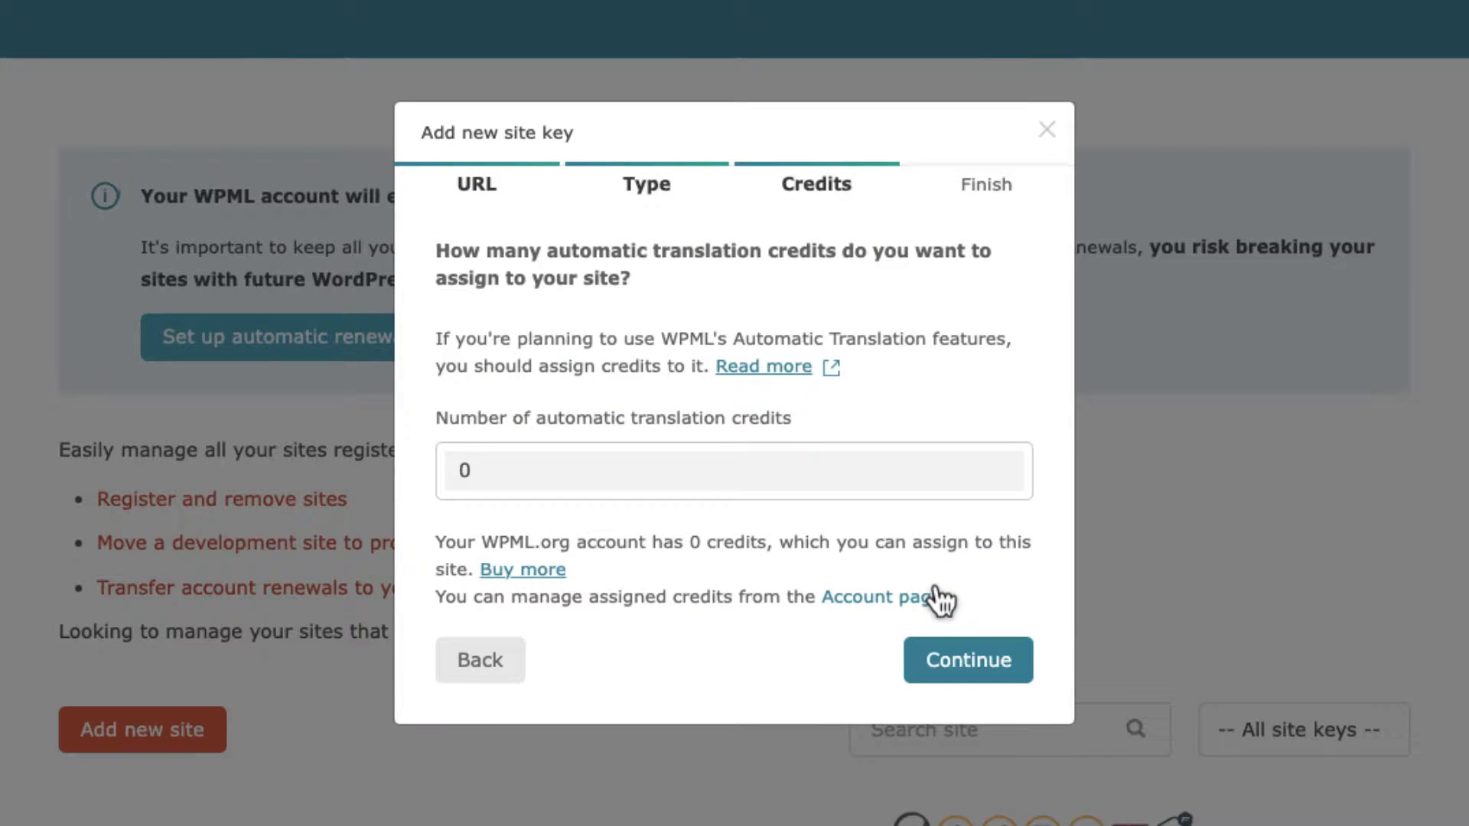
click(967, 661)
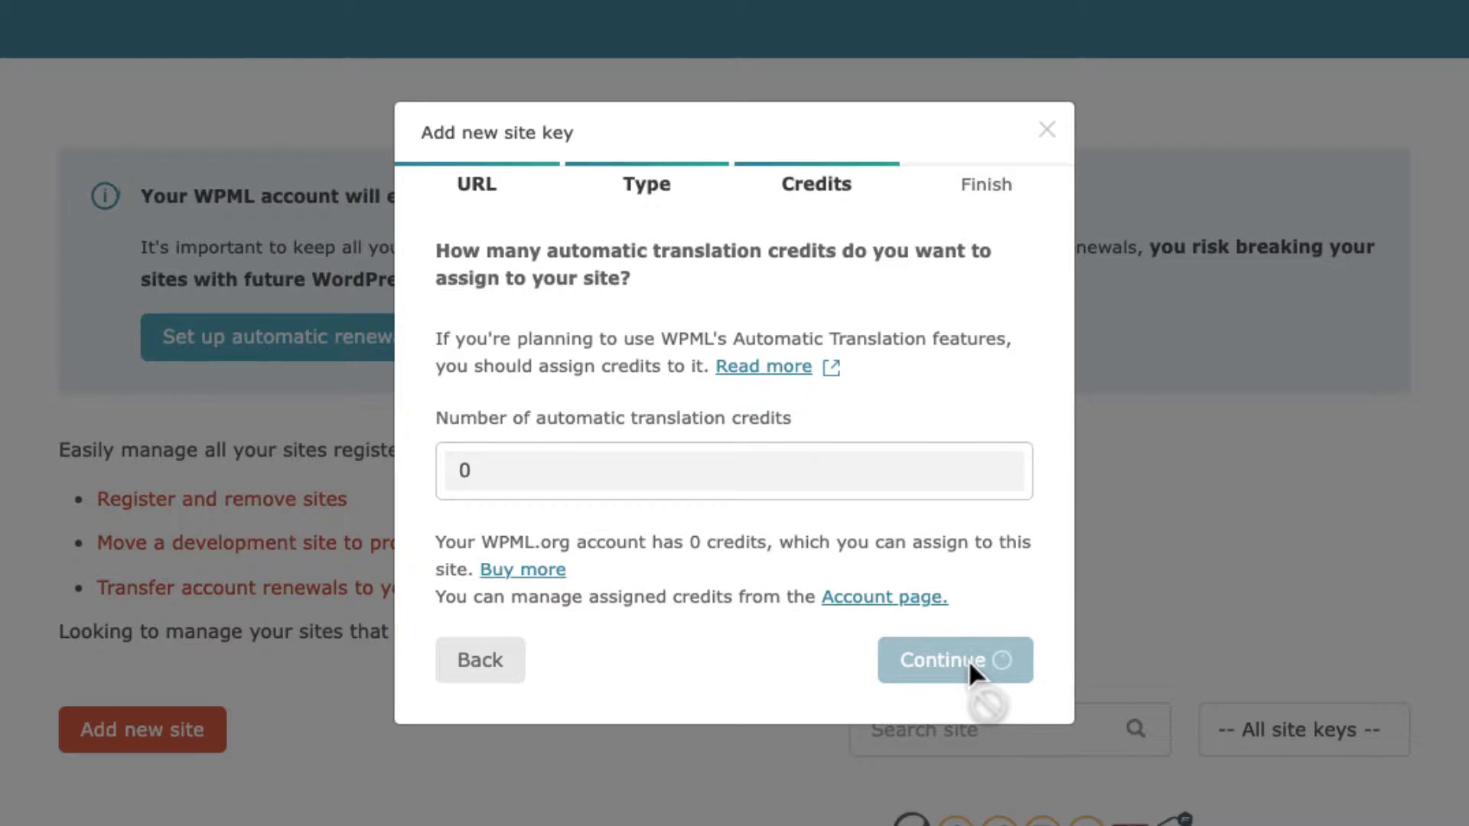
click(954, 659)
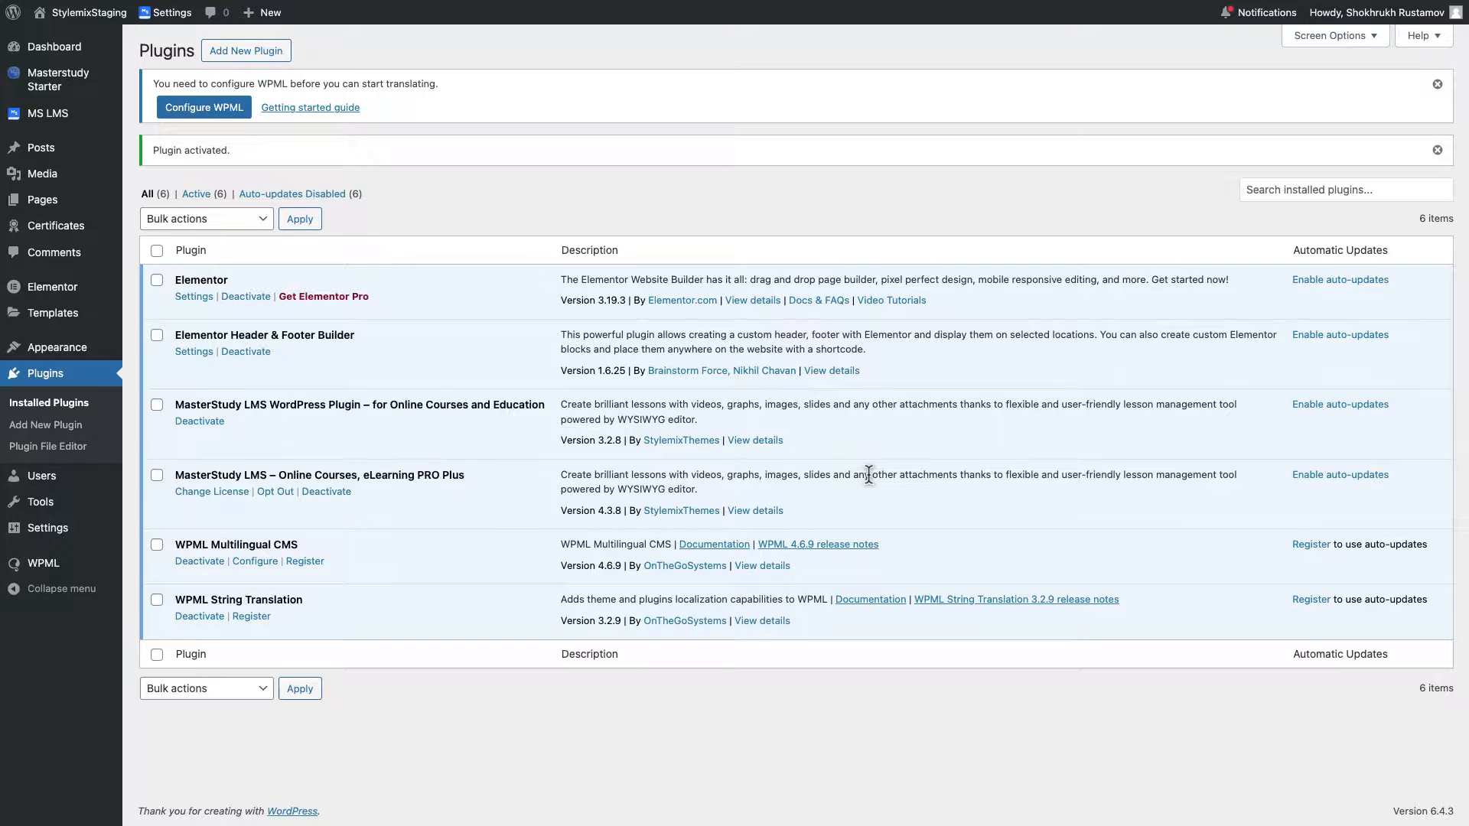
mouse_move(502, 254)
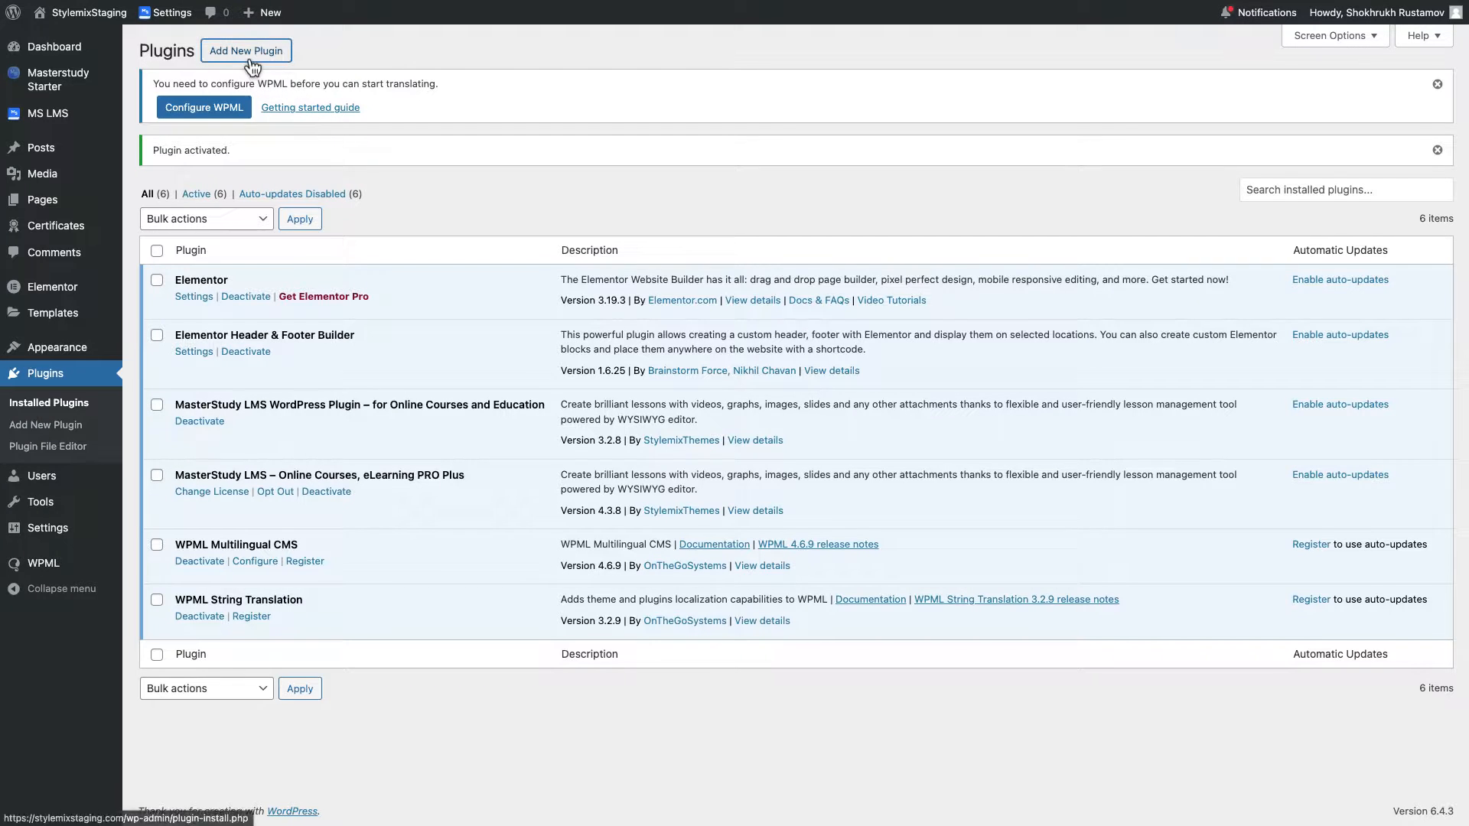
Paste the site key under Add New Plugin > Commercial and register WPML.
click(245, 51)
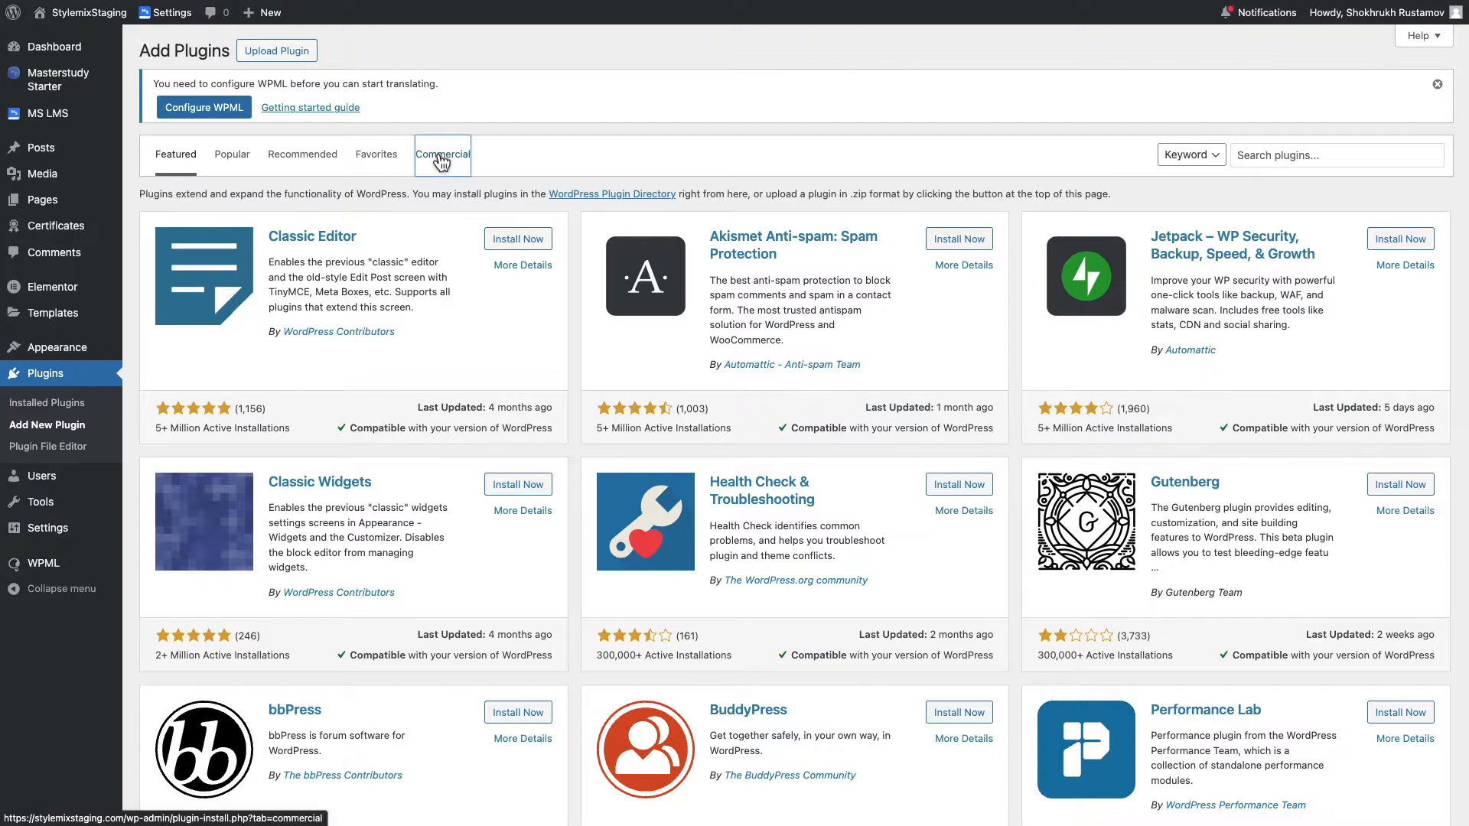
click(440, 153)
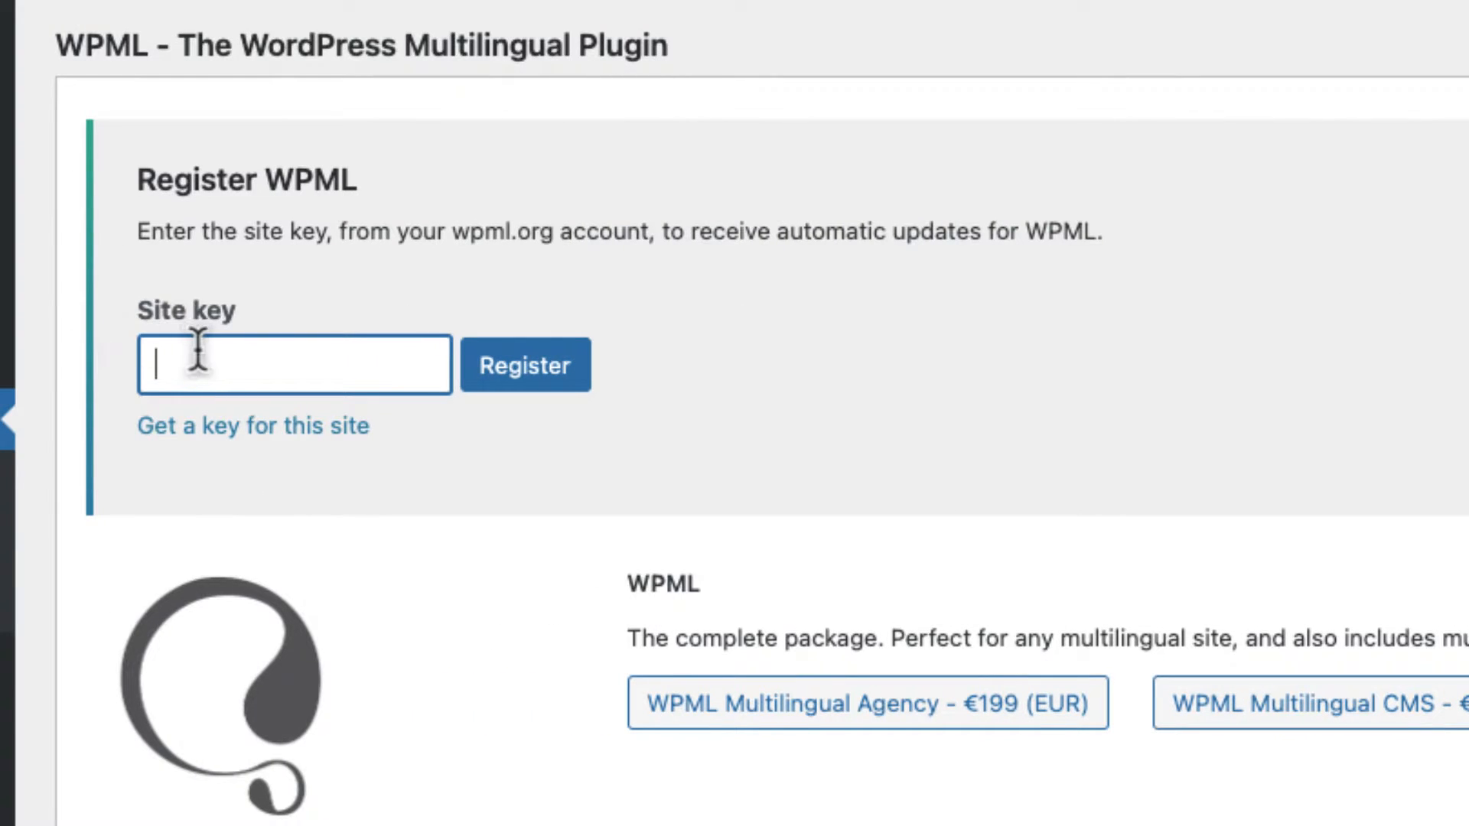
text(KOqLfVcRlo)
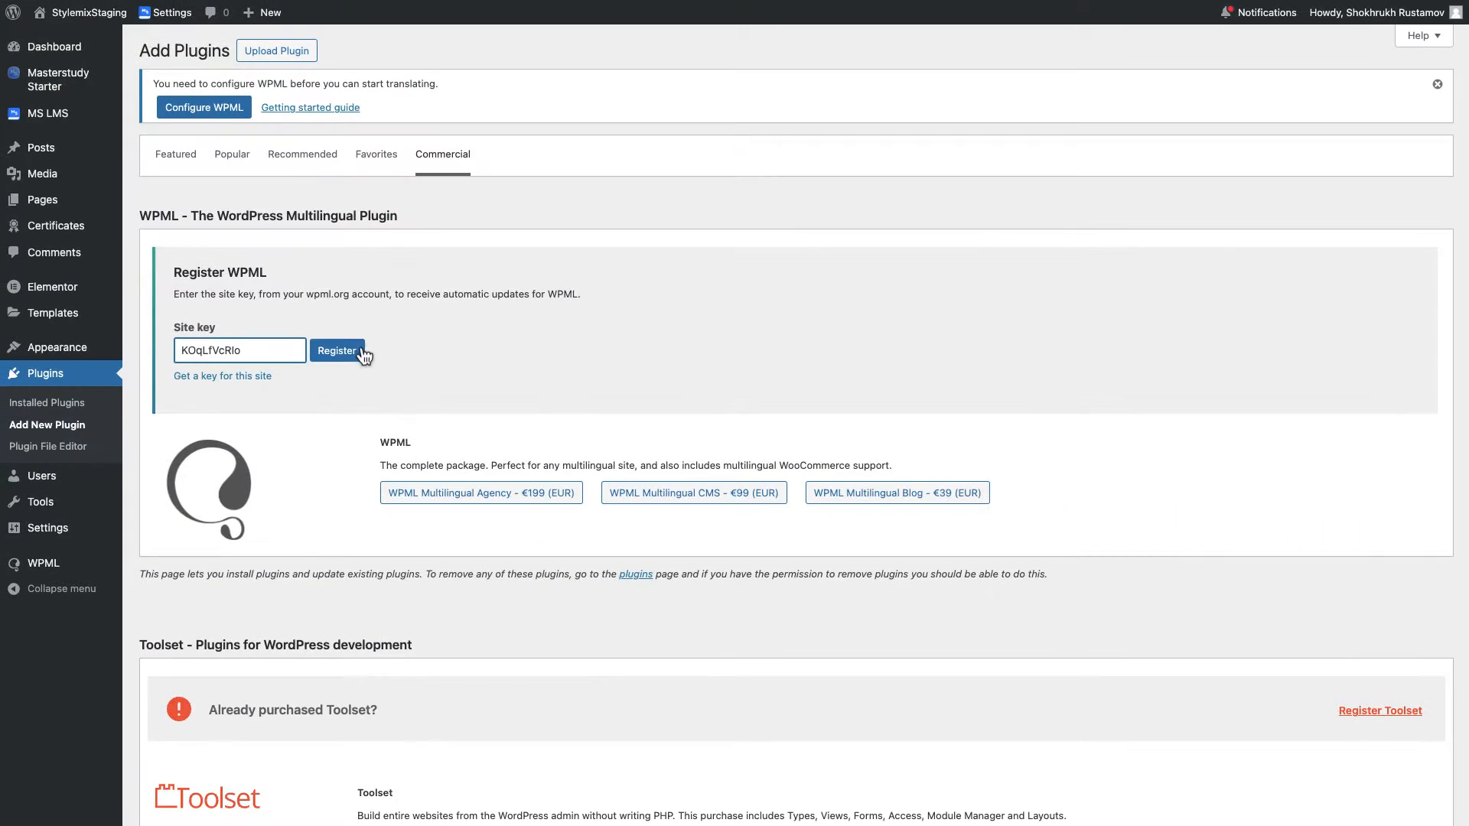
click(337, 351)
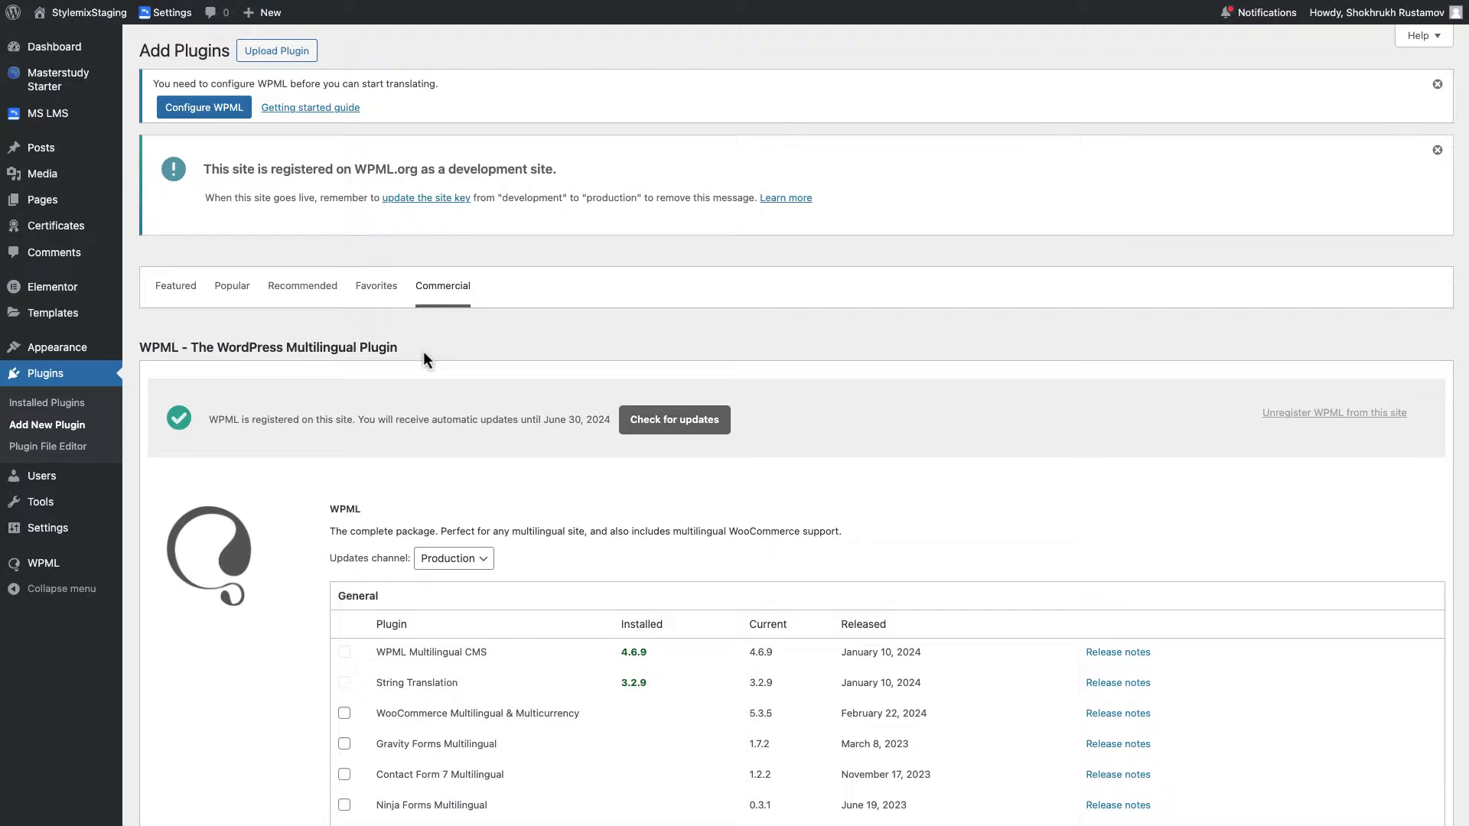
mouse_move(224, 487)
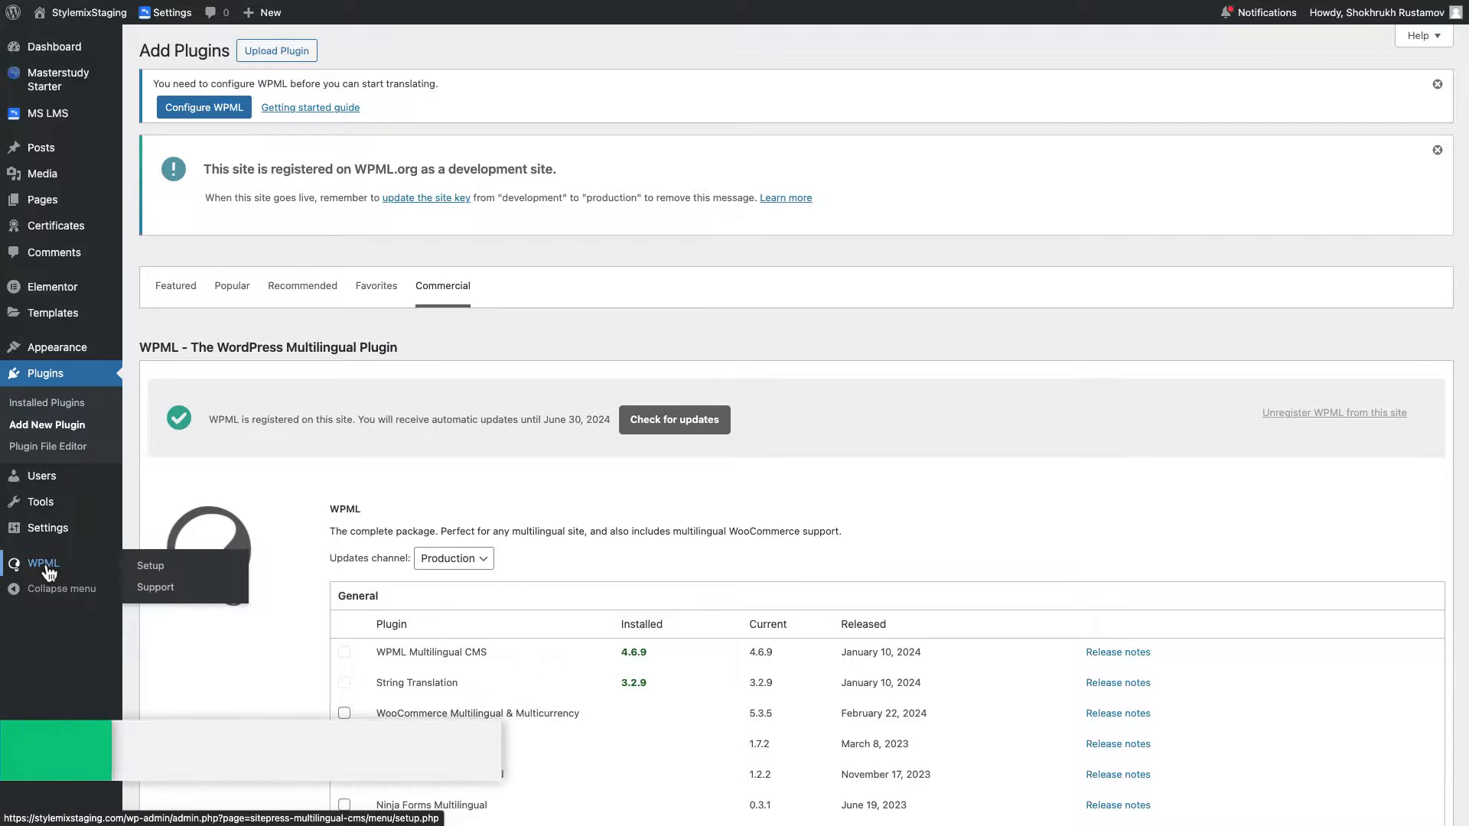
In the WPML setup wizard, add Spanish as the translation language and continue.
click(148, 565)
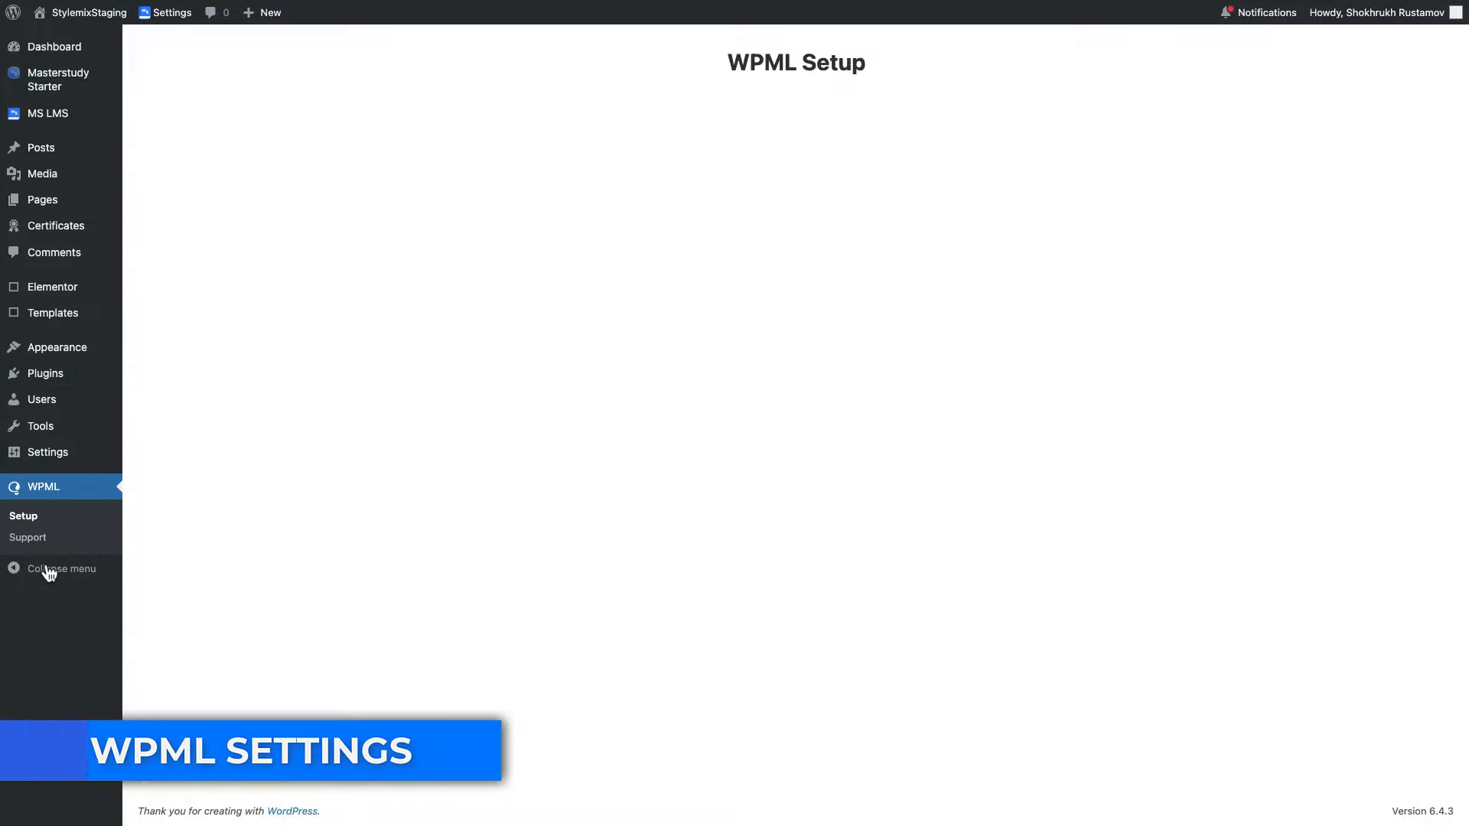
click(23, 515)
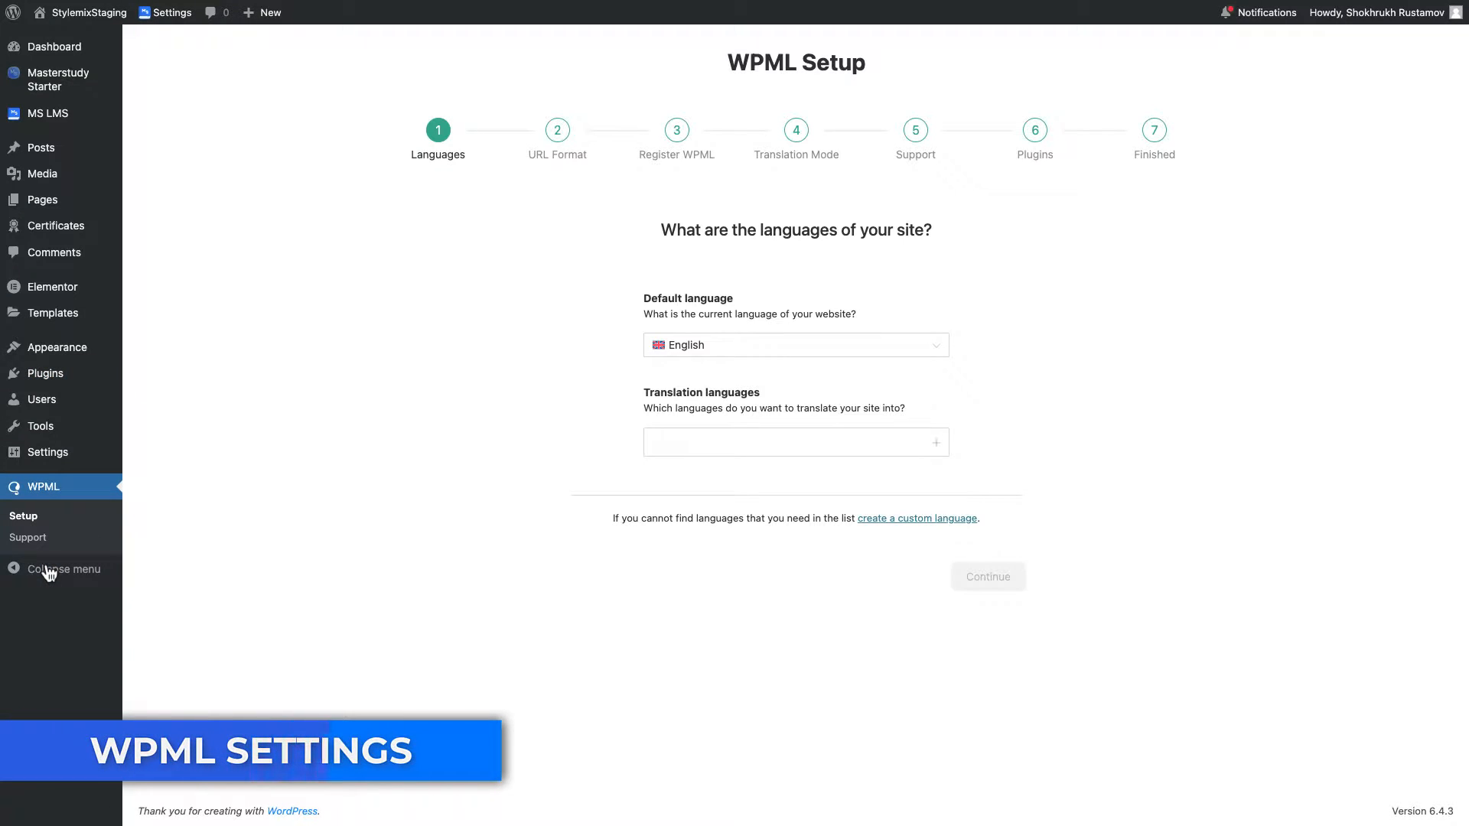
click(796, 441)
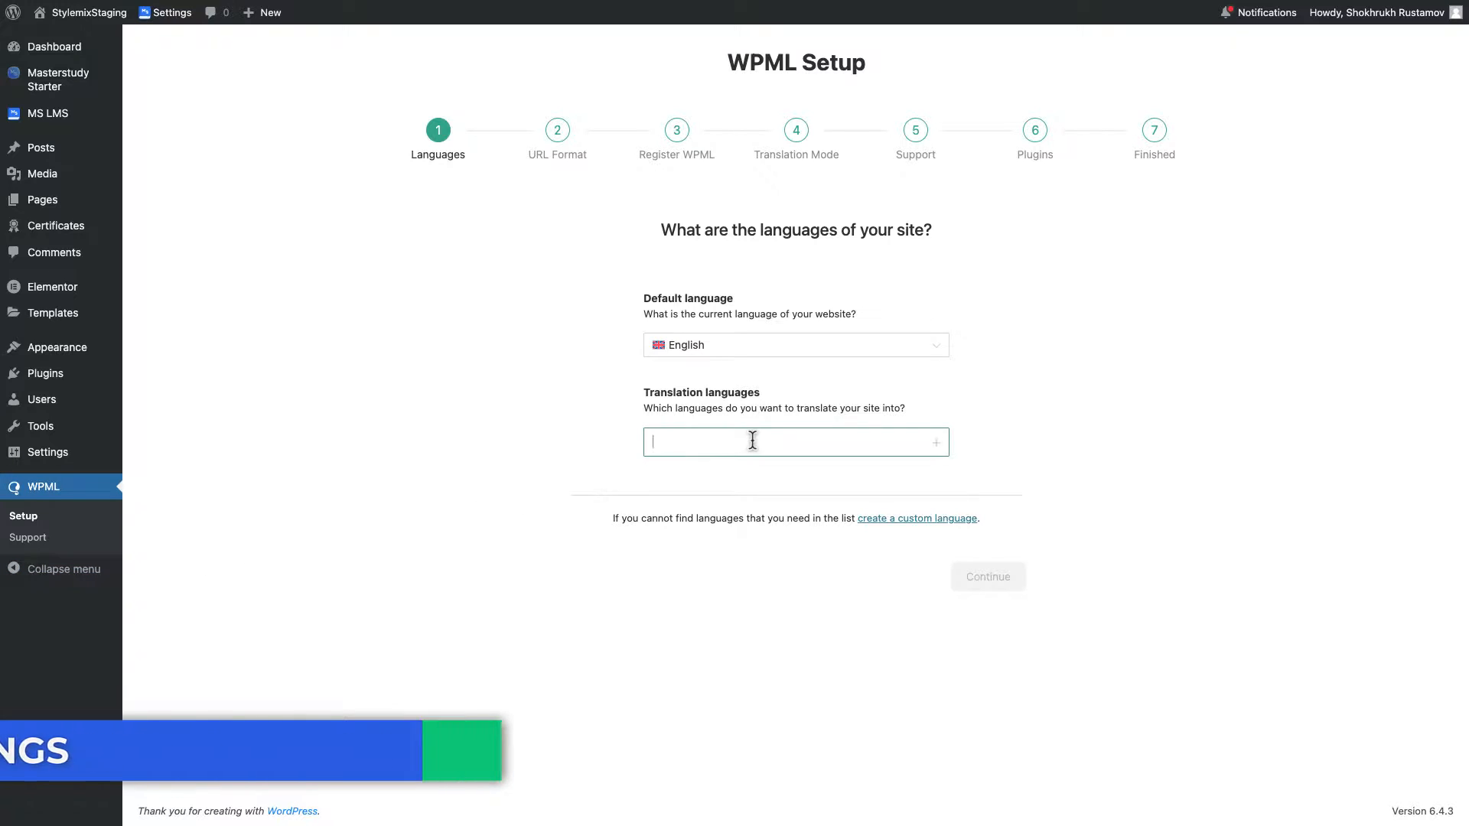
text(sp)
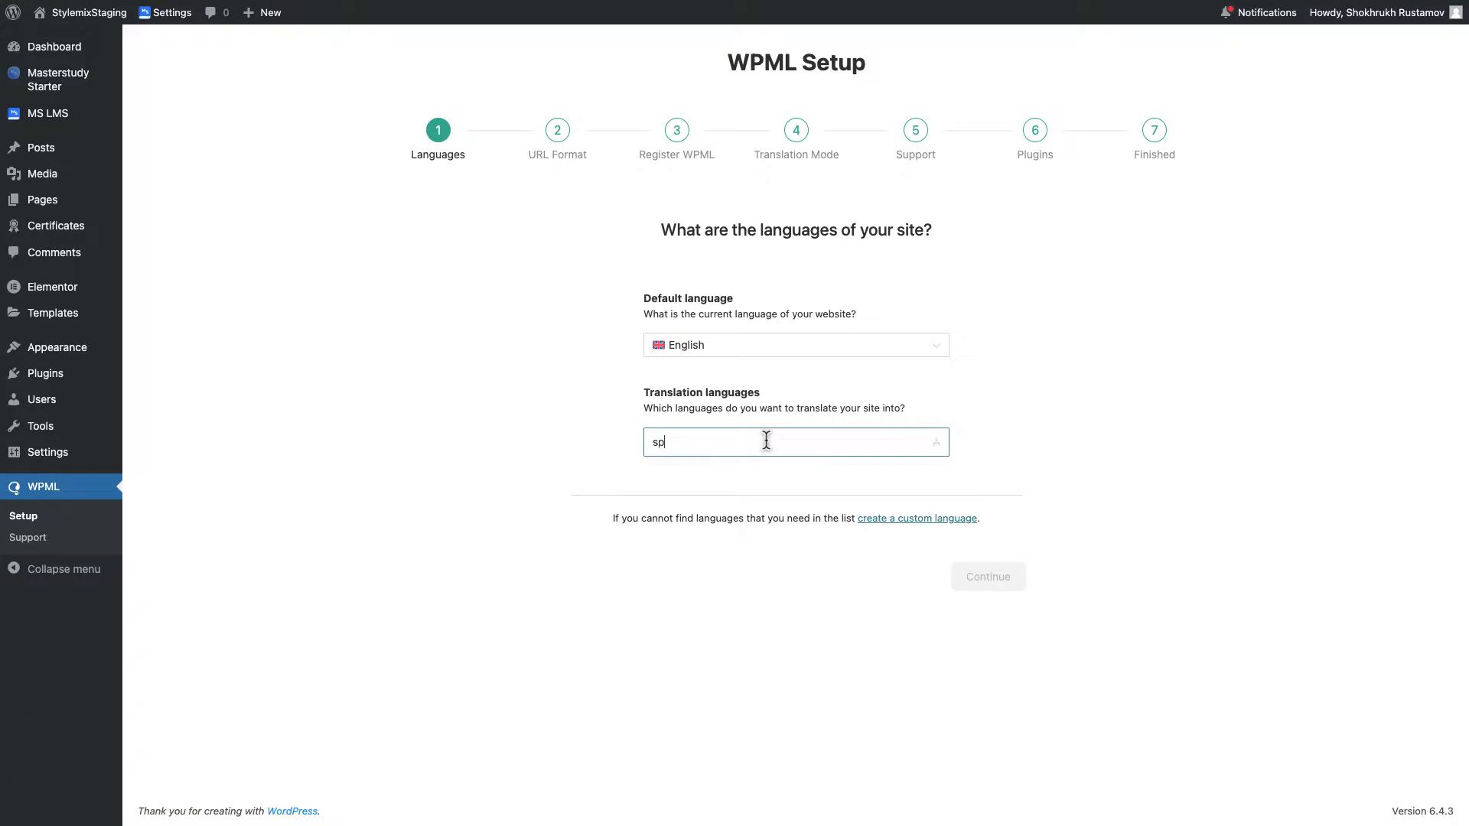
text(an)
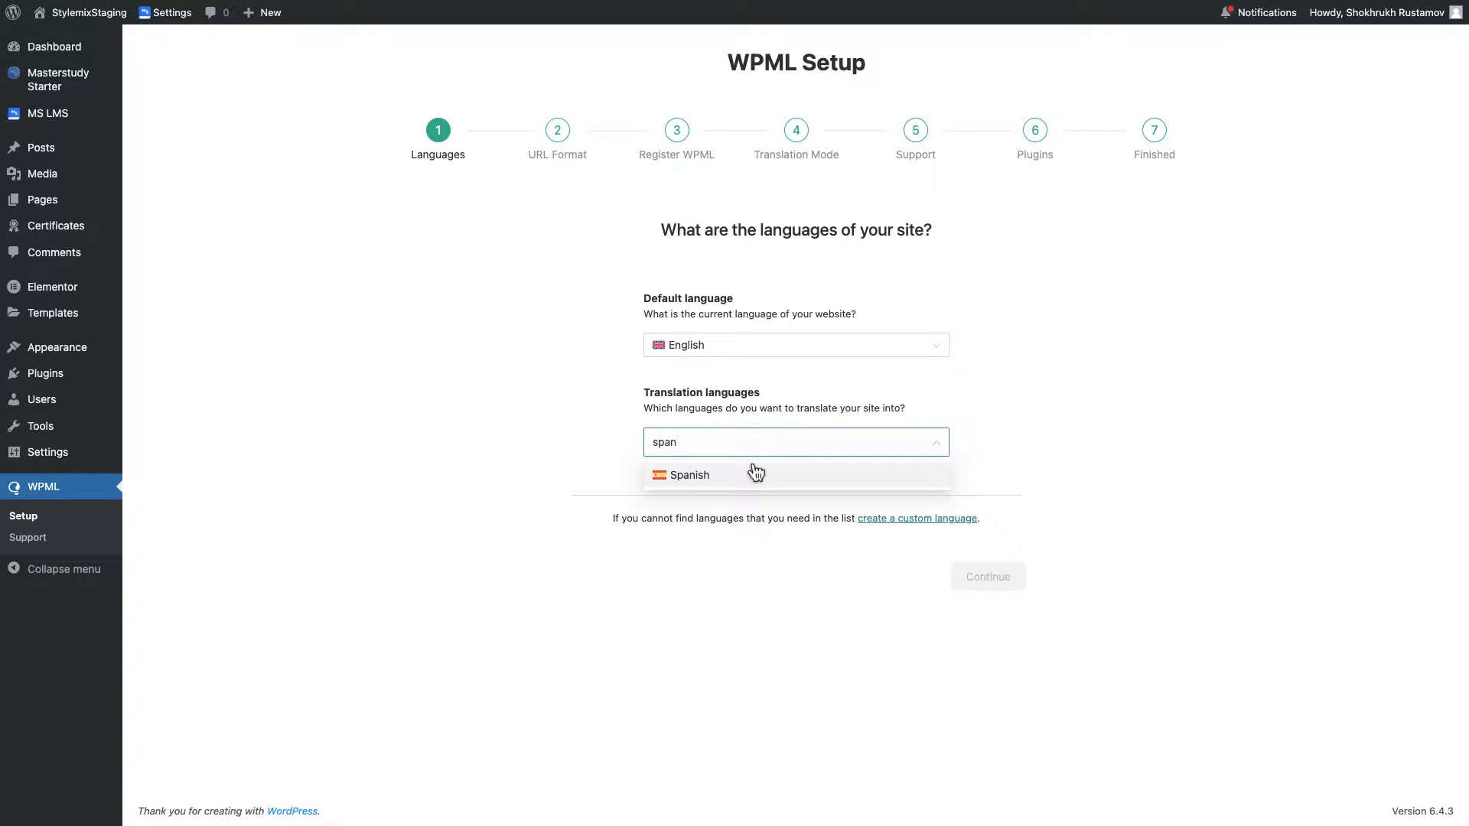
click(686, 474)
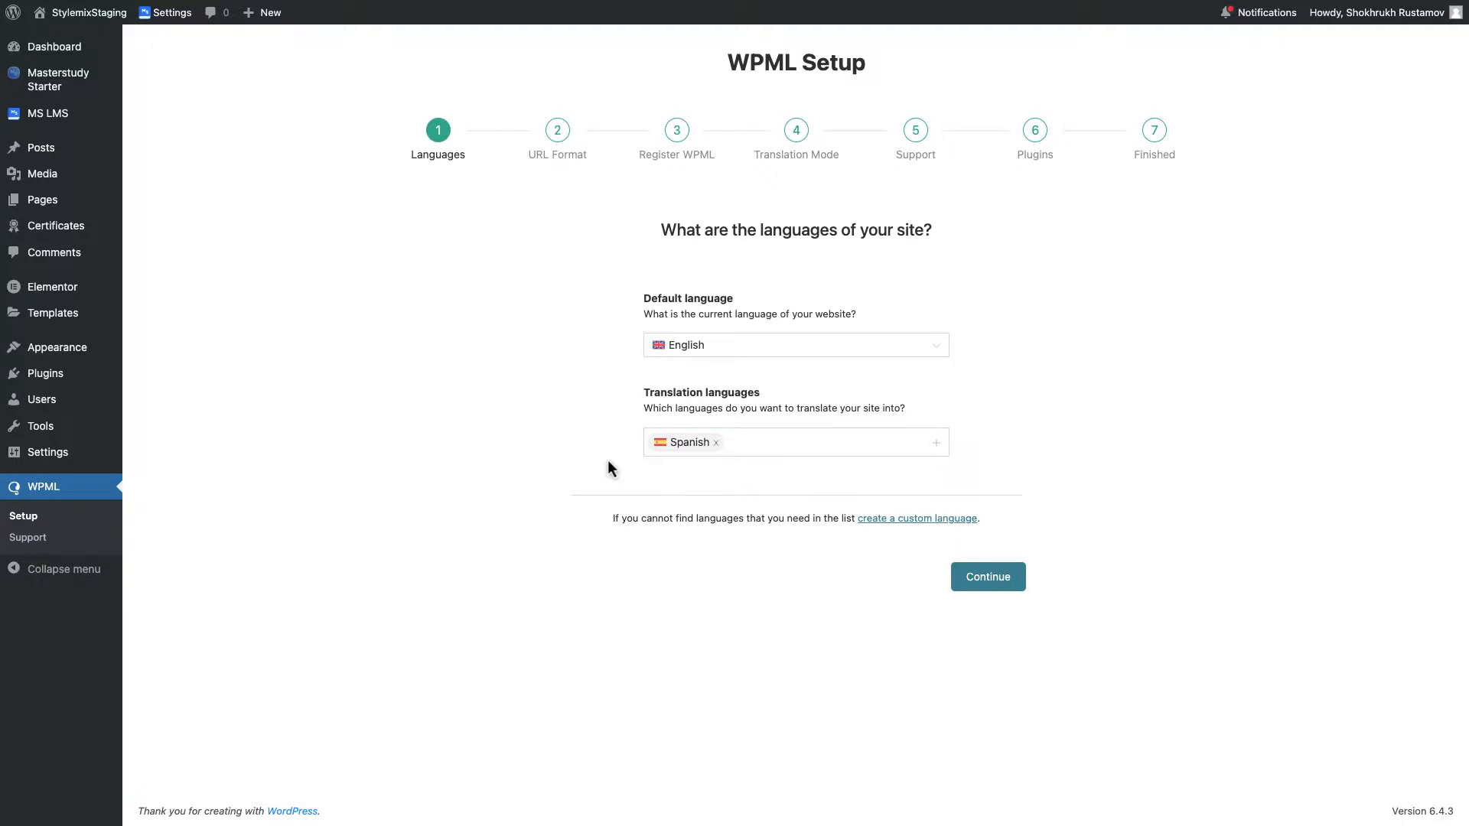
click(987, 577)
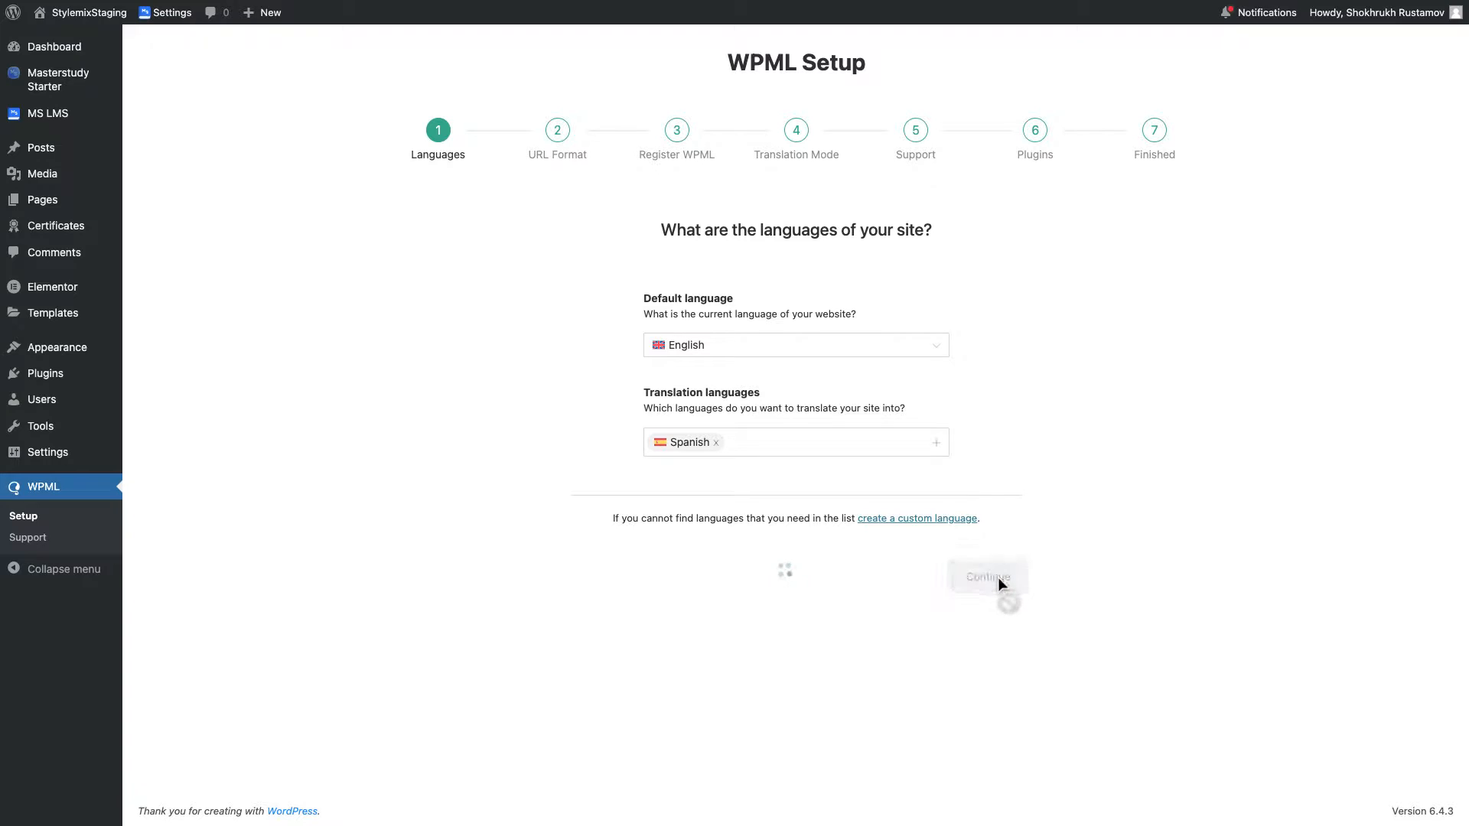
click(984, 577)
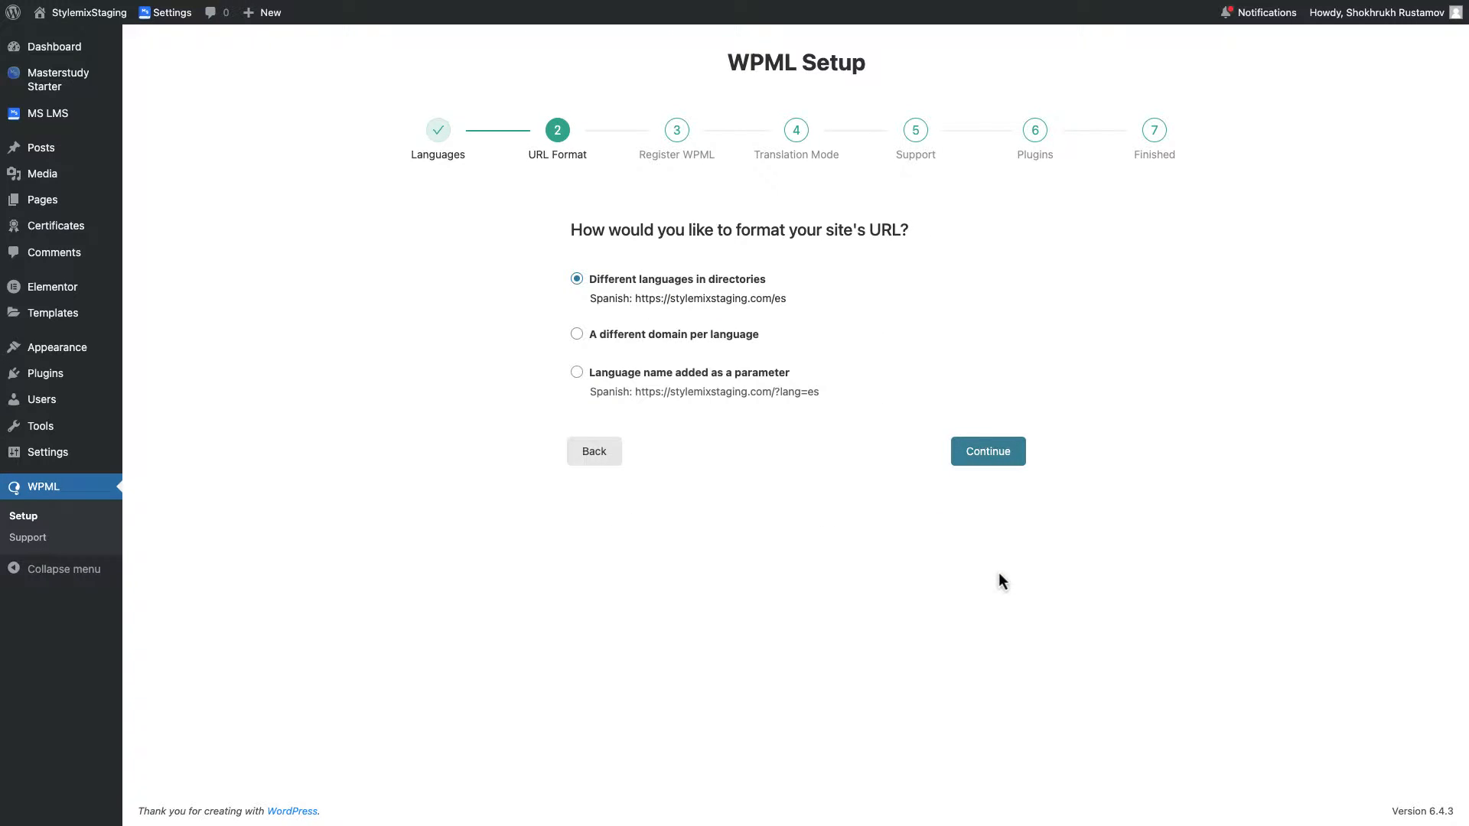
Accept language directories as the URL format and confirm the registered site key.
click(986, 450)
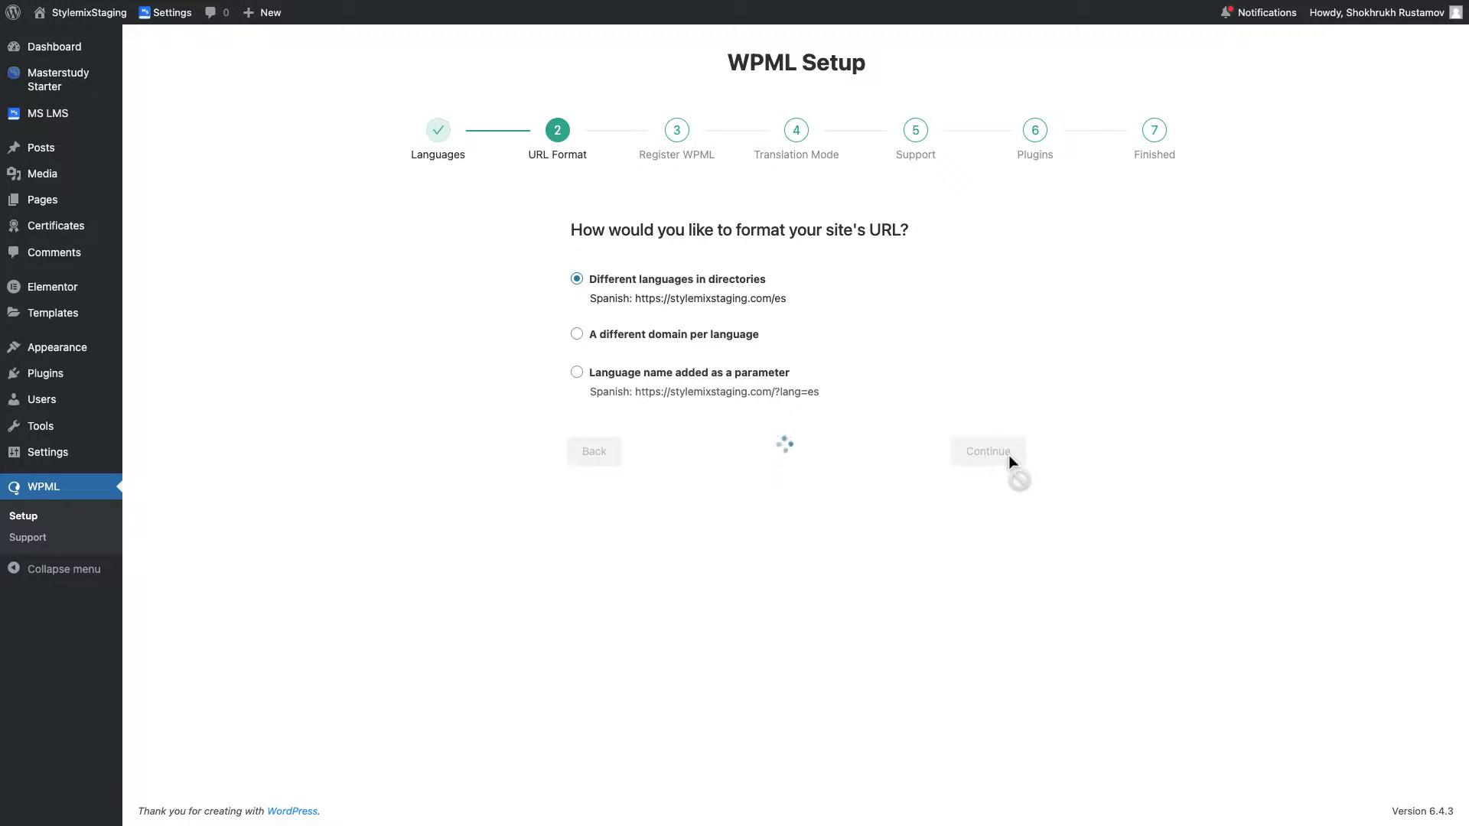
click(987, 450)
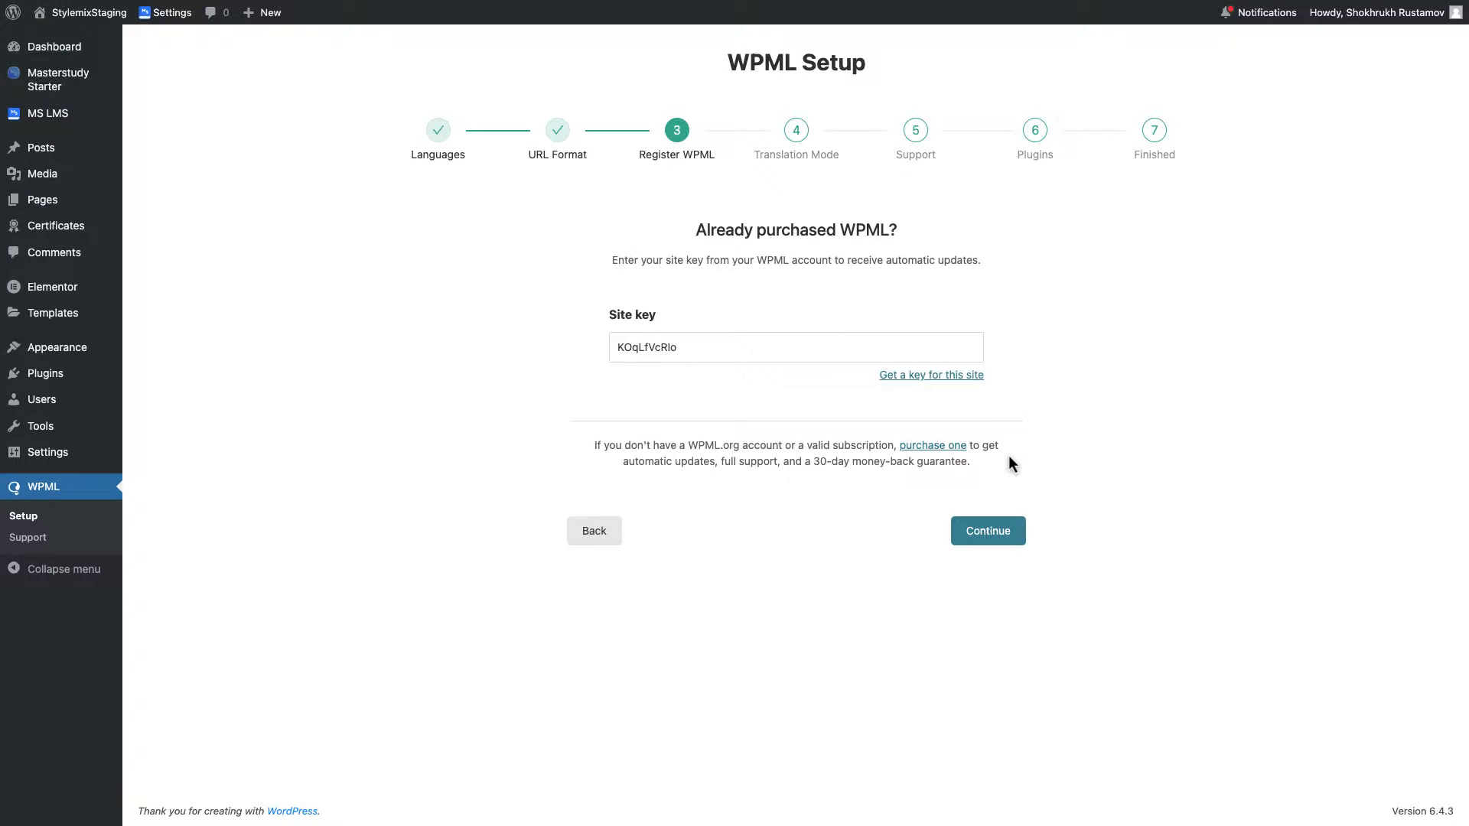
click(987, 531)
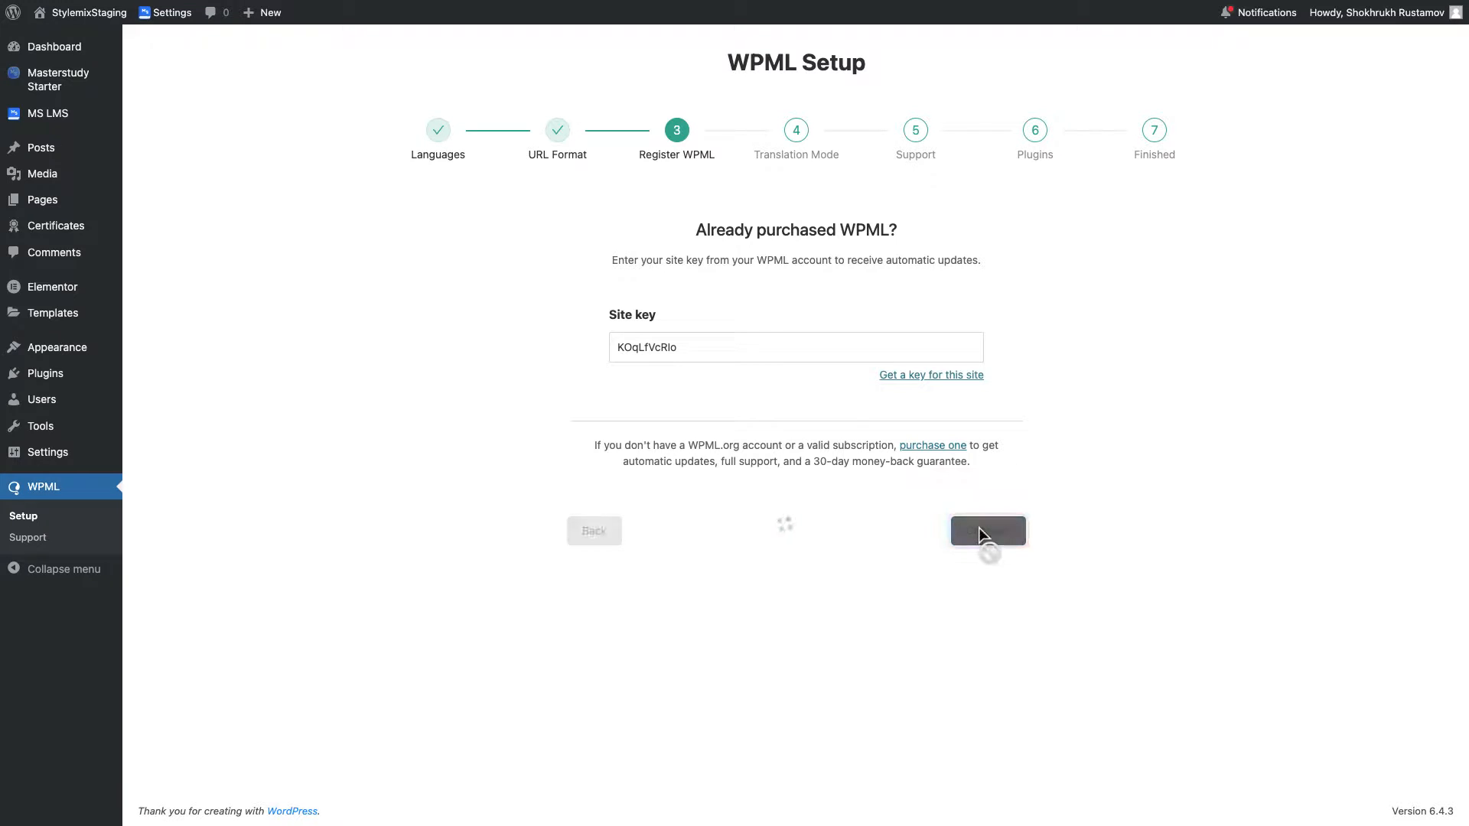
click(987, 531)
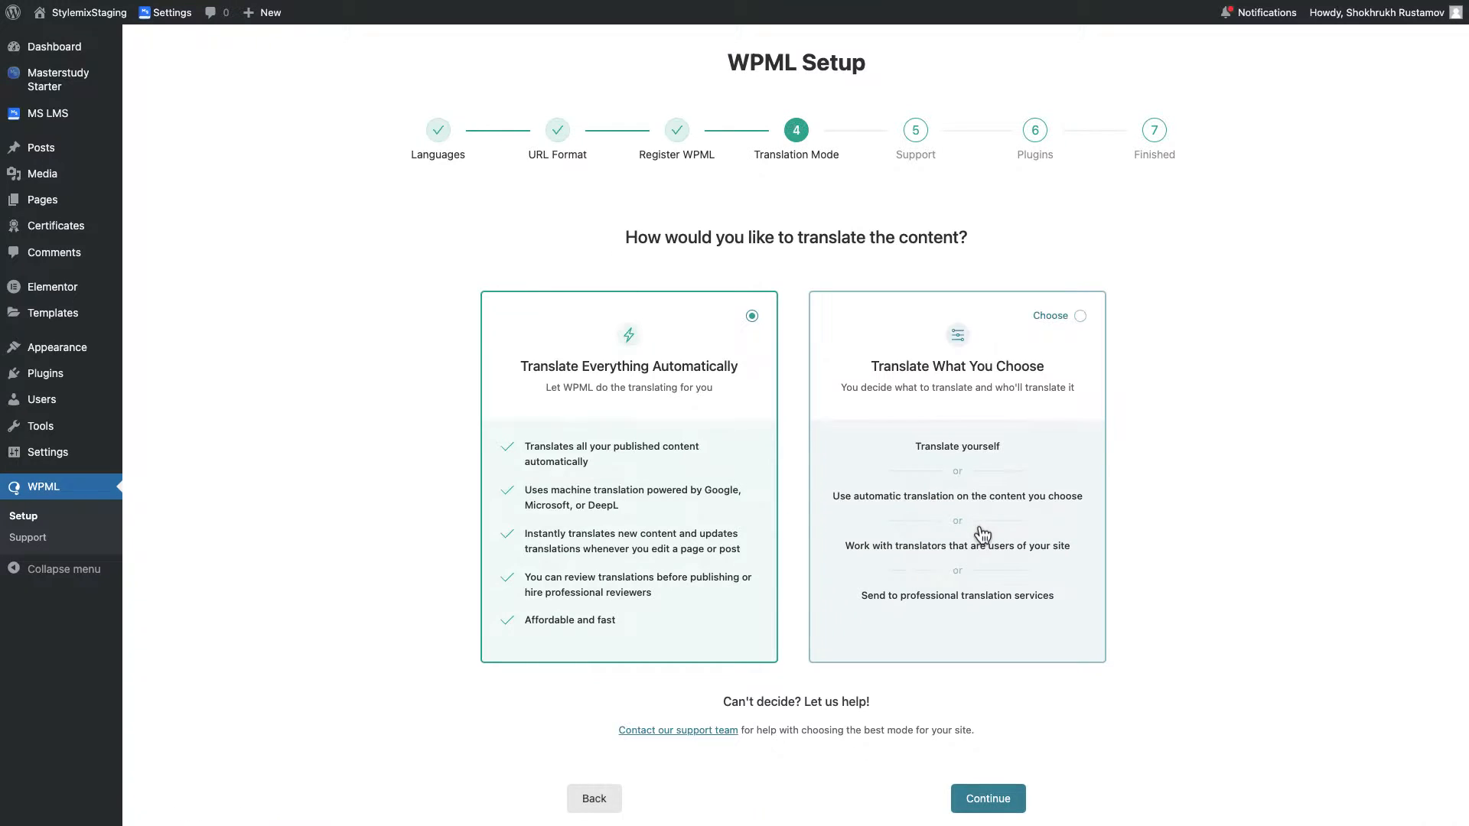
mouse_move(1049, 398)
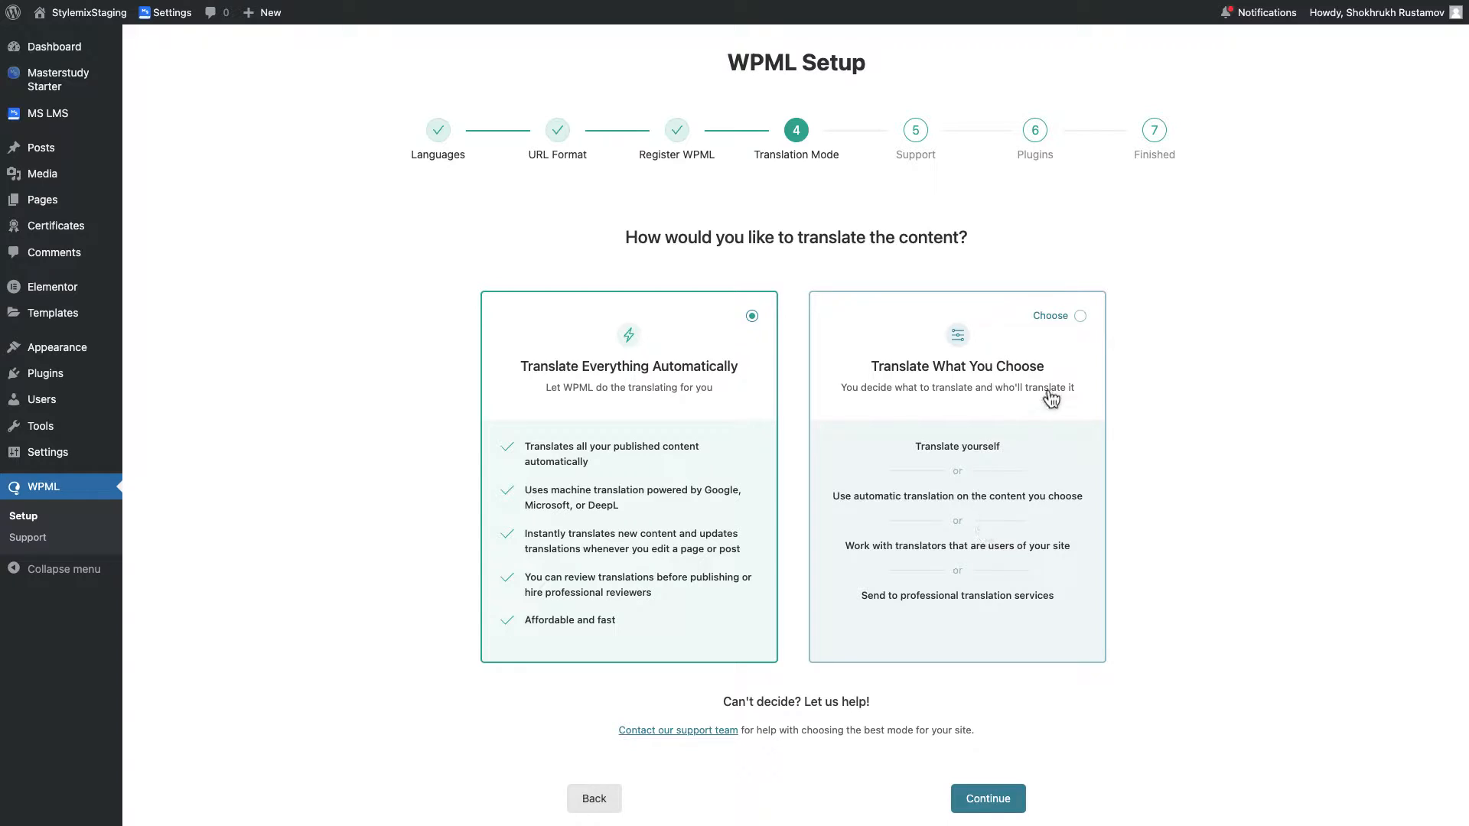
Choose Translate What You Choose, only myself translating, share plugin info for support, and continue to the end.
click(1078, 316)
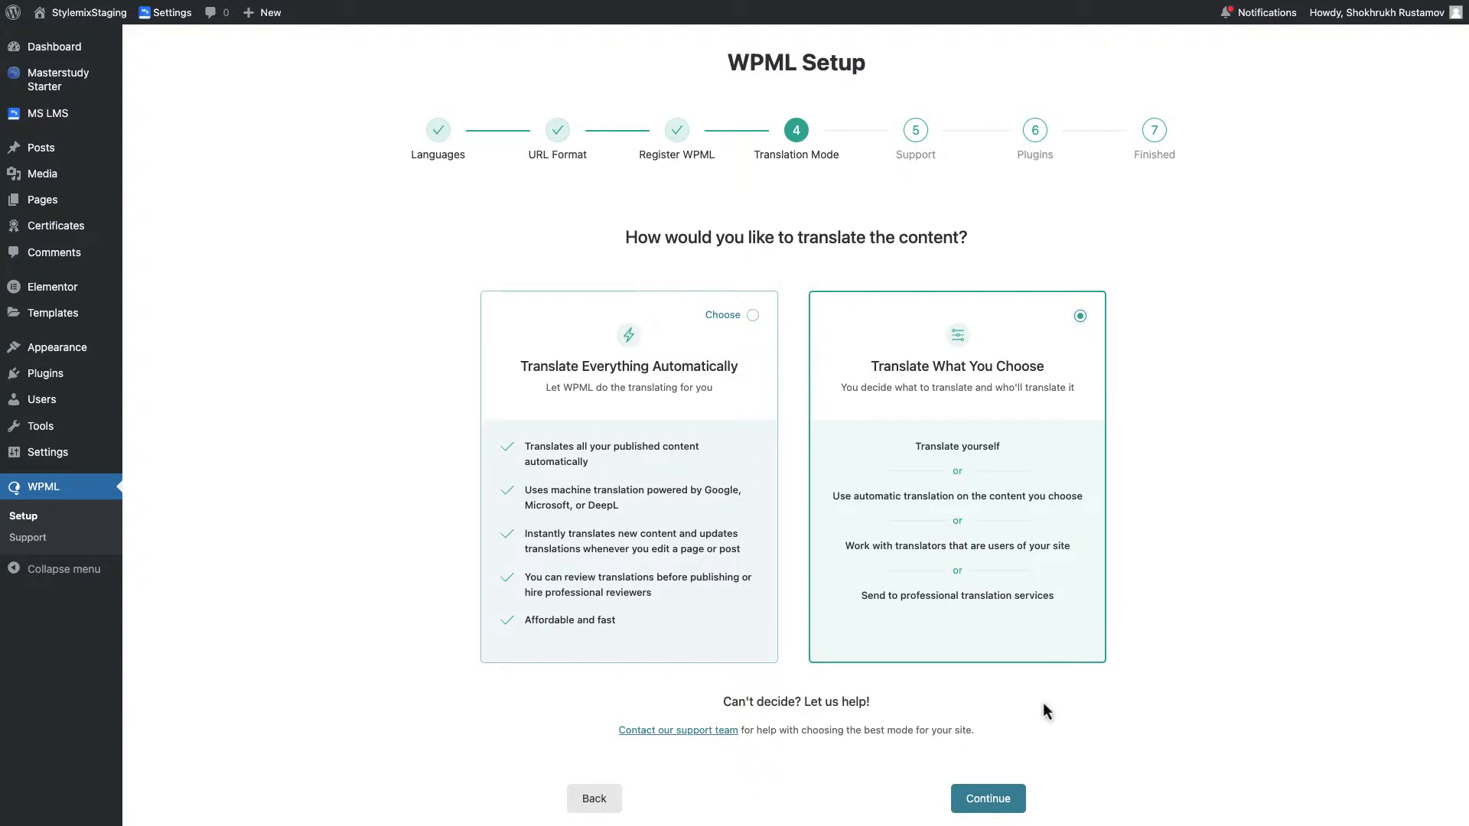
click(986, 799)
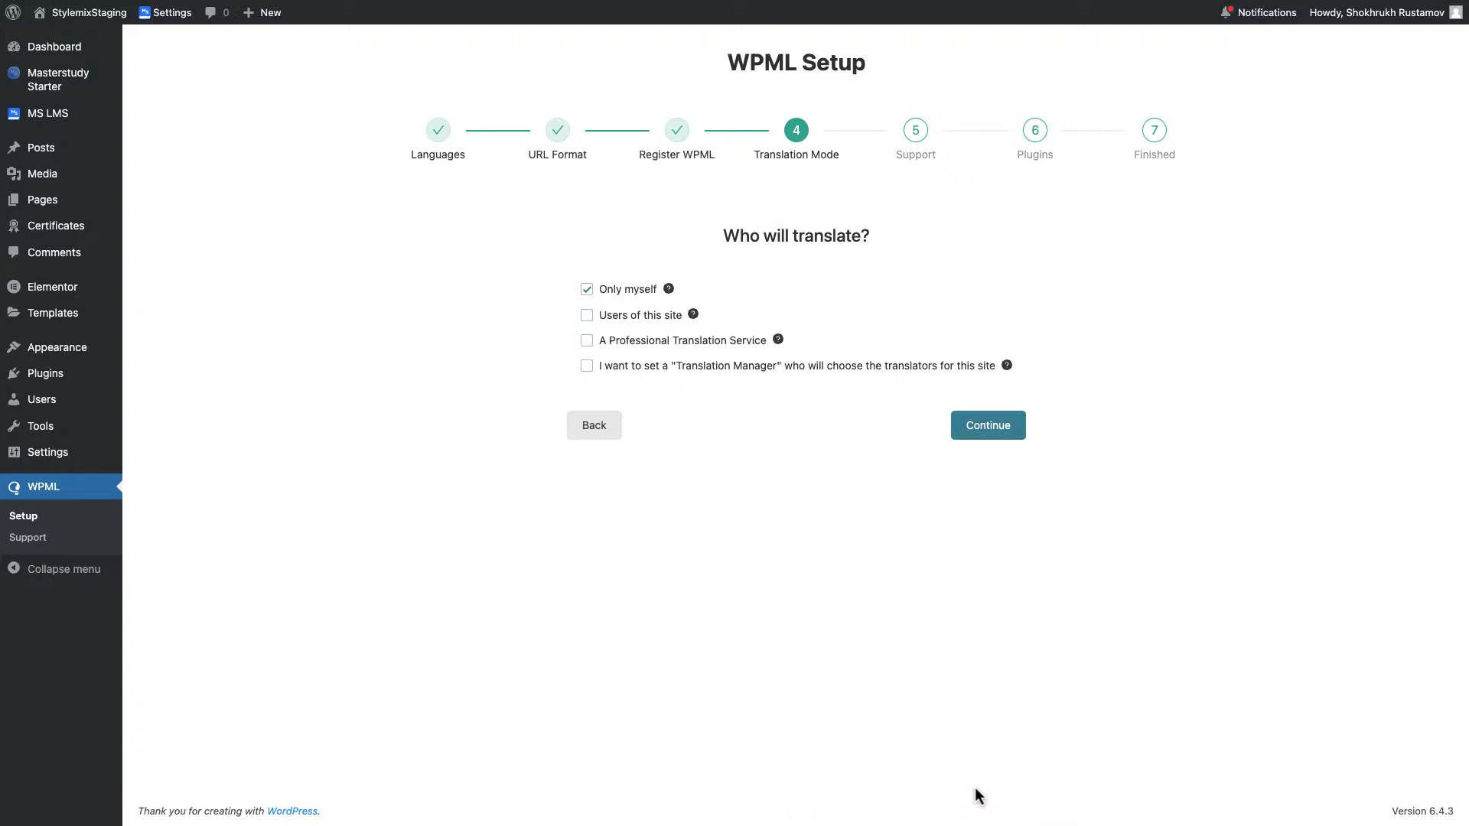
click(987, 426)
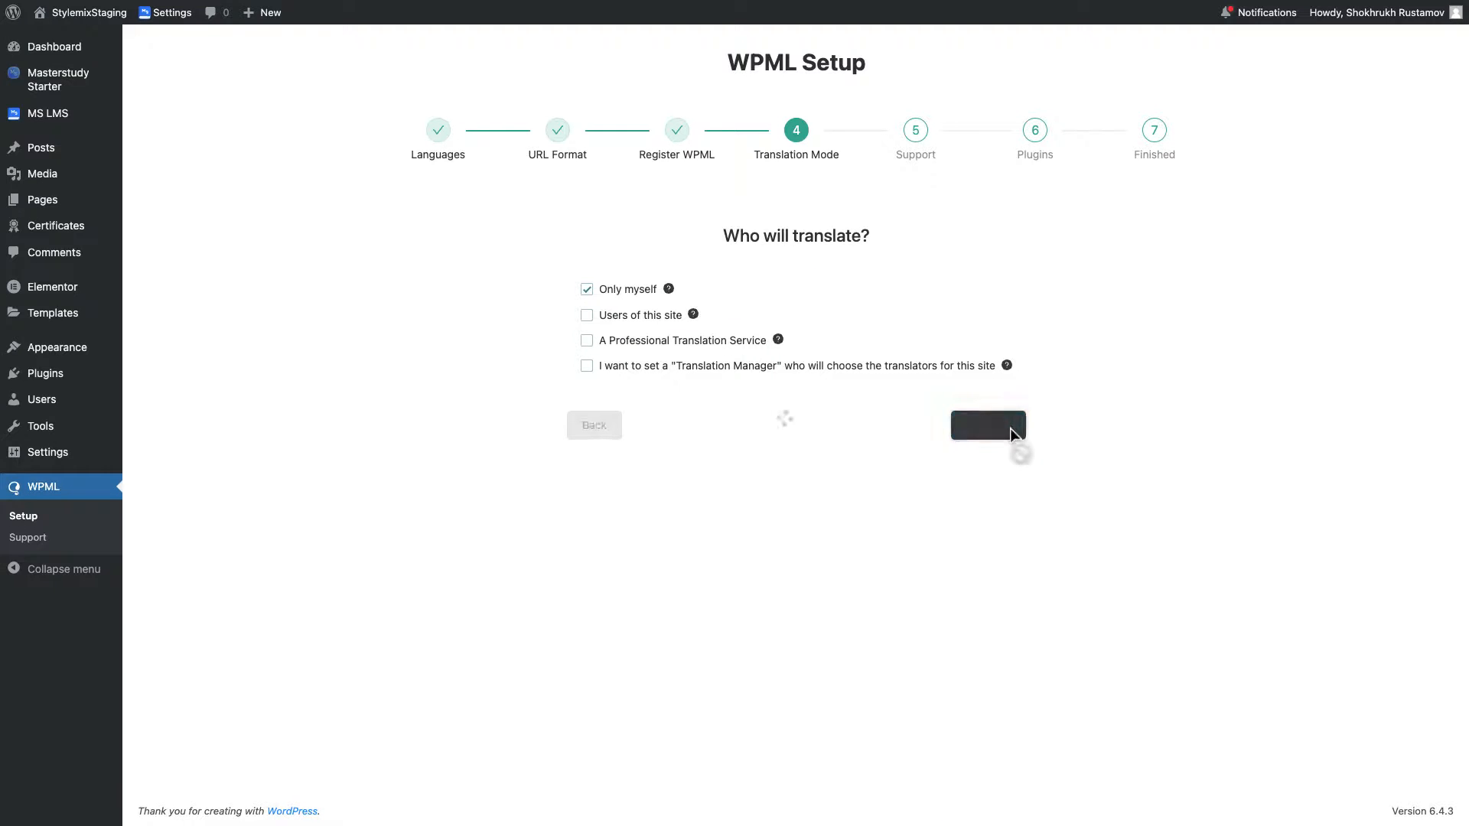
click(987, 425)
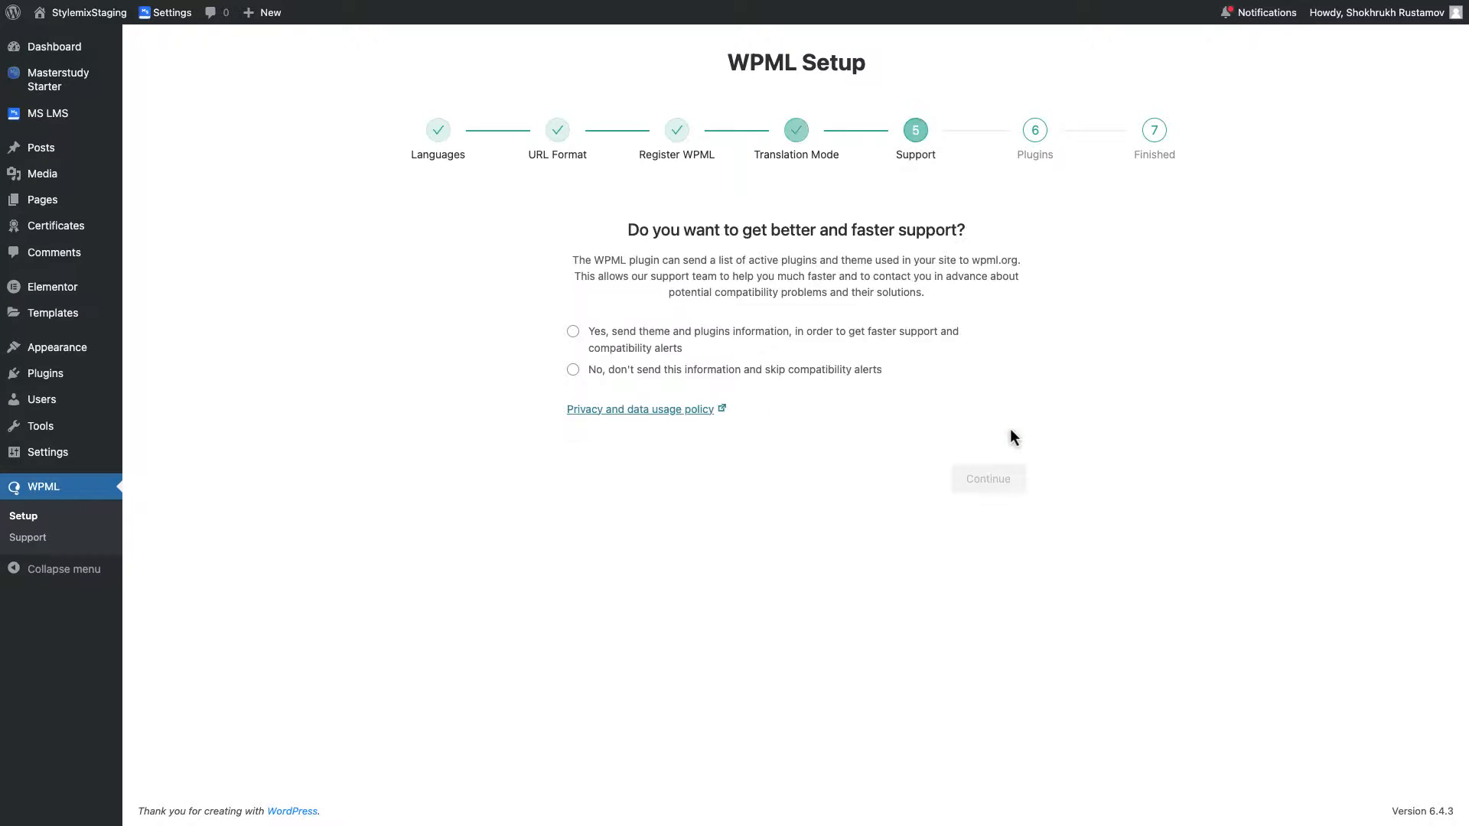
click(573, 332)
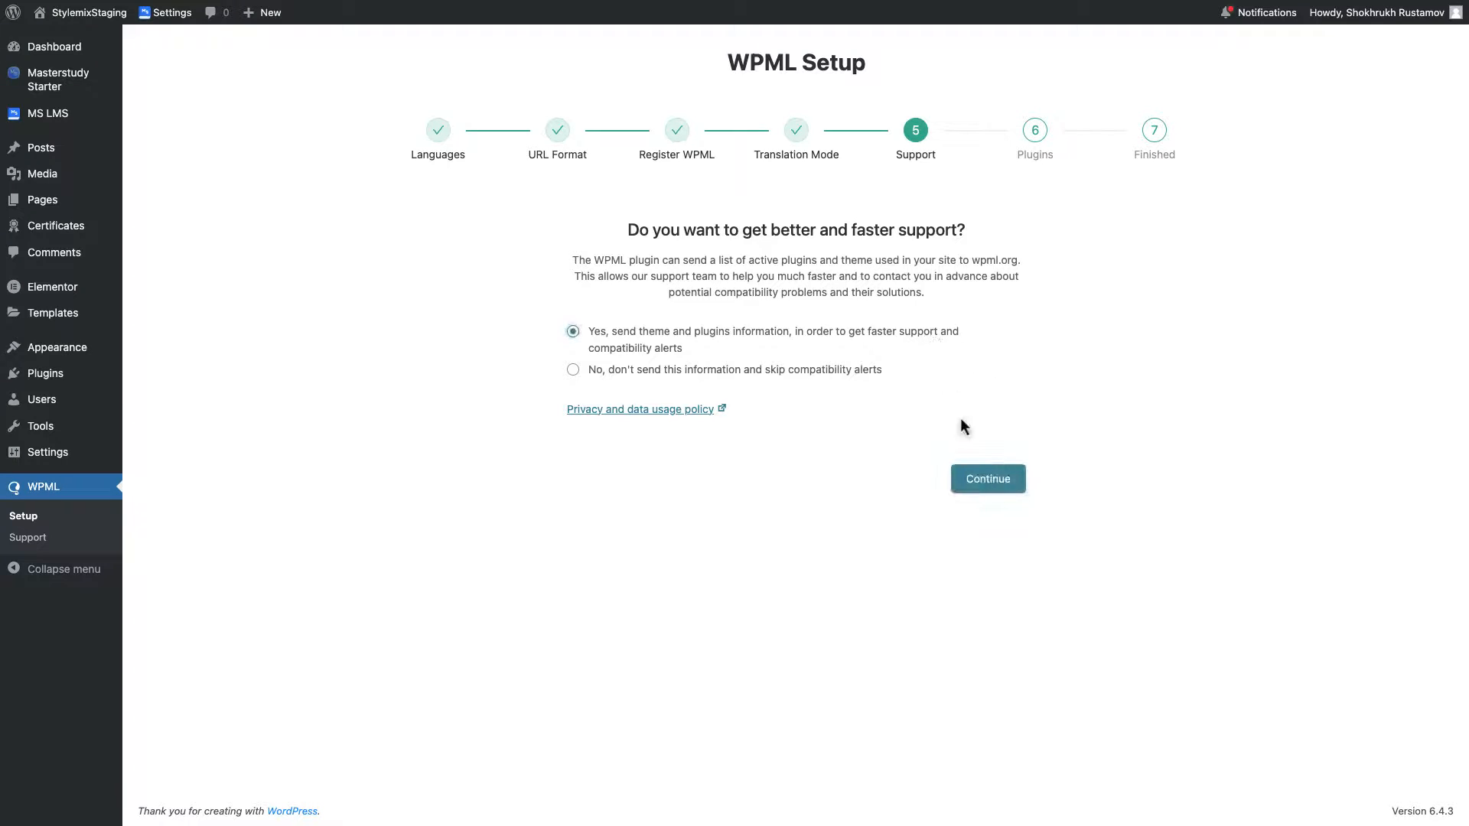
click(987, 479)
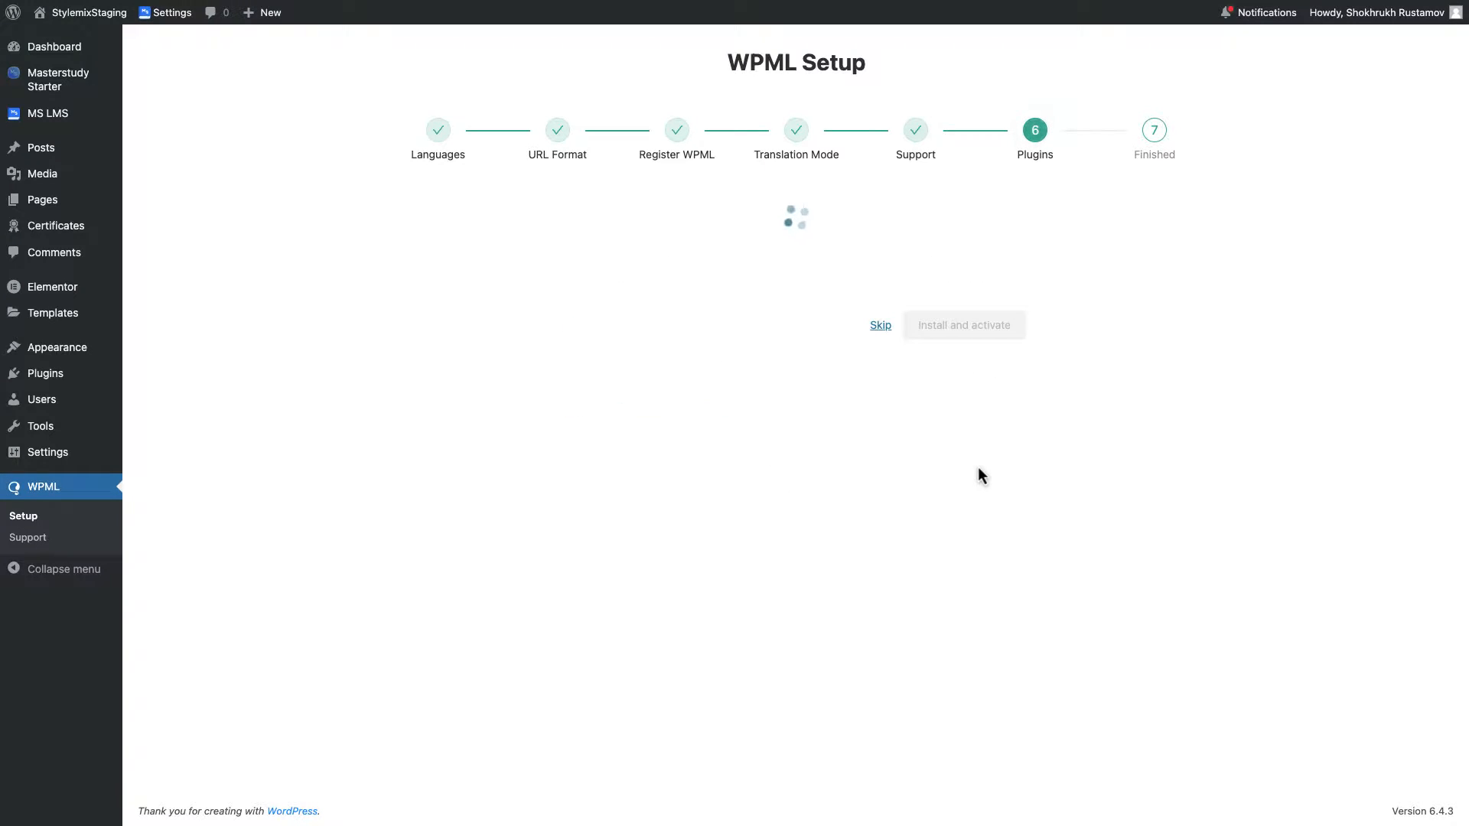
click(962, 325)
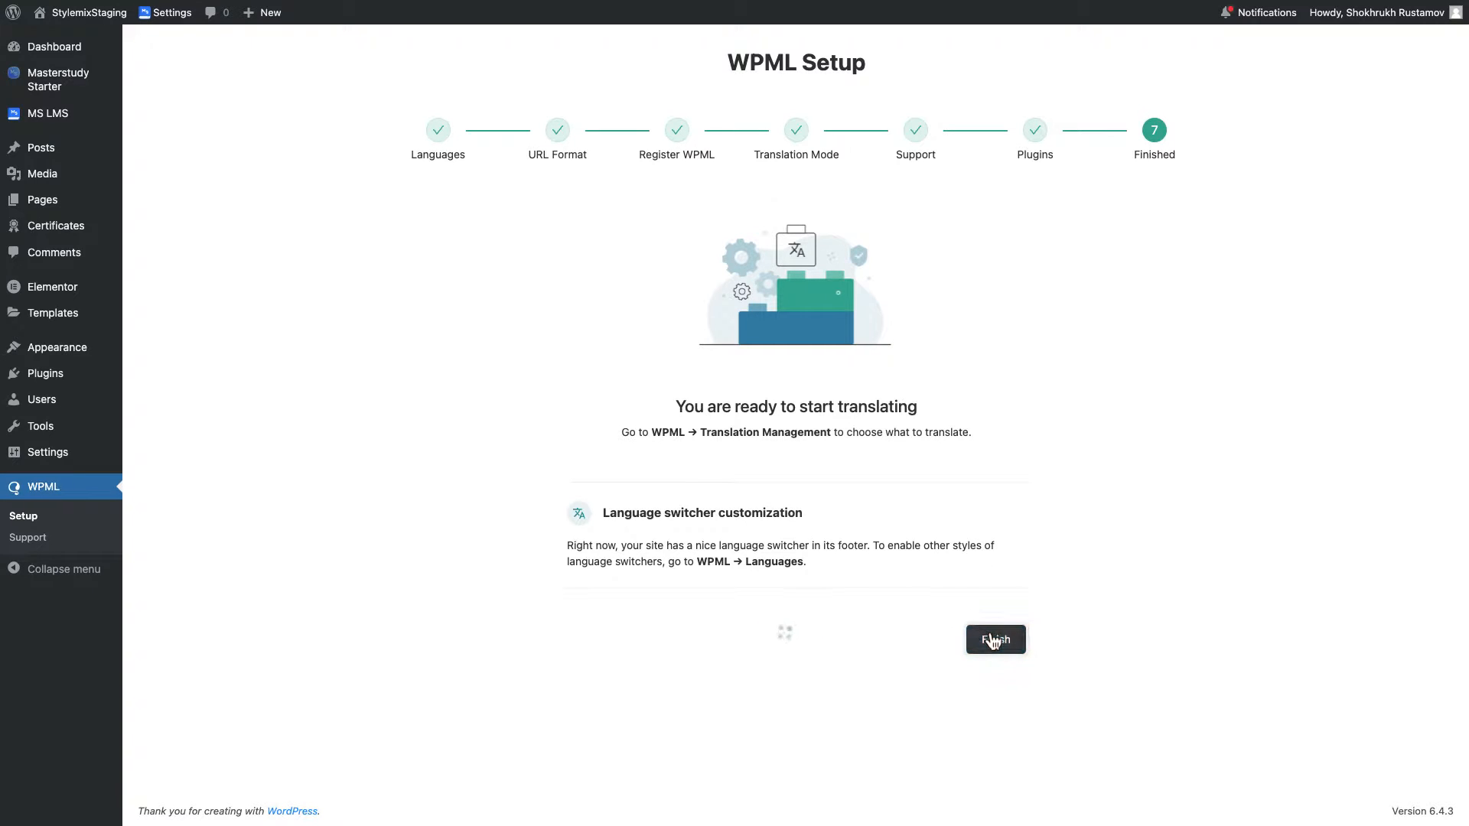
Finish the WPML setup, landing on the Translation Management dashboard.
click(995, 639)
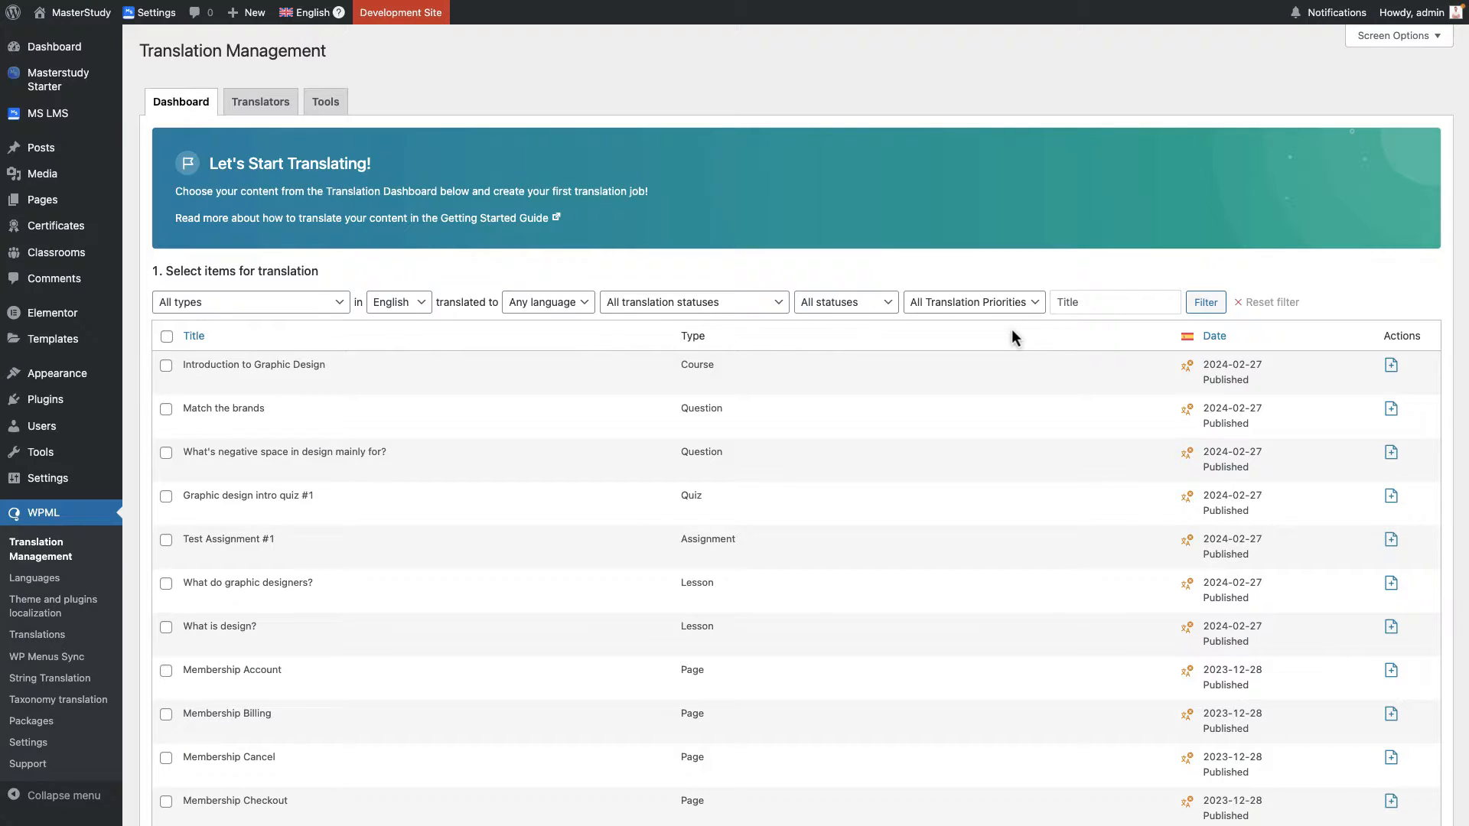
mouse_move(553, 609)
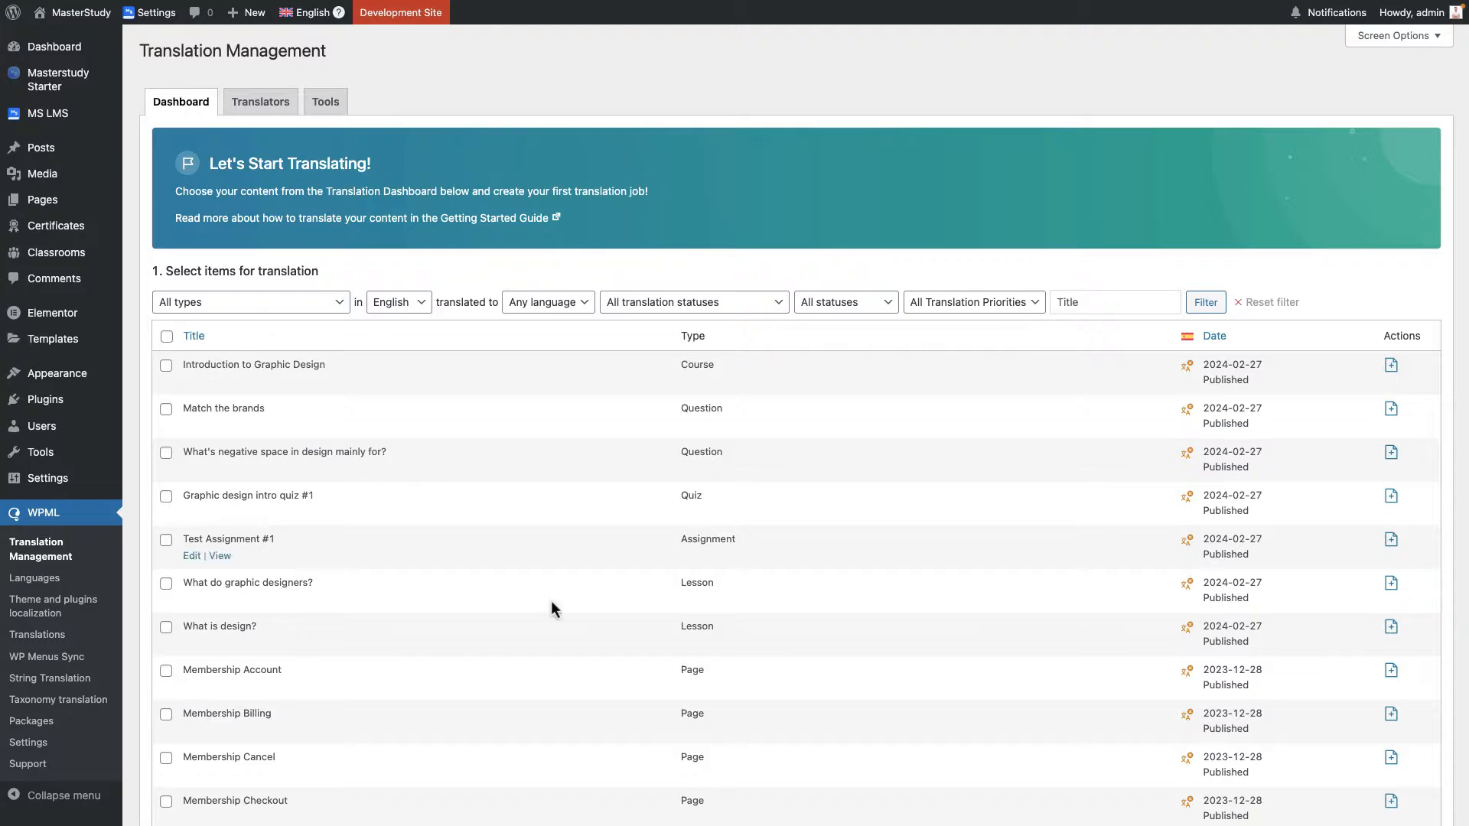
mouse_move(28, 743)
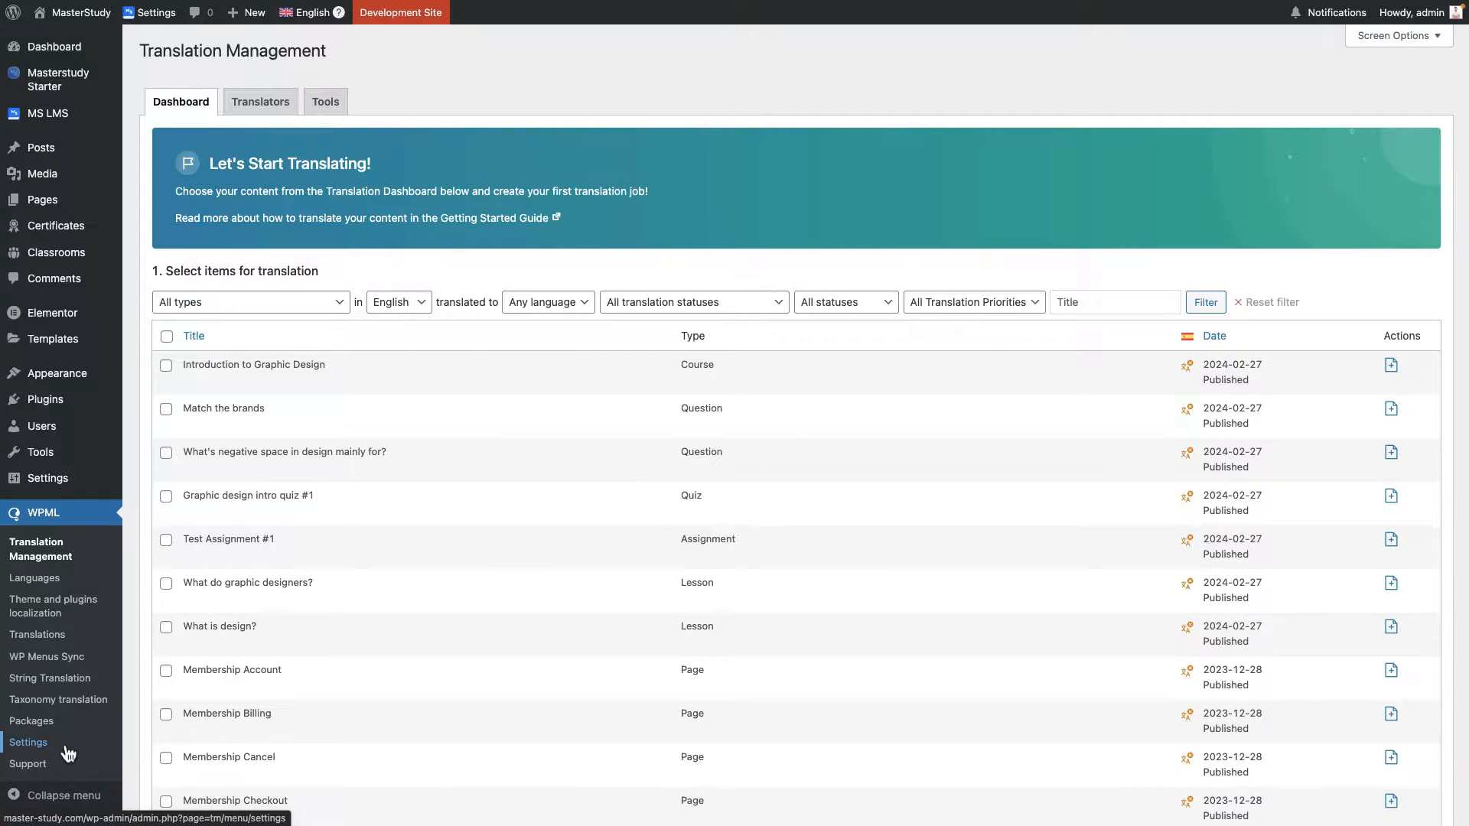
Go to WPML Settings and scroll to the Custom Fields Translation section.
click(28, 744)
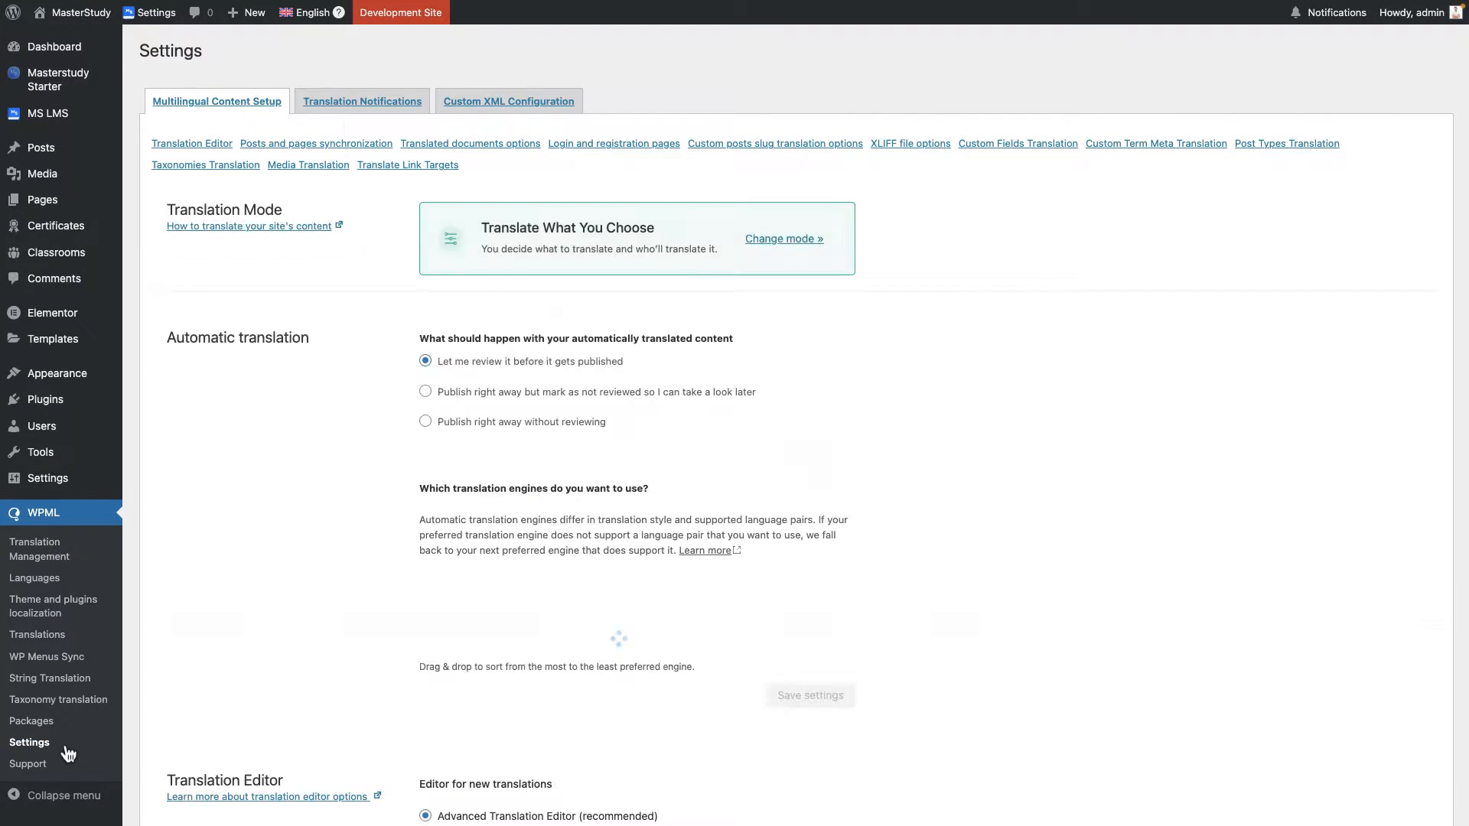
scroll(down, 3)
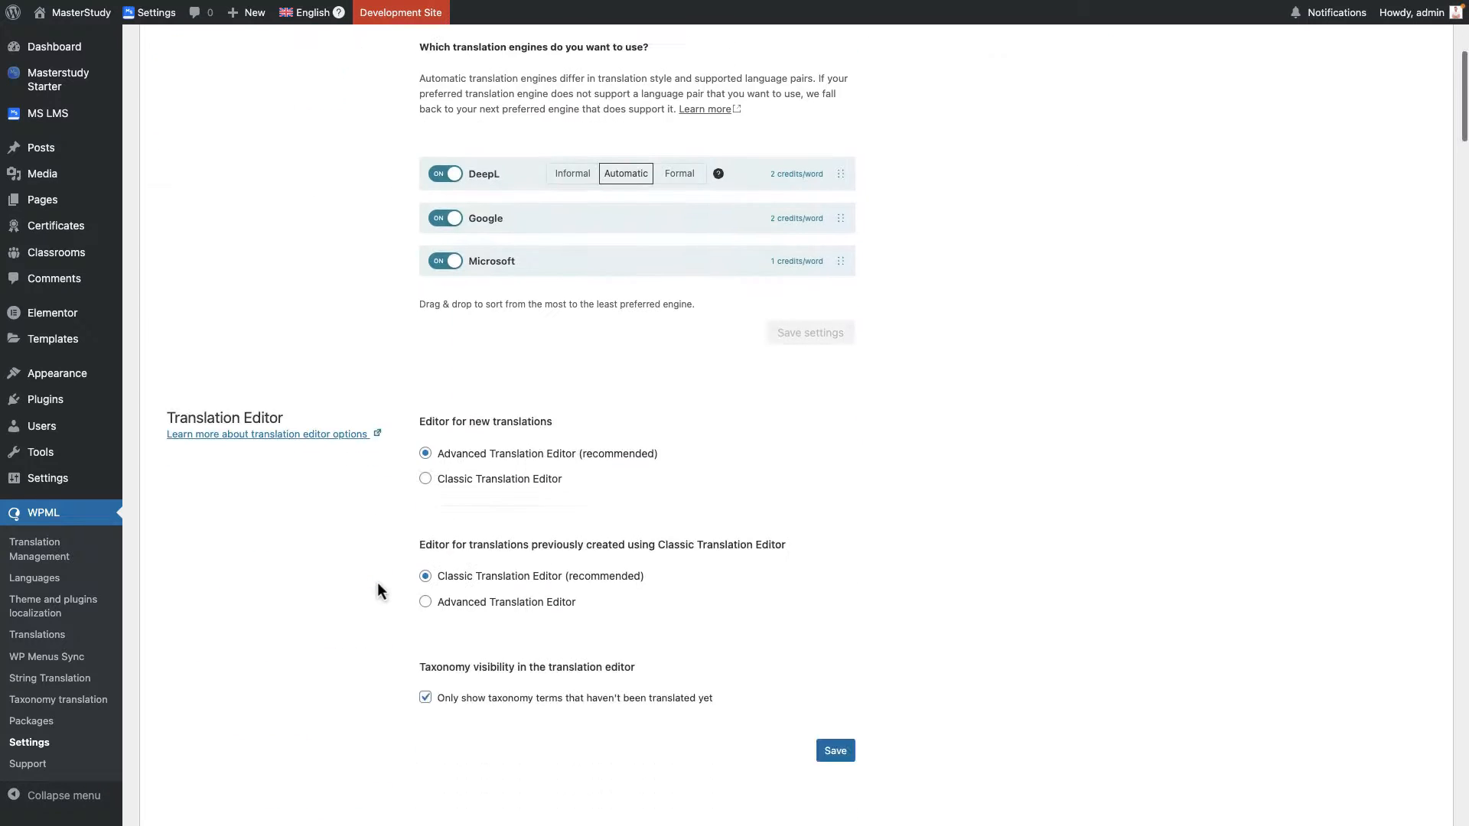
scroll(down, 3)
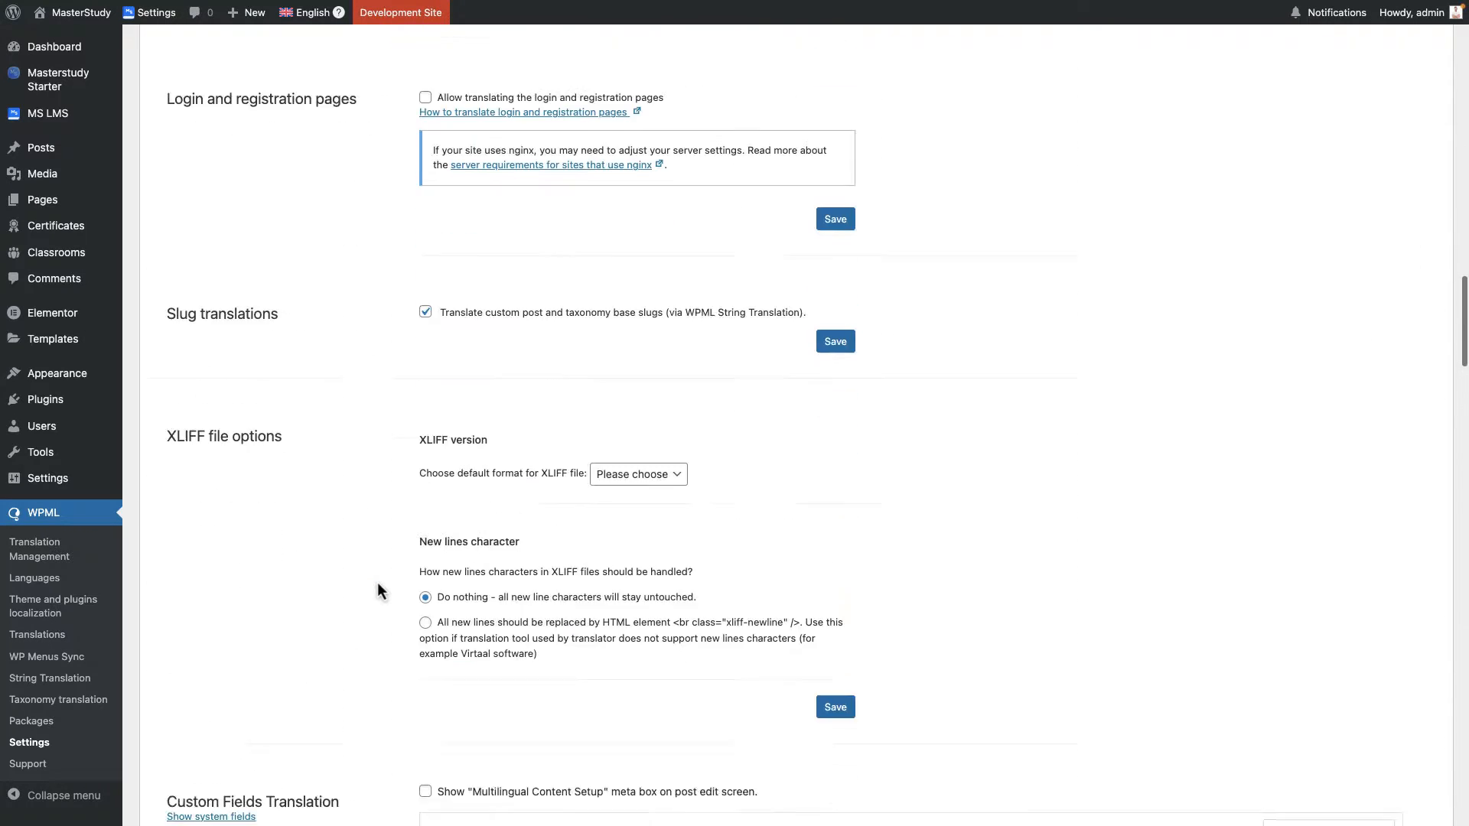
scroll(down, 3)
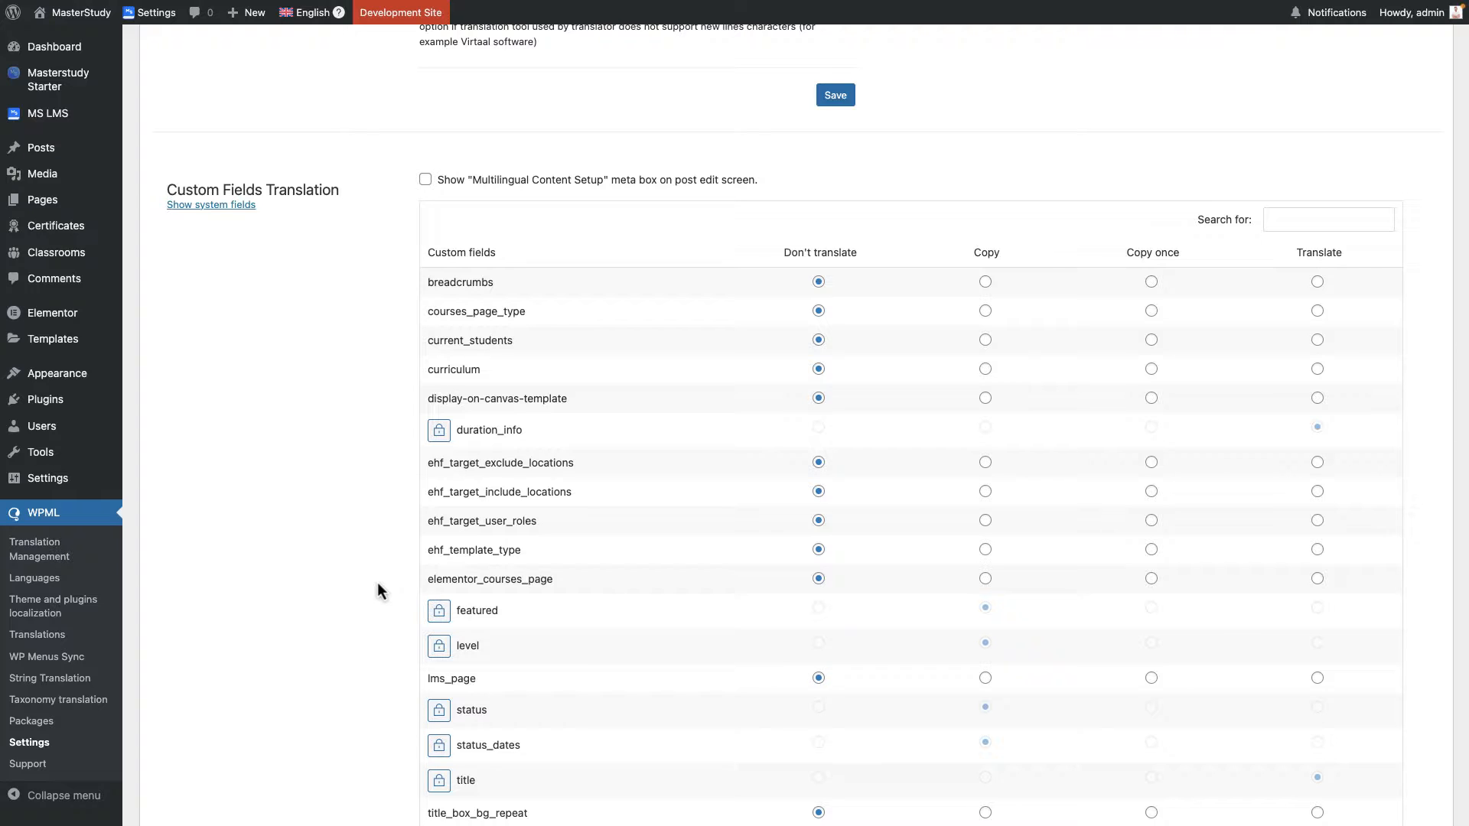
scroll(down, 3)
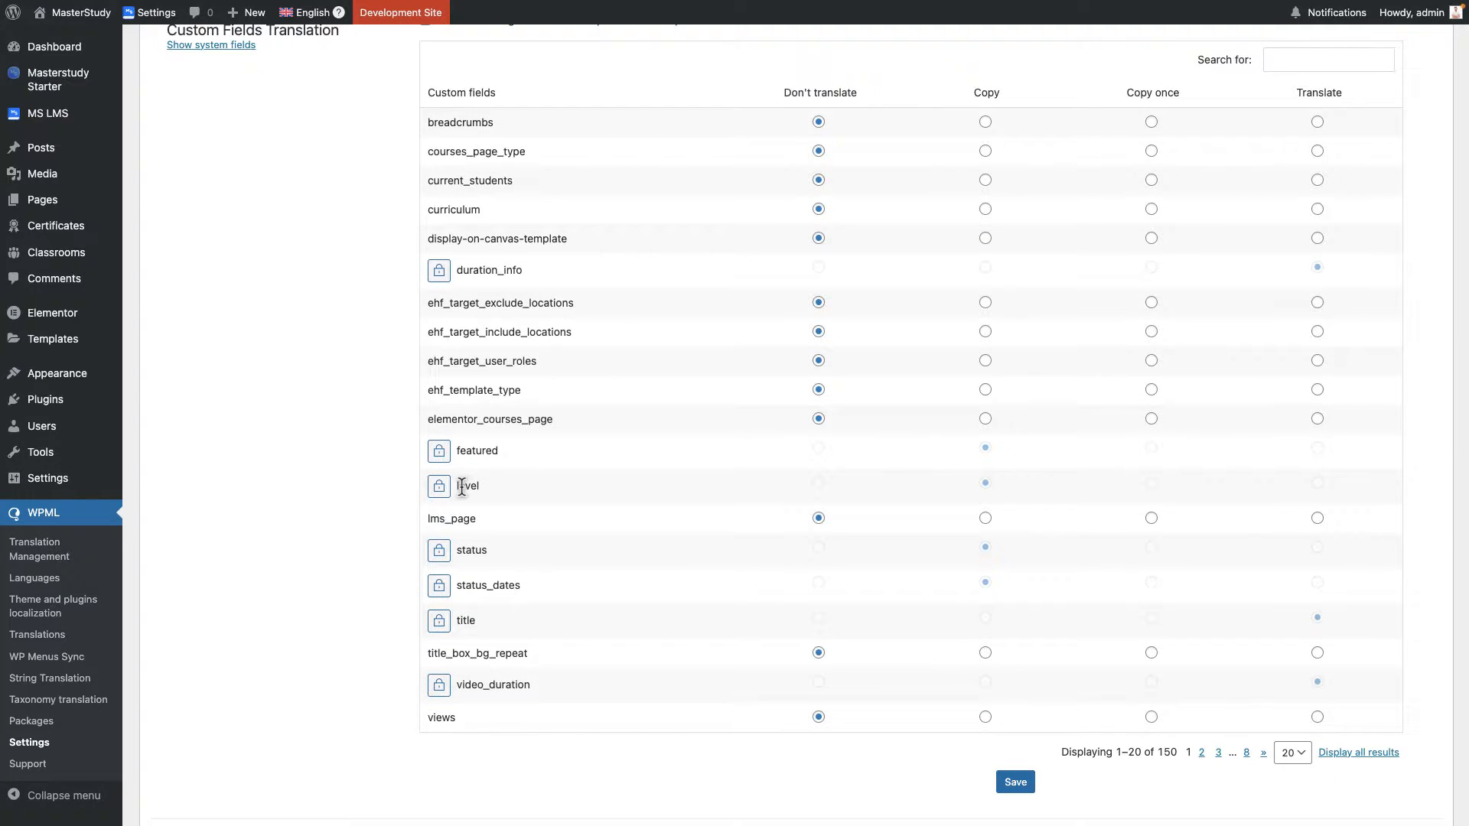
mouse_move(467, 486)
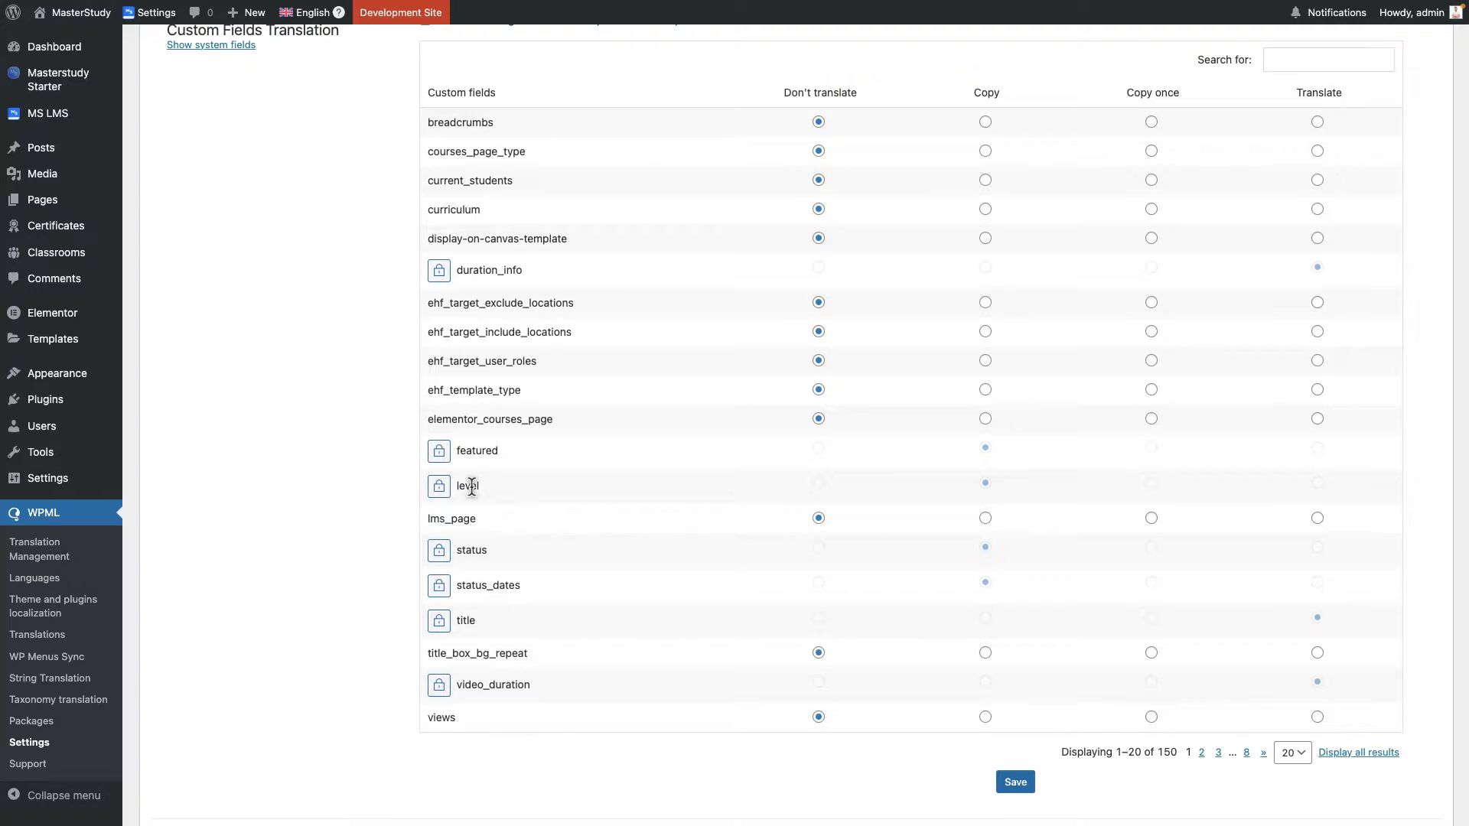
mouse_move(989, 503)
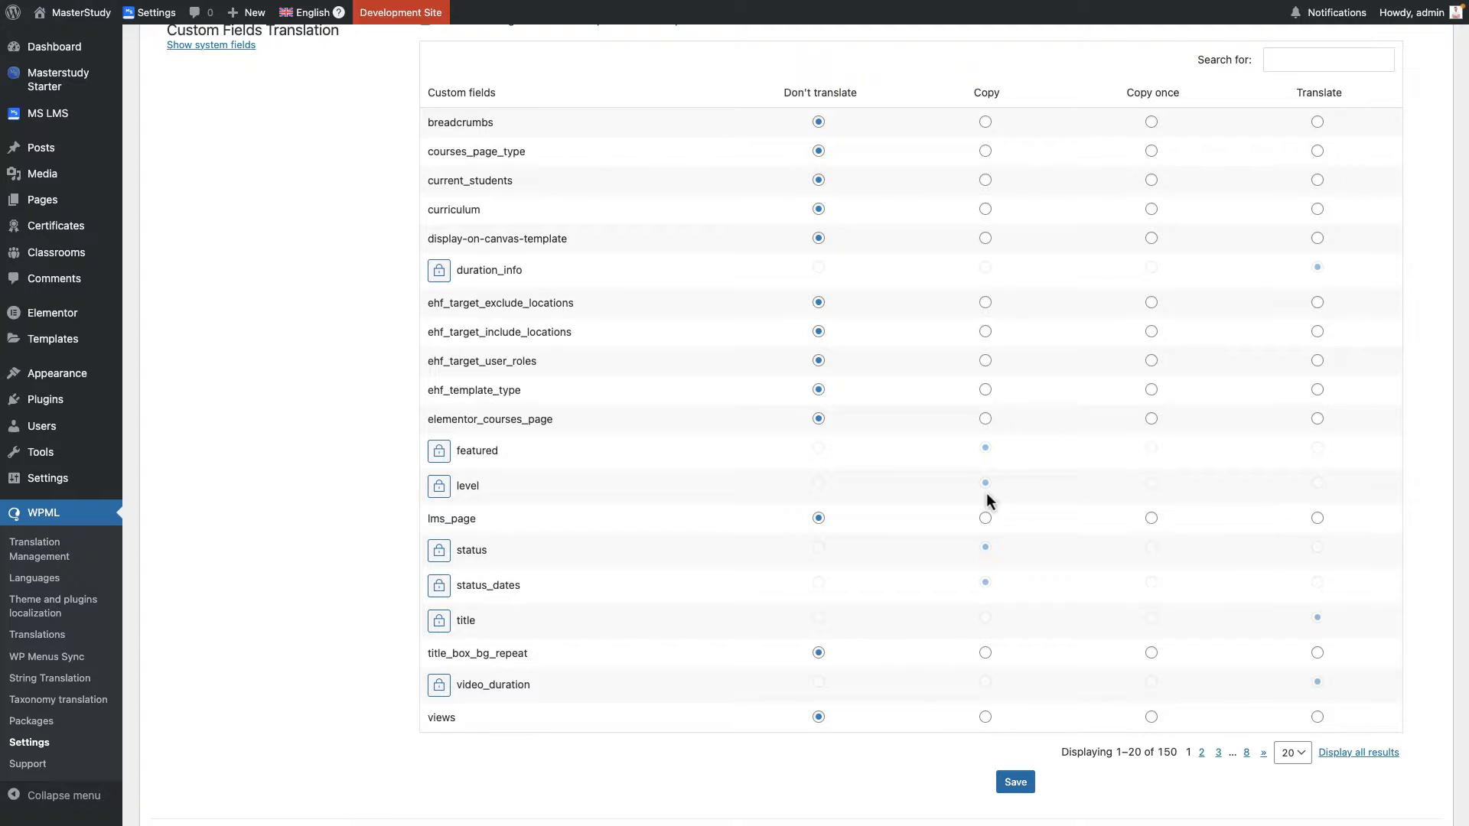
Unlock the level and featured fields and set level and elementor_courses_page to Translate.
click(984, 482)
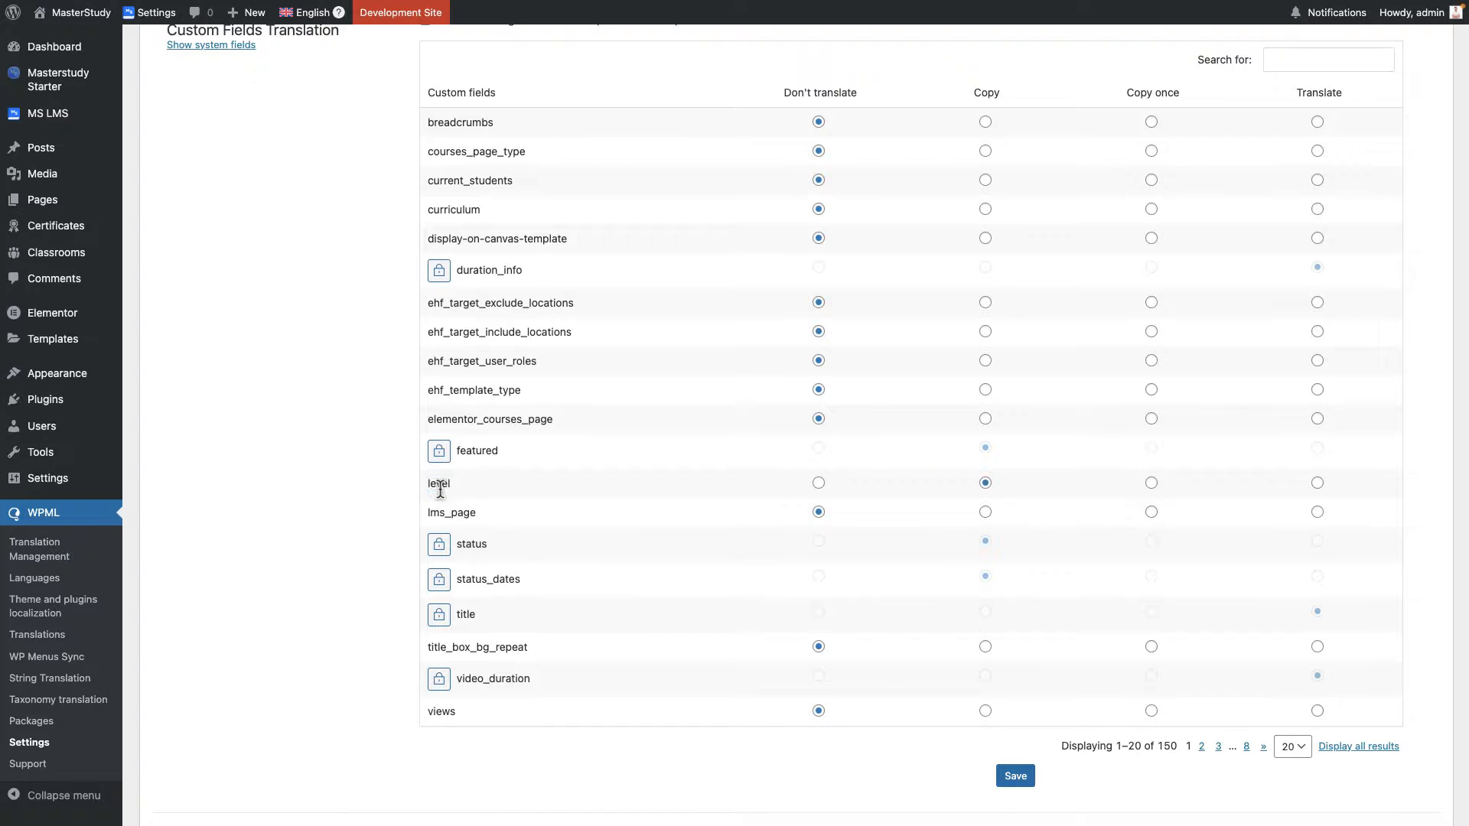
mouse_move(1292, 496)
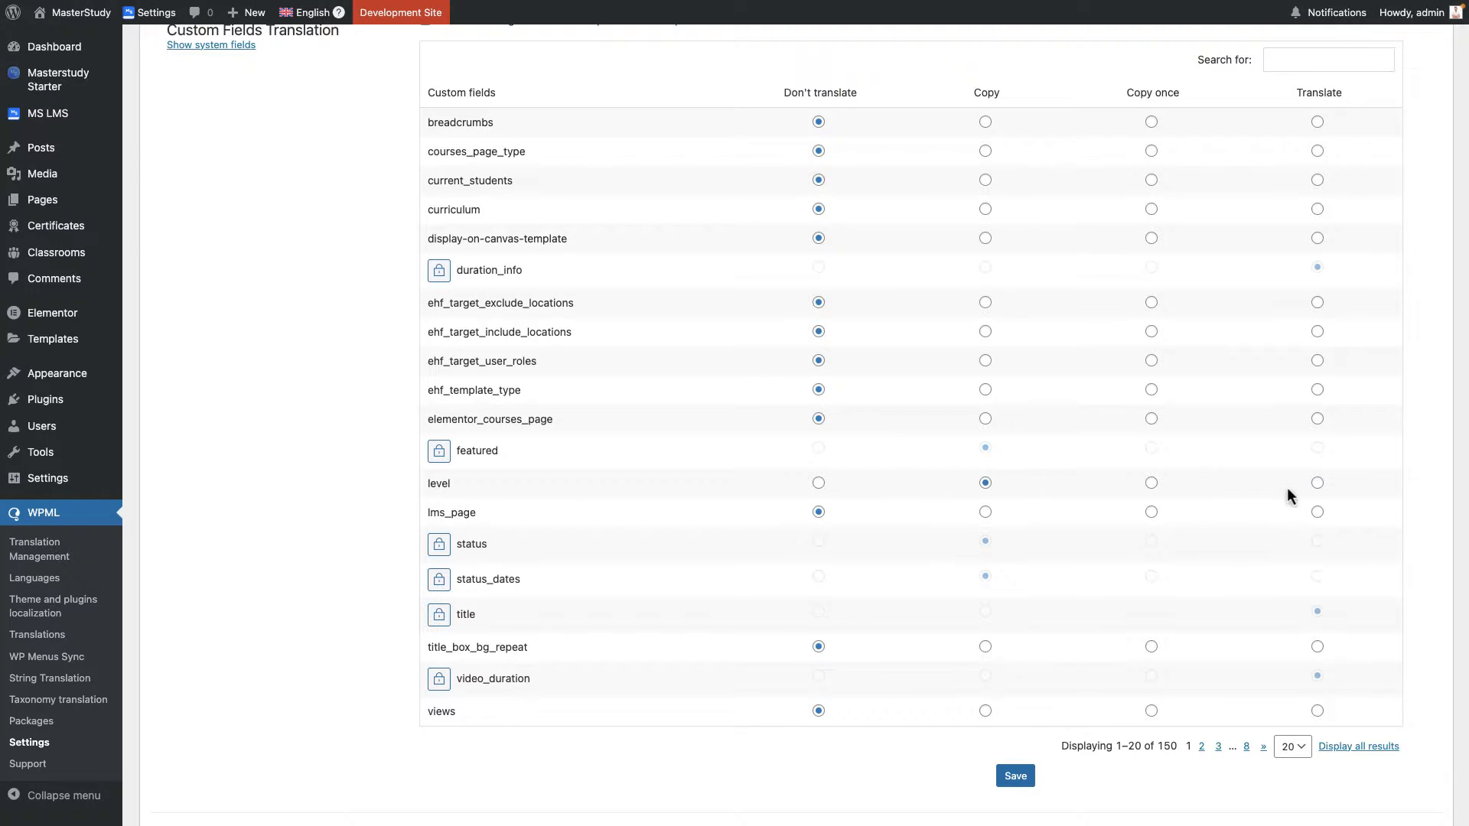
click(1317, 482)
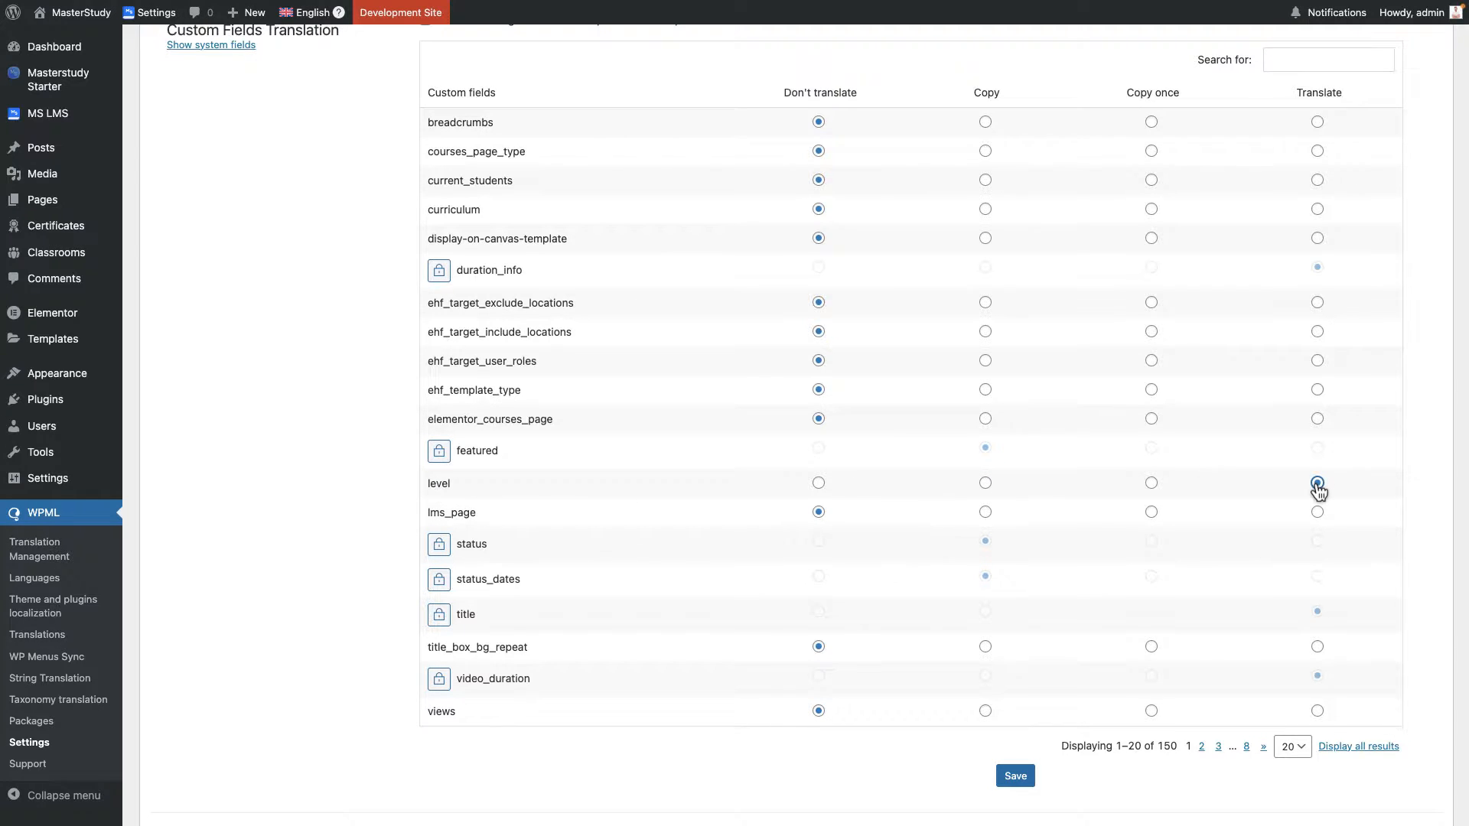
click(1316, 482)
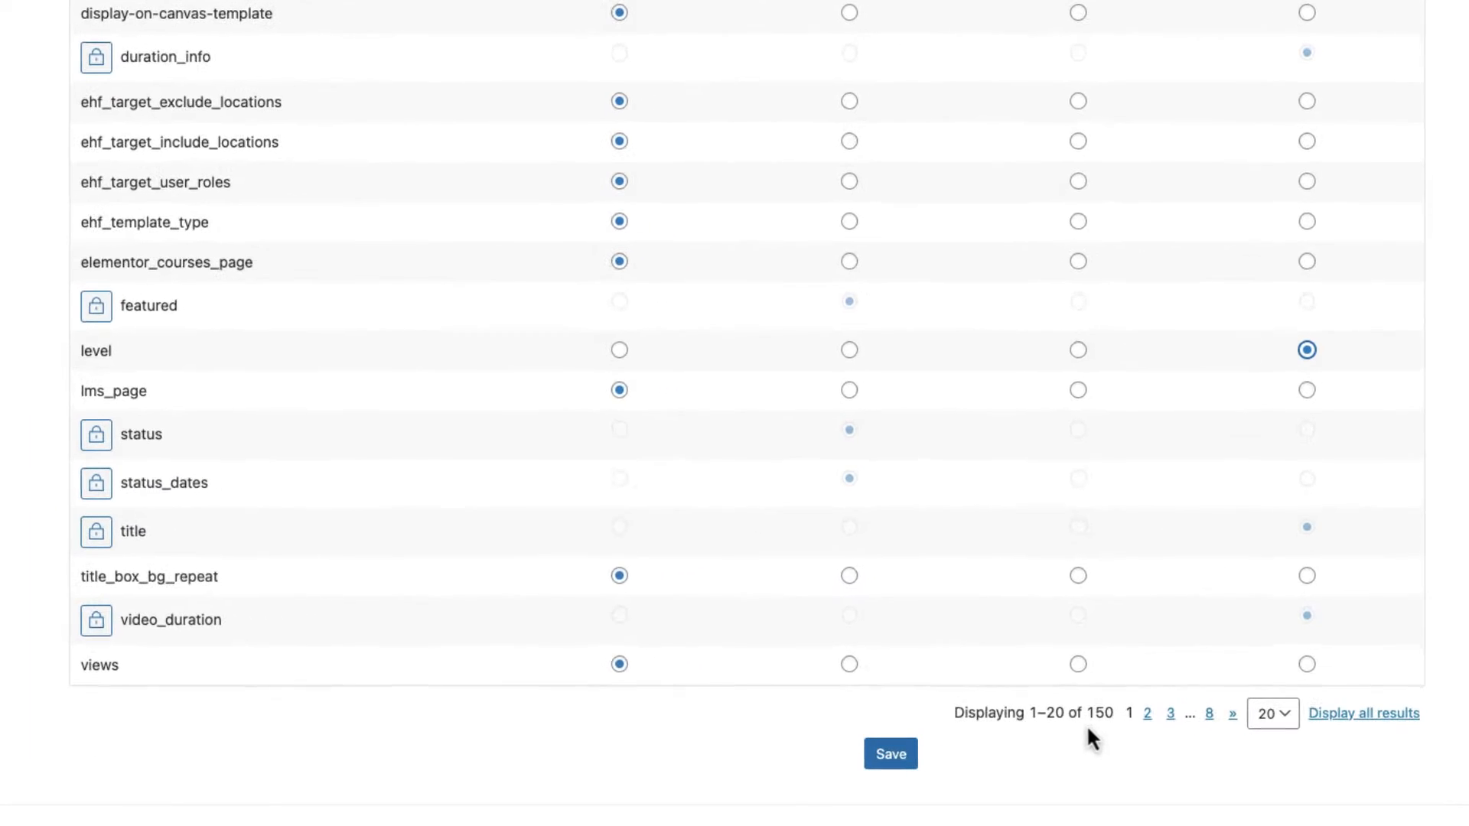
scroll(up, 3)
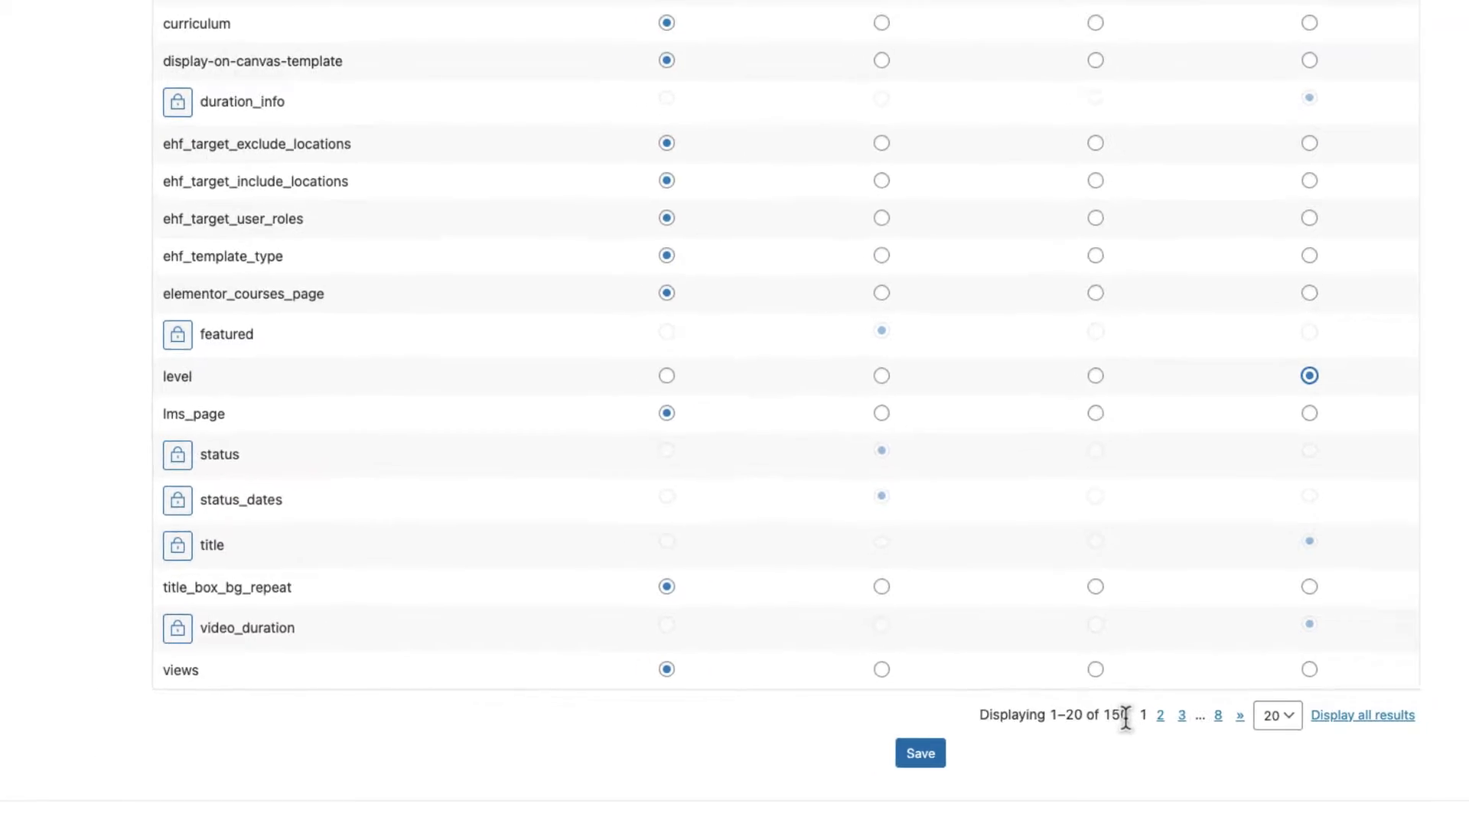
scroll(up, 3)
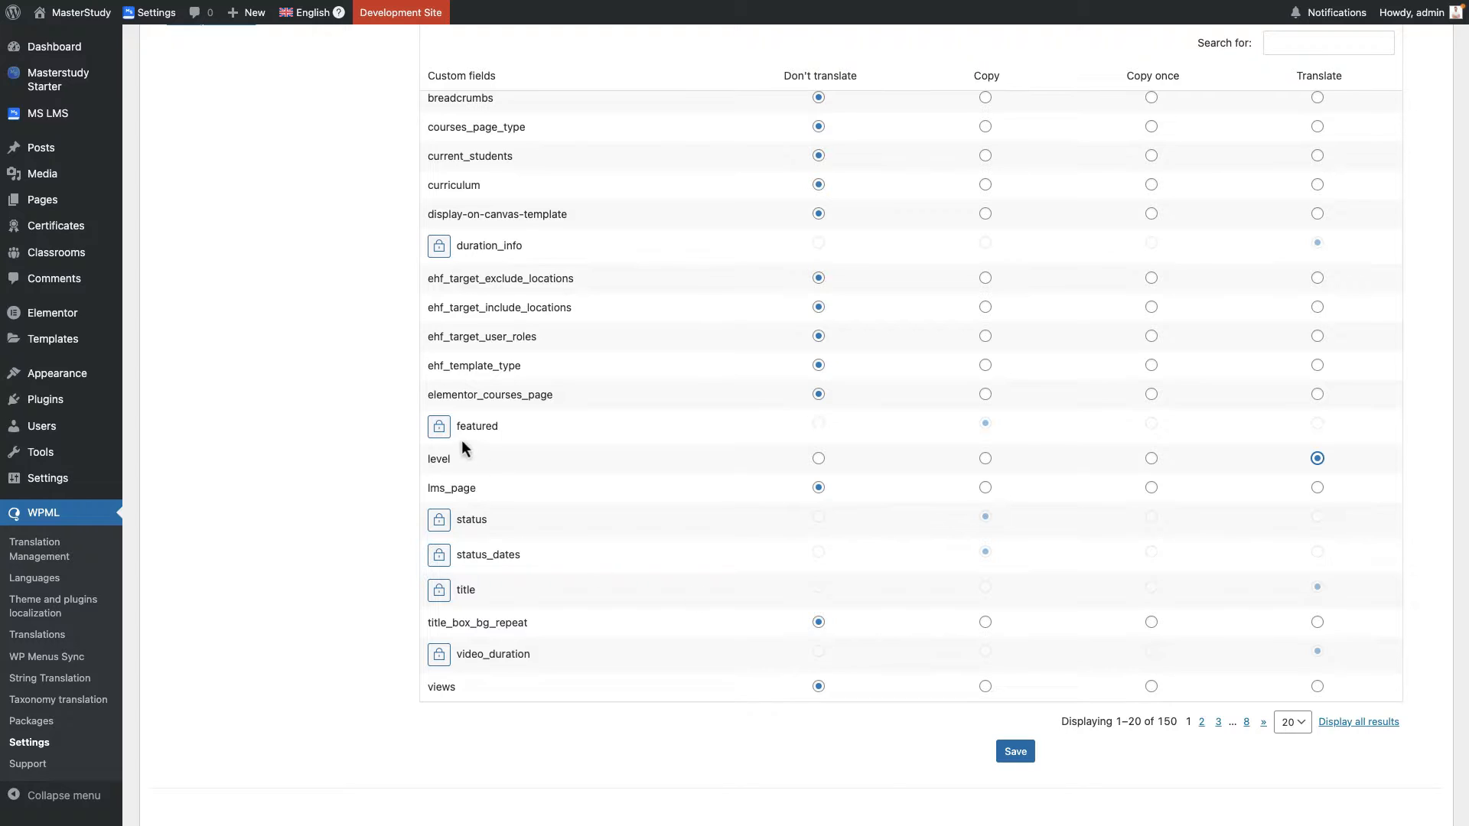
click(984, 422)
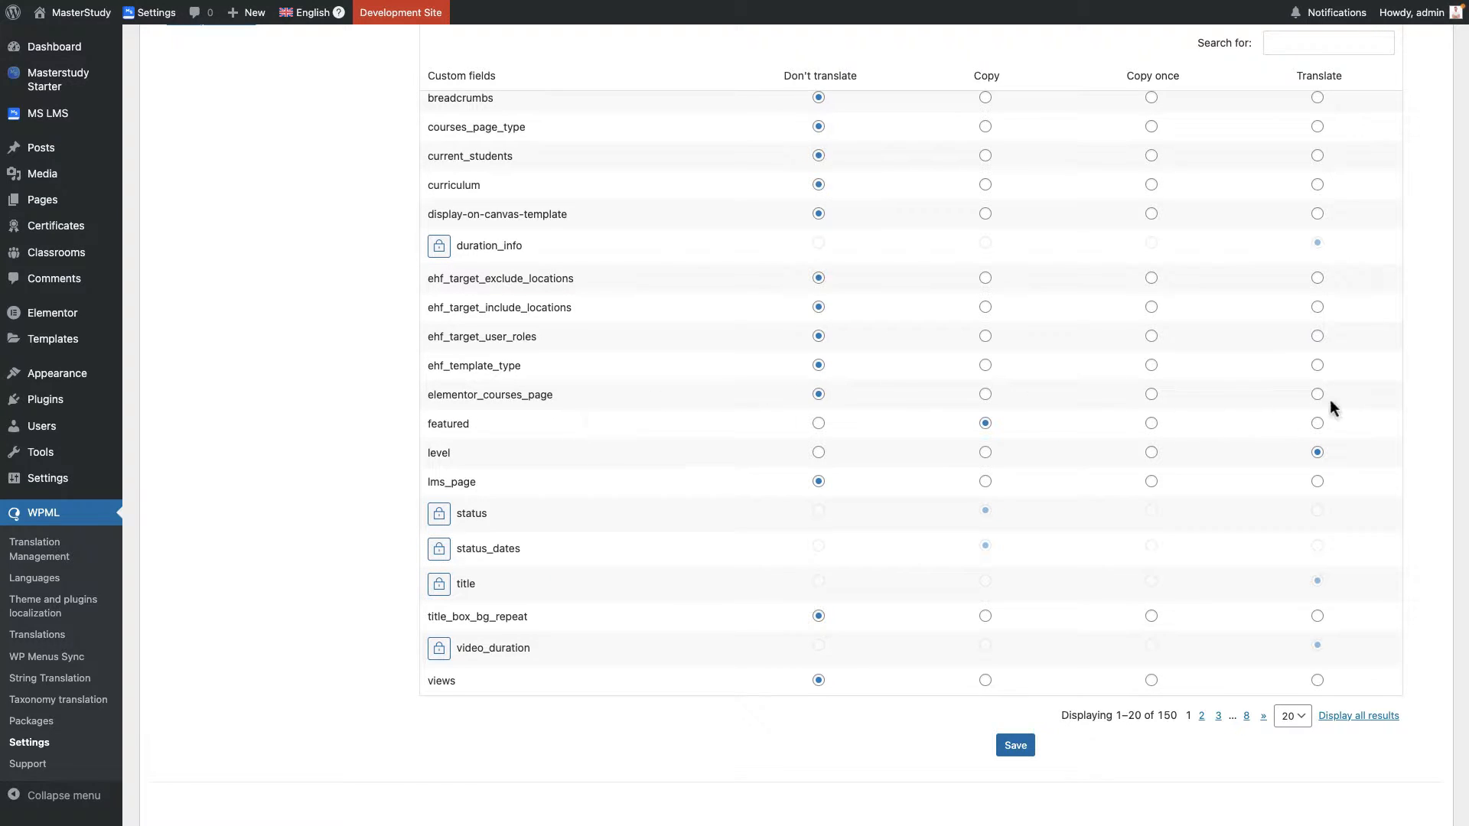
click(1316, 395)
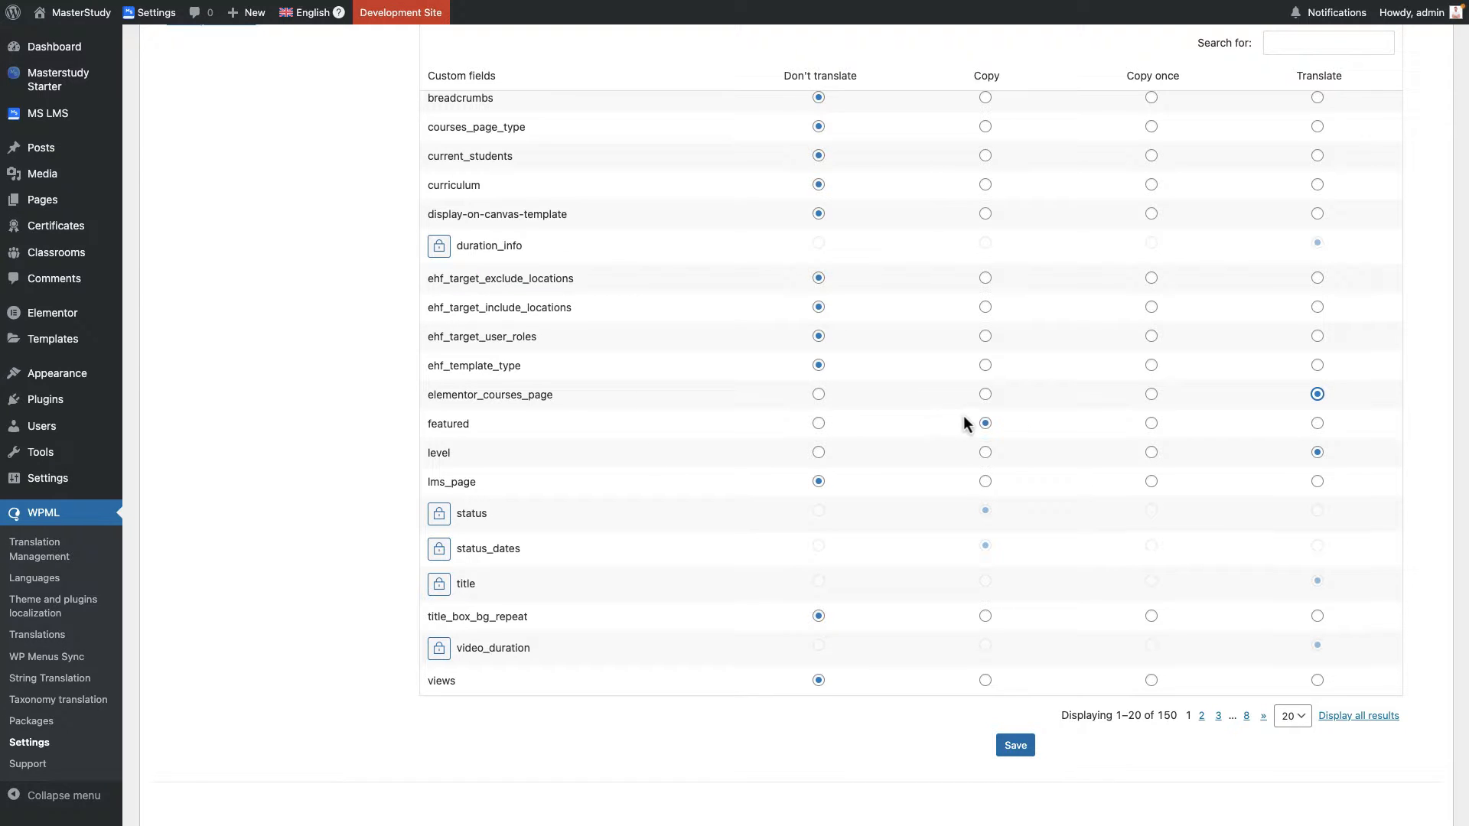
scroll(up, 3)
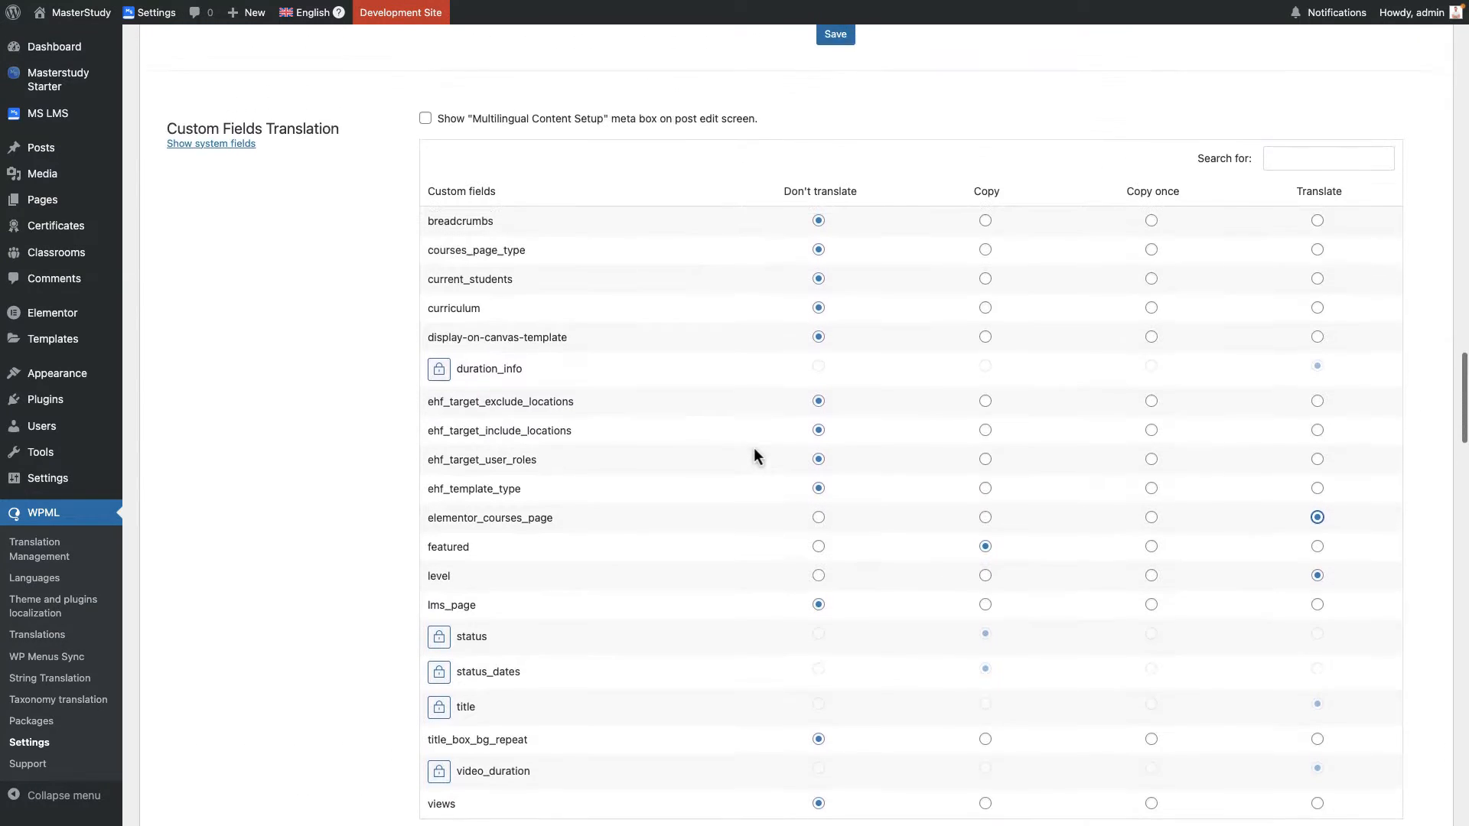
In Post Types Translation, mark the course post types translatable, showing only translated items.
scroll(down, 3)
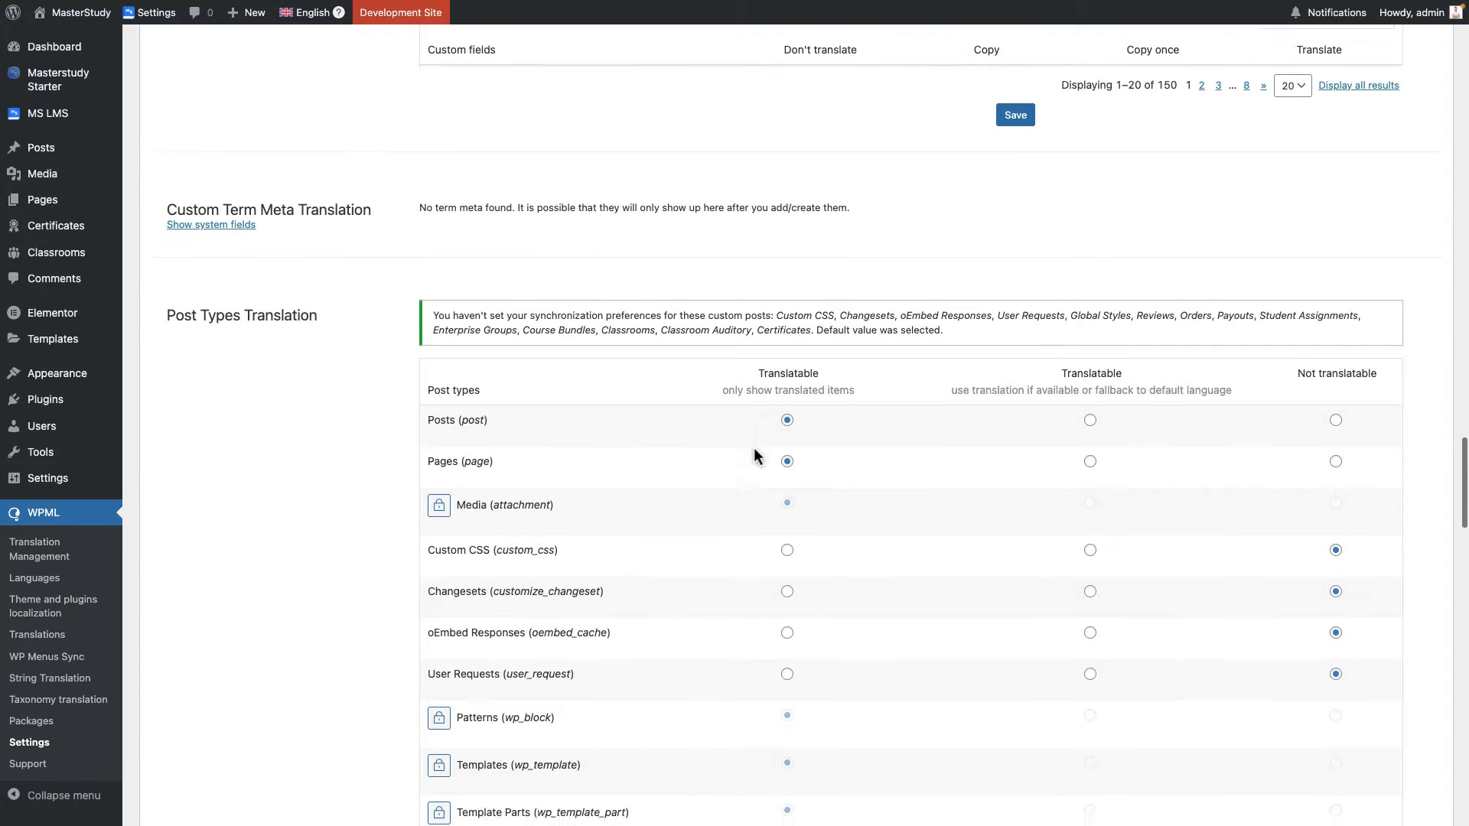
scroll(down, 3)
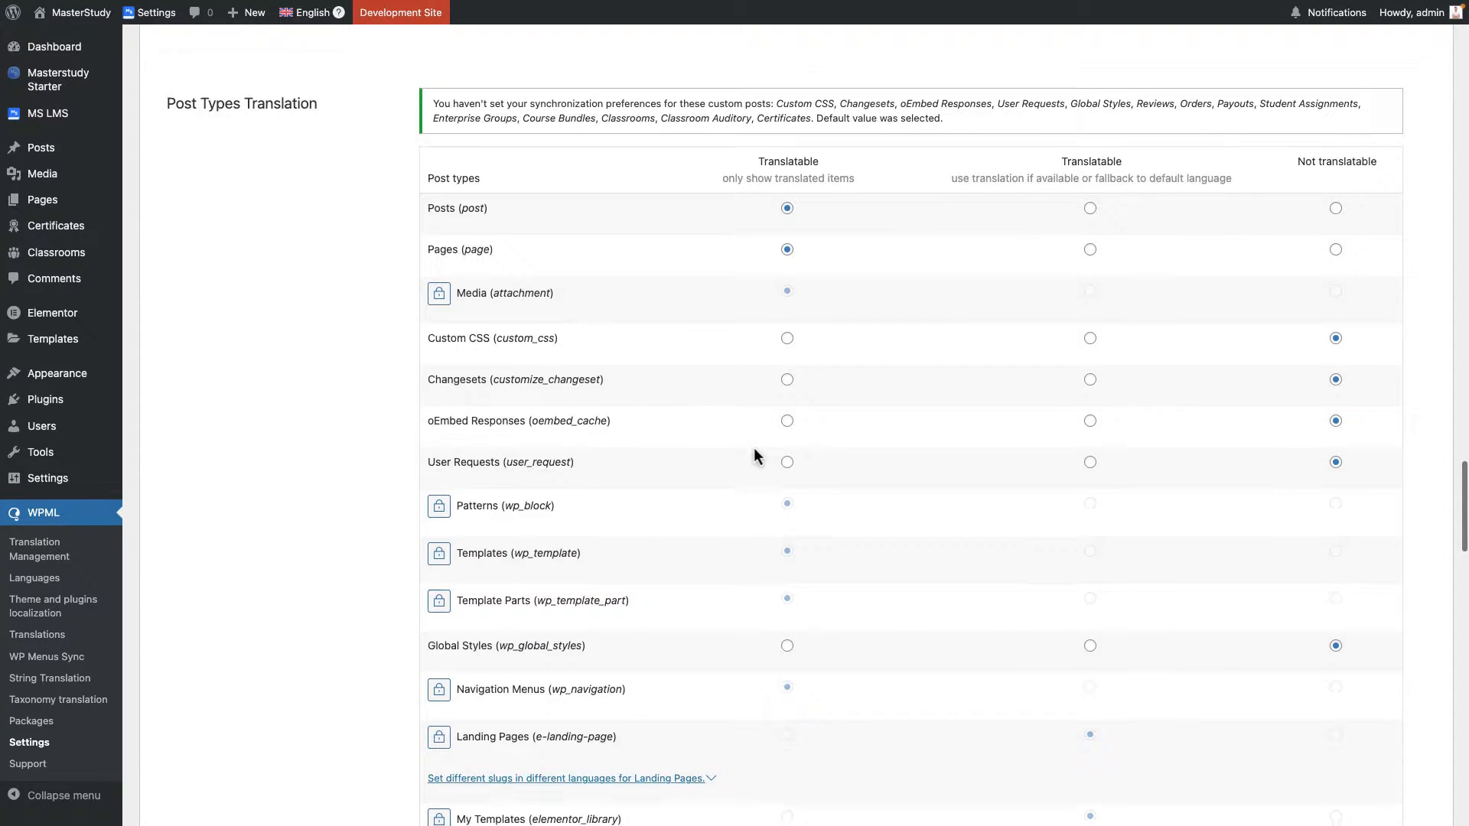
scroll(up, 3)
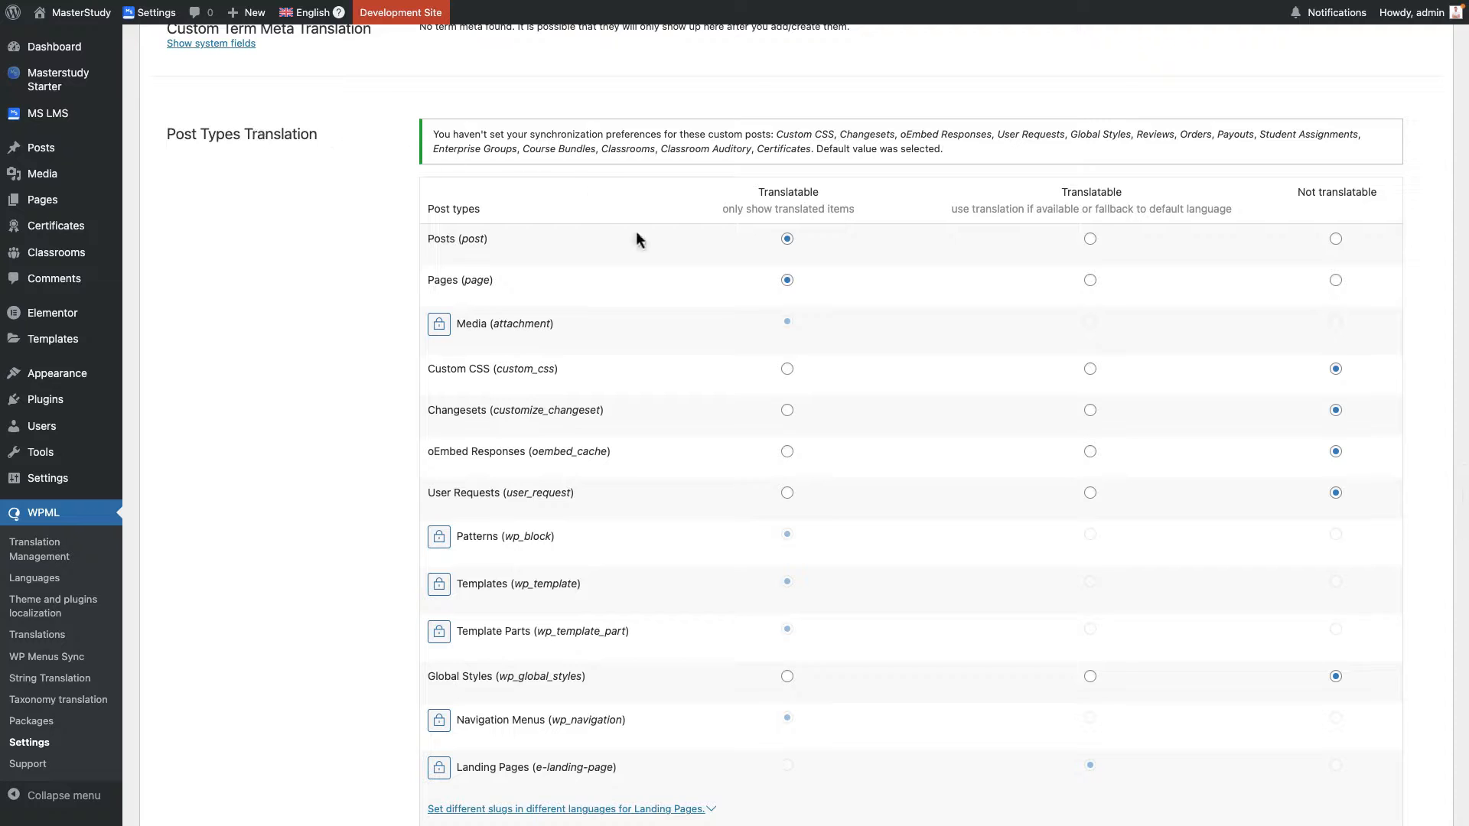
scroll(down, 3)
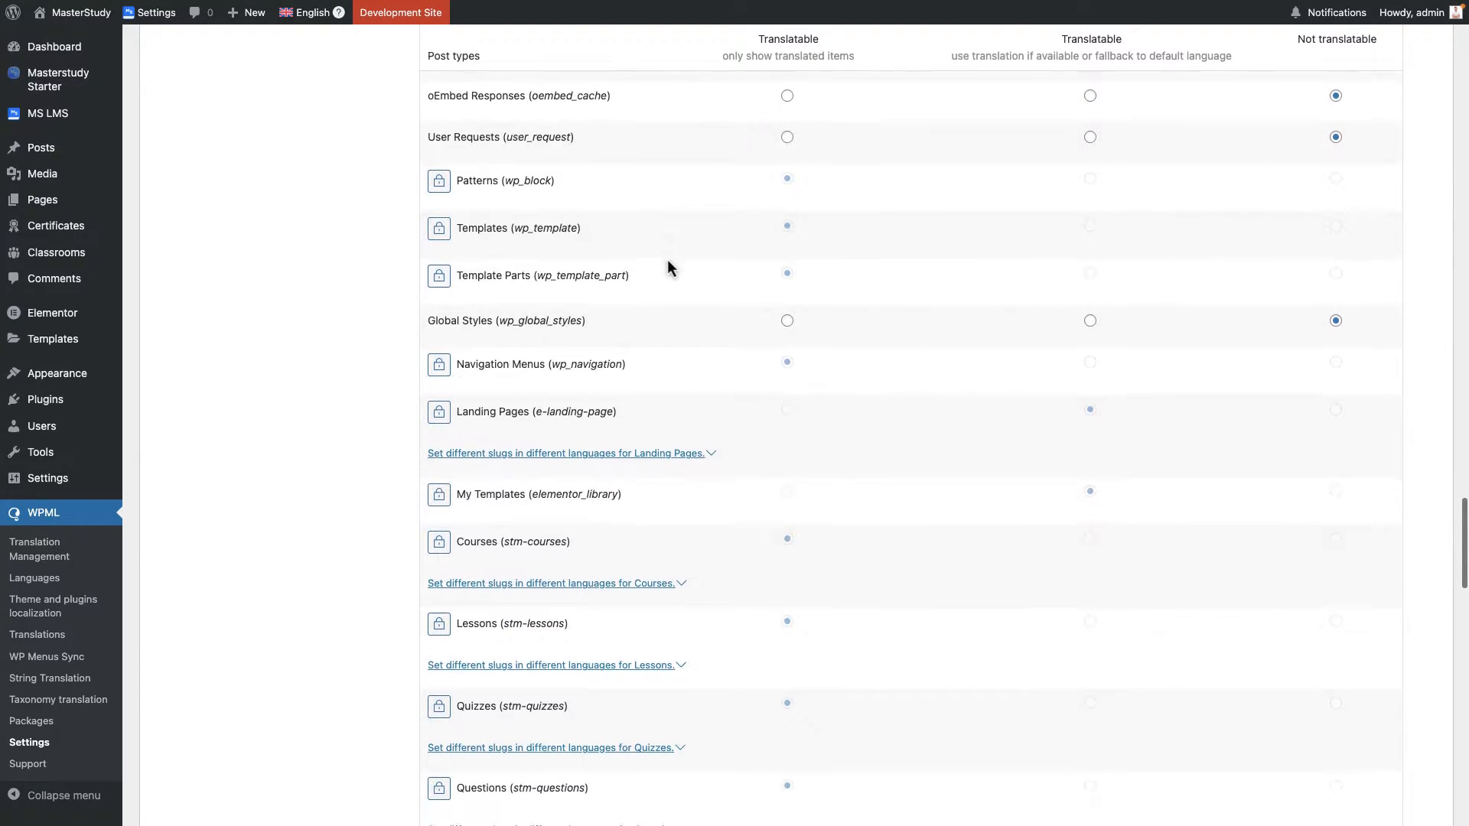
scroll(up, 3)
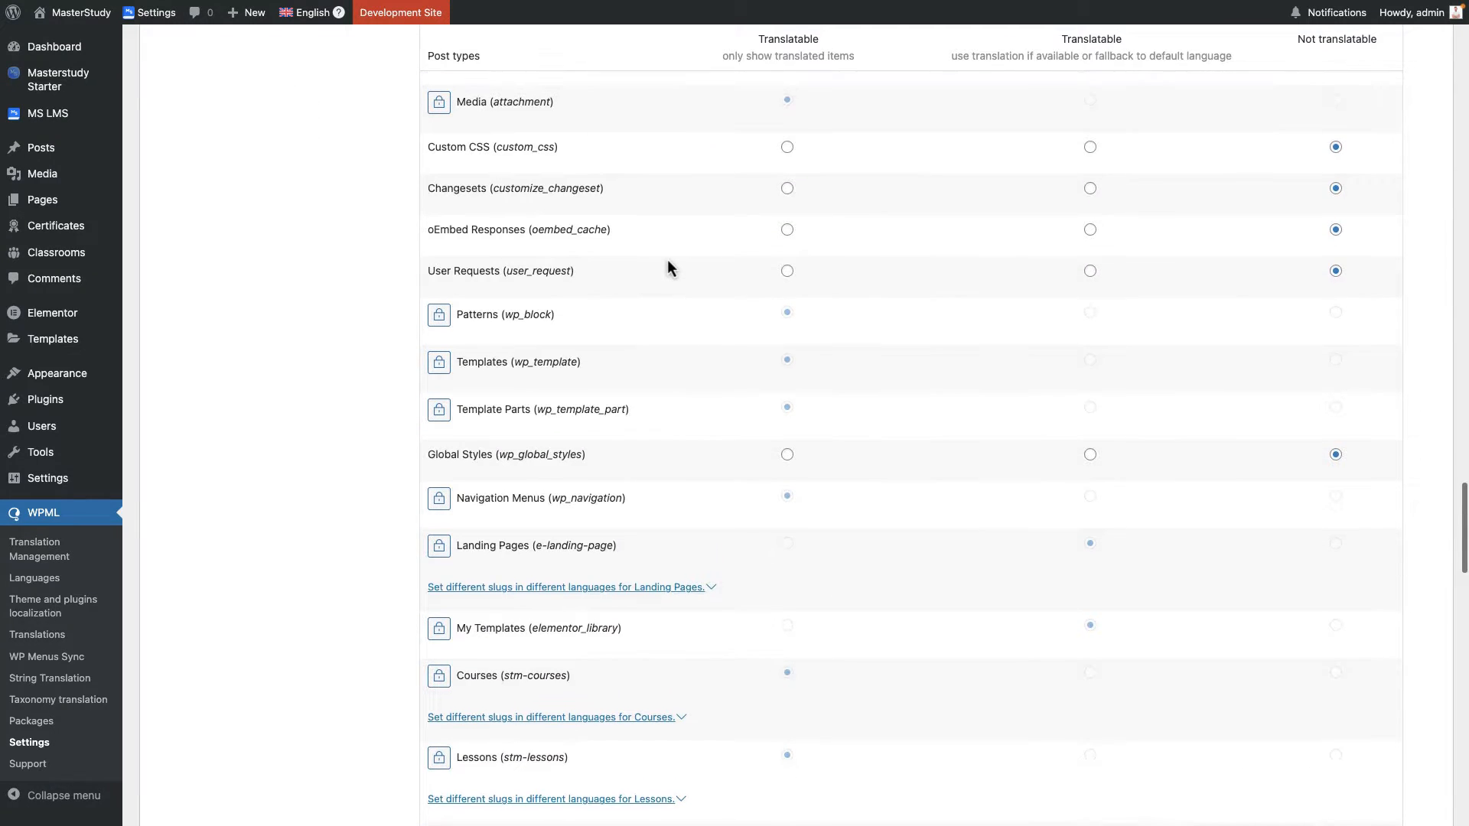
scroll(down, 3)
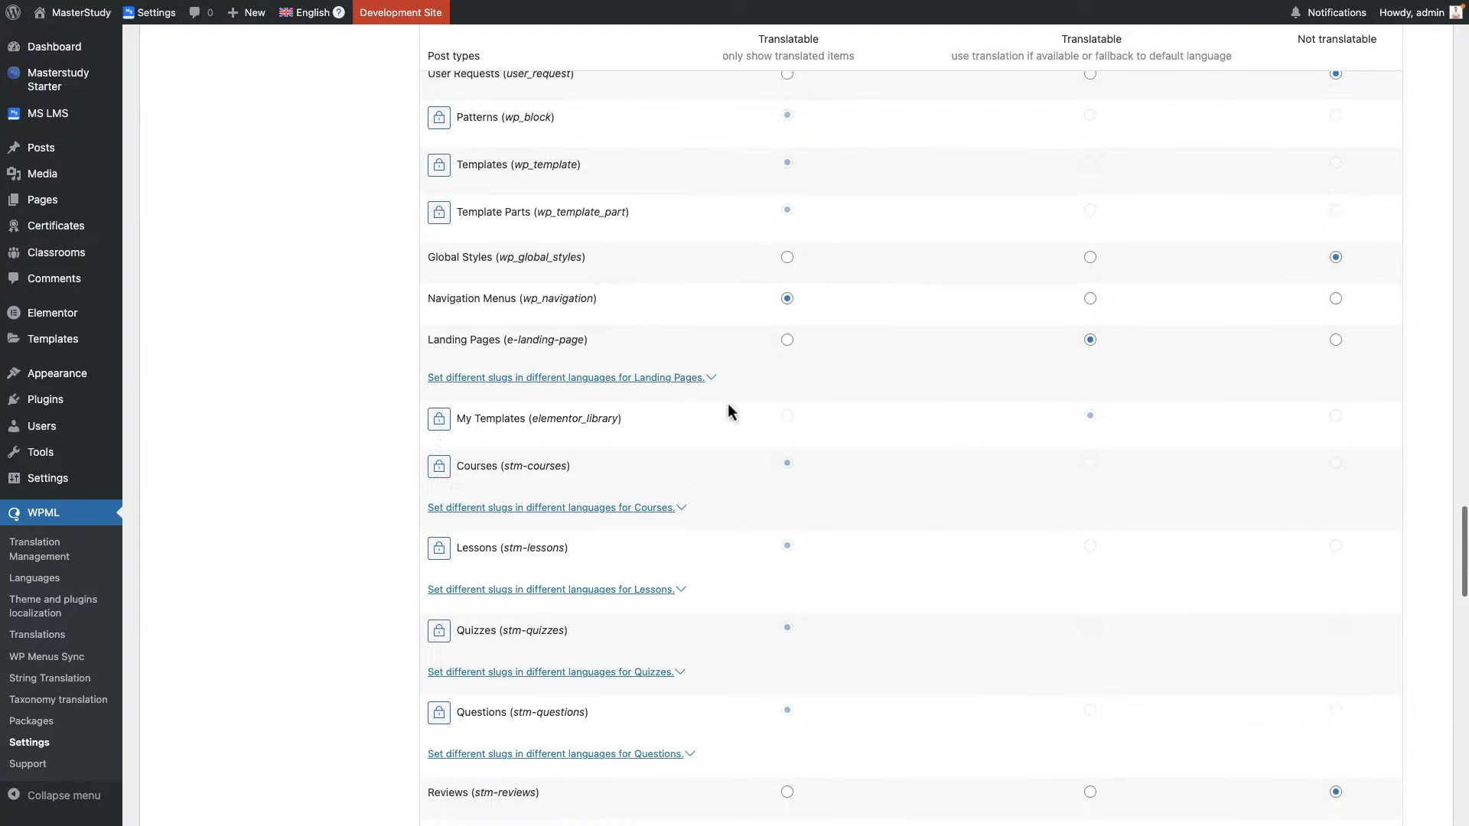
click(786, 340)
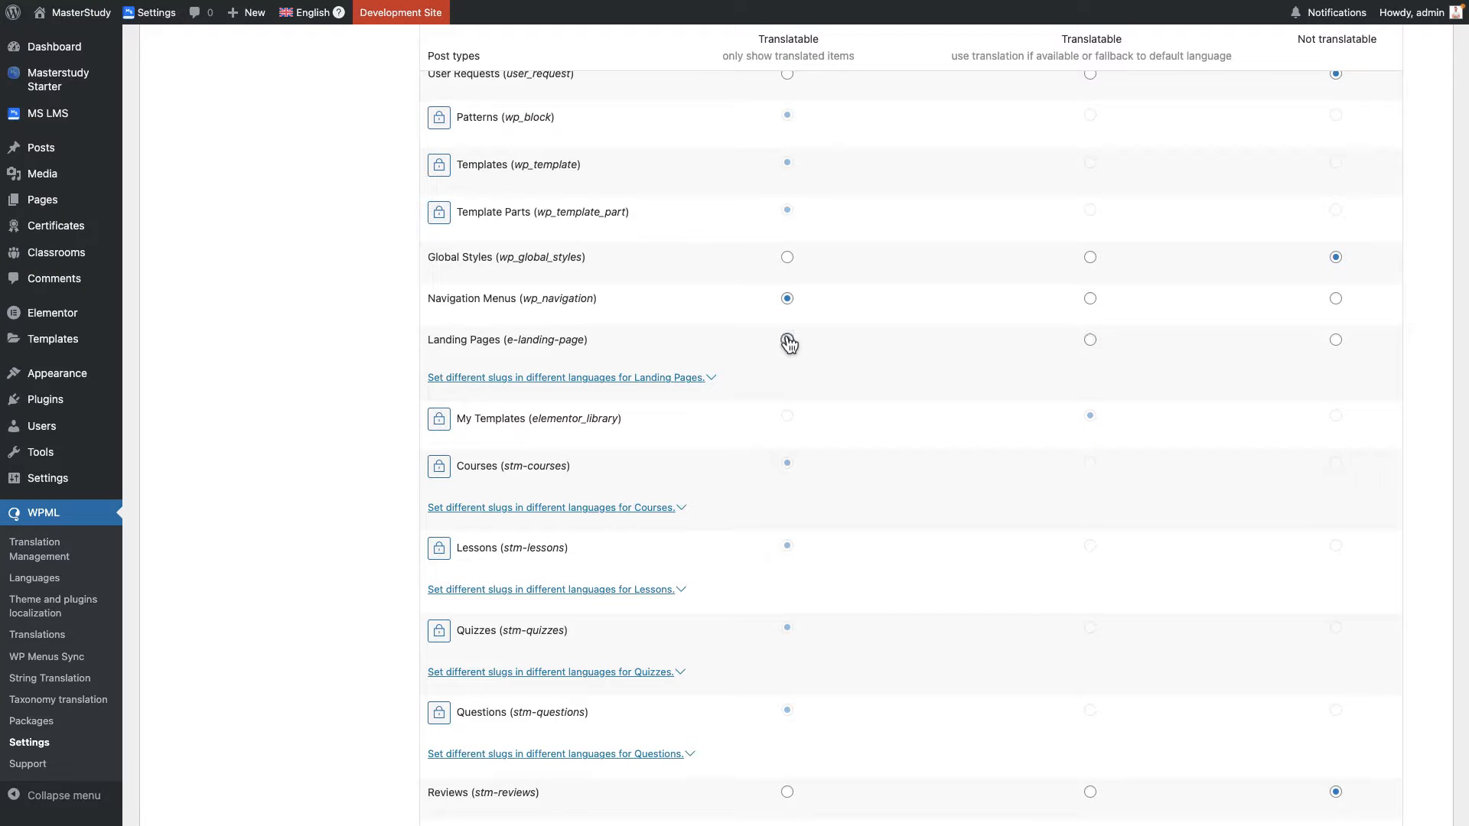
scroll(up, 3)
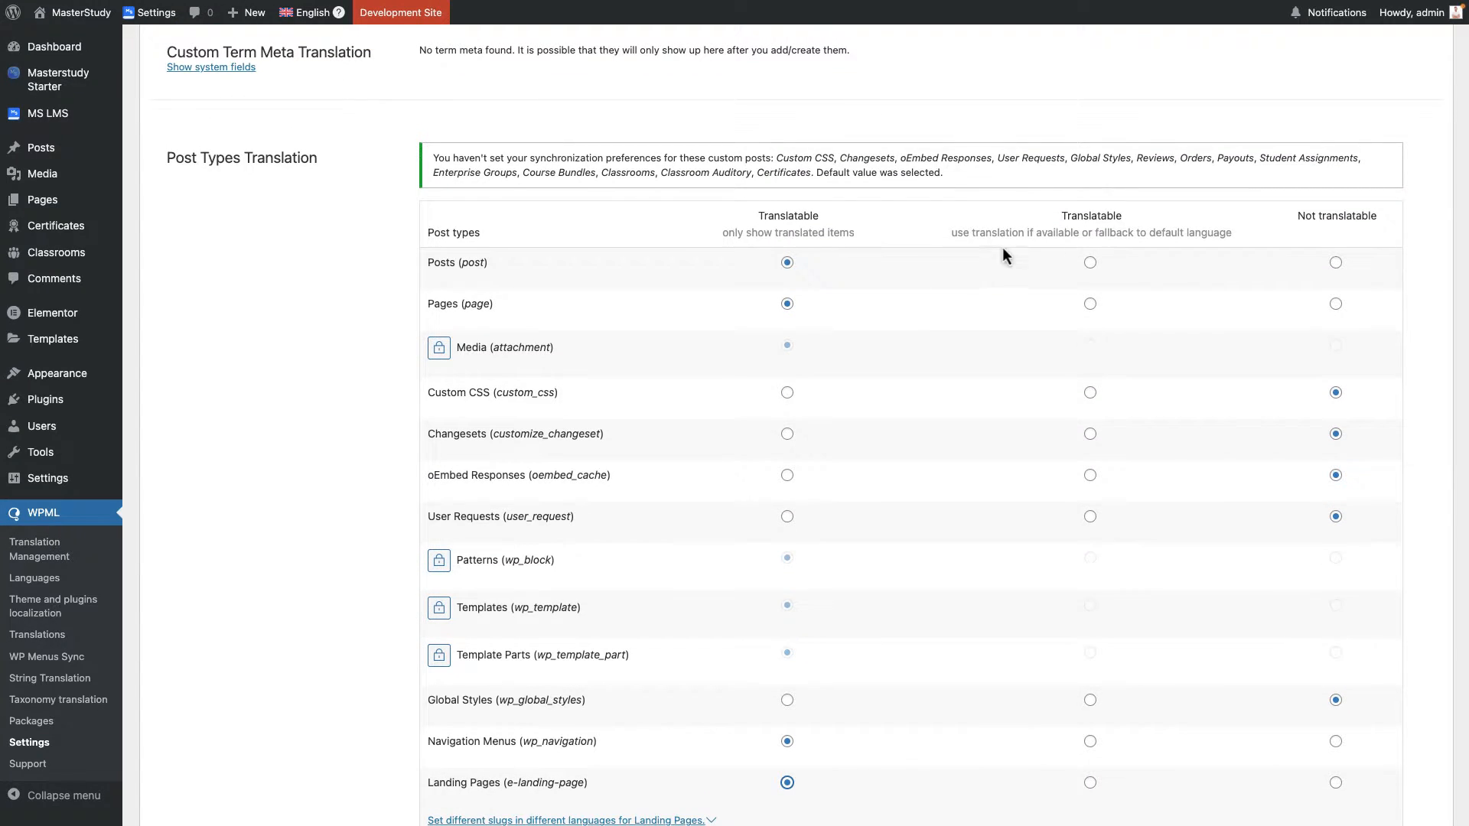
mouse_move(753, 225)
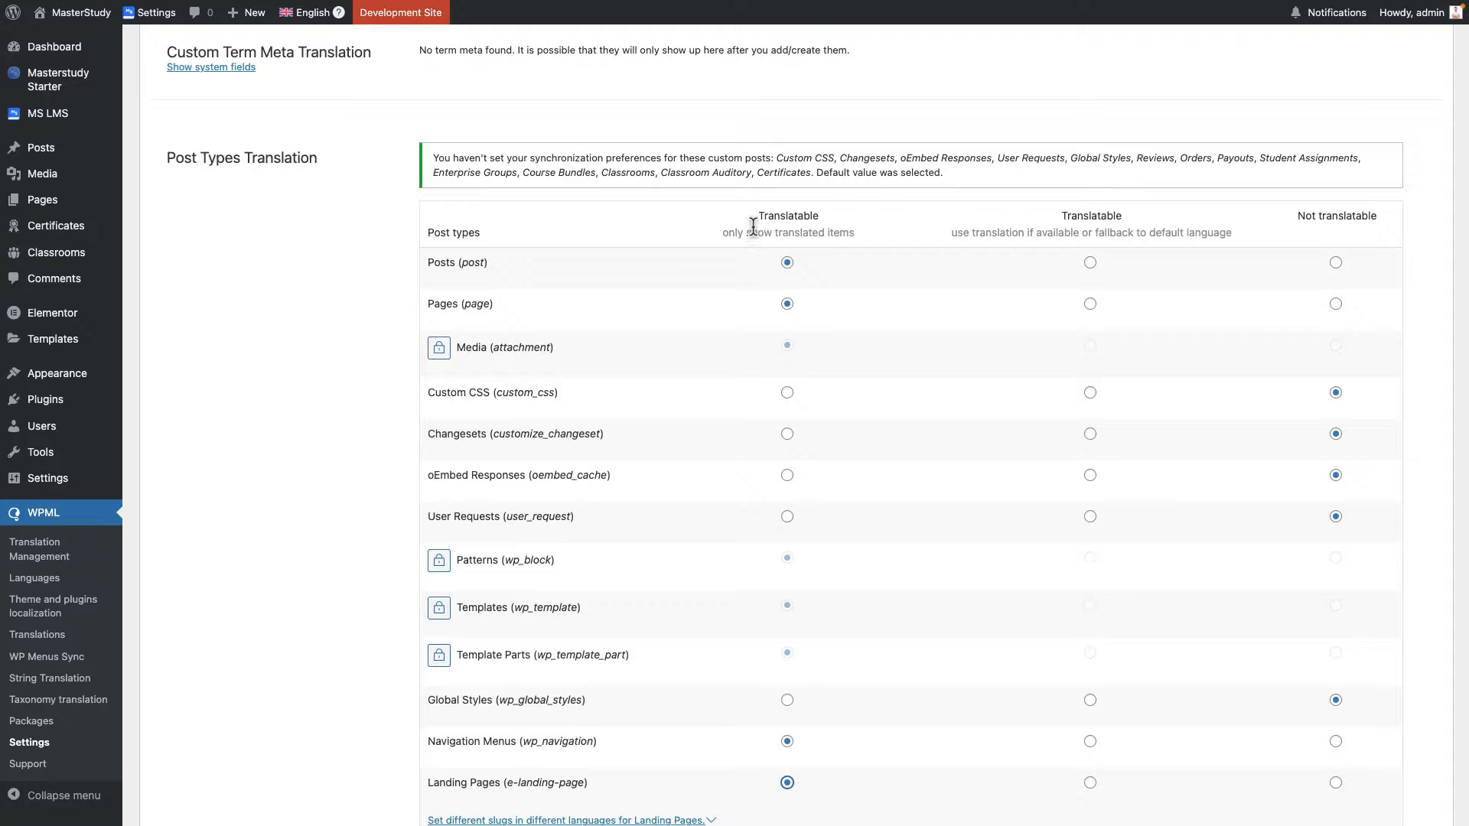
mouse_move(843, 234)
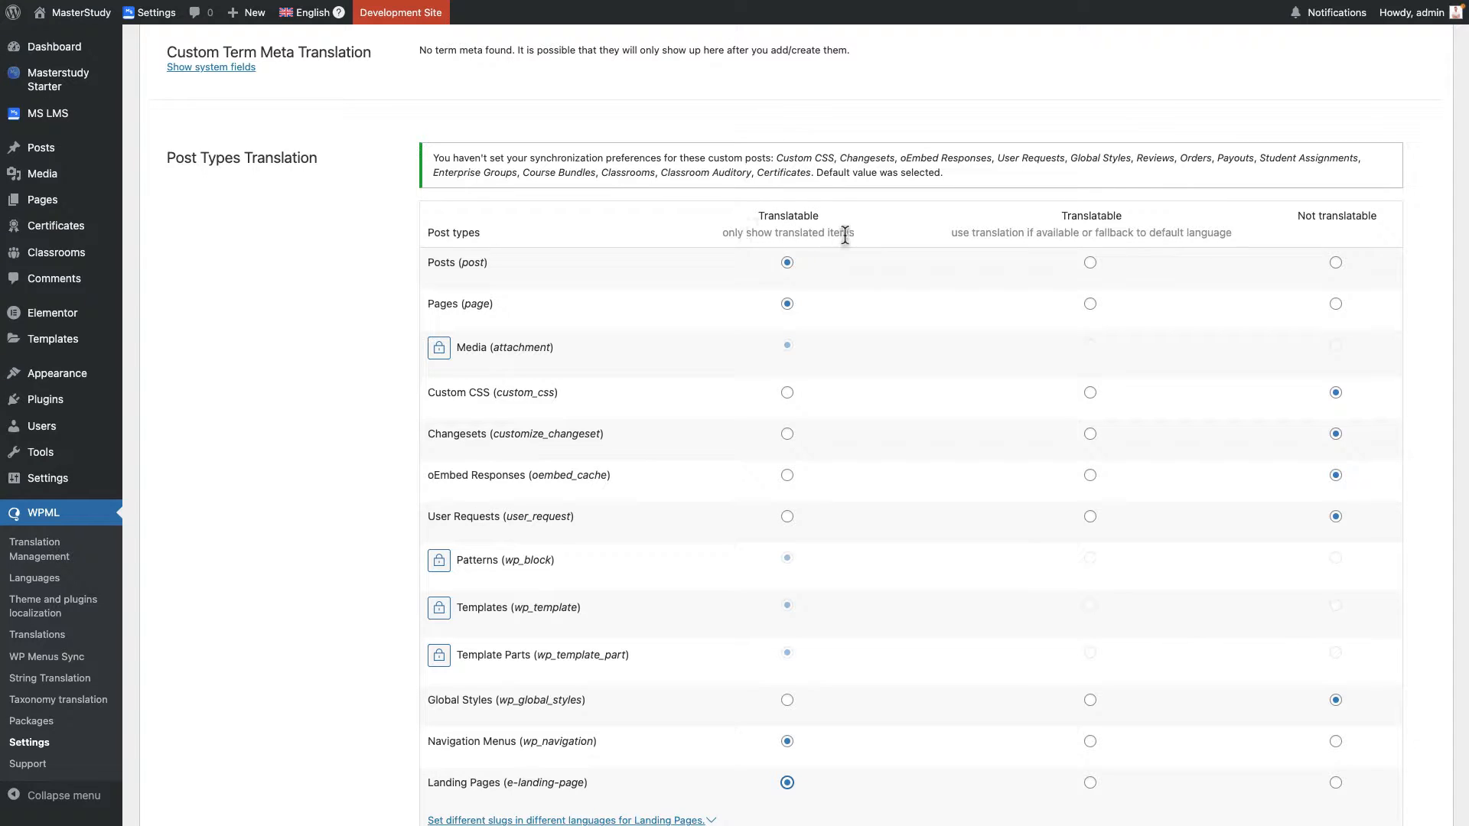
mouse_move(878, 257)
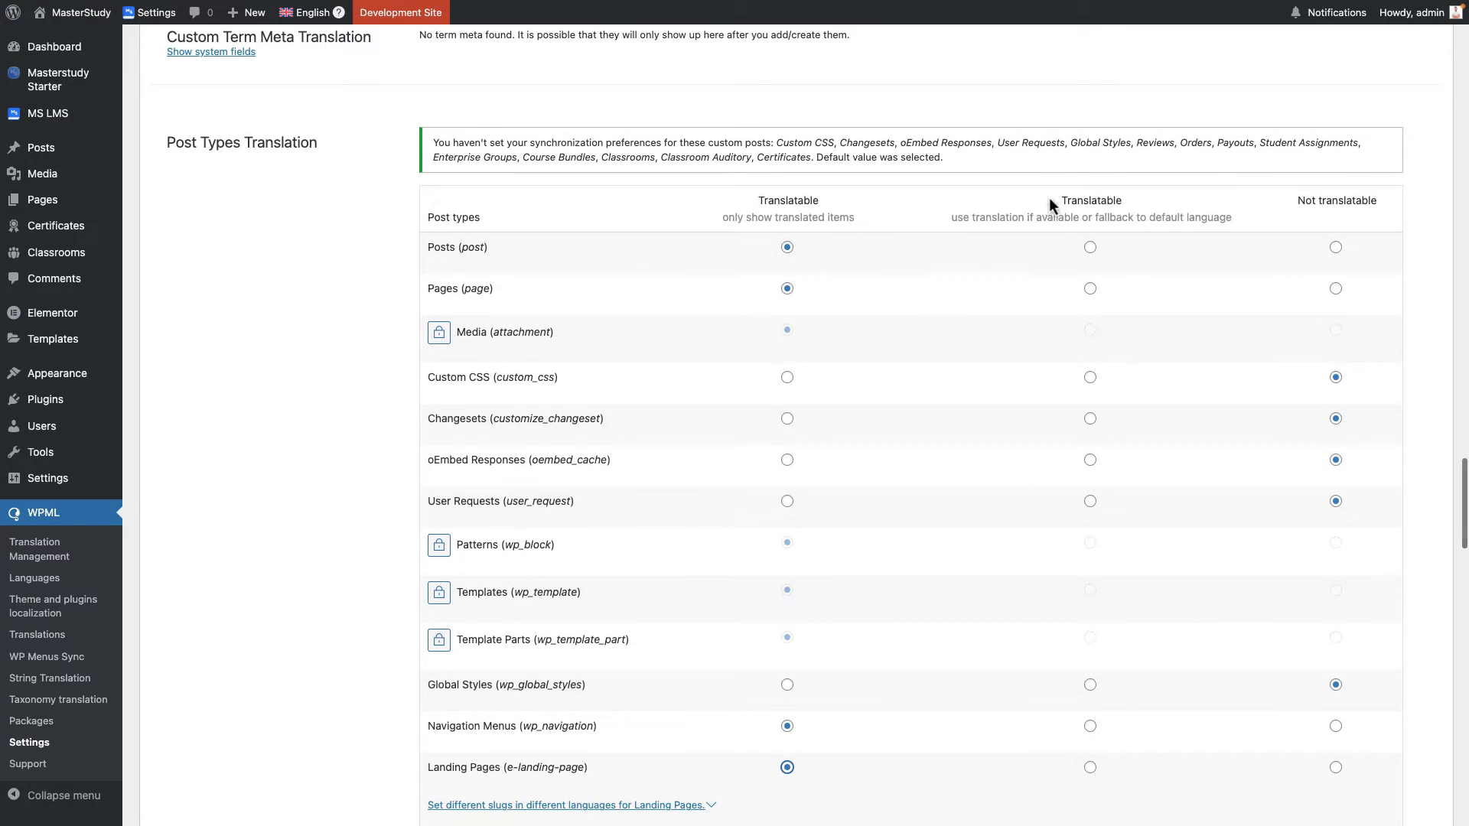
mouse_move(1038, 203)
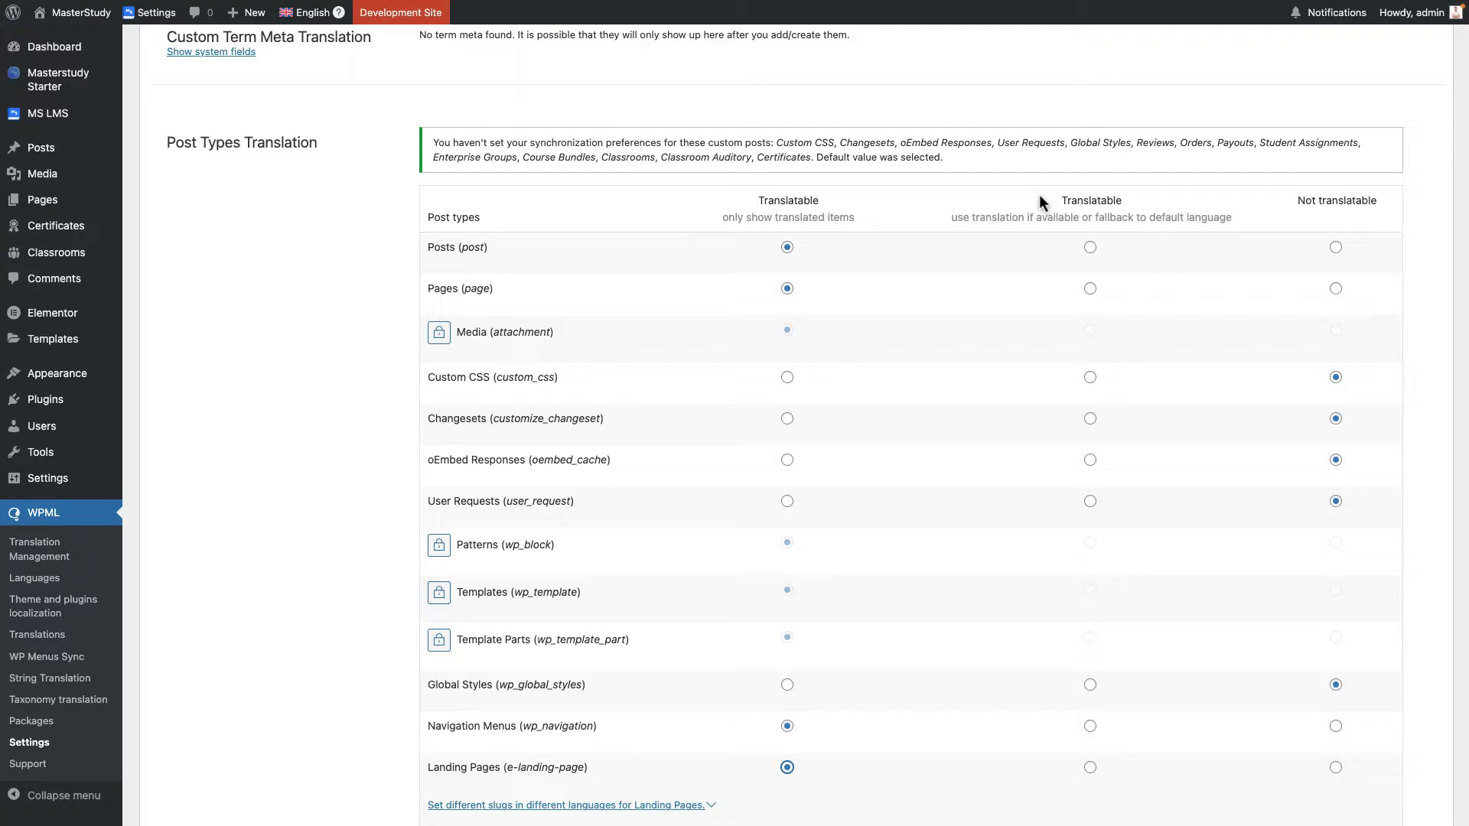
Mark Assignments translatable and save the post type translation settings.
scroll(down, 3)
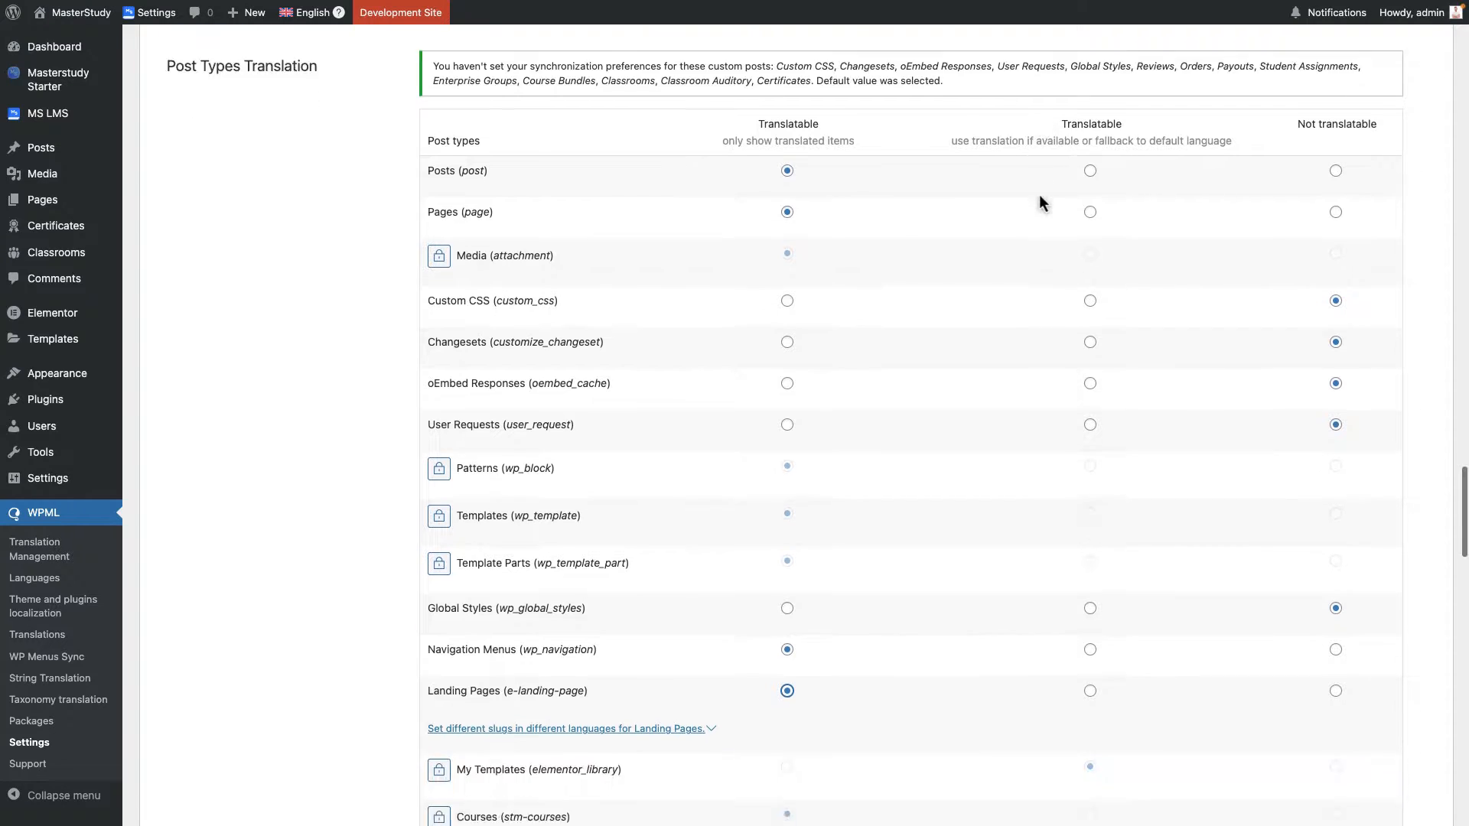
scroll(down, 3)
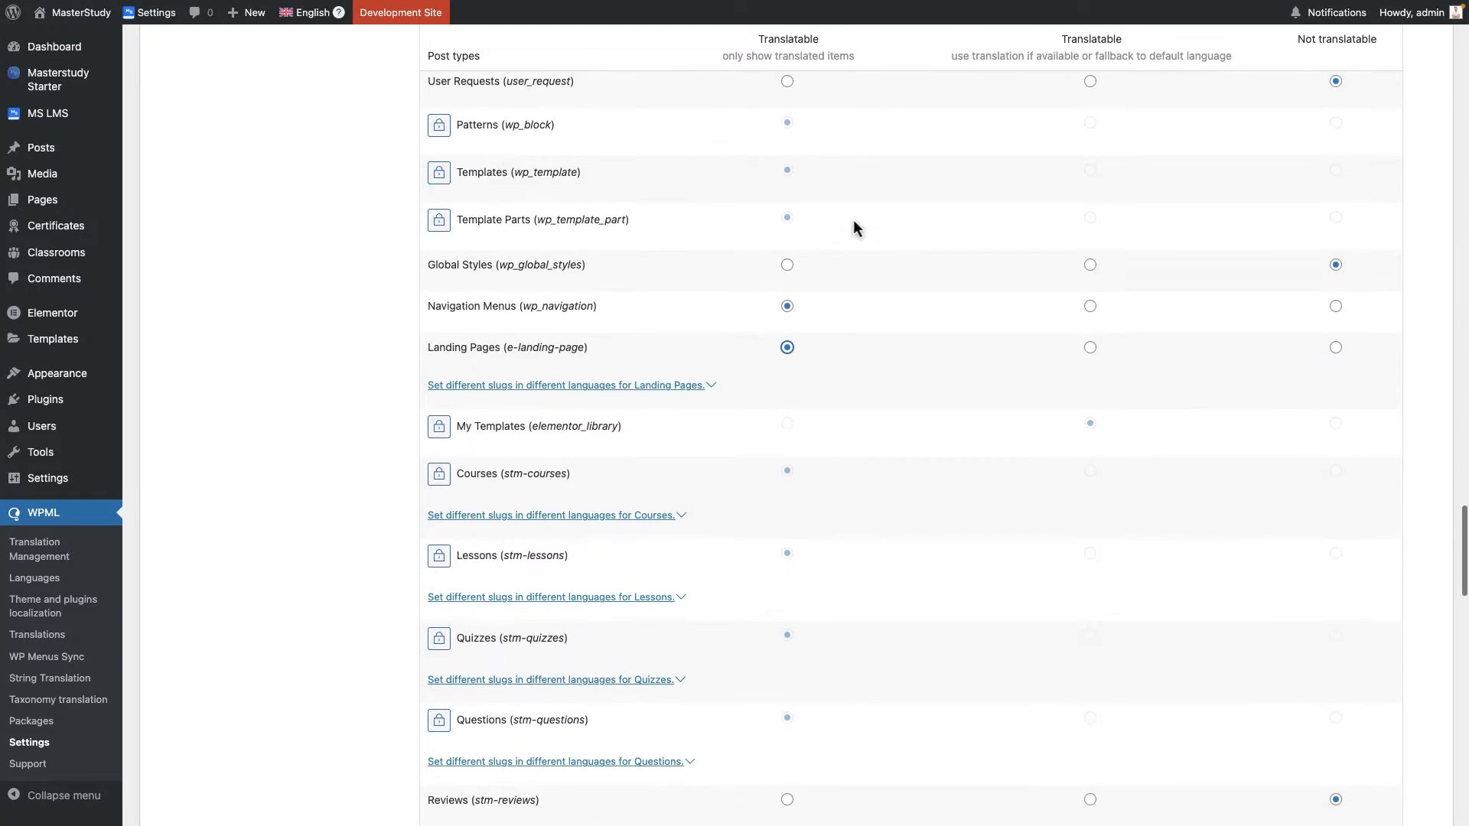
scroll(down, 3)
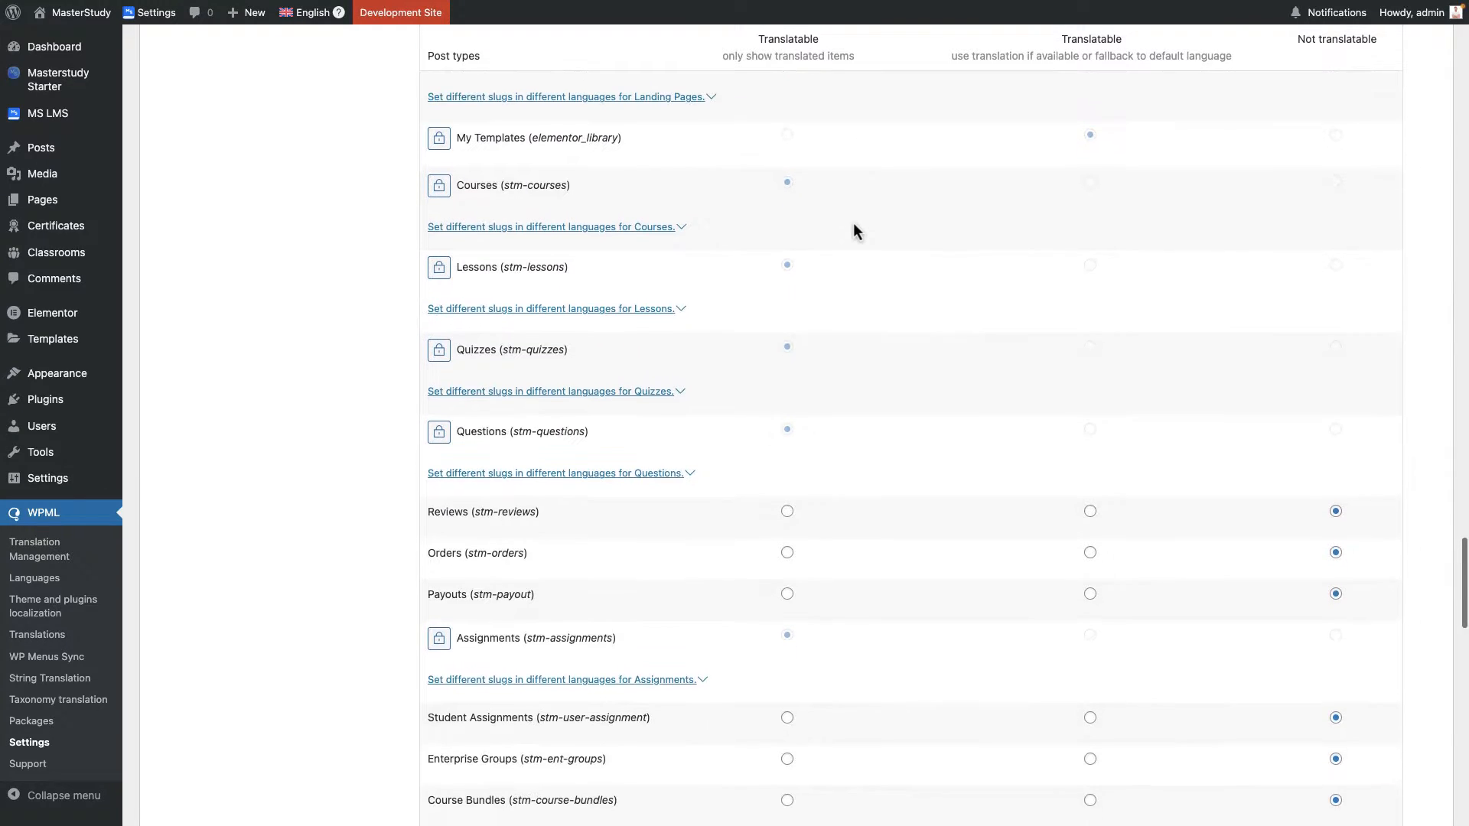
scroll(up, 3)
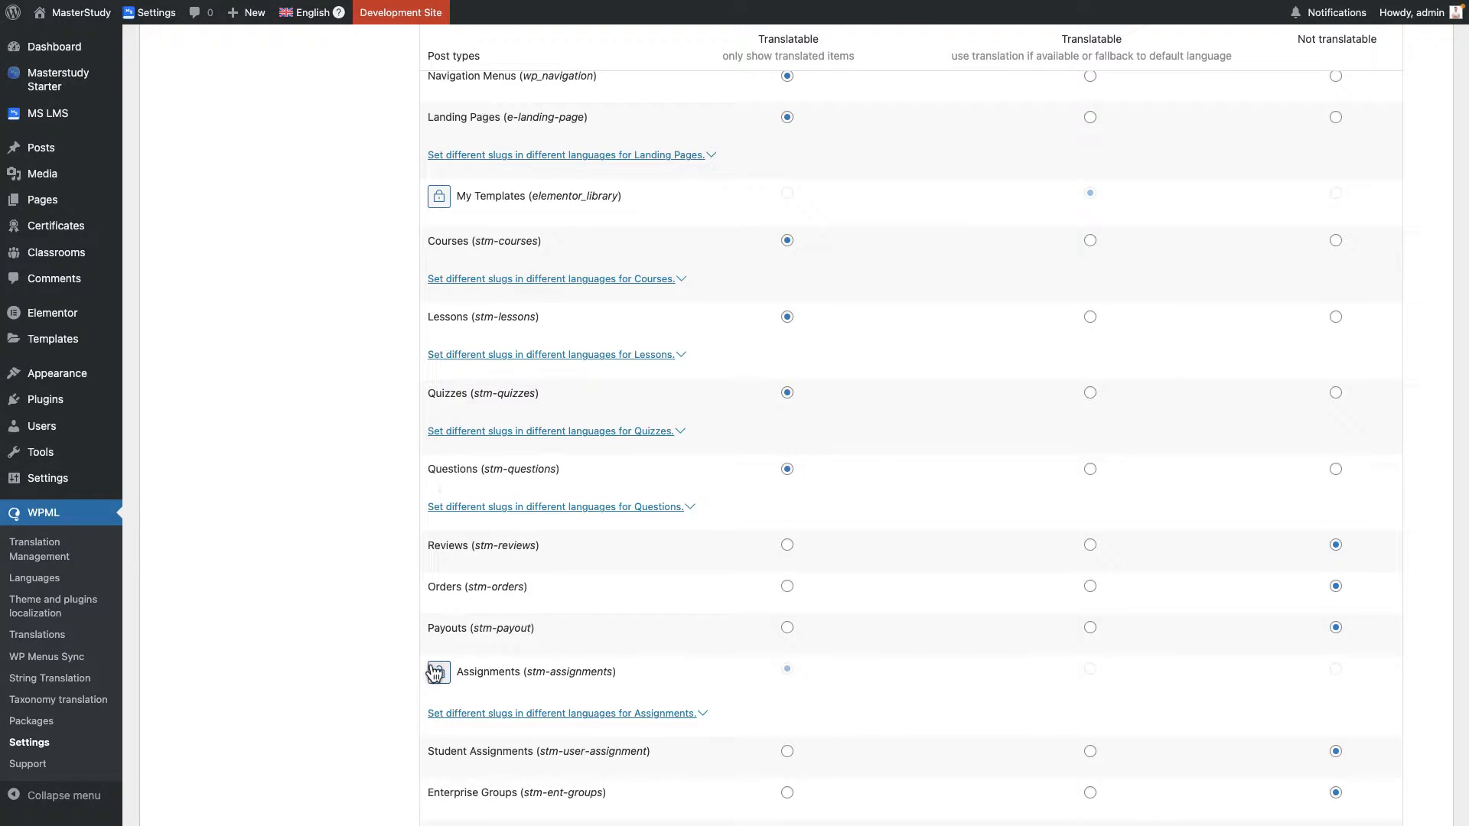
click(788, 669)
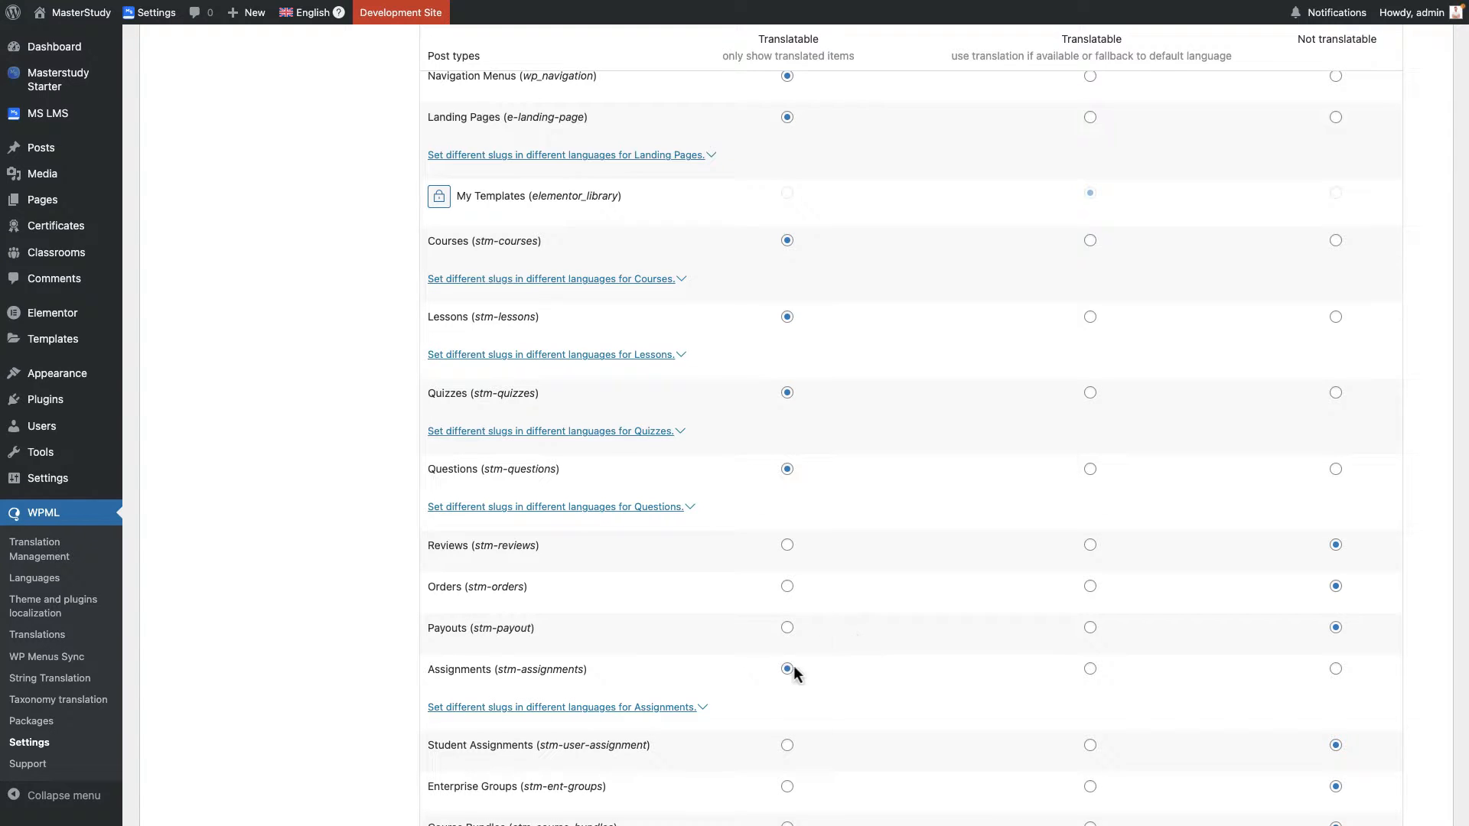
scroll(down, 3)
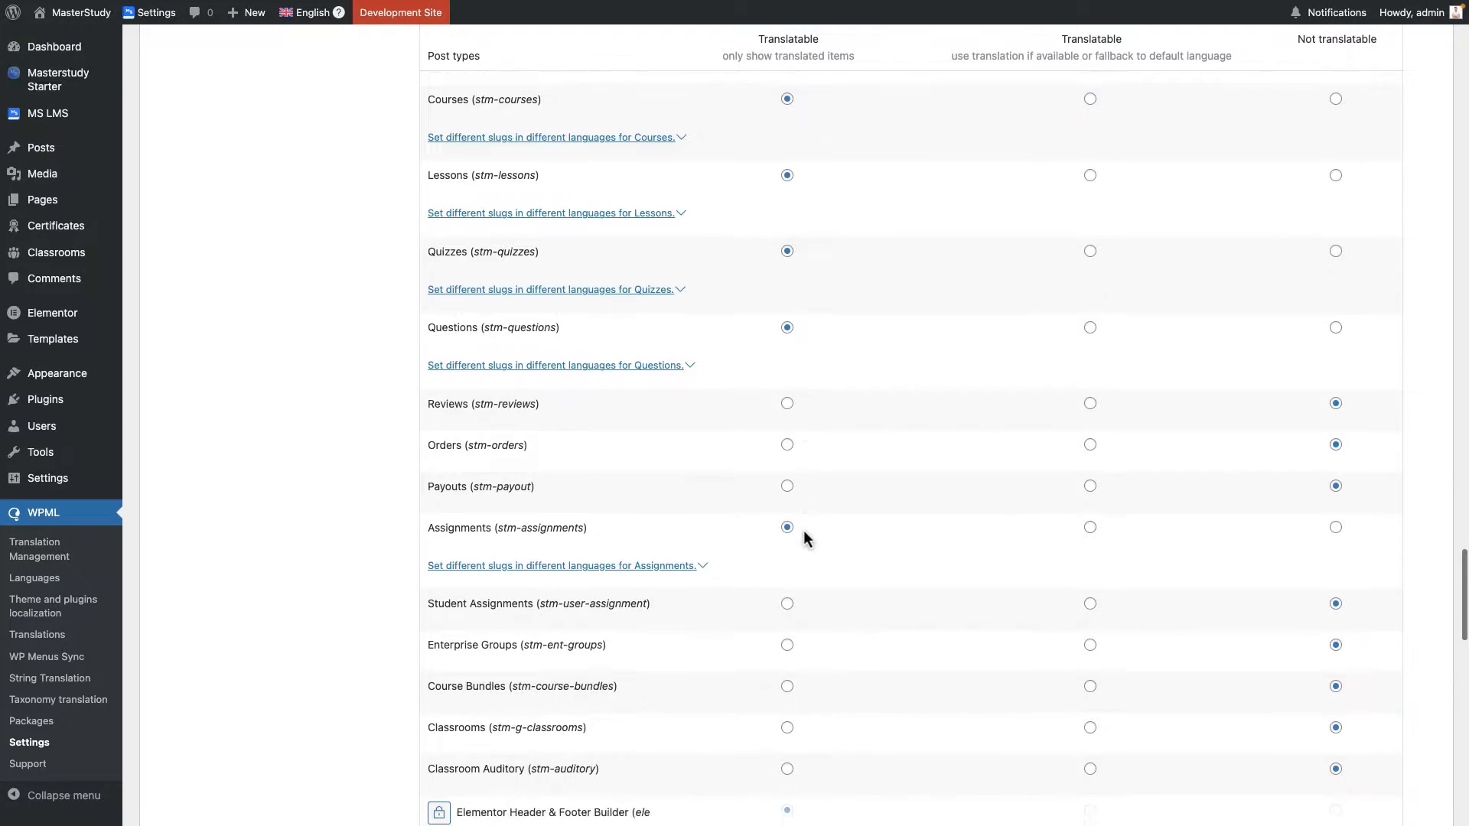
scroll(down, 3)
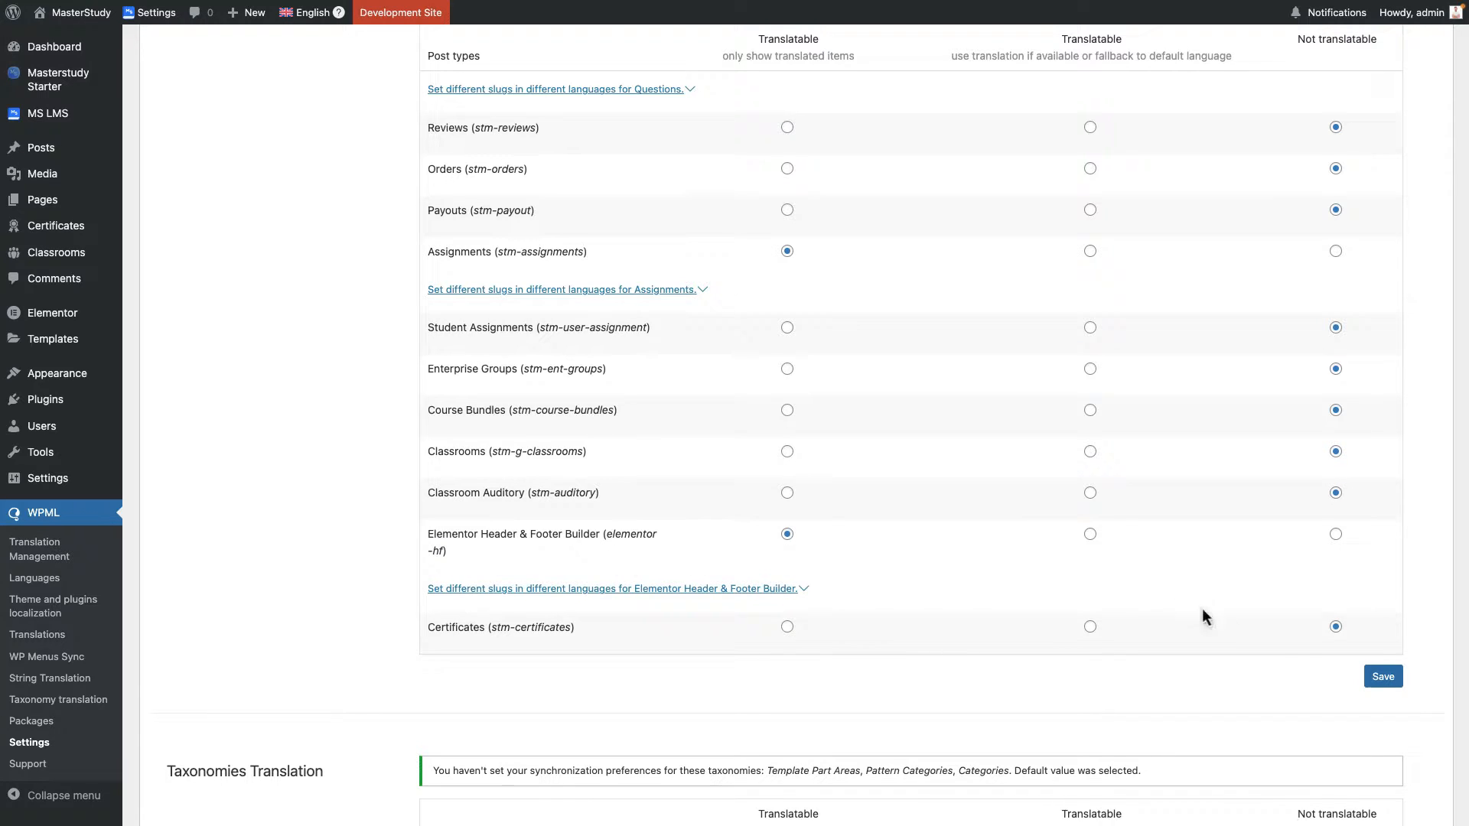
mouse_move(1076, 546)
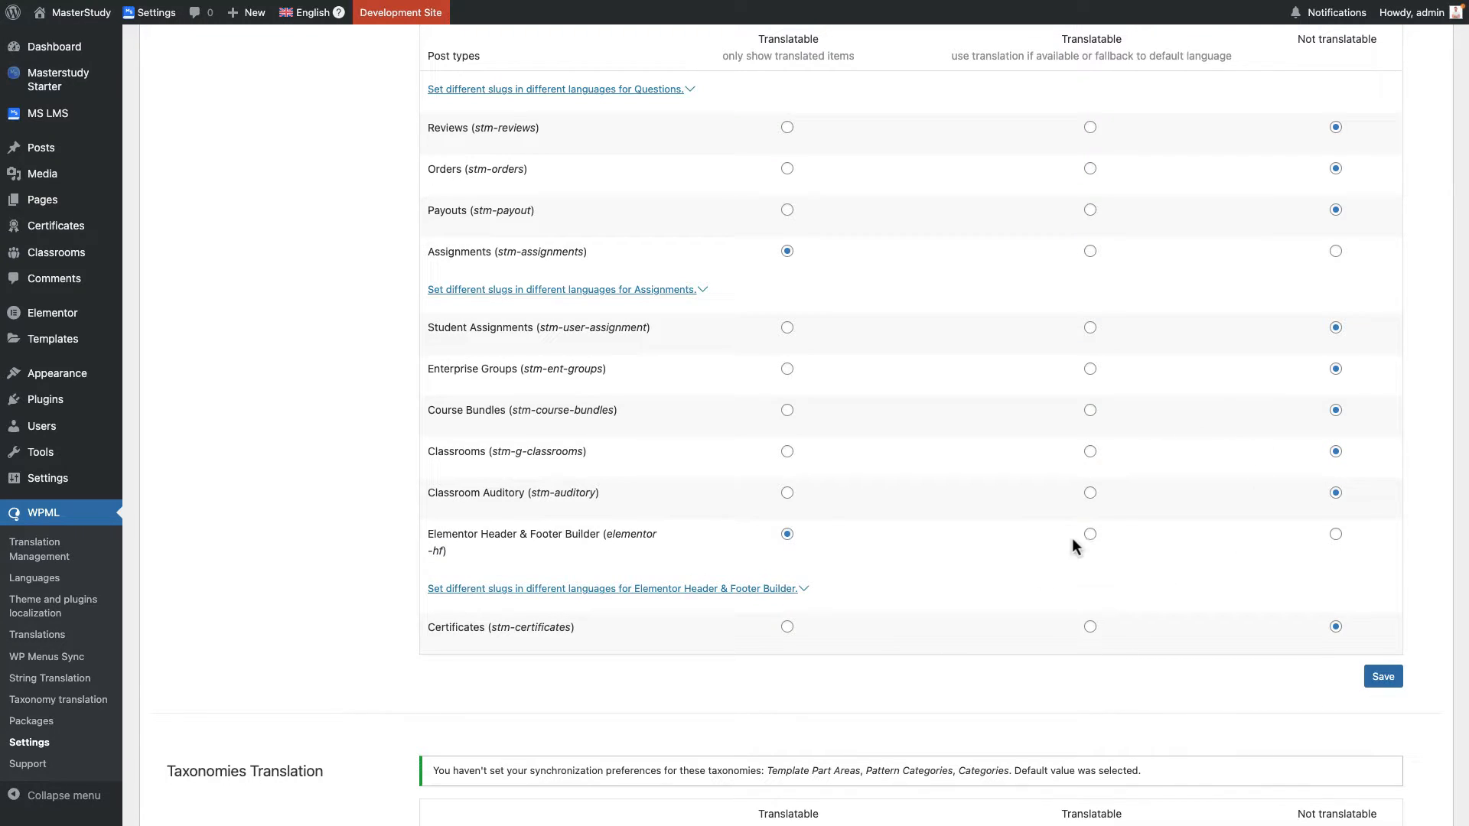
click(1384, 675)
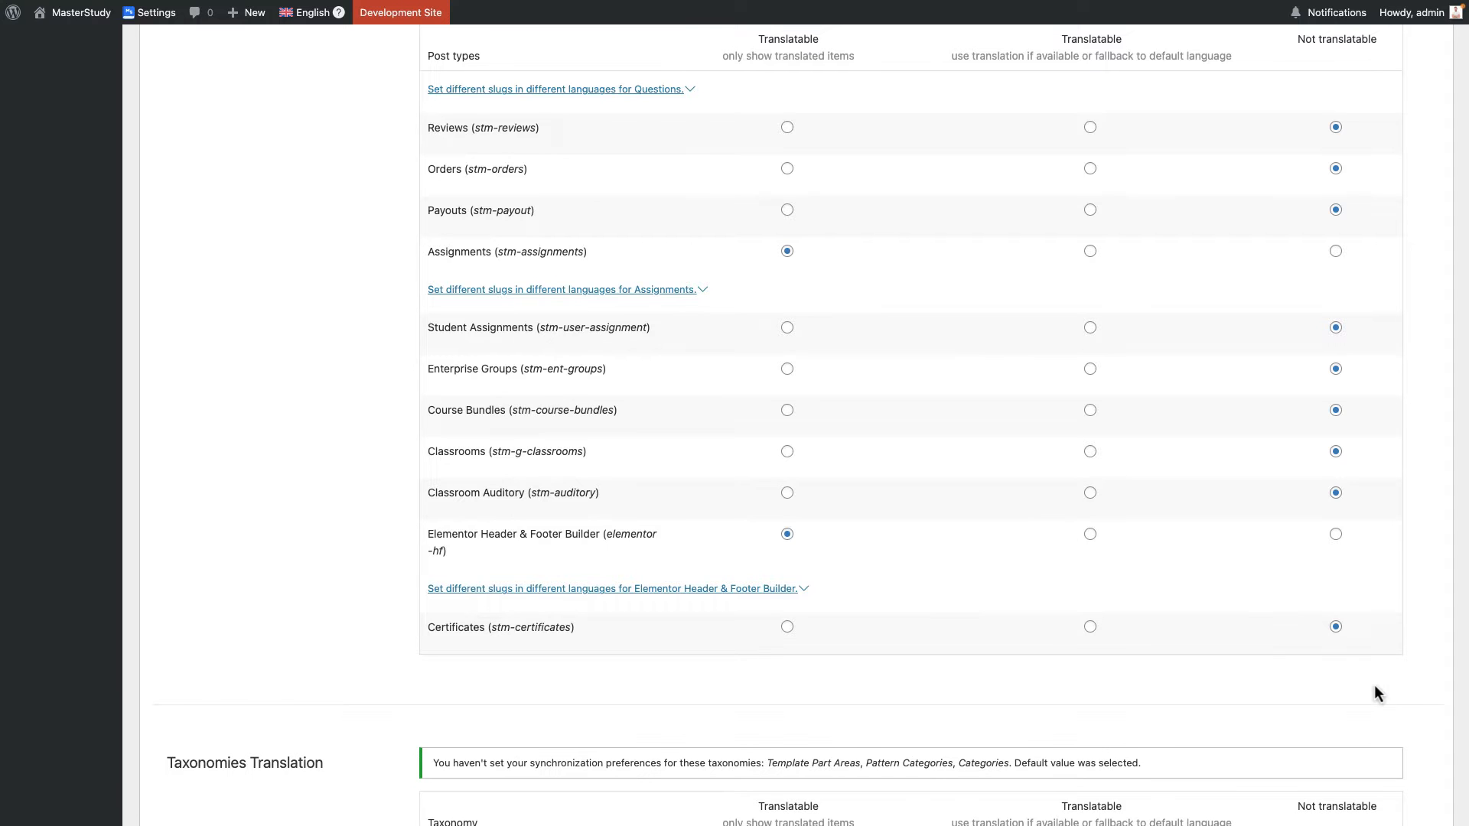
Save the Custom Fields Translation settings in WPML Settings and confirm 'Data saved'.
scroll(up, 3)
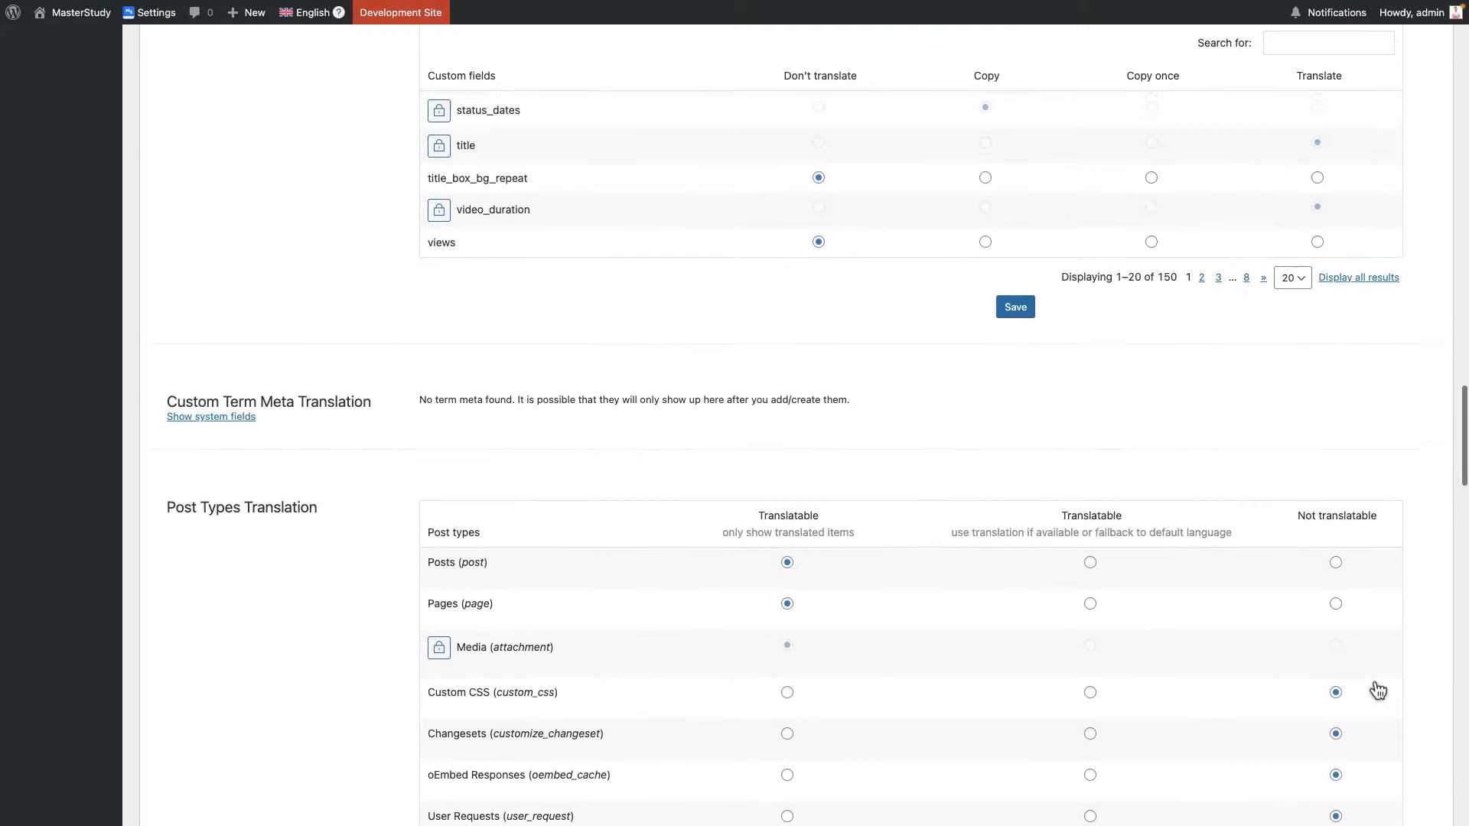
scroll(up, 3)
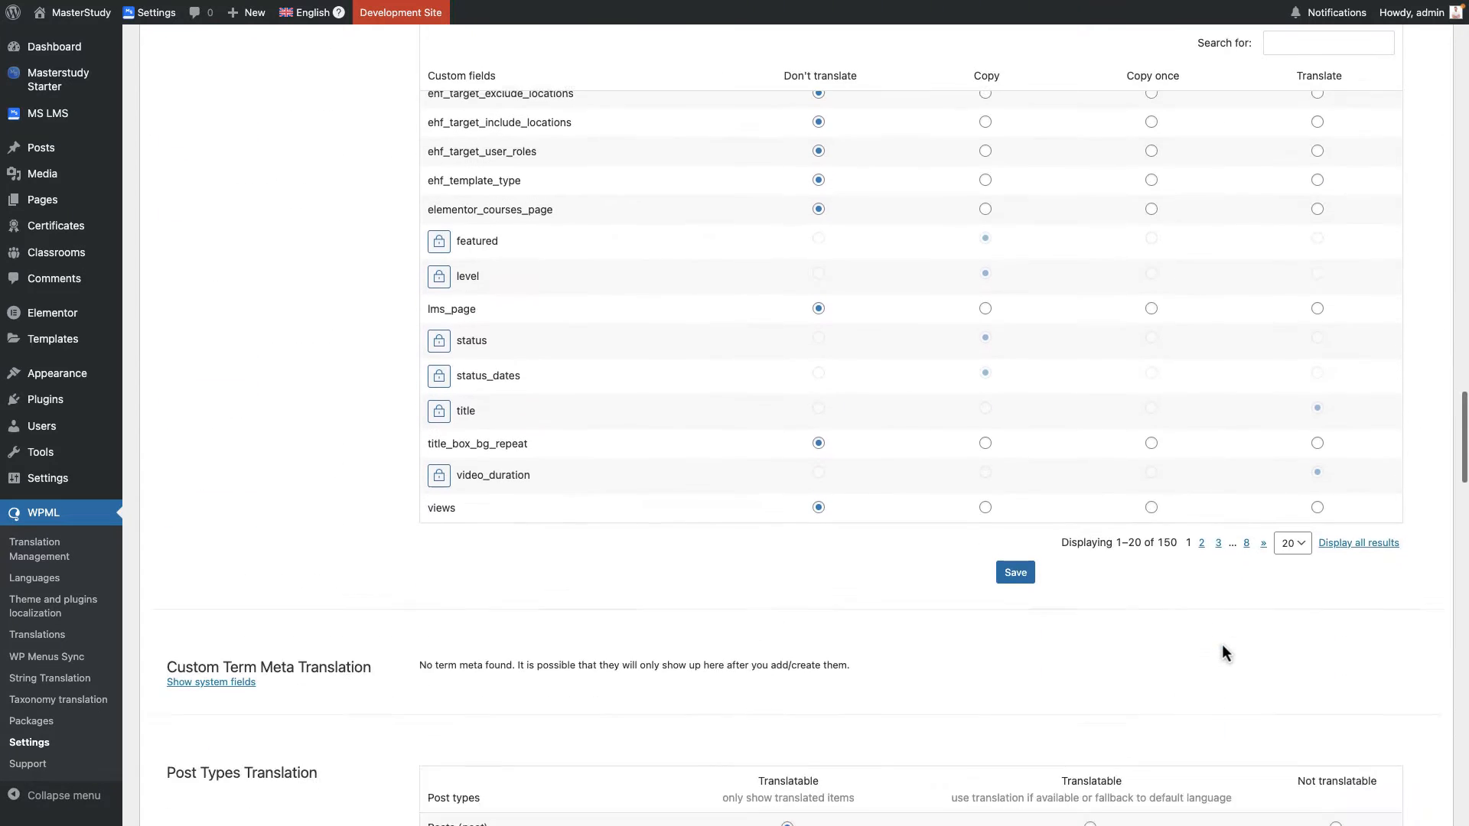
click(1014, 572)
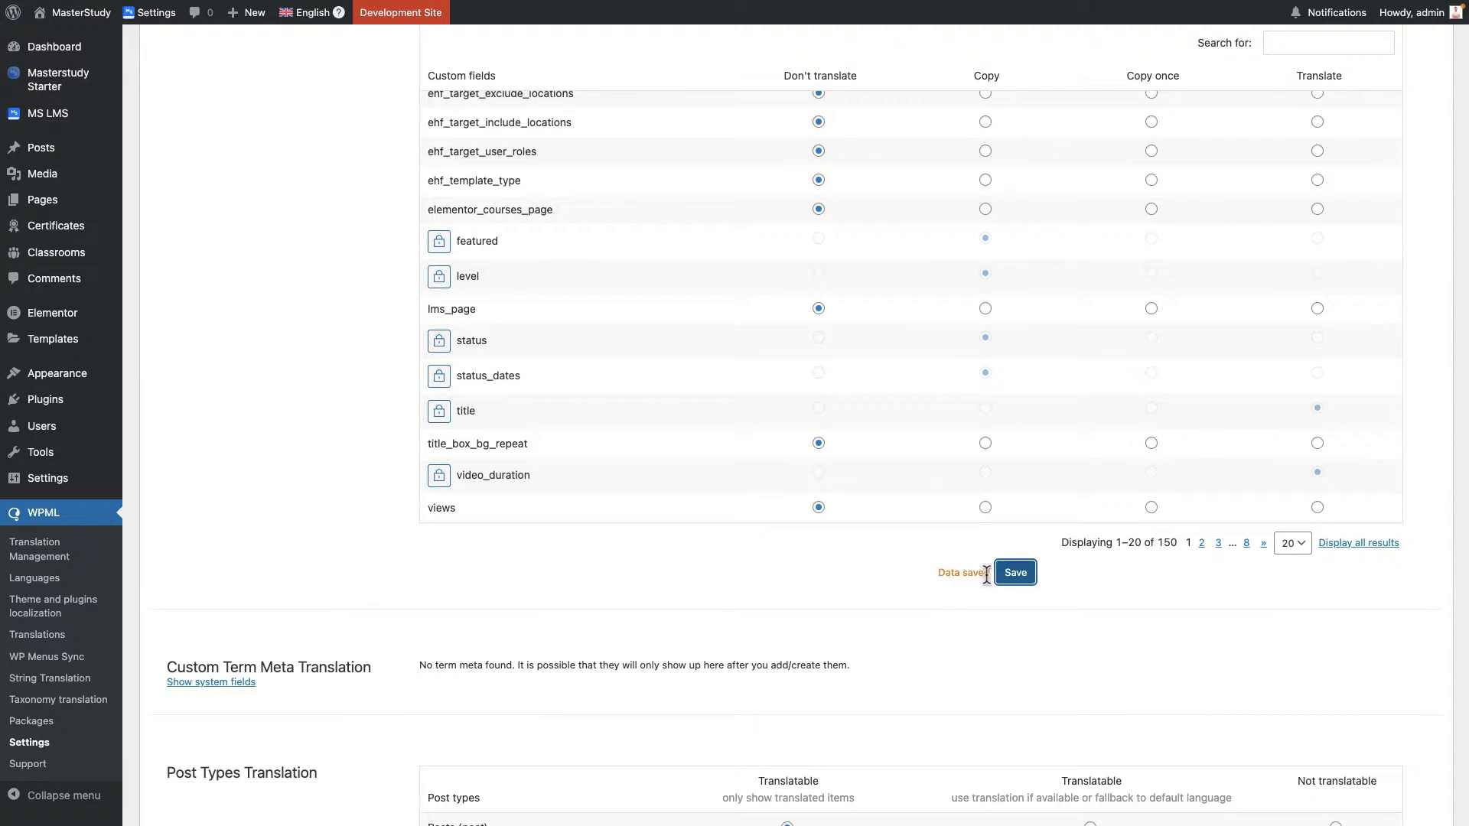
scroll(up, 3)
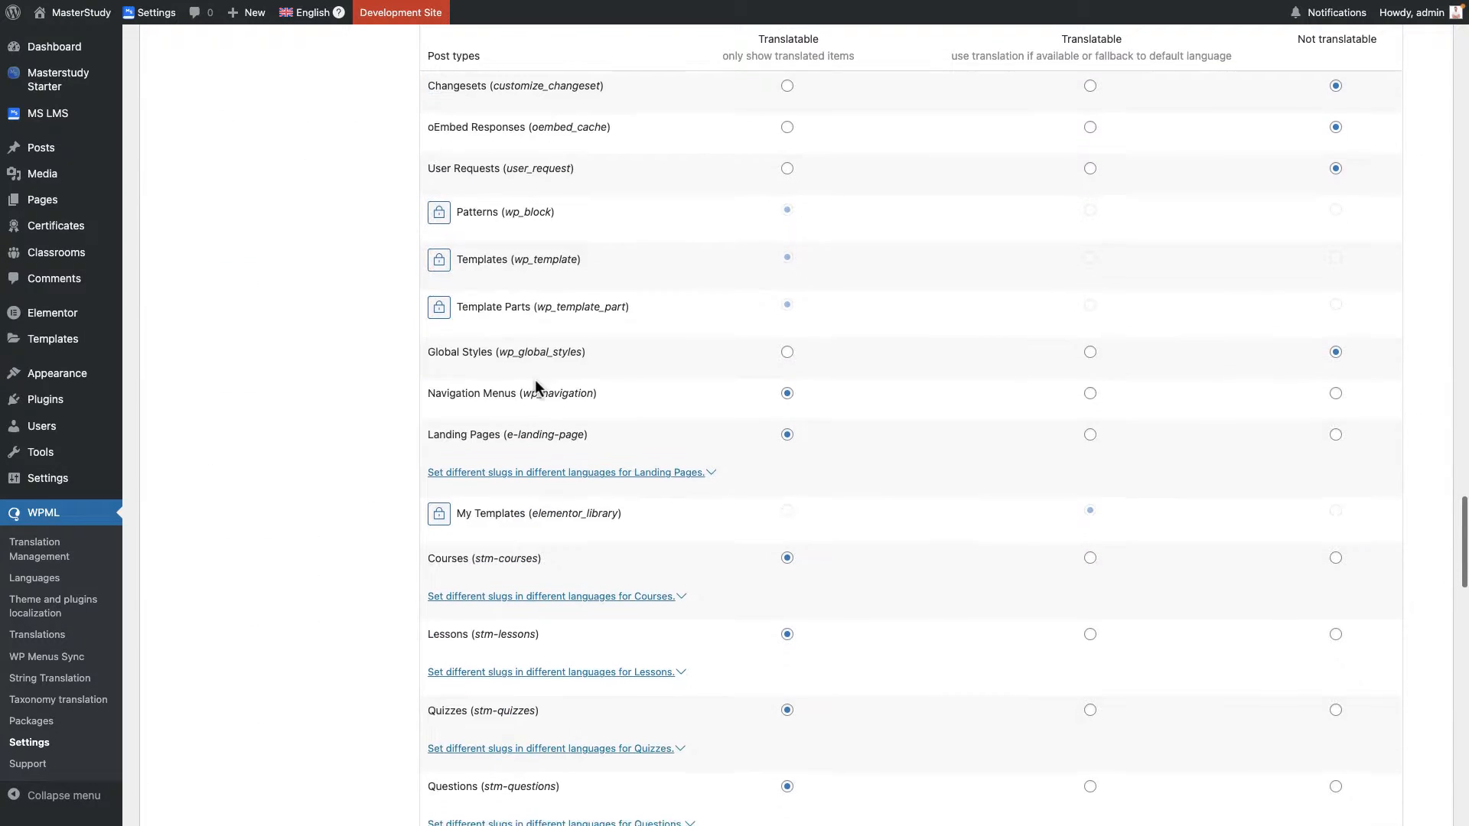
scroll(down, 3)
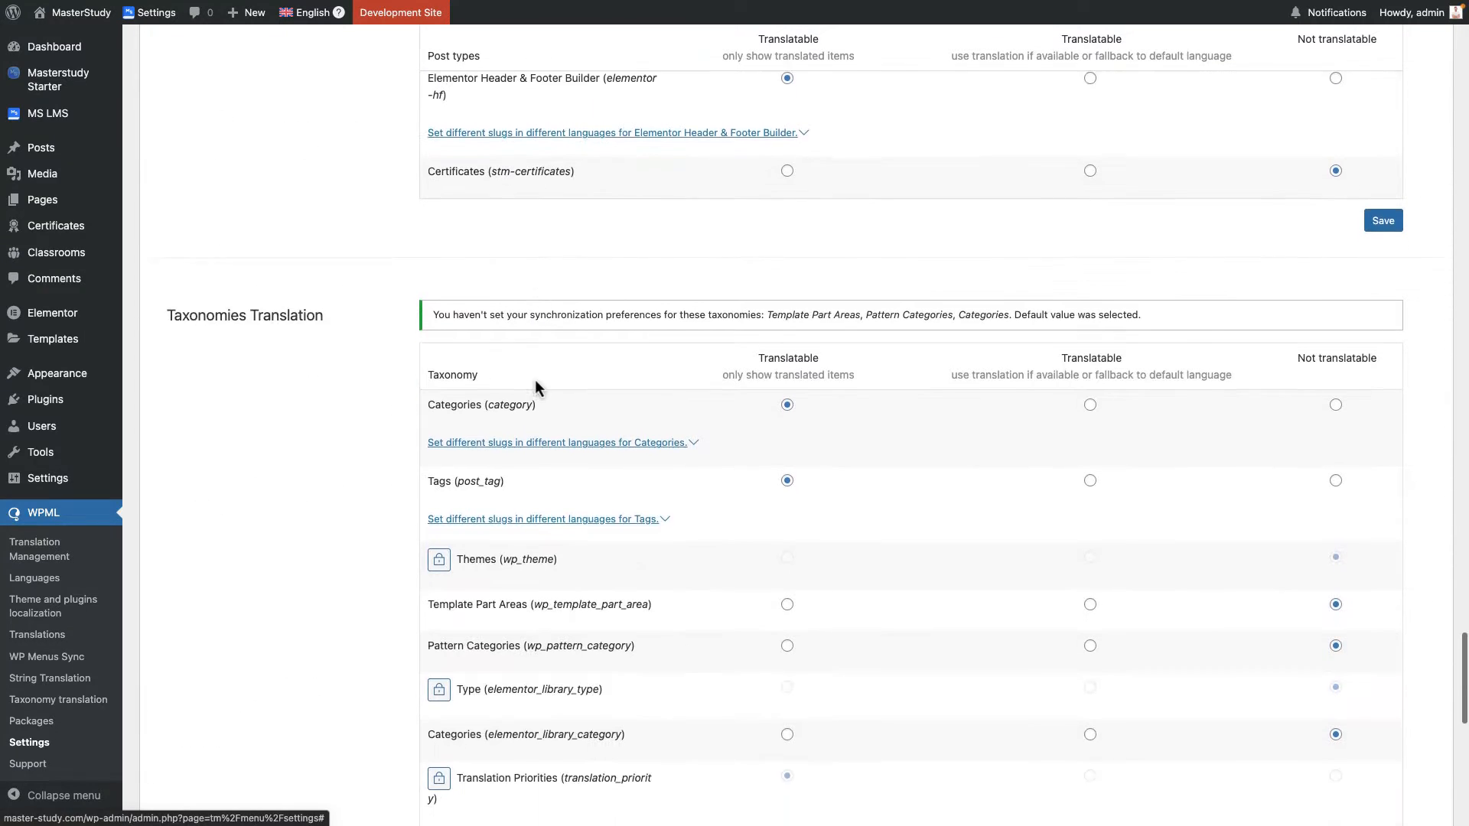
scroll(down, 3)
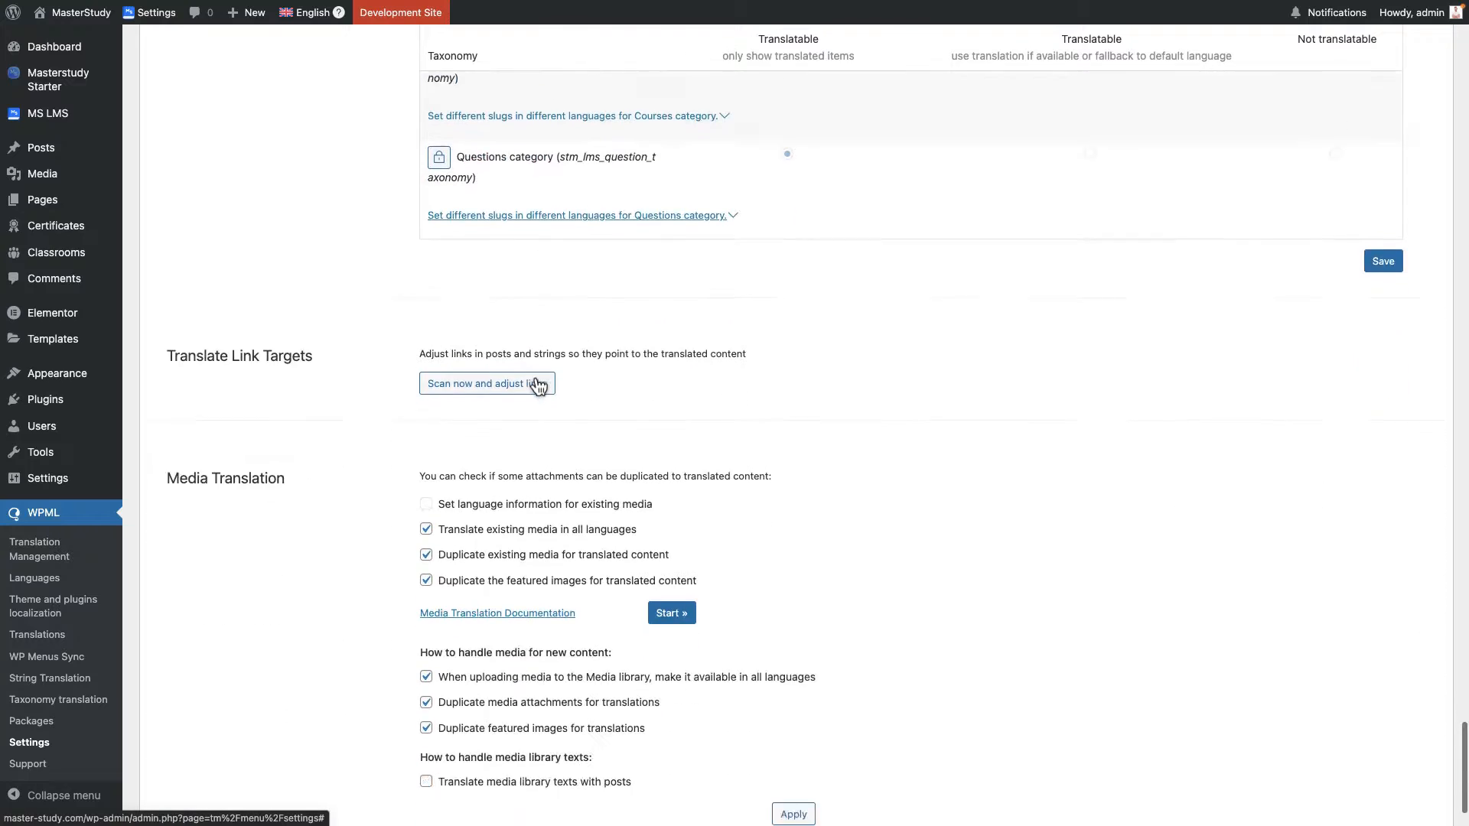
scroll(down, 3)
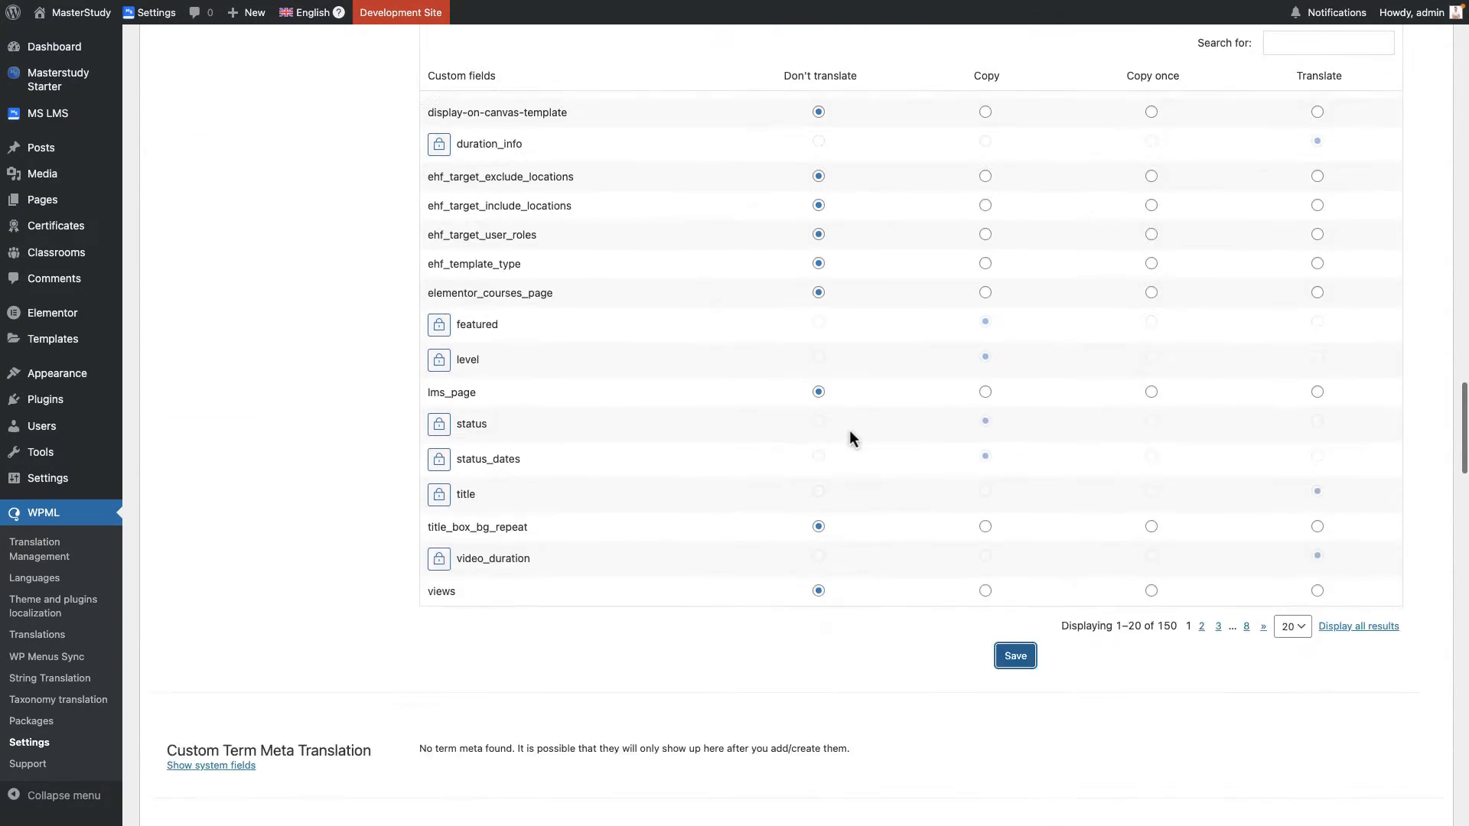
scroll(up, 3)
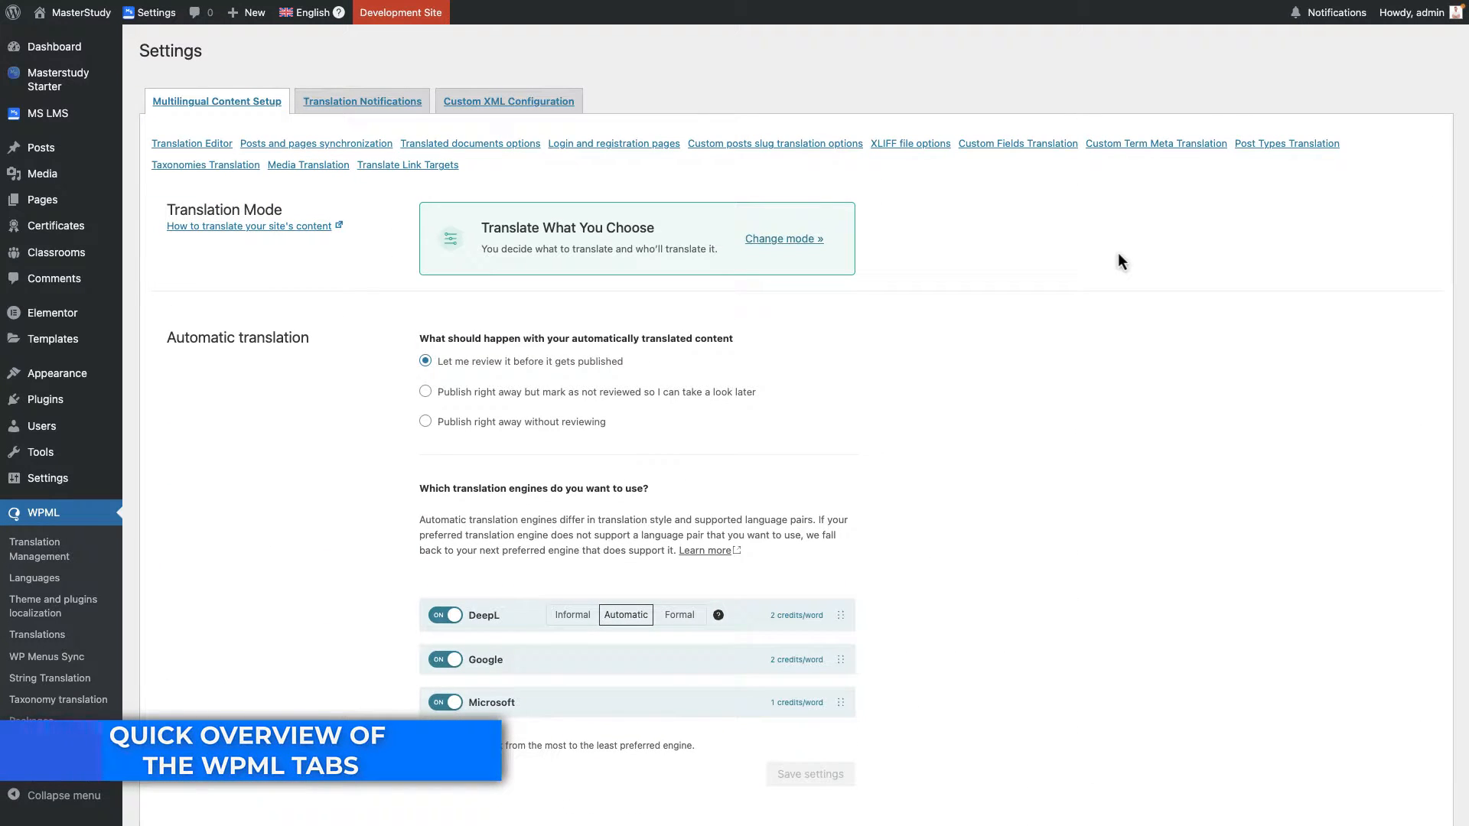
mouse_move(257, 536)
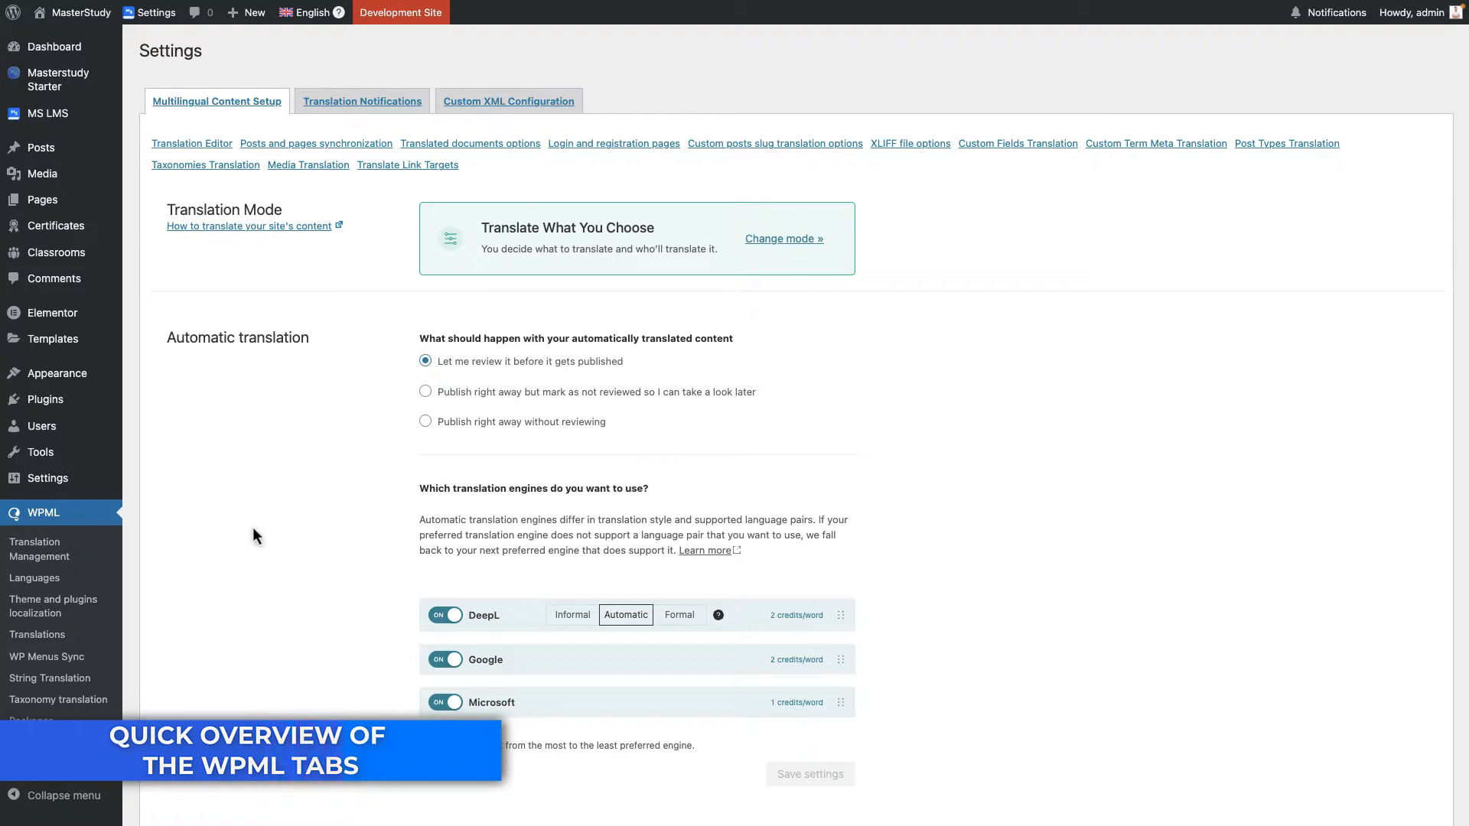
mouse_move(78, 566)
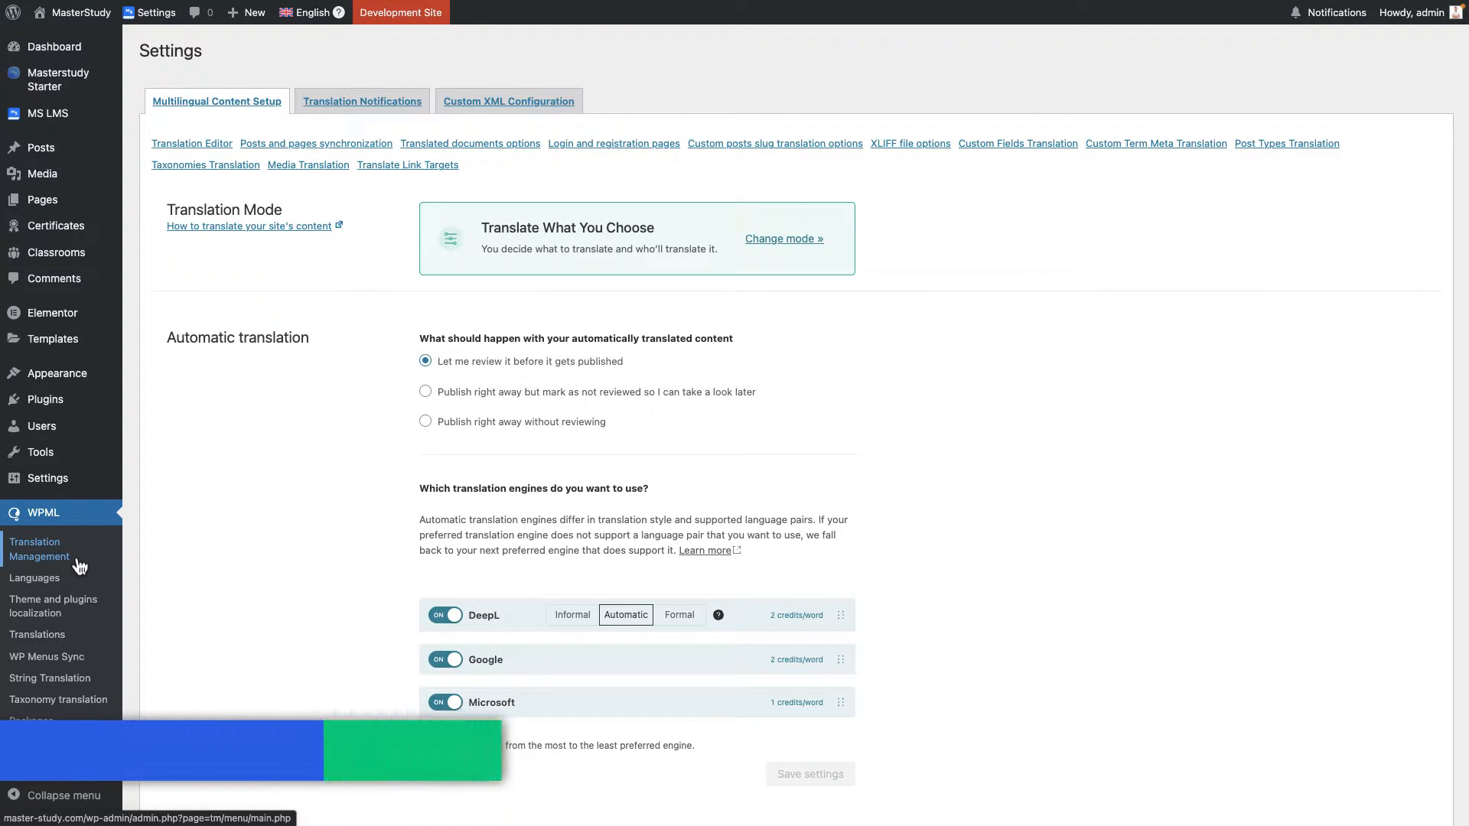
In Translation Management, select Test Assignment #1 among the items for Spanish translation.
click(40, 550)
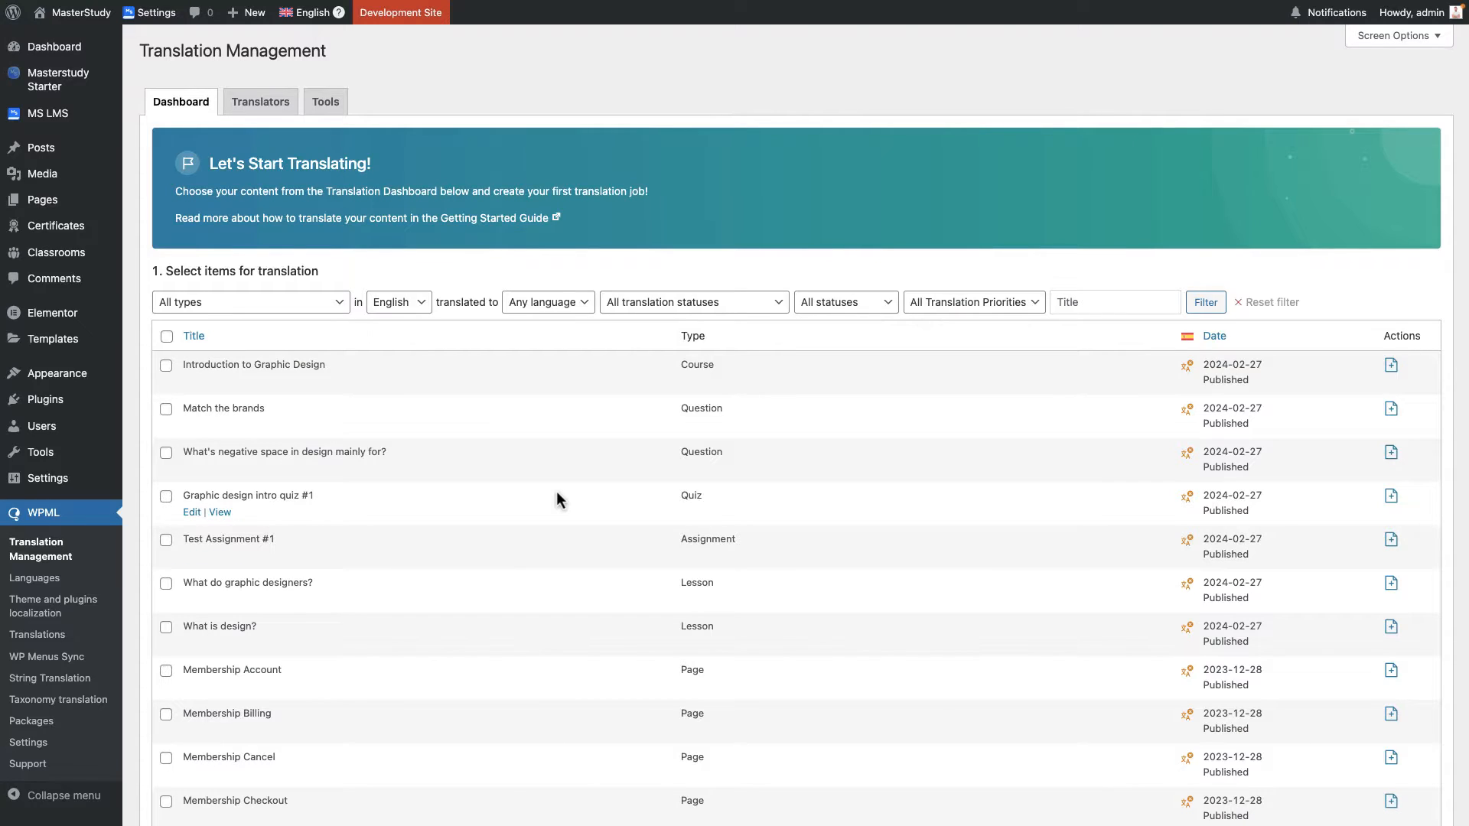
mouse_move(577, 491)
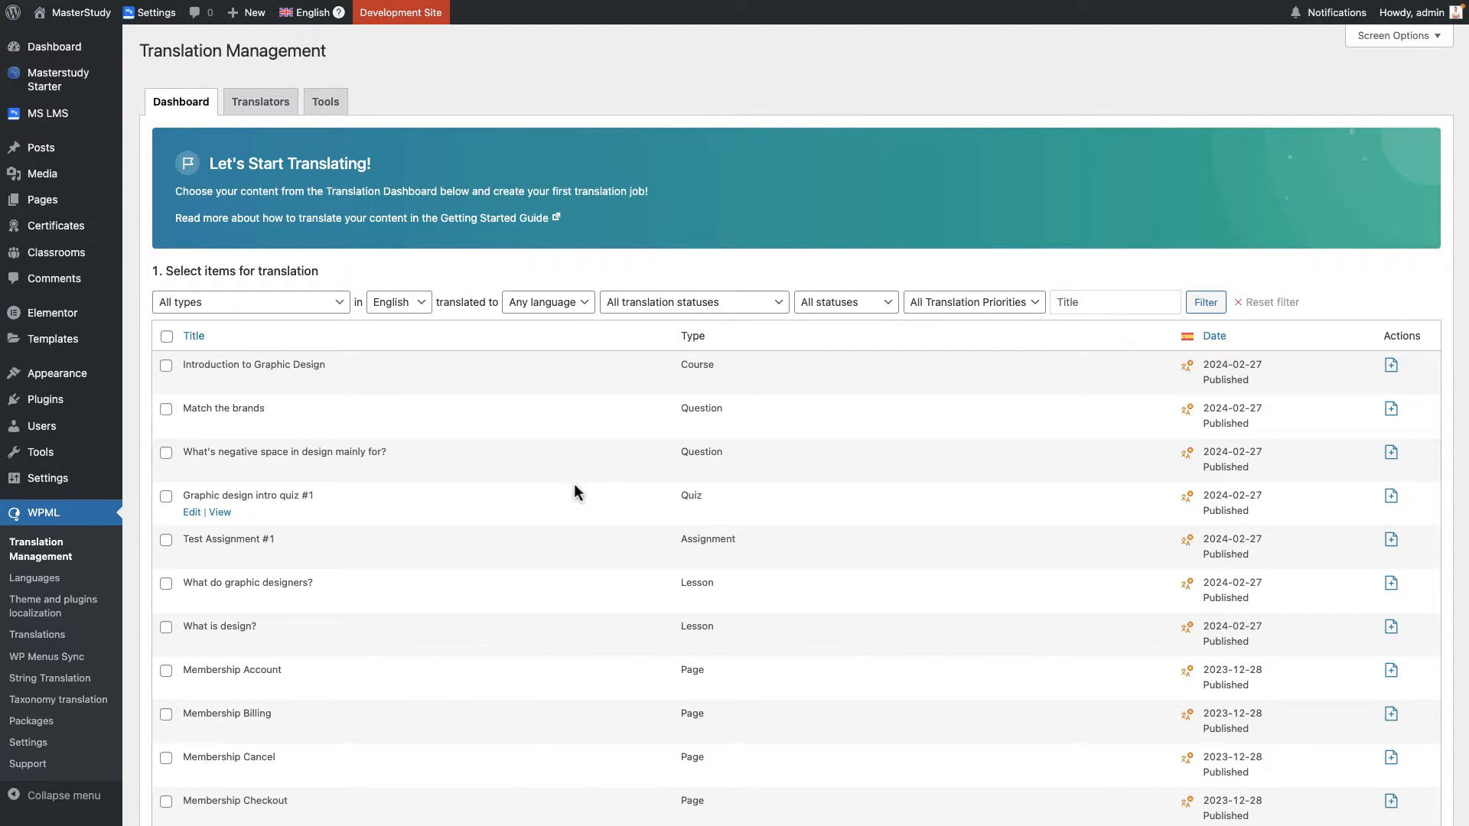
mouse_move(724, 539)
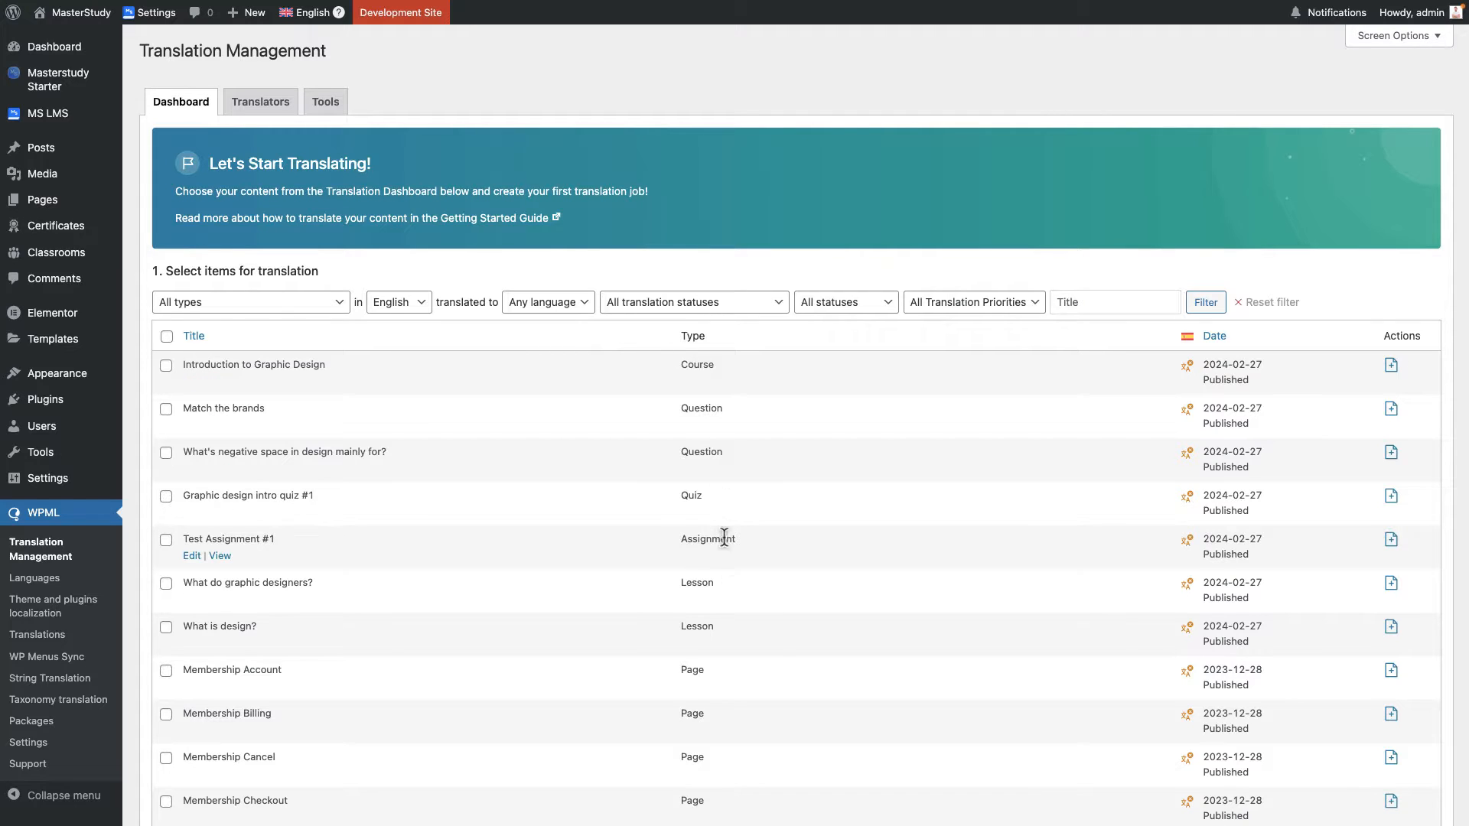
scroll(down, 3)
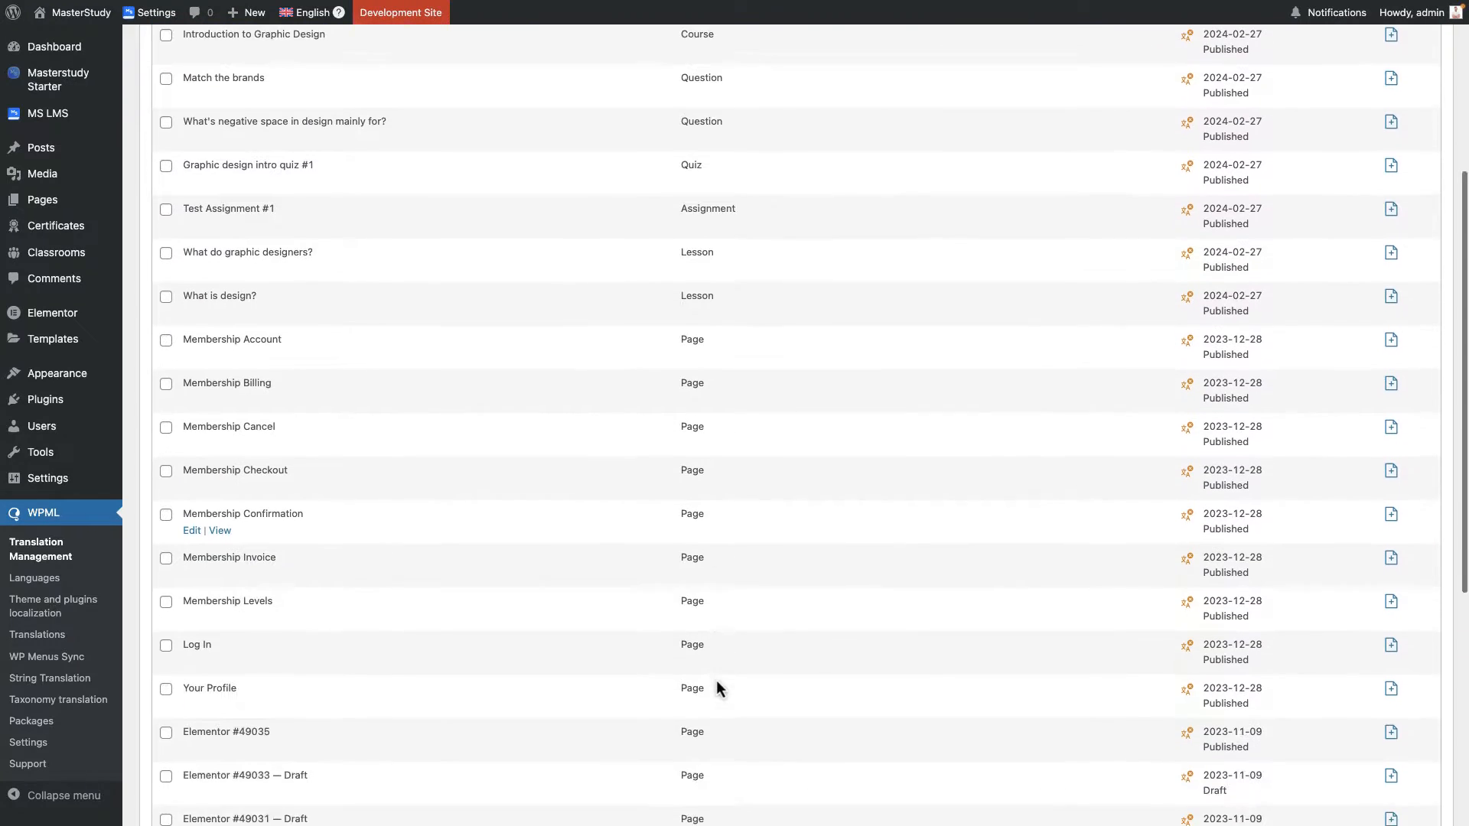
scroll(up, 3)
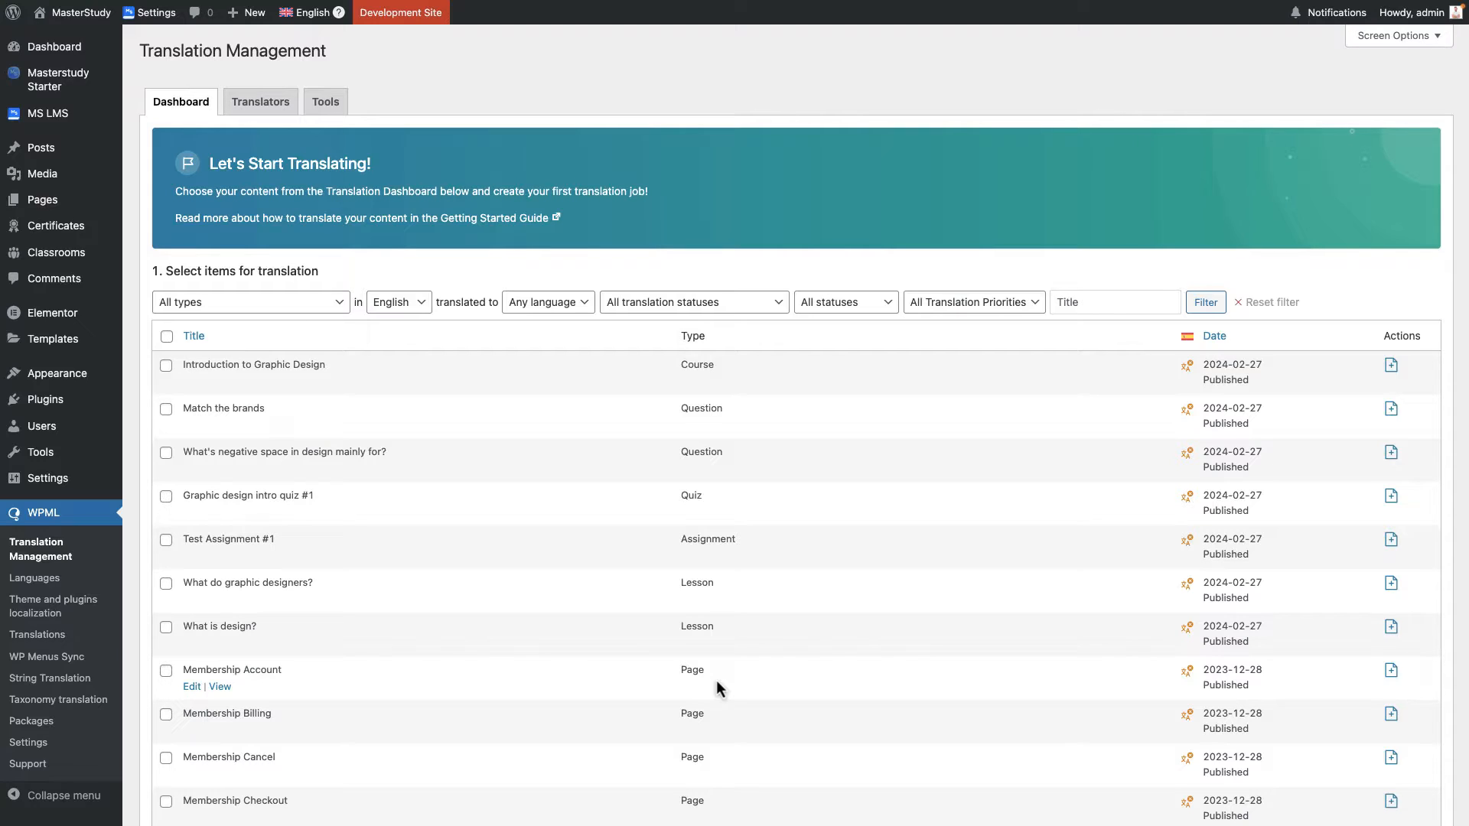
mouse_move(57, 569)
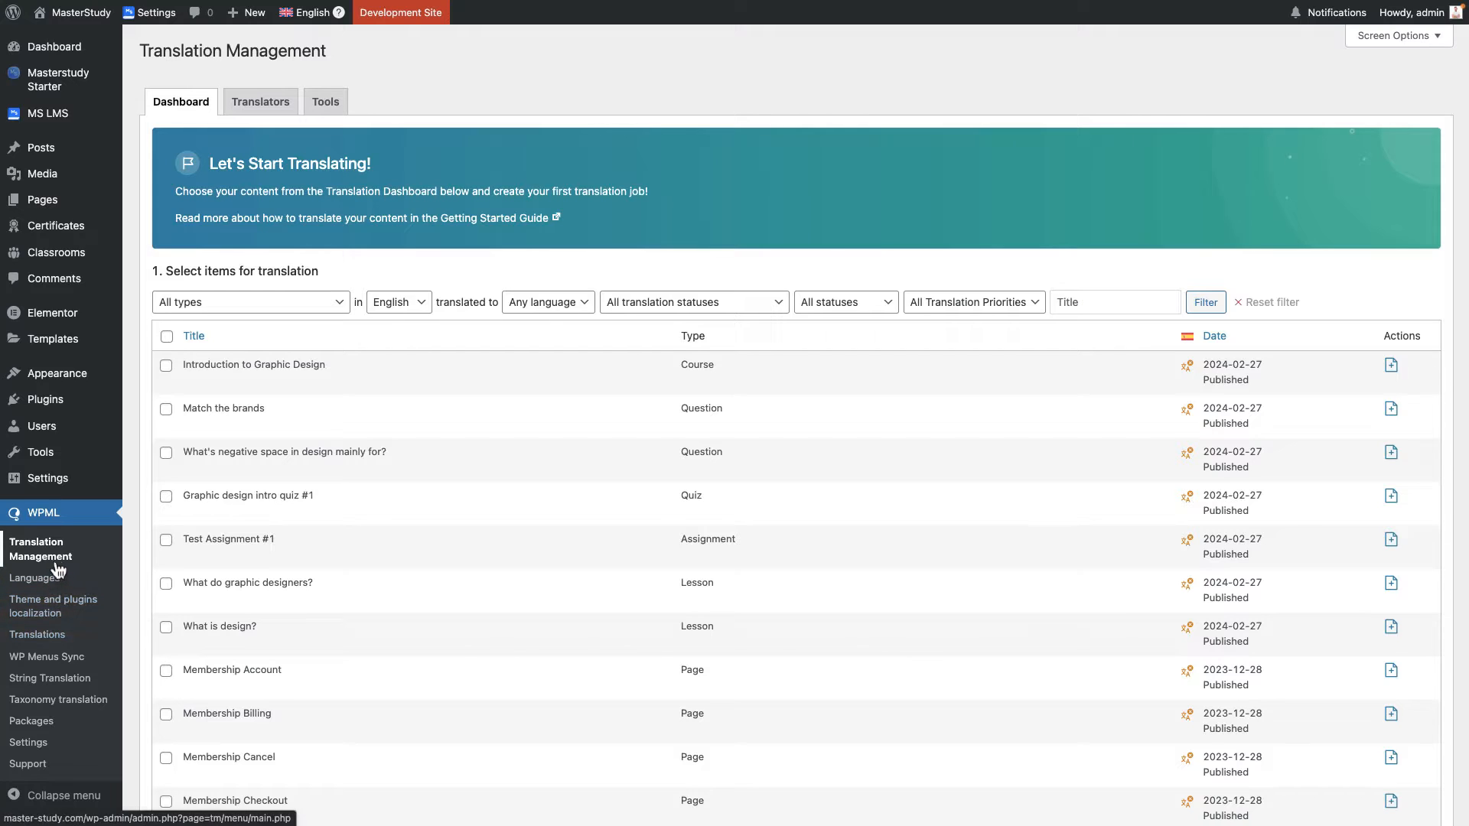
click(166, 540)
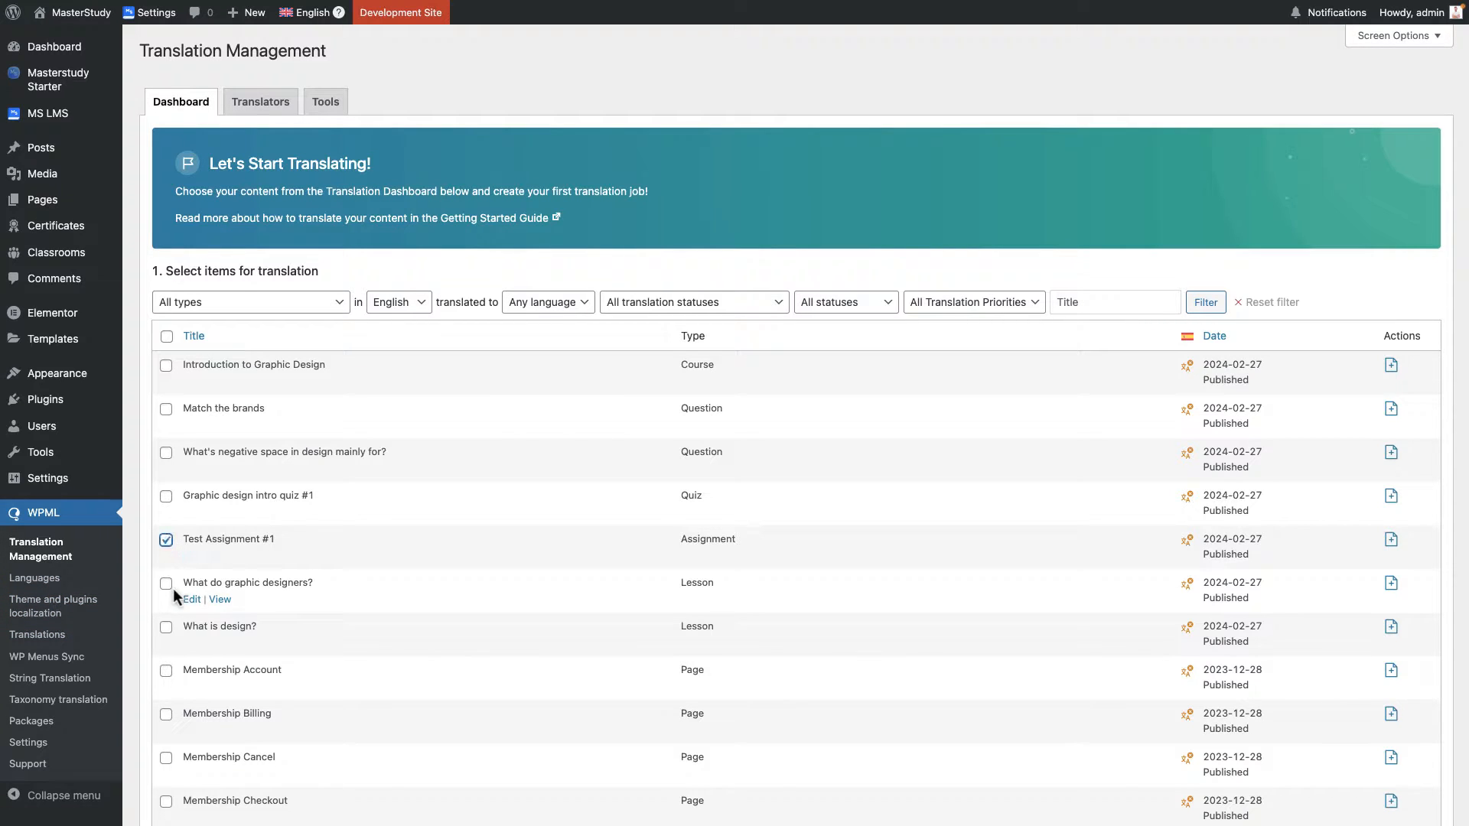
Choose 'Translate myself' under 'How do you want to translate?'.
scroll(down, 3)
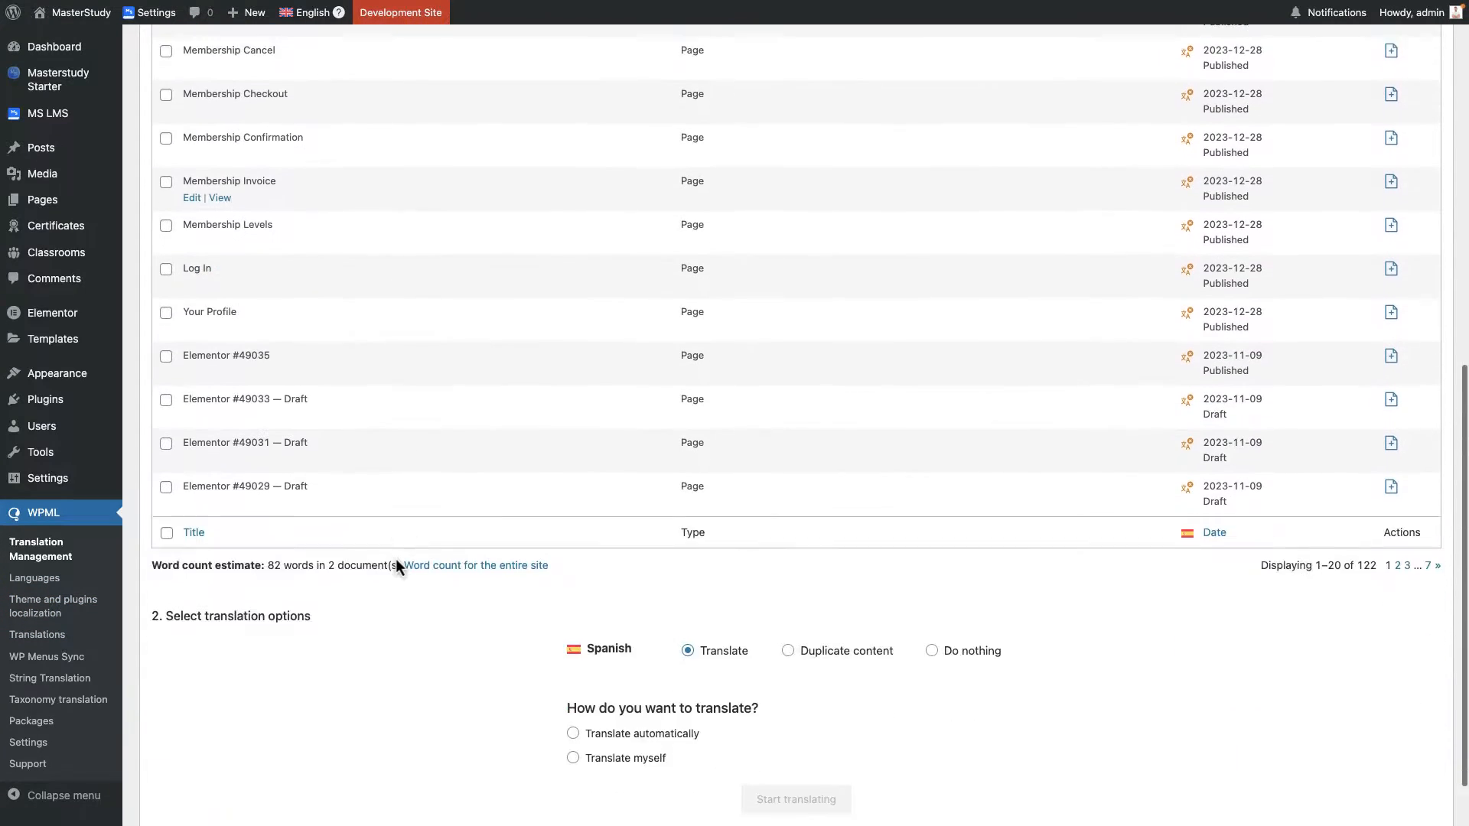
scroll(down, 3)
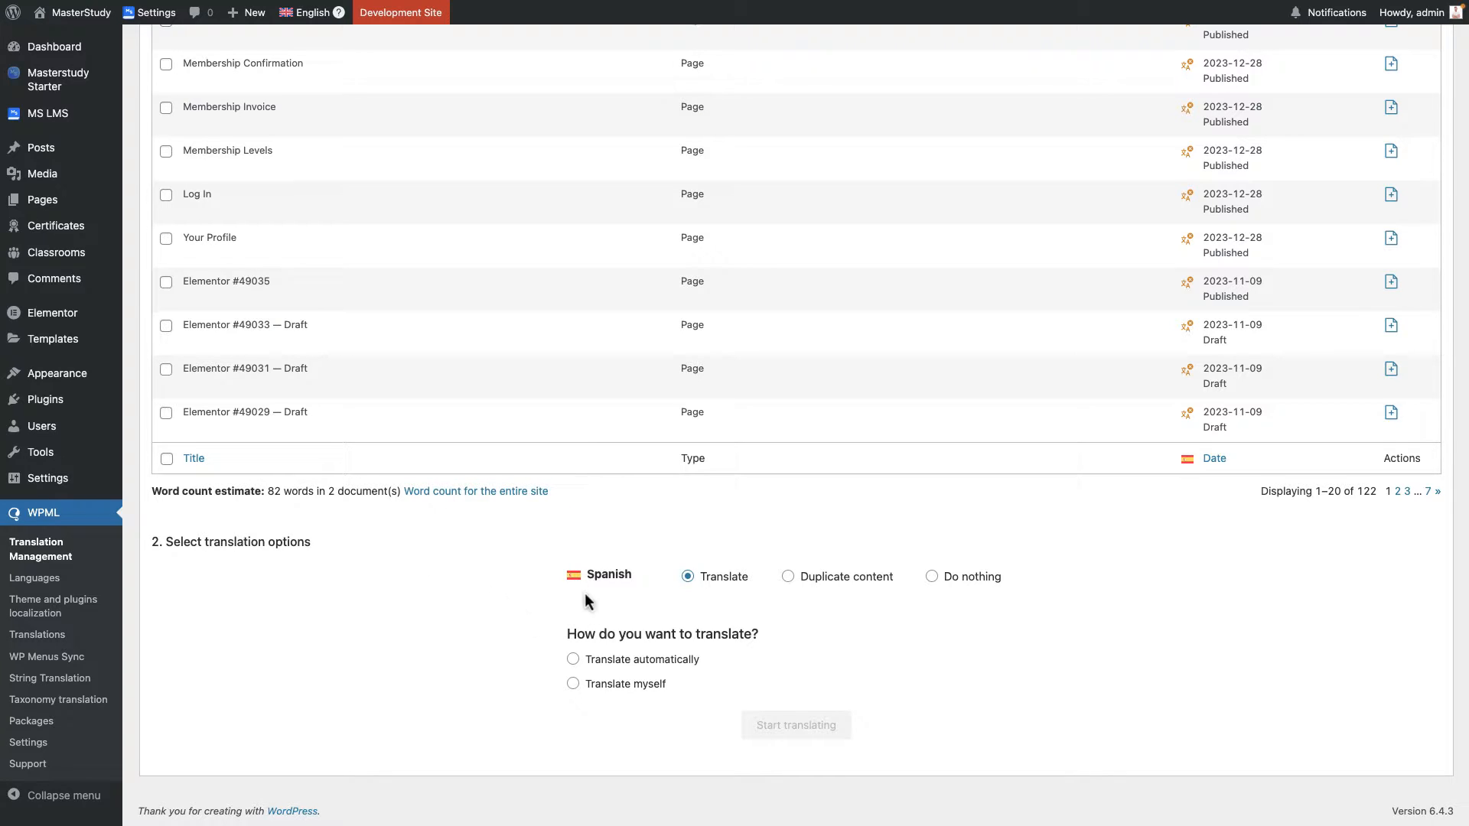
mouse_move(575, 594)
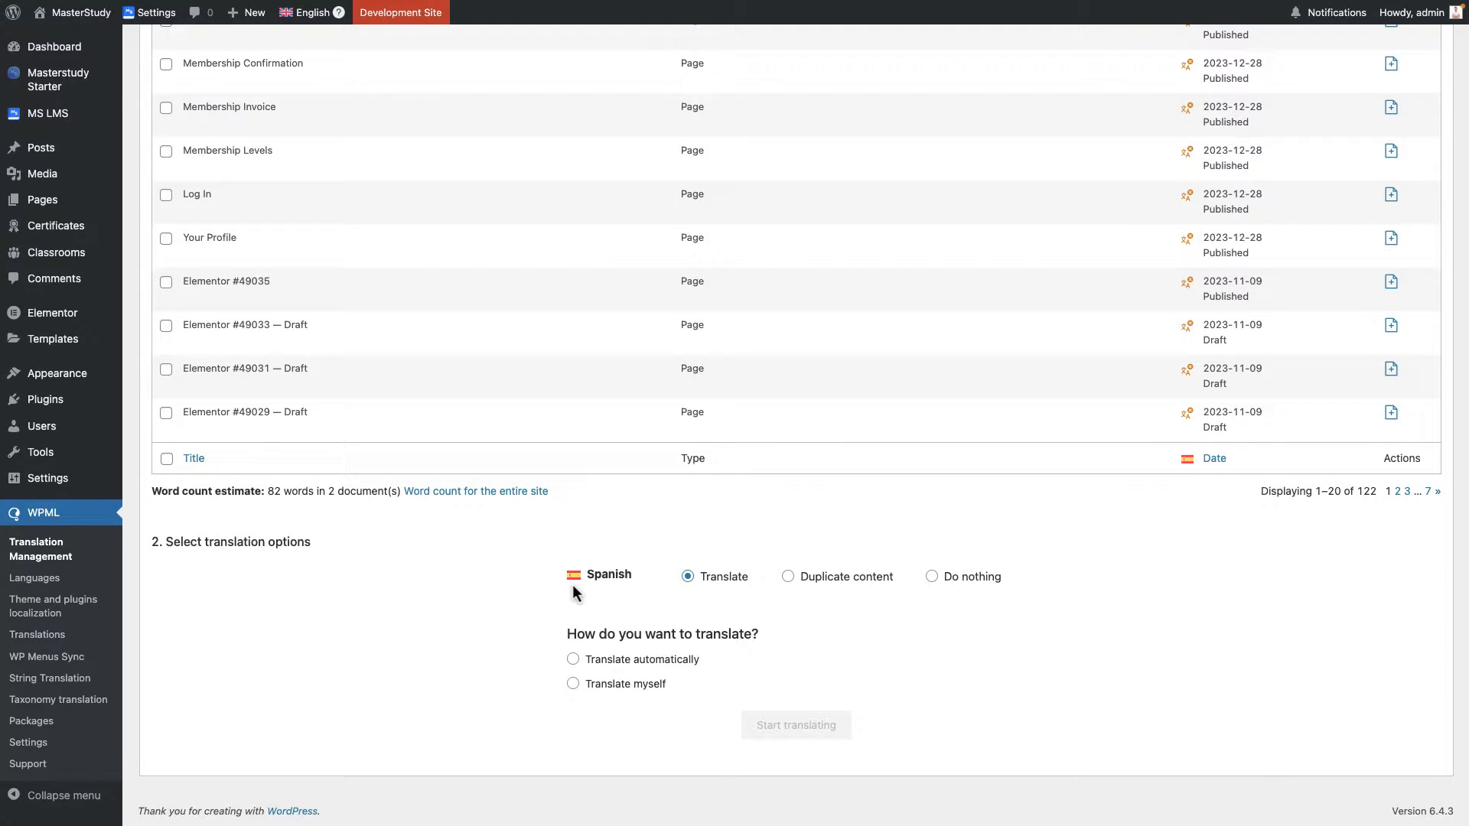
mouse_move(609, 575)
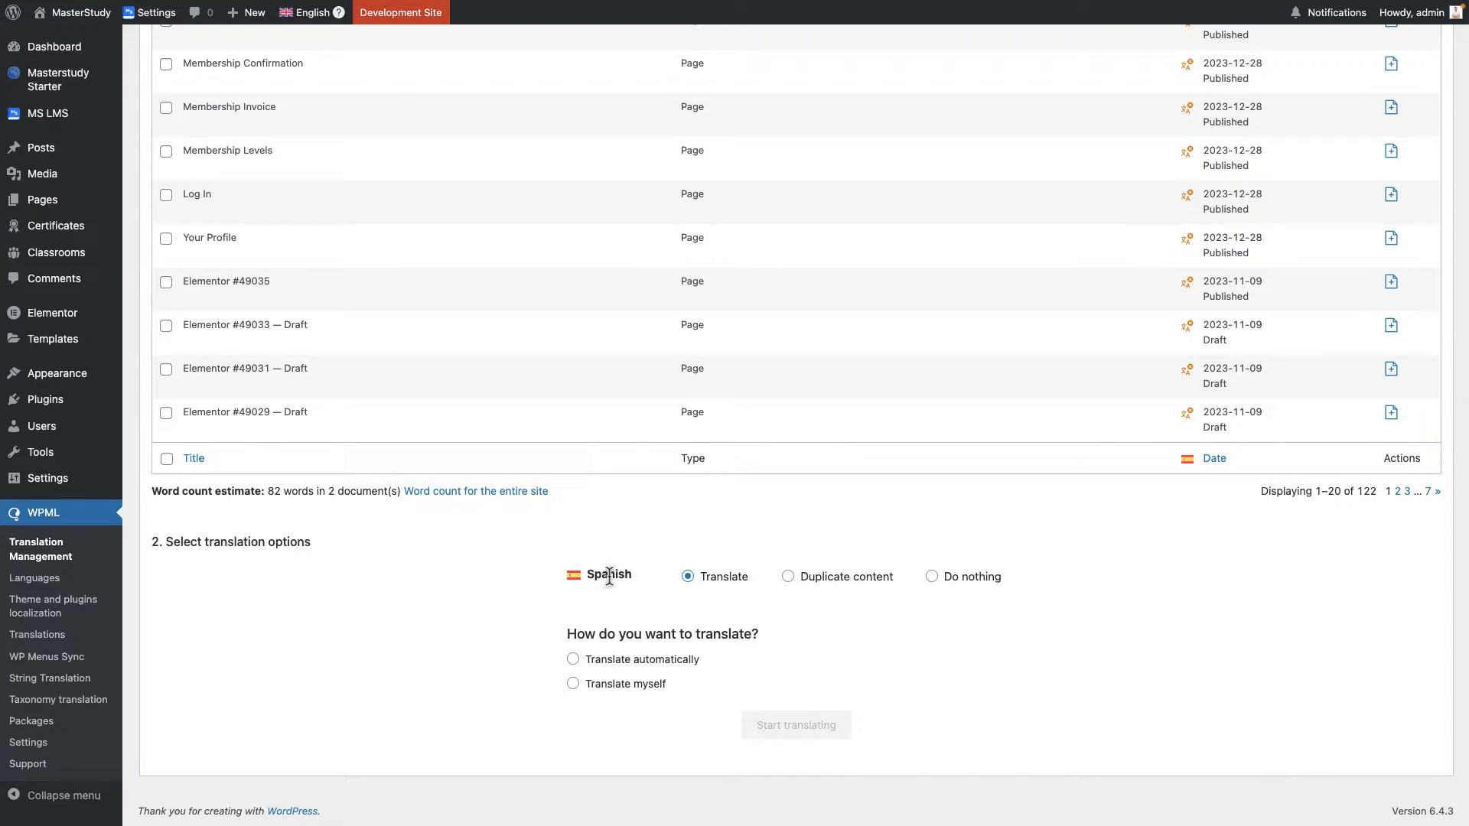
mouse_move(603, 577)
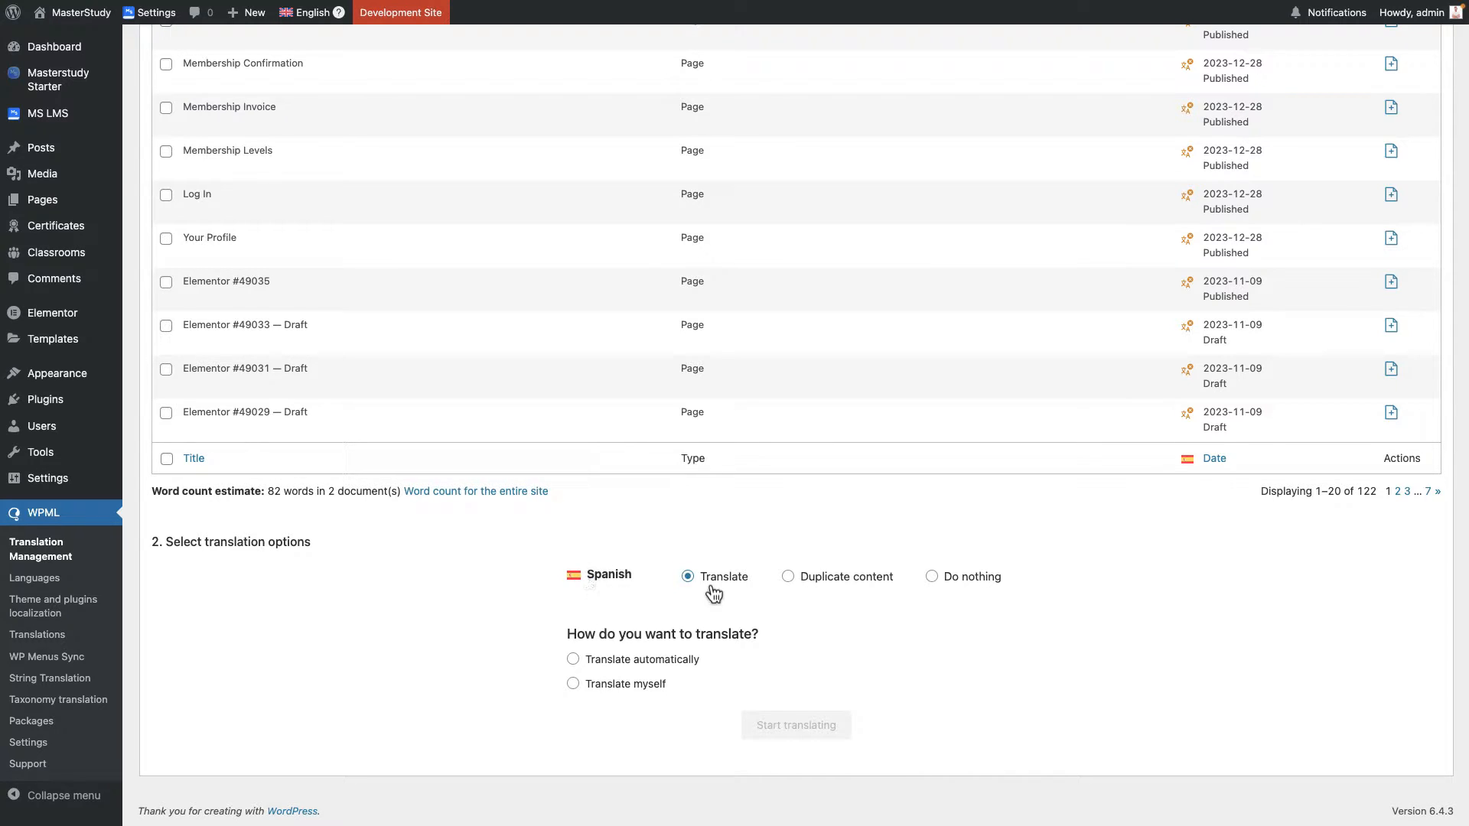
mouse_move(840, 583)
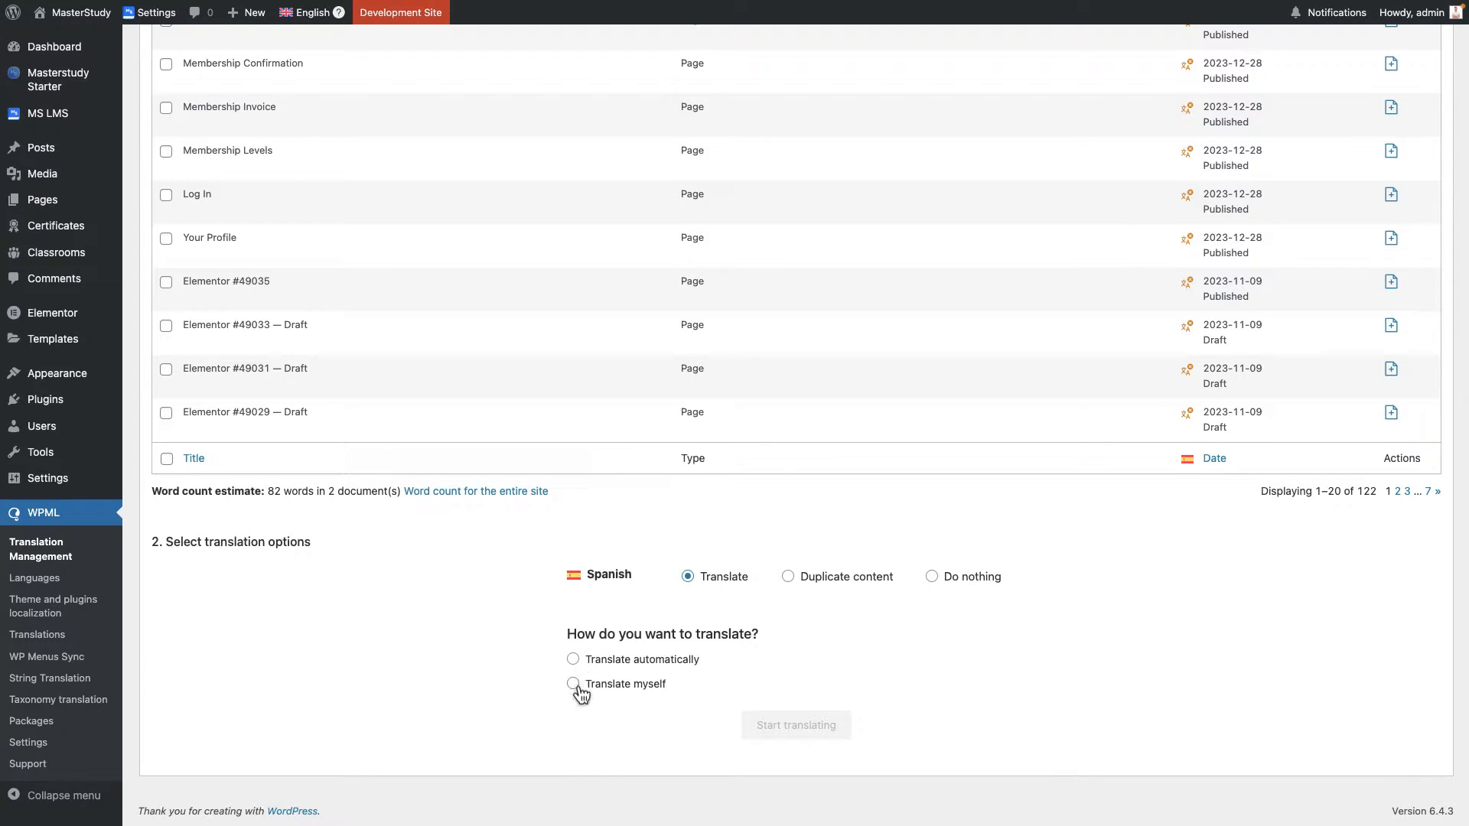
click(572, 684)
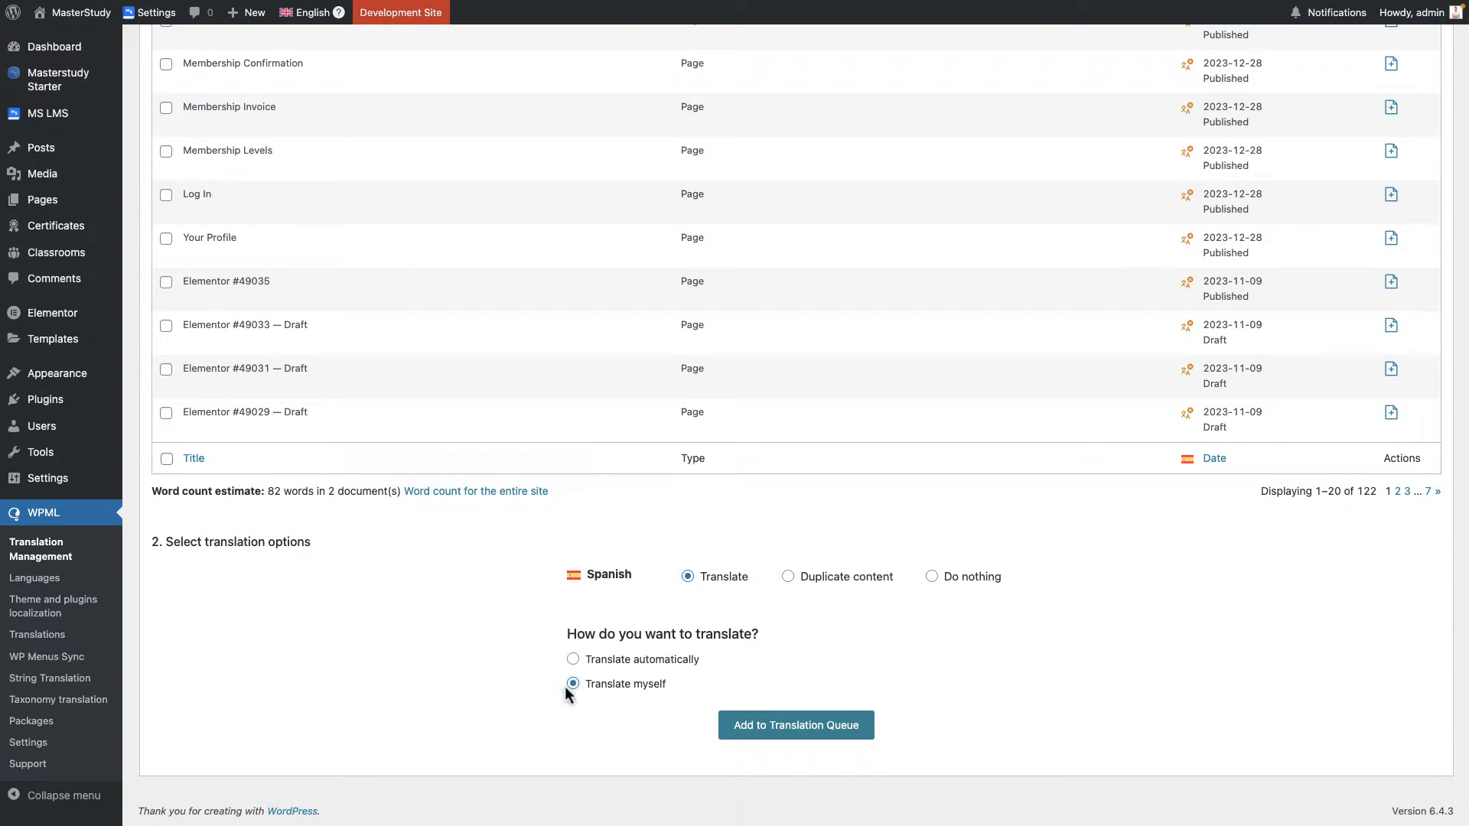
mouse_move(795, 725)
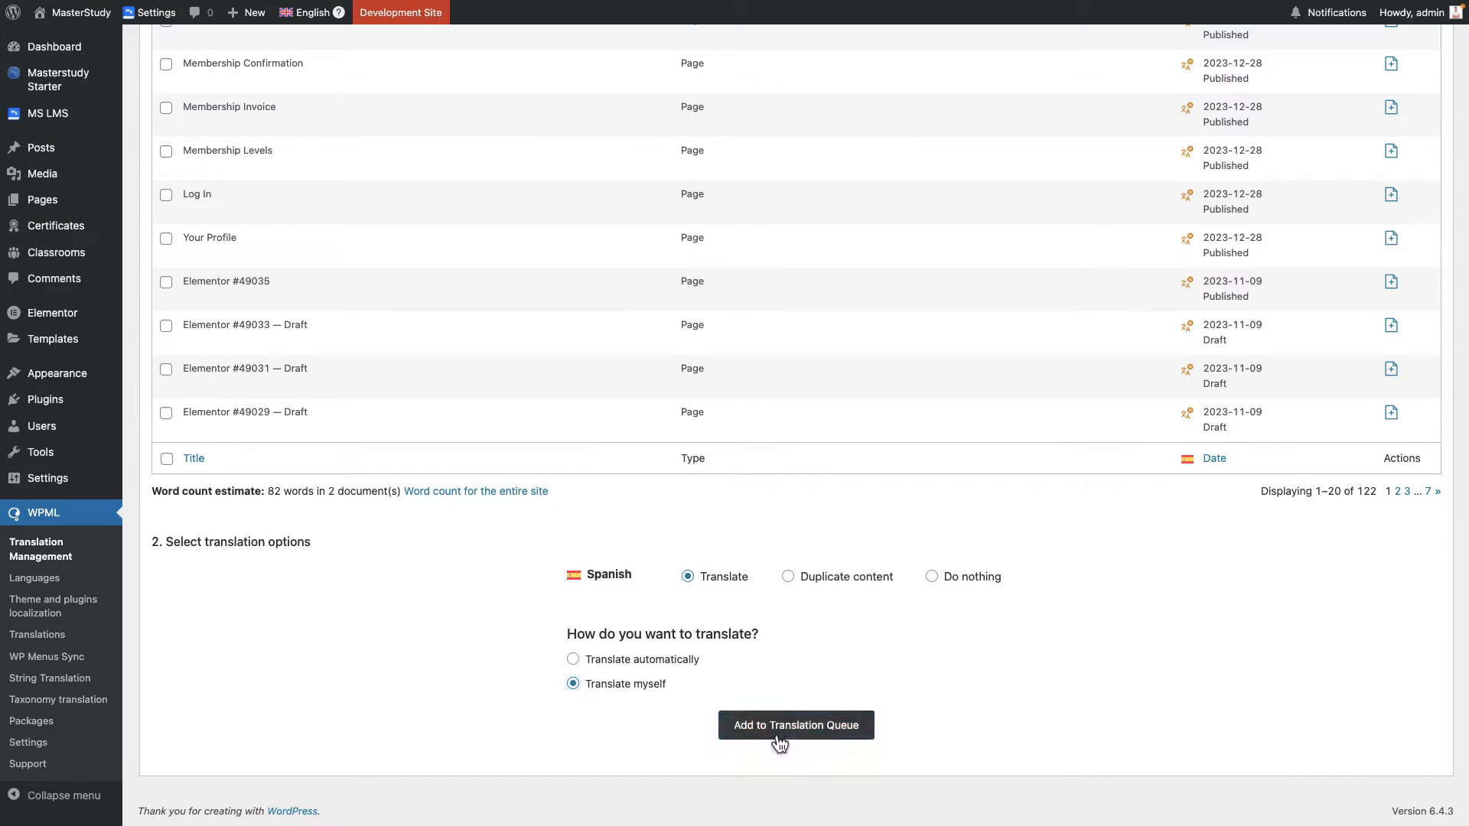
mouse_move(347, 633)
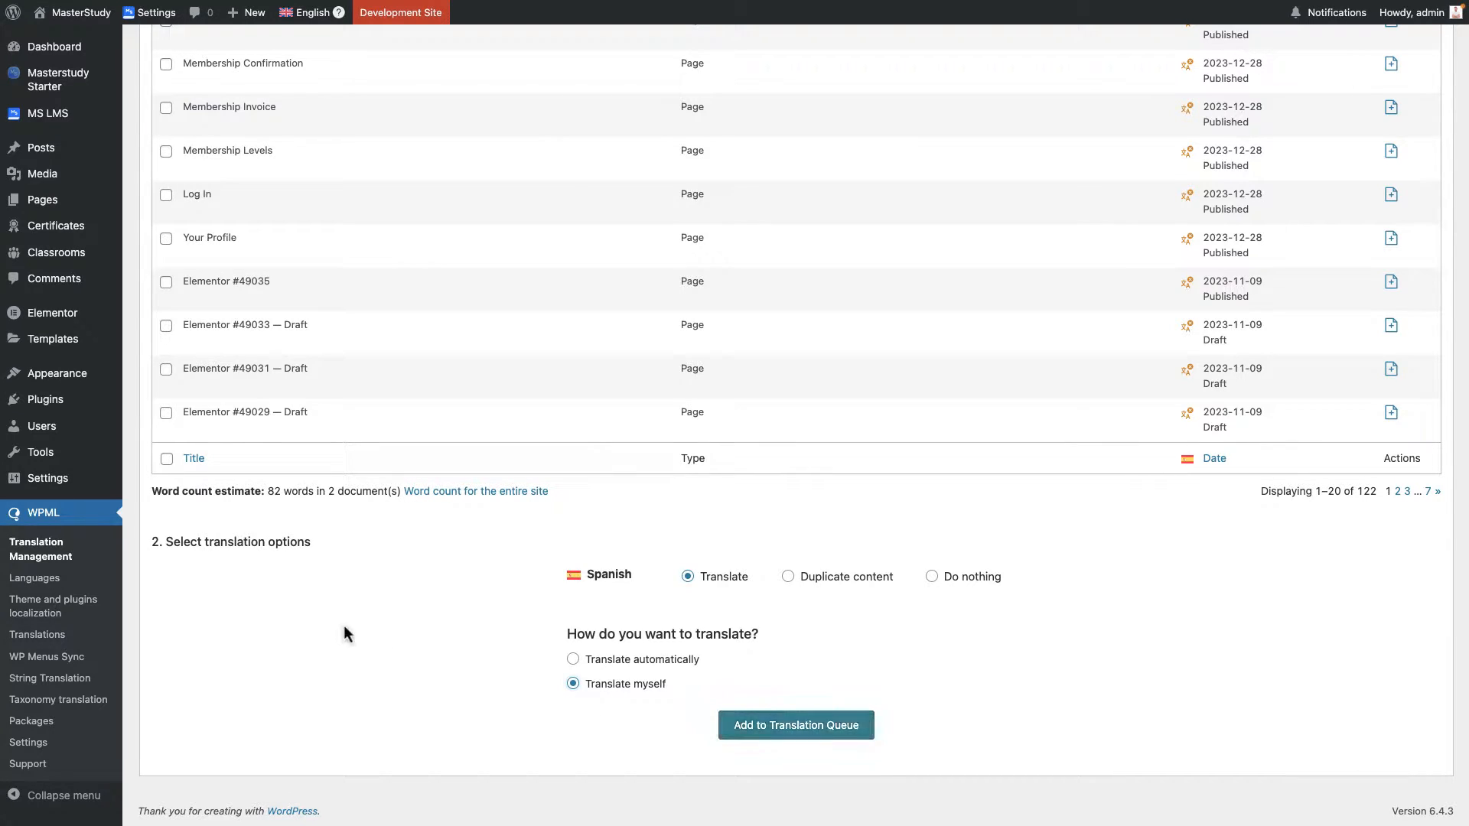
mouse_move(37, 634)
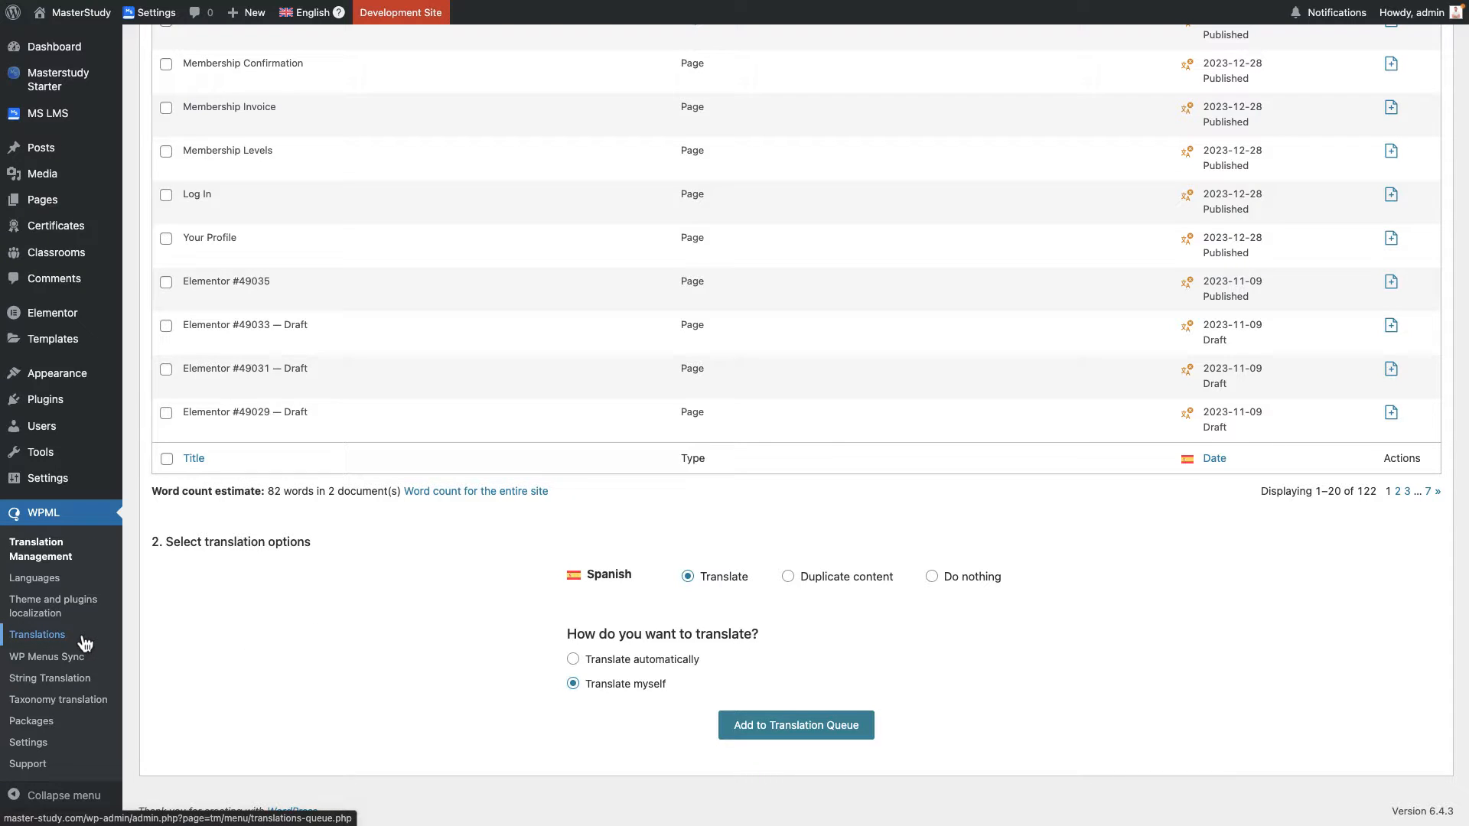
Open WPML's Translations queue, currently empty of jobs.
click(795, 726)
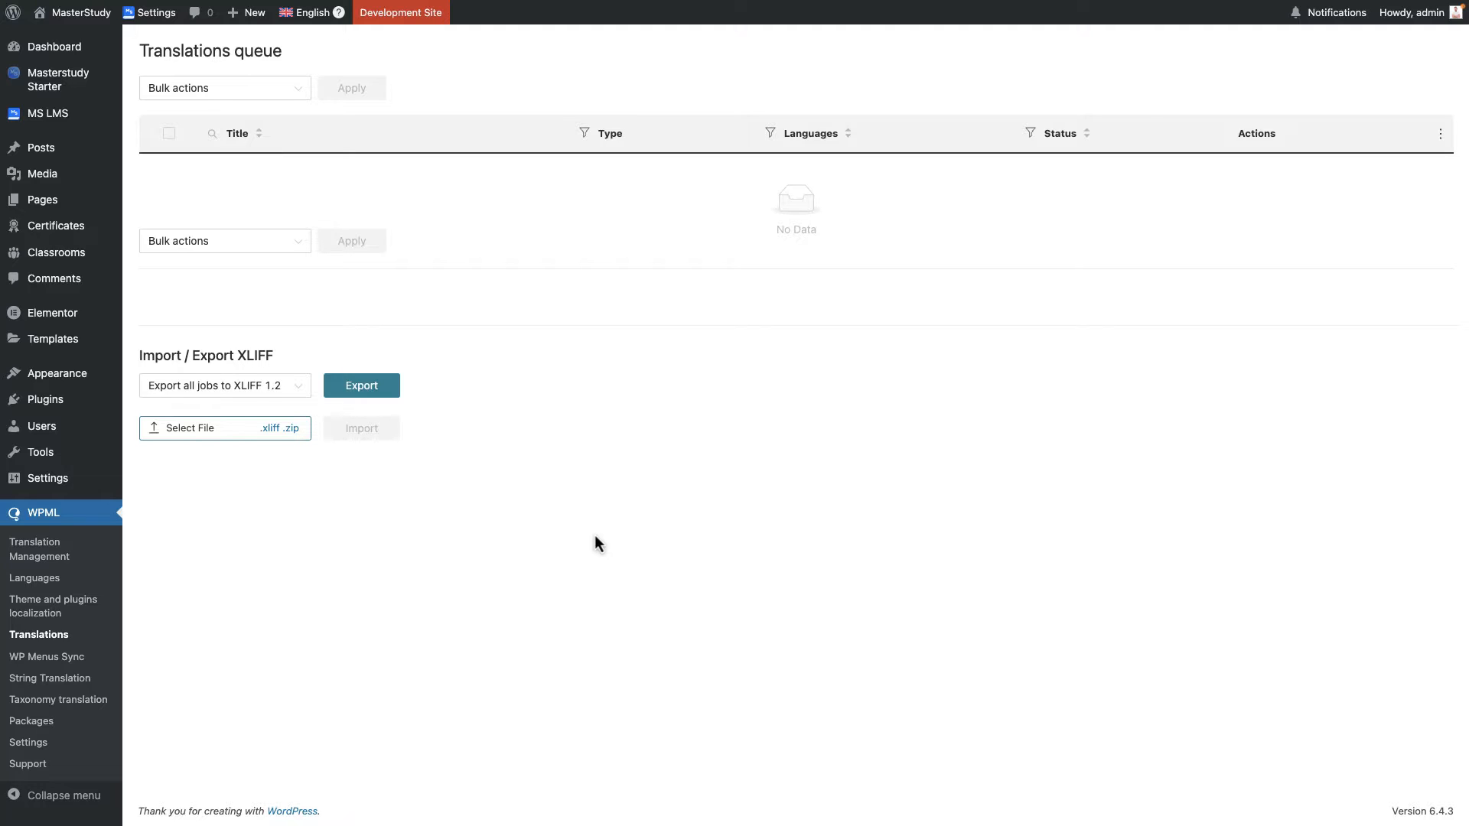
mouse_move(1030, 164)
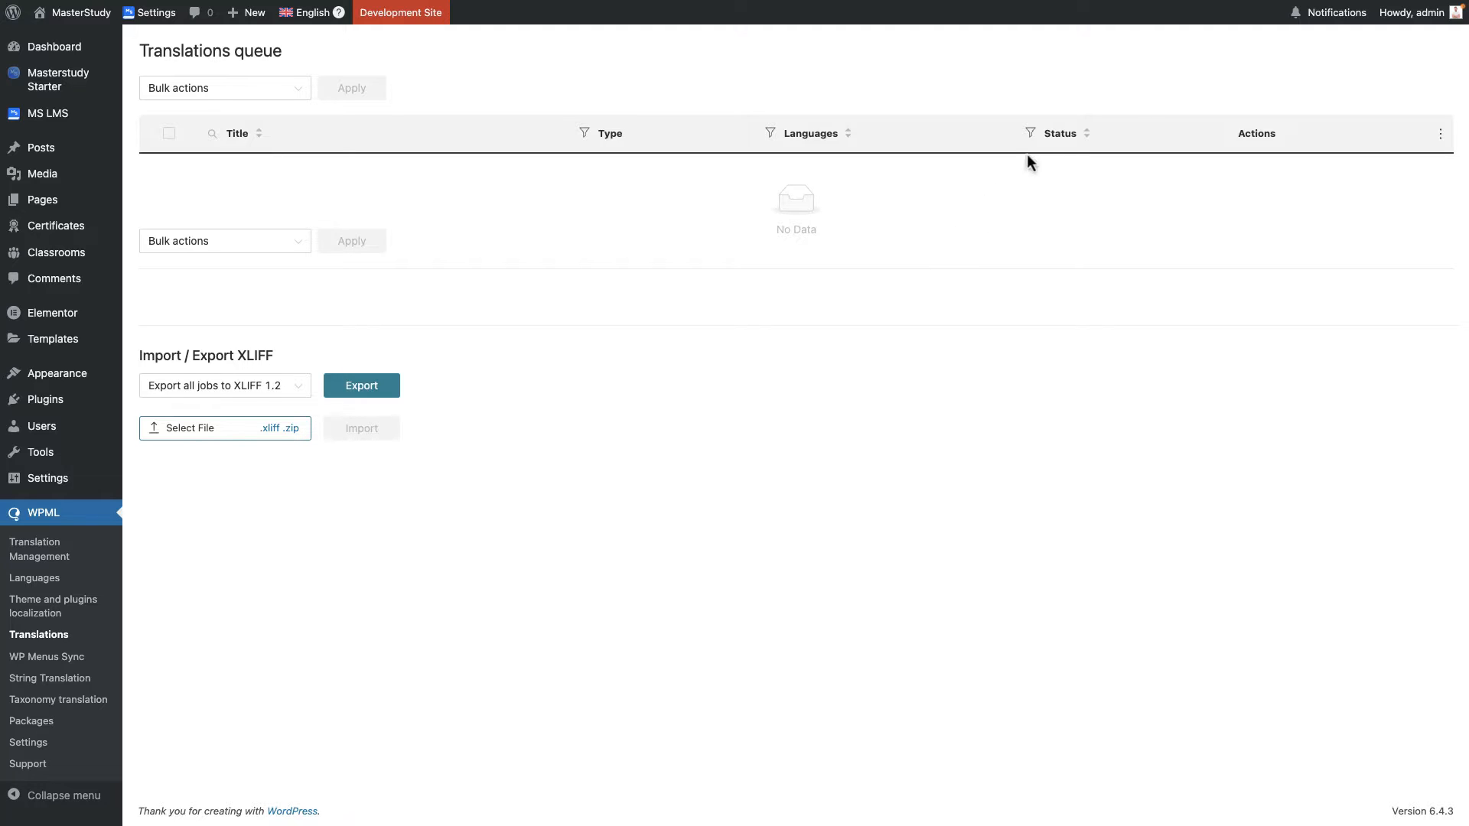
mouse_move(859, 303)
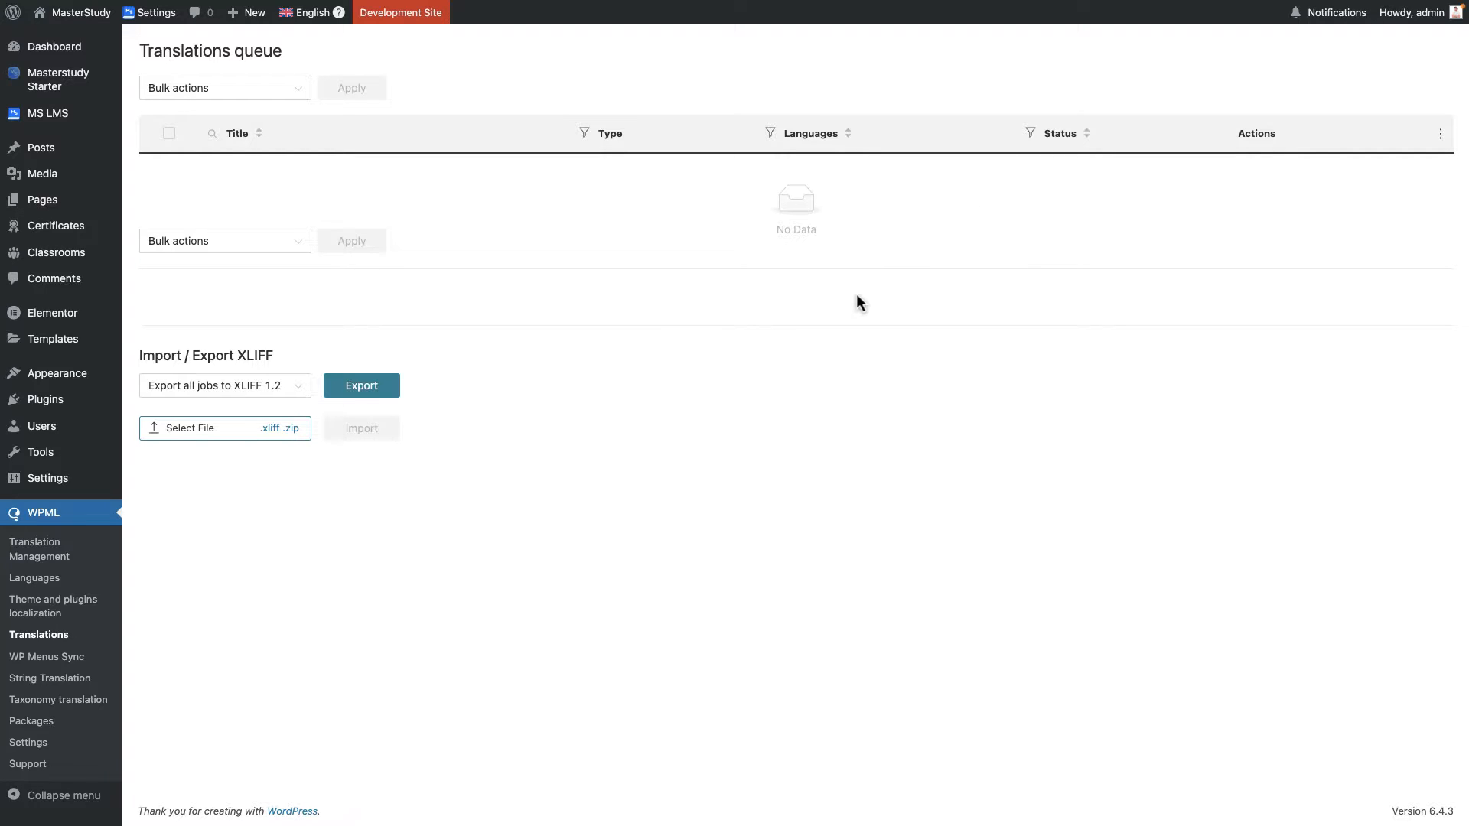
mouse_move(704, 396)
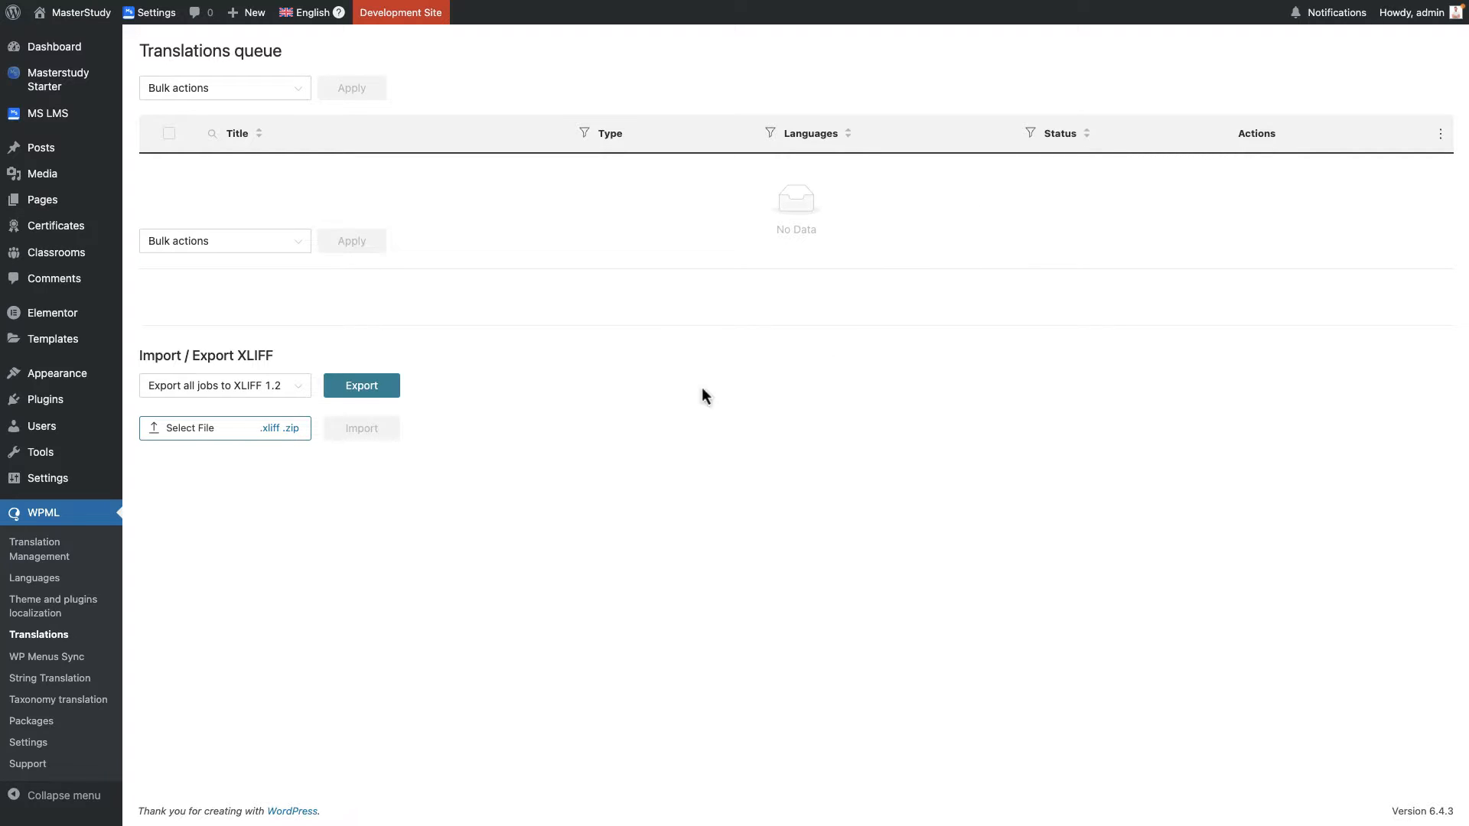
mouse_move(34, 578)
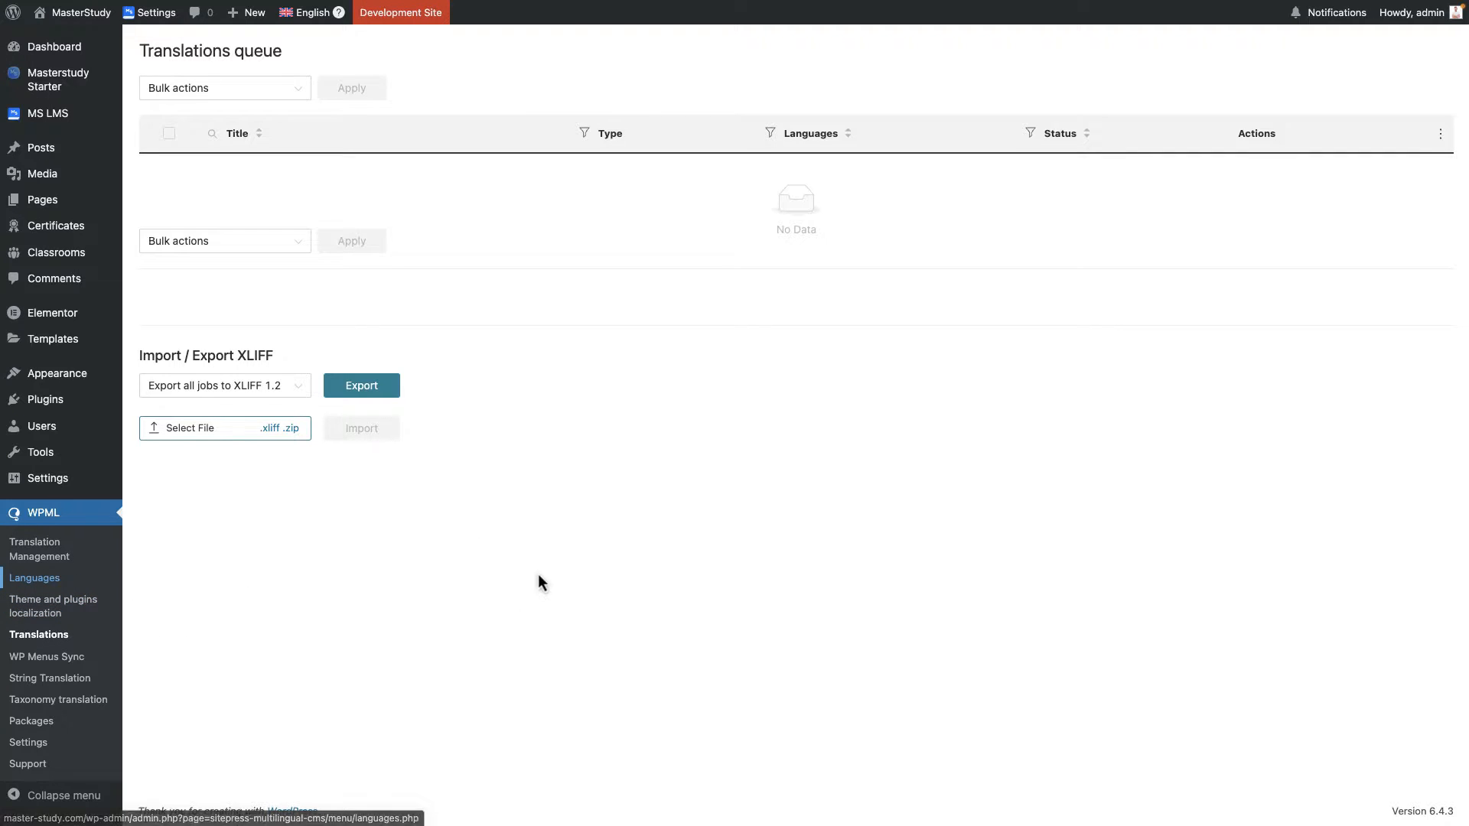
Review WPML Languages setup: English default, Spanish enabled, directory-based URLs.
click(36, 579)
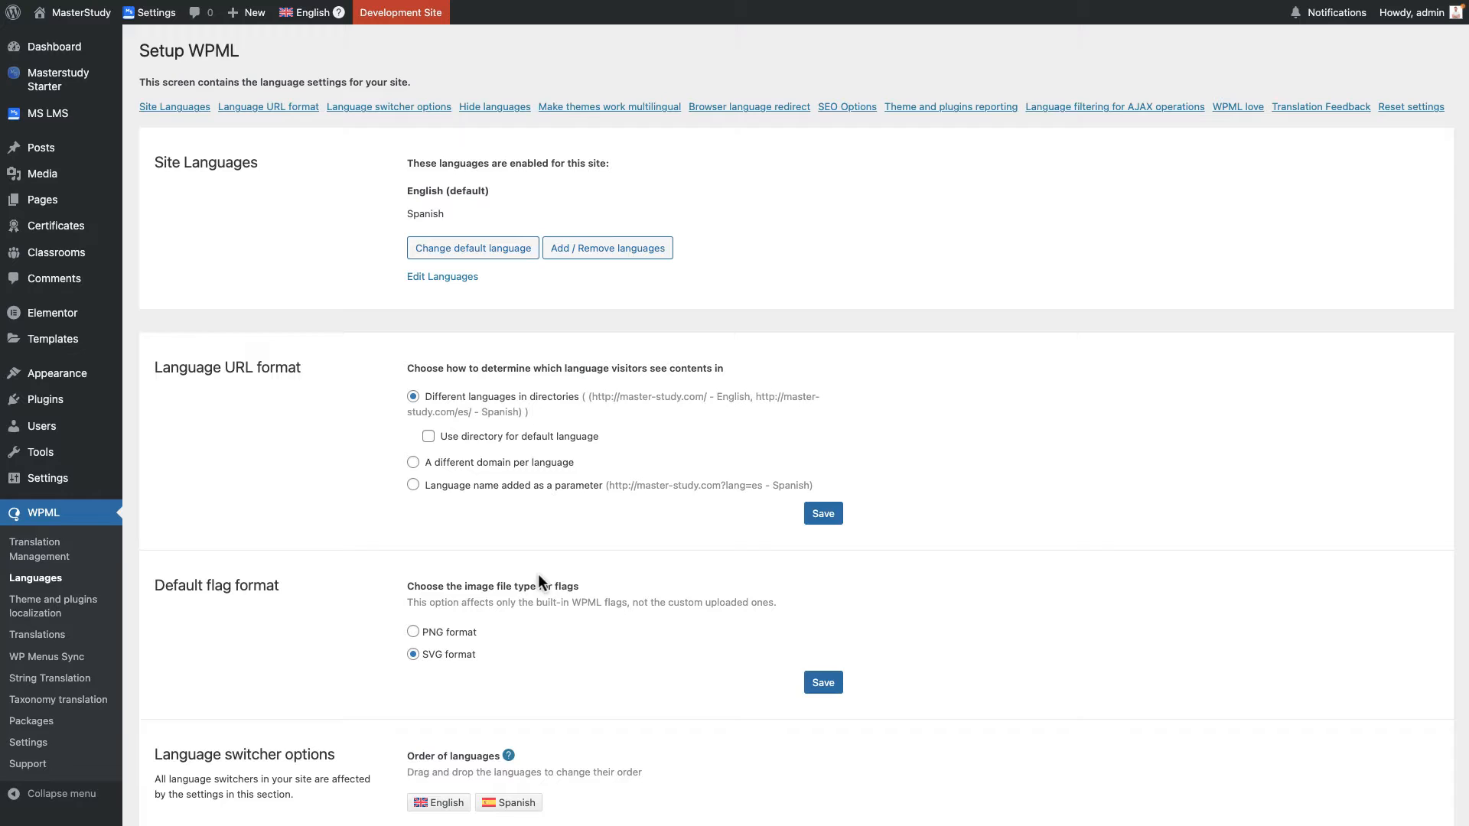
scroll(down, 3)
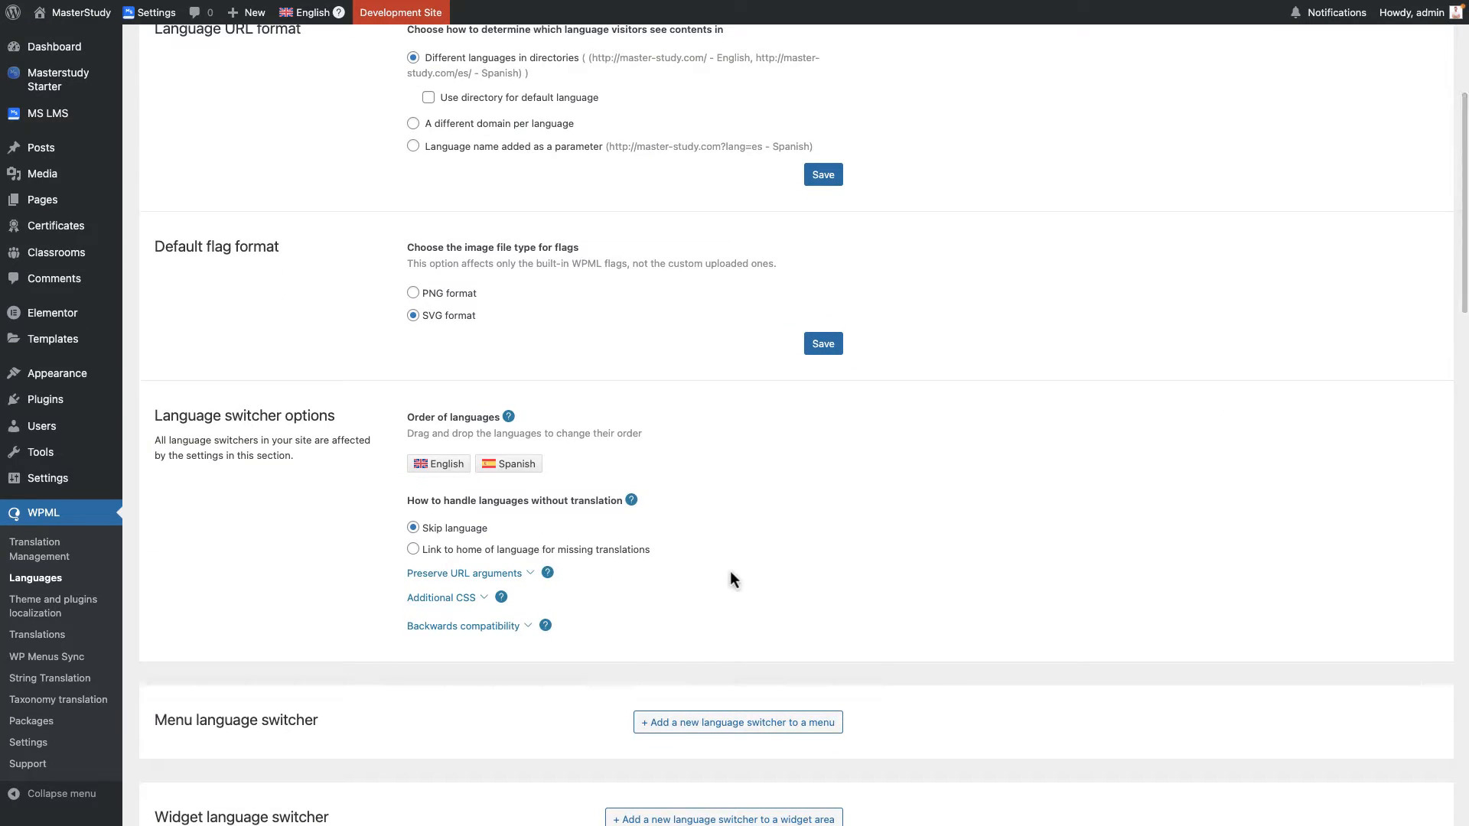
scroll(down, 3)
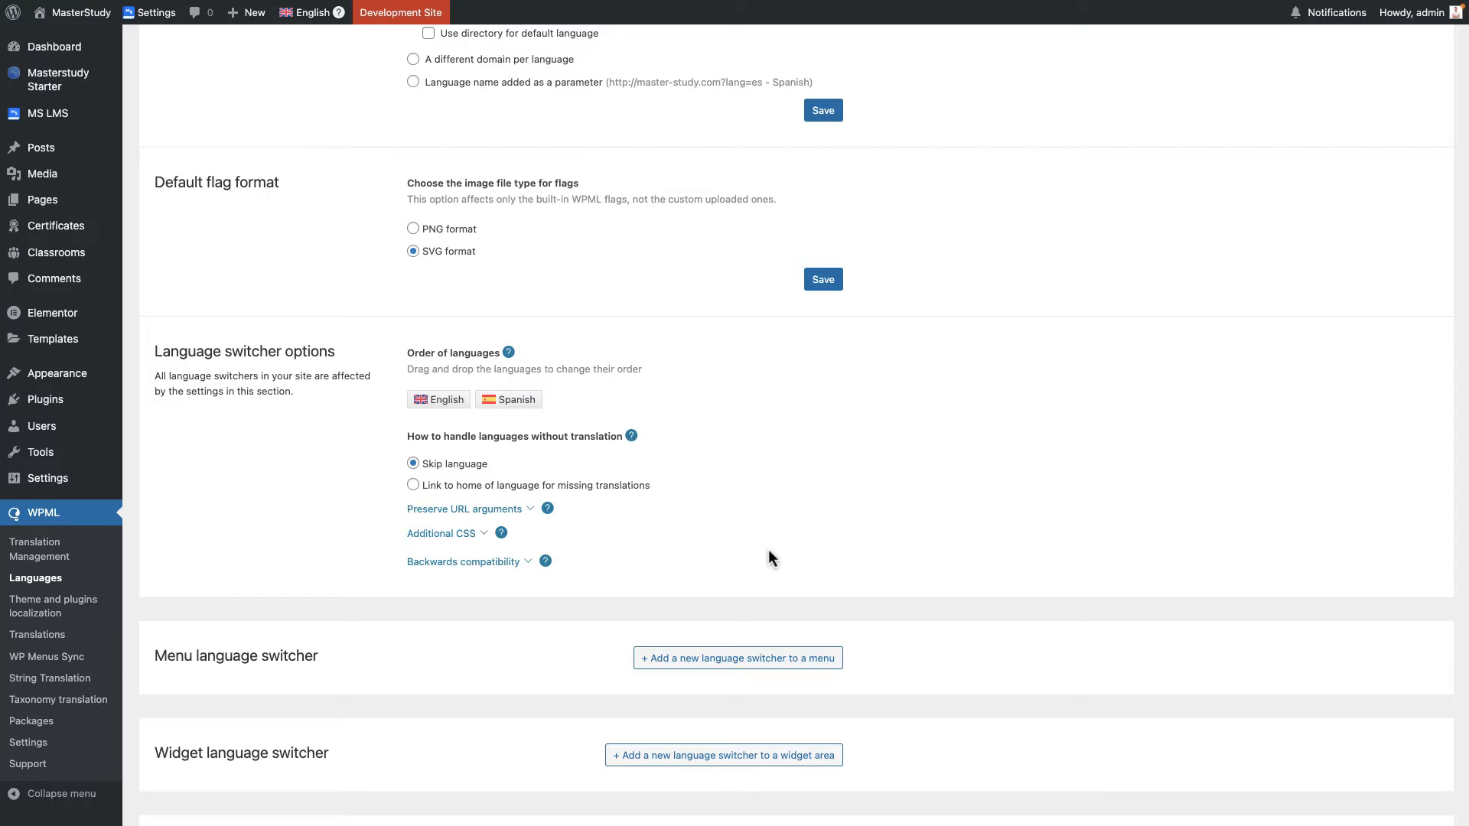
scroll(down, 3)
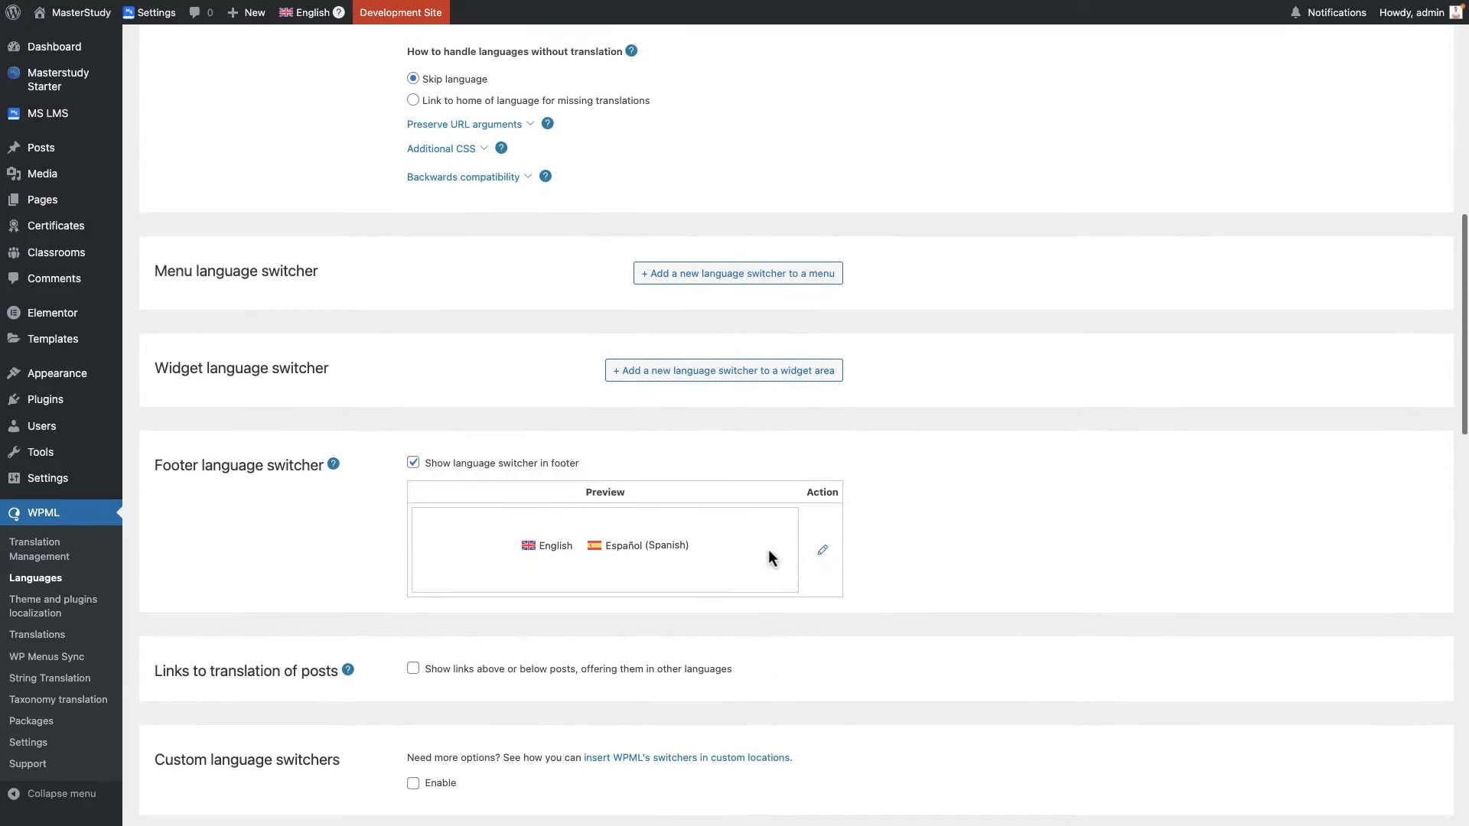
scroll(down, 3)
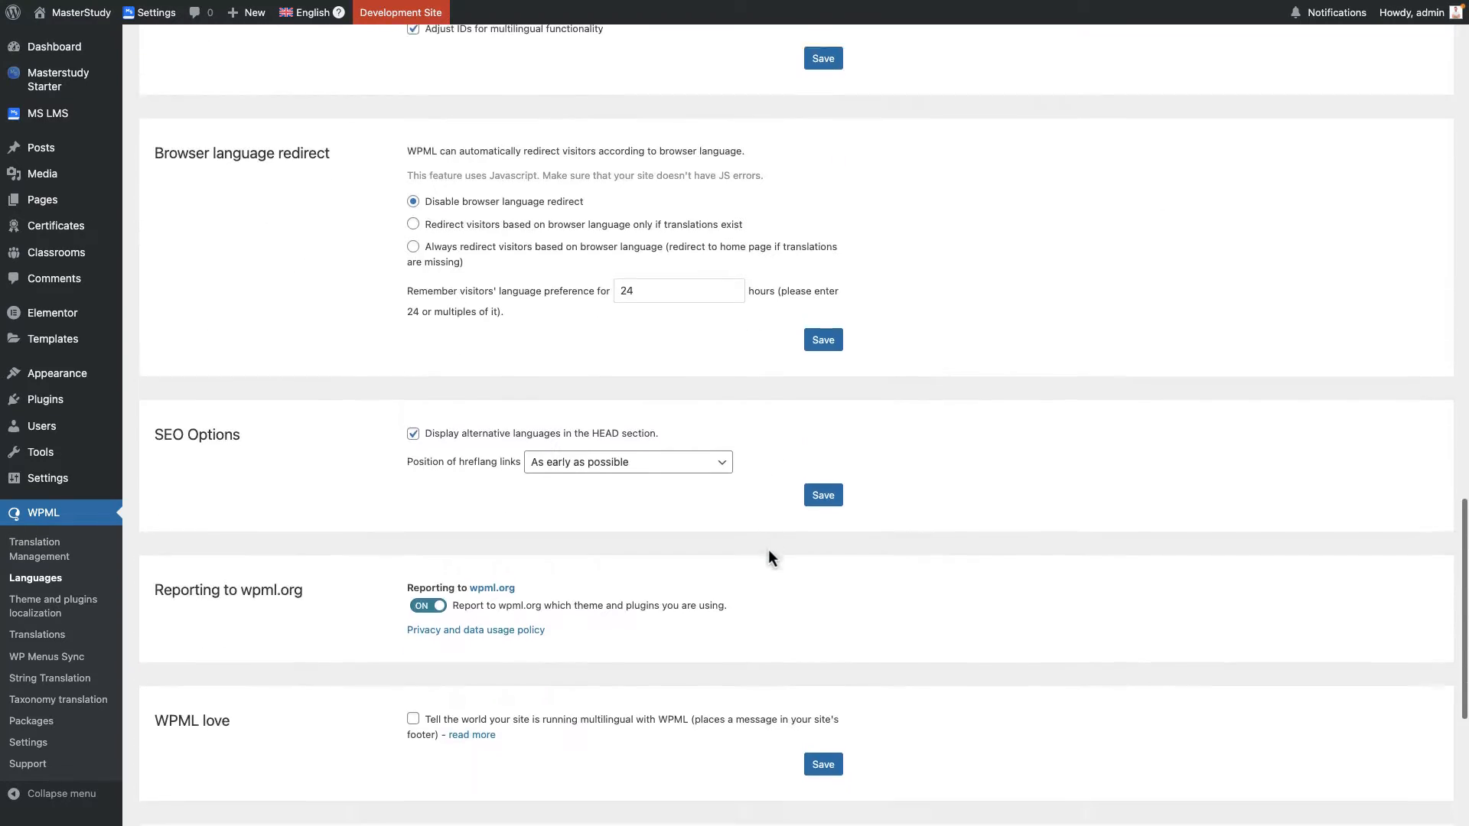
scroll(up, 3)
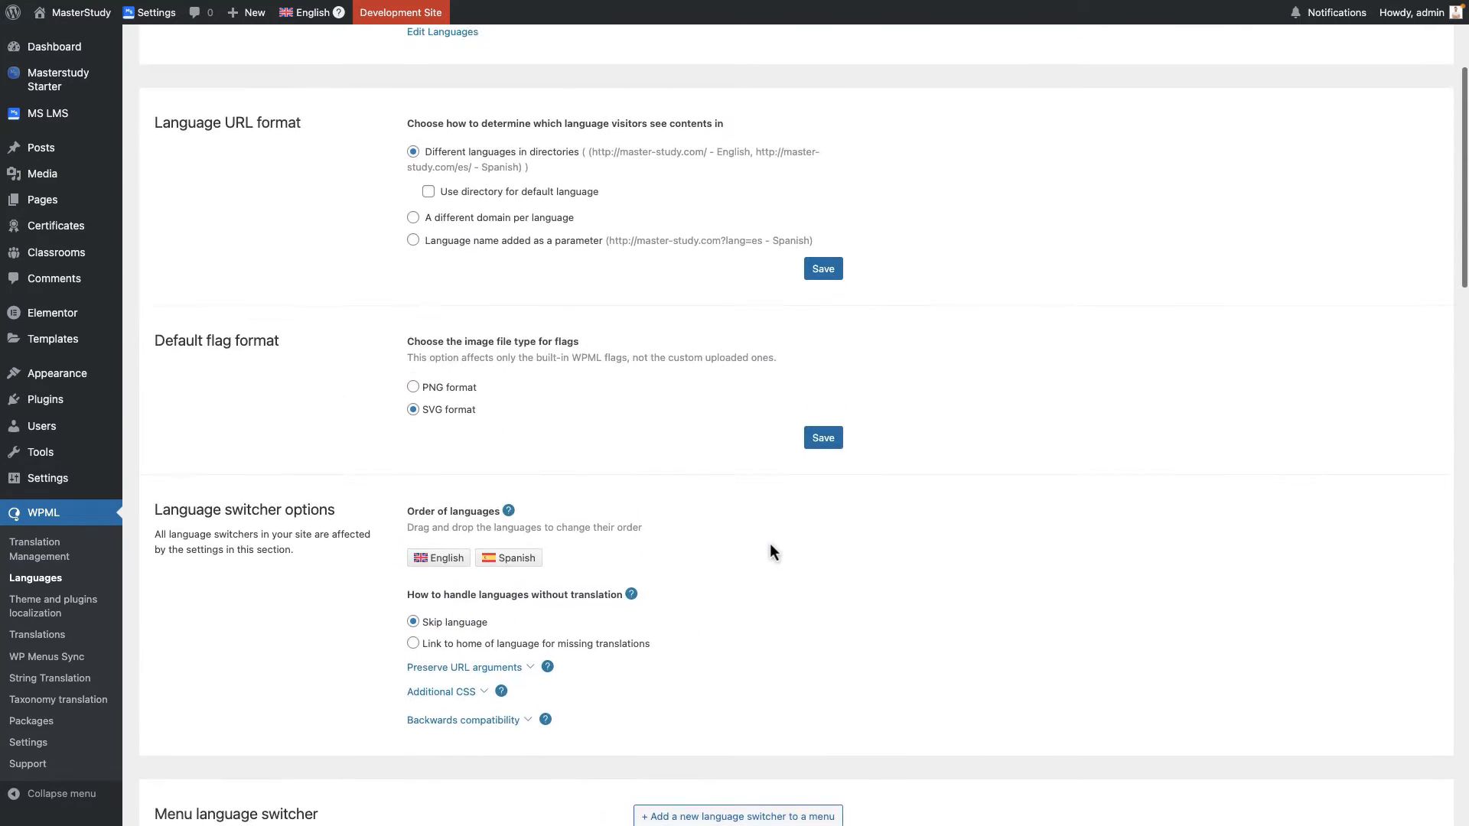
scroll(up, 3)
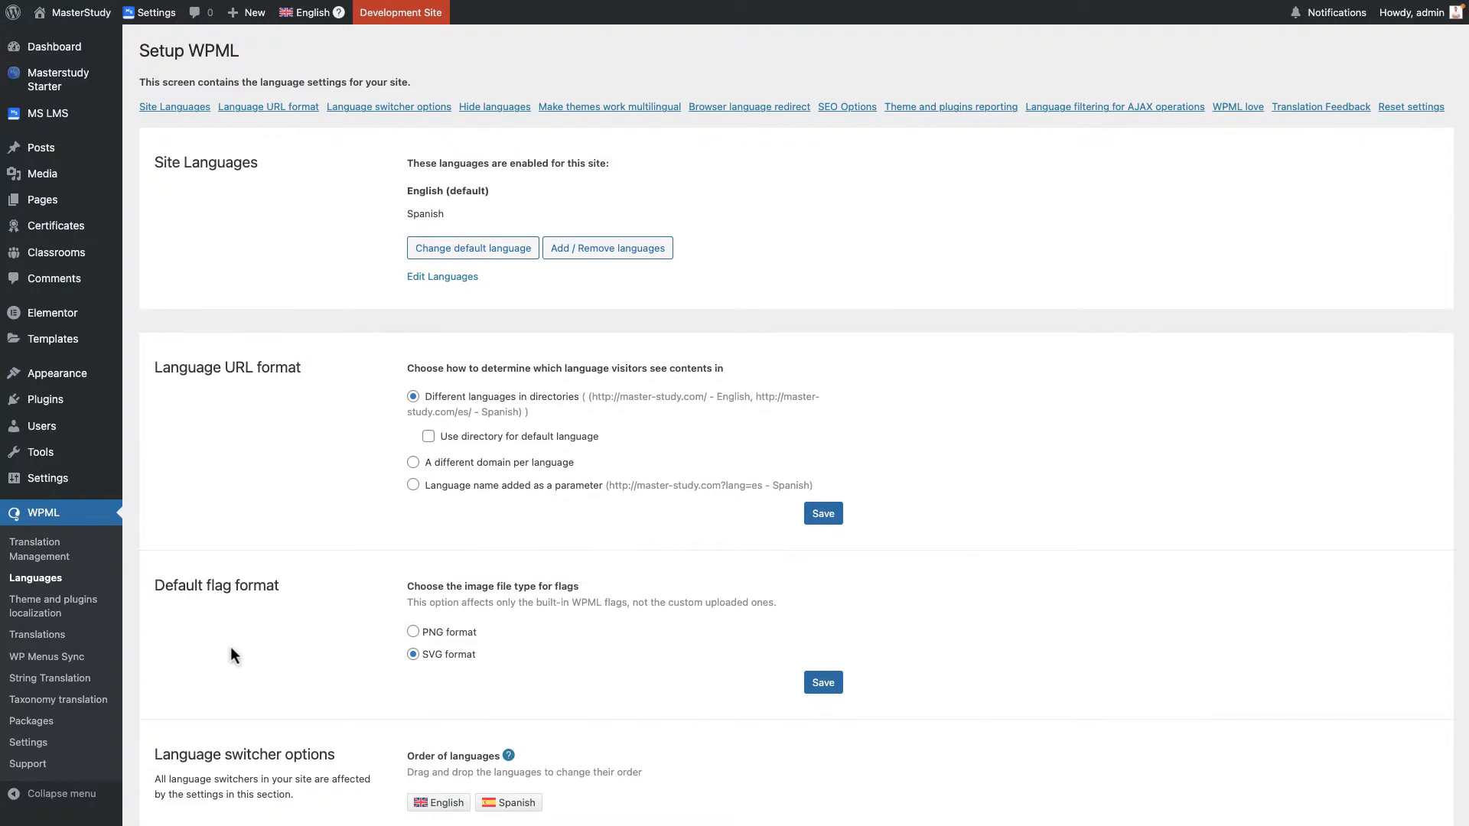
Go through Theme and plugins localization to WPML String Translation and review the strings table.
click(52, 606)
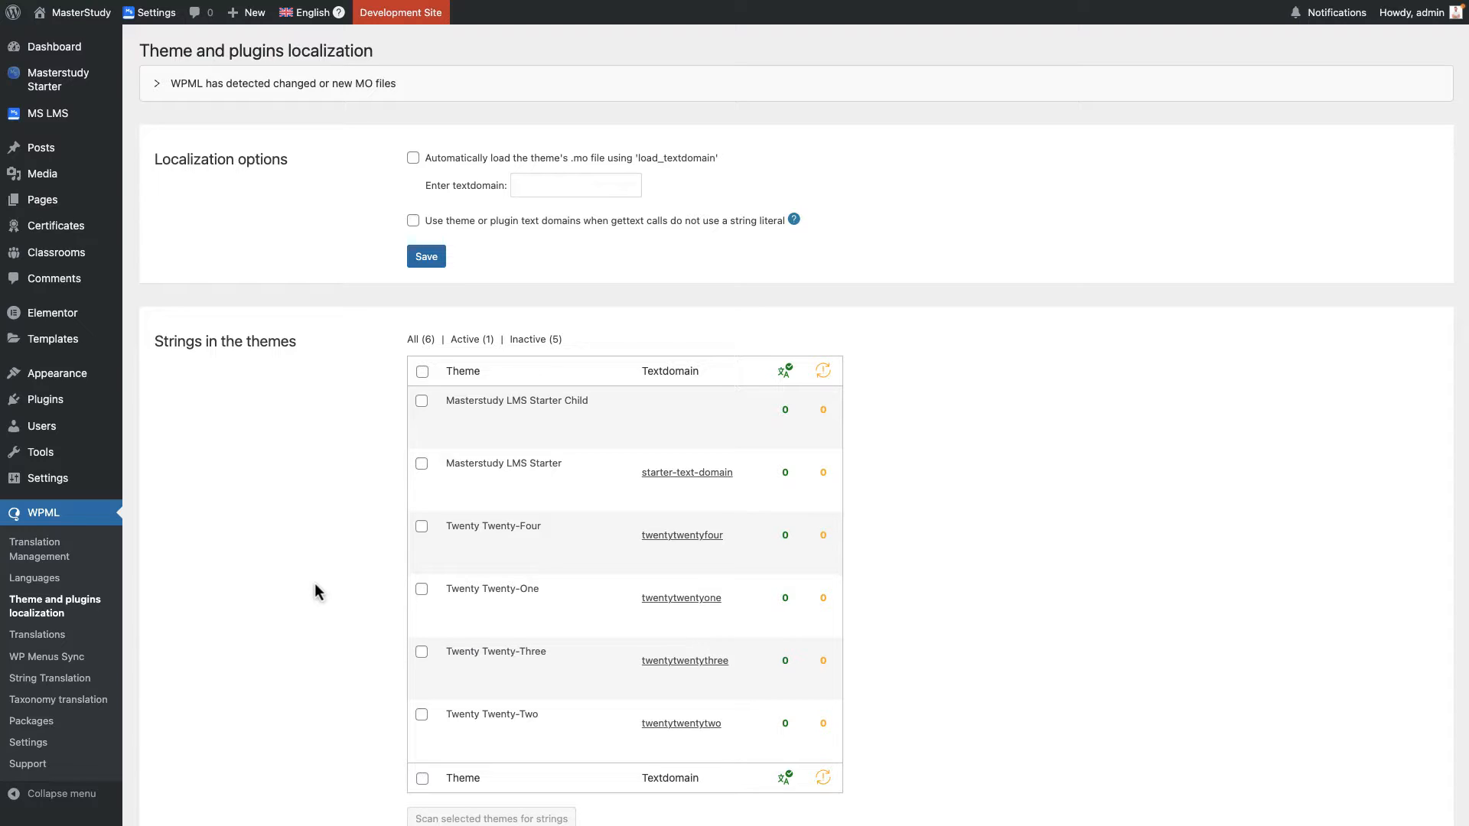
scroll(down, 3)
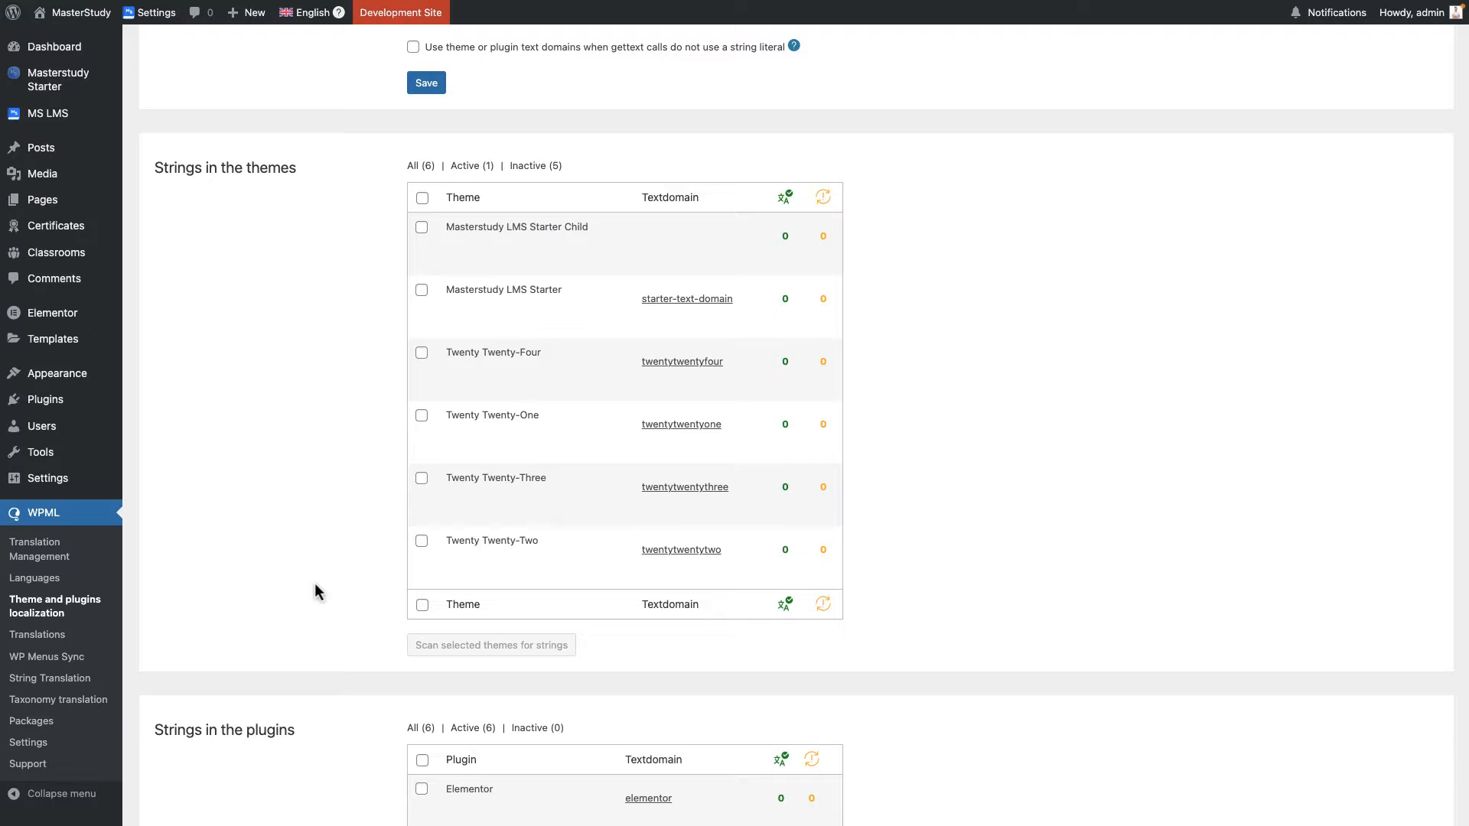
mouse_move(49, 678)
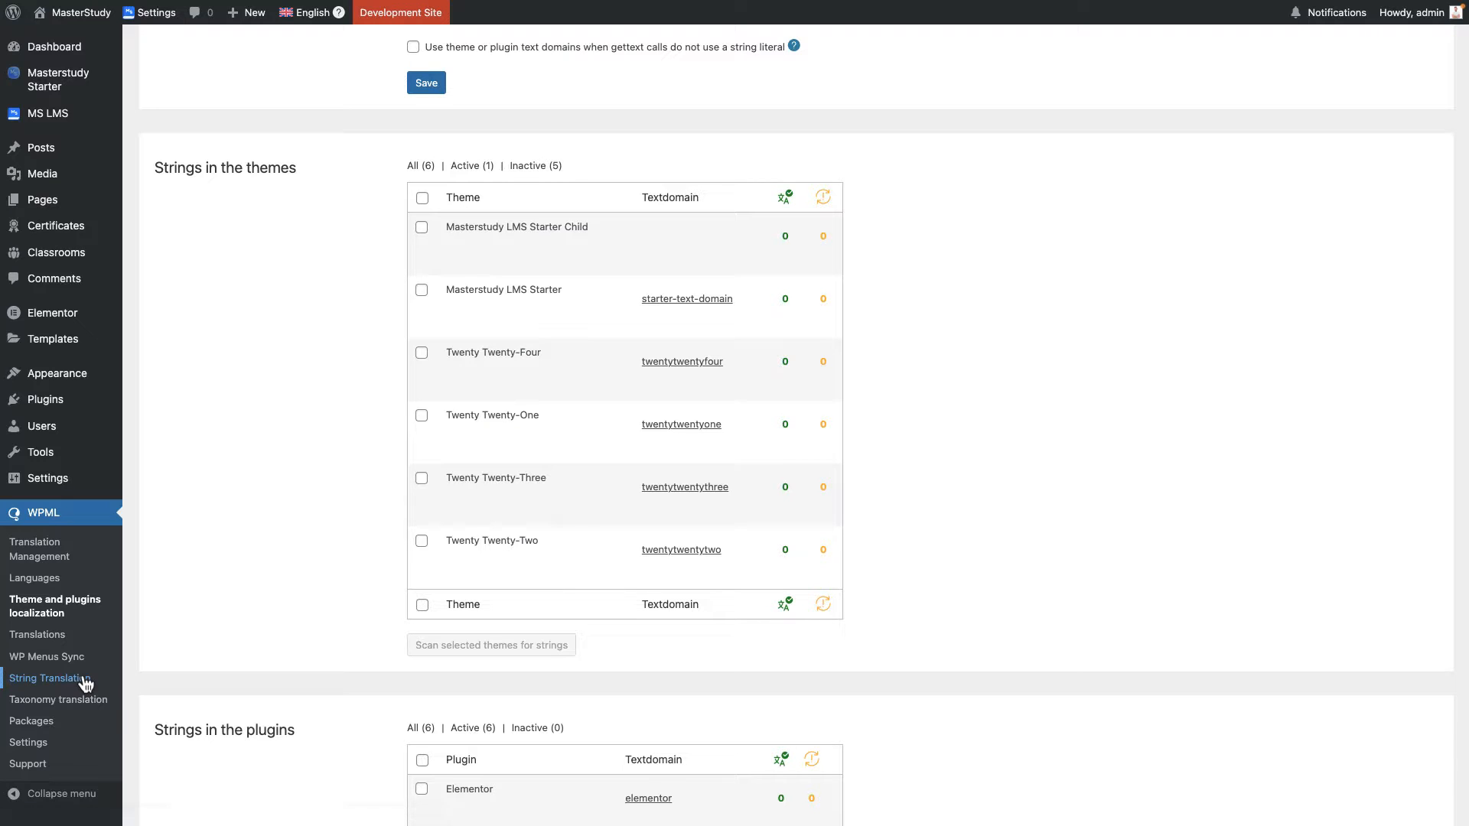
click(52, 678)
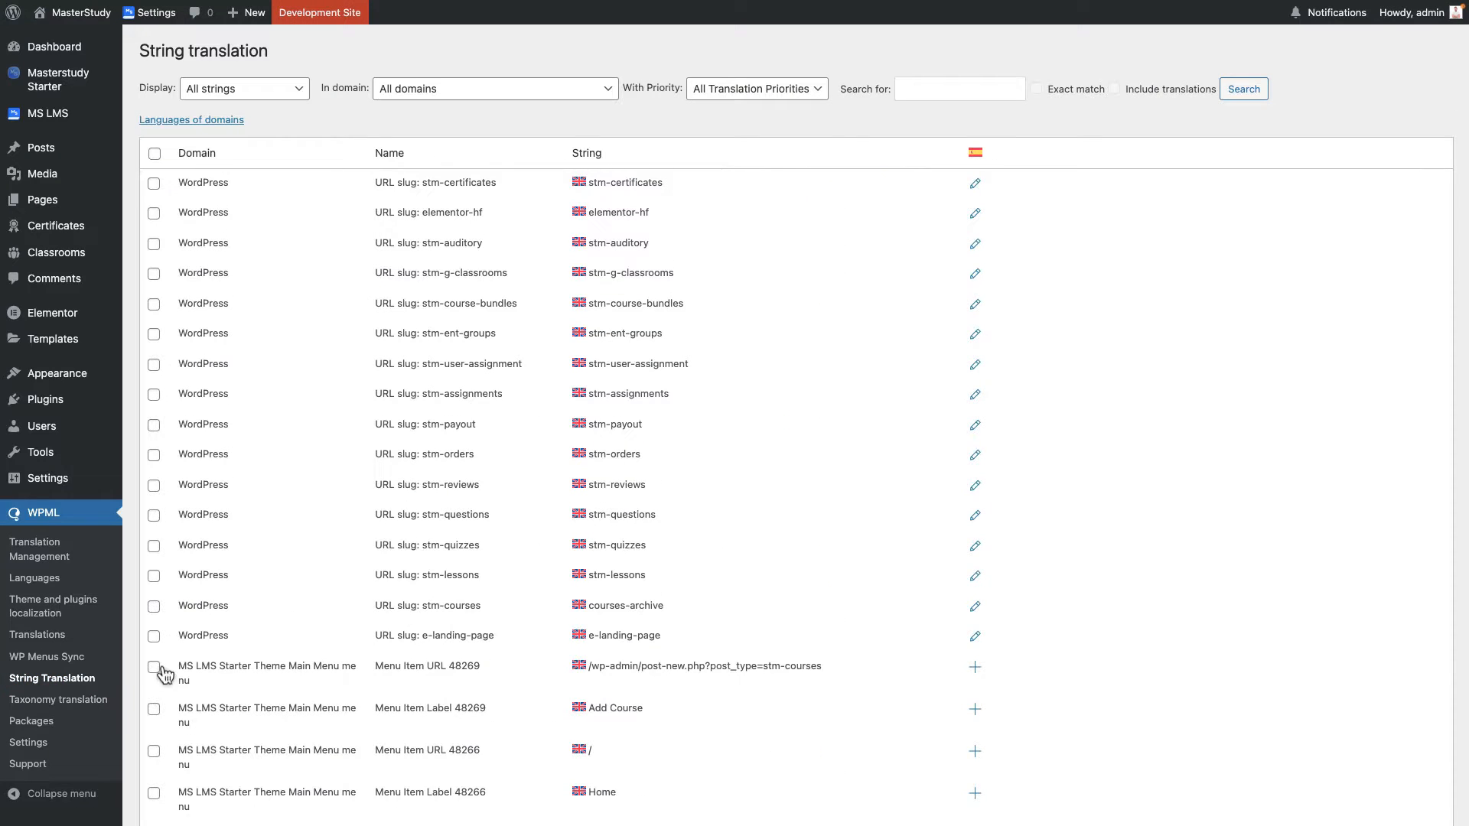
scroll(down, 3)
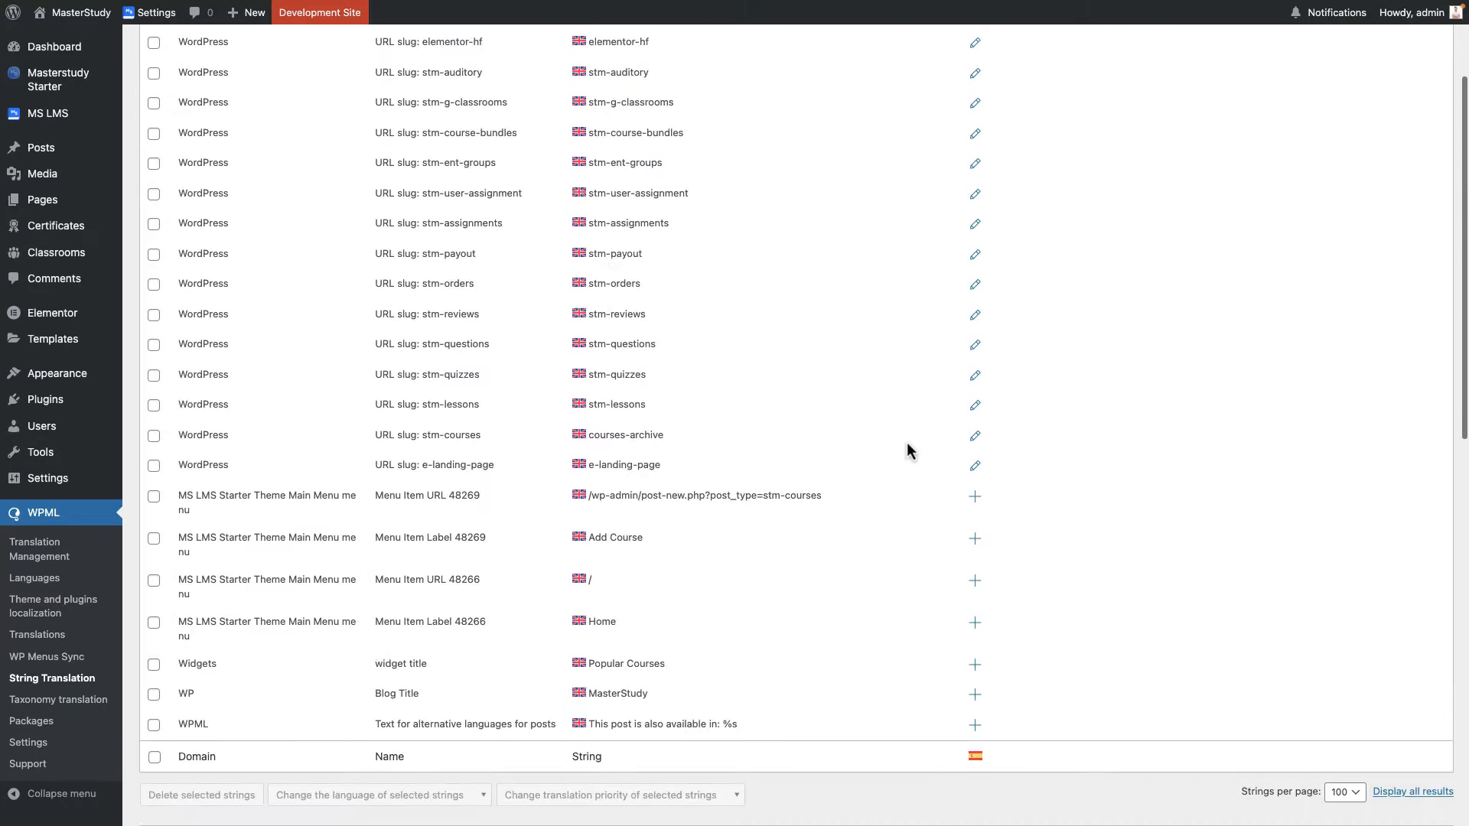
scroll(down, 3)
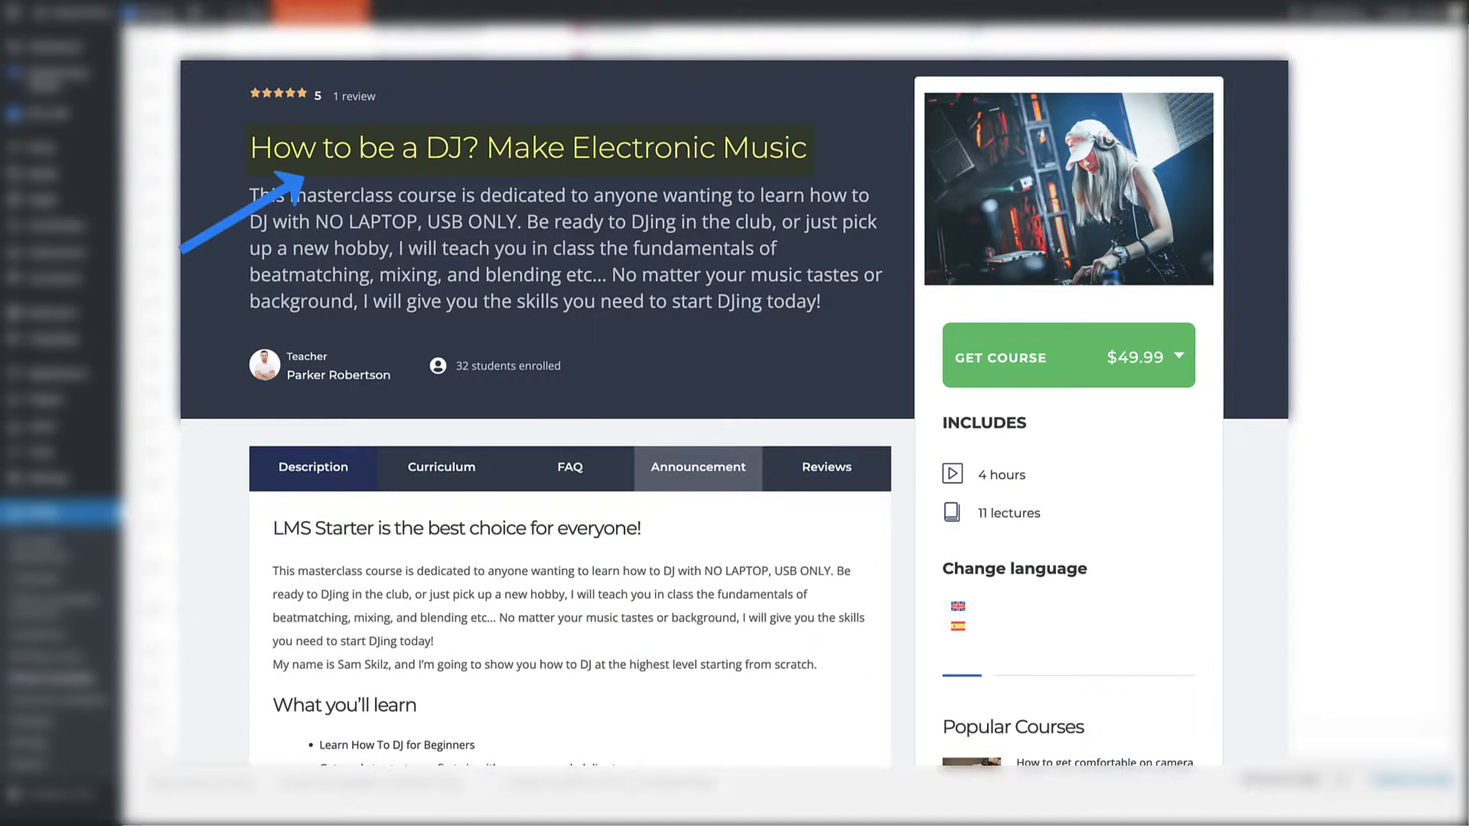
click(441, 467)
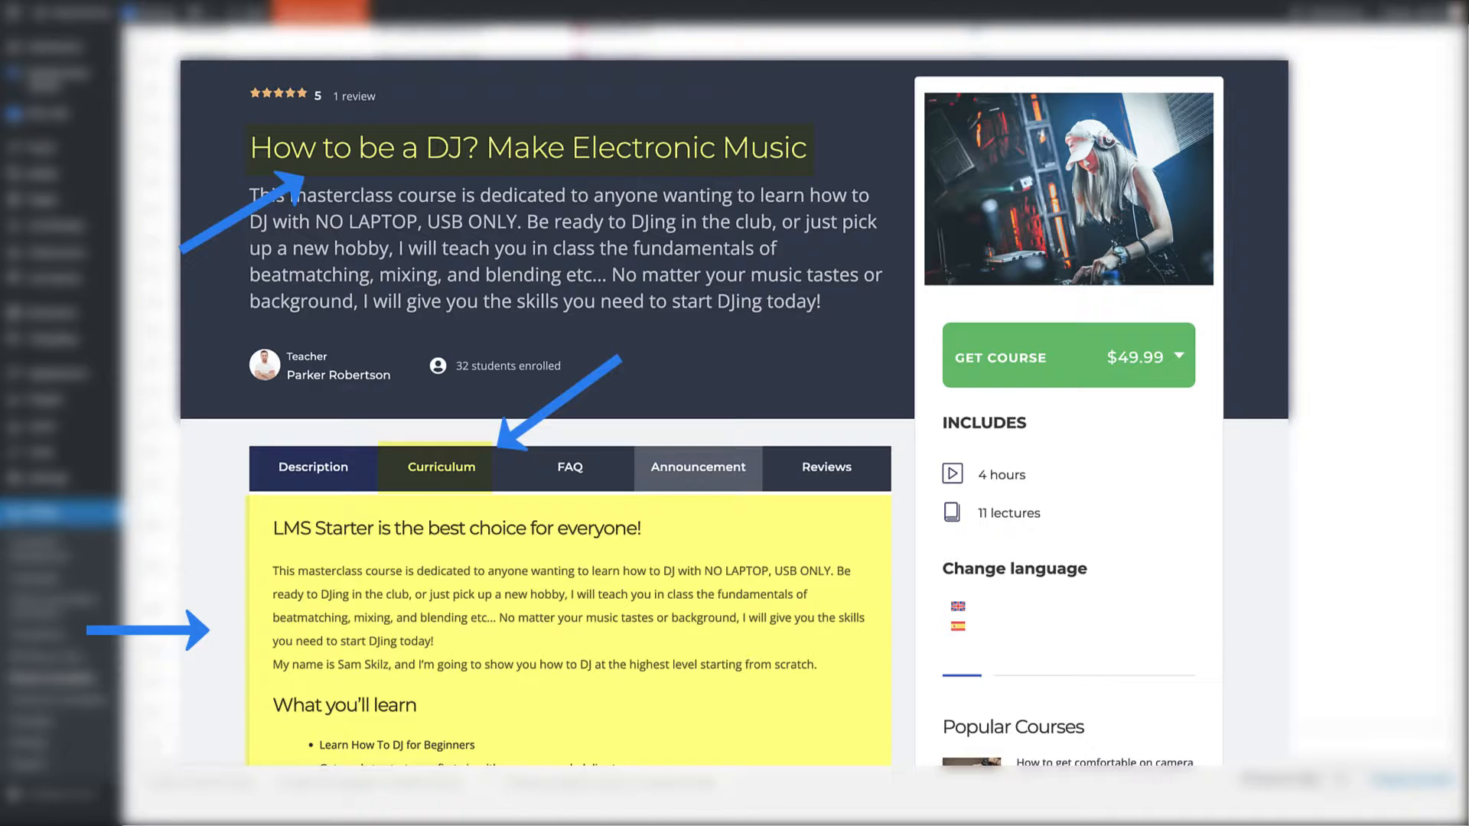
mouse_move(1068, 357)
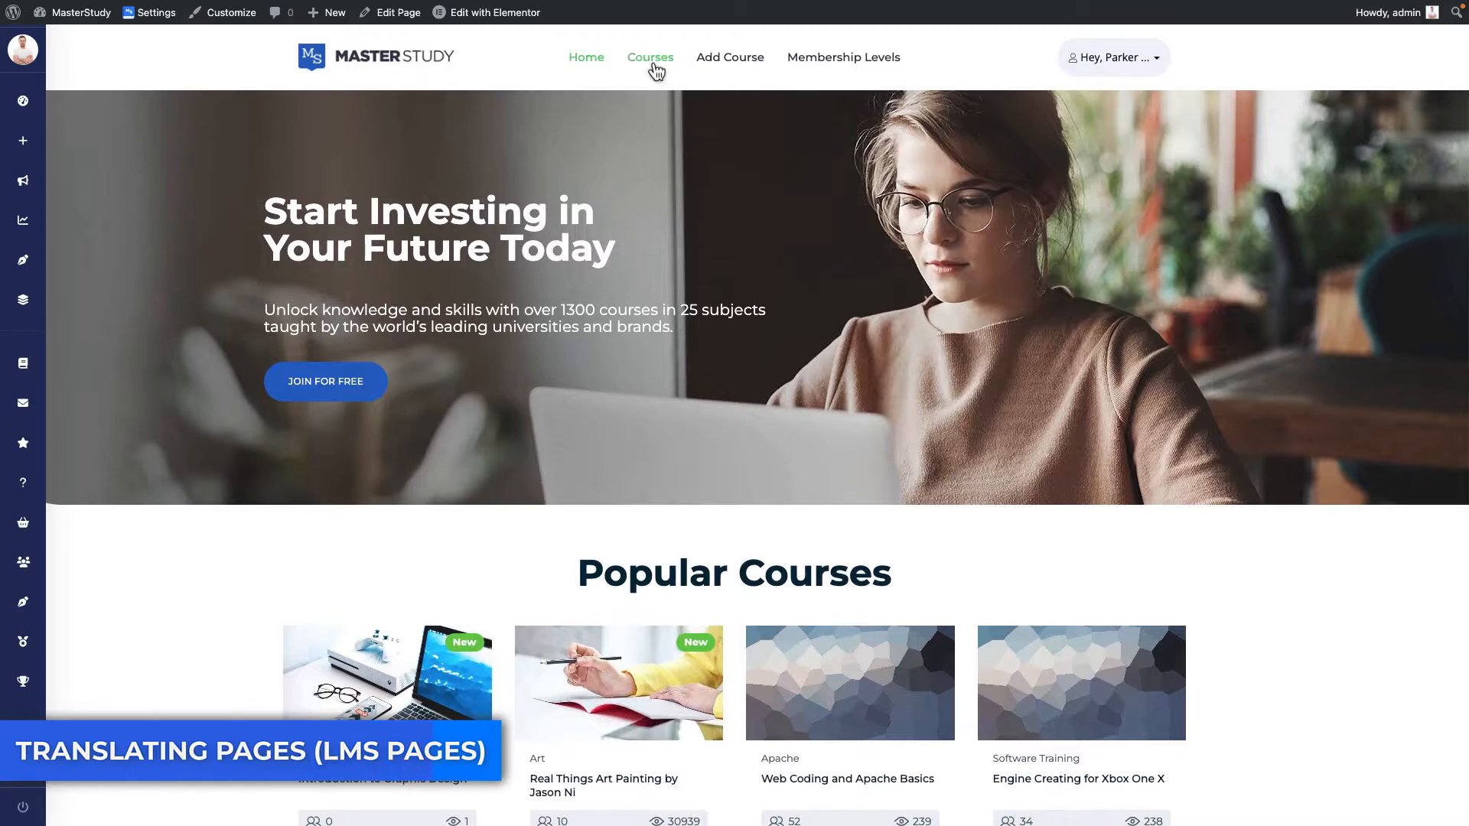
Visit the front-end Courses catalogue, then return to the admin area.
click(648, 56)
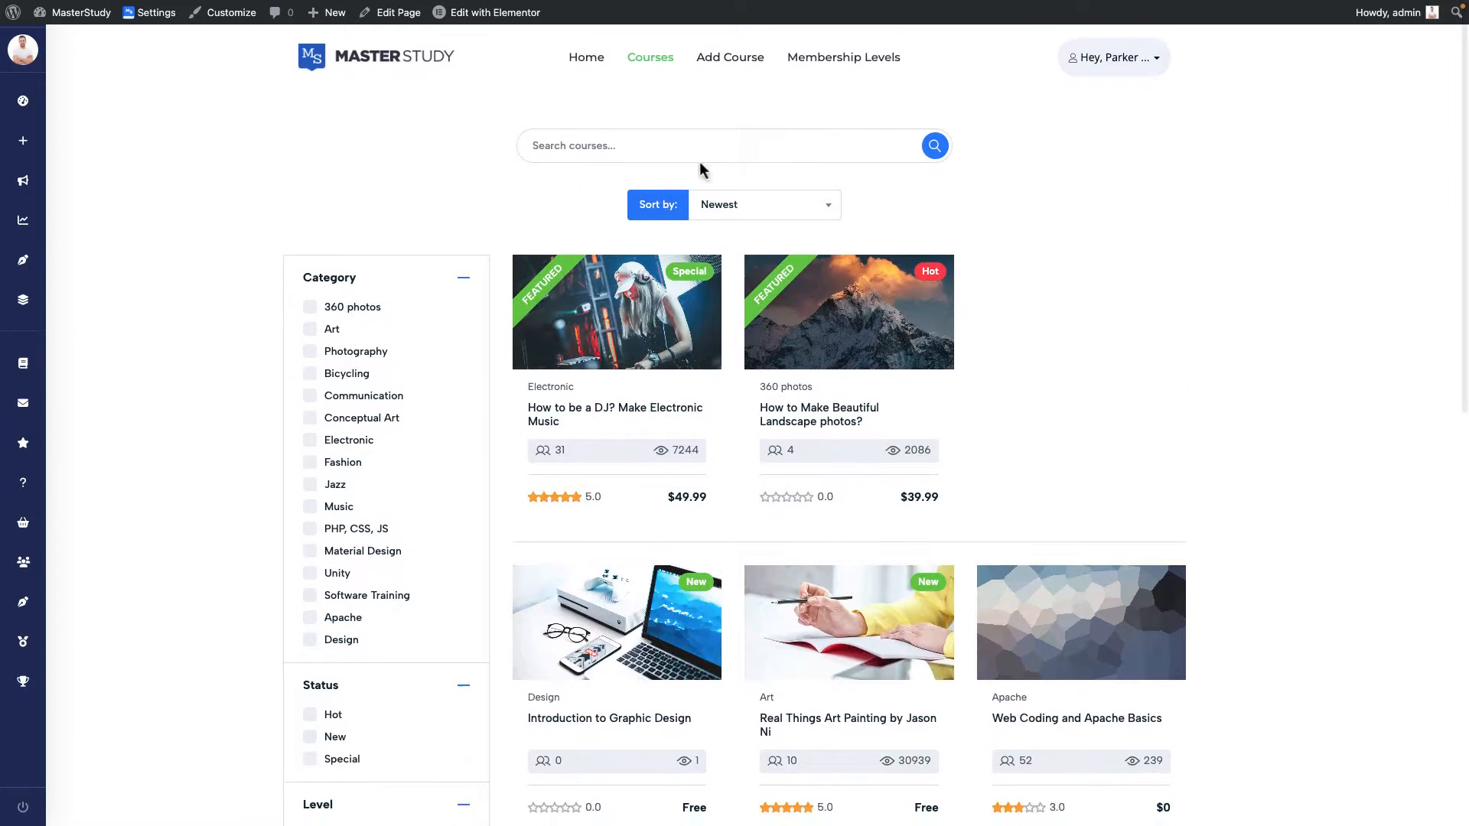
mouse_move(23, 101)
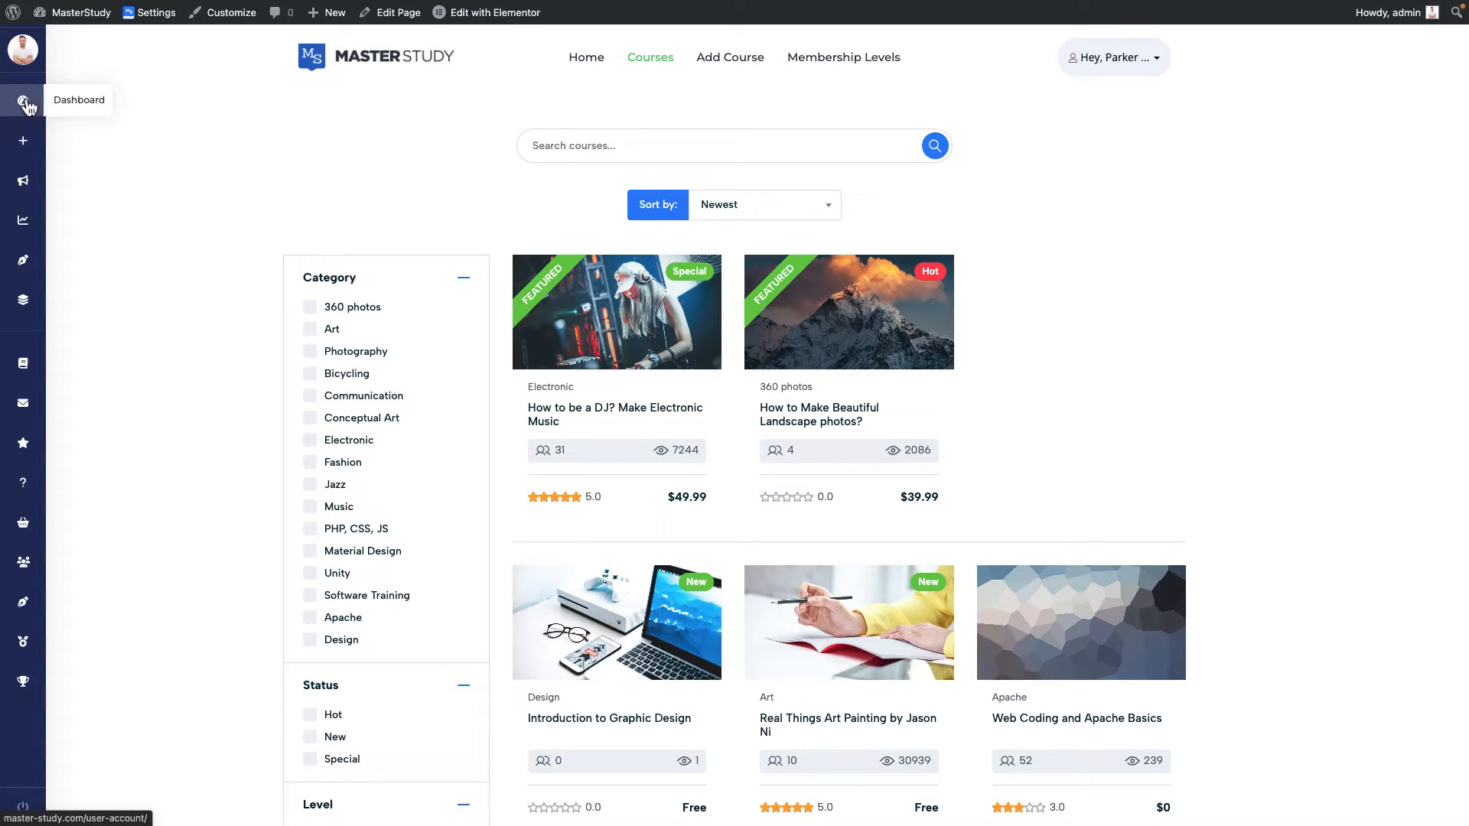
click(23, 101)
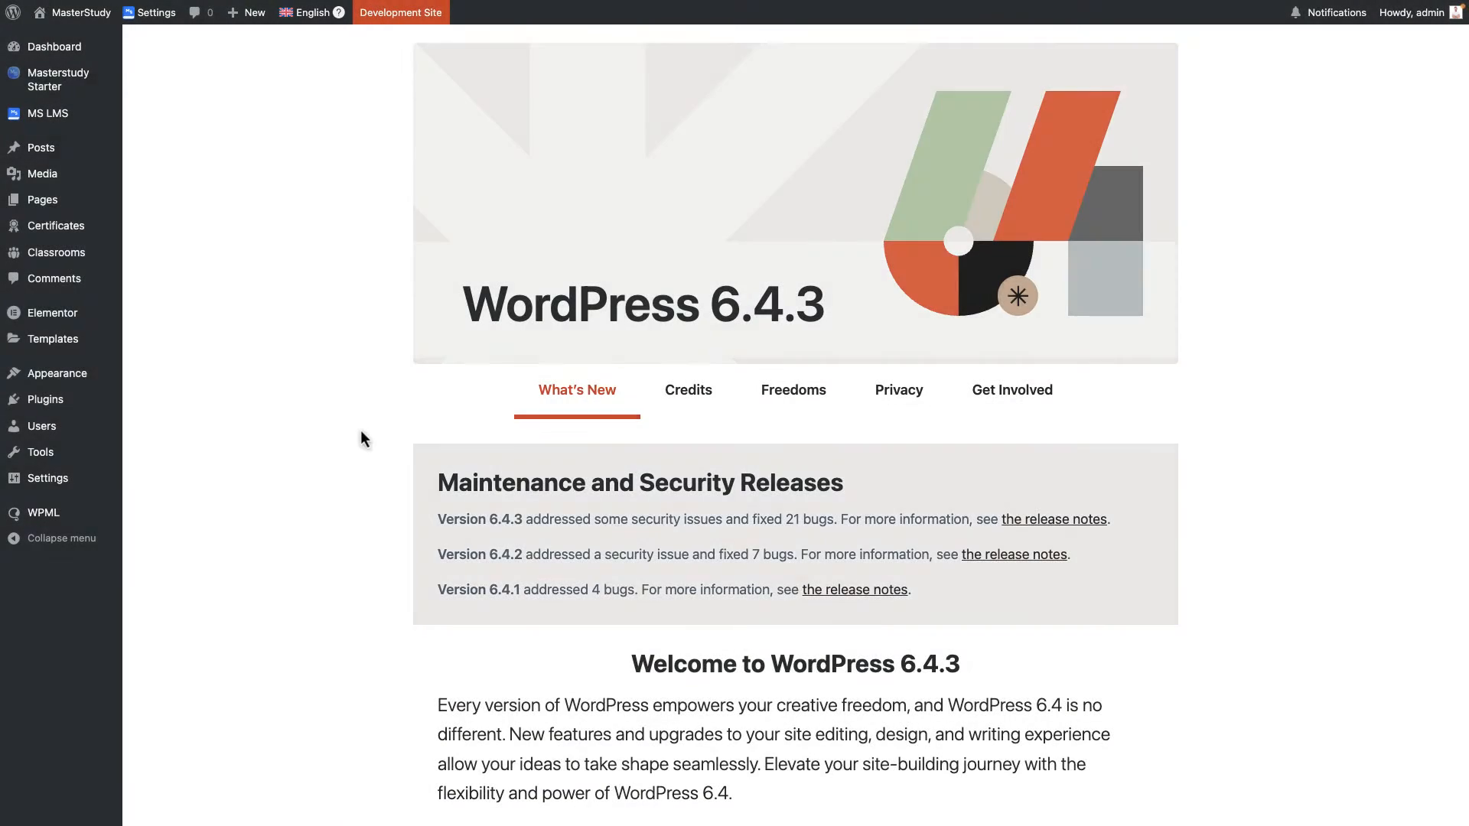
mouse_move(199, 241)
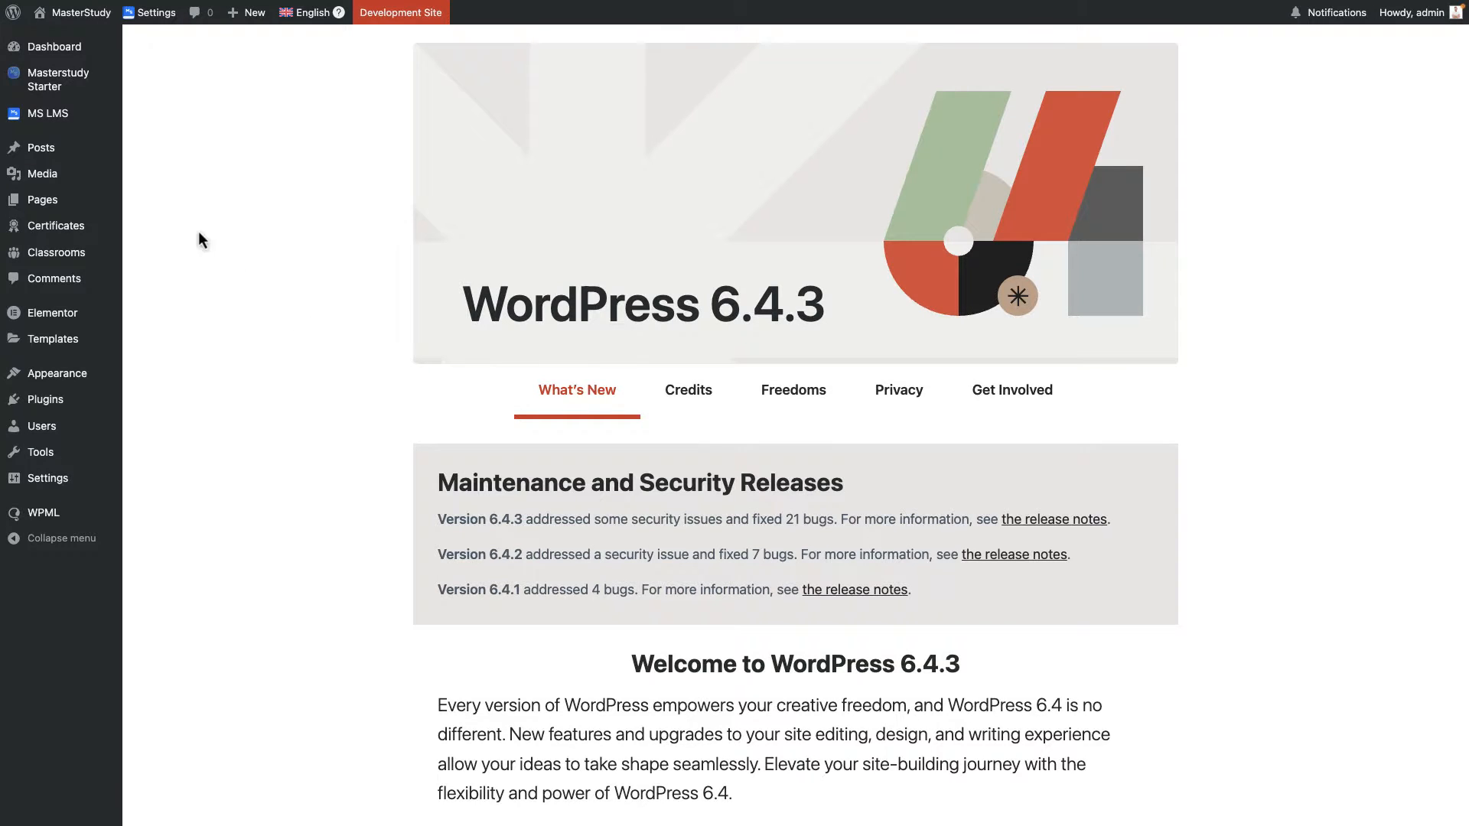
mouse_move(43, 199)
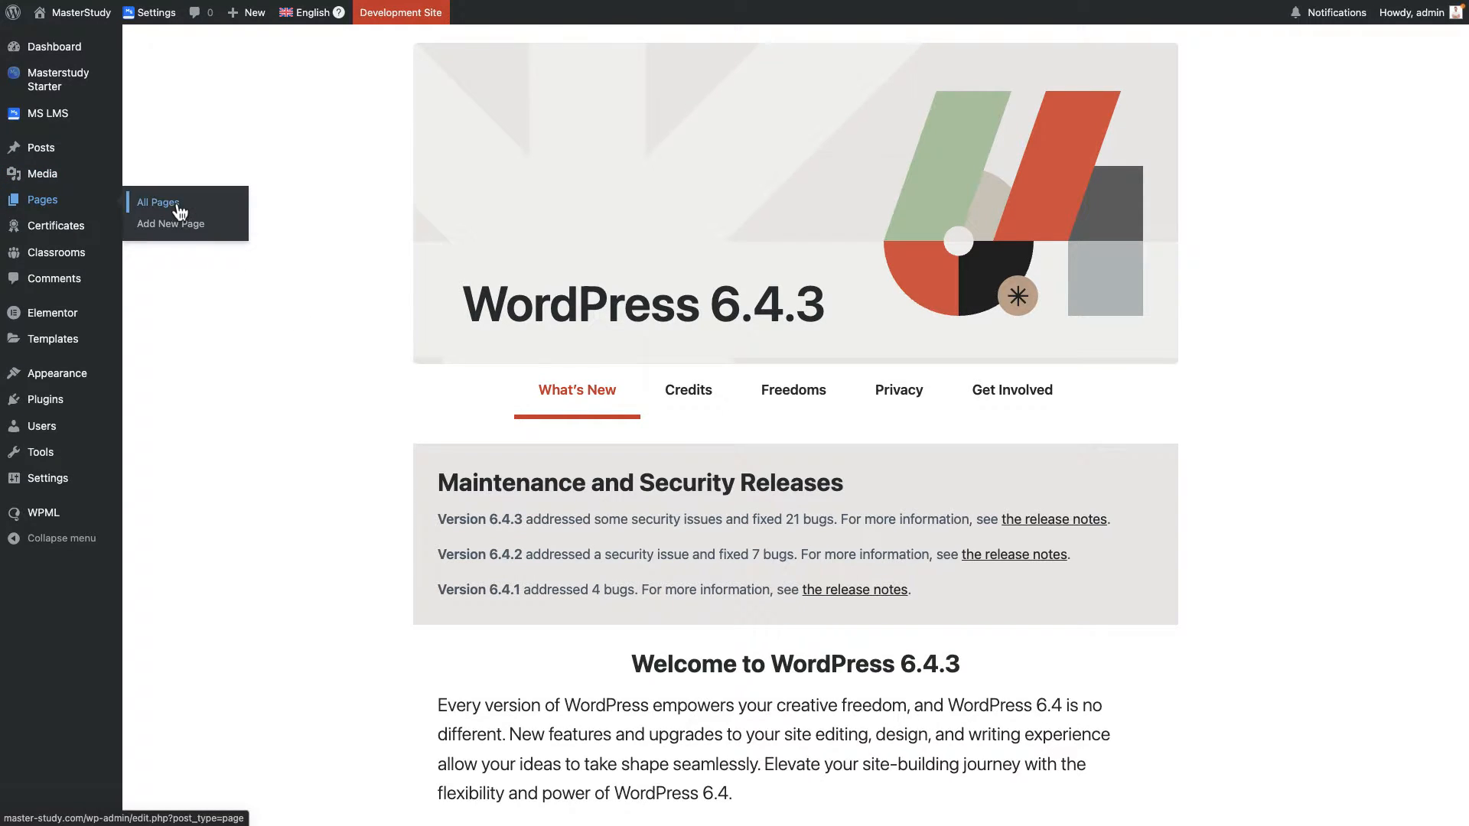
Show All Pages with the Spanish translation column and review the list down to User Account.
click(156, 202)
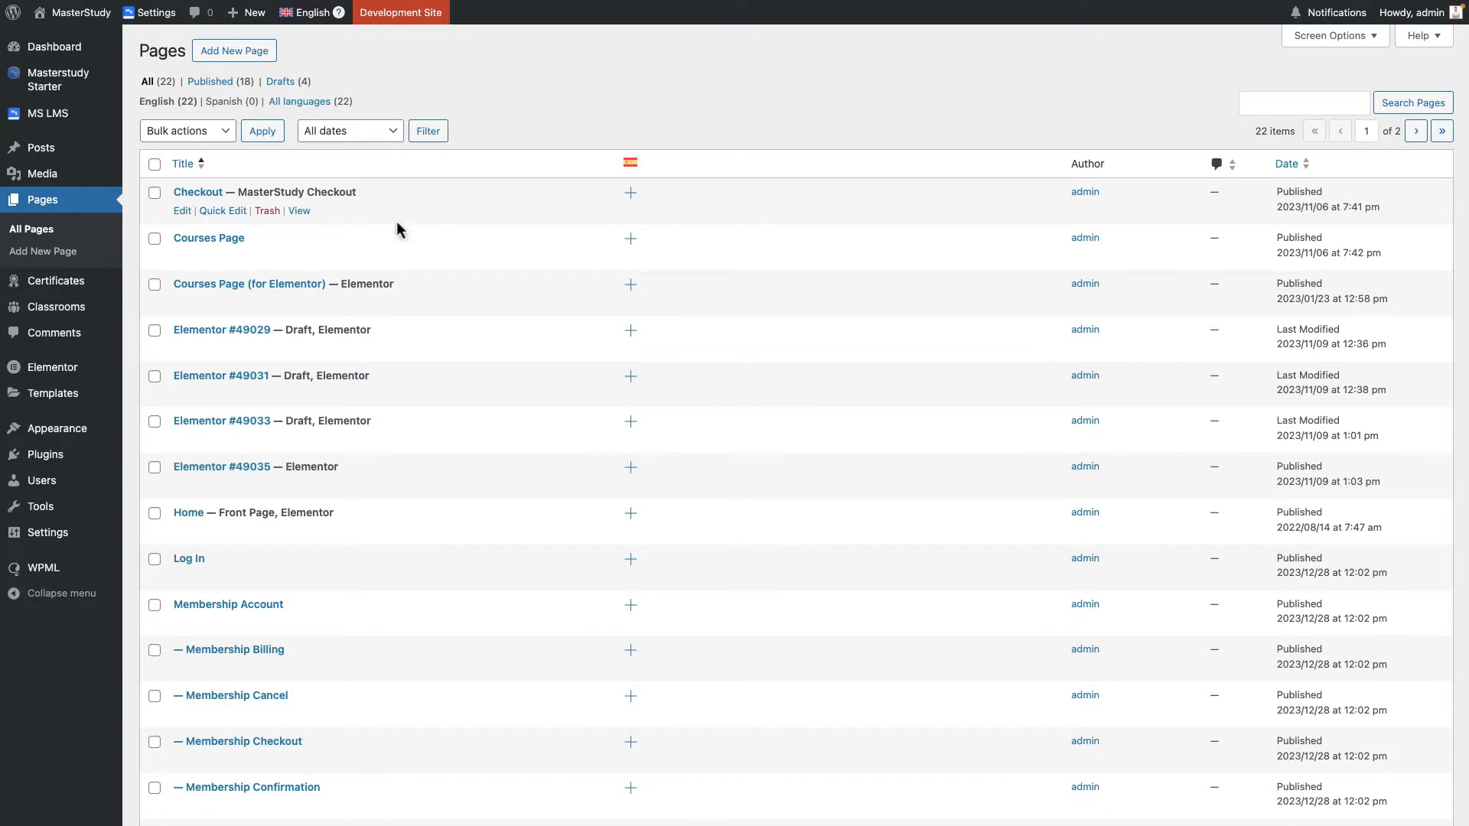
mouse_move(630, 193)
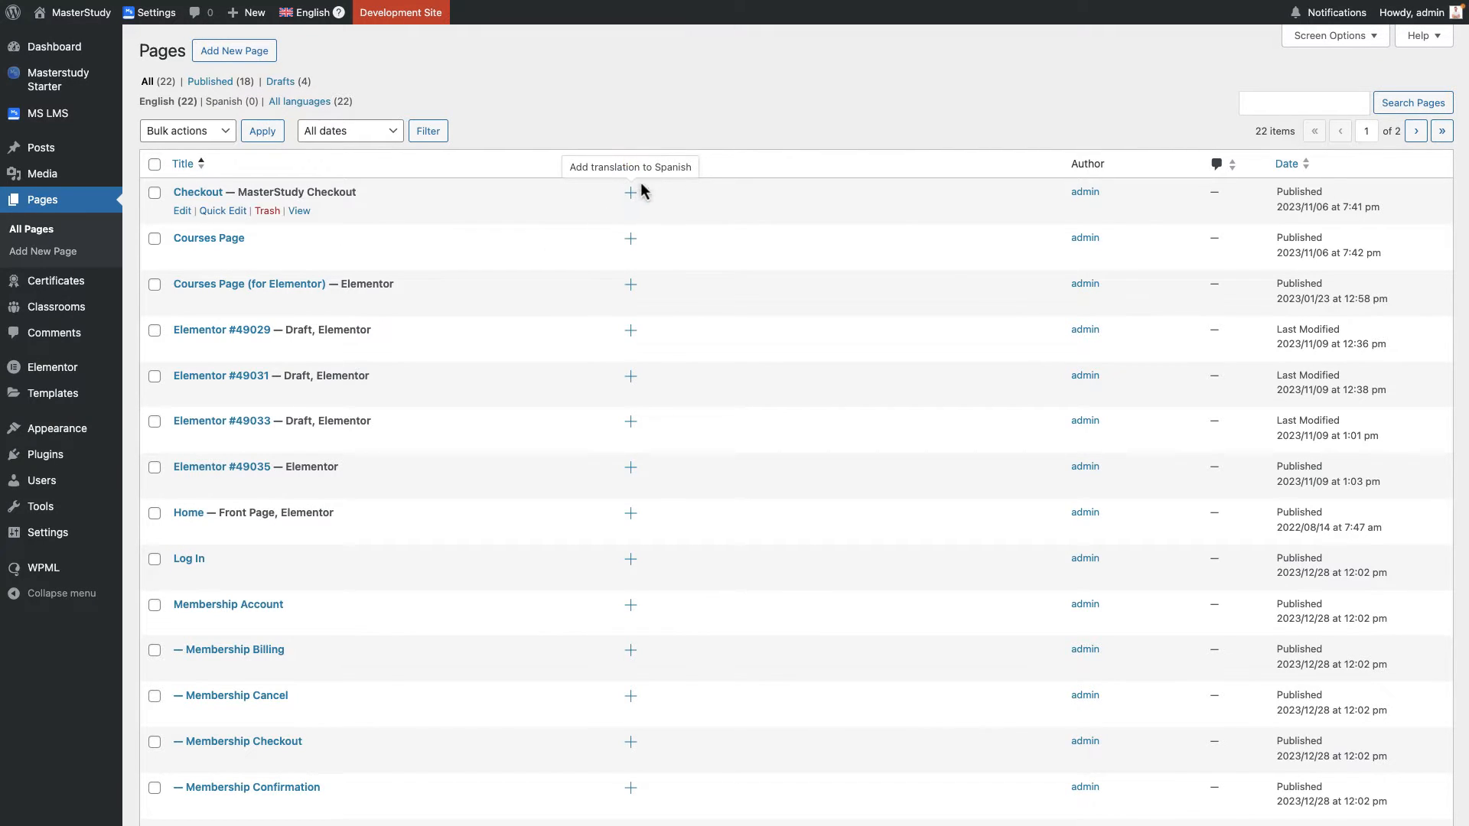
mouse_move(652, 159)
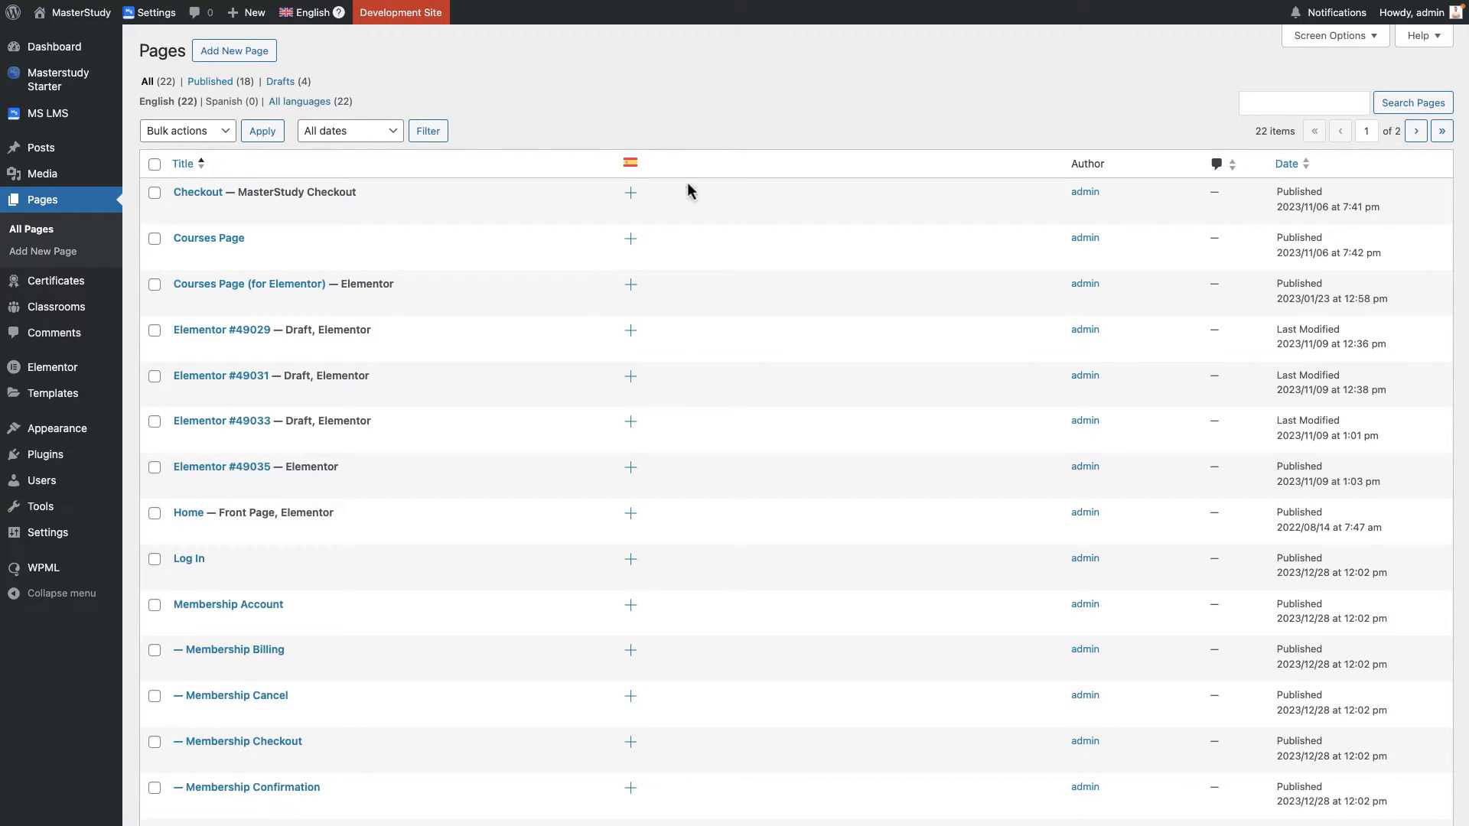
scroll(down, 3)
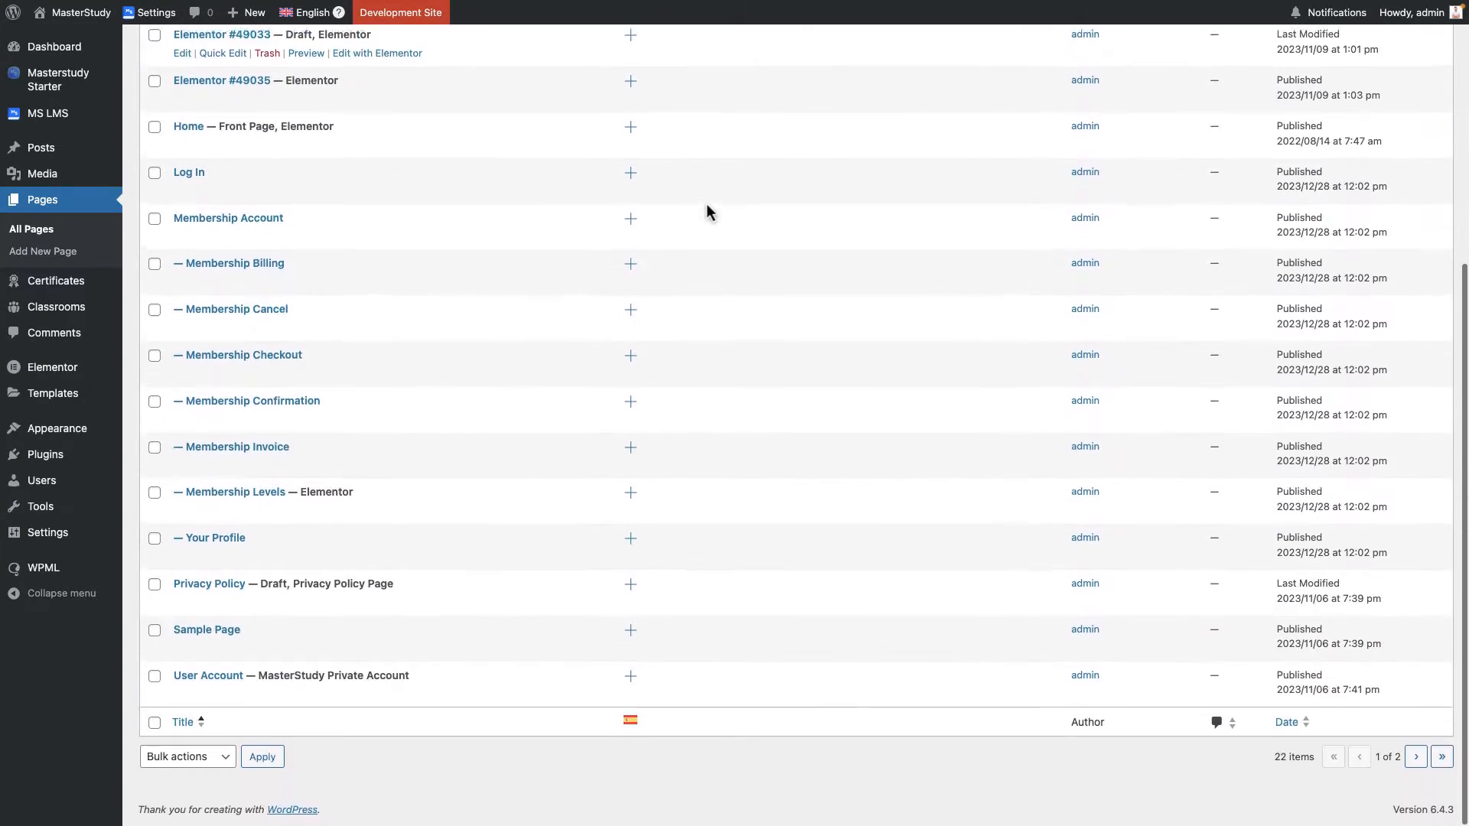
mouse_move(725, 419)
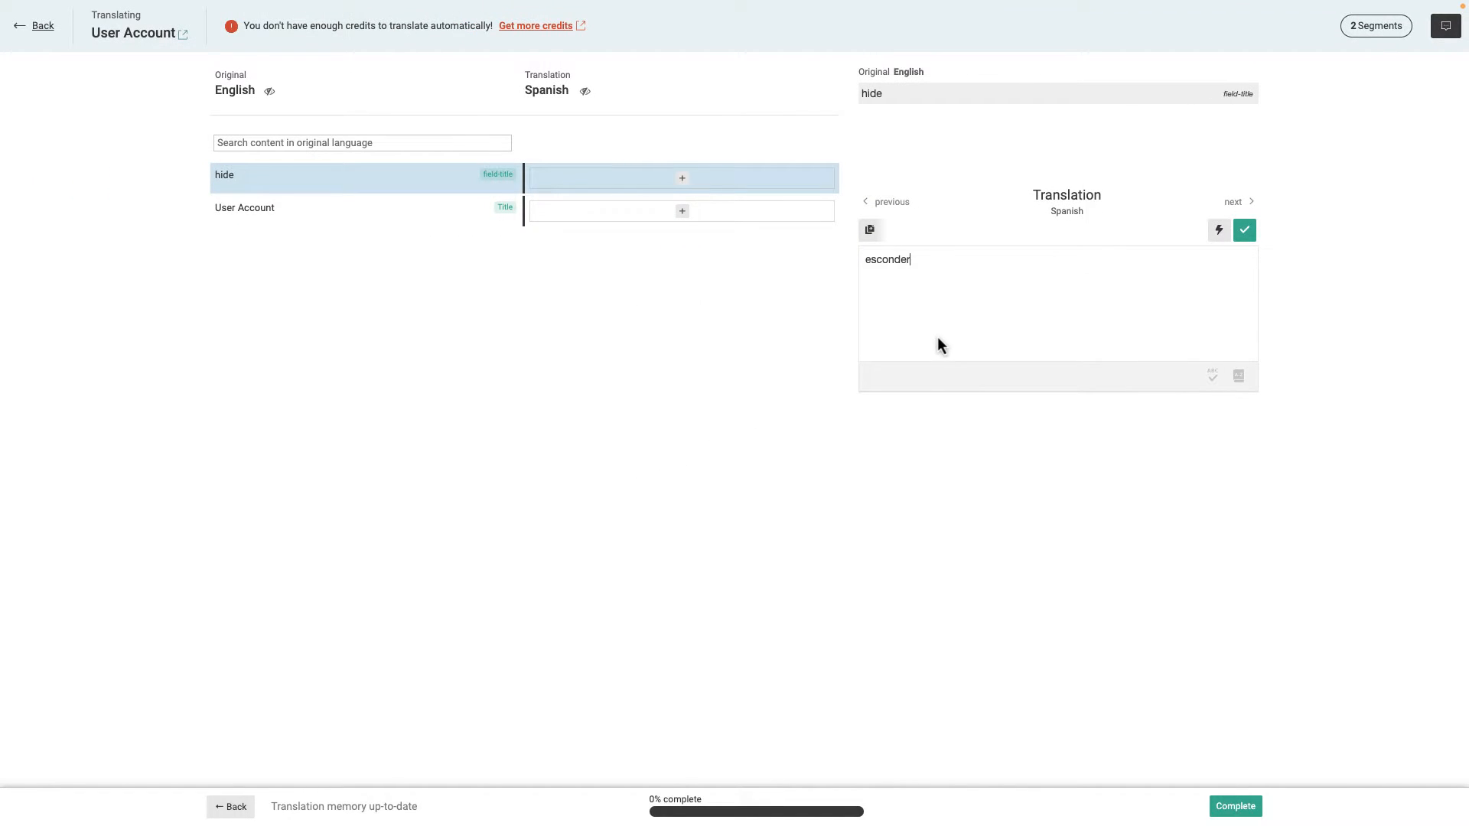
mouse_move(1246, 229)
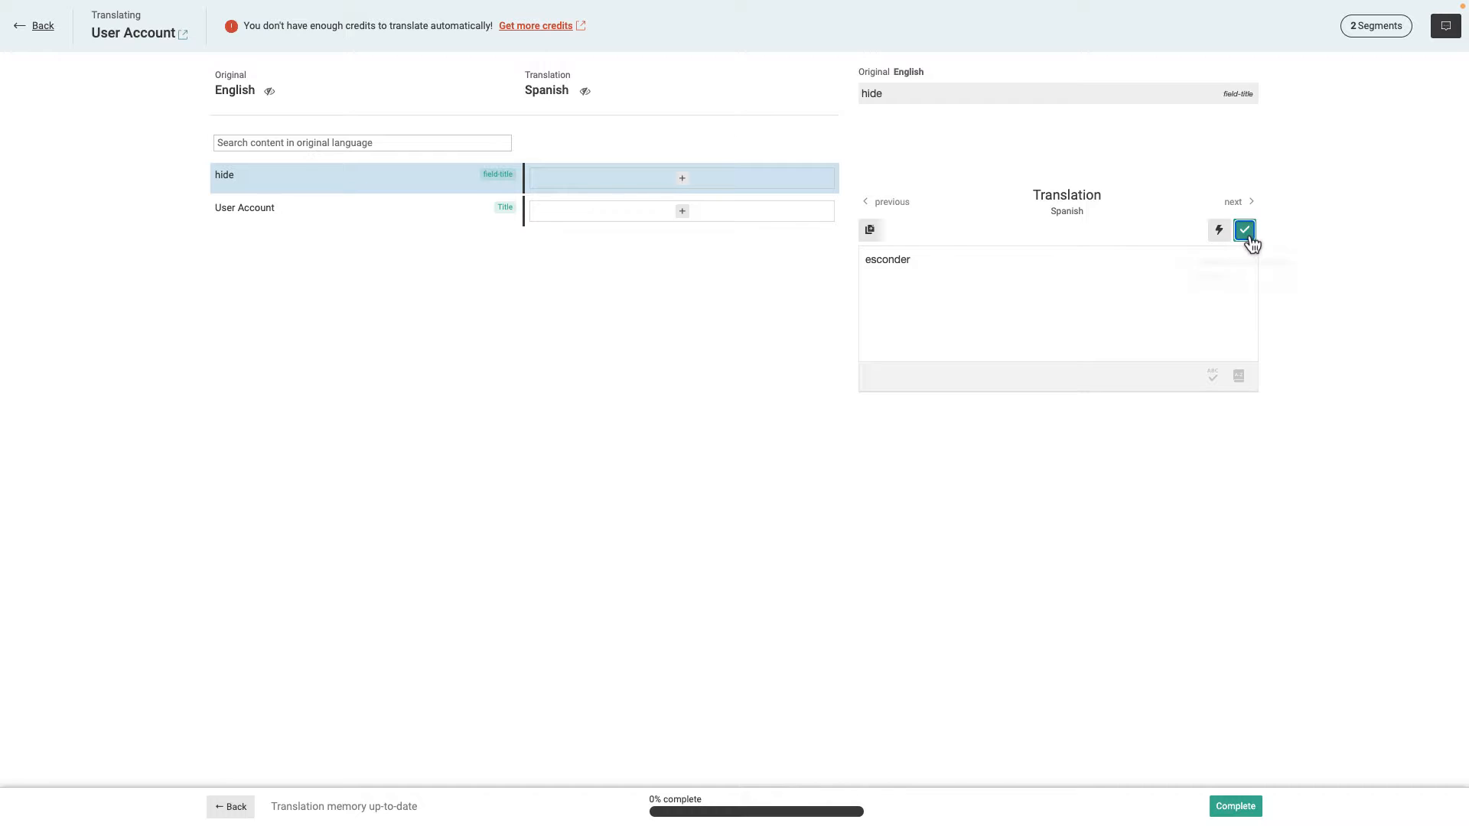
Confirm 'esconder' for hide and 'Cuenta de usuario' as the User Account page title.
click(1244, 230)
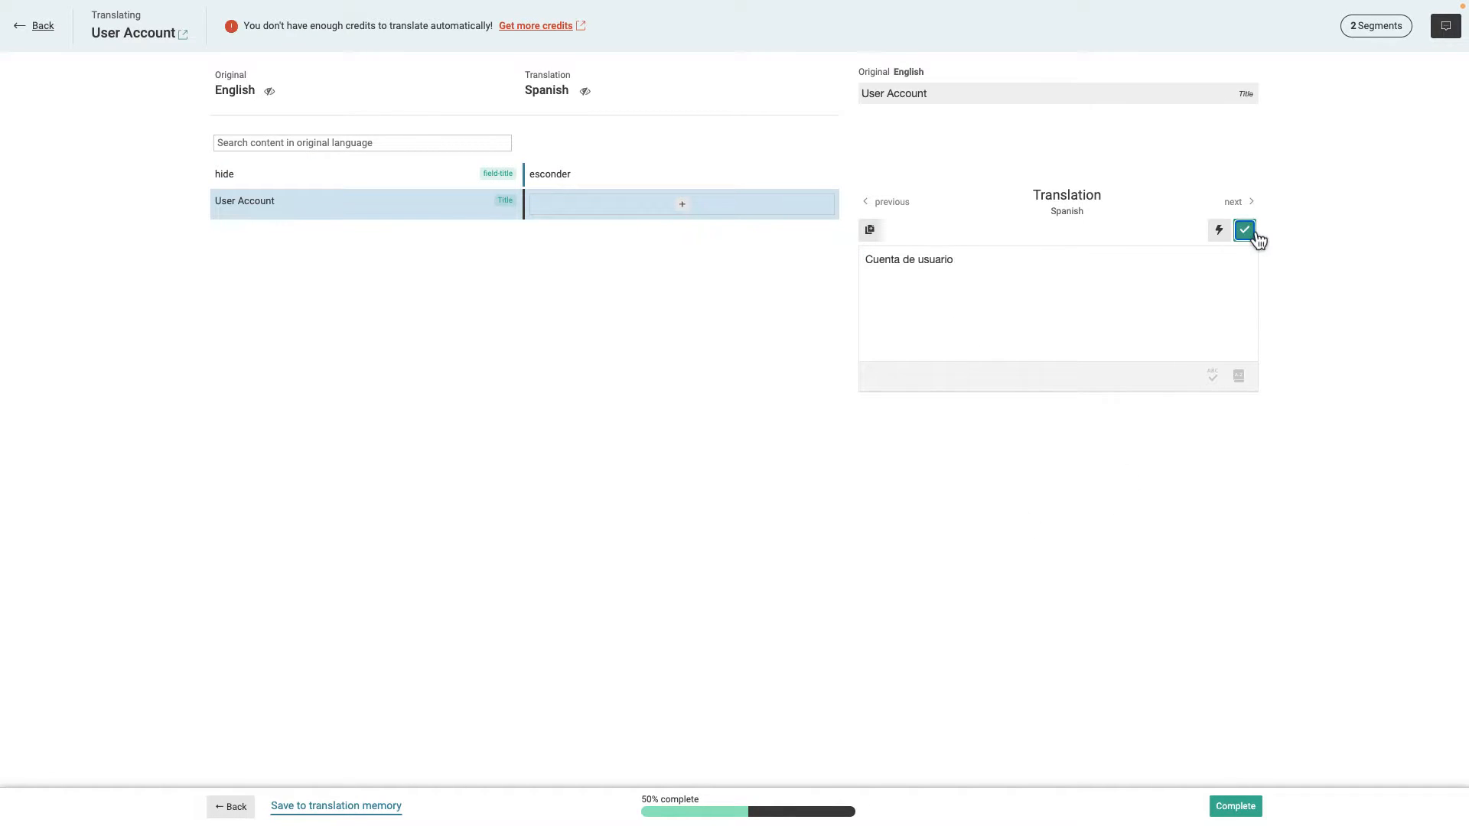
click(1244, 230)
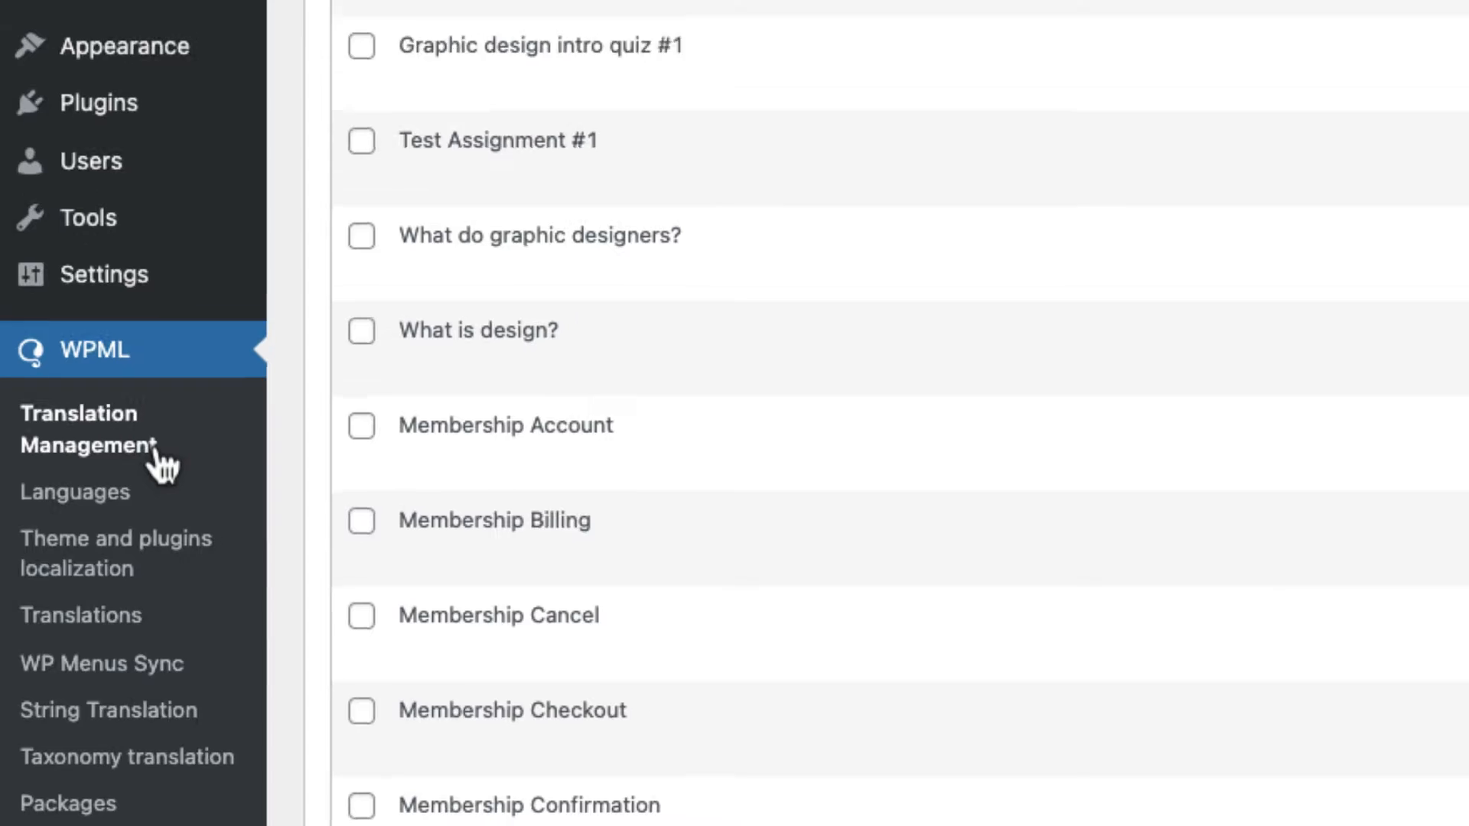
Filter the Translation Management items to show Page content only.
click(248, 179)
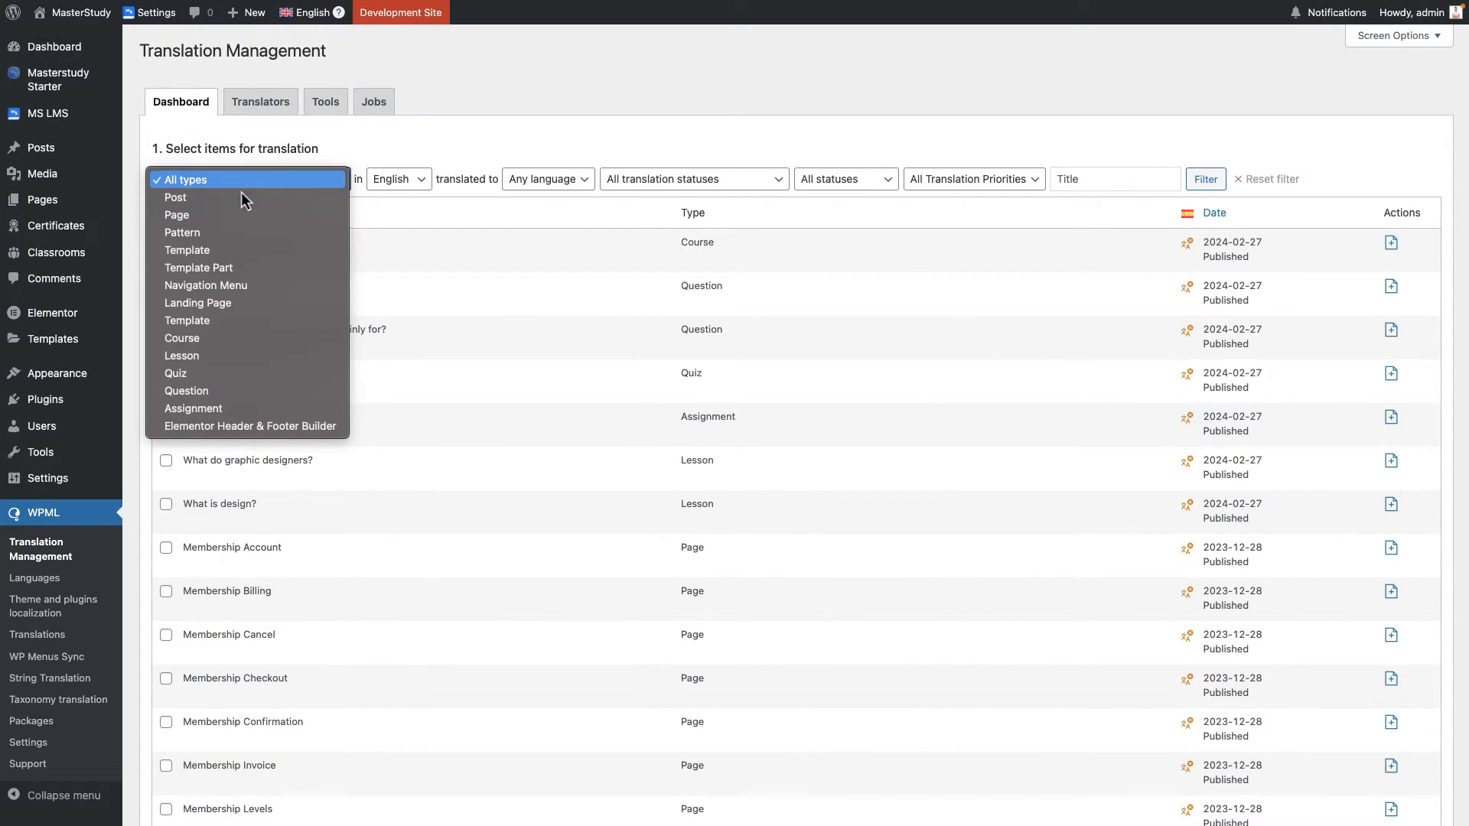
click(176, 214)
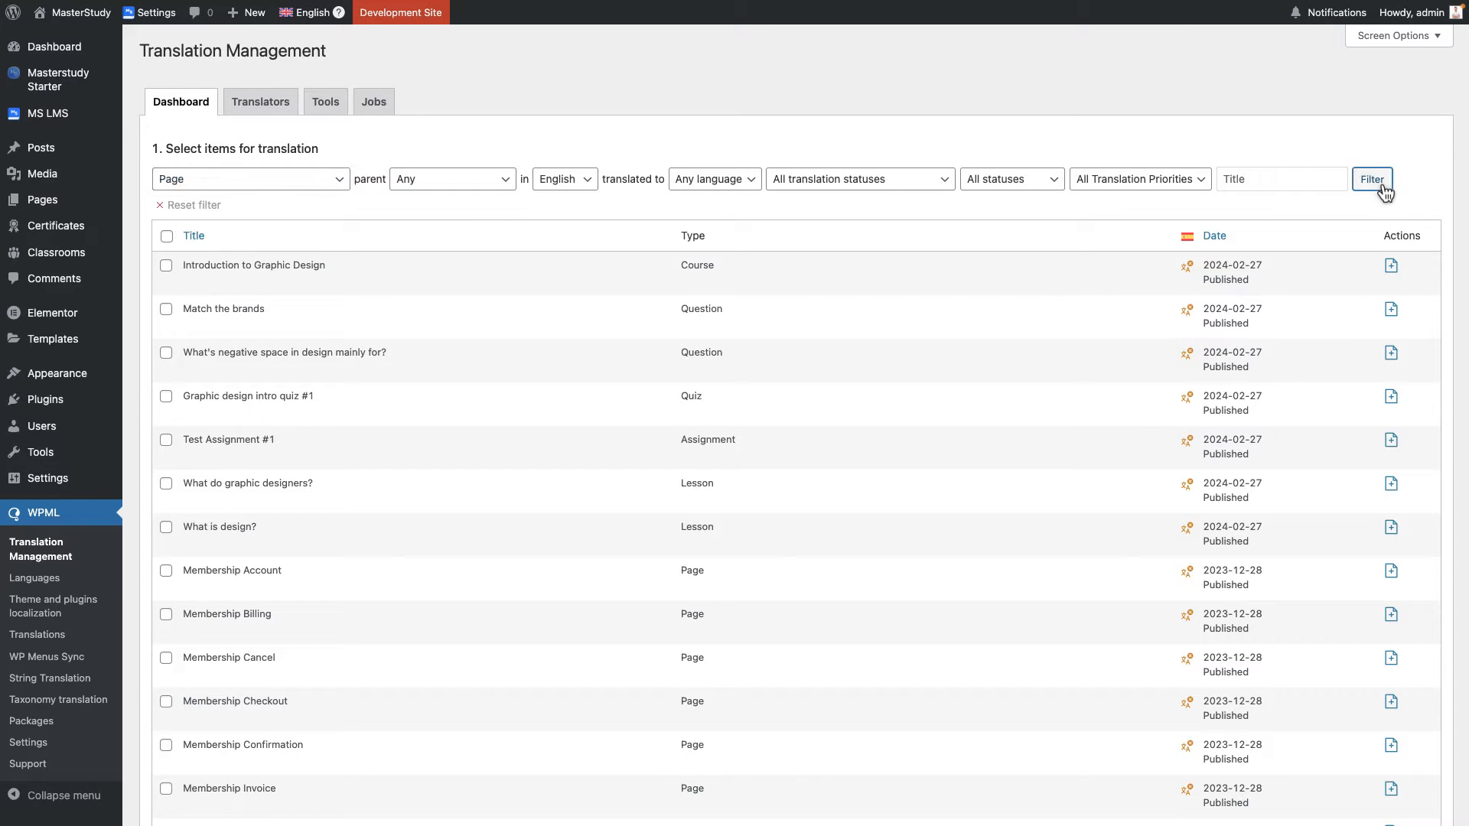
click(1371, 179)
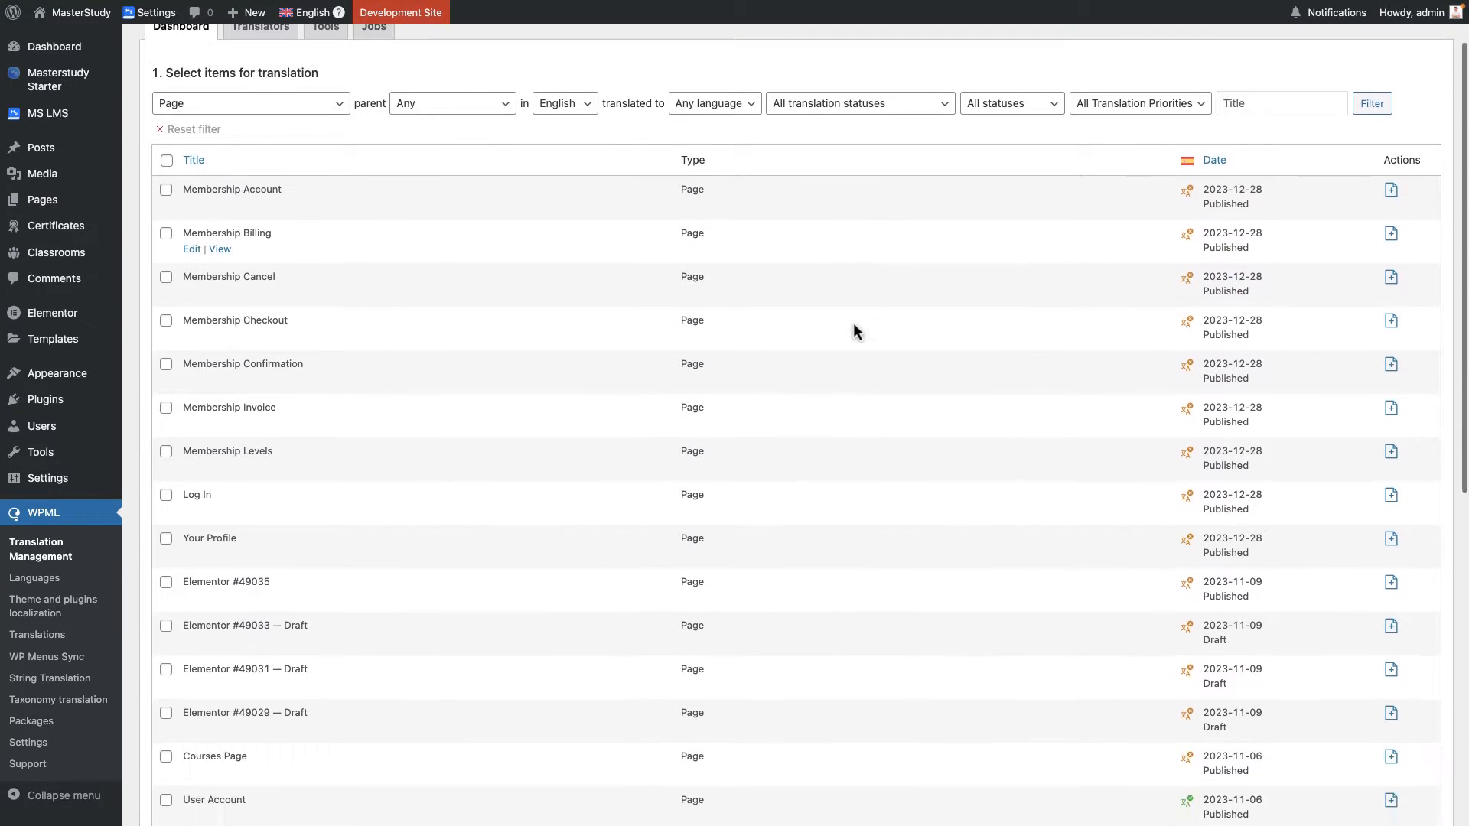
scroll(down, 3)
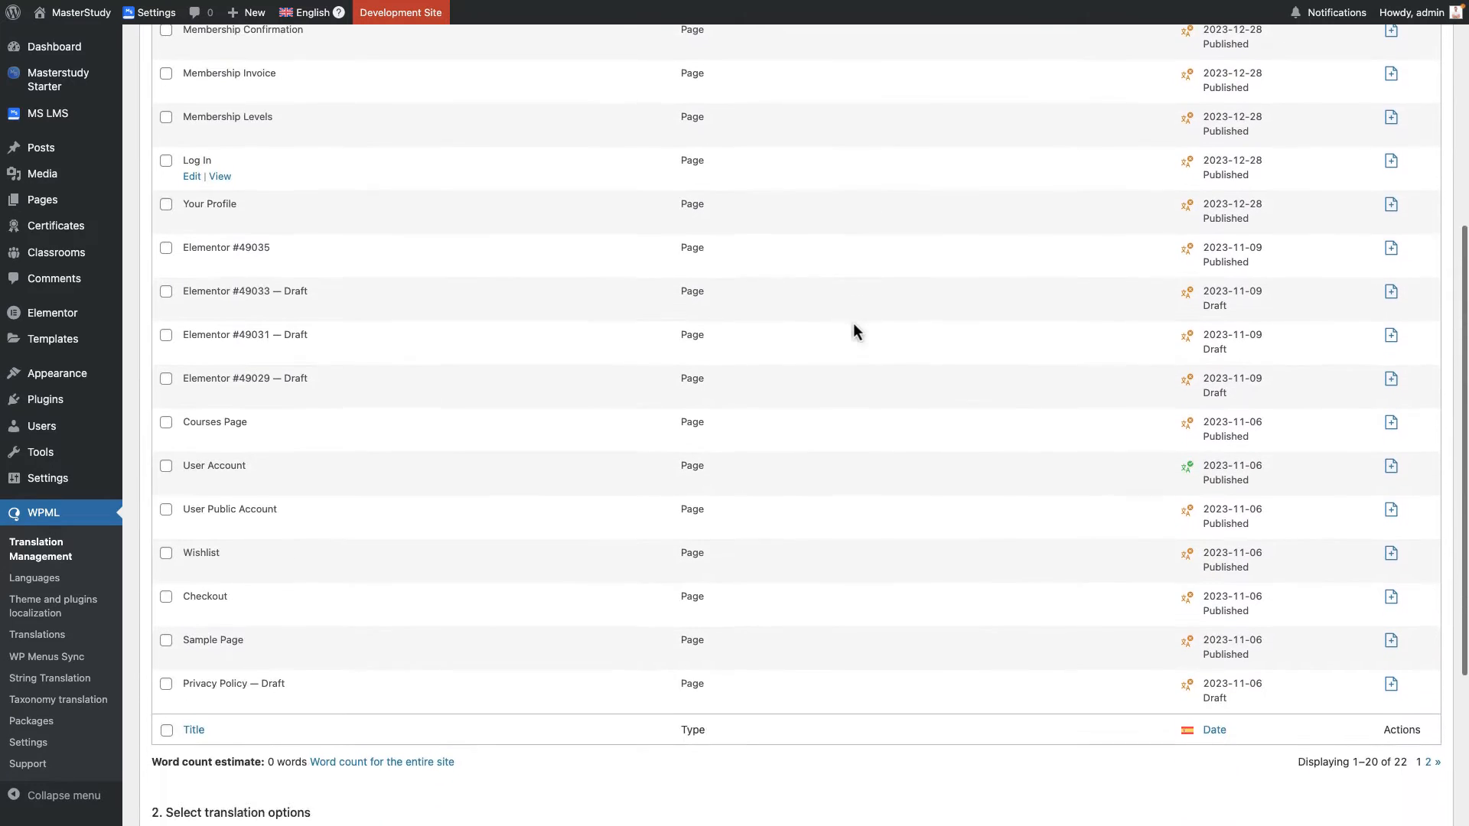
scroll(down, 3)
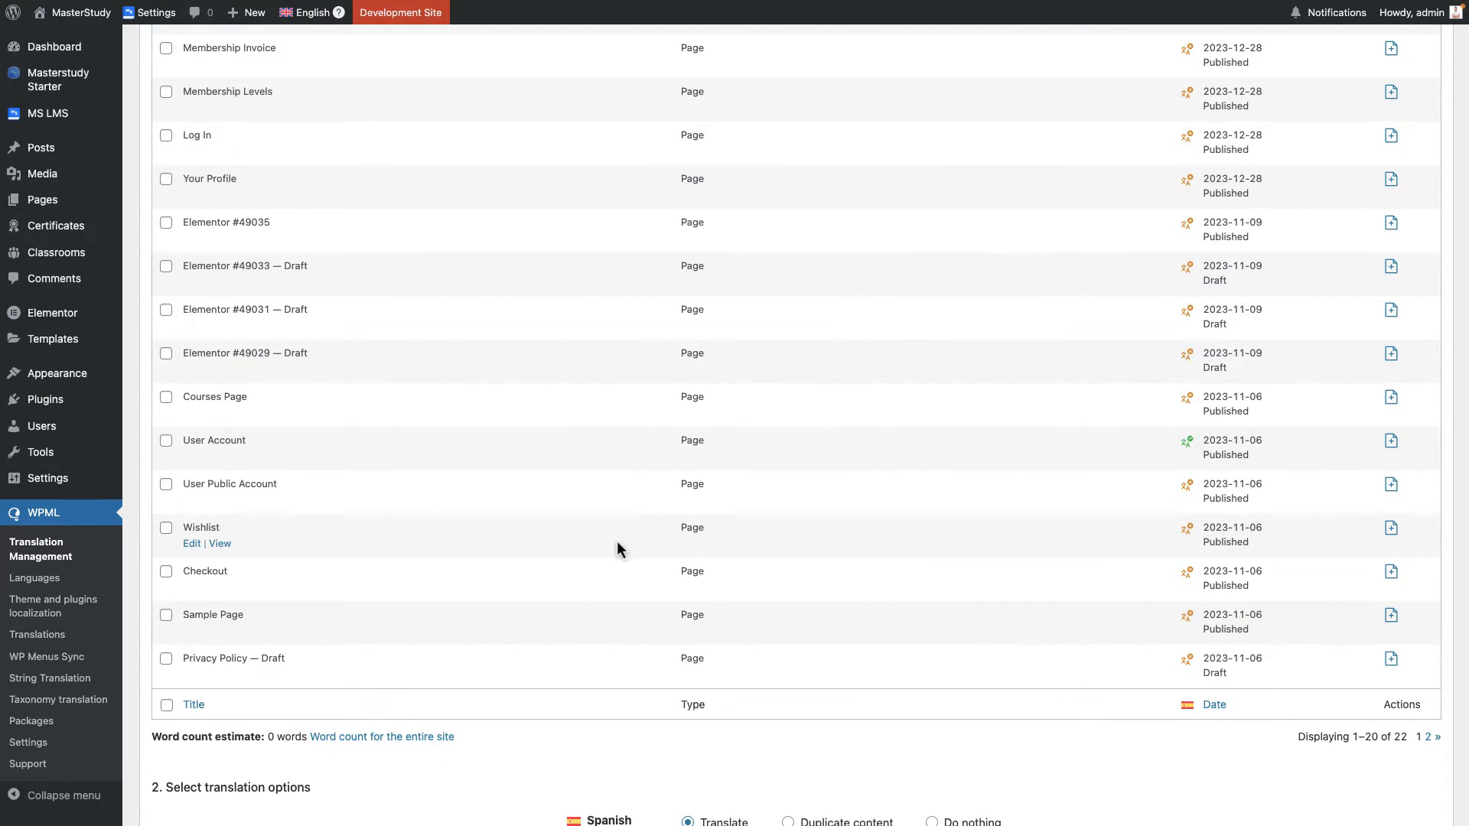
mouse_move(232, 575)
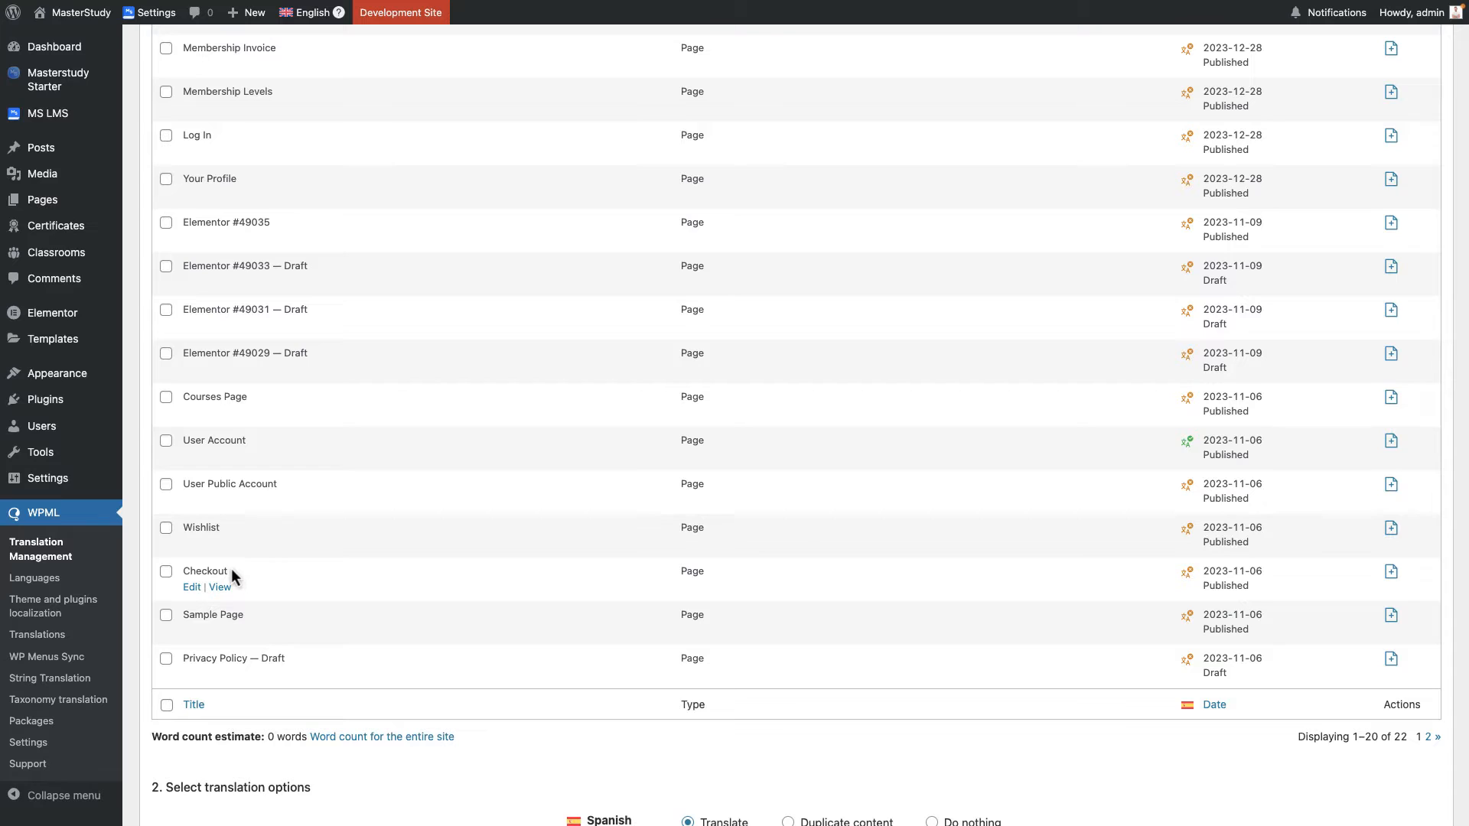
Select the Checkout page for Spanish translation set to 'Translate myself'.
click(165, 571)
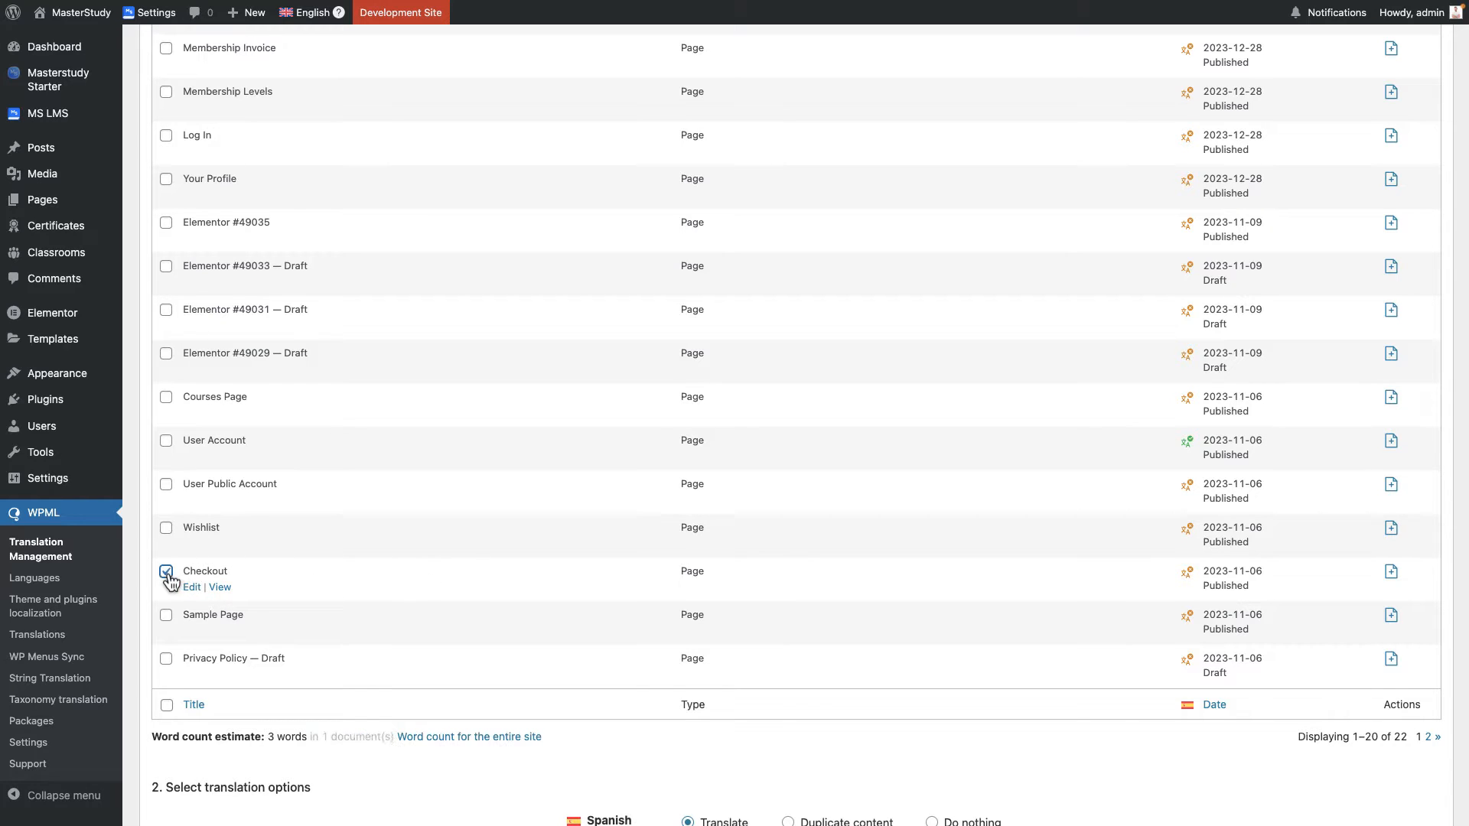
click(166, 572)
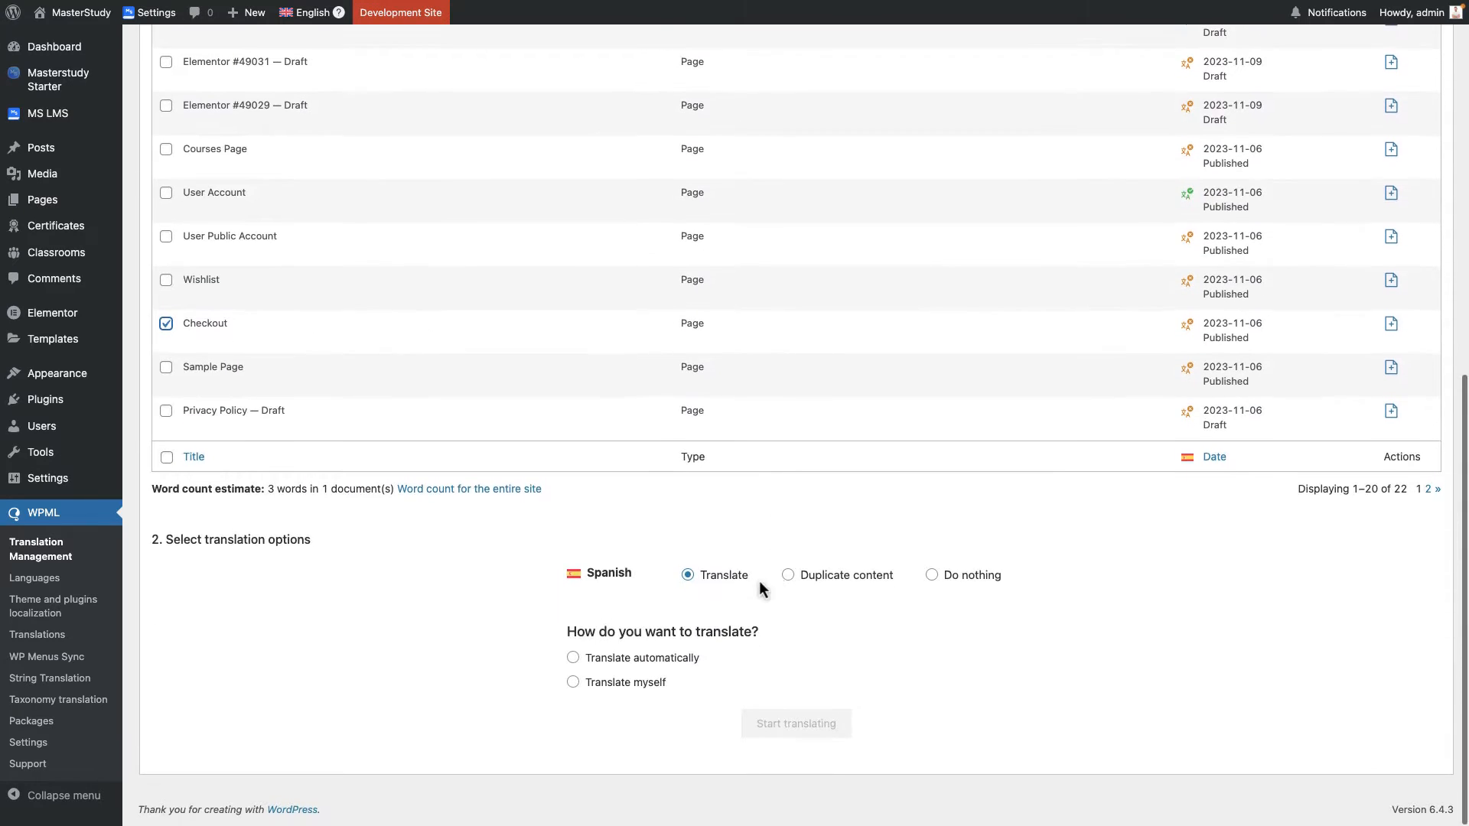
click(572, 683)
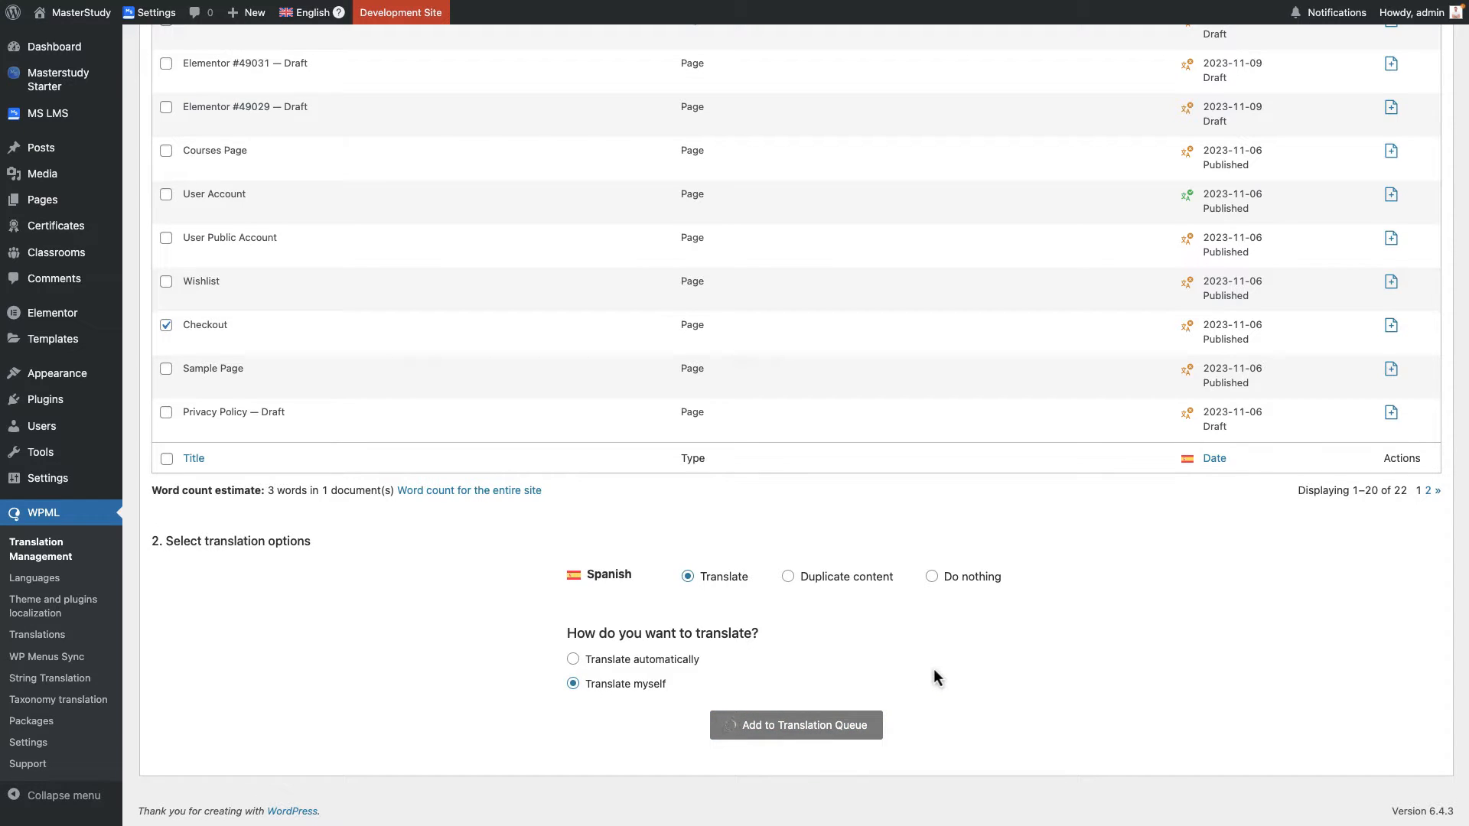
Add Checkout to the translation queue and start its English-to-Spanish translation there.
click(796, 724)
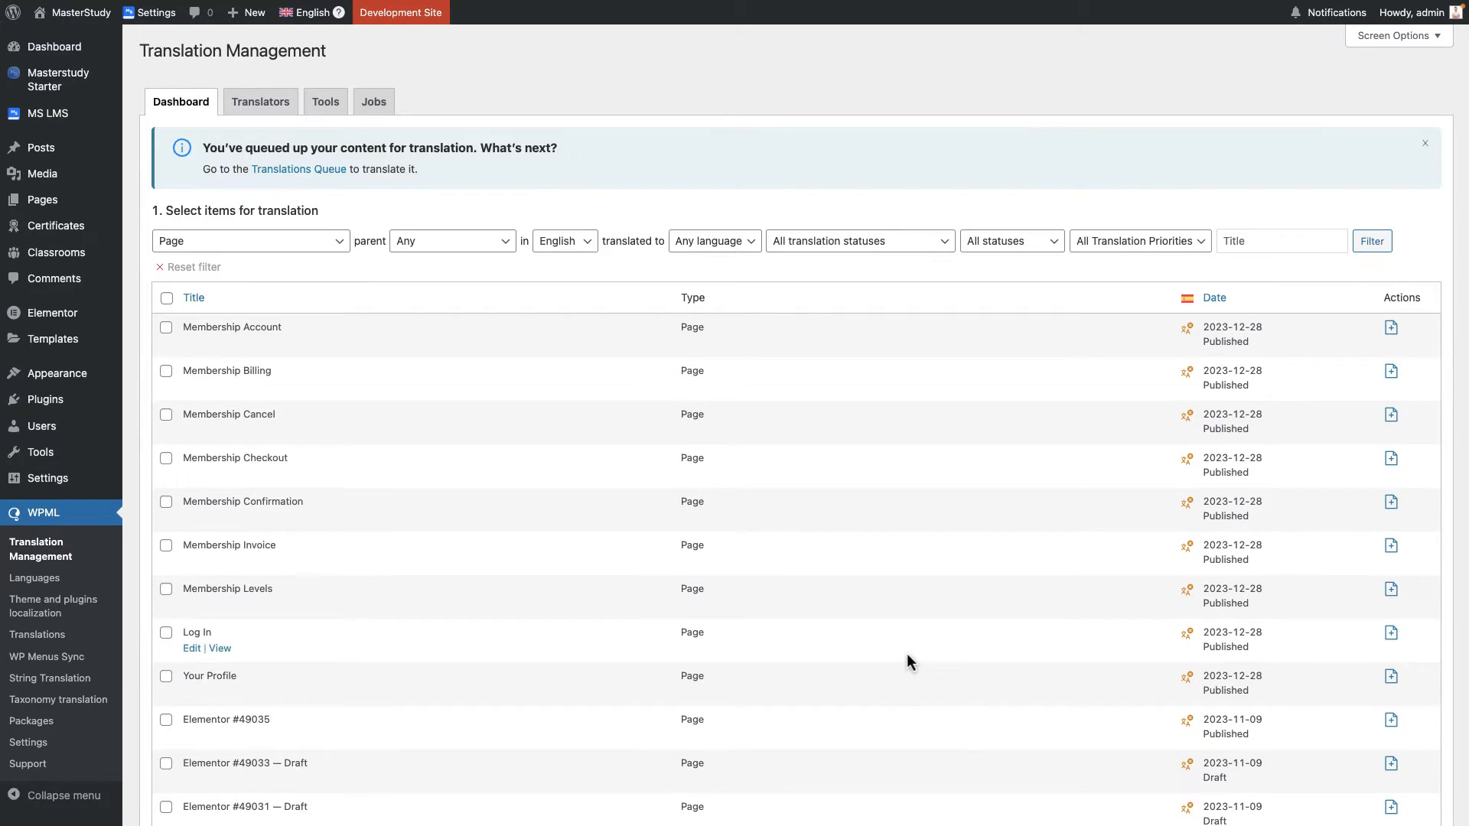
mouse_move(298, 168)
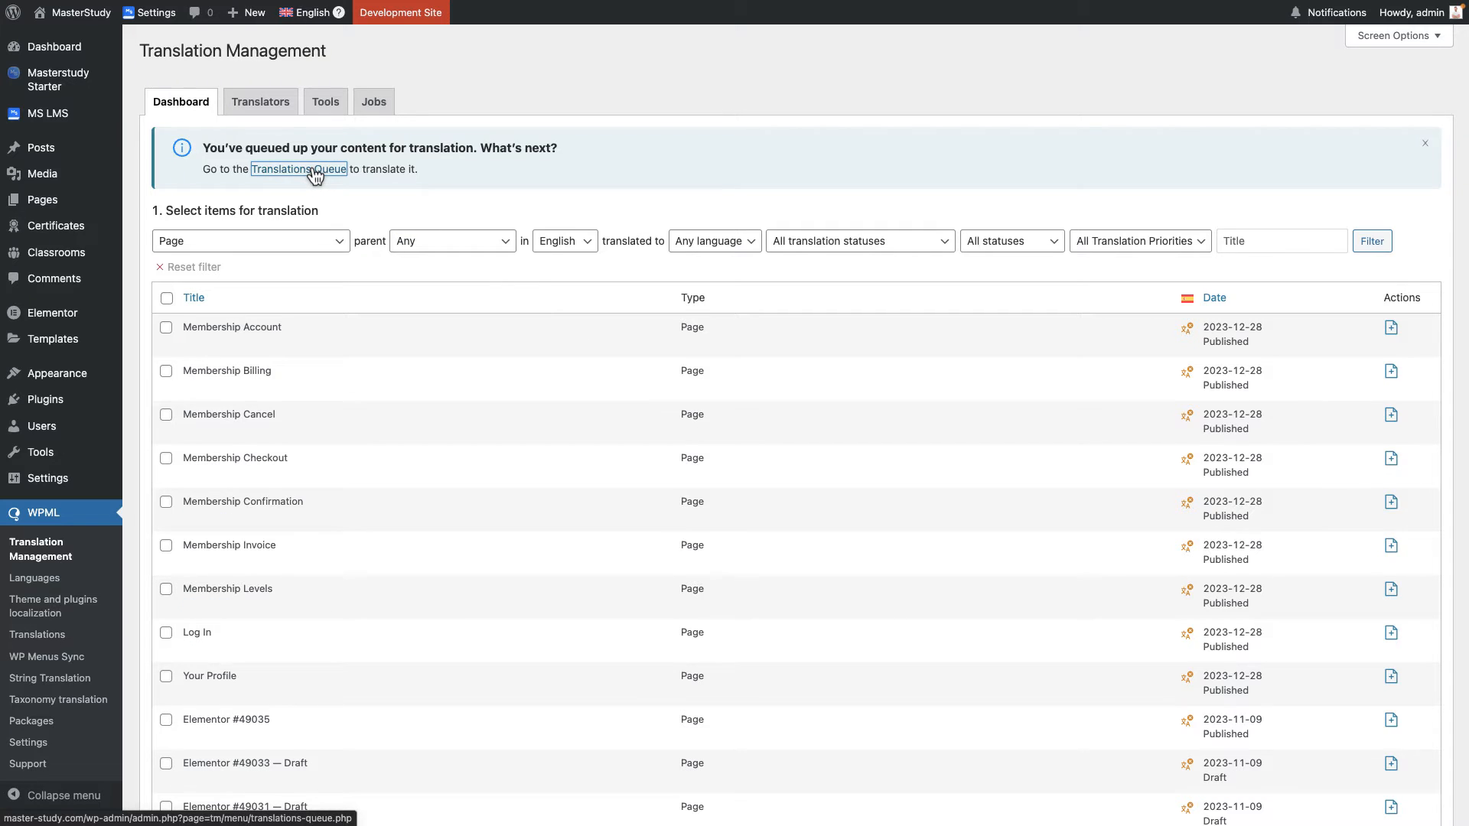
click(298, 170)
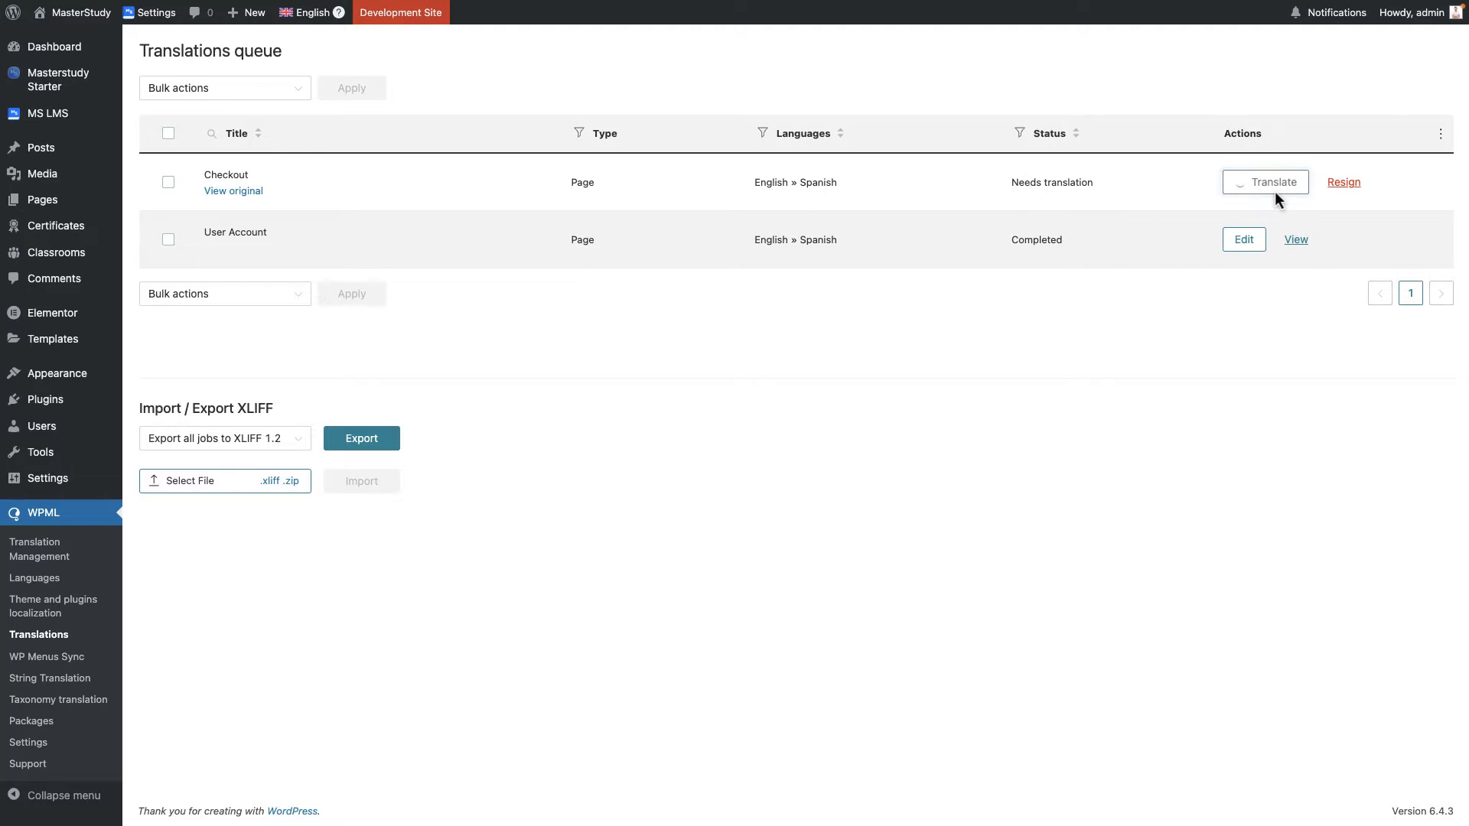
click(1266, 182)
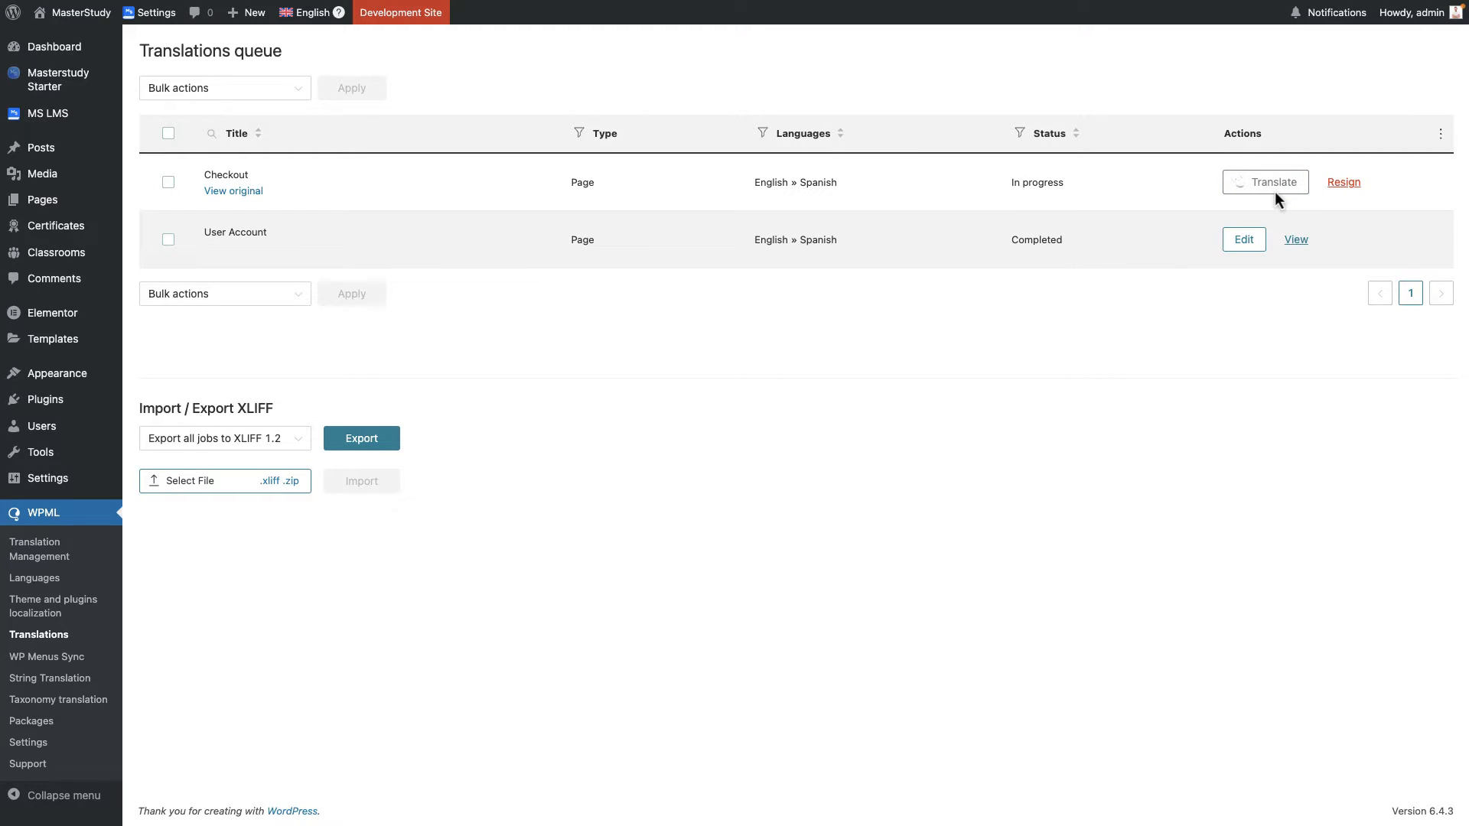
Enter the Spanish title 'Revisa' for the Checkout page and mark its translation complete.
click(1265, 182)
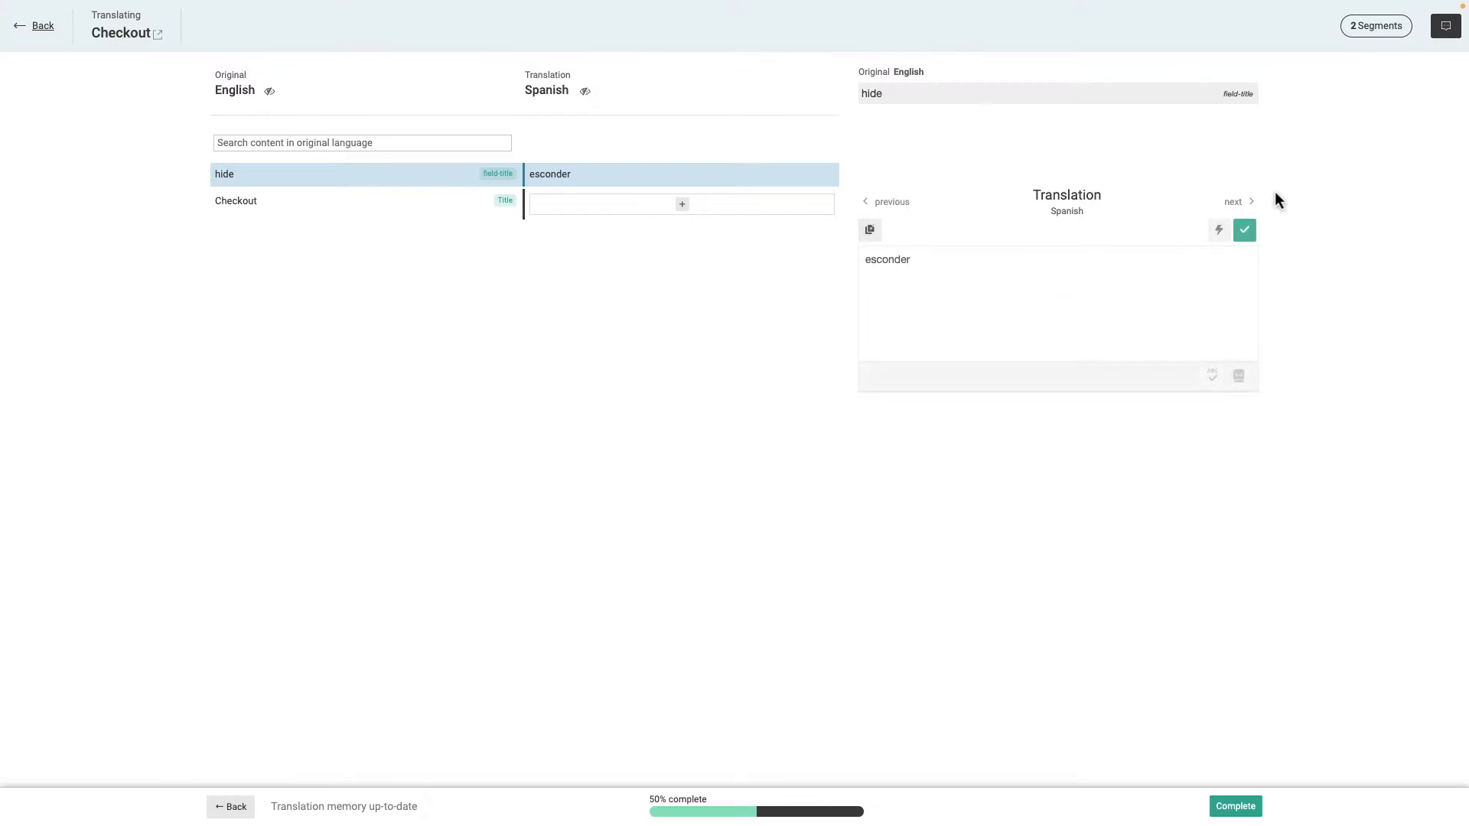
click(1220, 231)
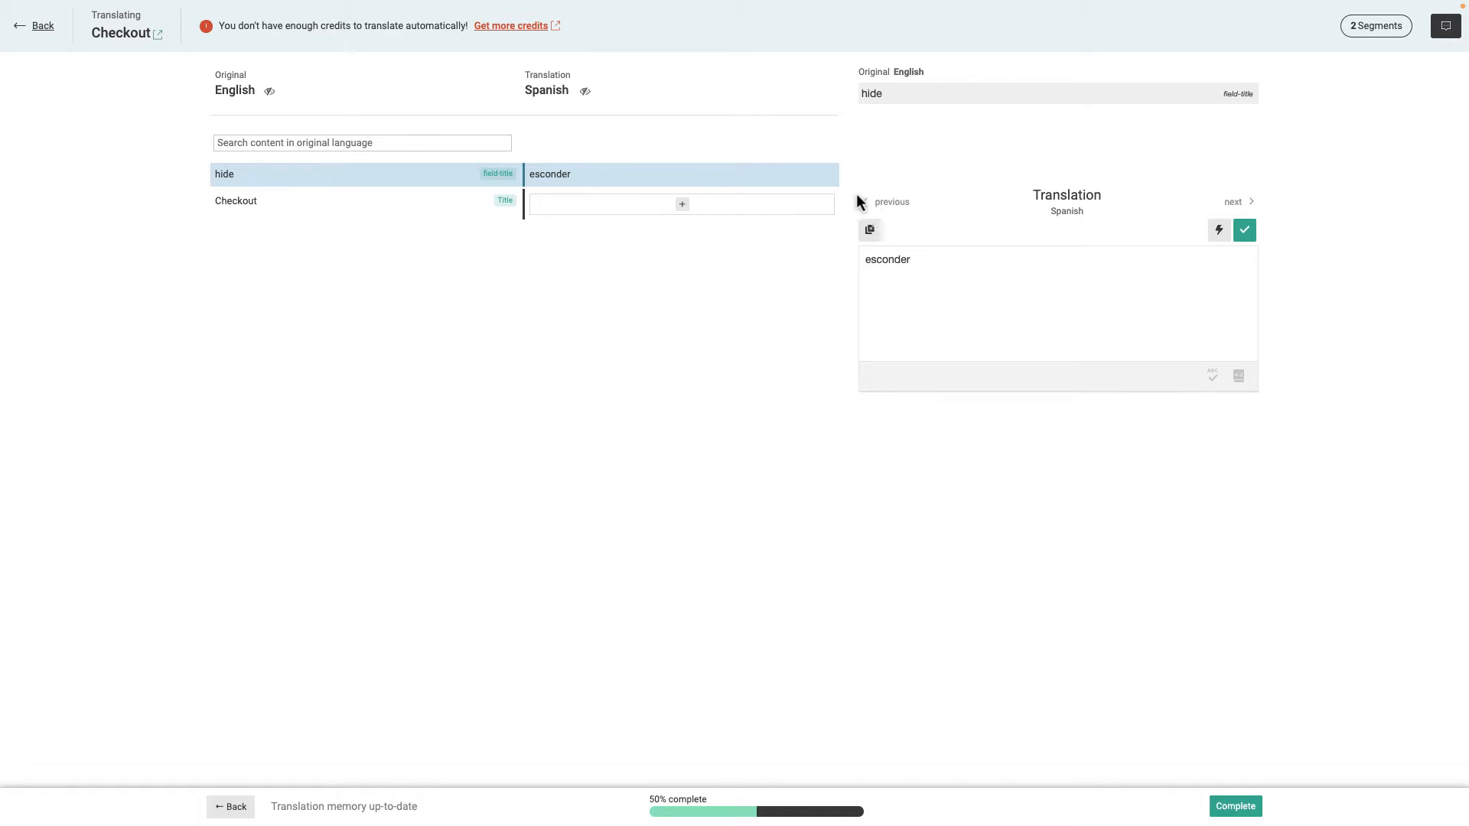
click(235, 200)
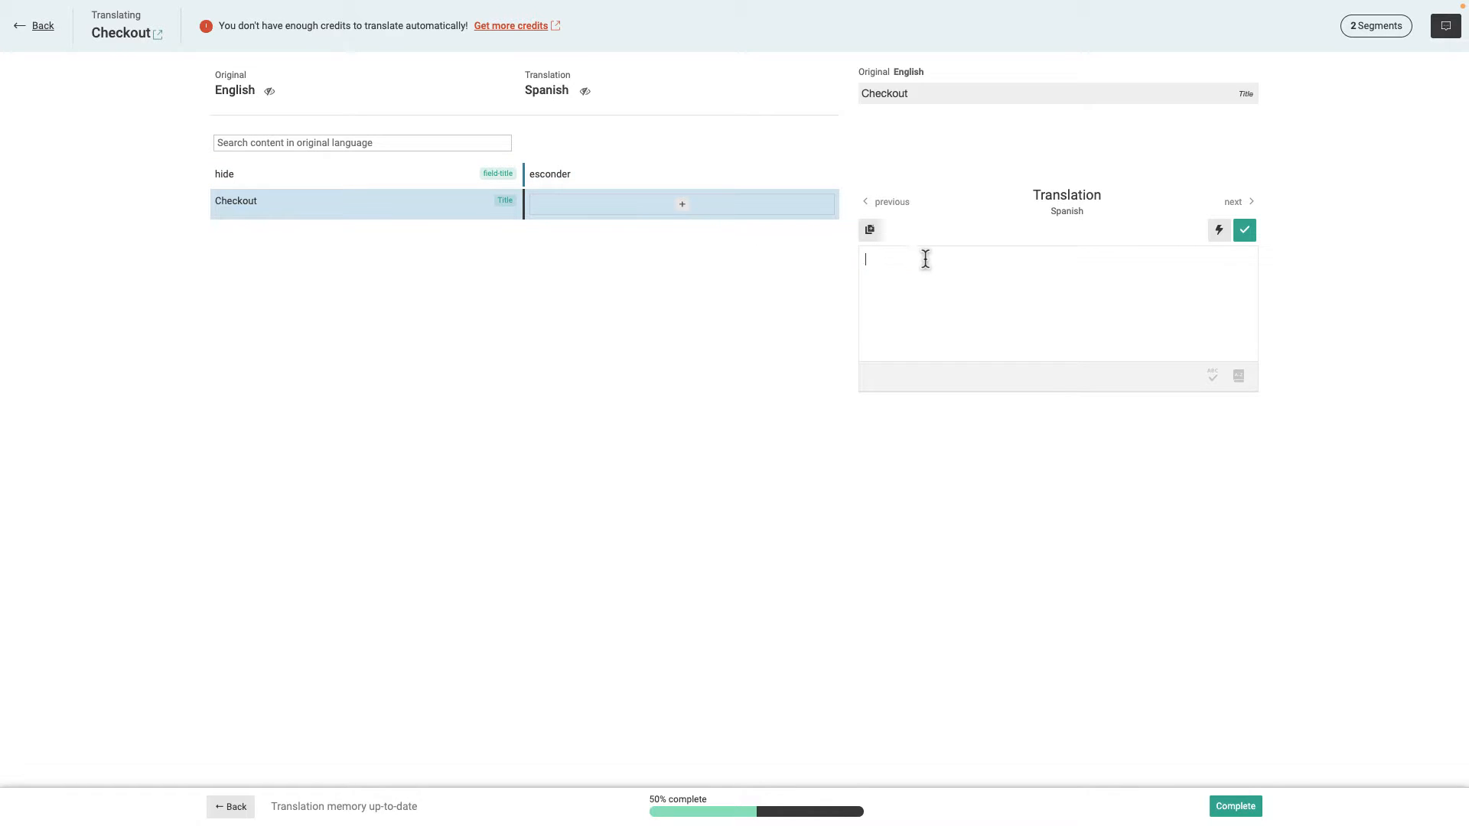
text(Revisa)
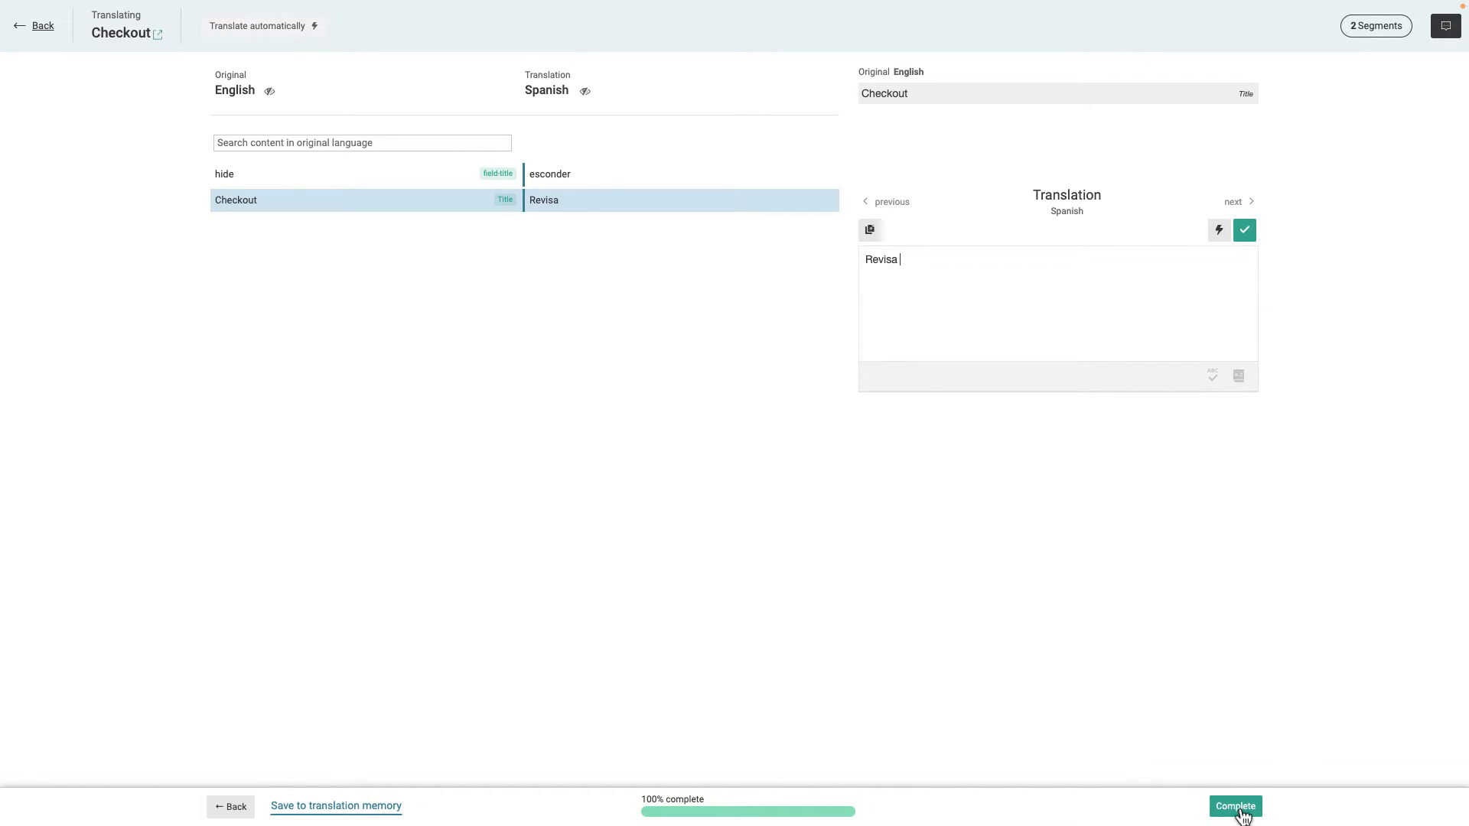
click(1234, 806)
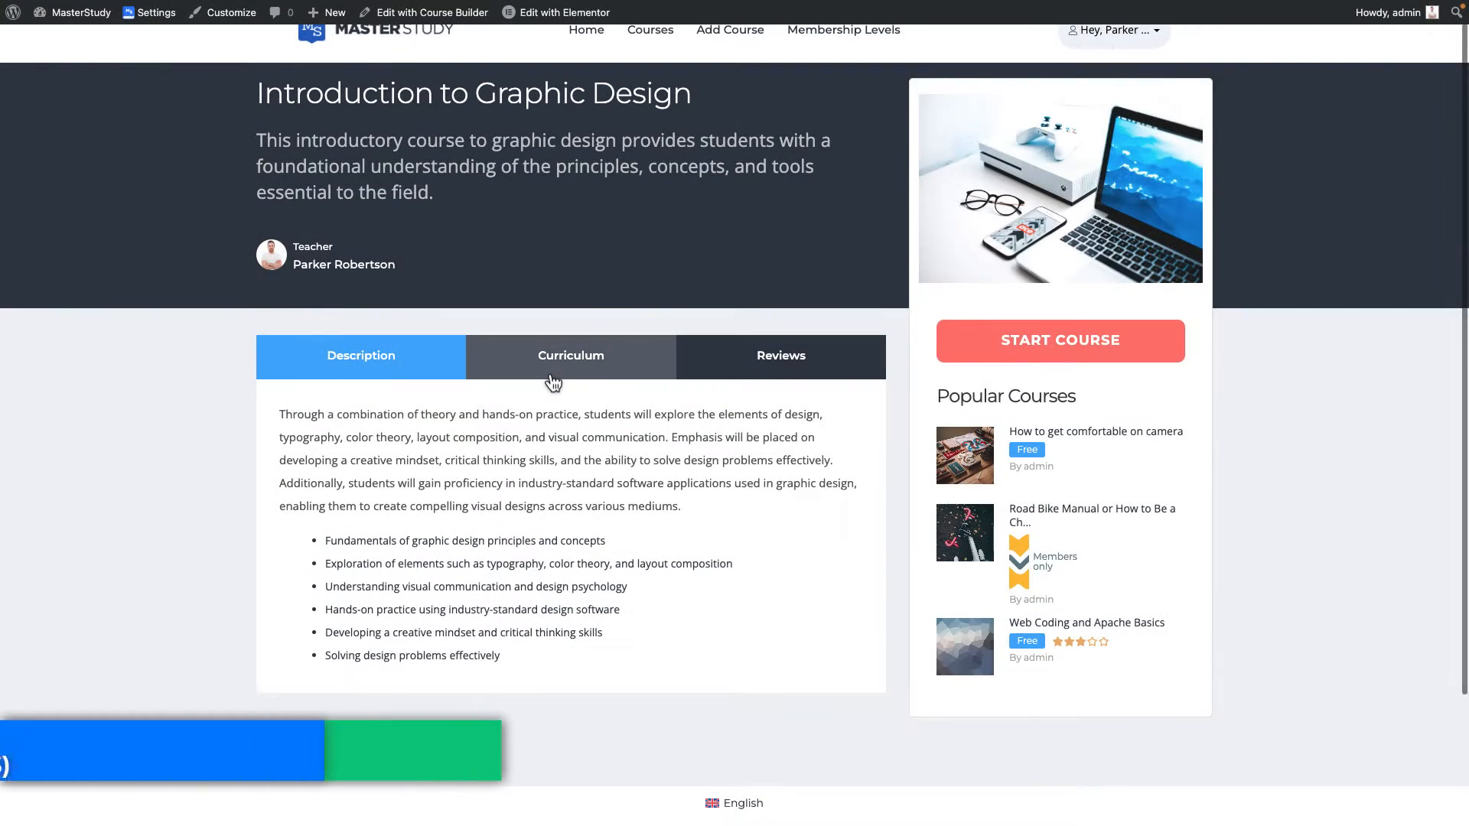
Browse the Introduction to Graphic Design curriculum, its lessons and Test Assignment #1, then go back to the admin area.
click(571, 356)
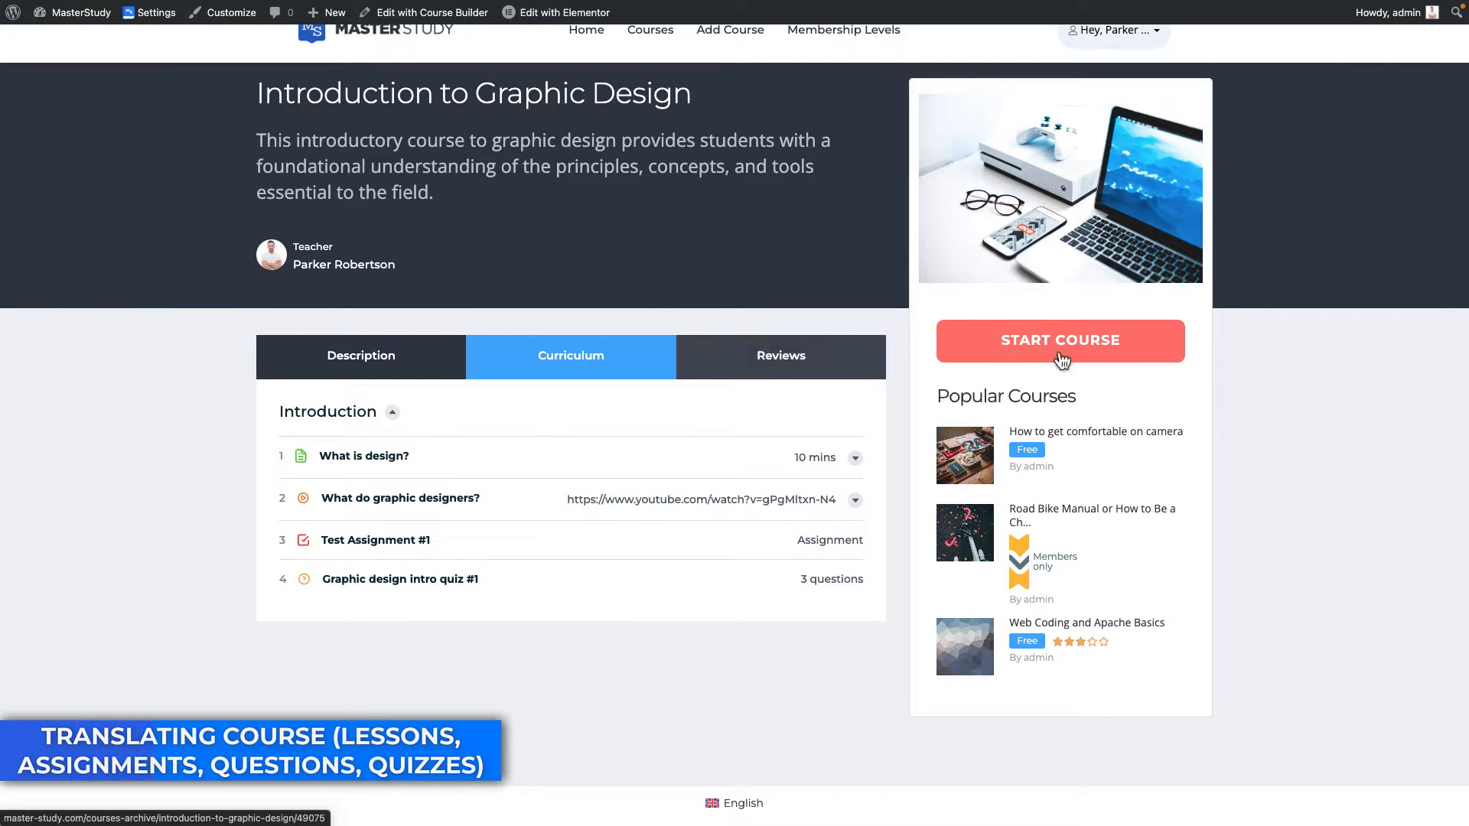
click(1059, 340)
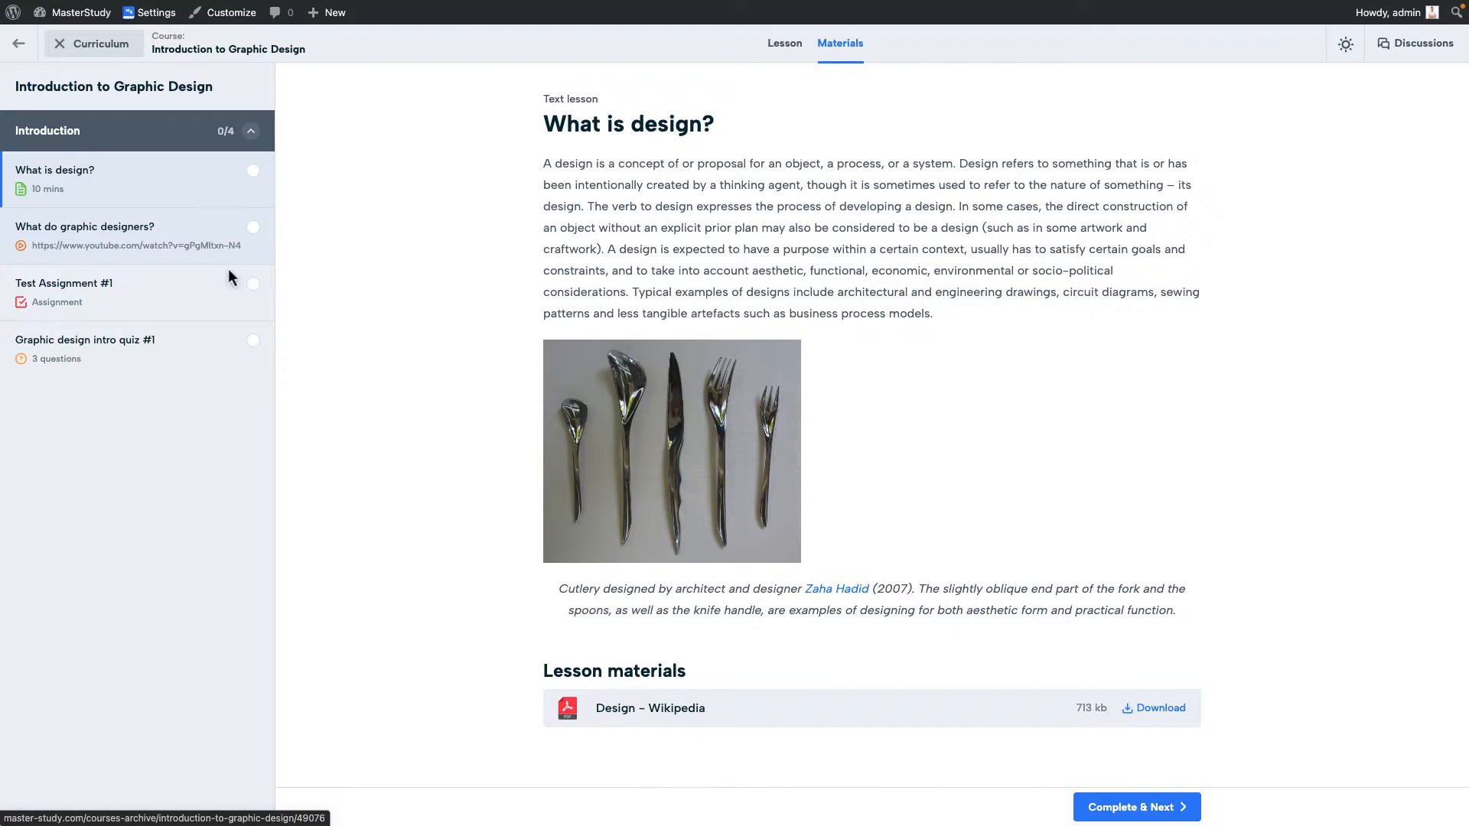
click(84, 226)
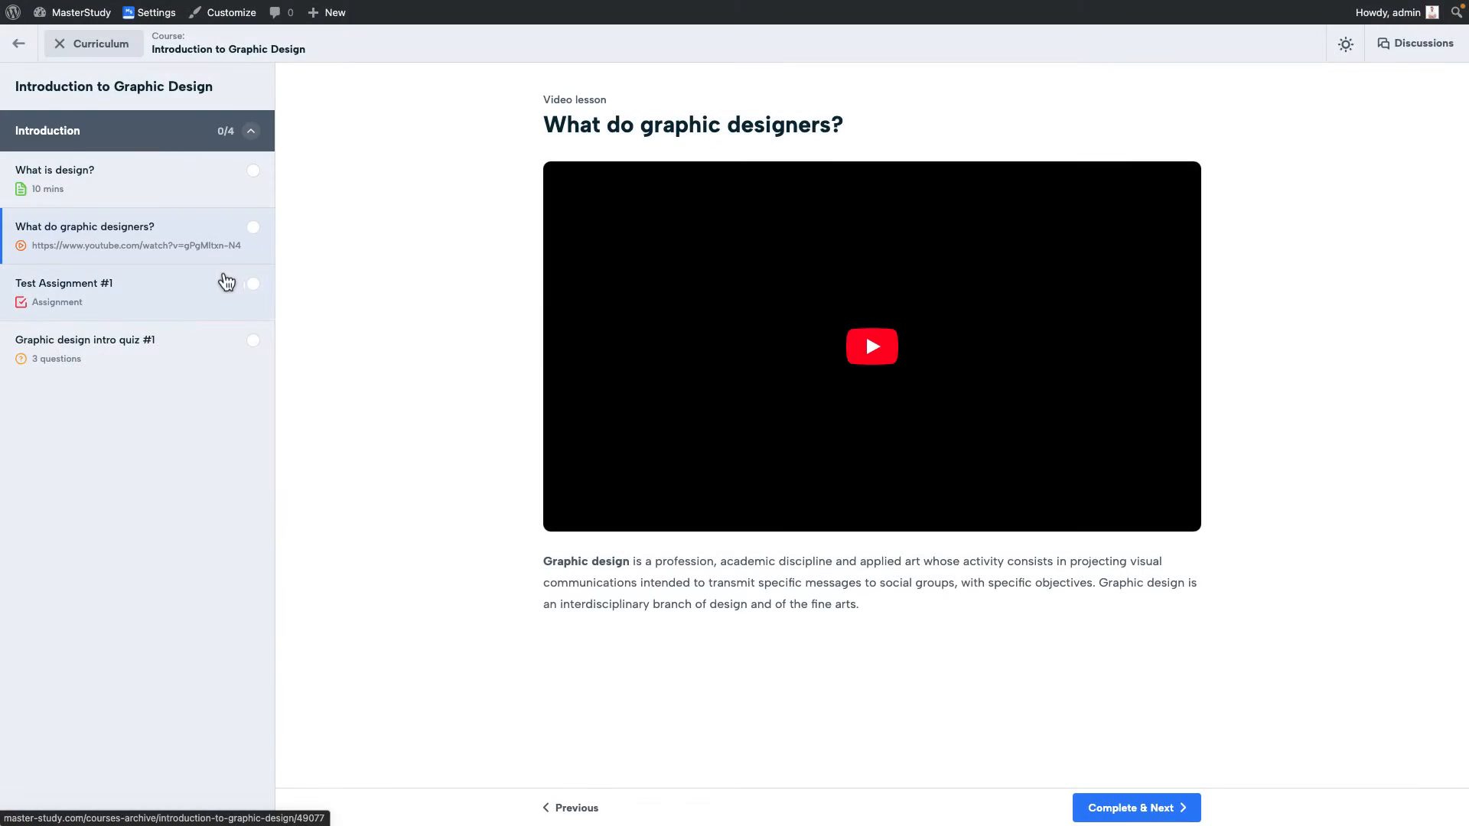
click(65, 283)
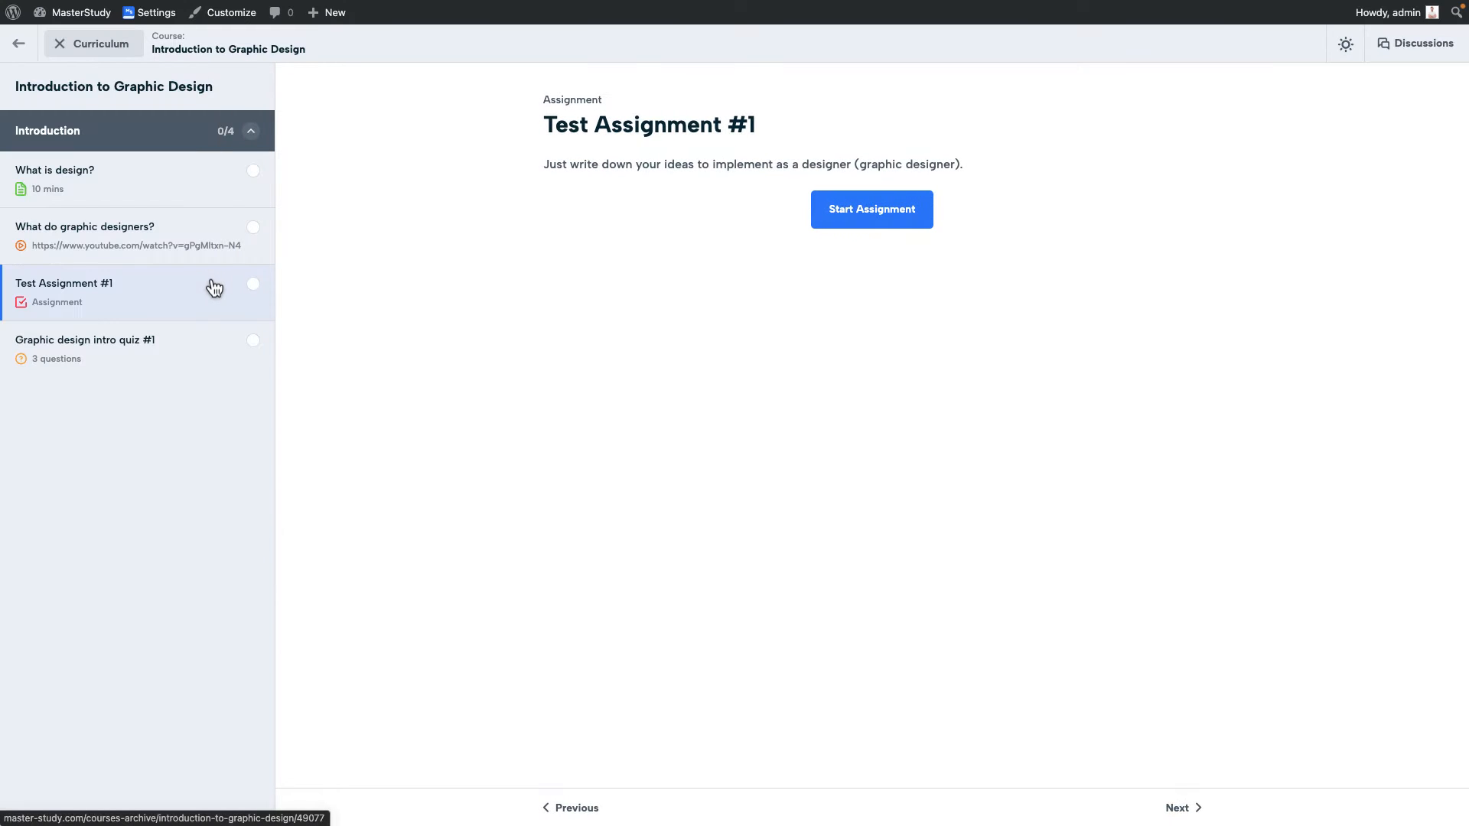
click(84, 349)
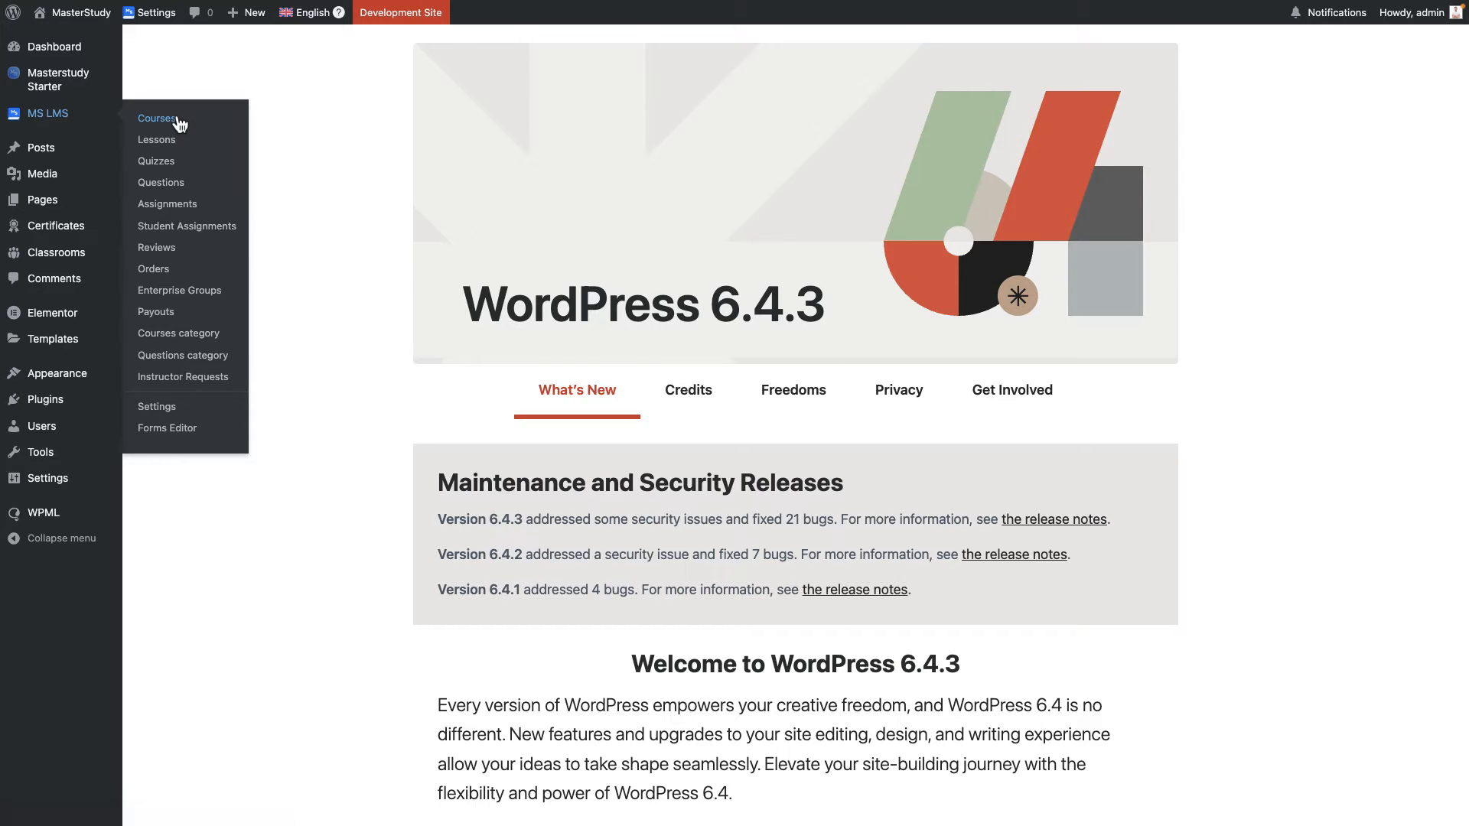
Start a Spanish translation of the lesson 'What do graphic designers?' from the Lessons list.
click(158, 118)
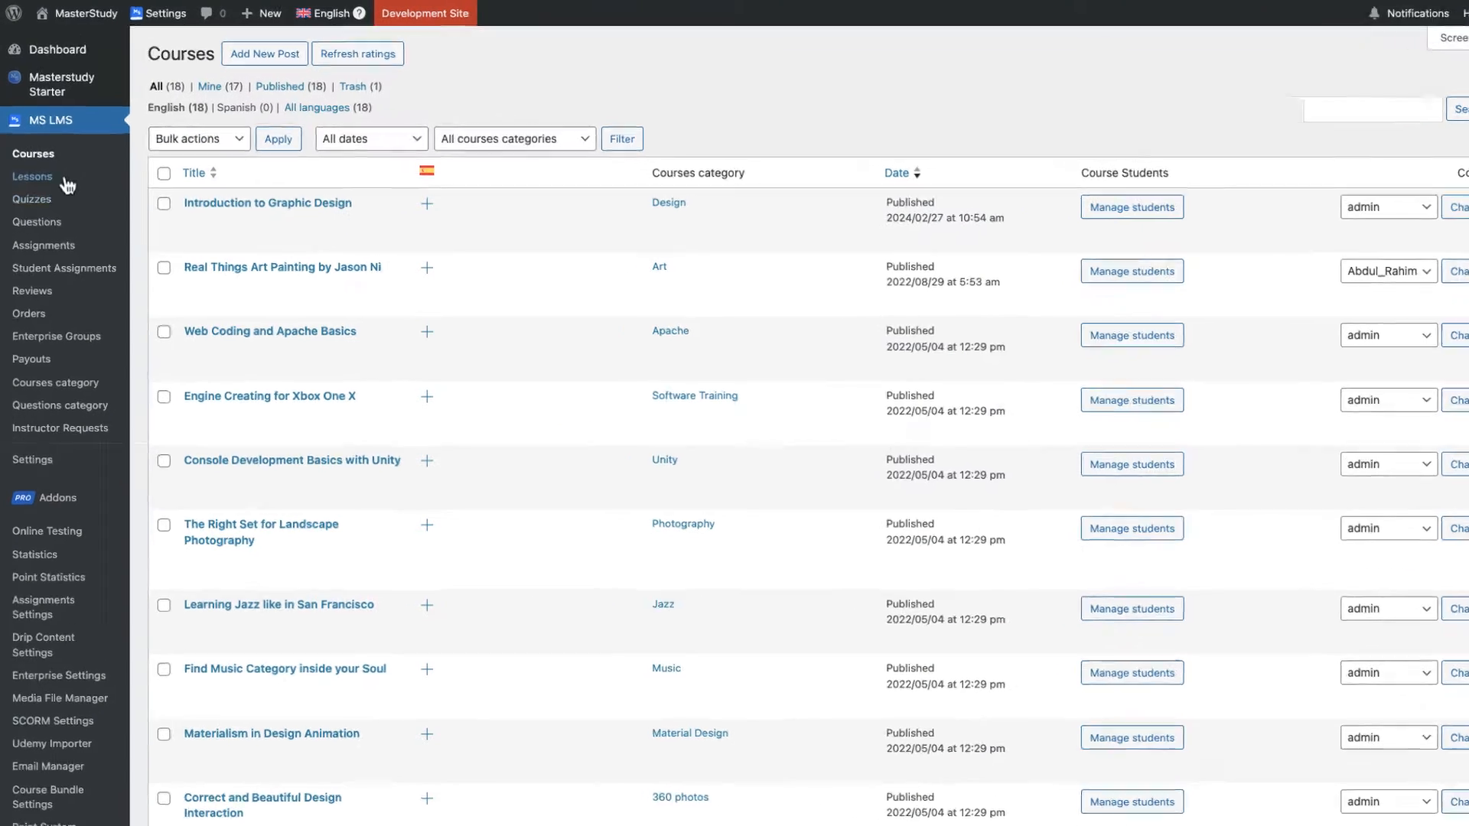
click(32, 176)
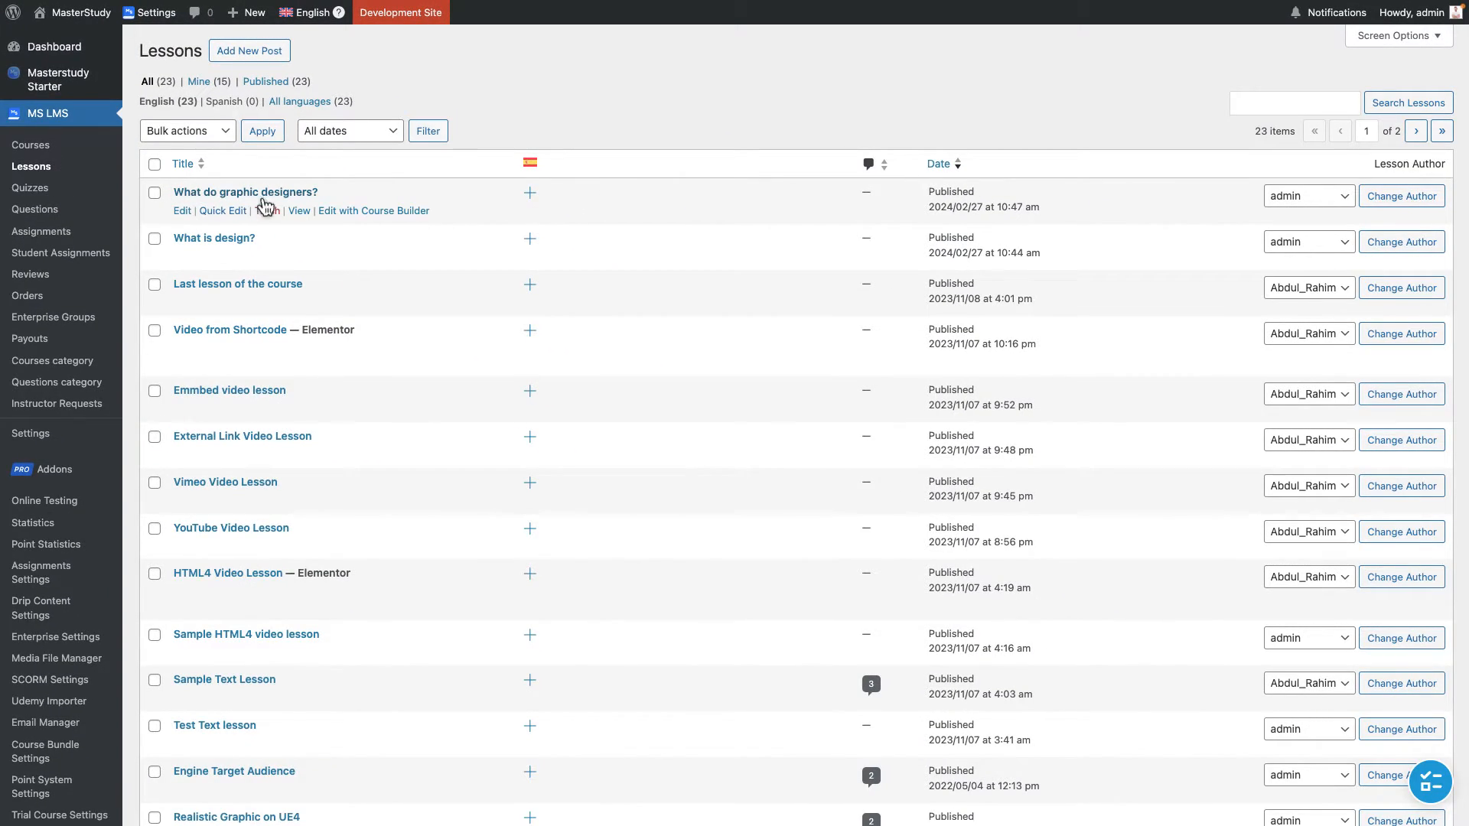
mouse_move(530, 193)
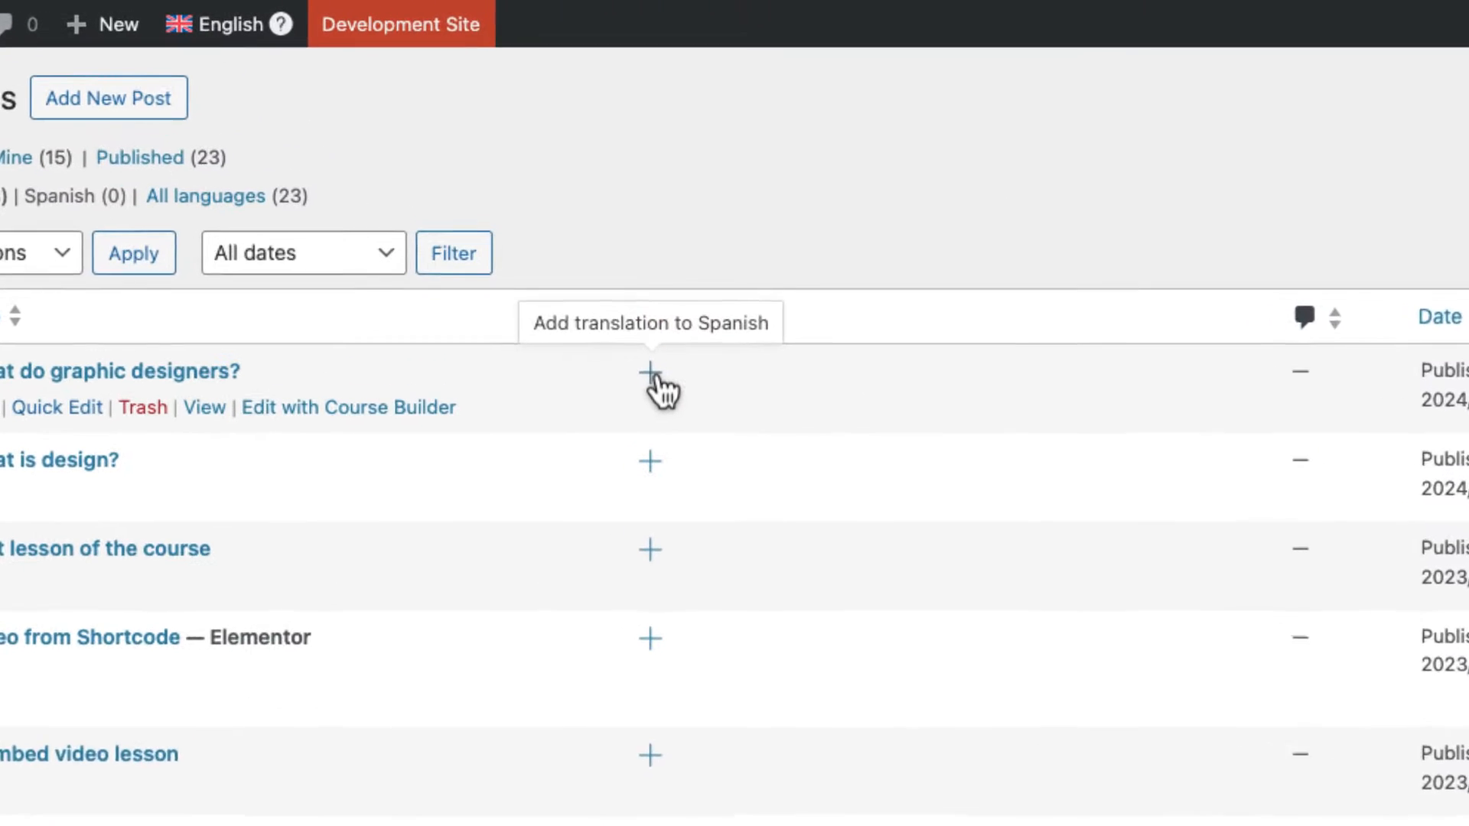
click(650, 370)
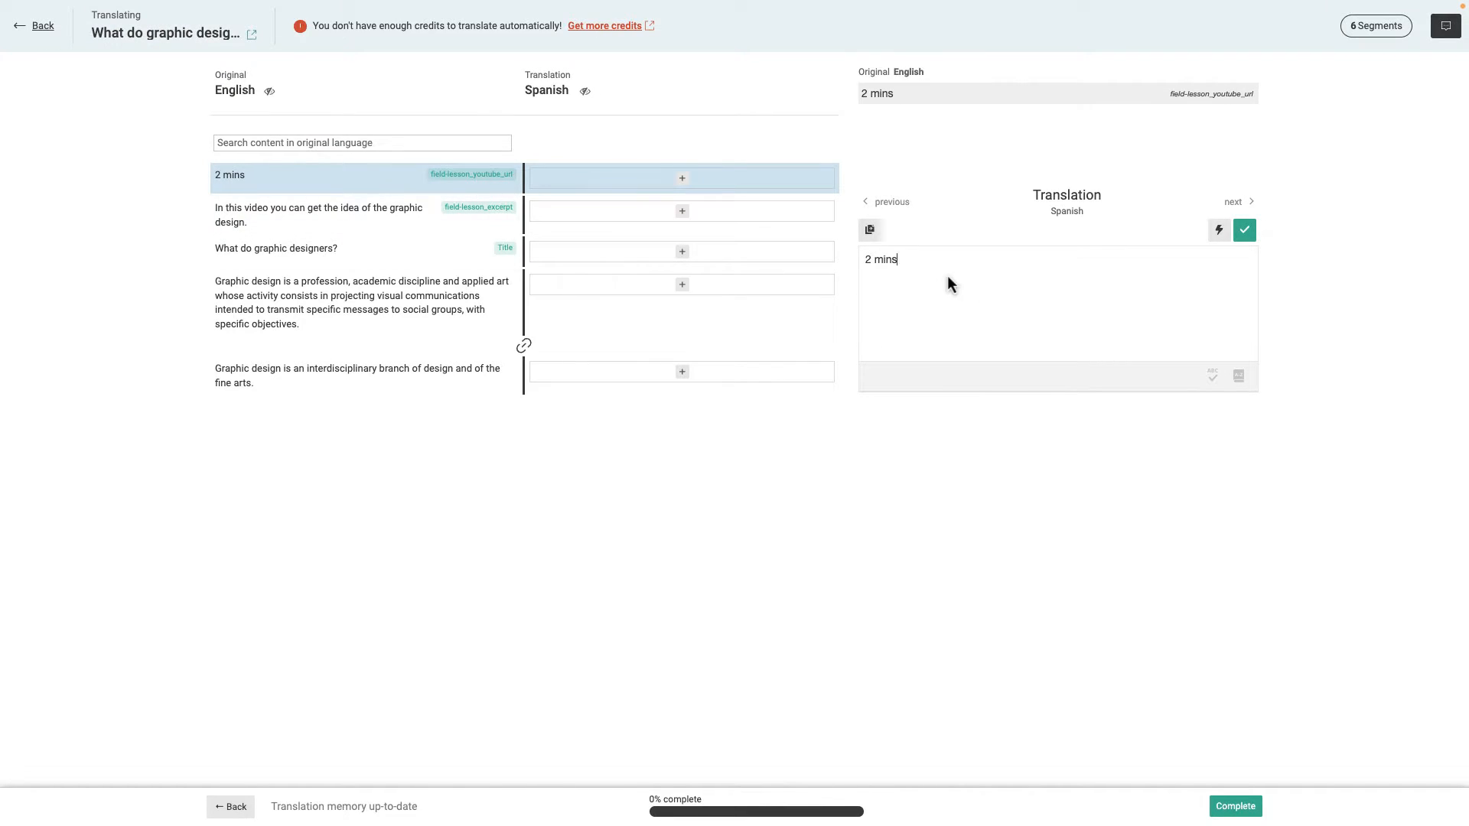
Confirm the Spanish duration, excerpt and body text and complete the lesson translation.
click(1244, 230)
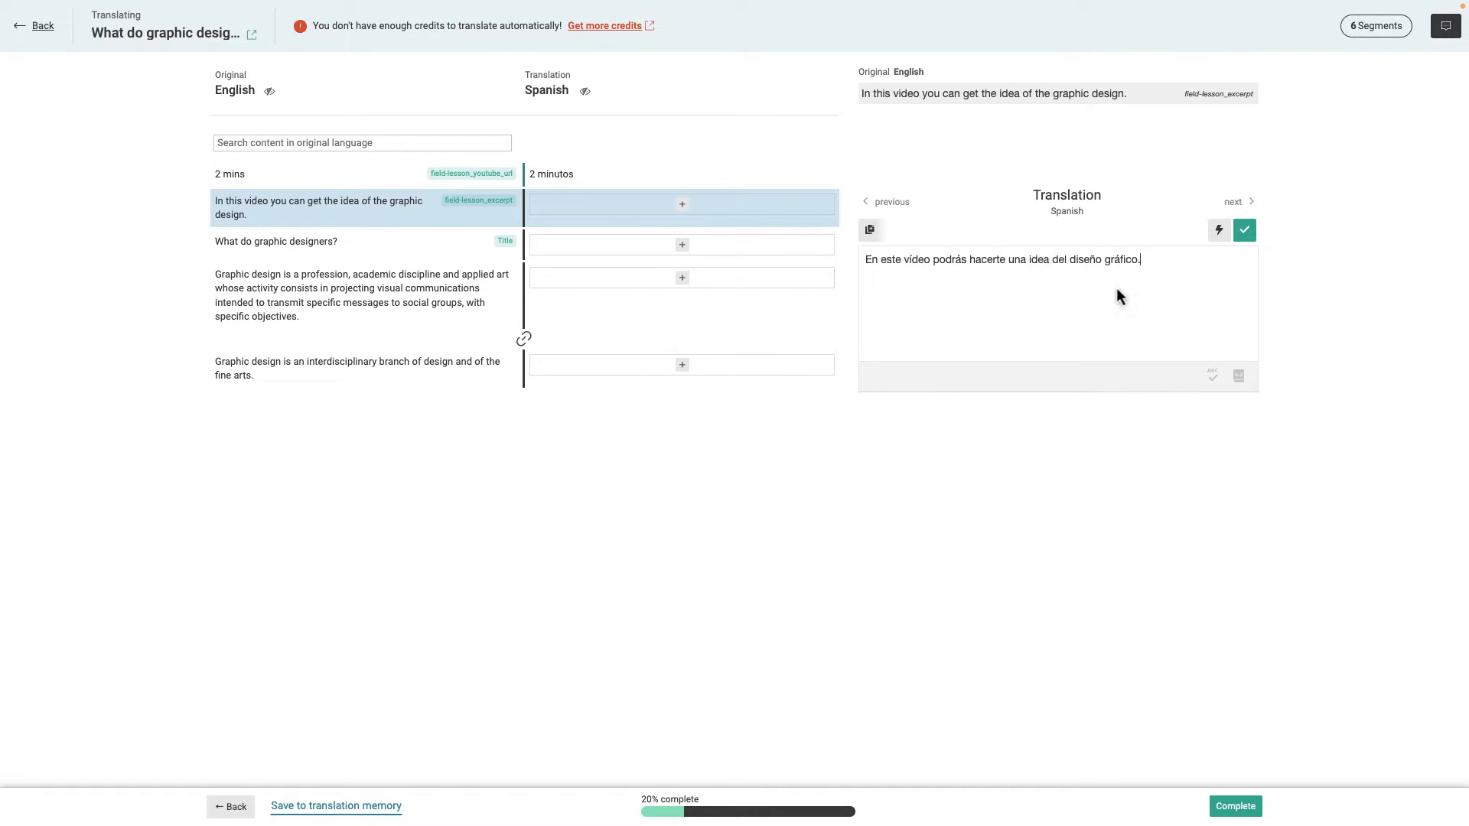
click(1244, 230)
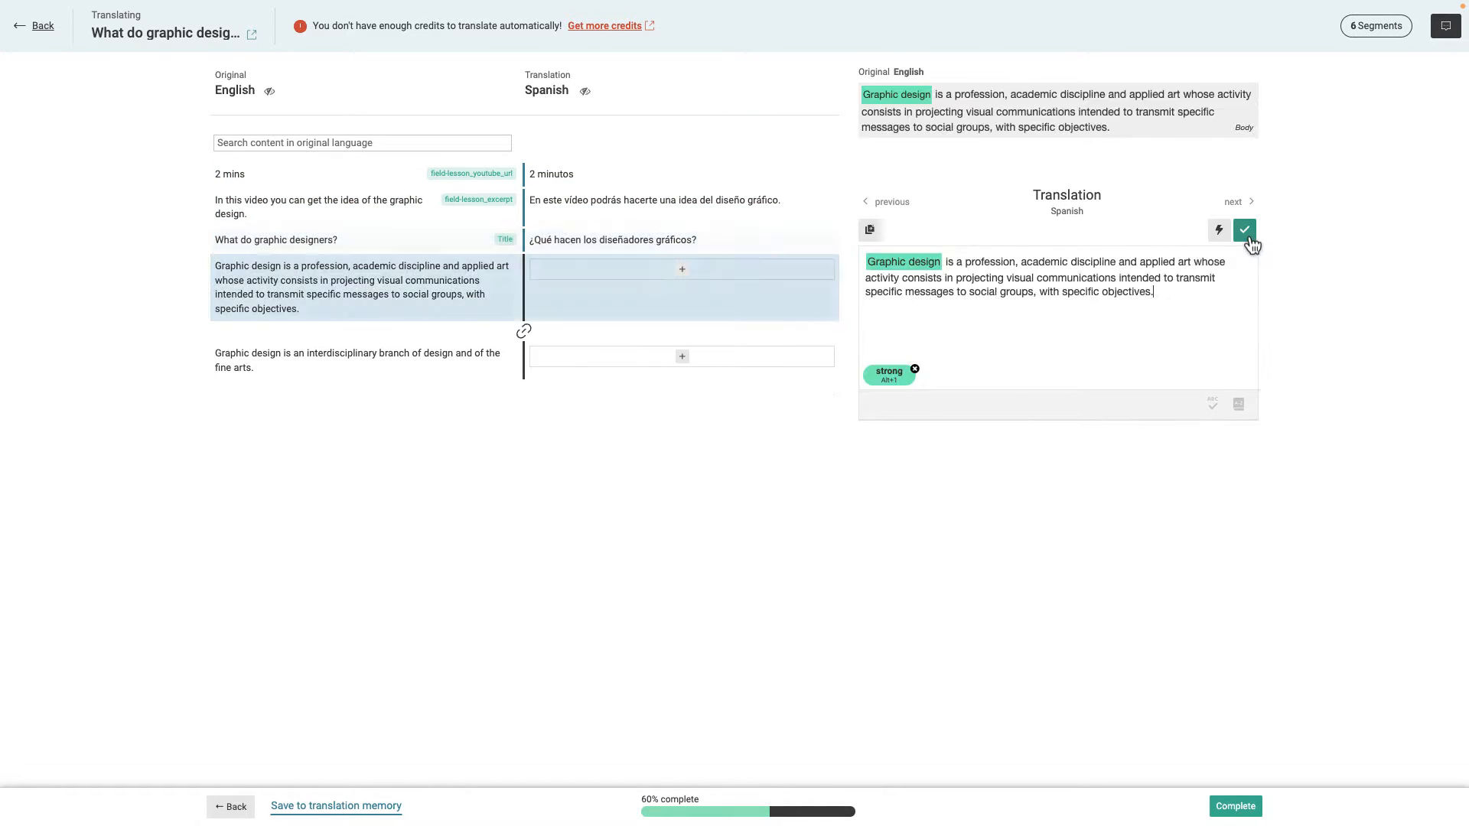
mouse_move(621, 344)
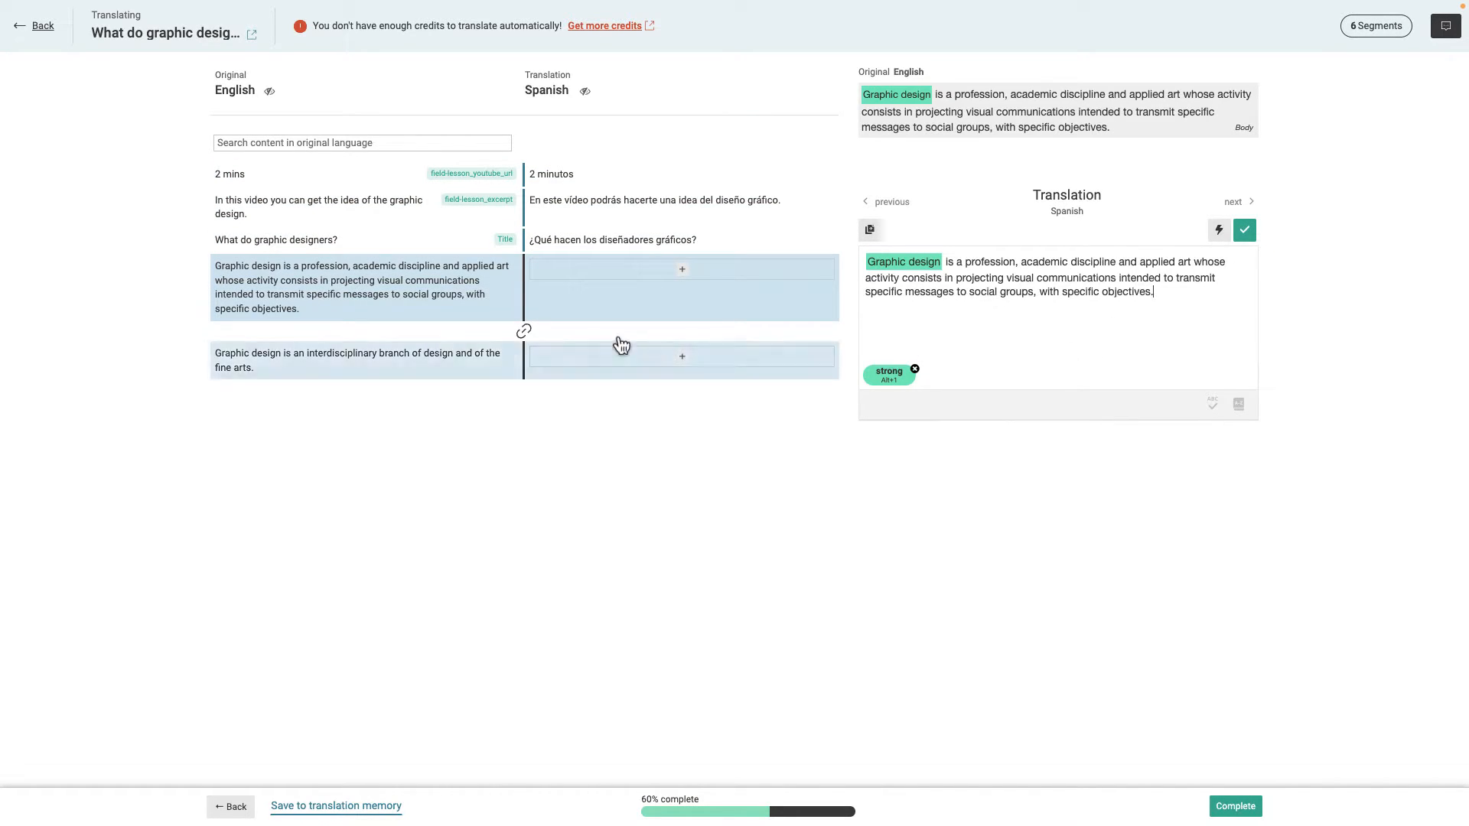
mouse_move(534, 407)
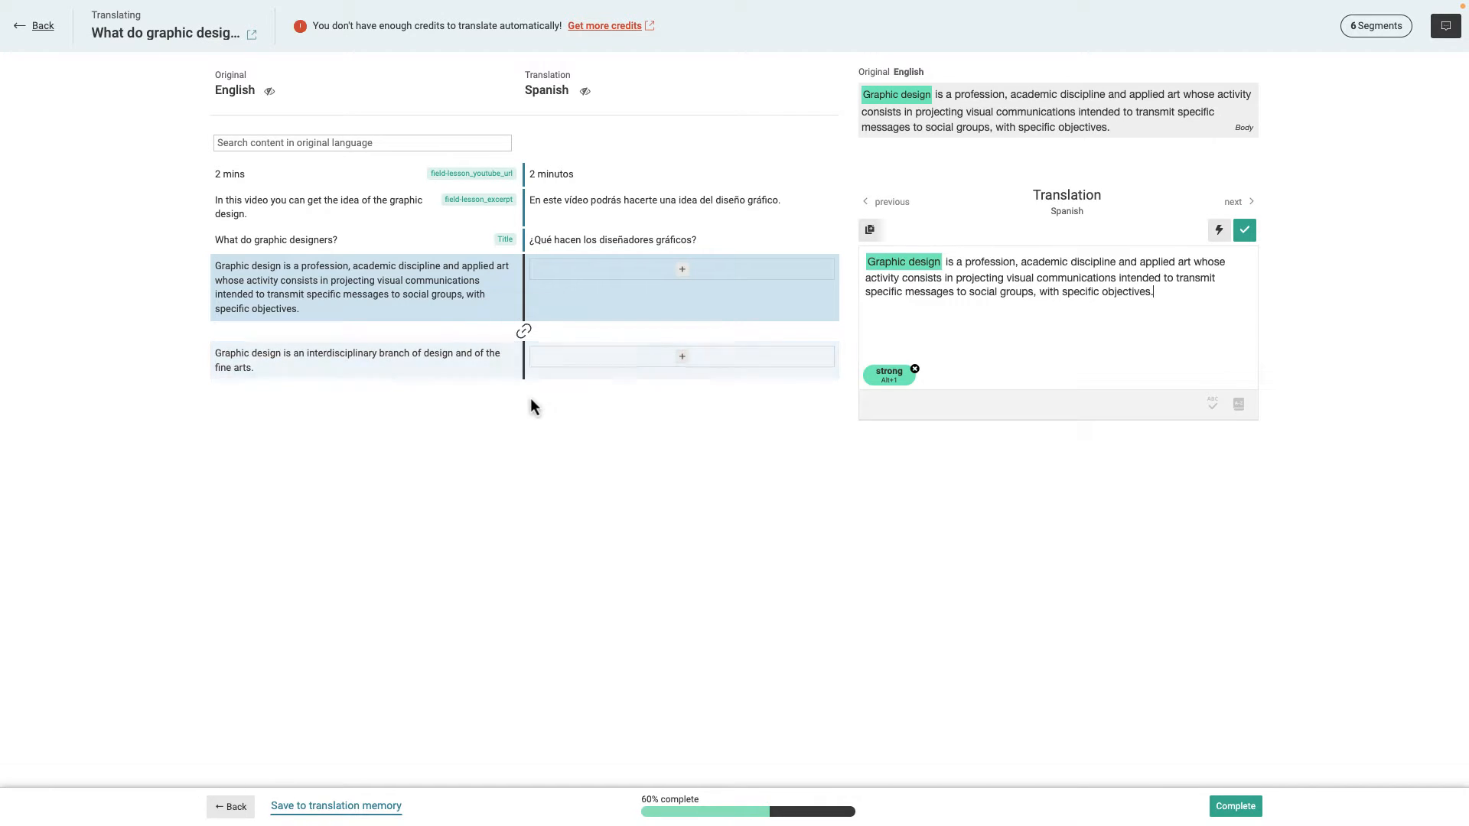
mouse_move(523, 331)
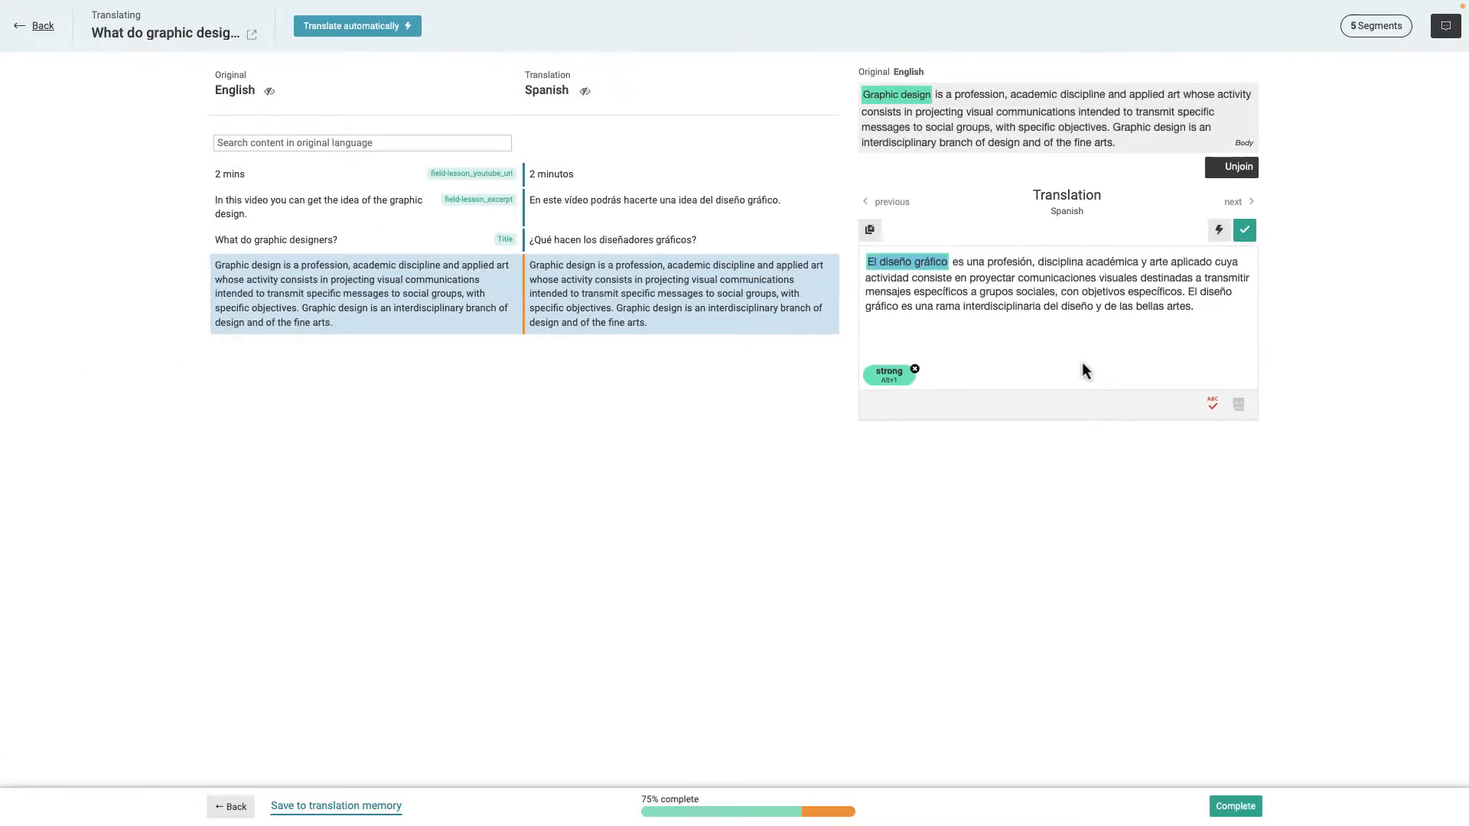
click(1244, 229)
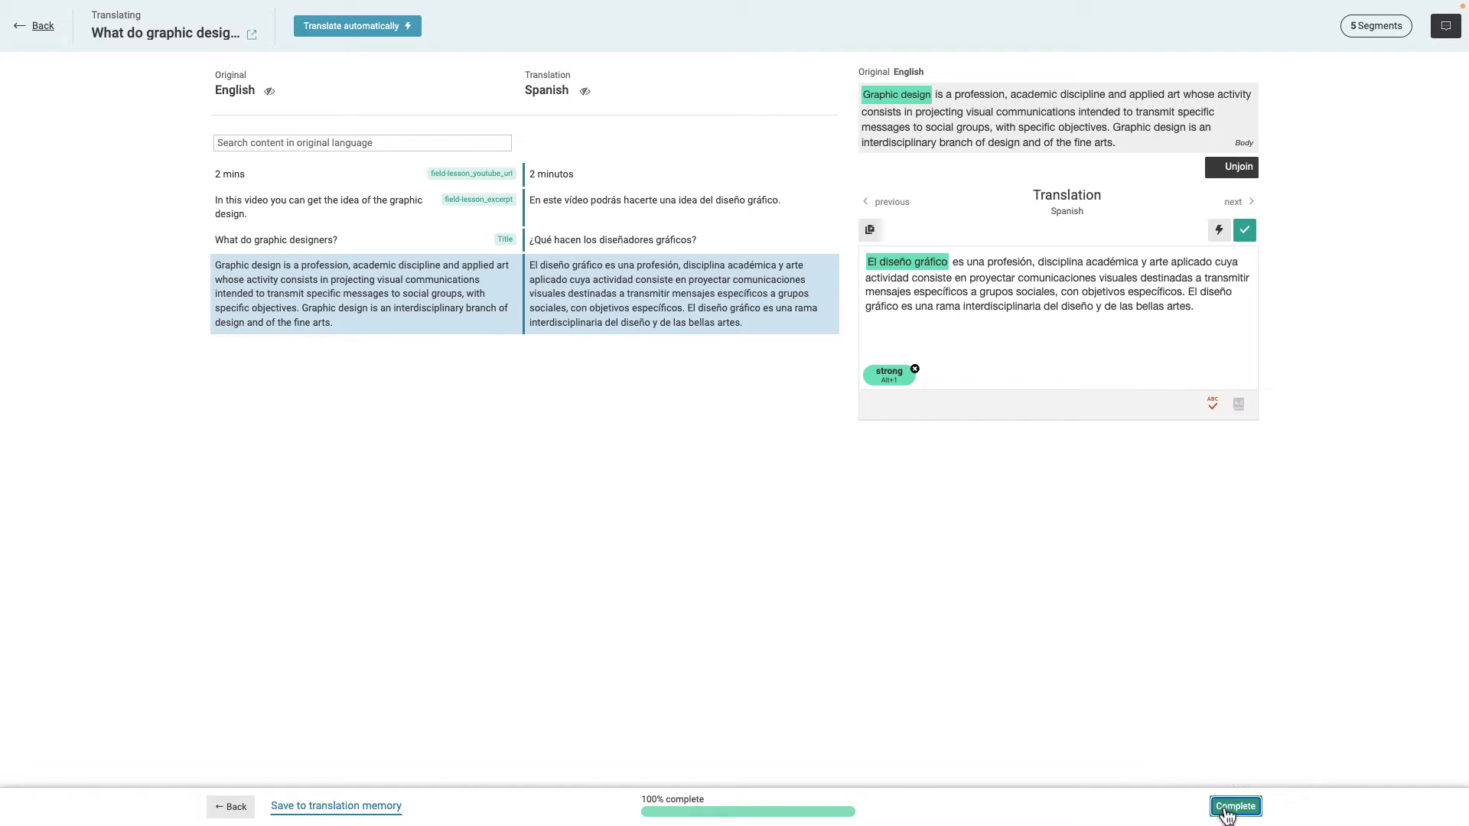
click(1235, 807)
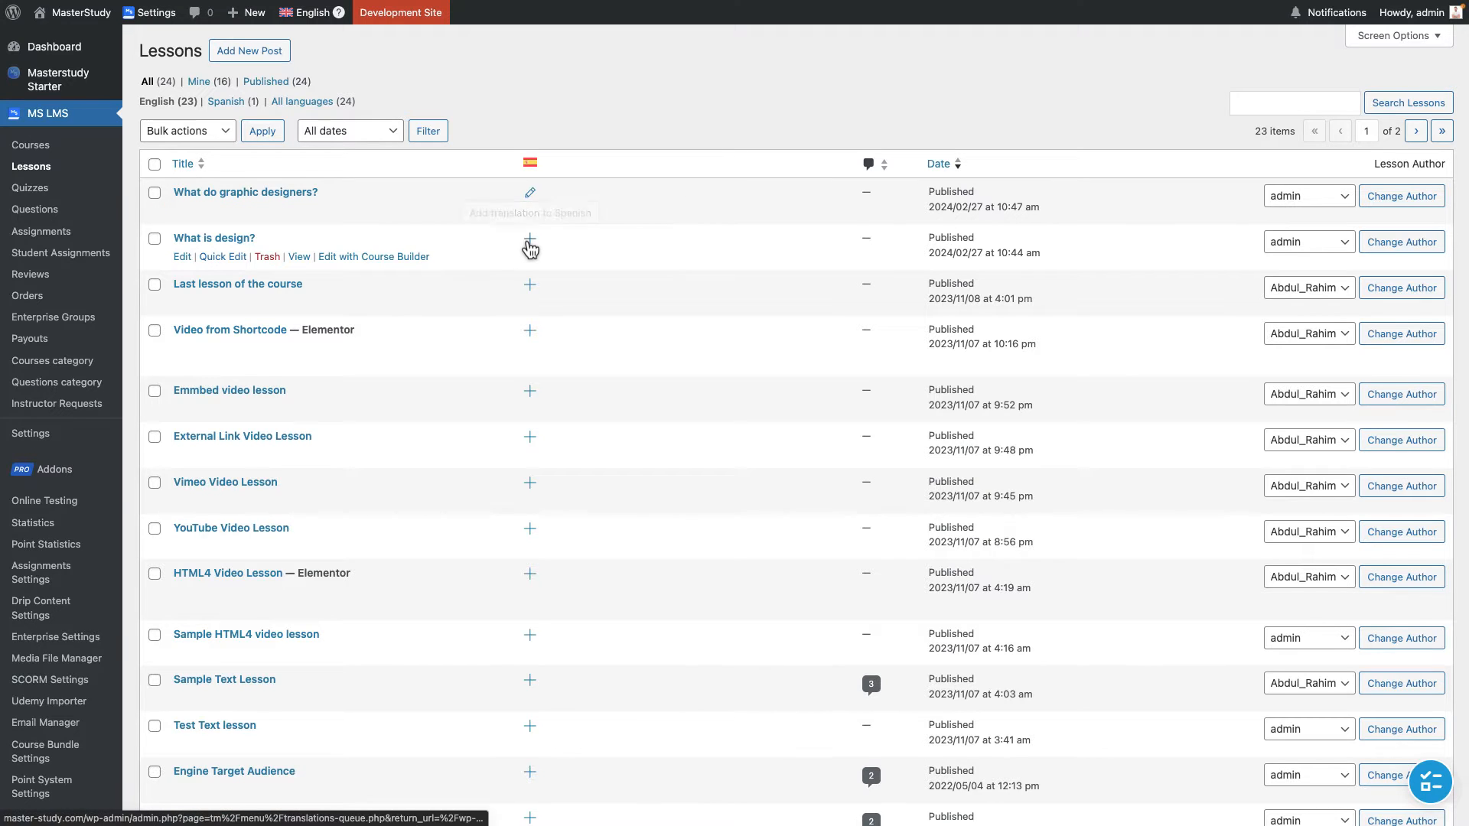
Translate 'What is design?' to Spanish, confirming the excerpt, purpose paragraph and cutlery caption.
click(530, 240)
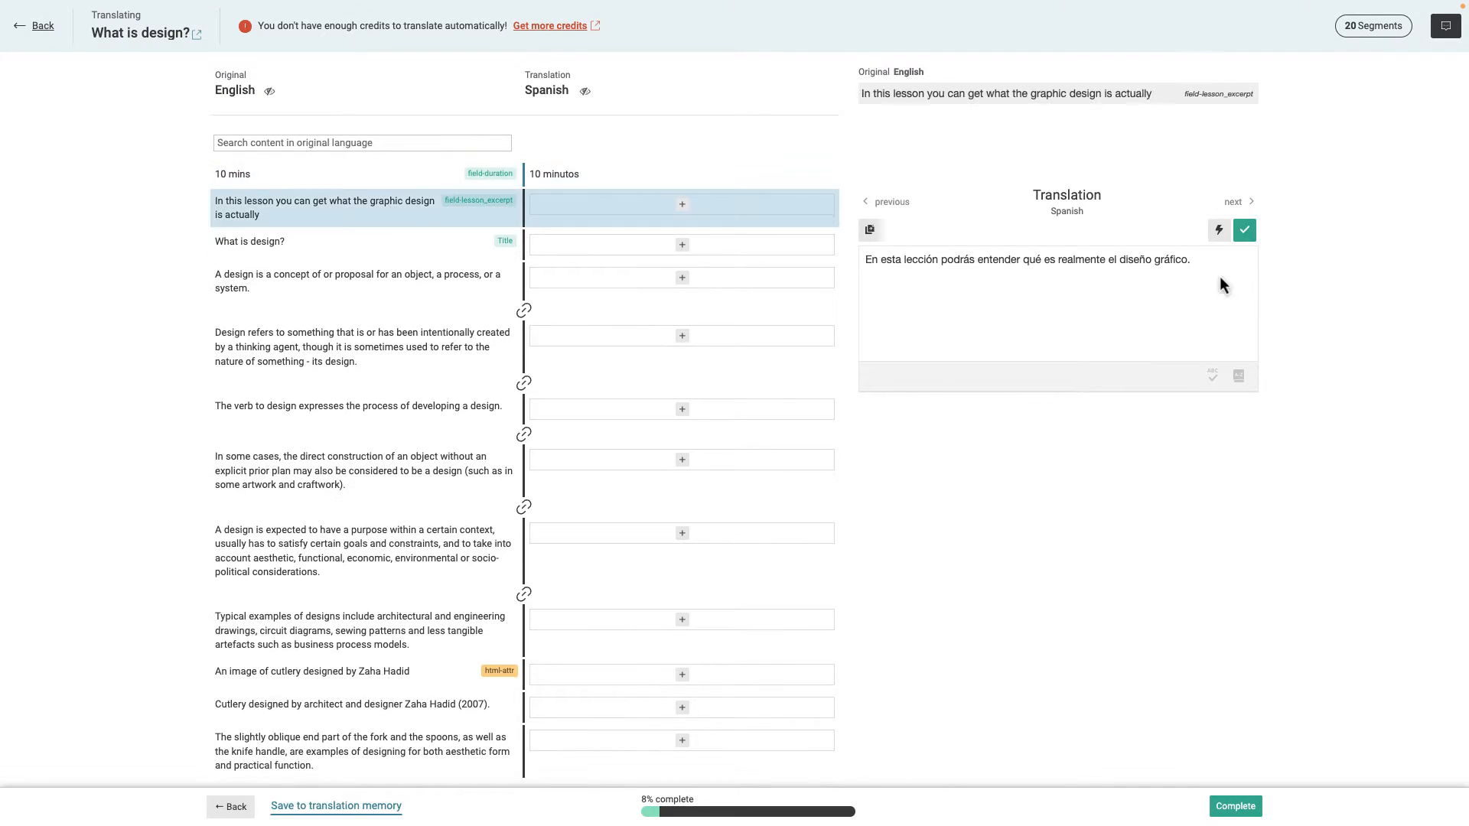
click(1244, 229)
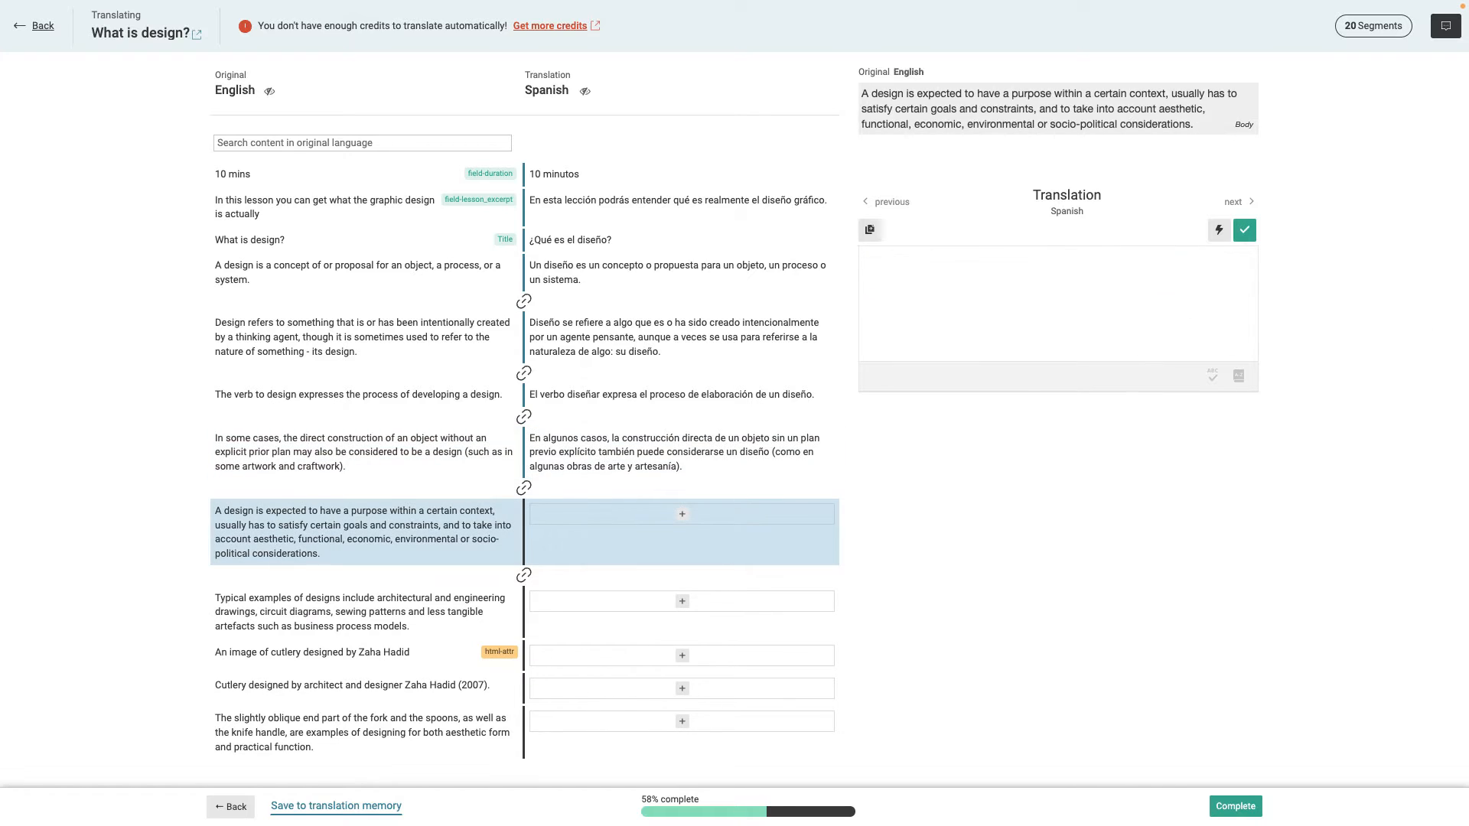
click(1246, 229)
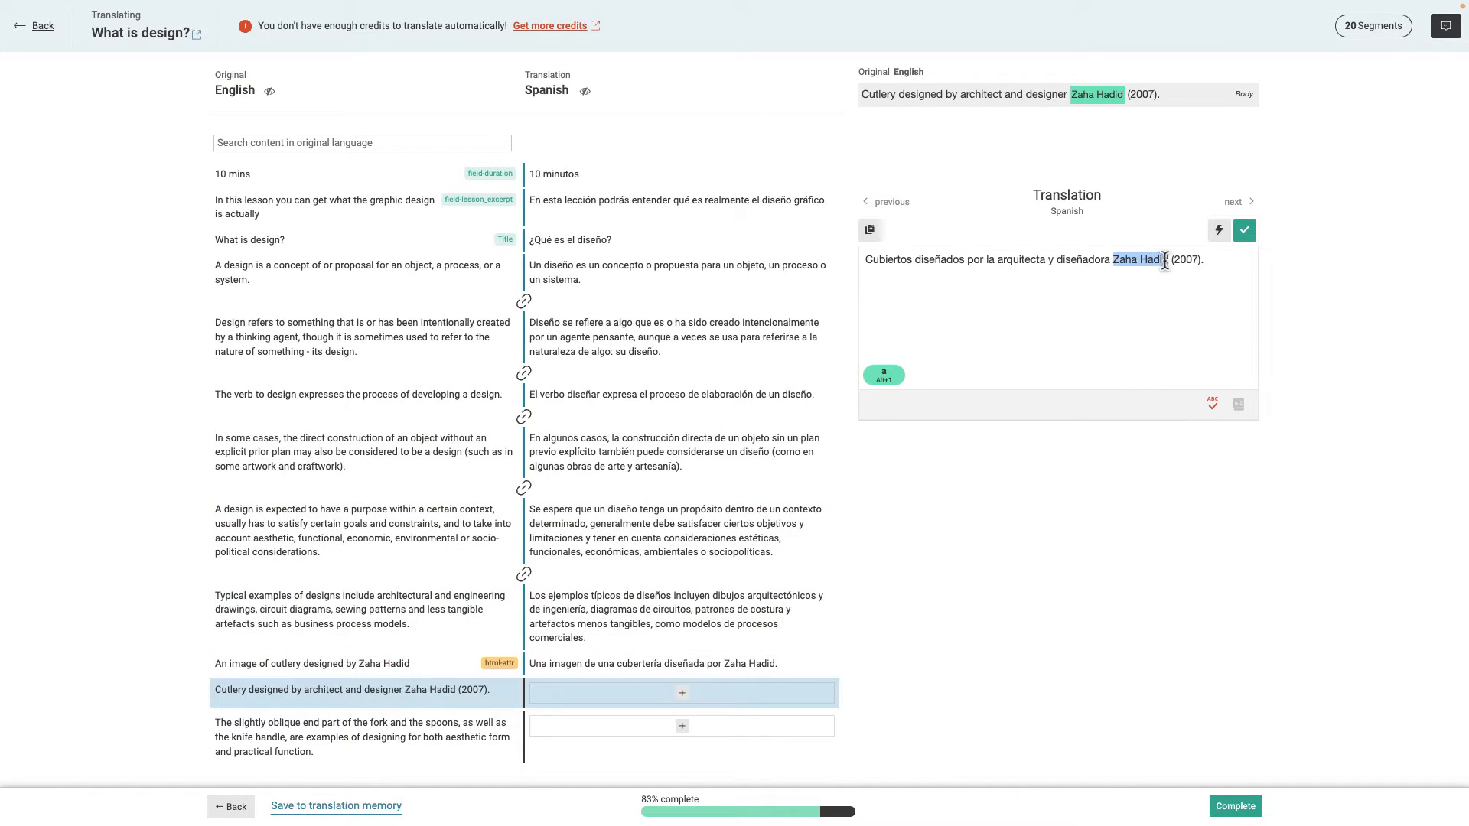
click(1244, 229)
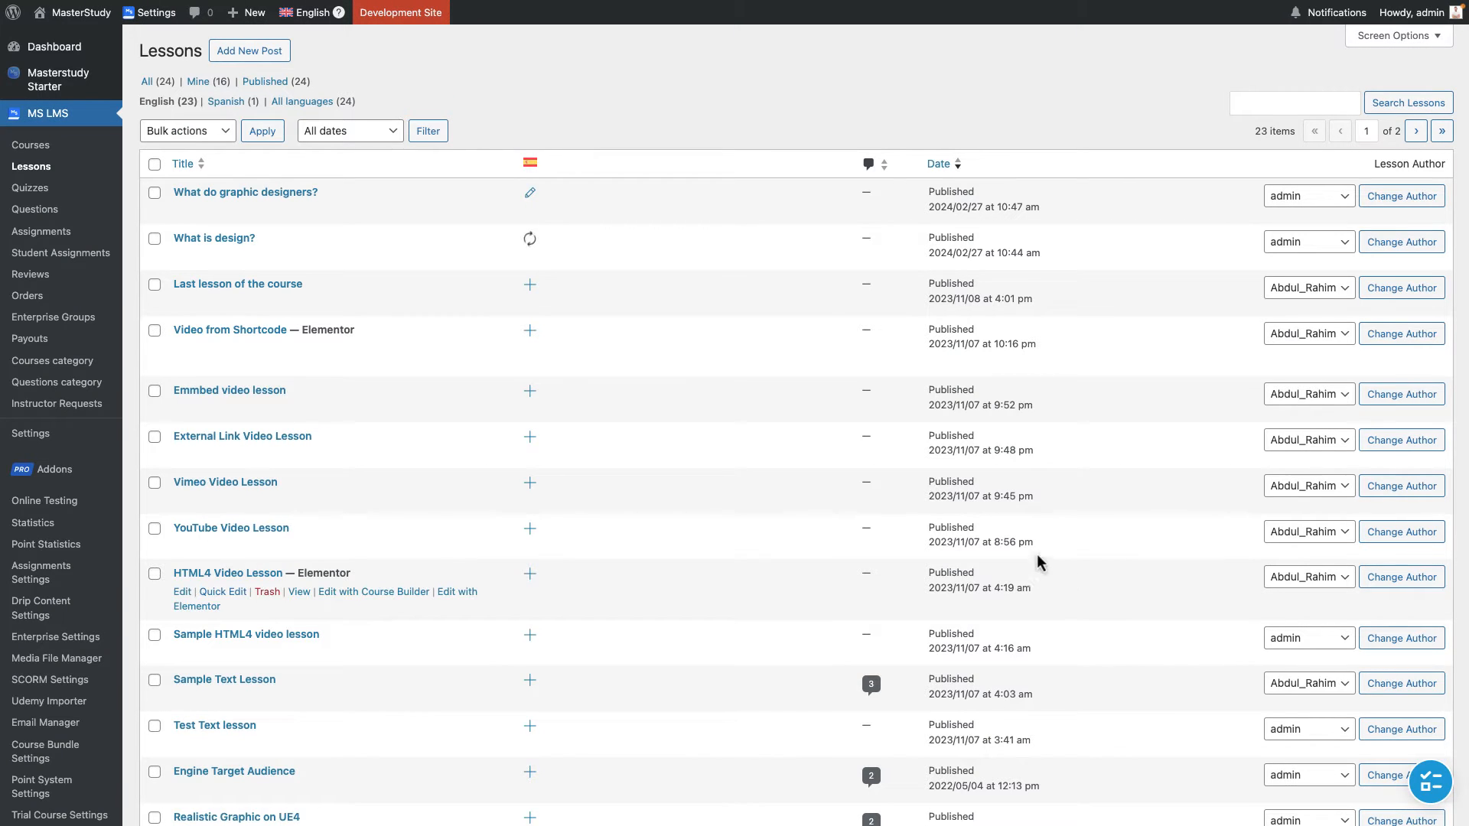
mouse_move(225, 482)
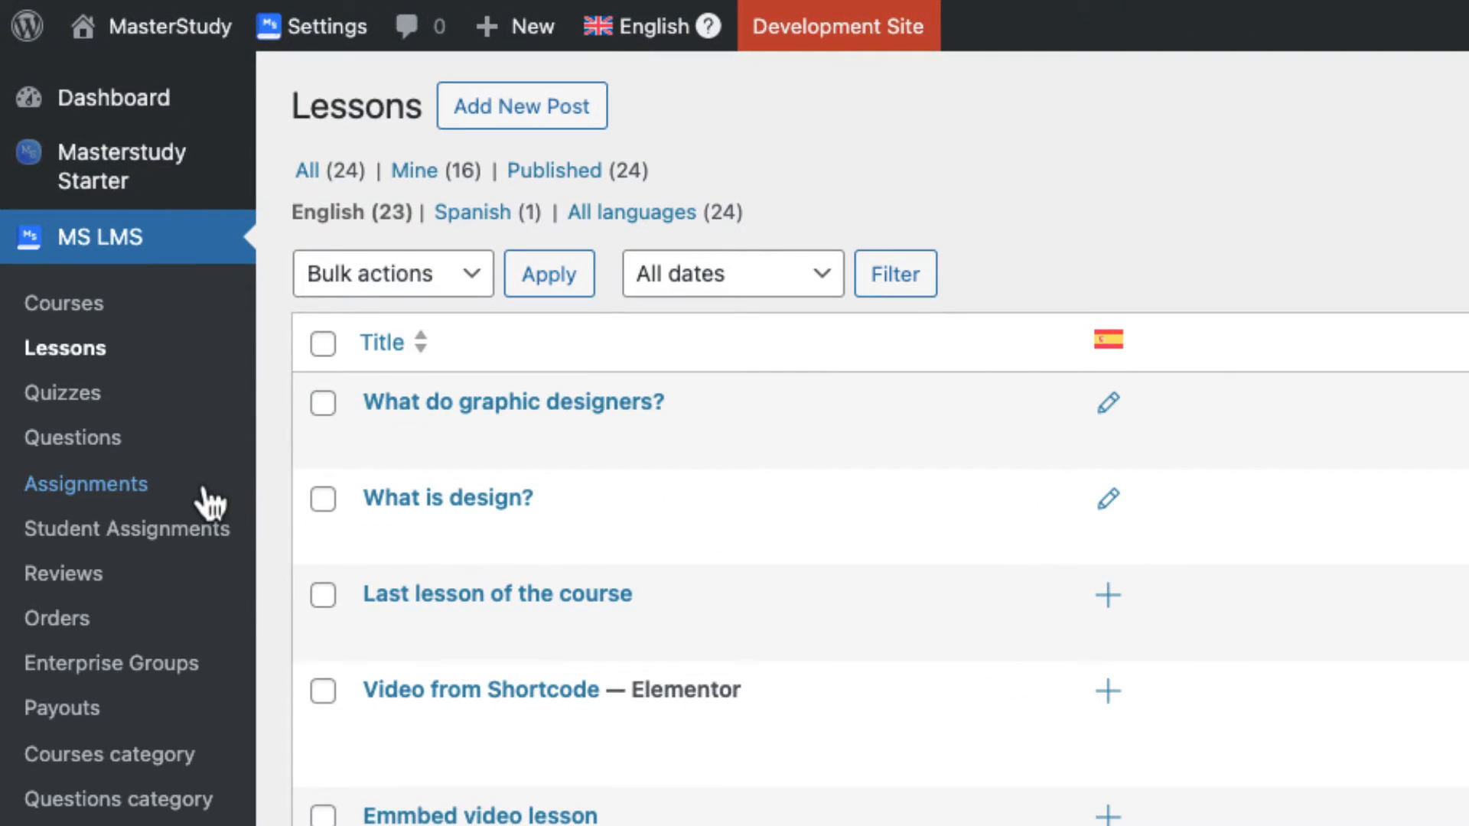
Translate Test Assignment #1 into Spanish, confirming its title and completing the translation.
click(86, 483)
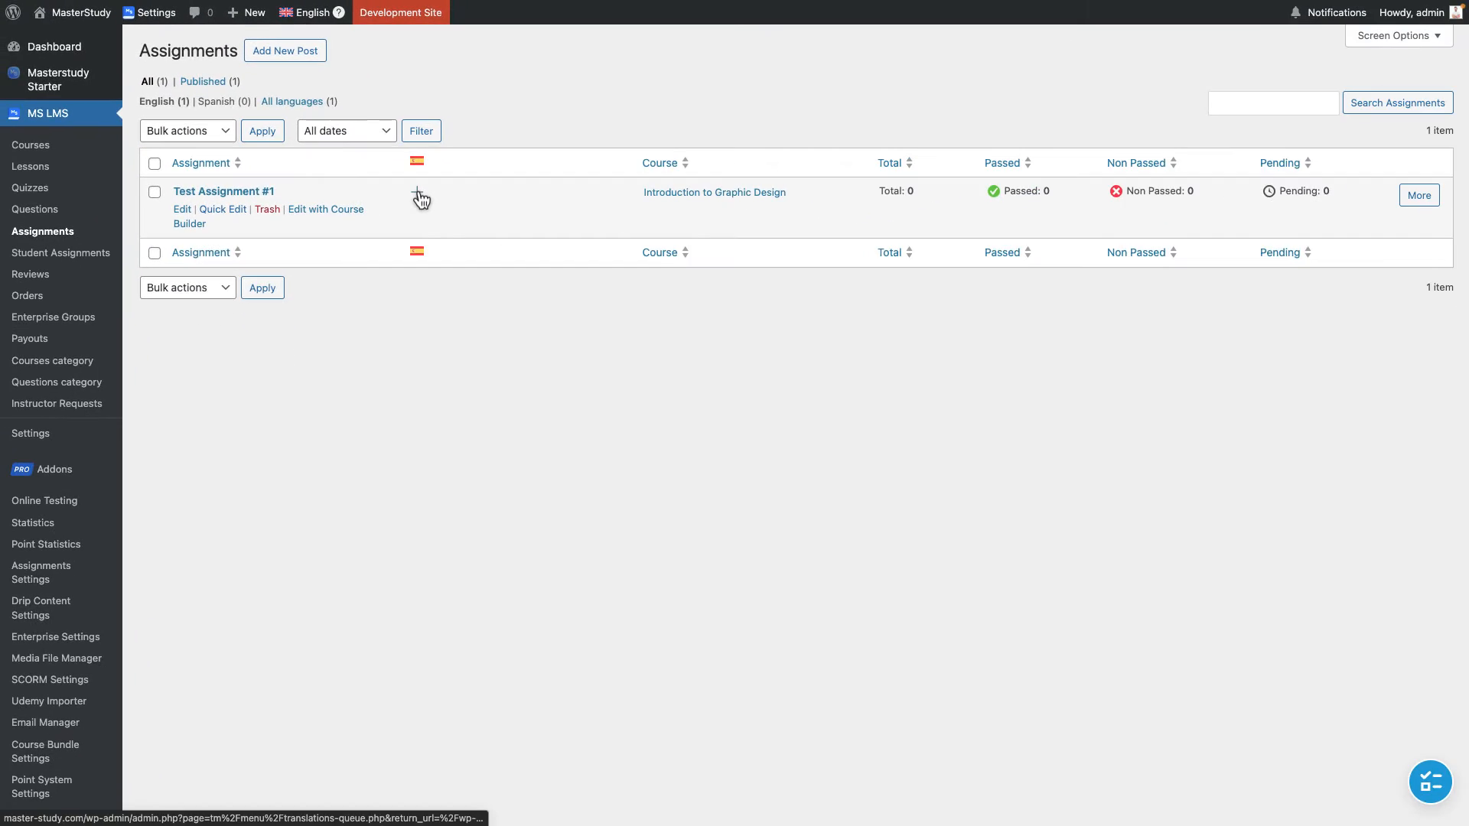
click(416, 198)
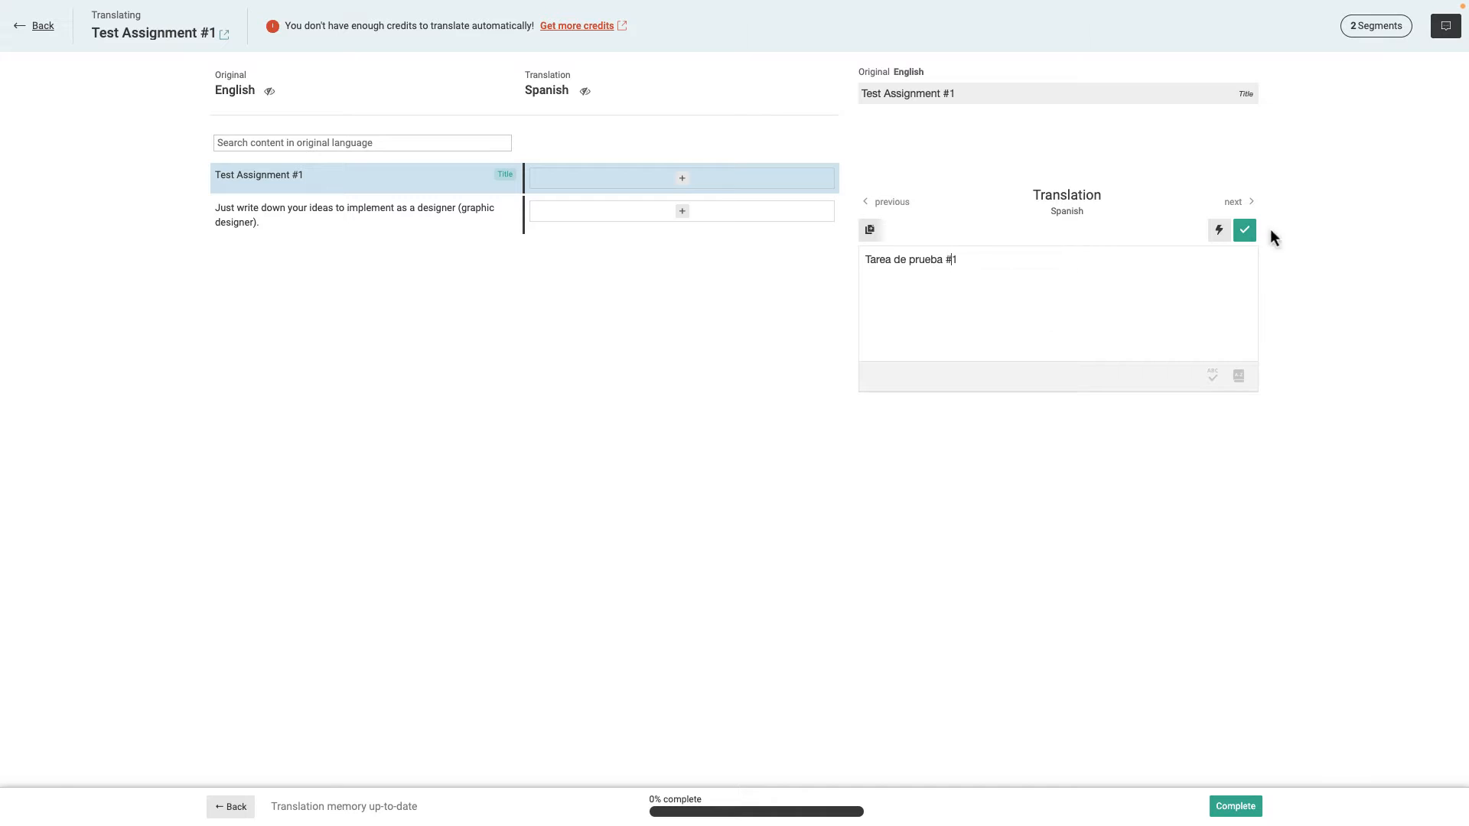
click(1244, 229)
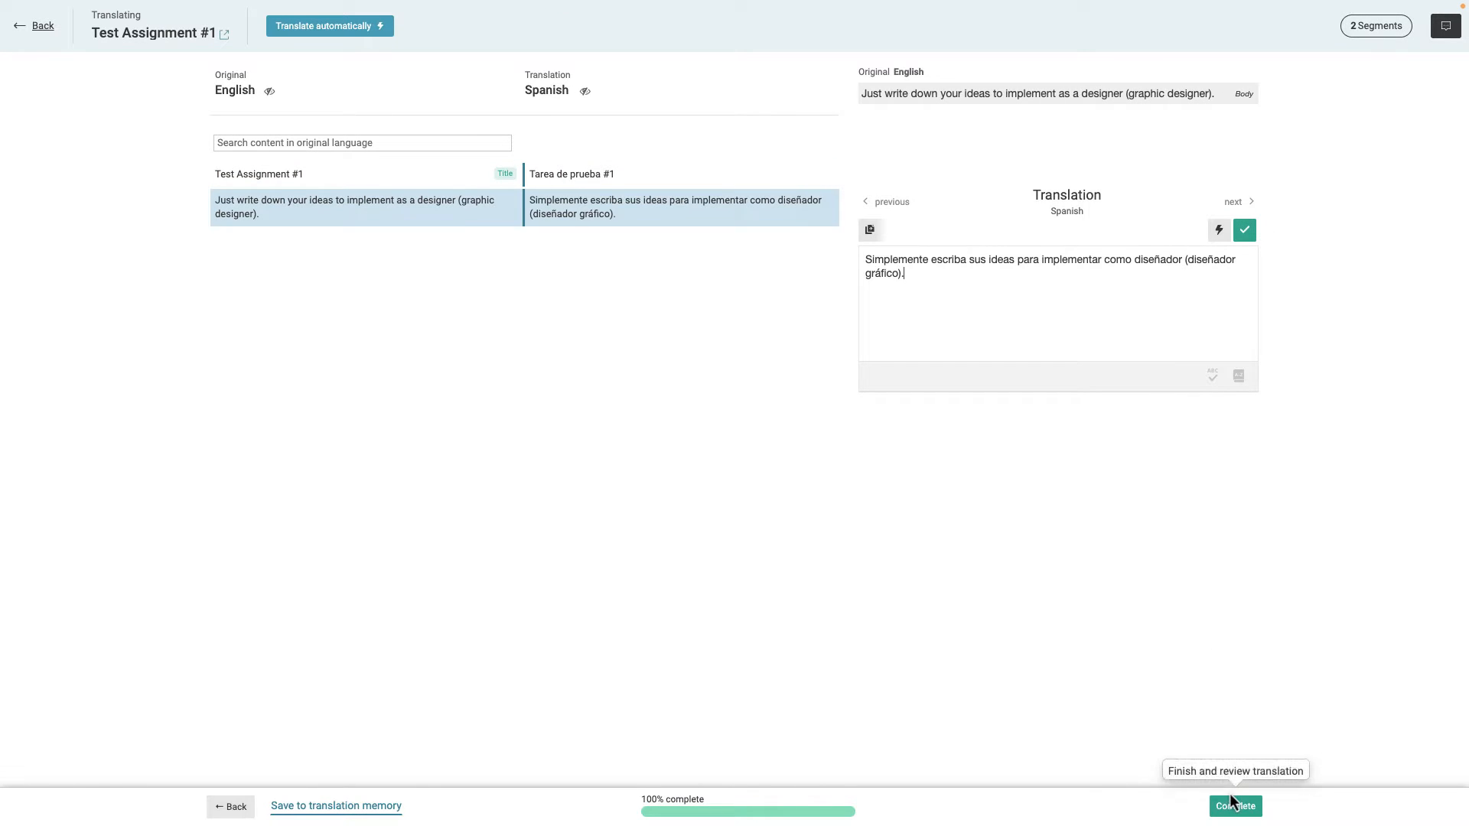
click(1235, 806)
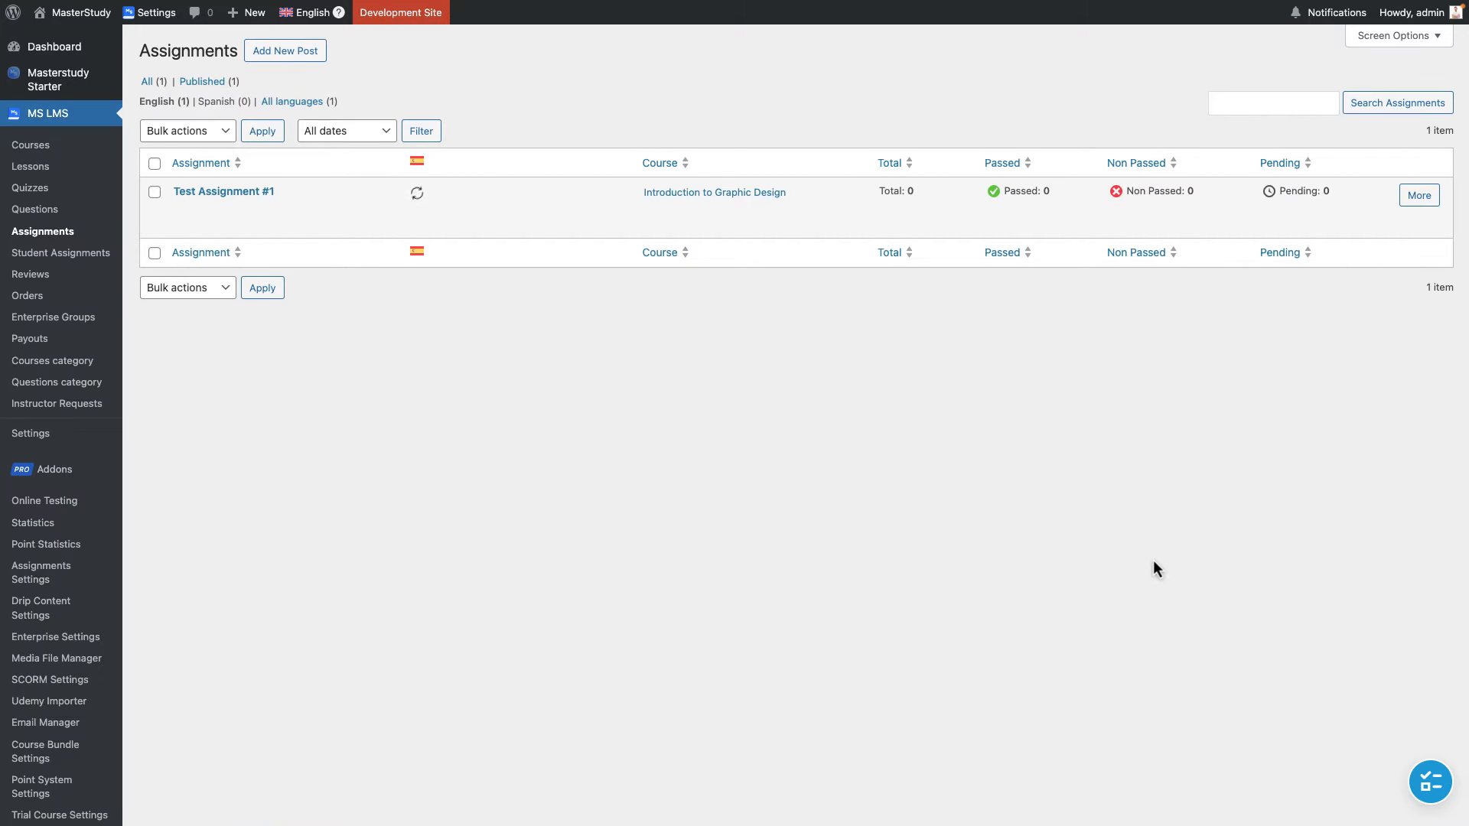
mouse_move(549, 412)
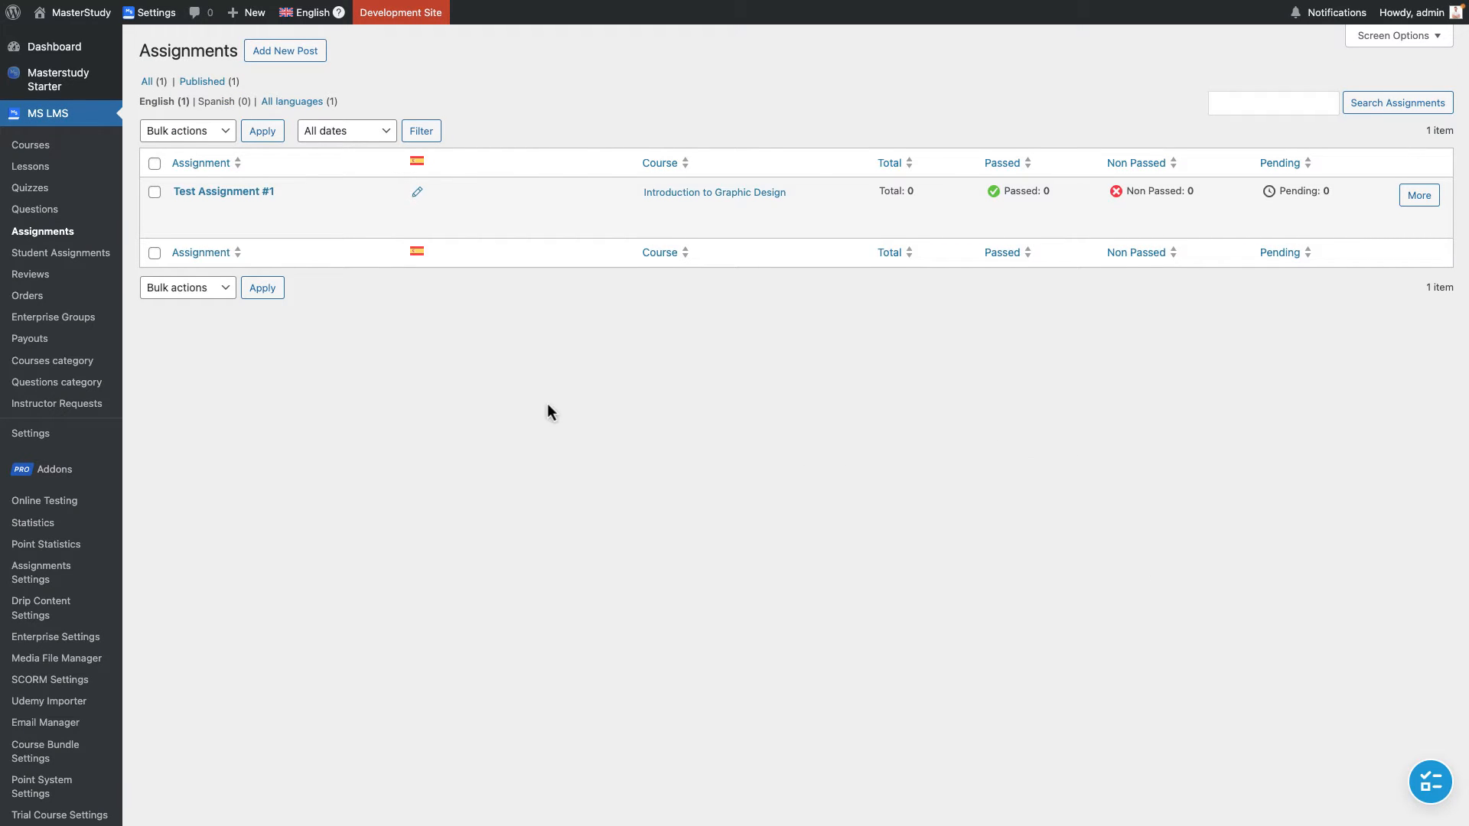
mouse_move(35, 209)
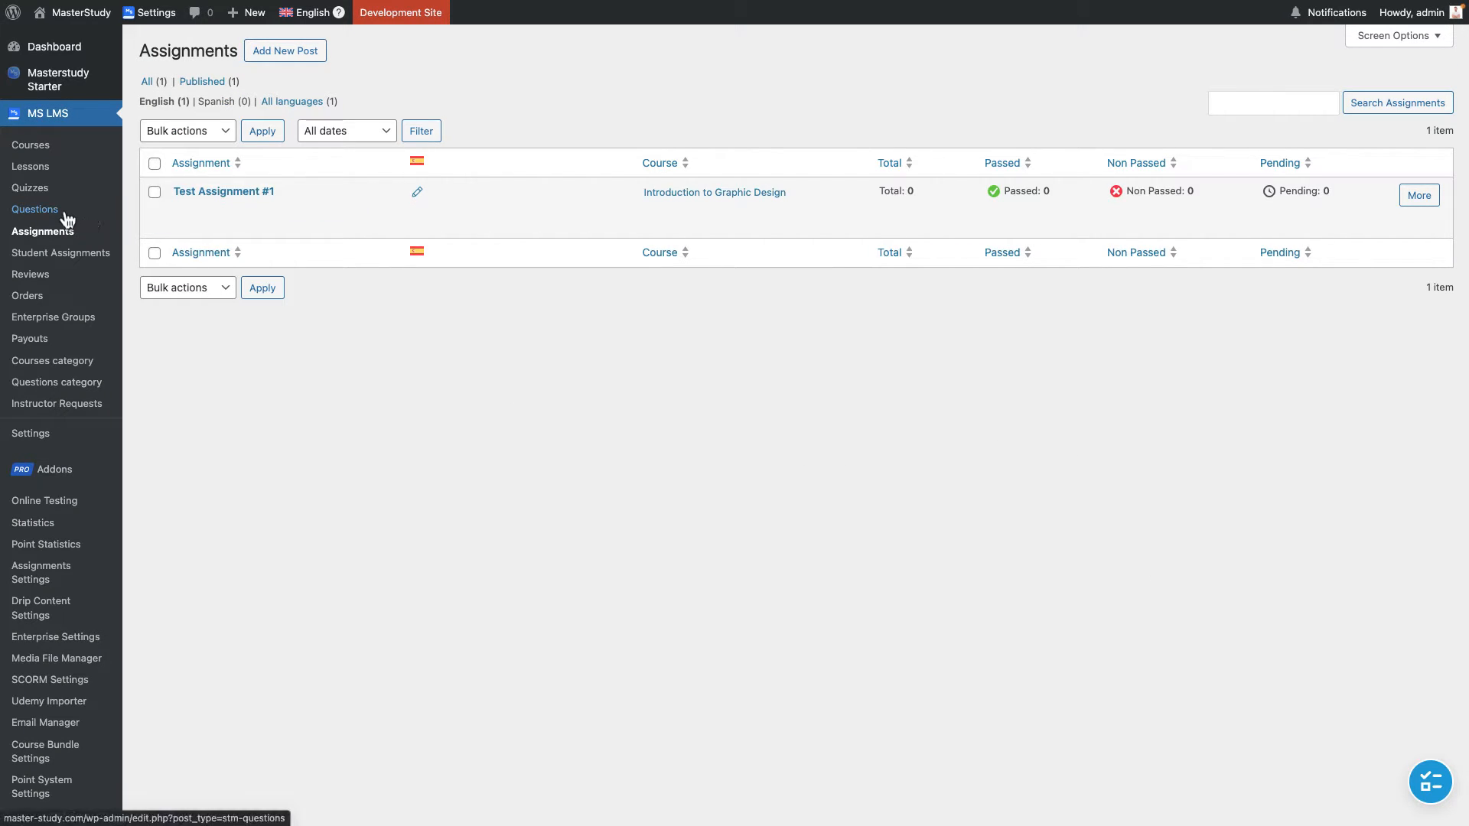
Start Spanish translations of the first questions, Match the names and Match the brands, from the Questions list.
click(33, 210)
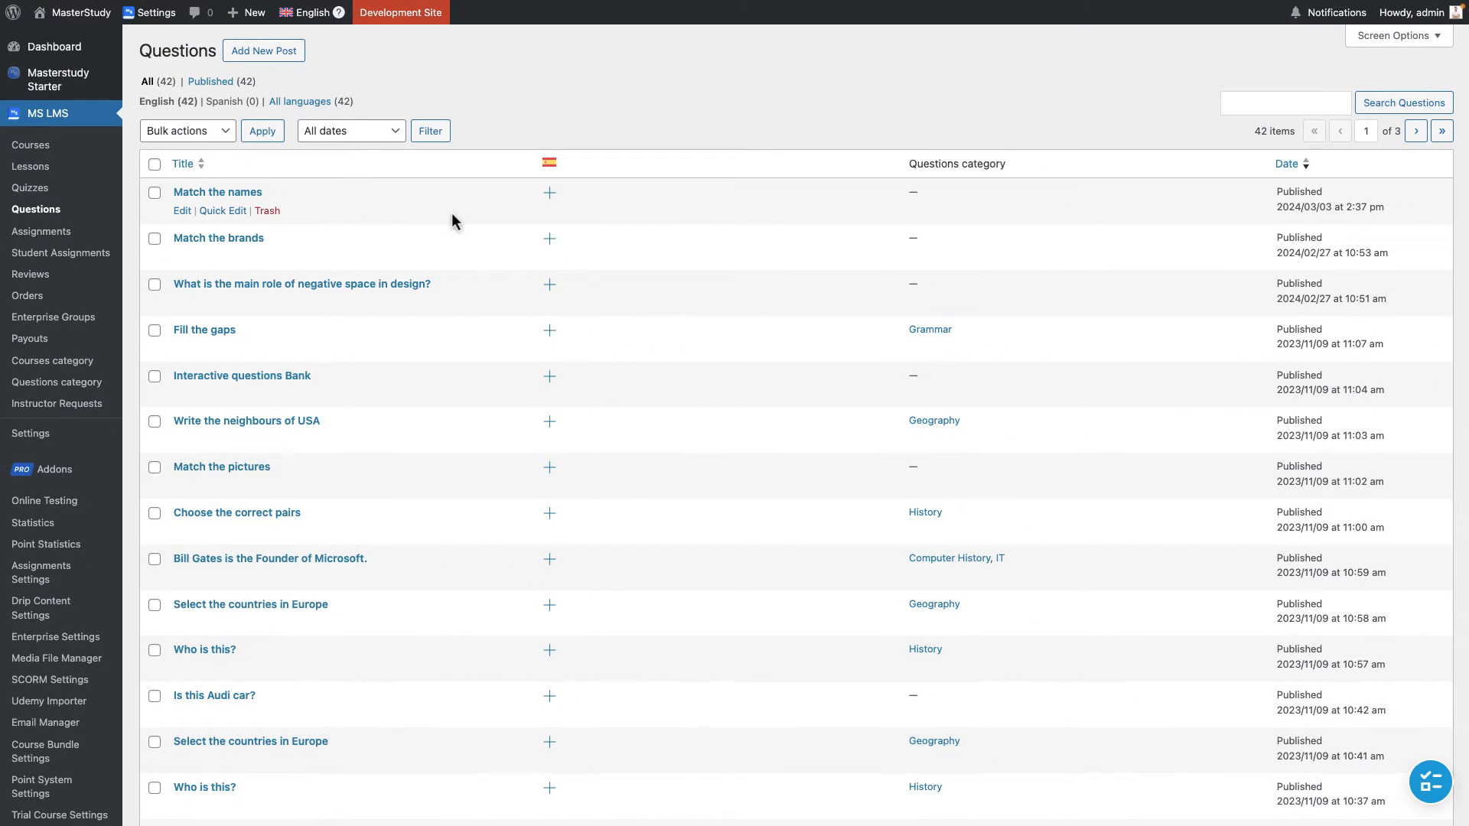
click(549, 192)
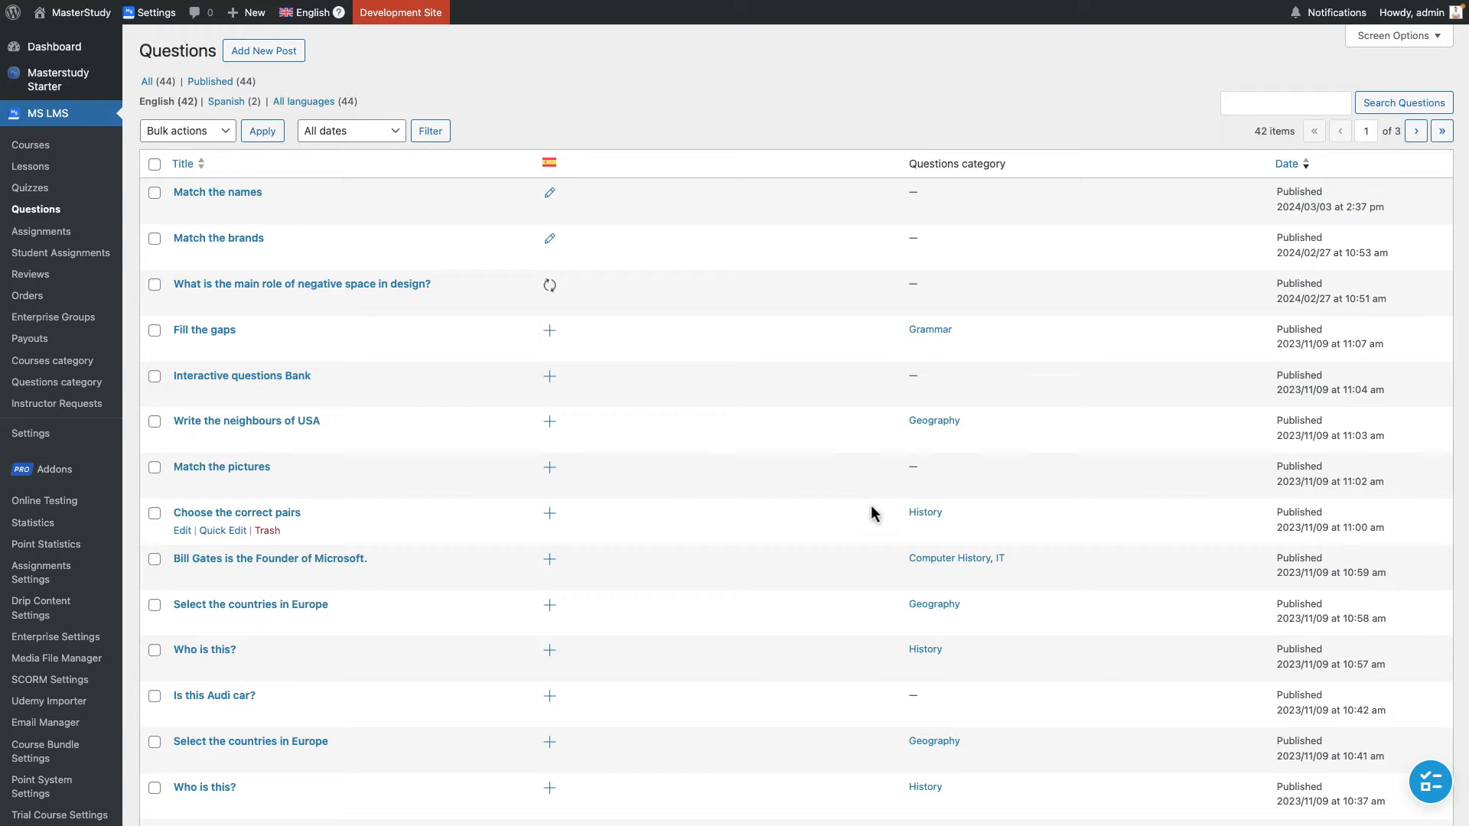
mouse_move(817, 422)
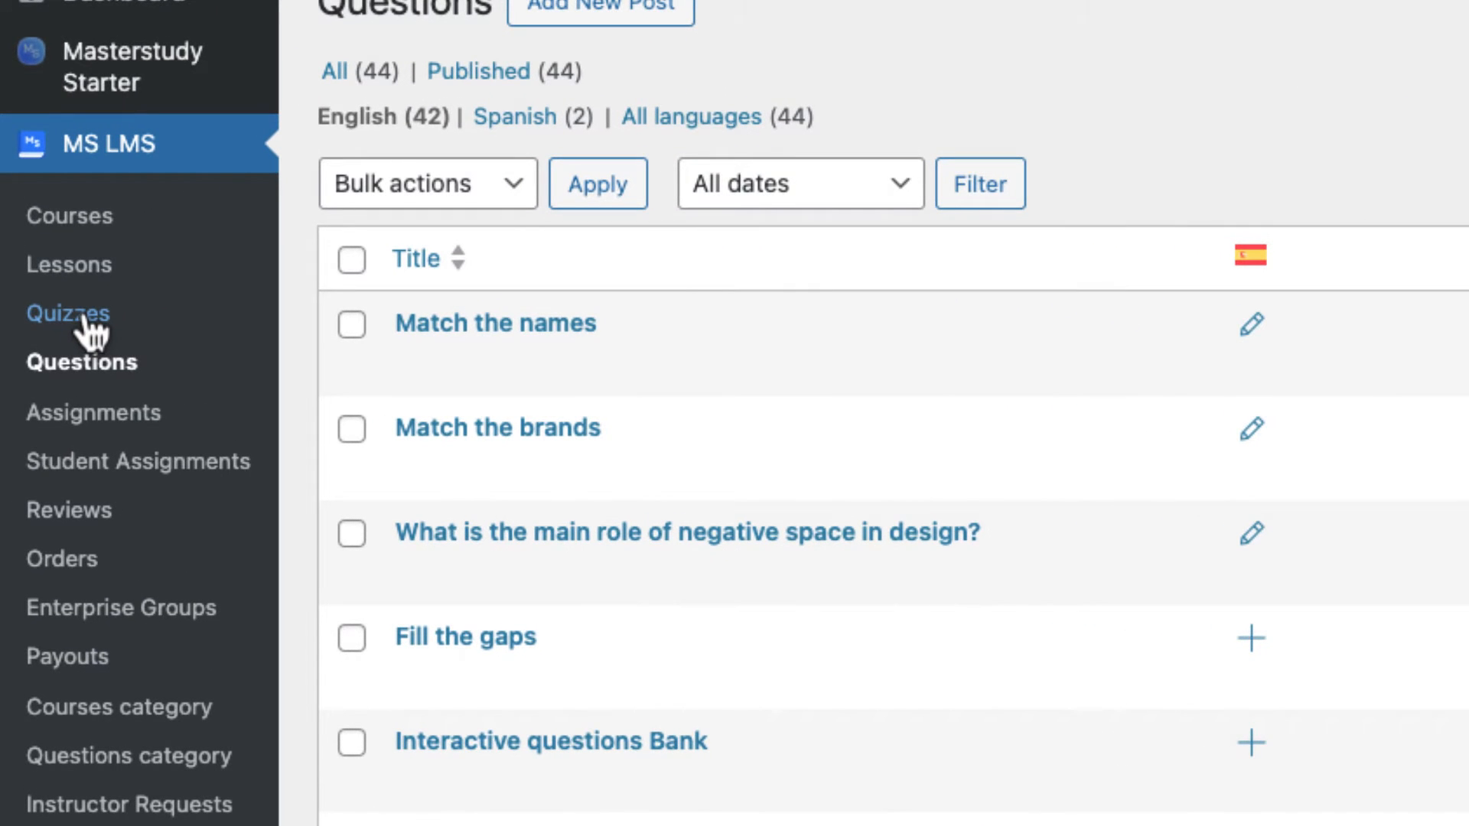
Complete the Spanish translation of Graphic design intro quiz #1 and filter the Quizzes list to Spanish.
click(67, 313)
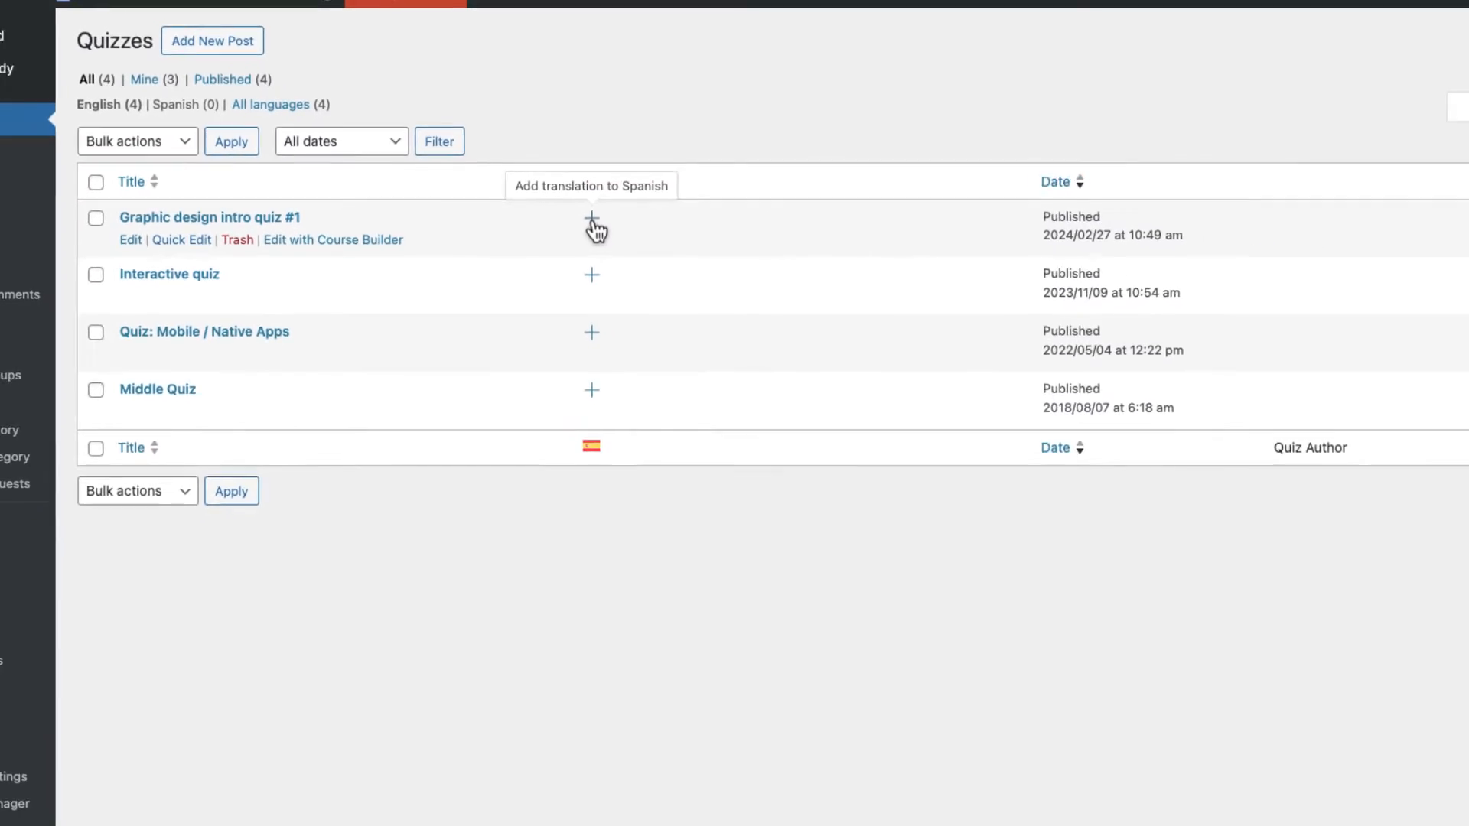
click(591, 222)
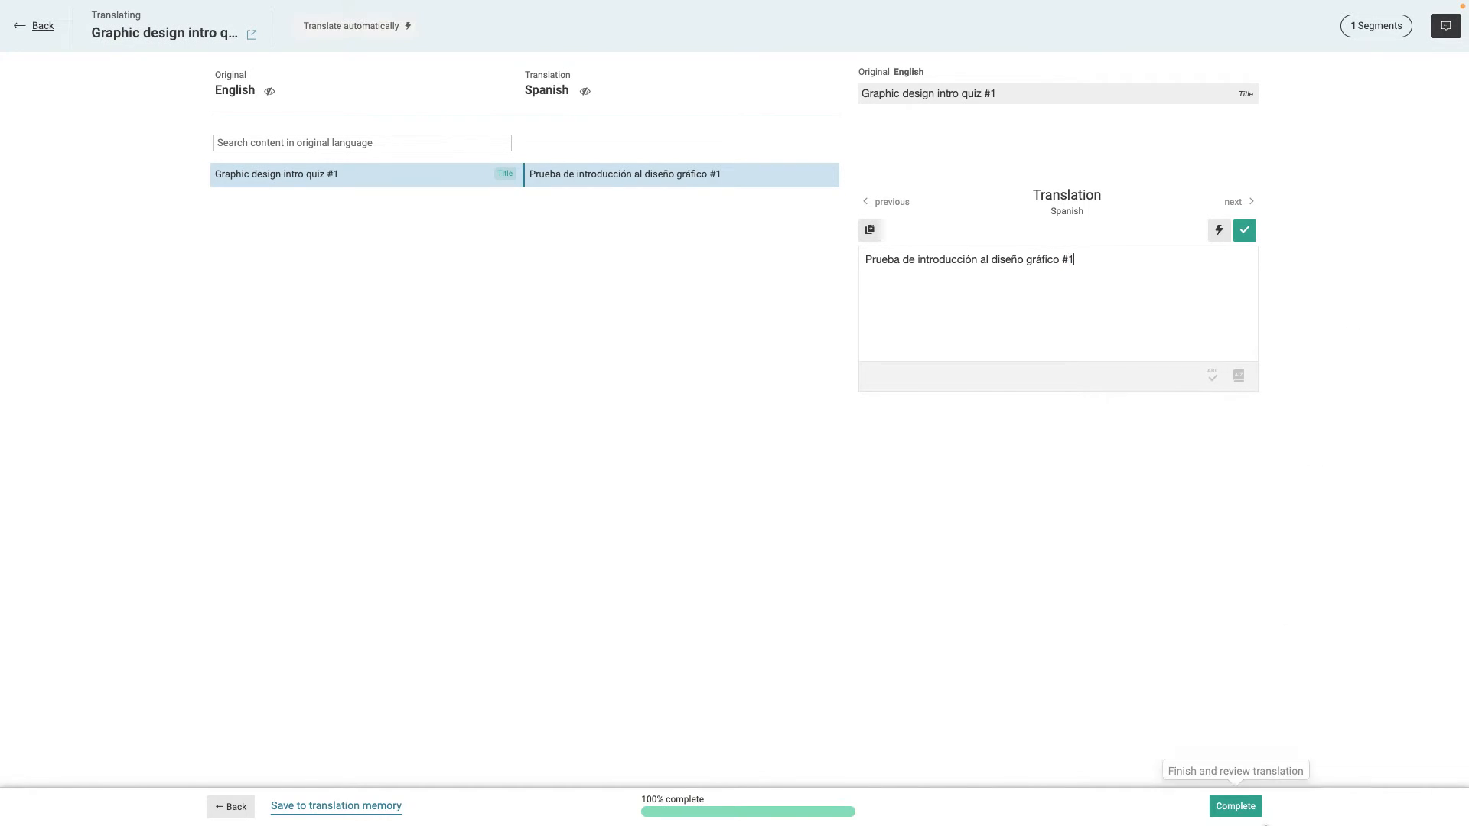
click(1235, 806)
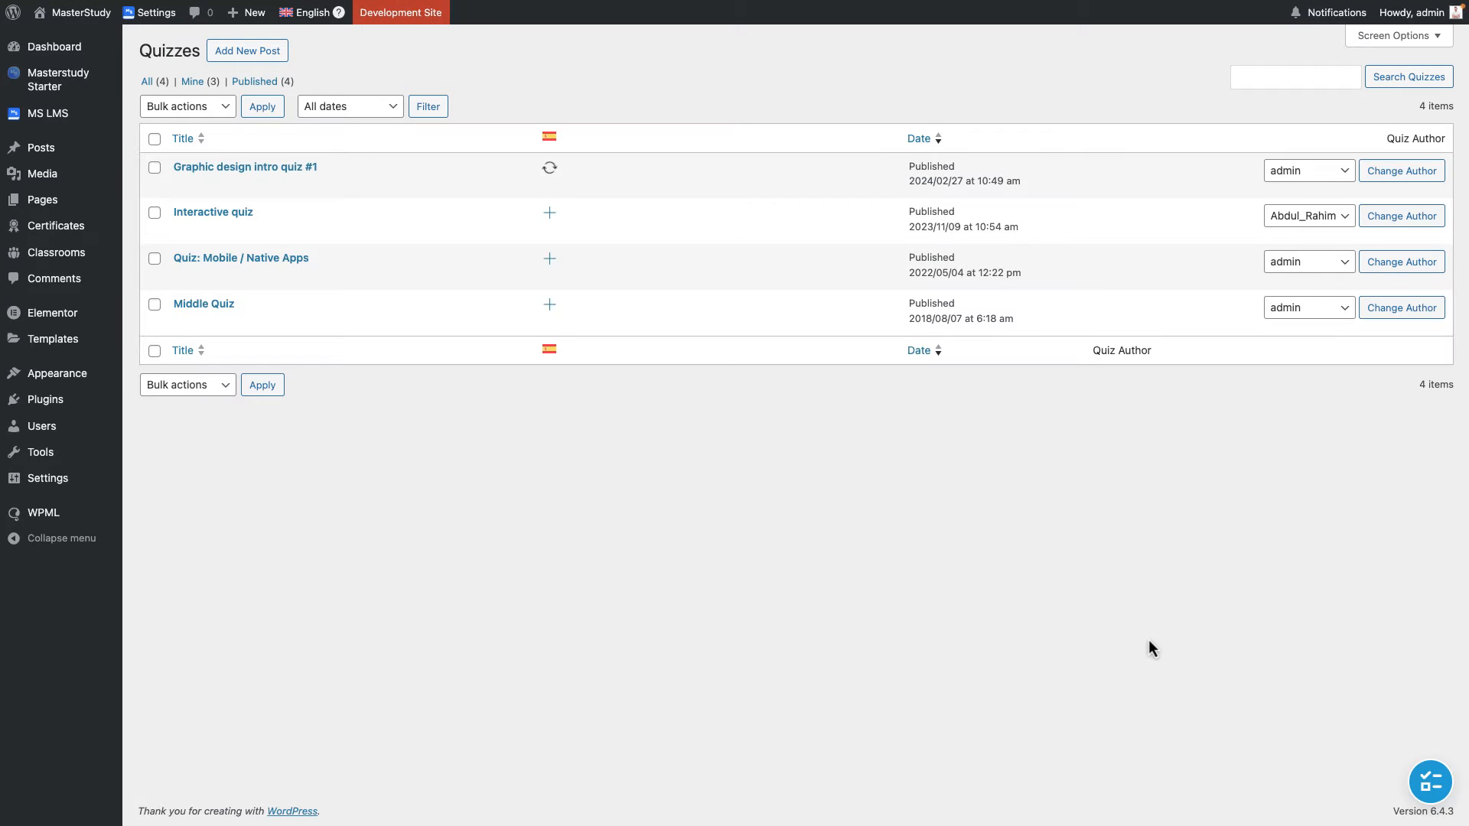
click(44, 113)
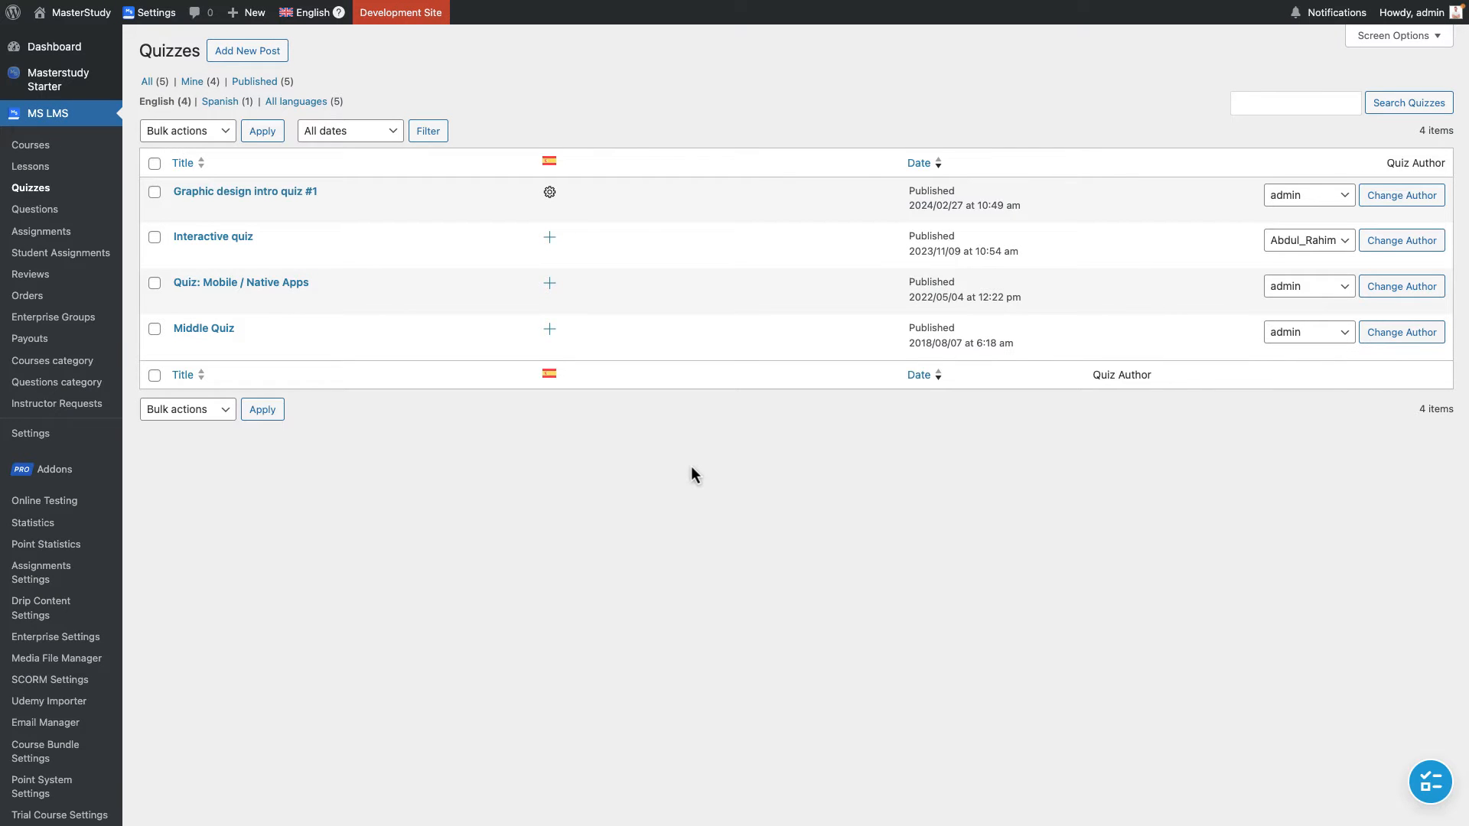
mouse_move(724, 333)
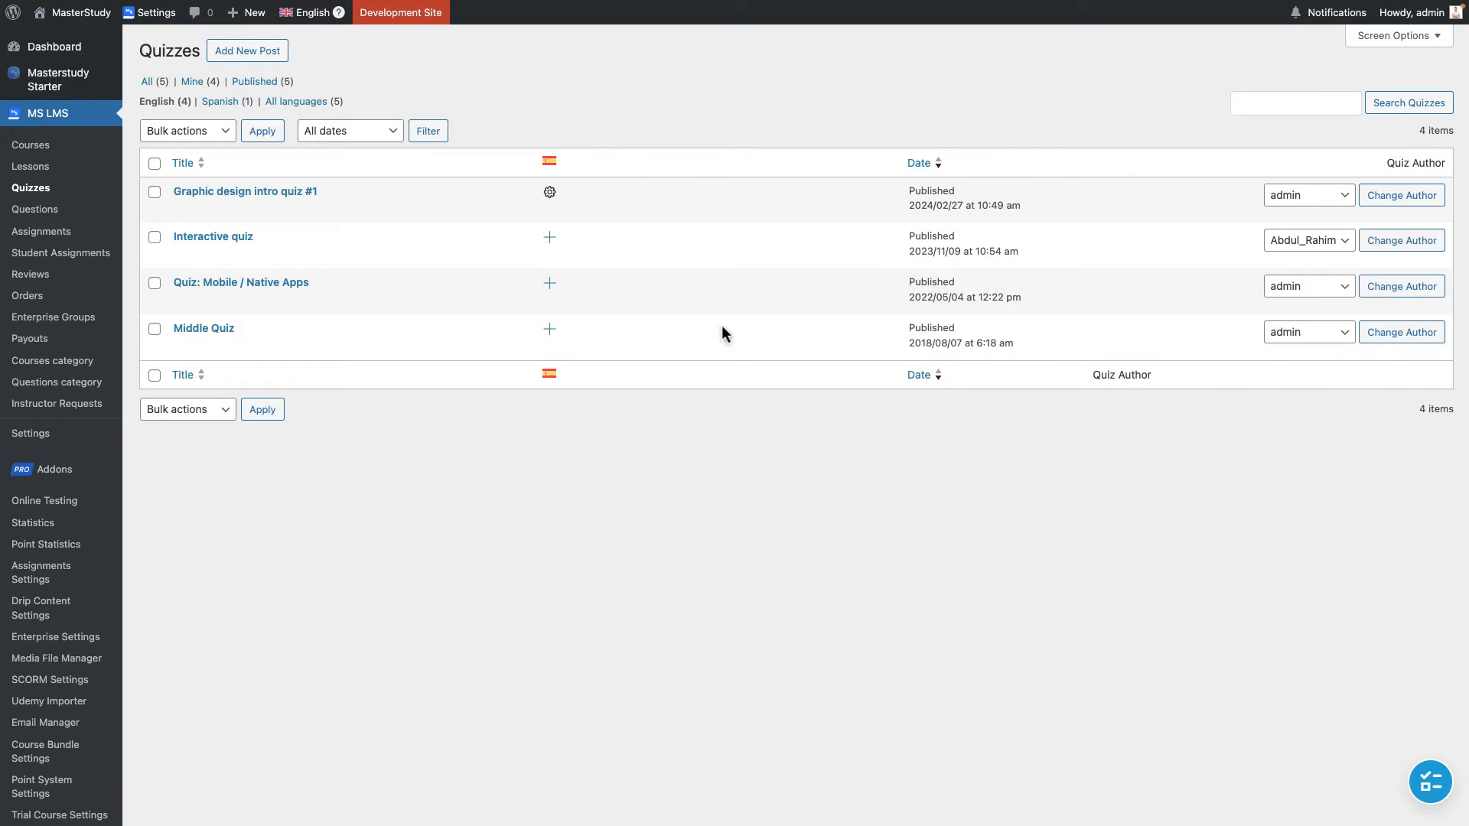
click(225, 101)
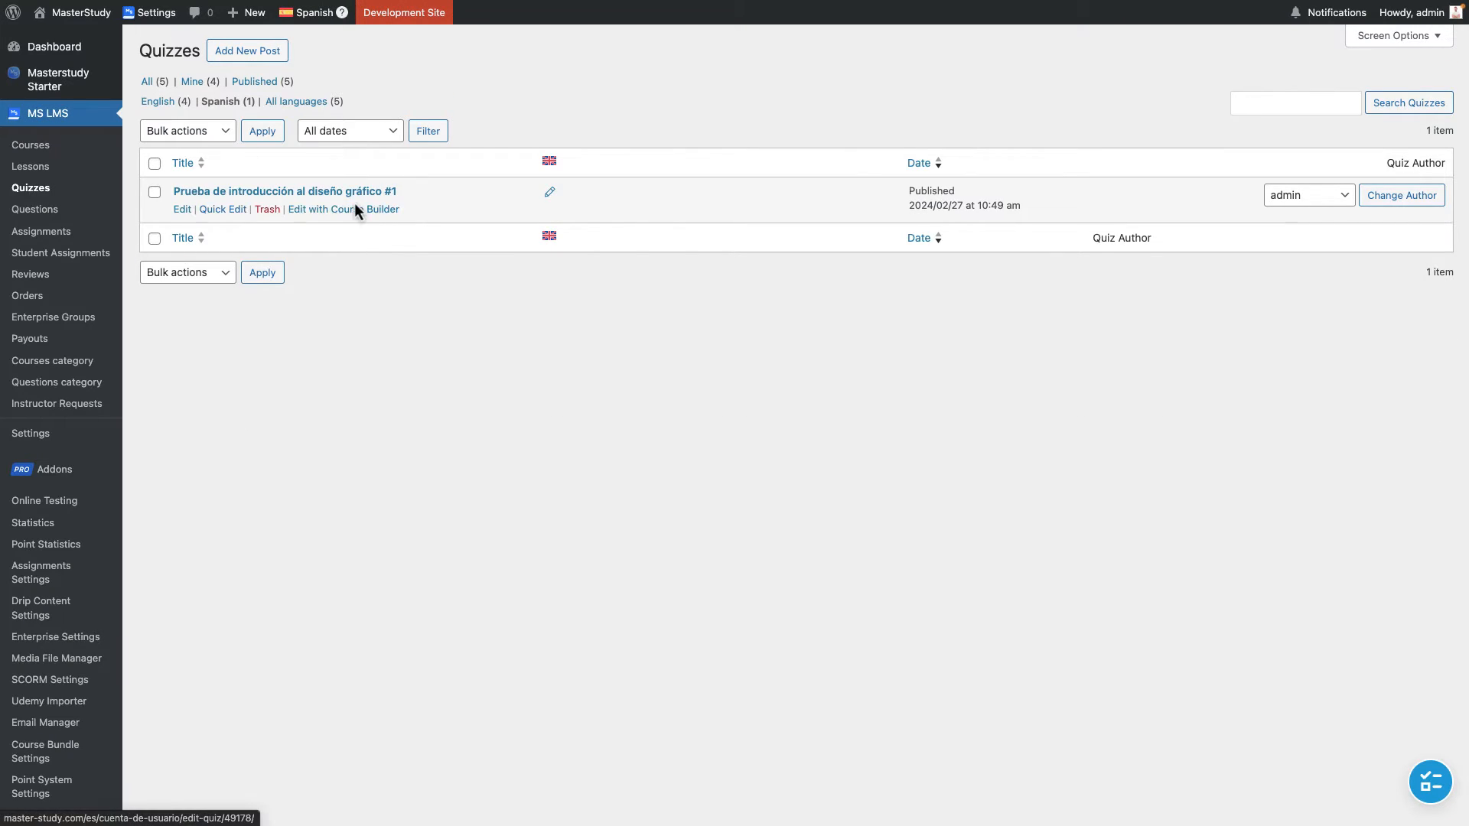
Add Une los nombres and the other two library questions to the Spanish quiz, then return to the quiz list.
click(382, 209)
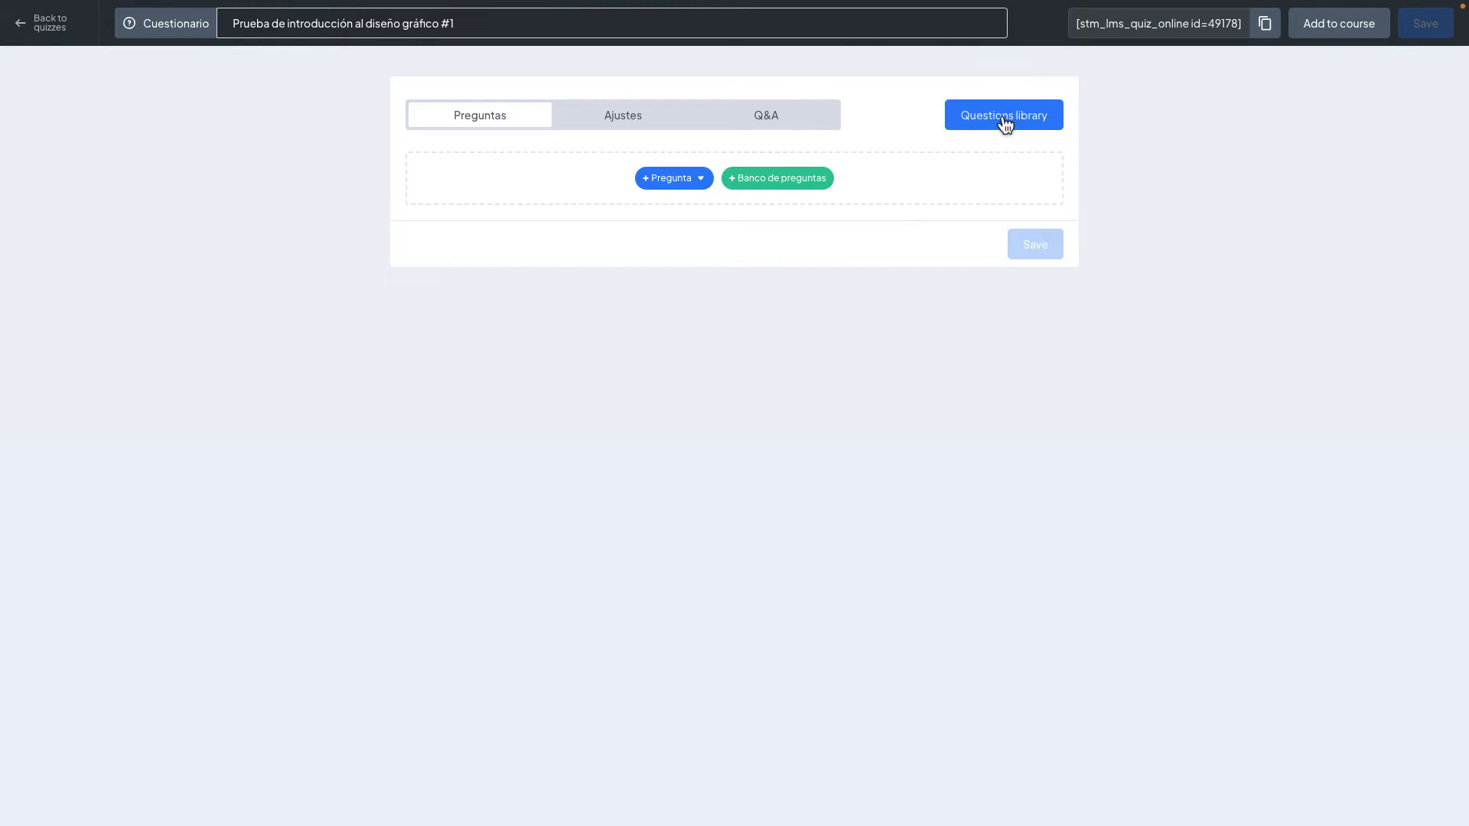
click(1001, 115)
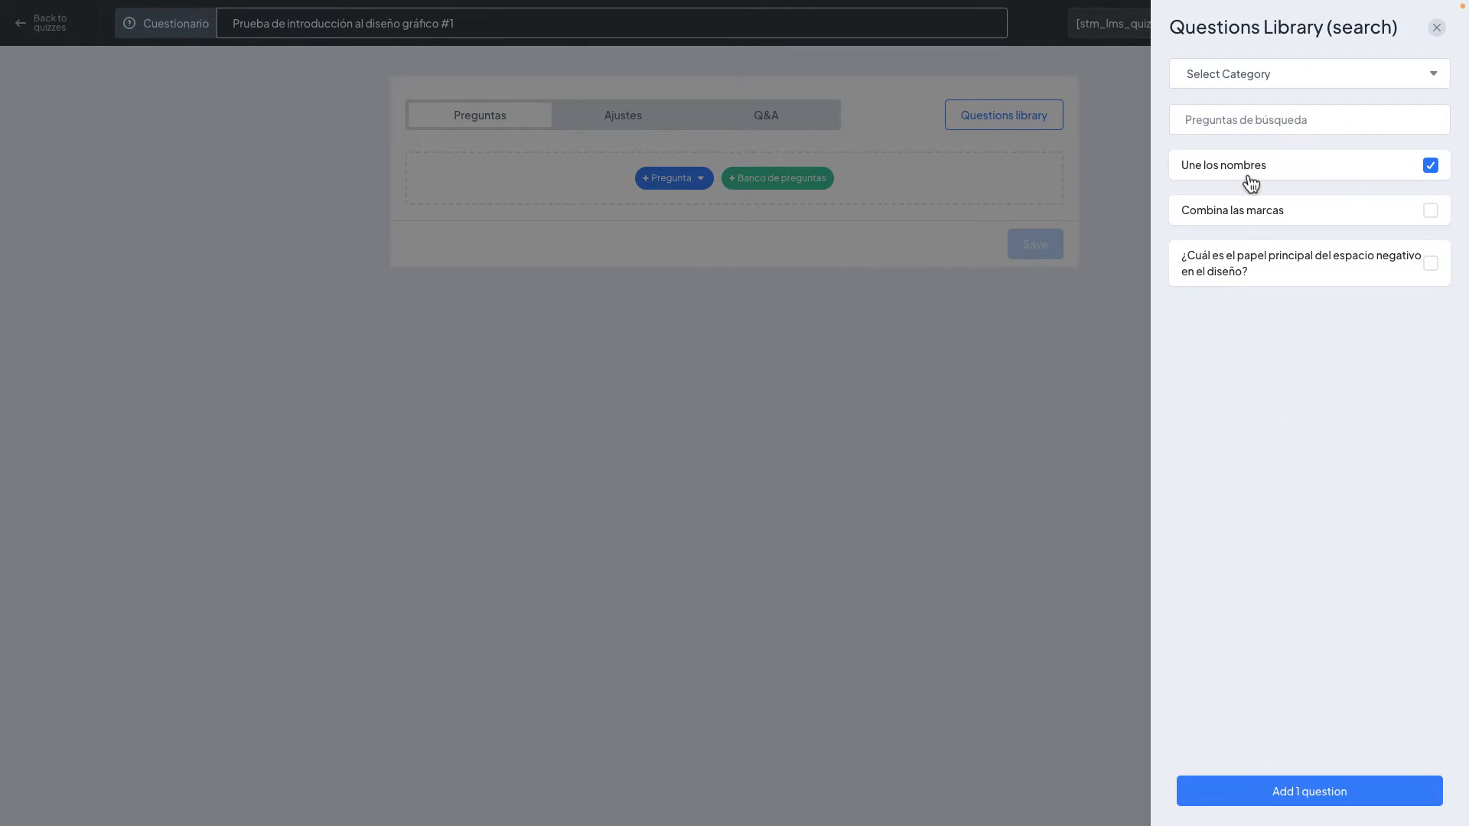
click(1430, 209)
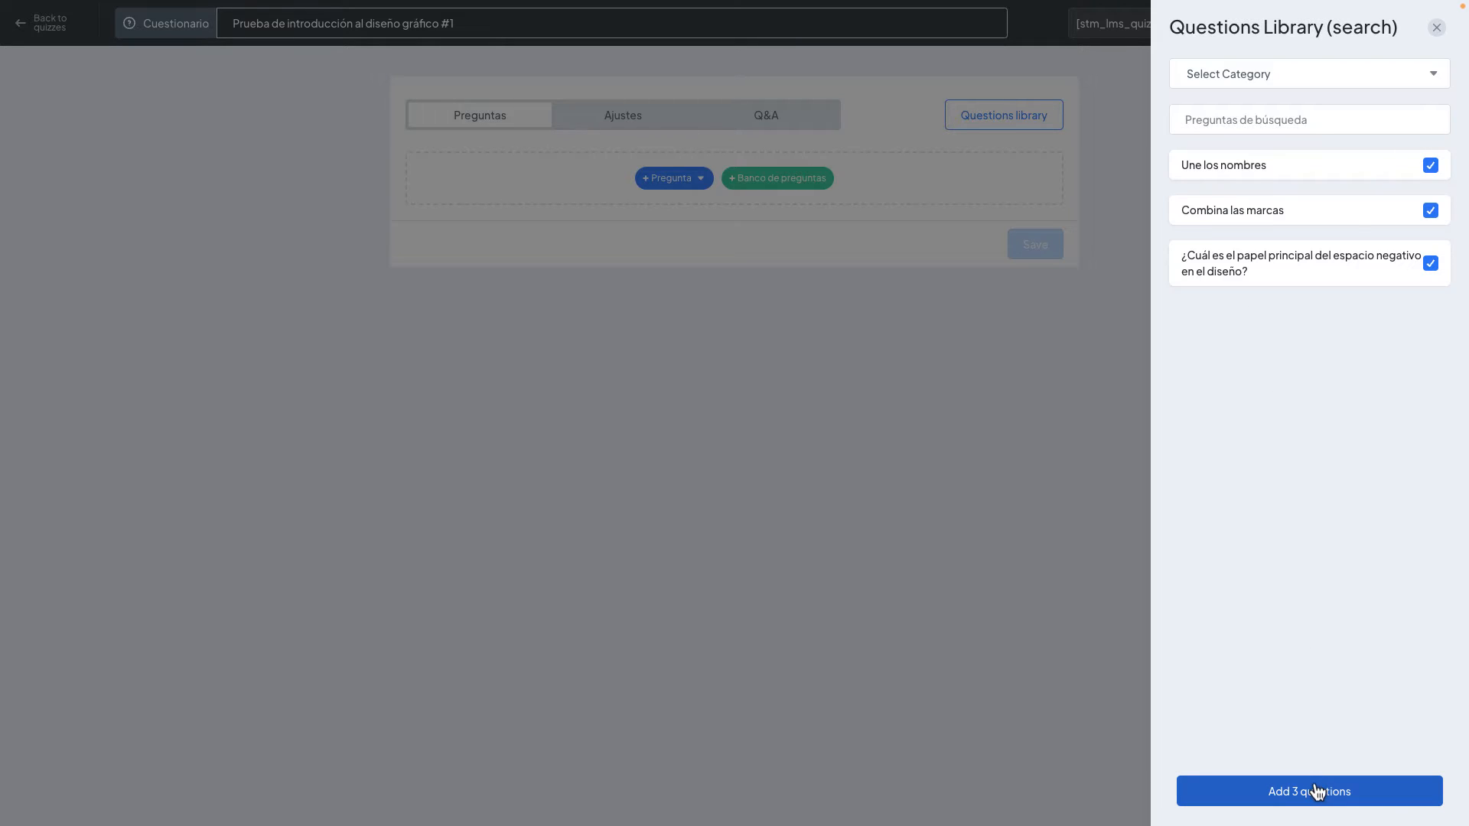
click(1308, 792)
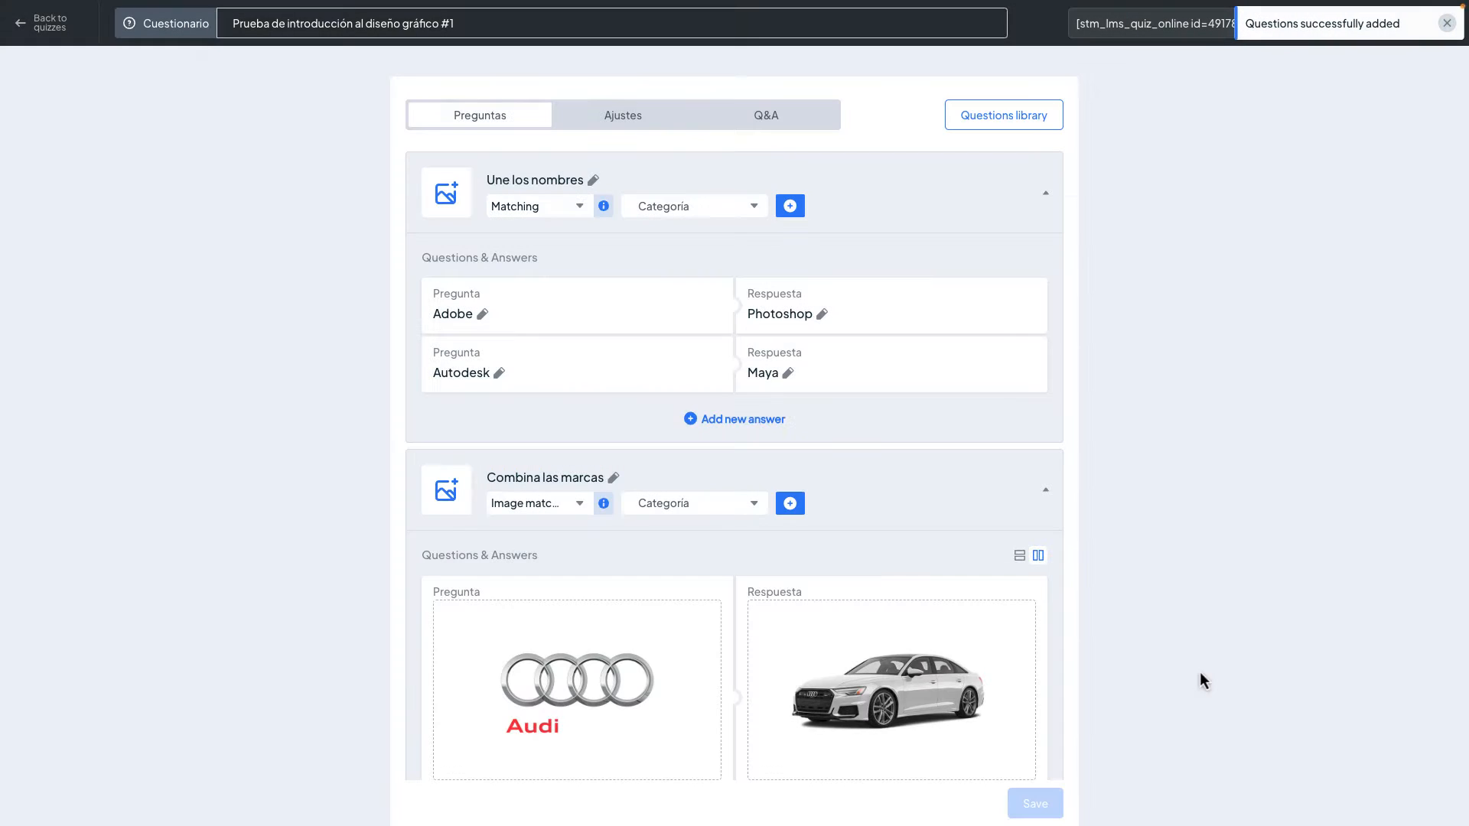
scroll(down, 3)
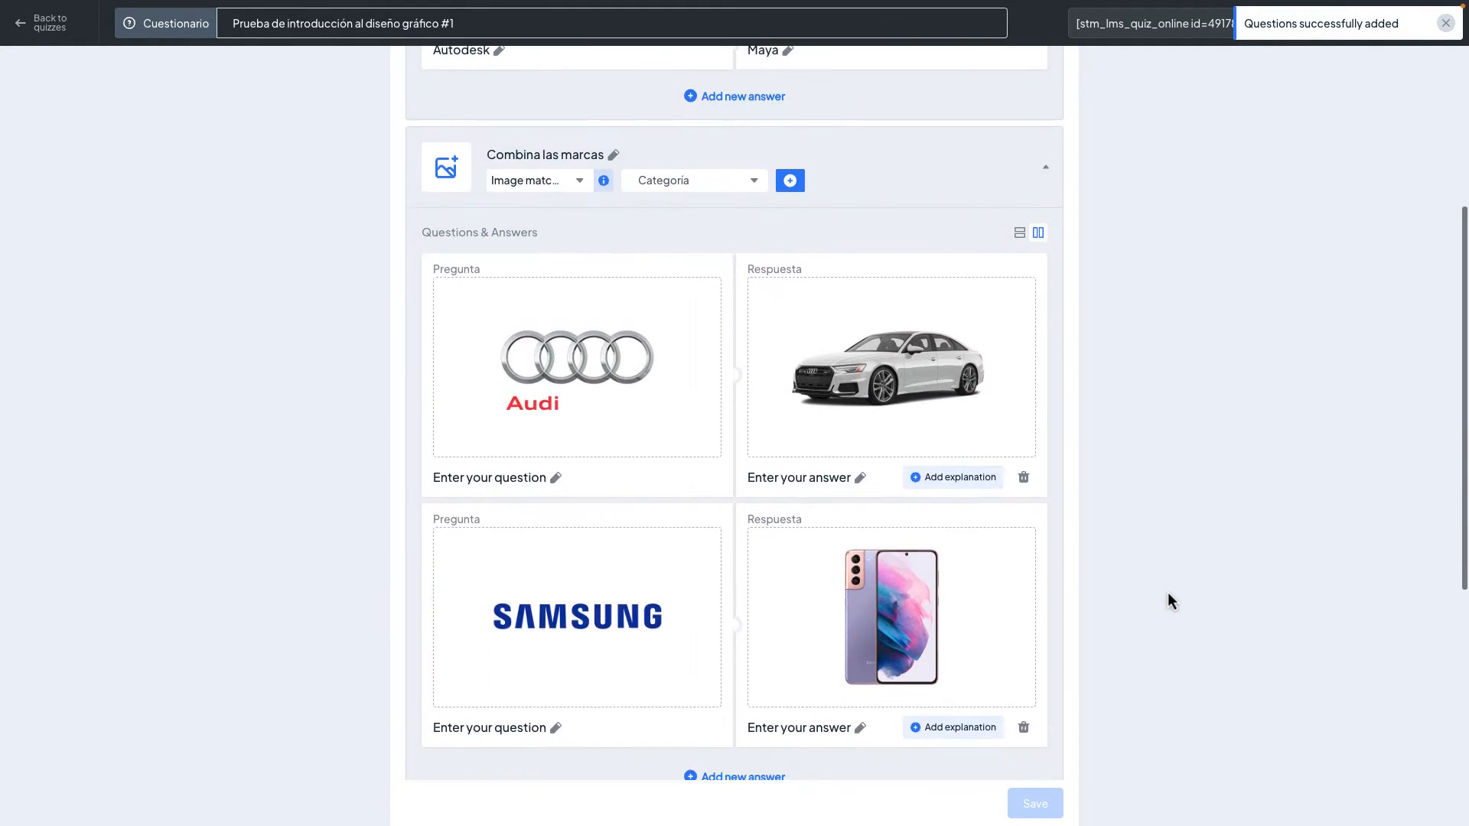
scroll(down, 3)
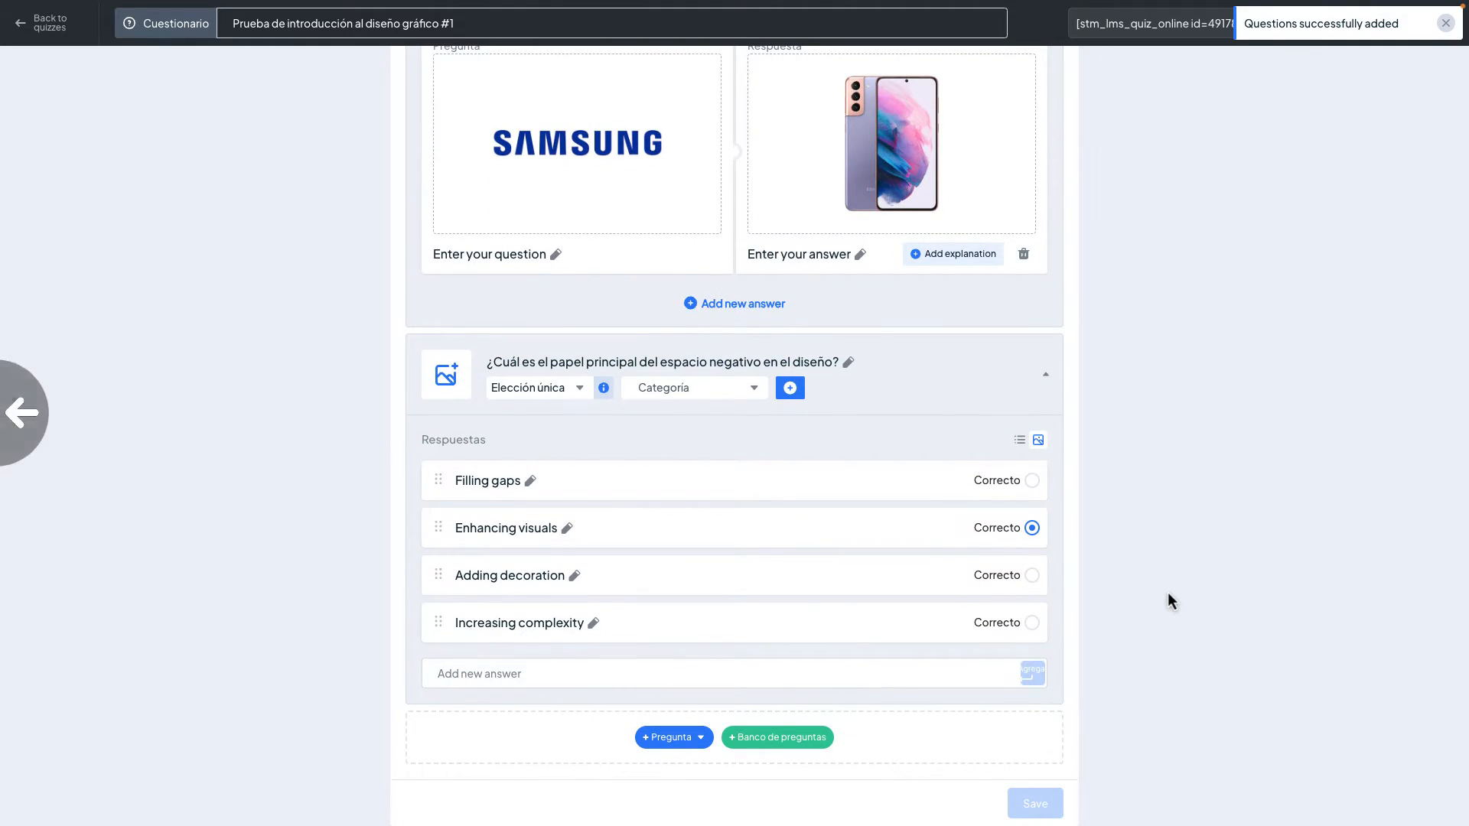
click(44, 23)
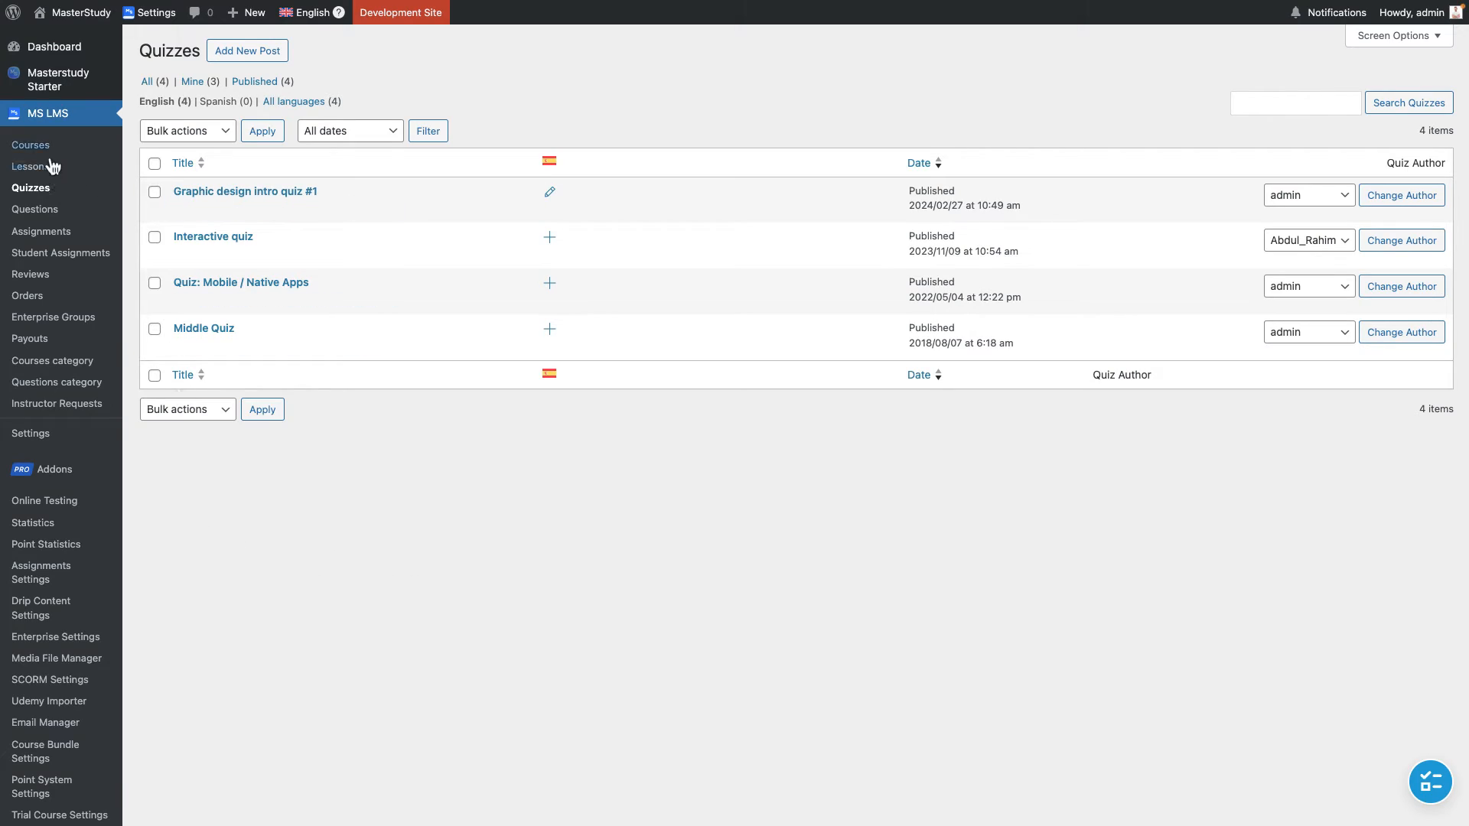
Accept each segment of the Introduction to Graphic Design course's Spanish translation and mark it complete.
click(30, 143)
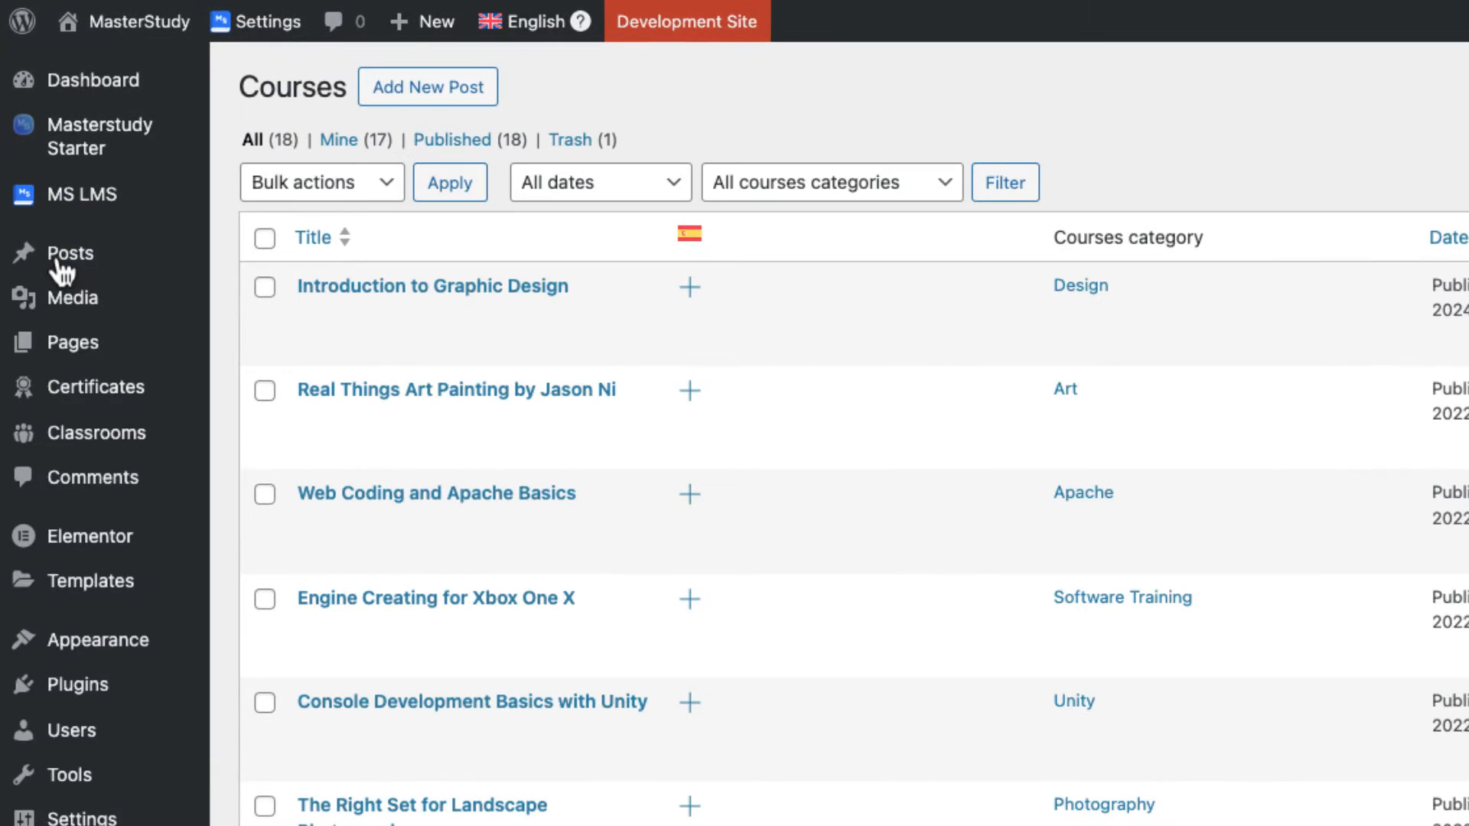
click(84, 194)
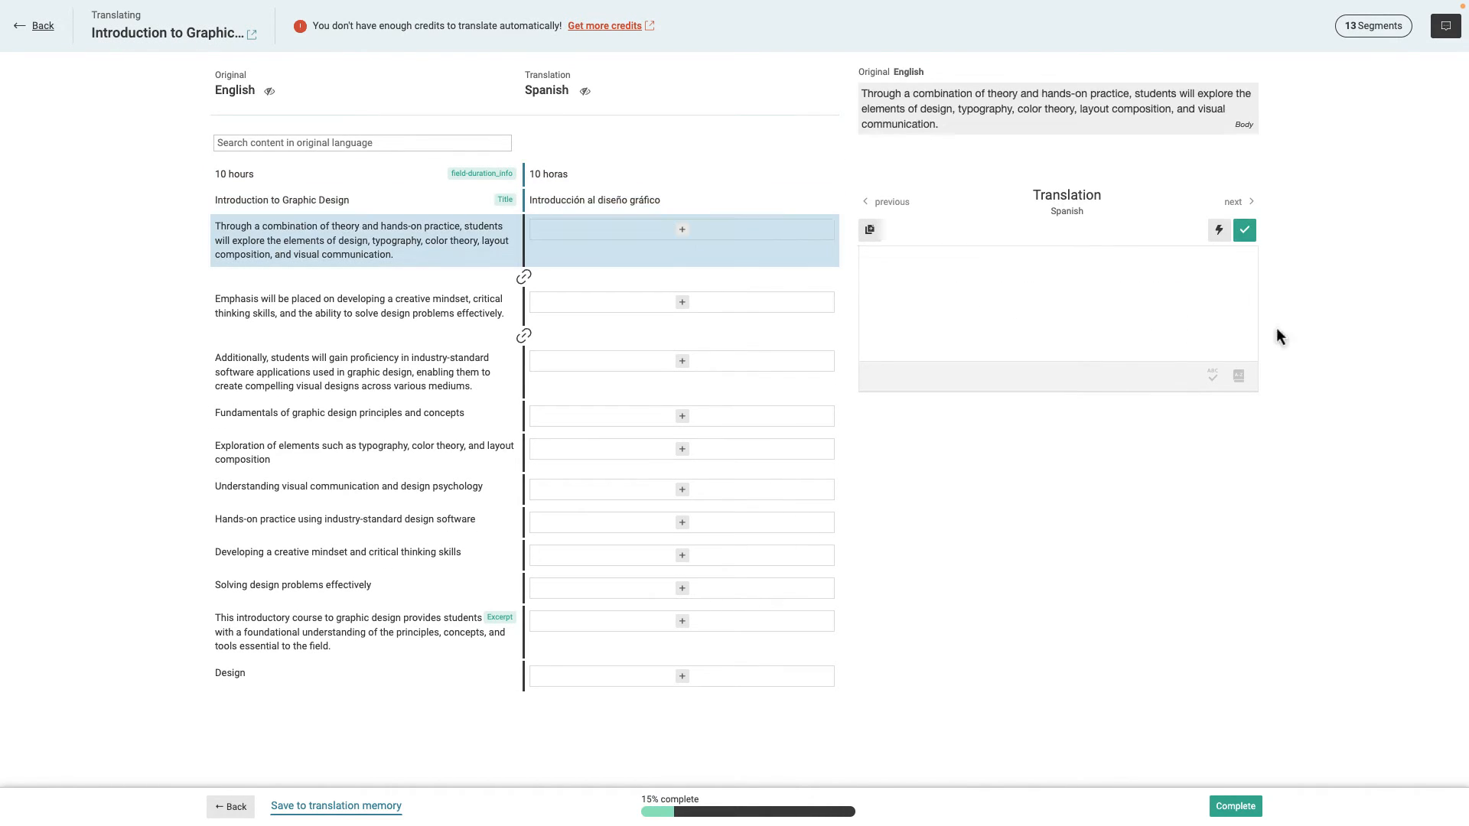
click(1246, 230)
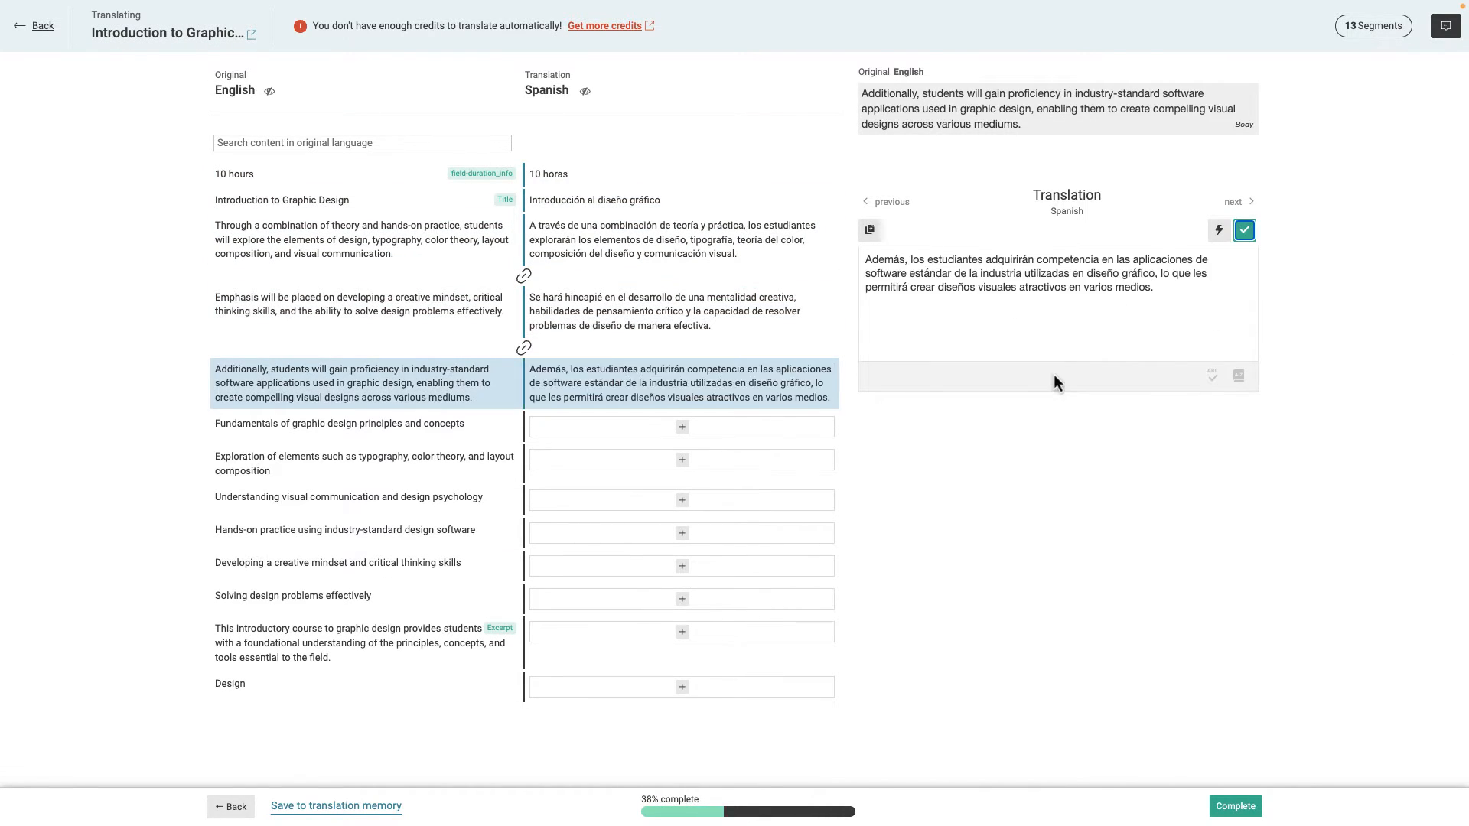
click(1246, 230)
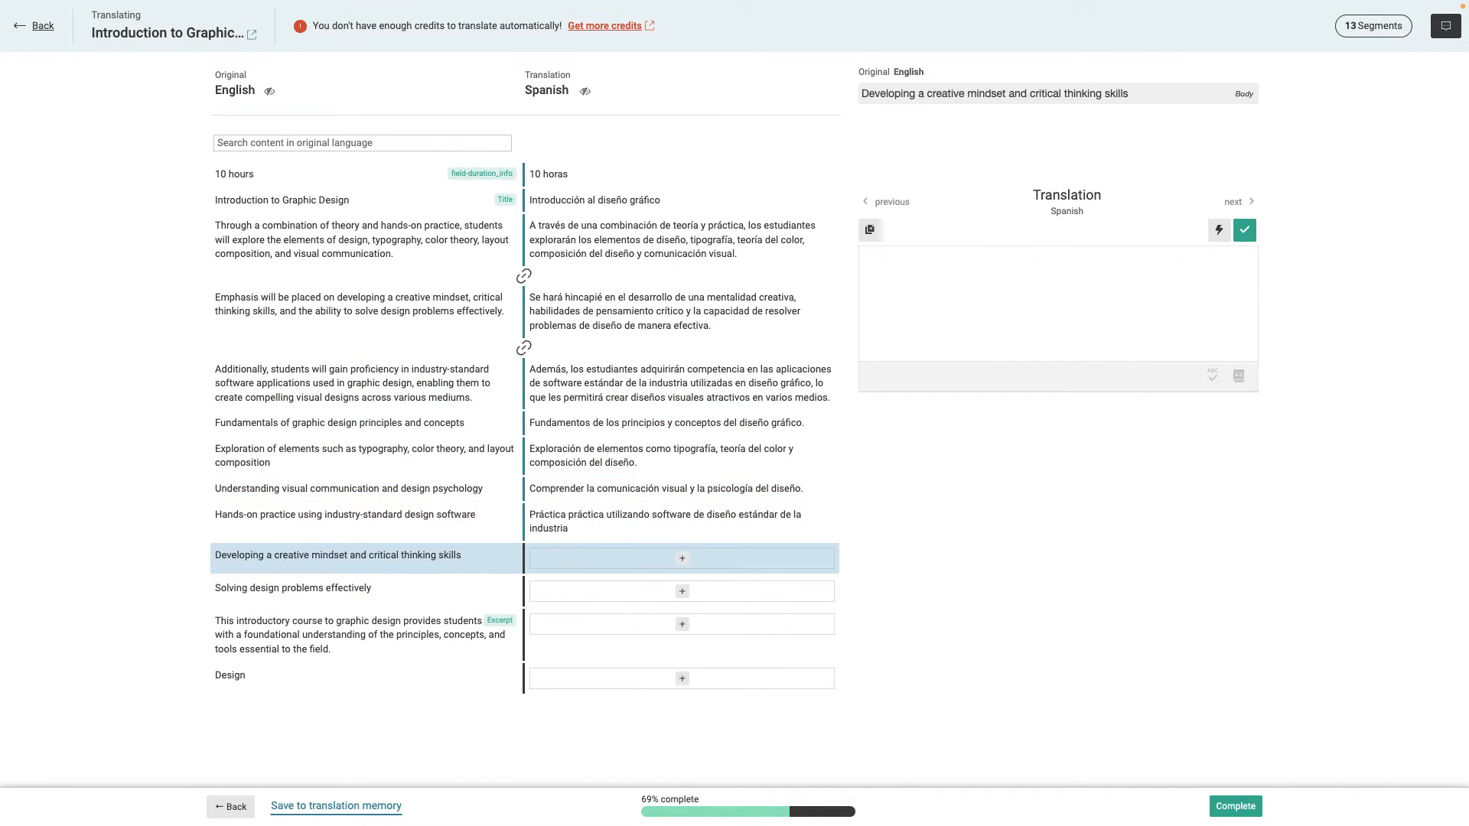
click(1244, 229)
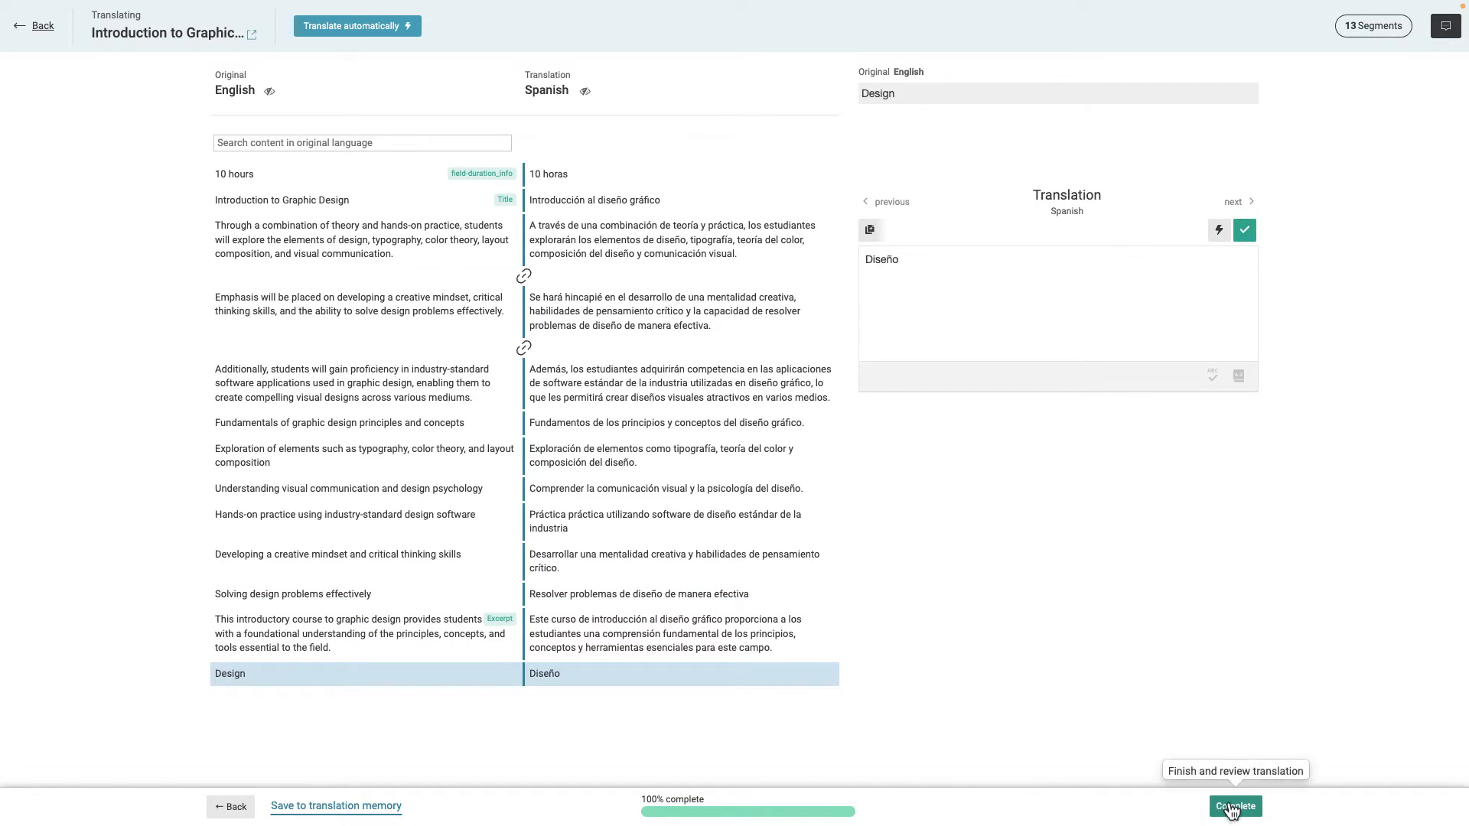
click(1234, 806)
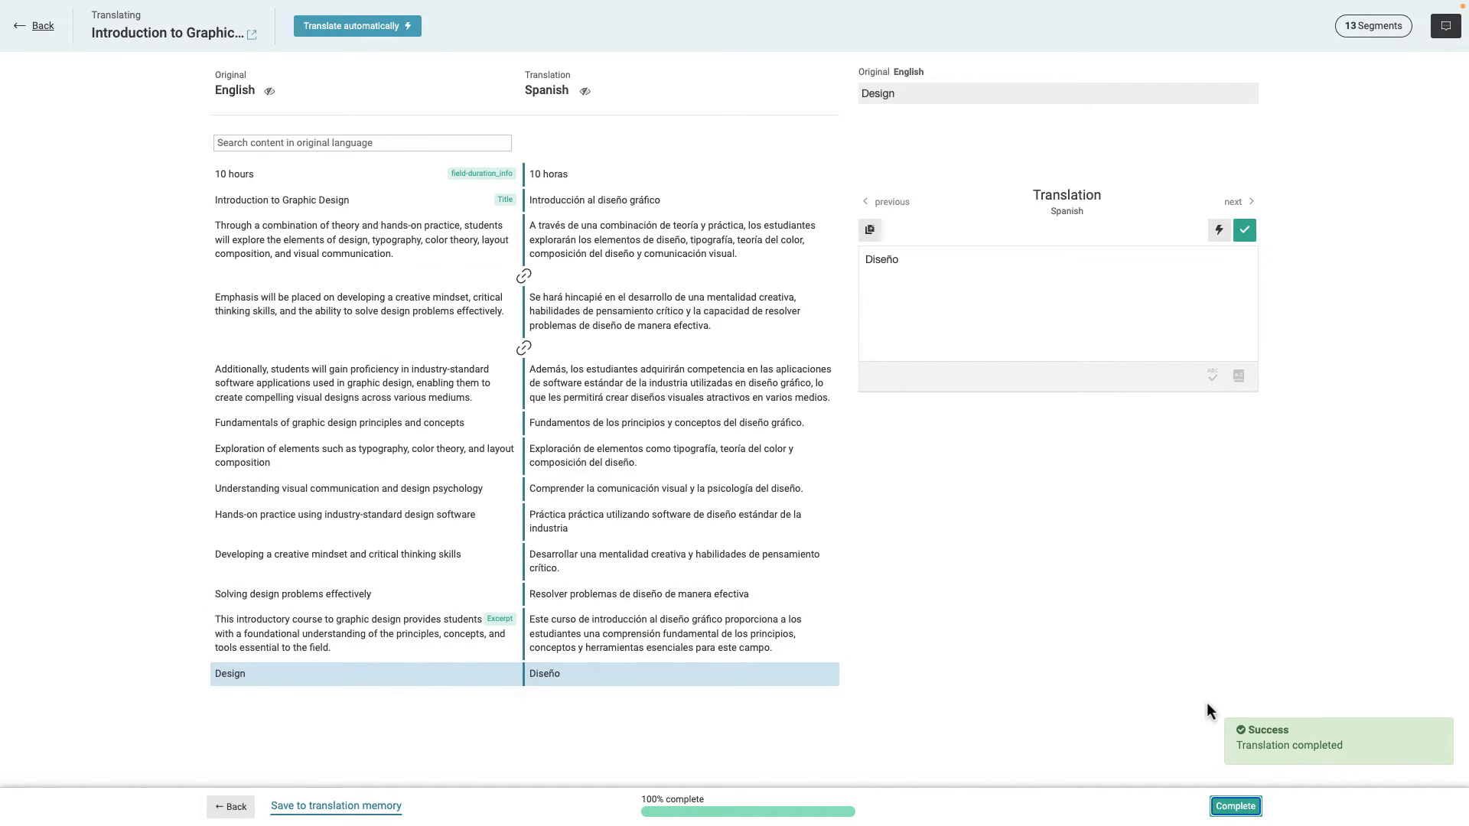
click(1235, 806)
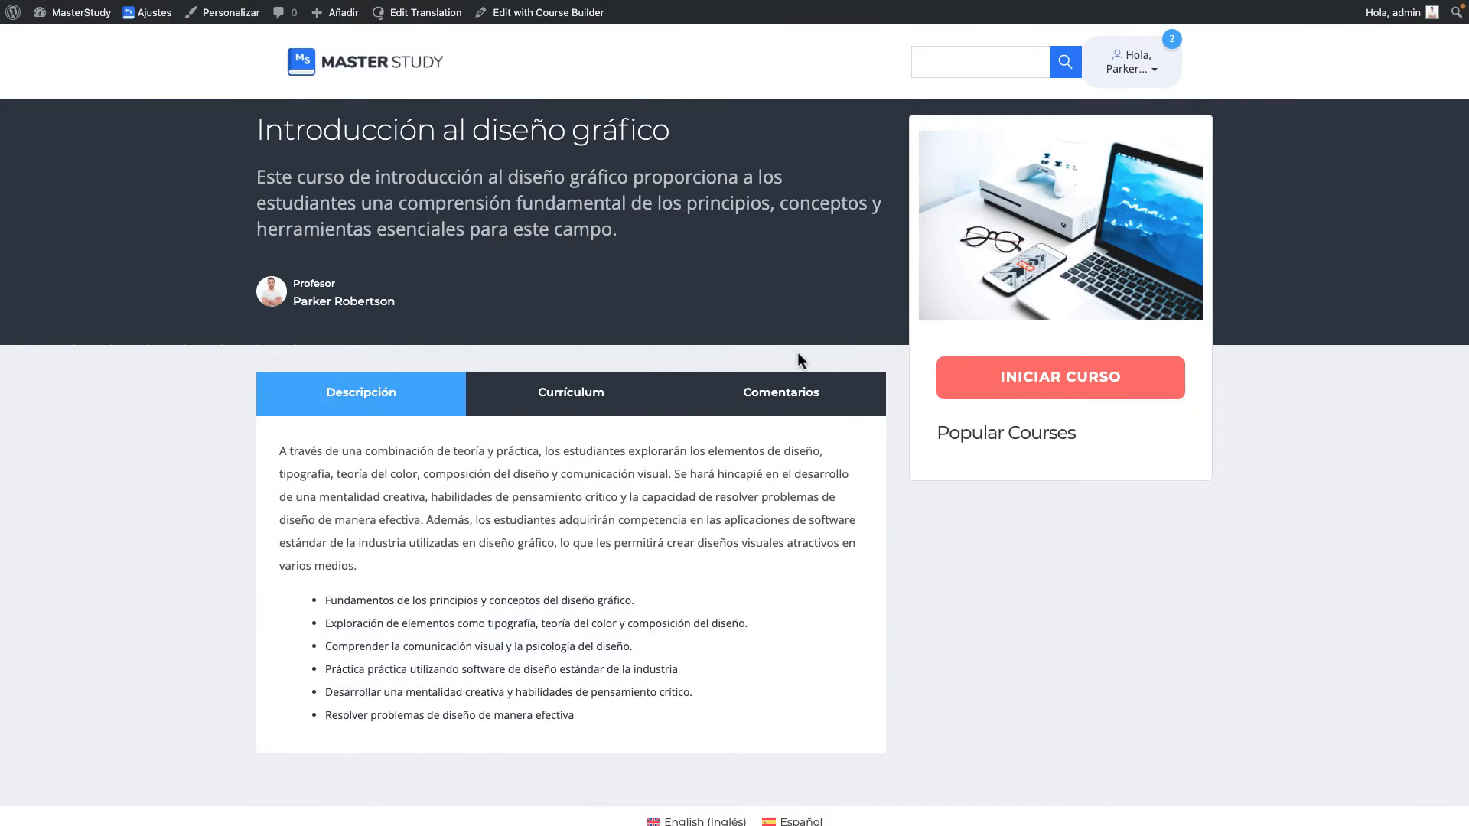
View the Comentarios tab and then the Currículum of Spanish lessons, assignment and quiz on the course page.
click(780, 393)
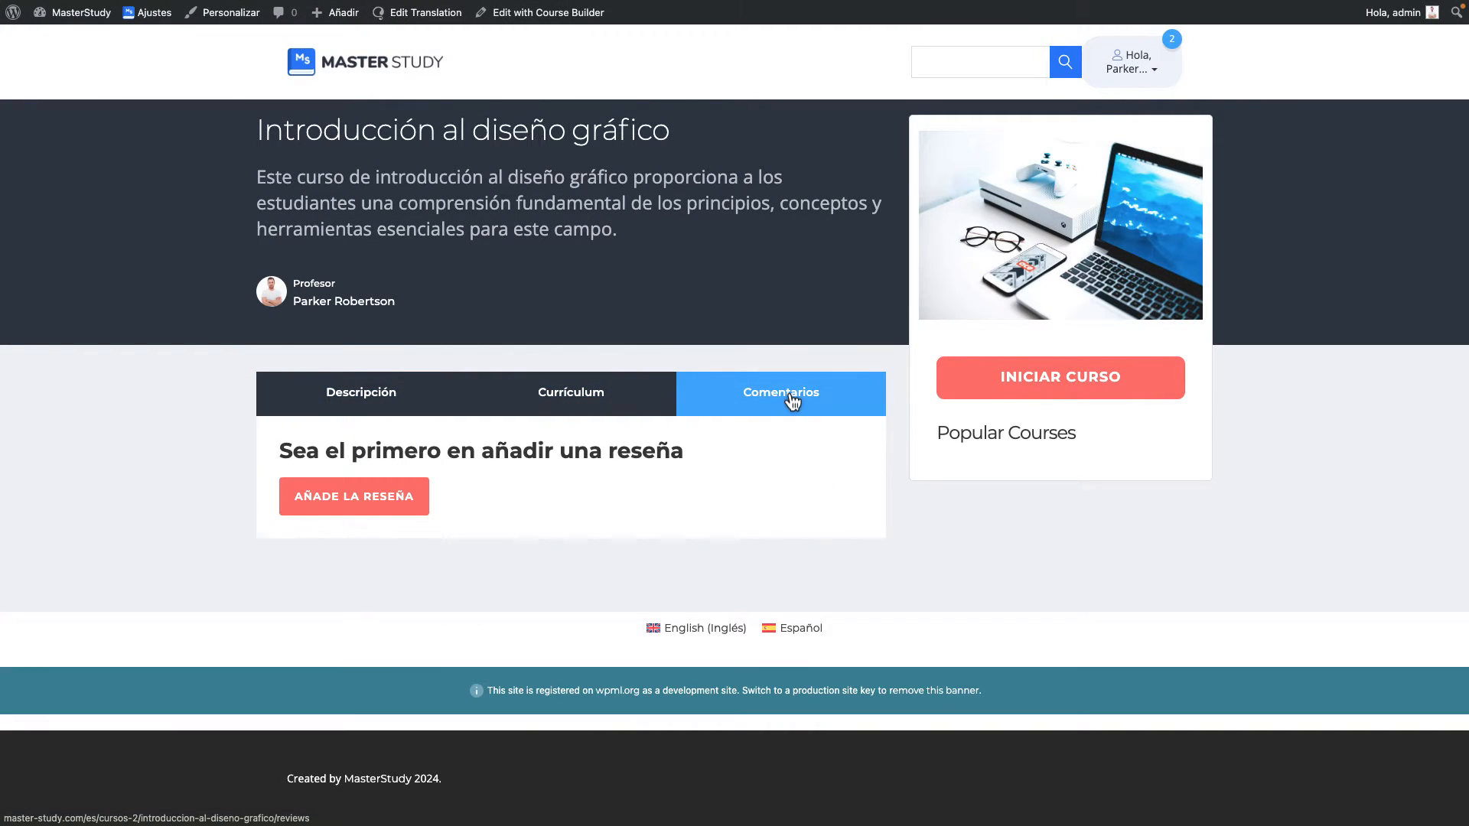
click(569, 393)
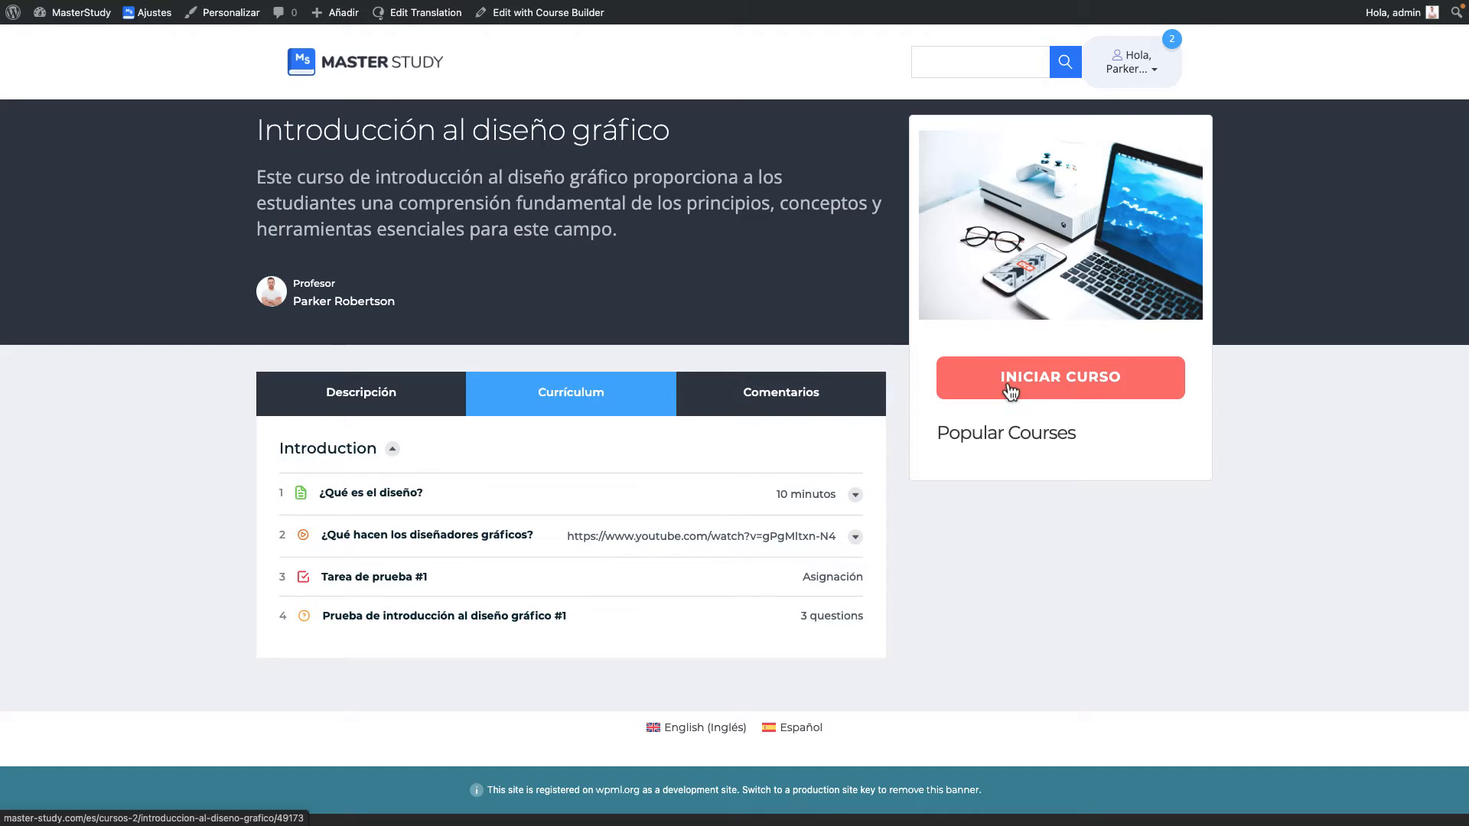
Start the Spanish course and browse the video lesson, Tarea de prueba #1 and the quiz.
click(1059, 376)
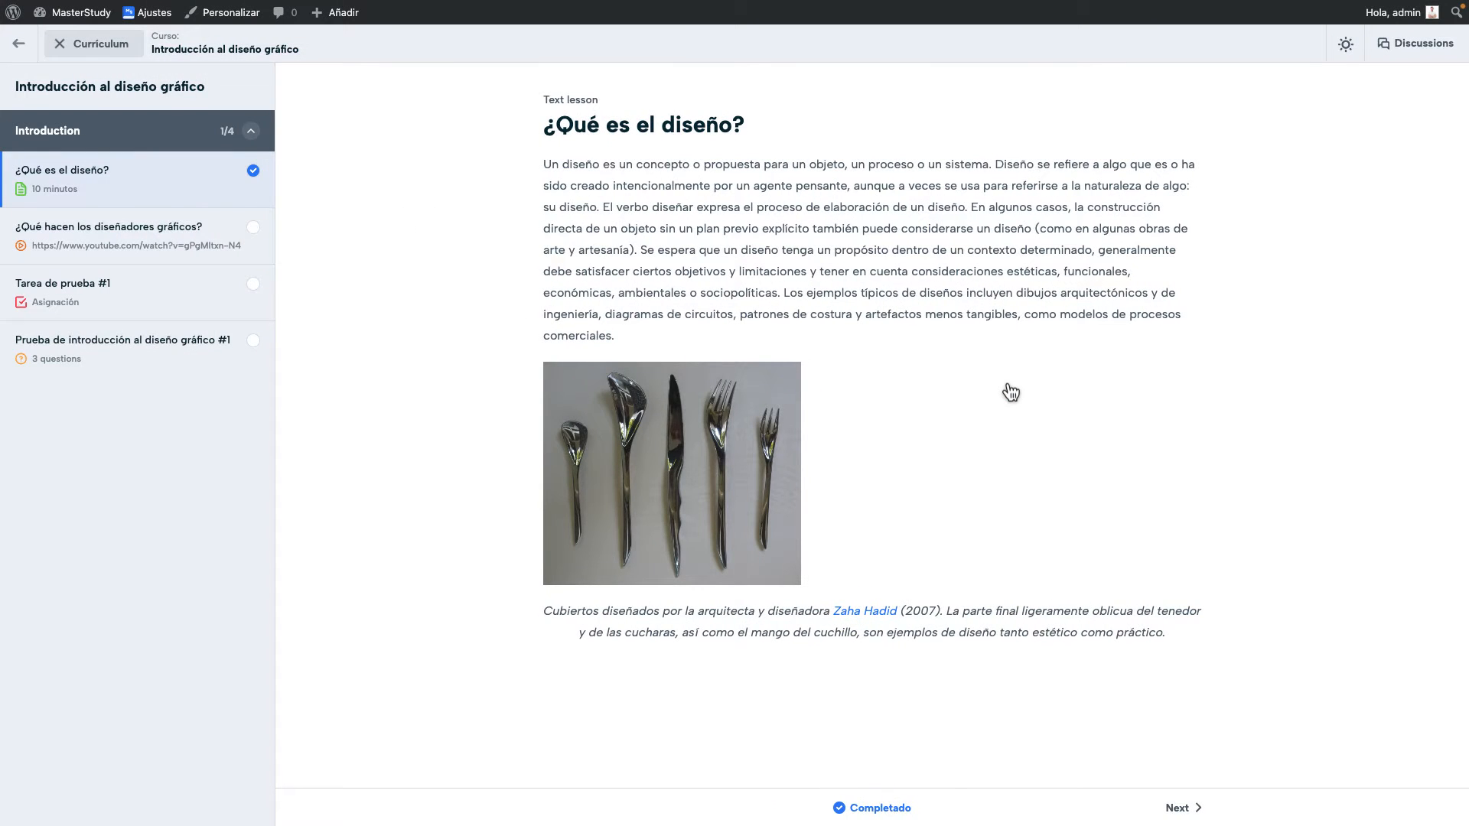
mouse_move(1065, 697)
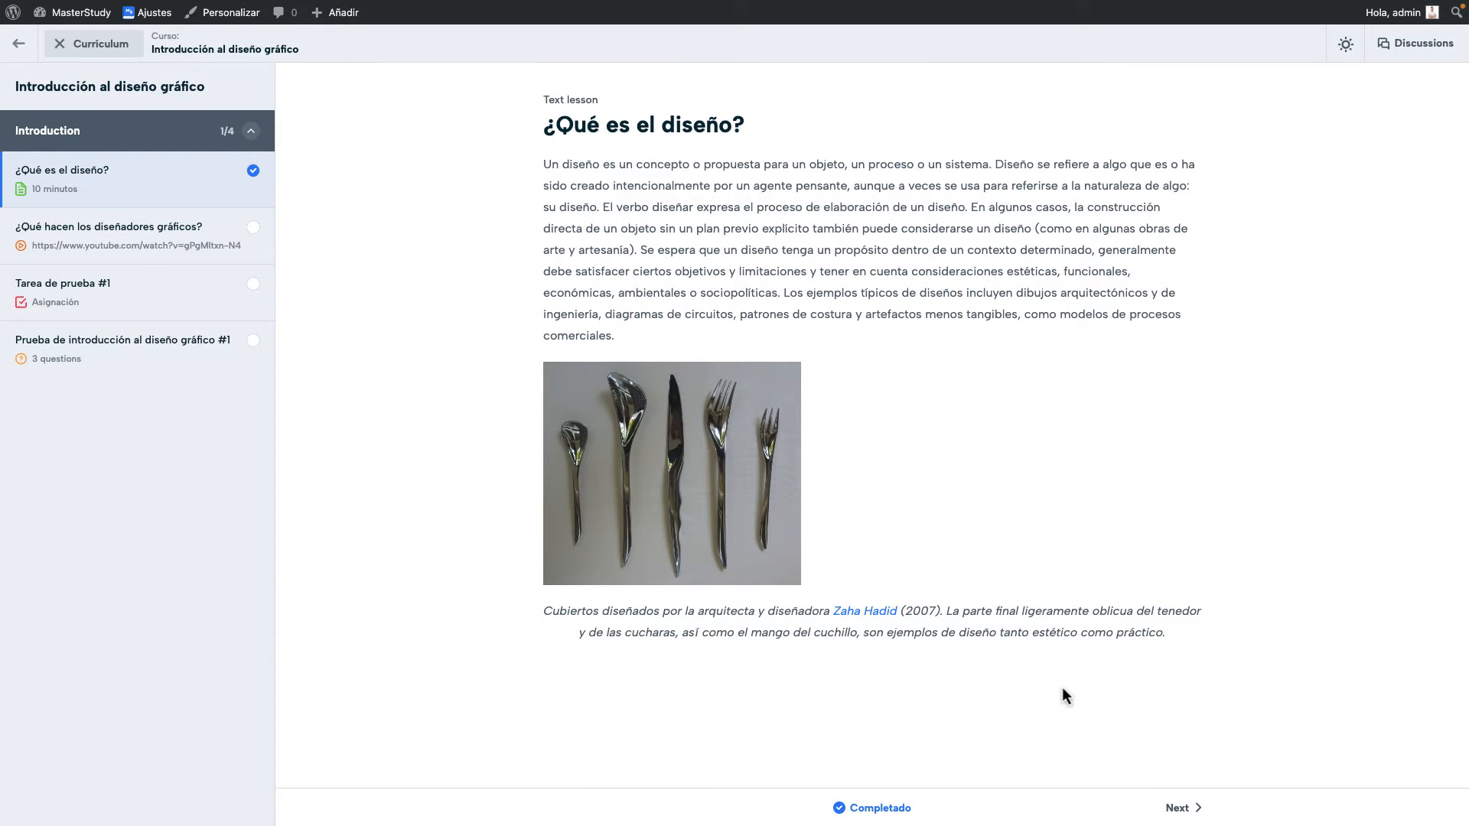
mouse_move(216, 264)
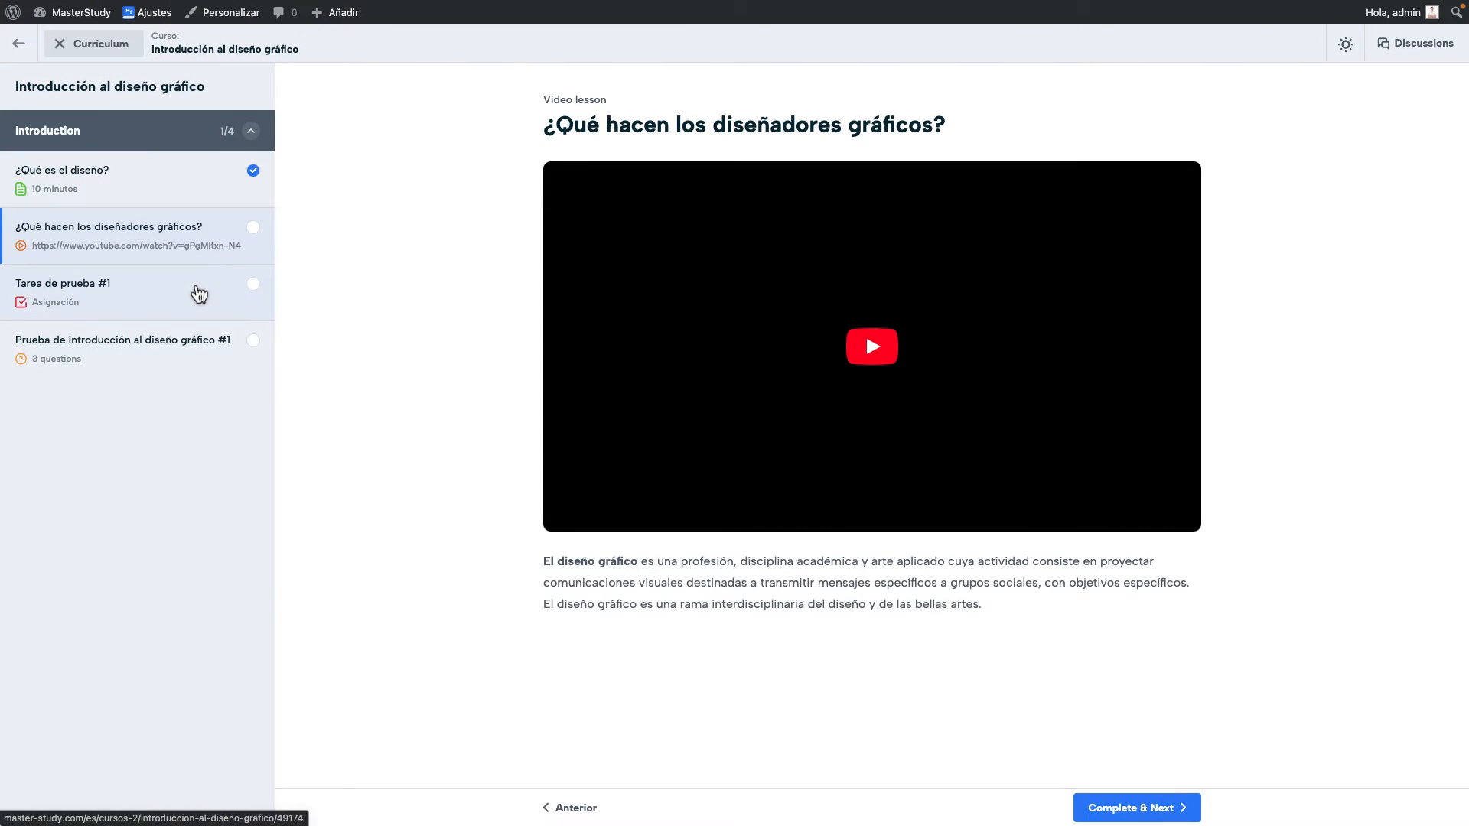
click(64, 283)
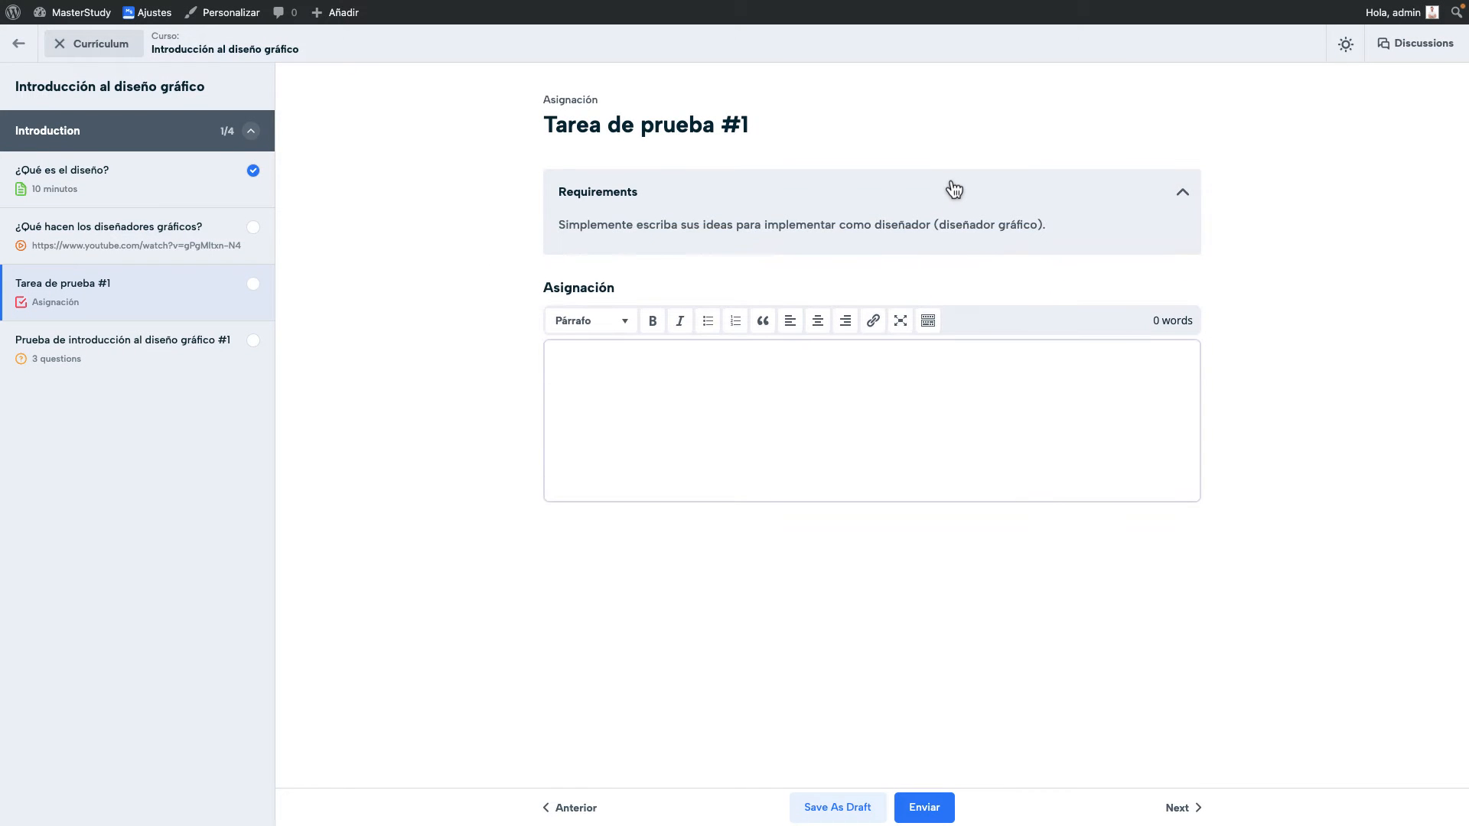
click(122, 349)
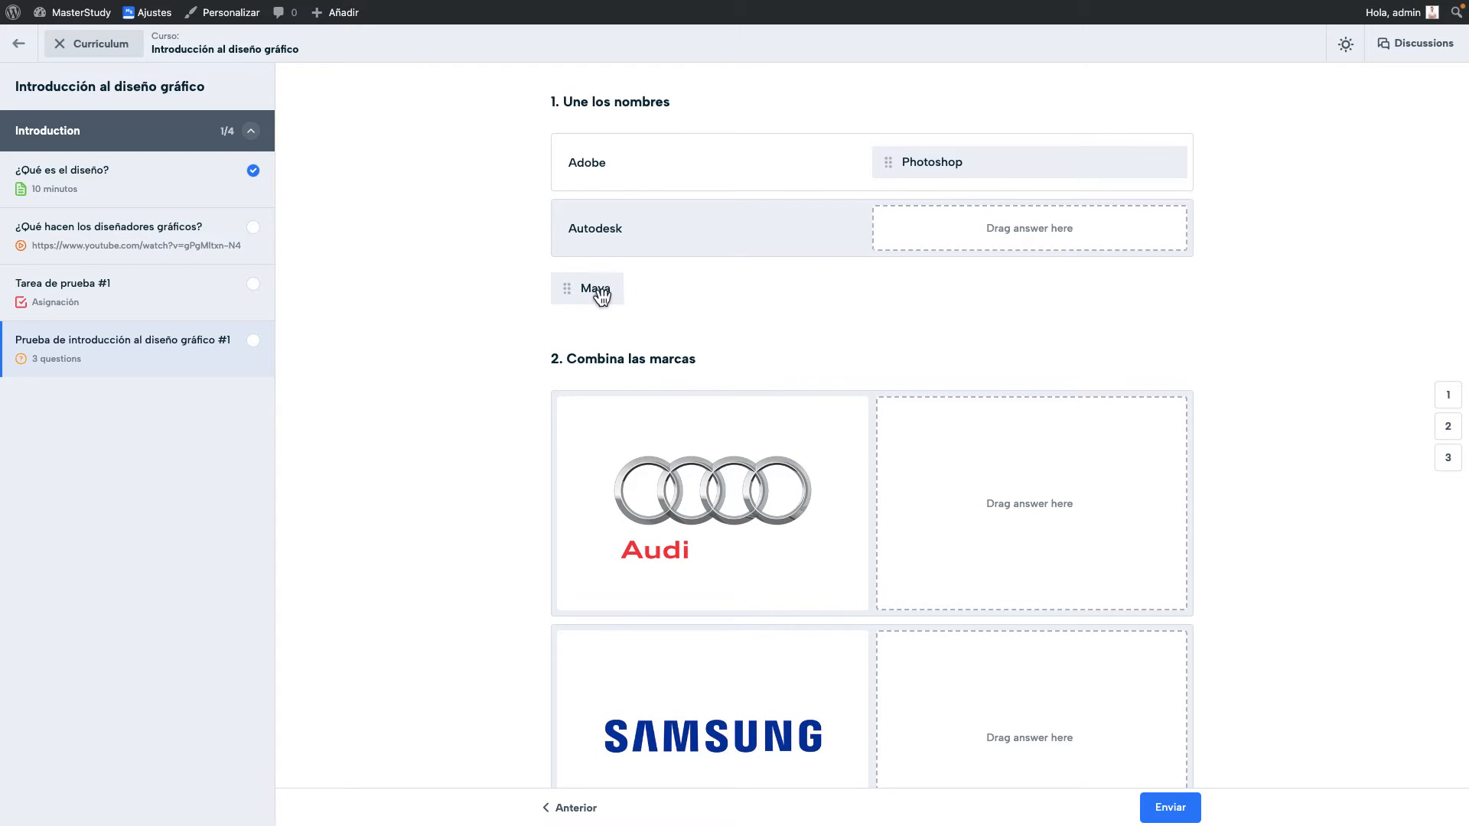
scroll(down, 3)
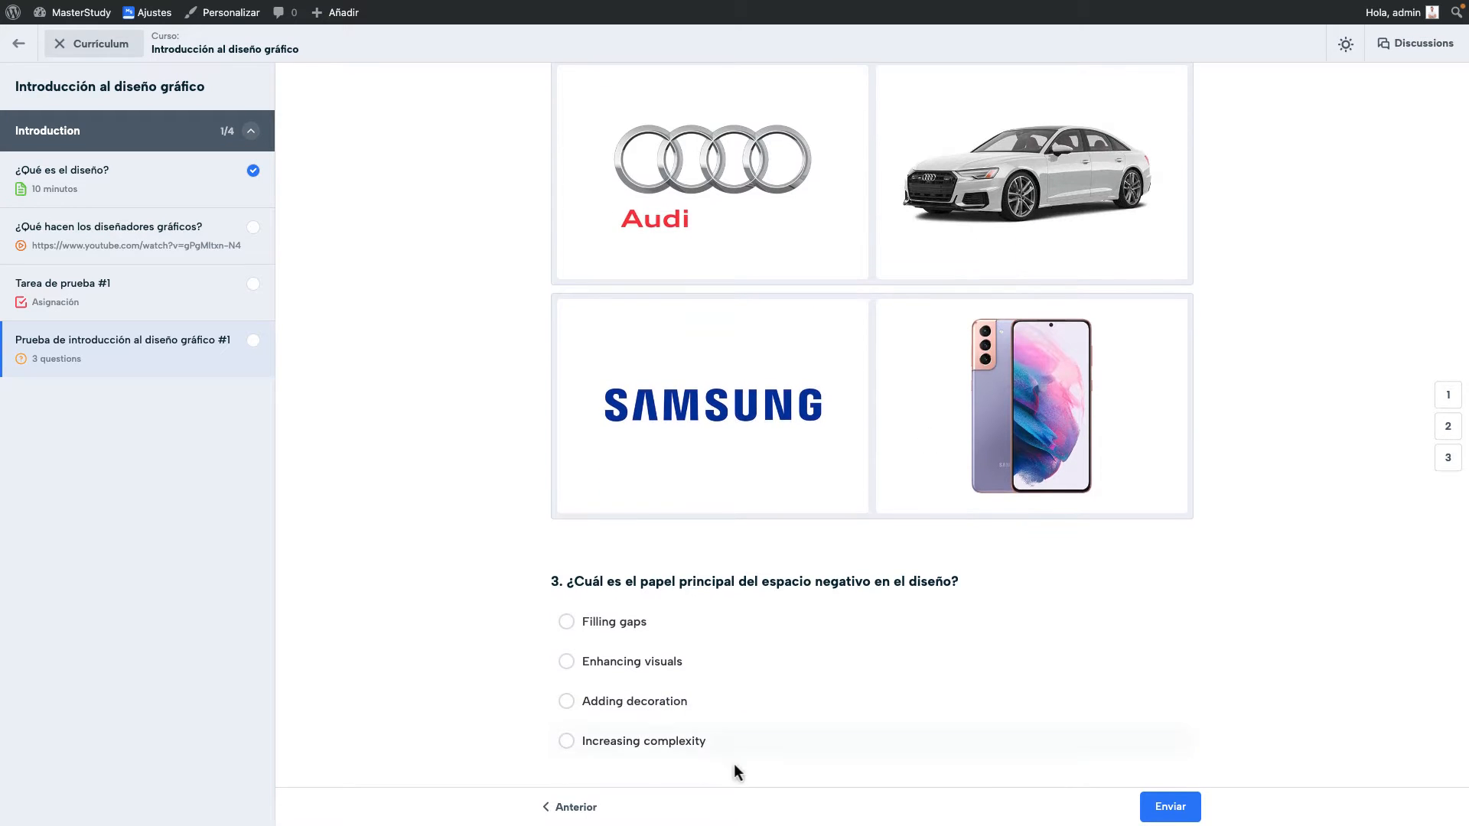
click(1169, 806)
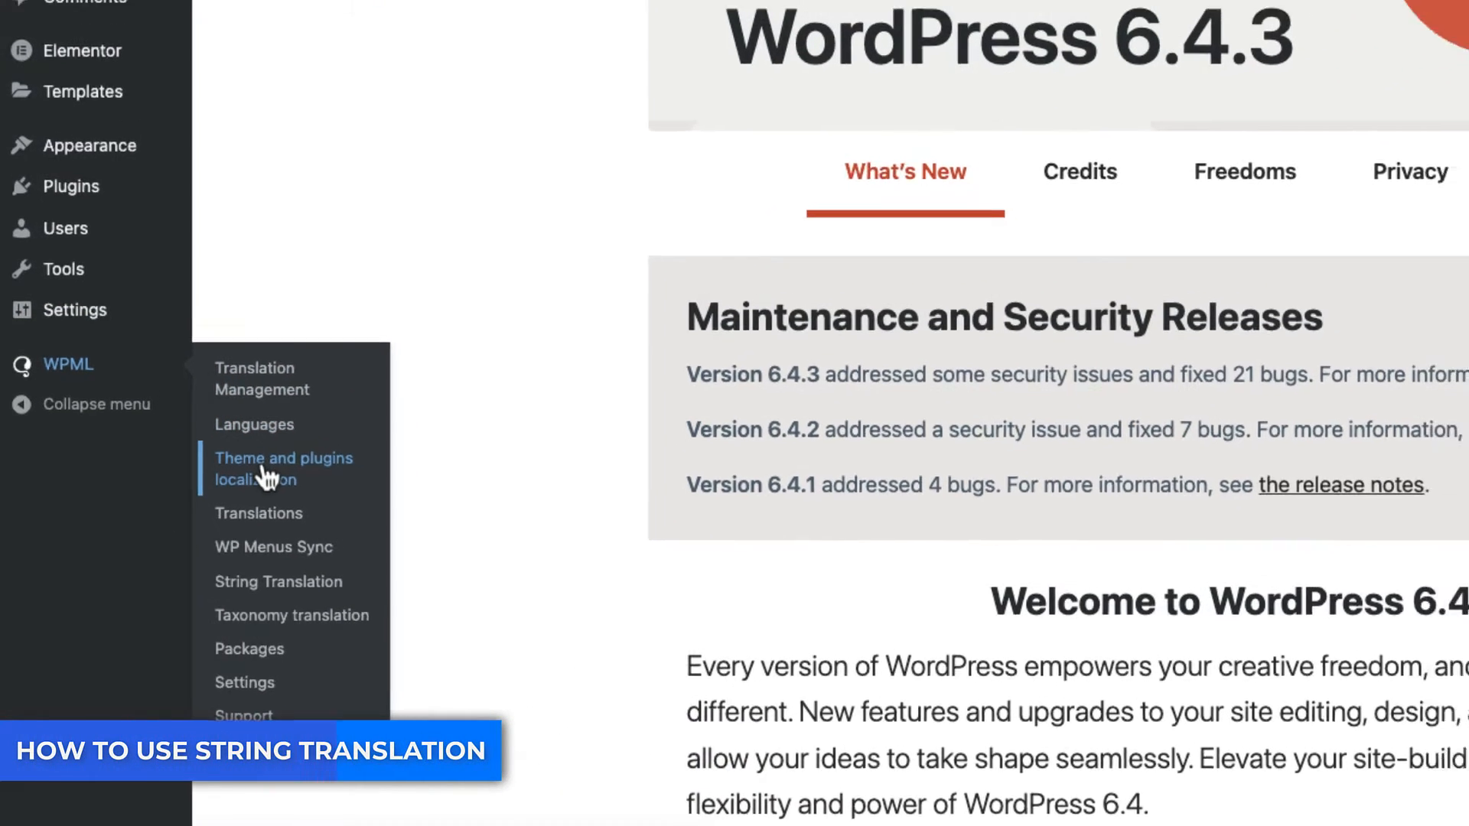
Scan the selected Elementor and MasterStudy plugins for translatable strings in WPML localization.
click(283, 468)
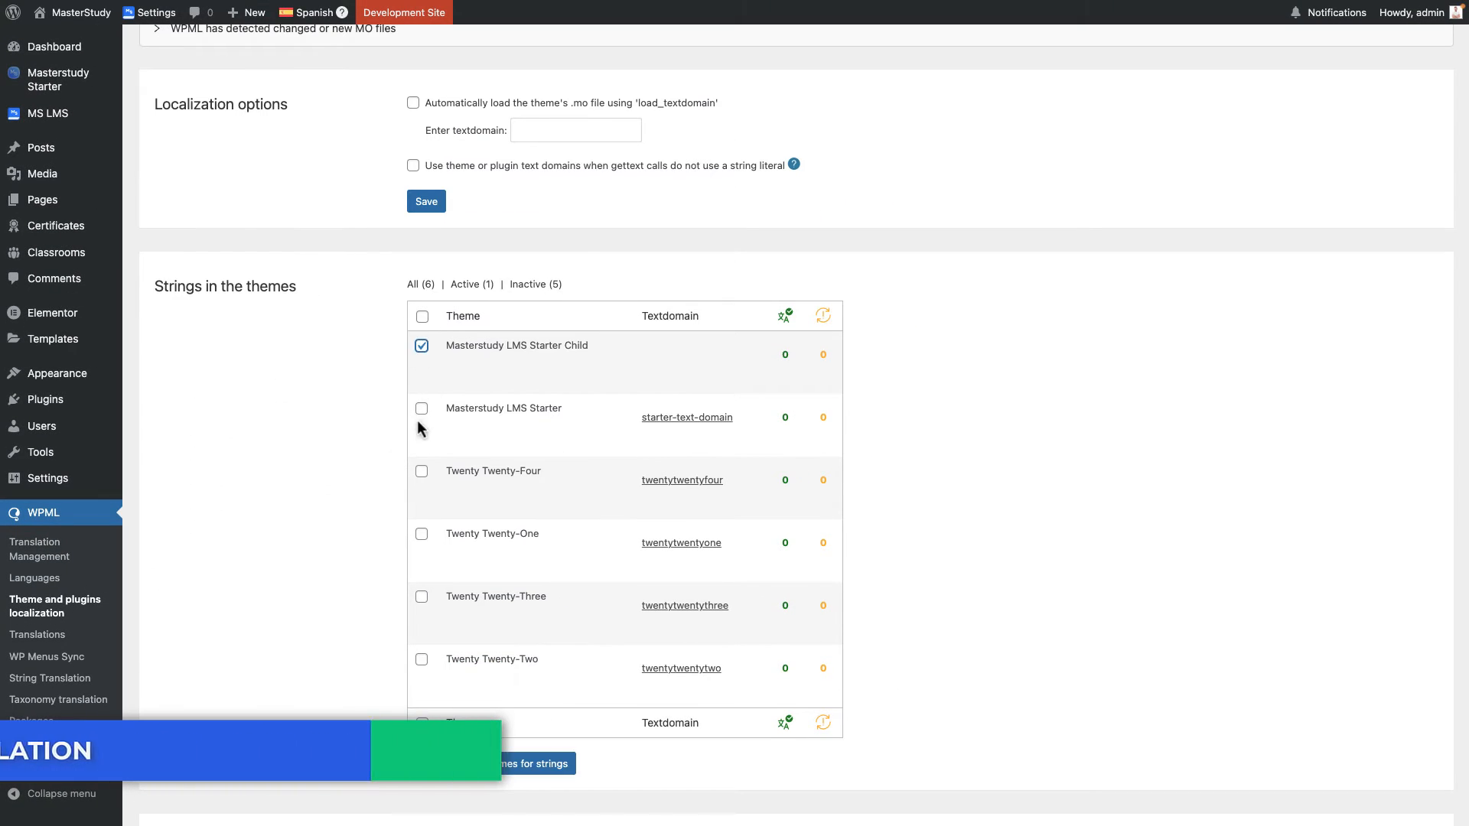
scroll(down, 3)
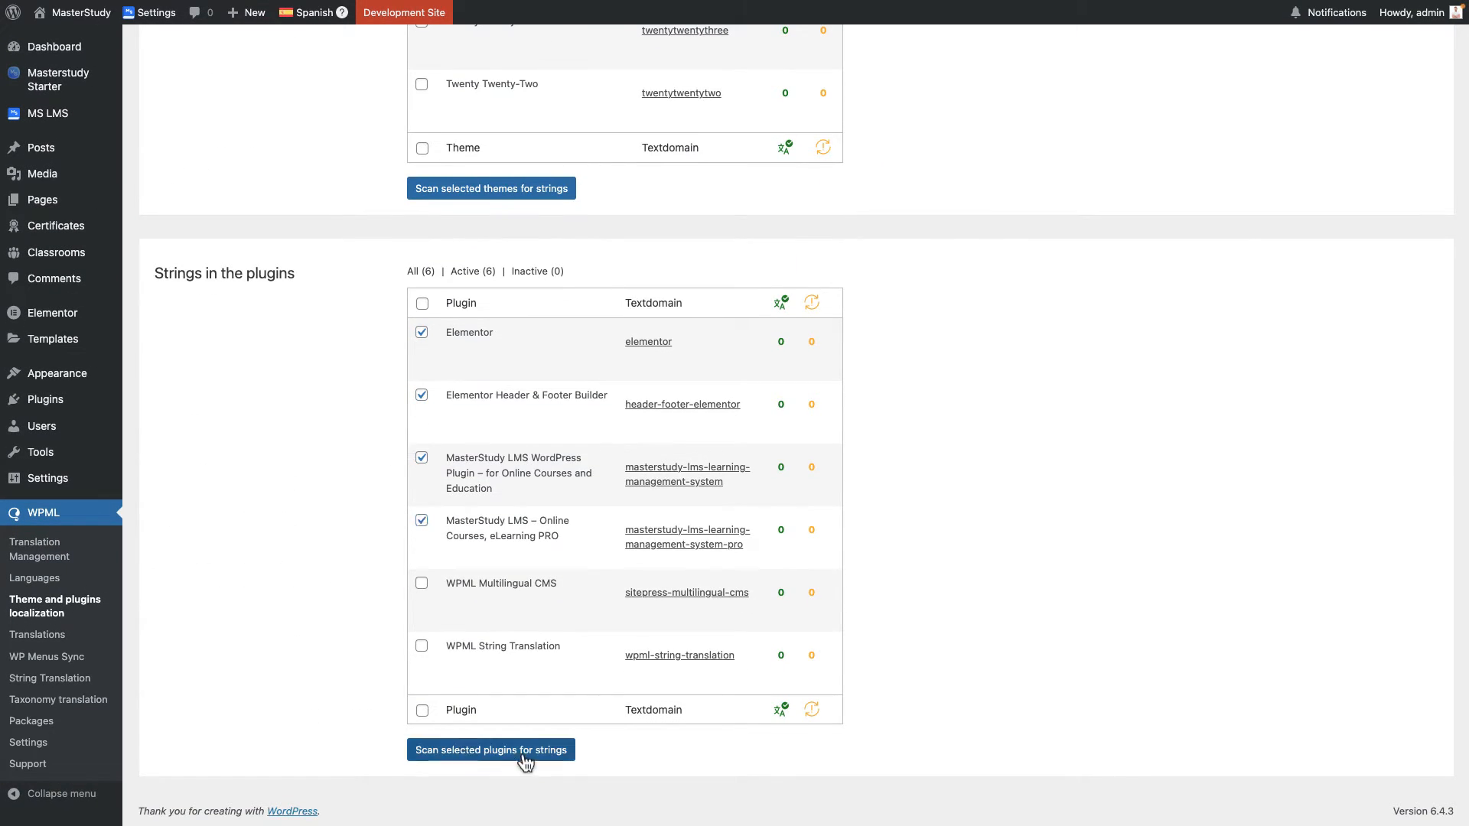
click(491, 749)
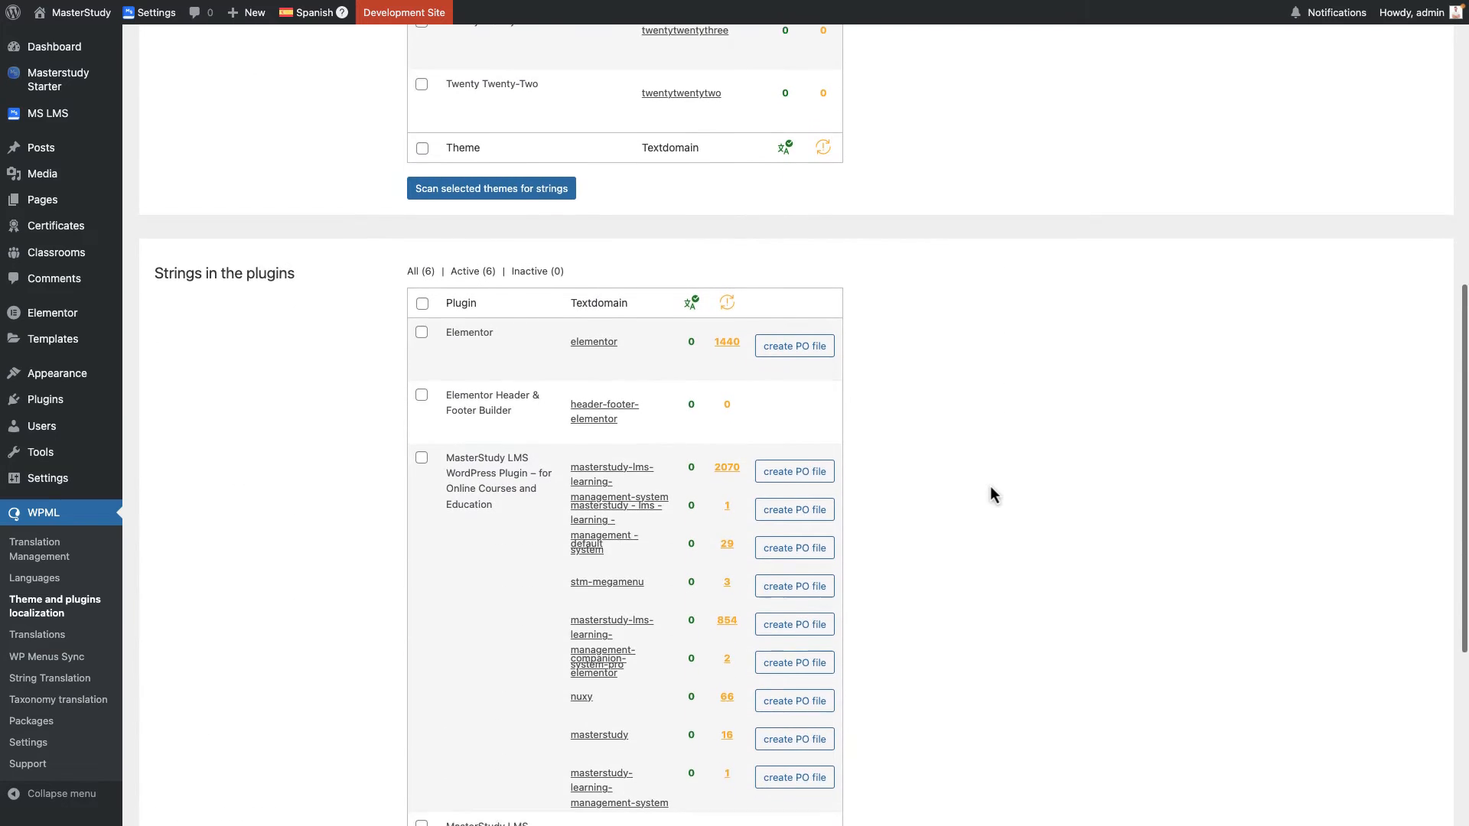
scroll(down, 3)
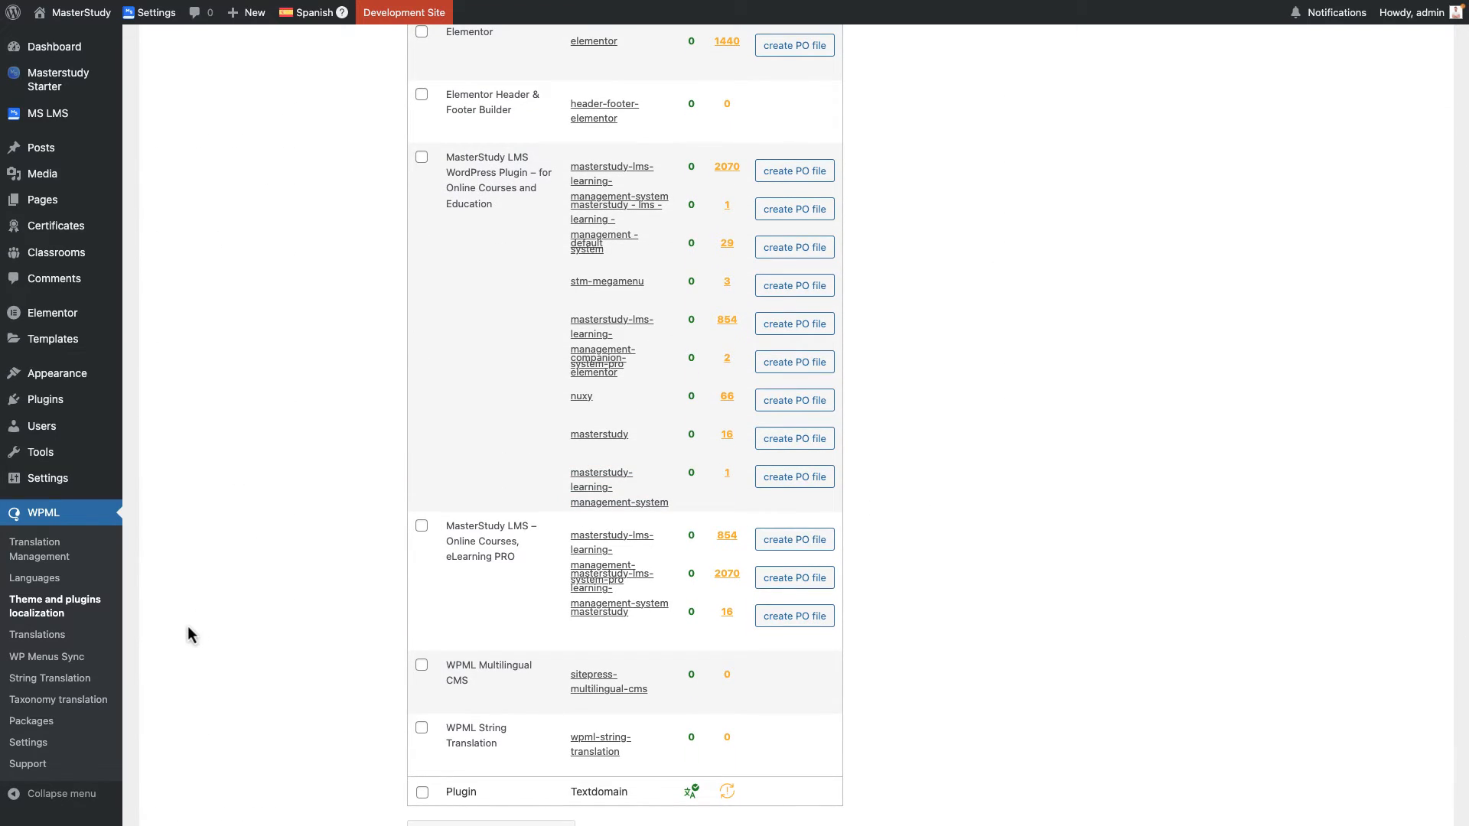
mouse_move(261, 662)
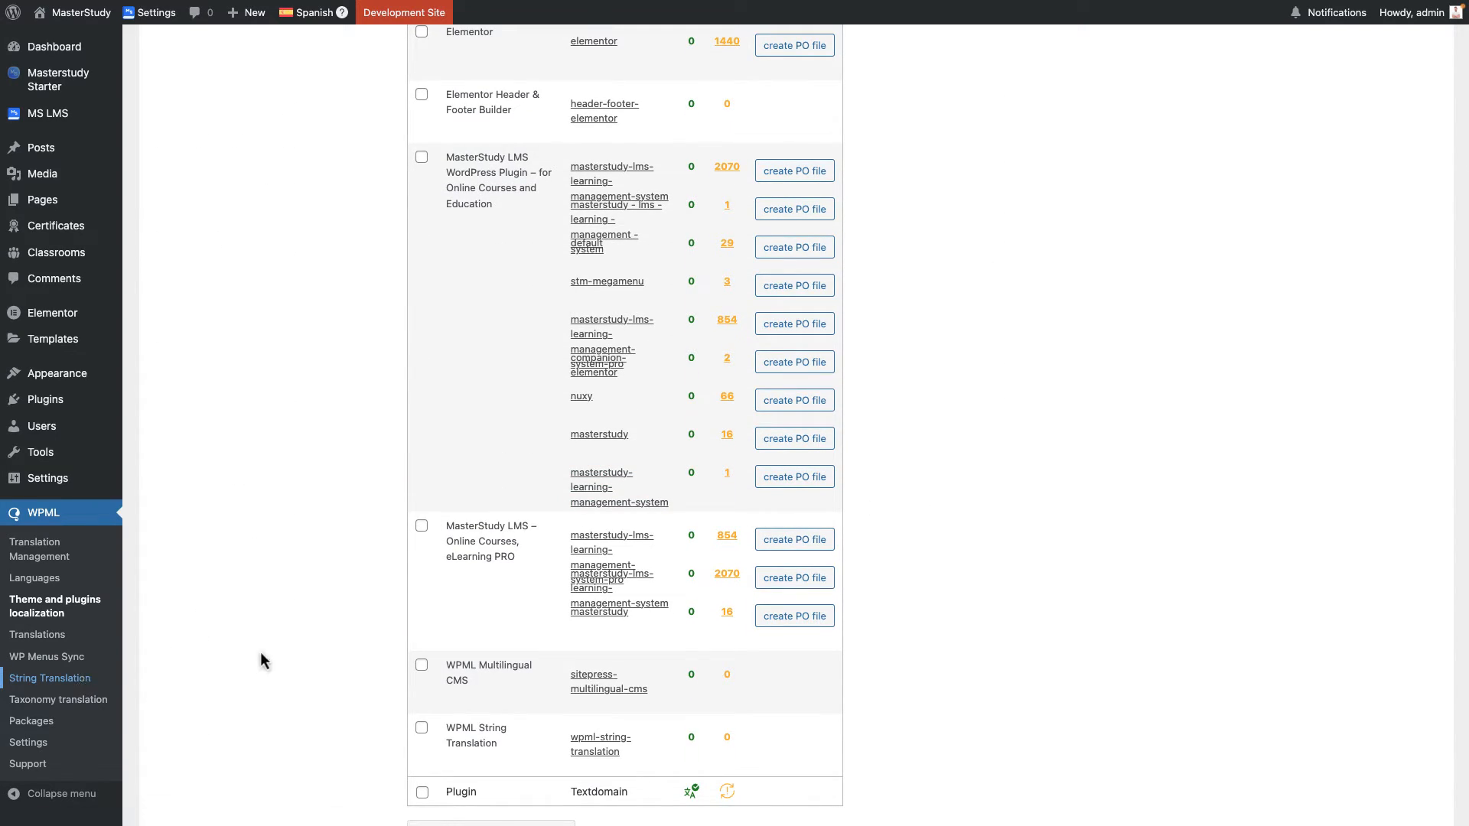
click(51, 679)
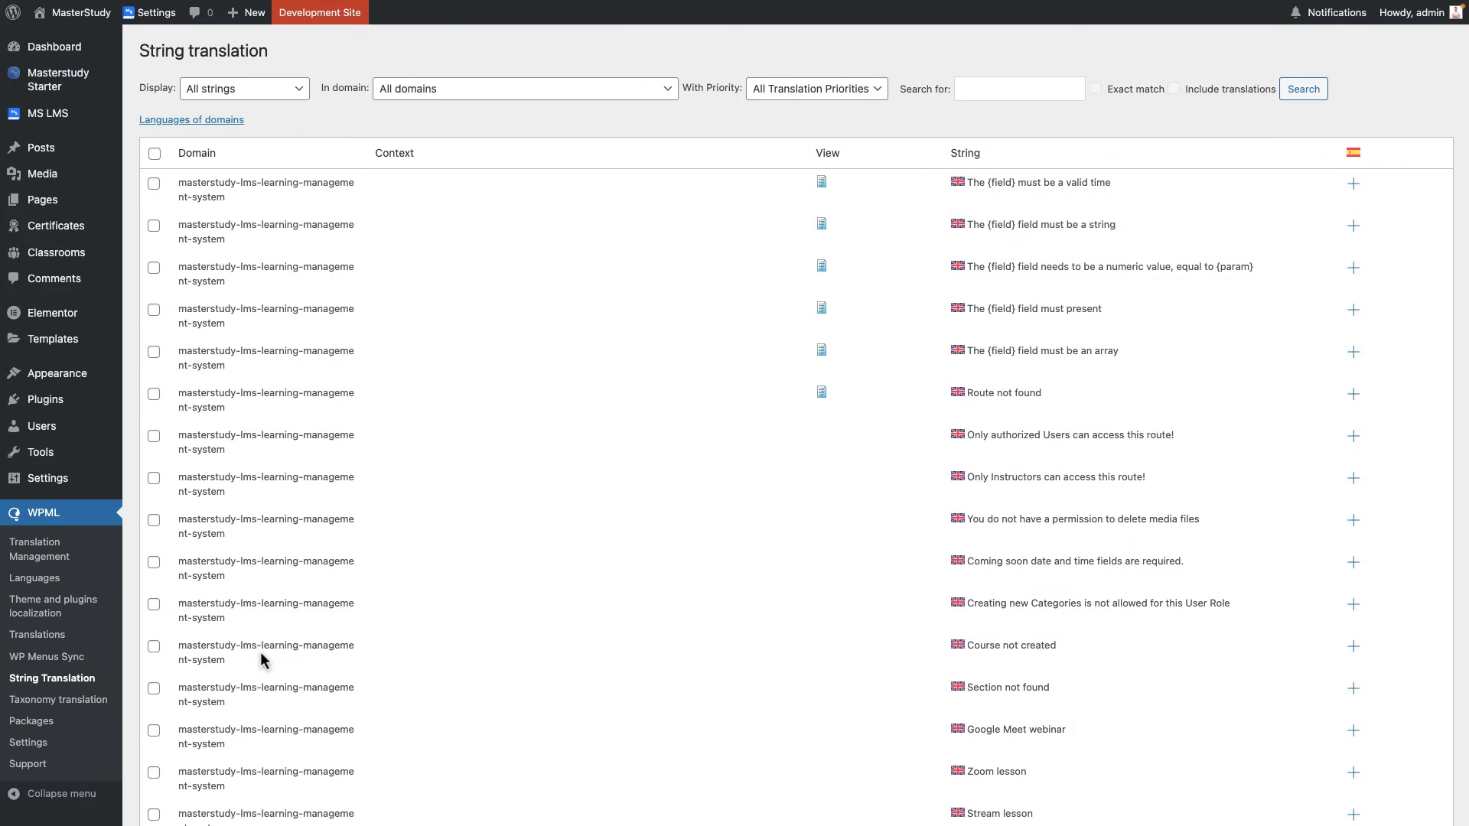
scroll(down, 3)
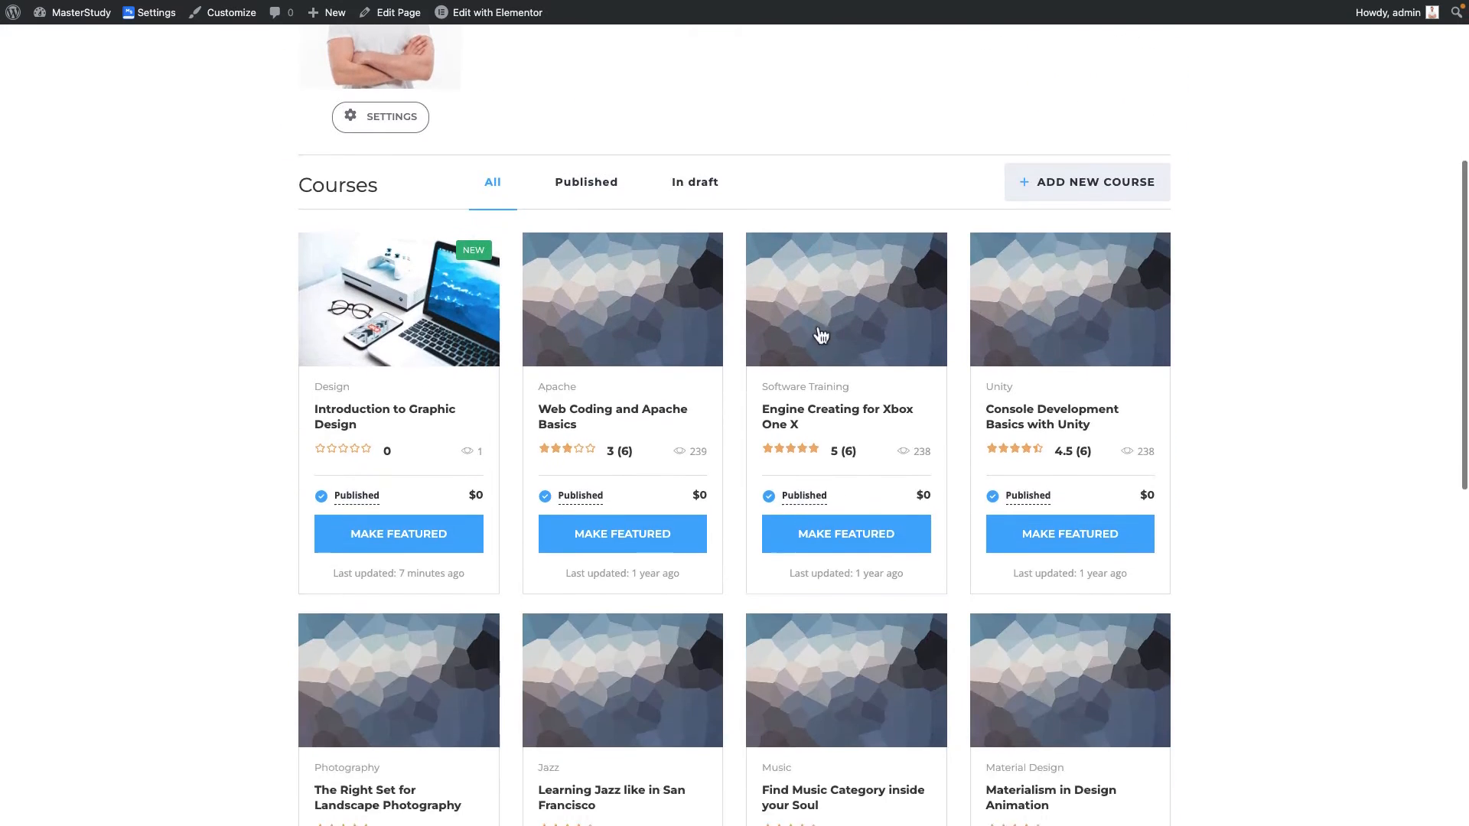
scroll(down, 3)
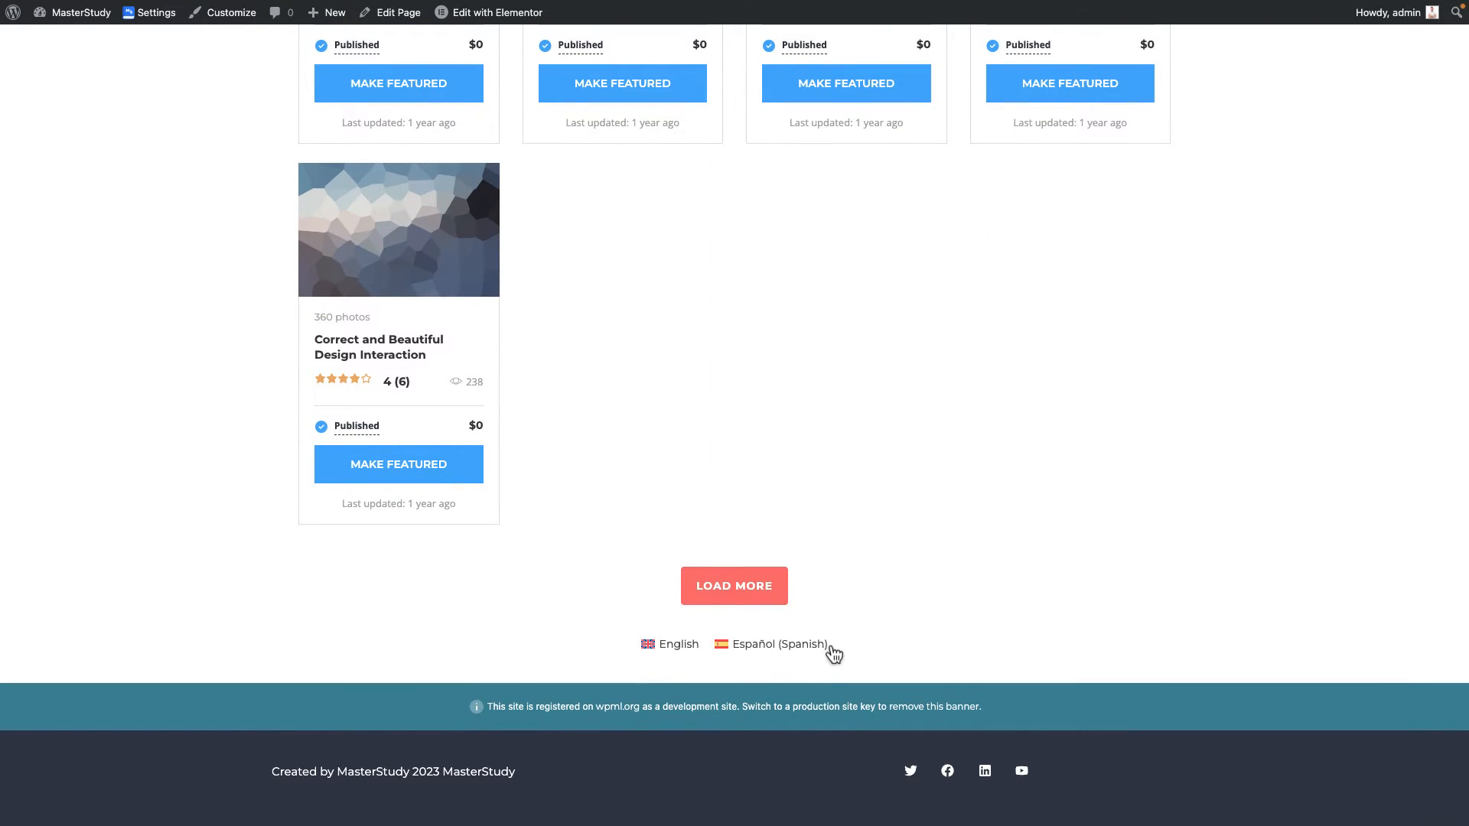
click(779, 644)
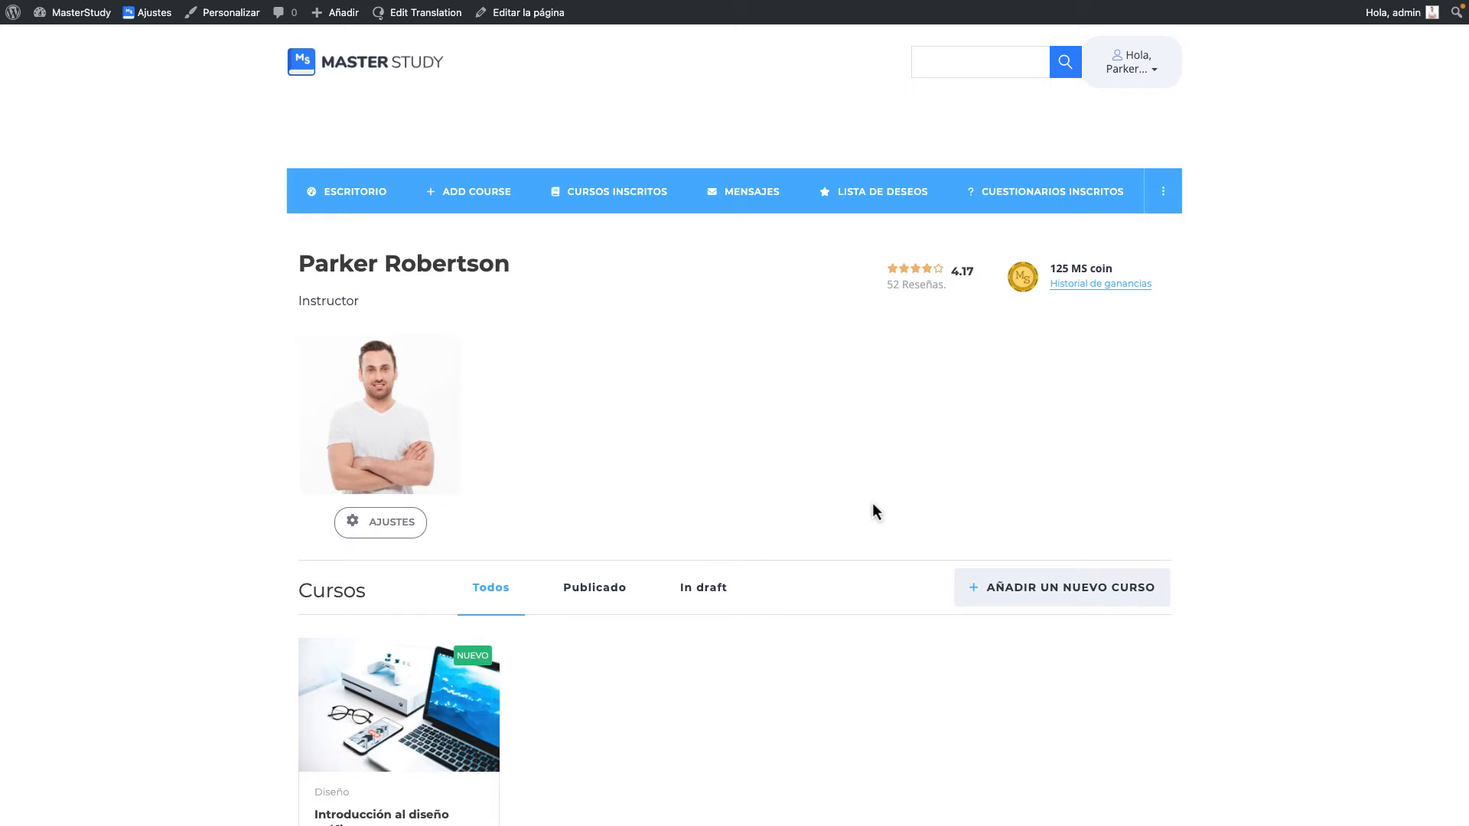
scroll(down, 3)
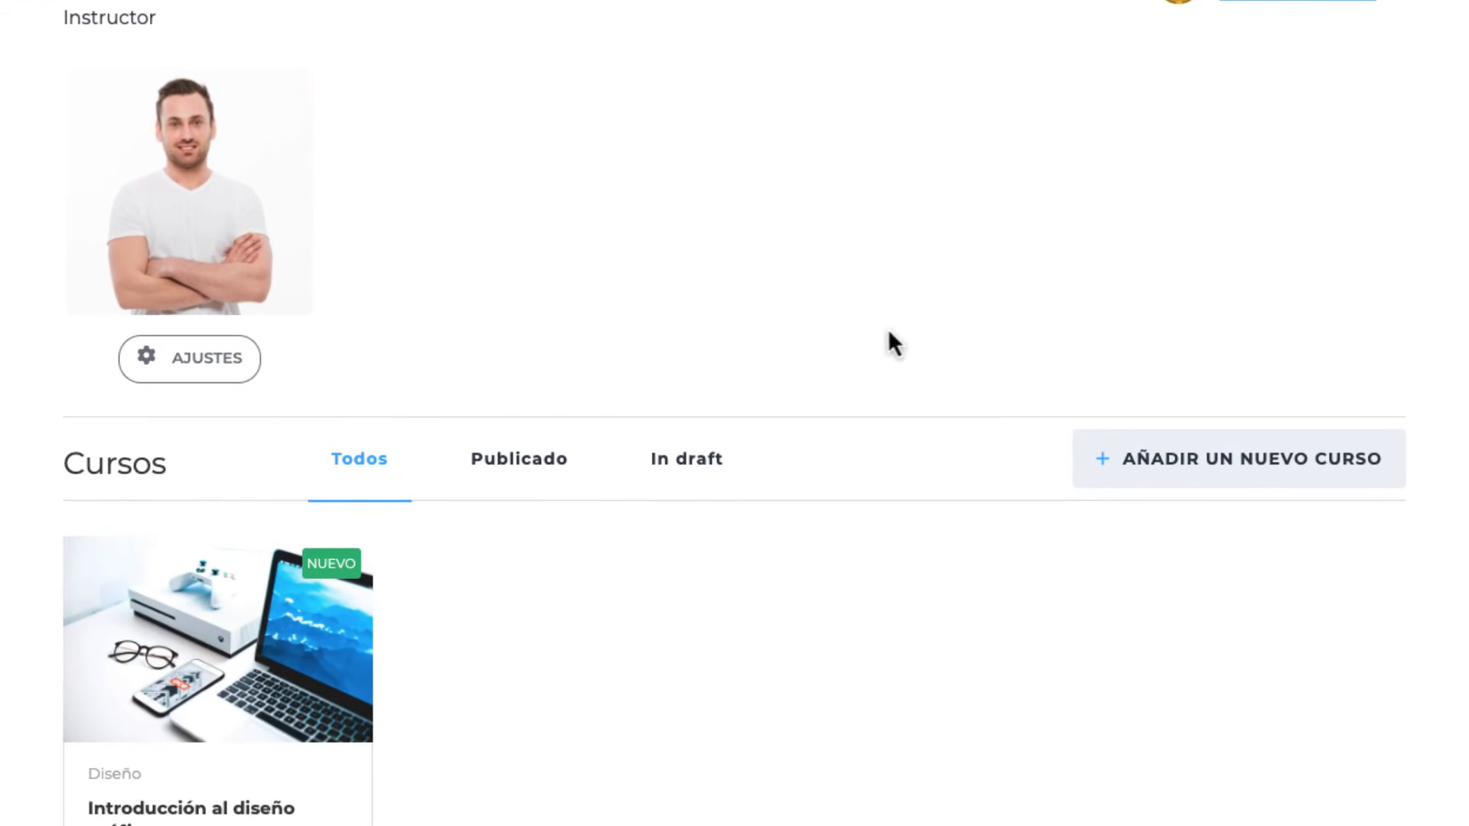
scroll(up, 3)
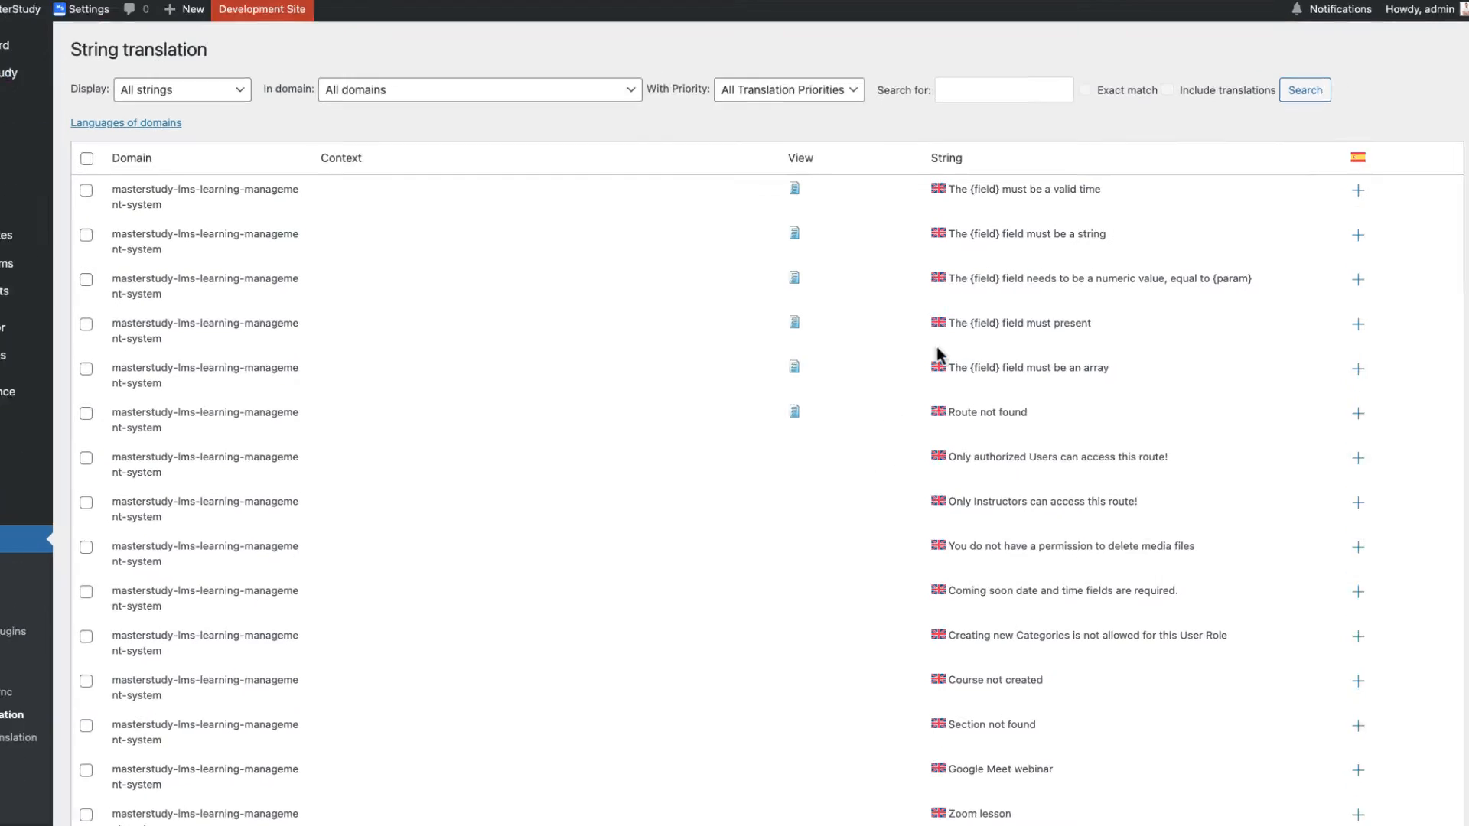
Find the 'In Draft' string and give it the Spanish translation 'En borrador'.
text(In)
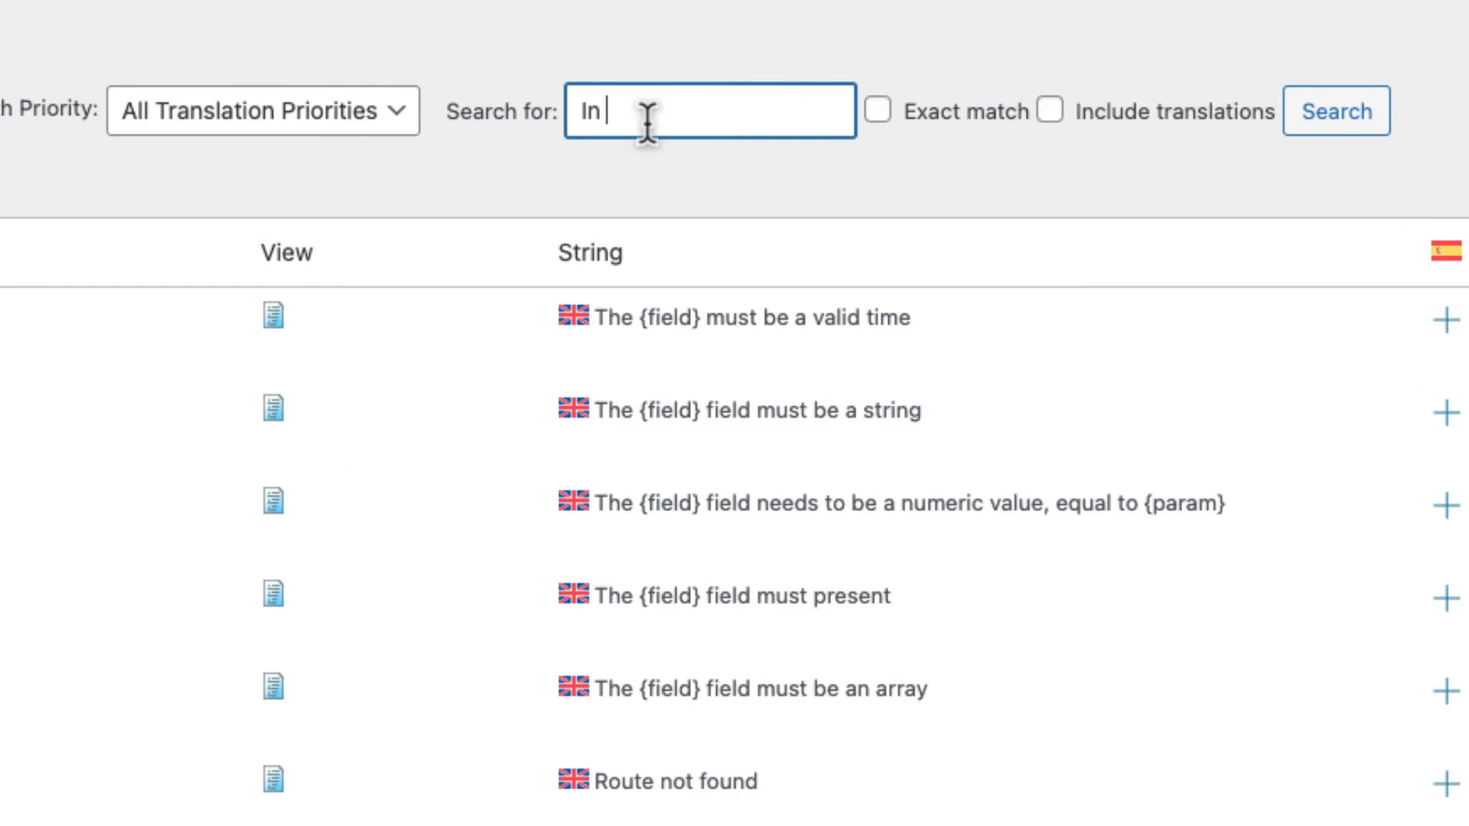
text(Draft)
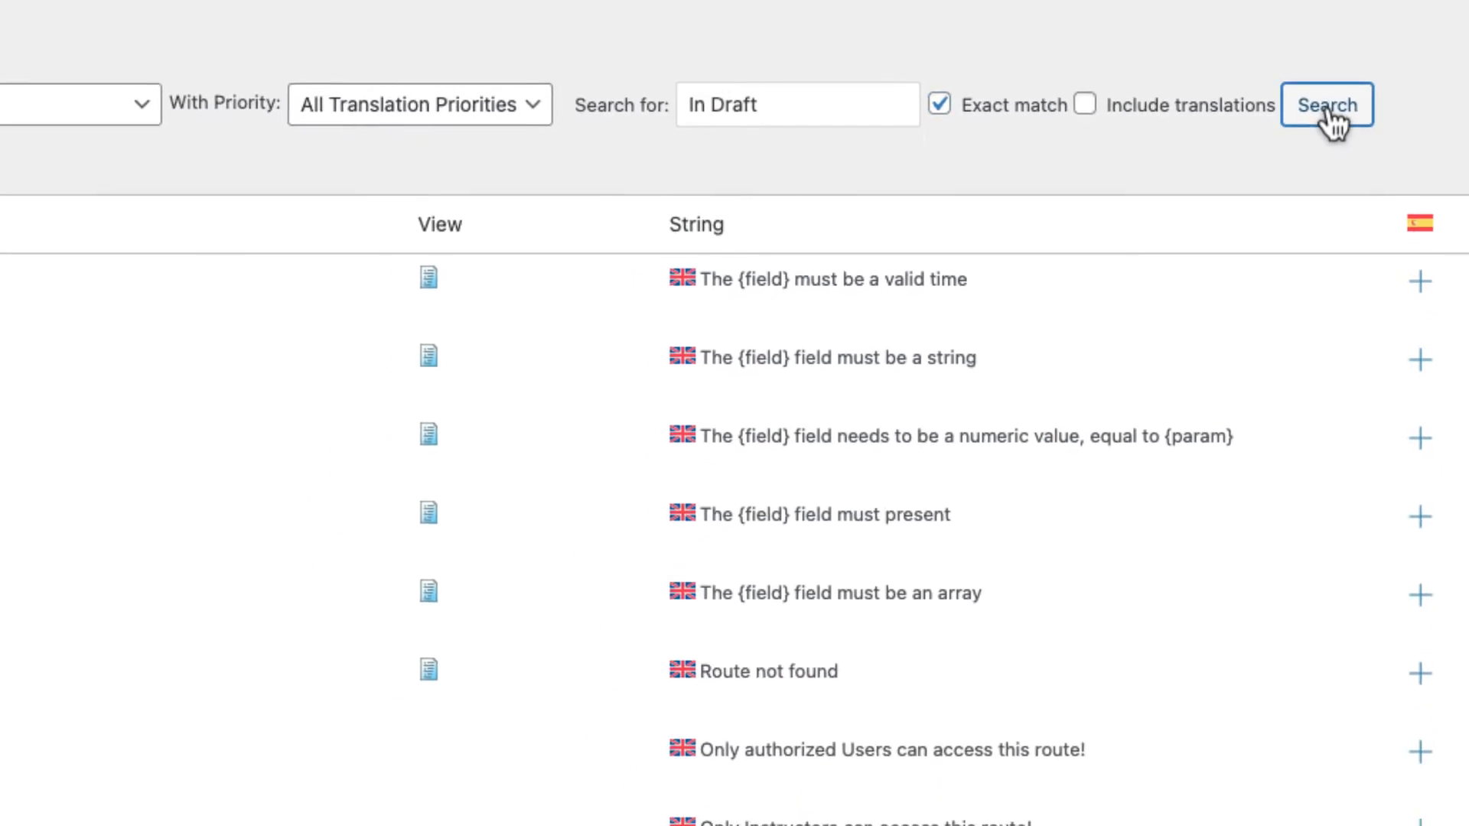
click(1327, 104)
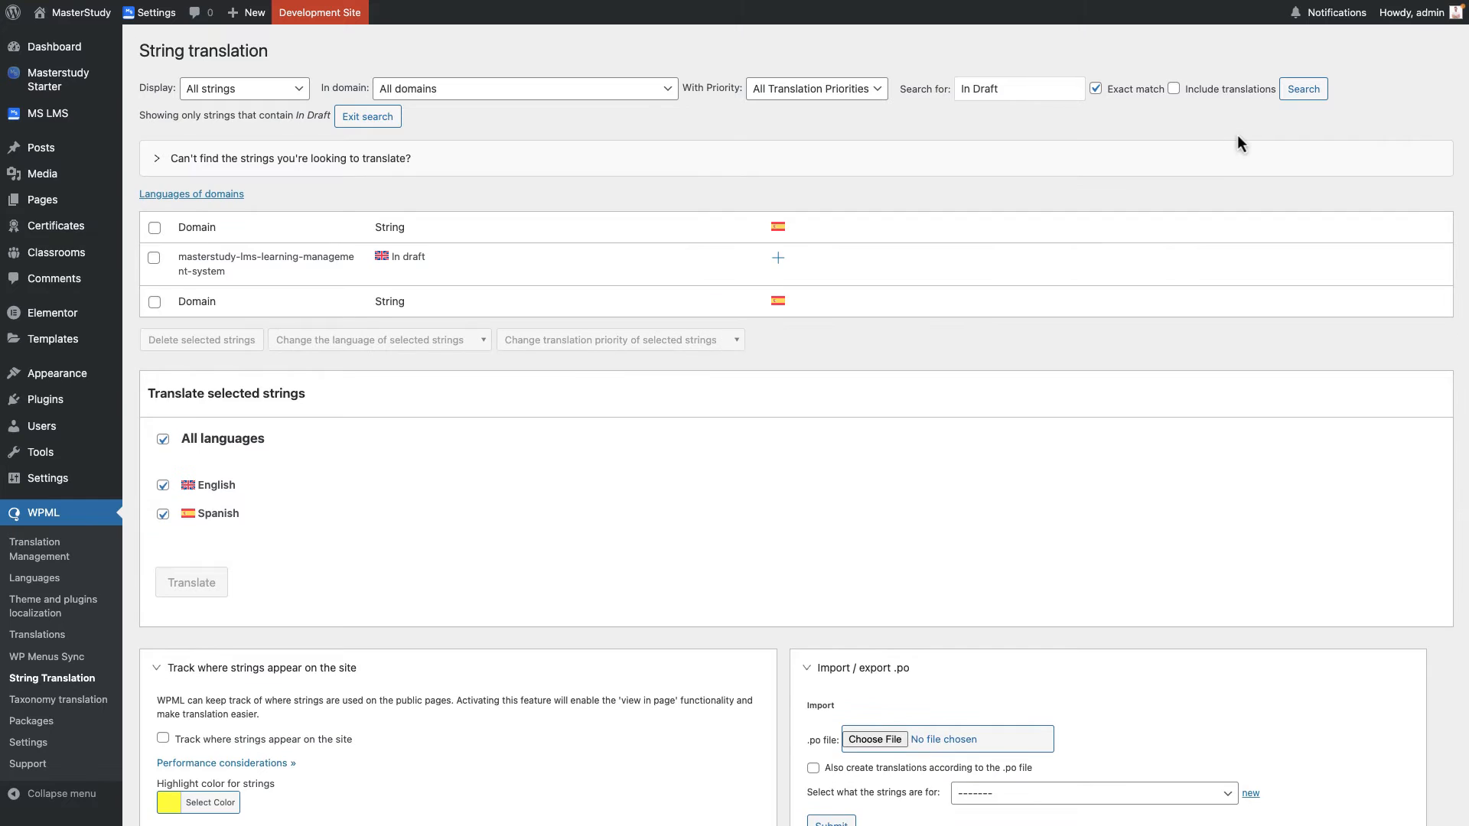
mouse_move(981, 224)
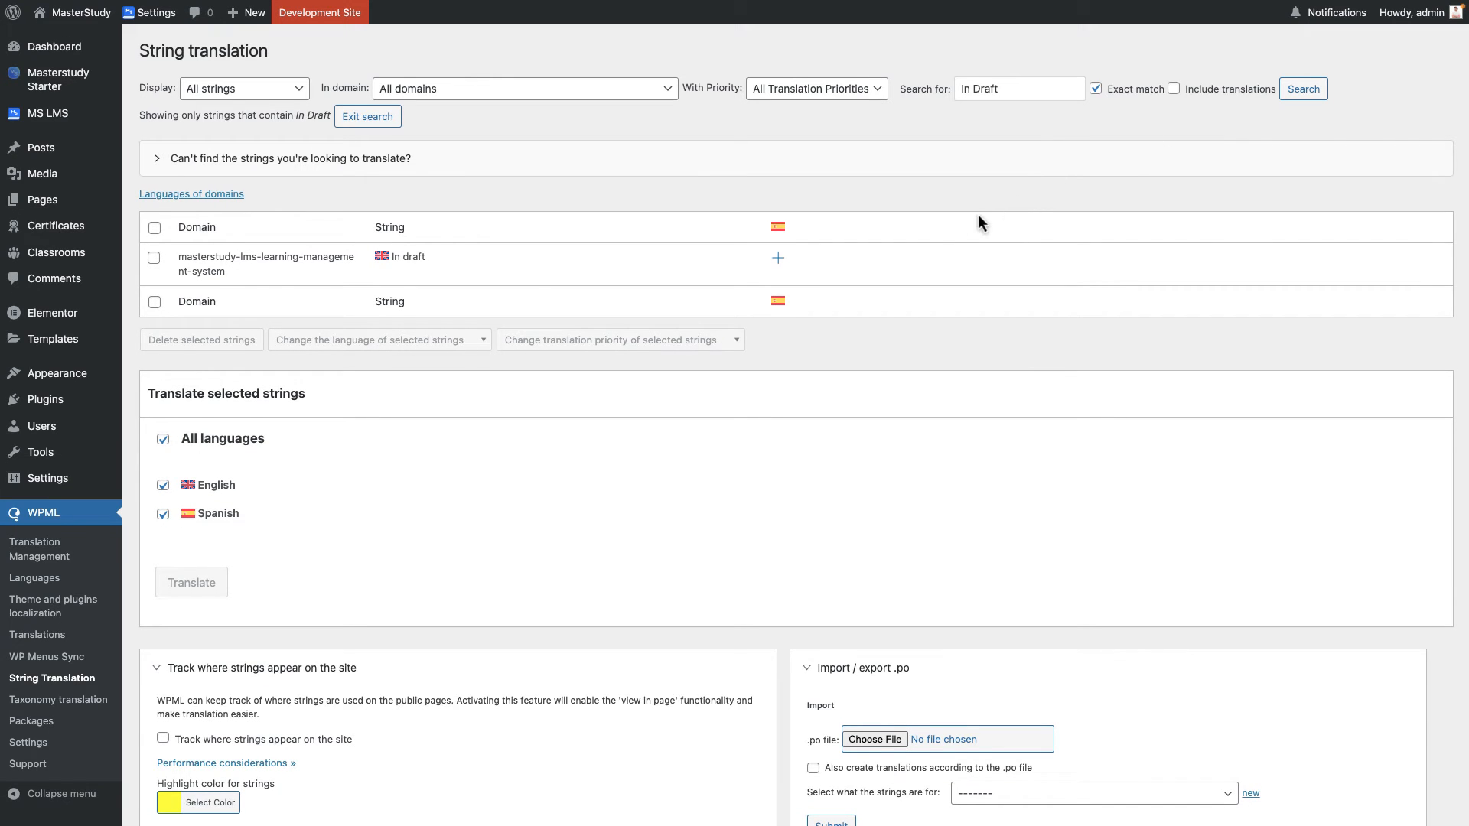
click(777, 257)
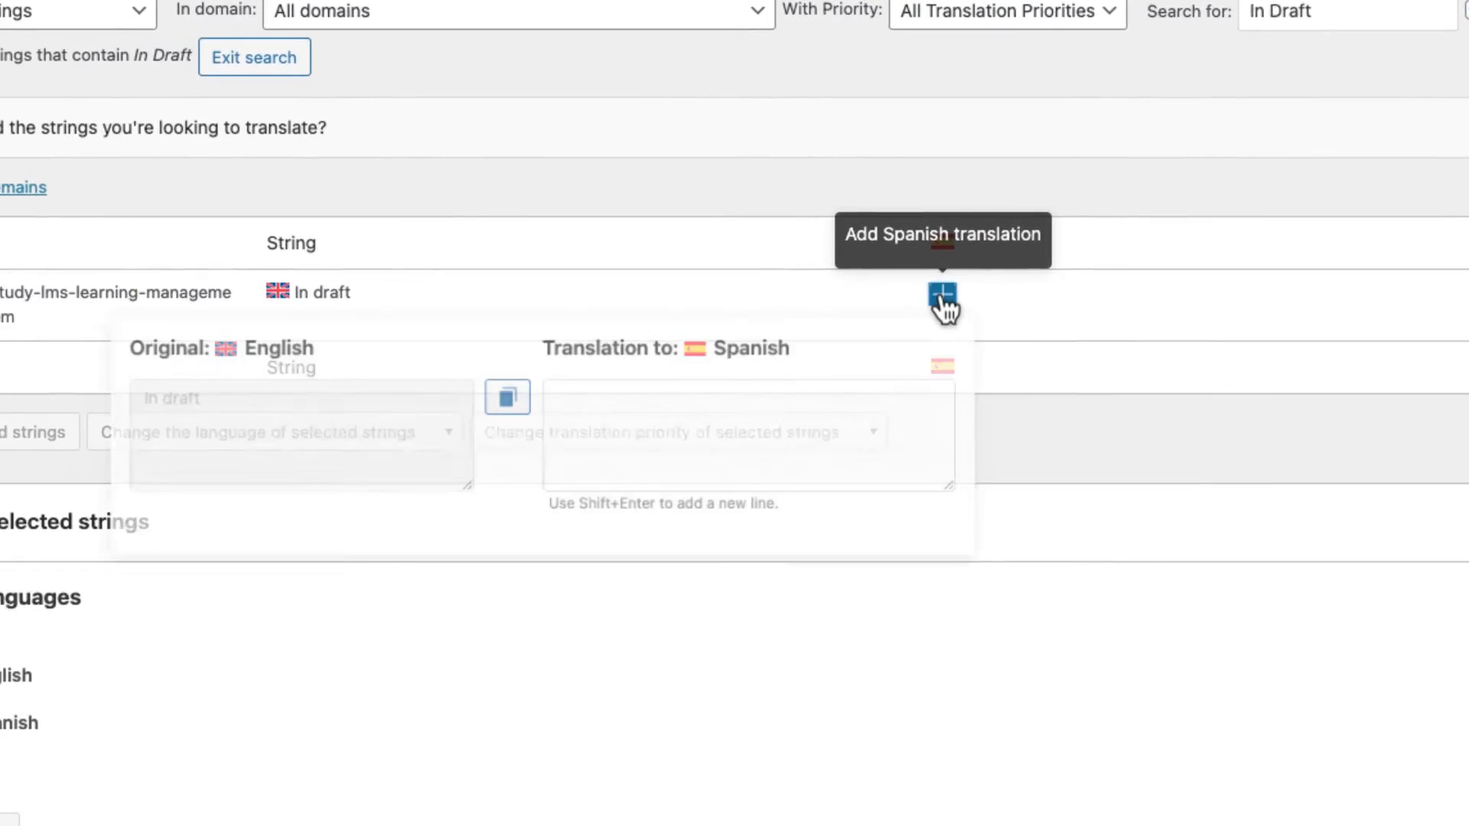
text(En borrador)
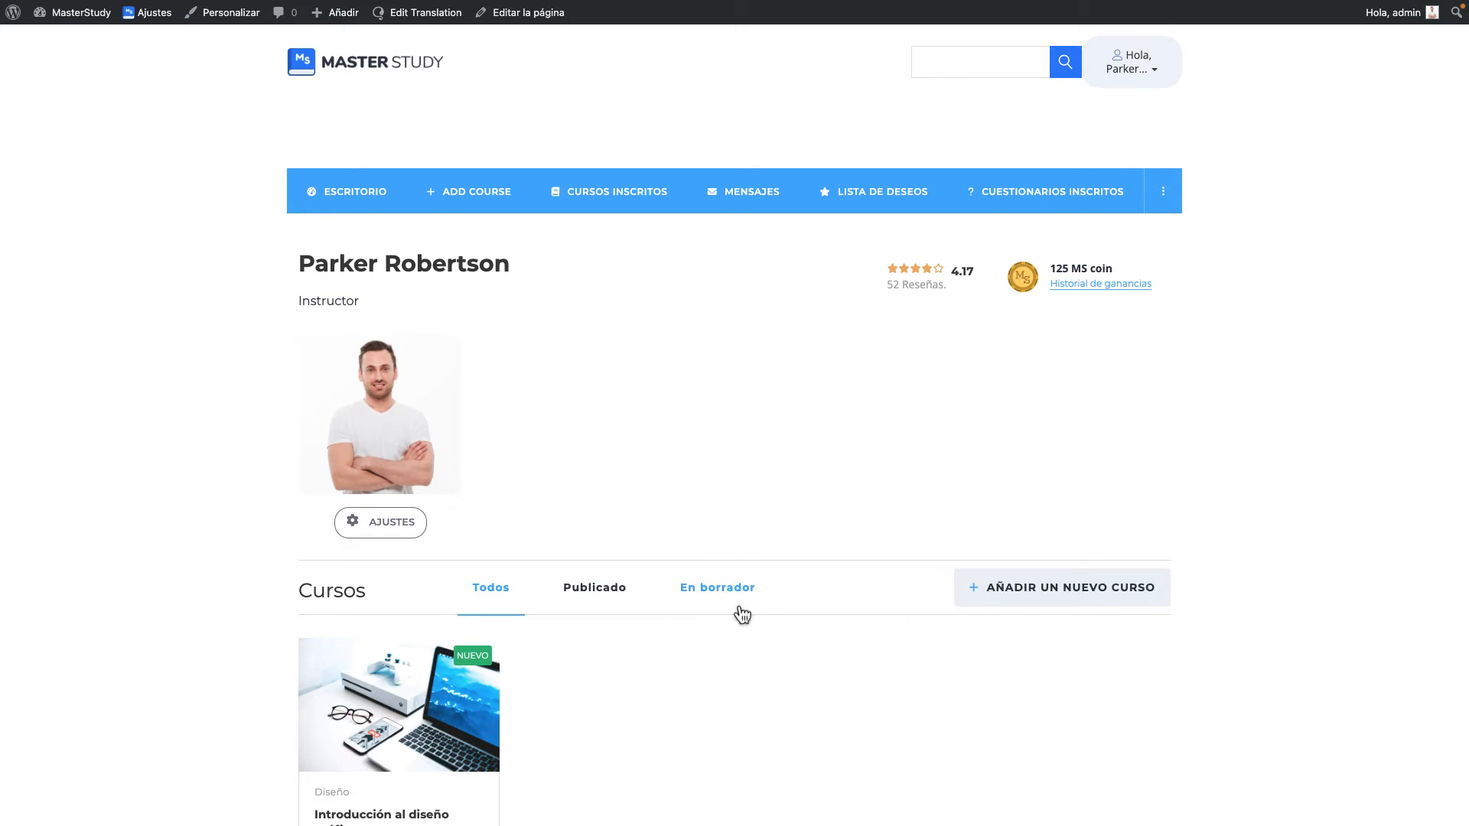
mouse_move(838, 485)
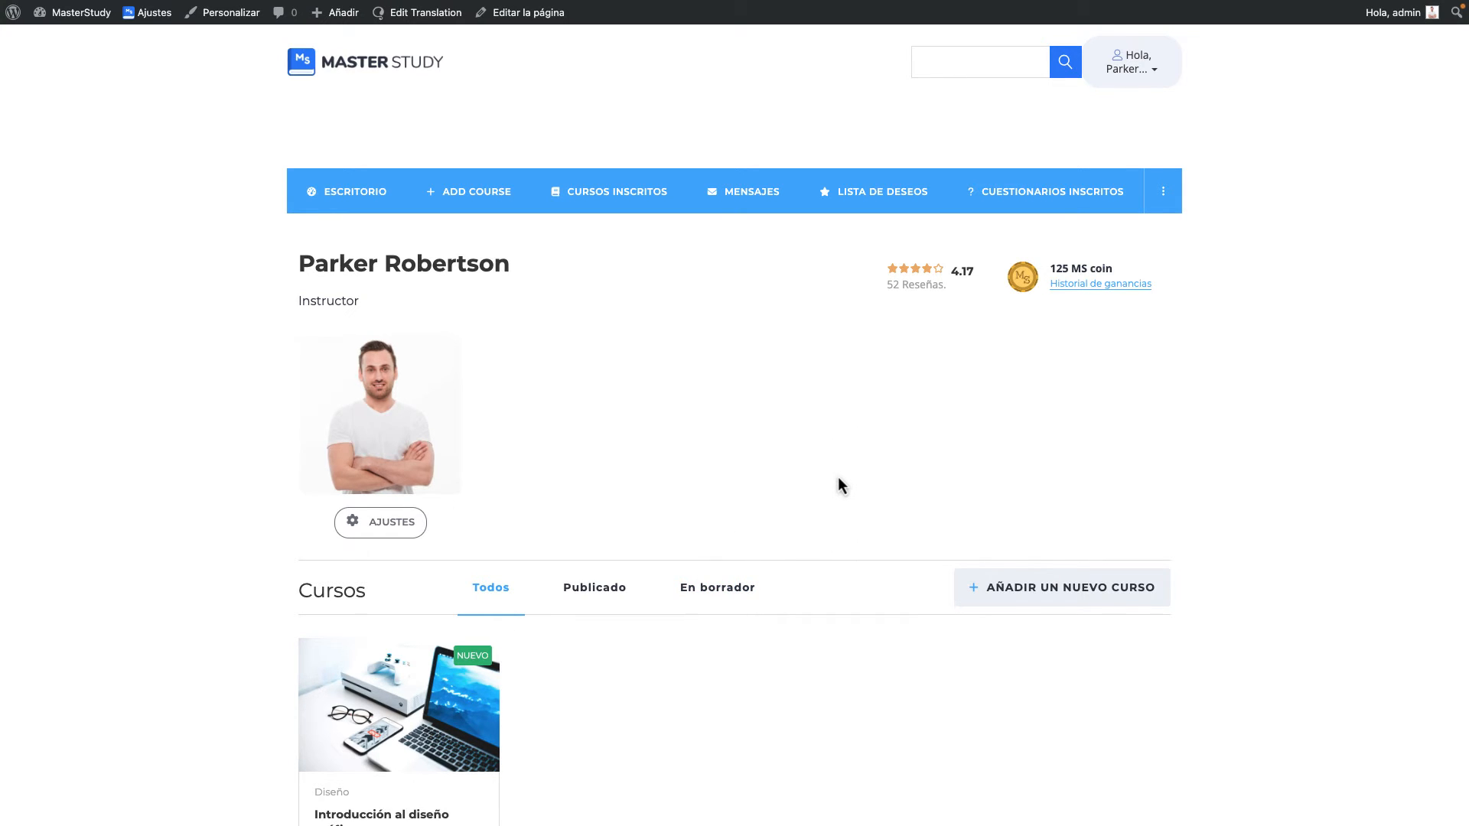
click(364, 61)
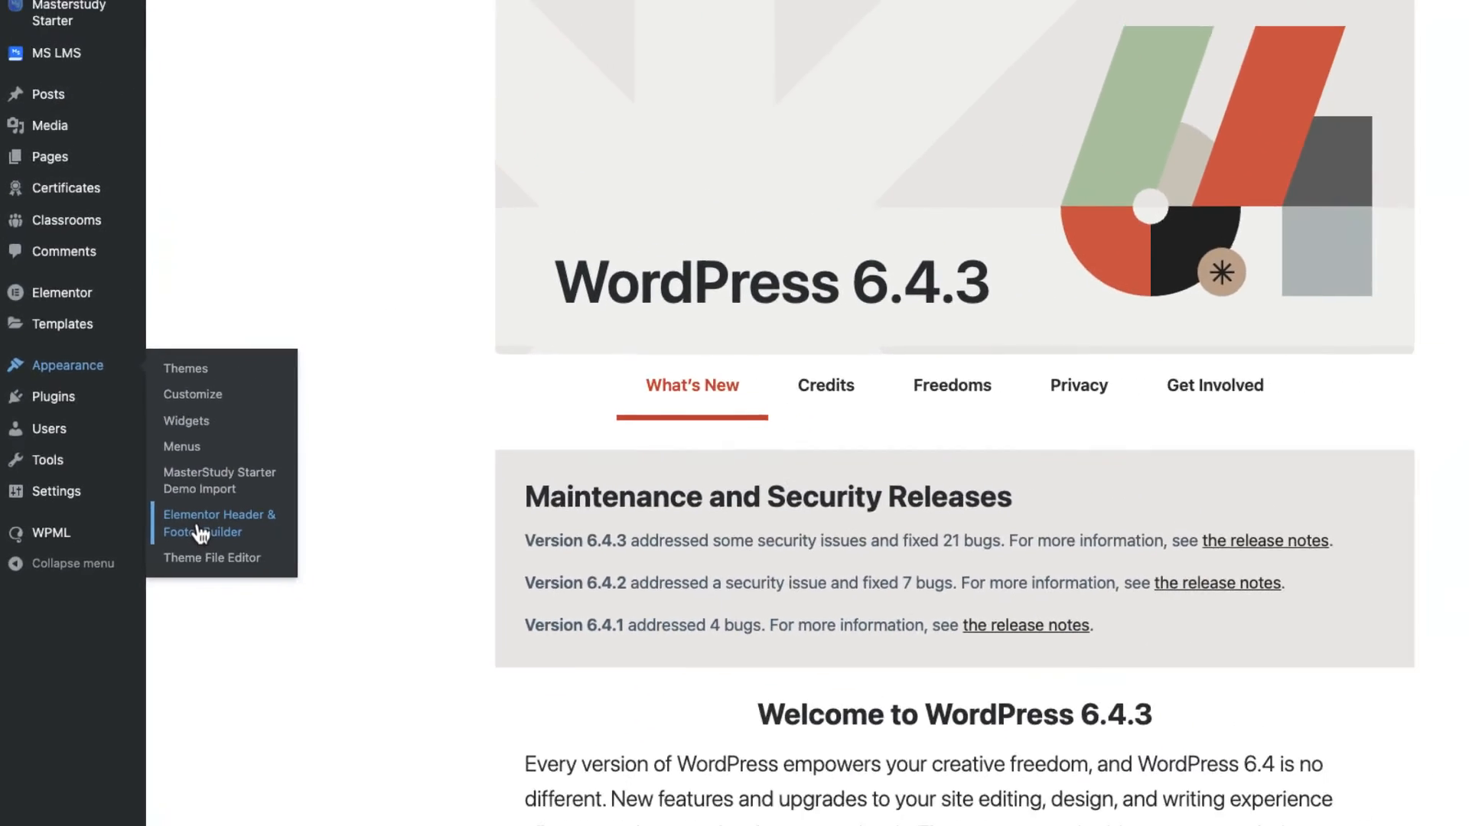
Set the footer template's Display On to Entire Website and update it.
click(219, 523)
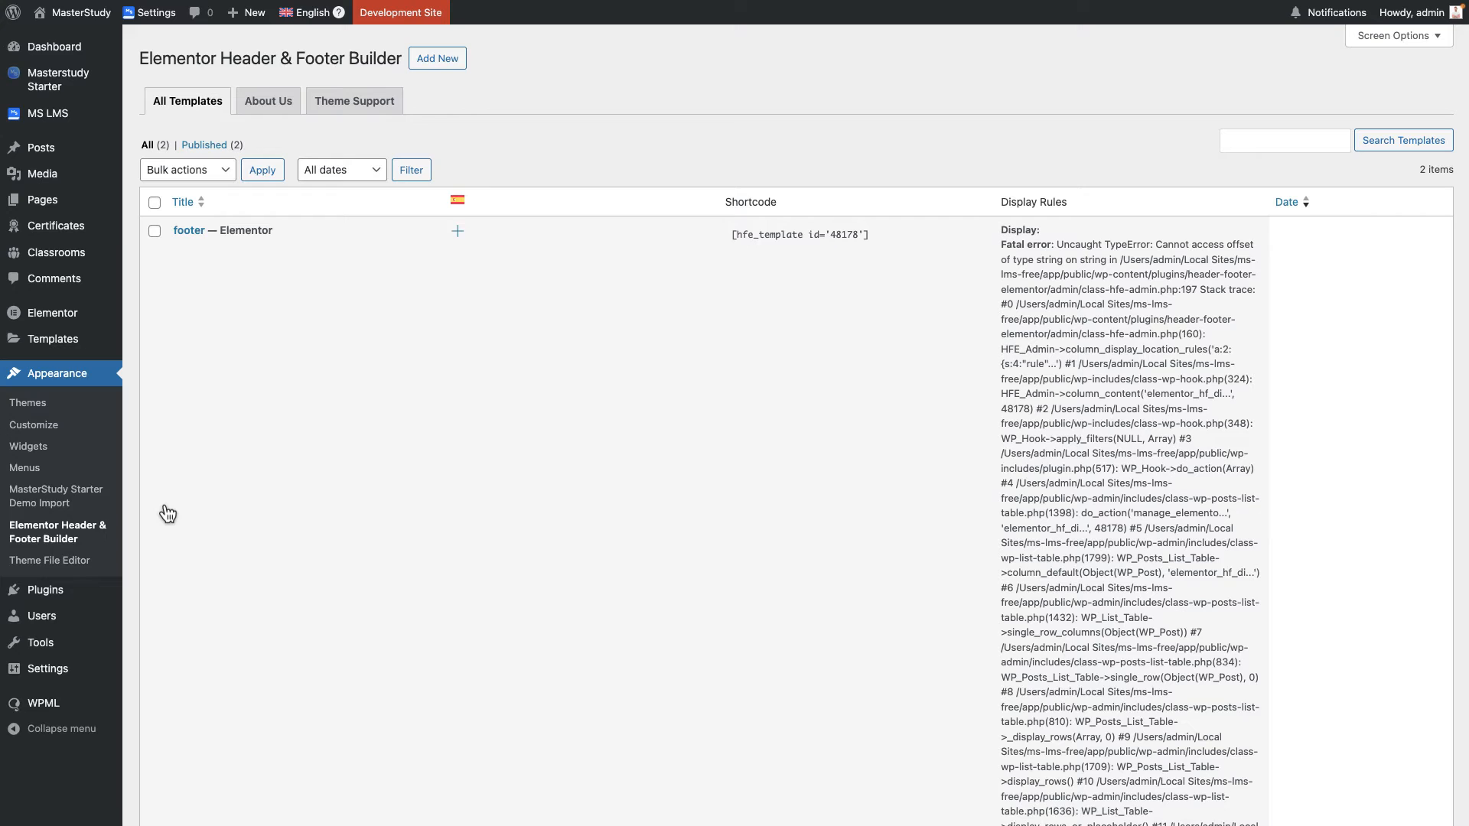
mouse_move(225, 234)
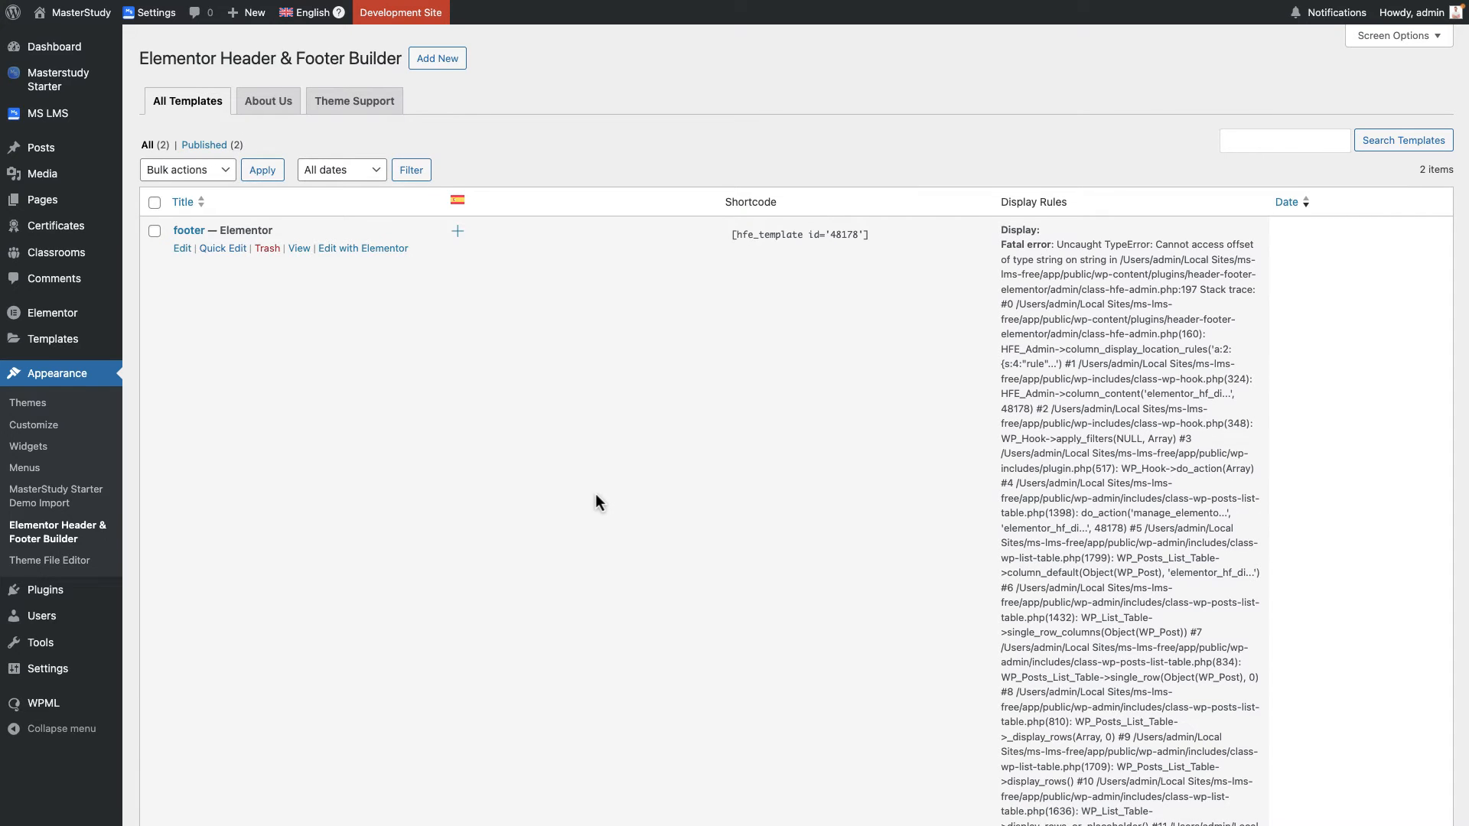
mouse_move(321, 304)
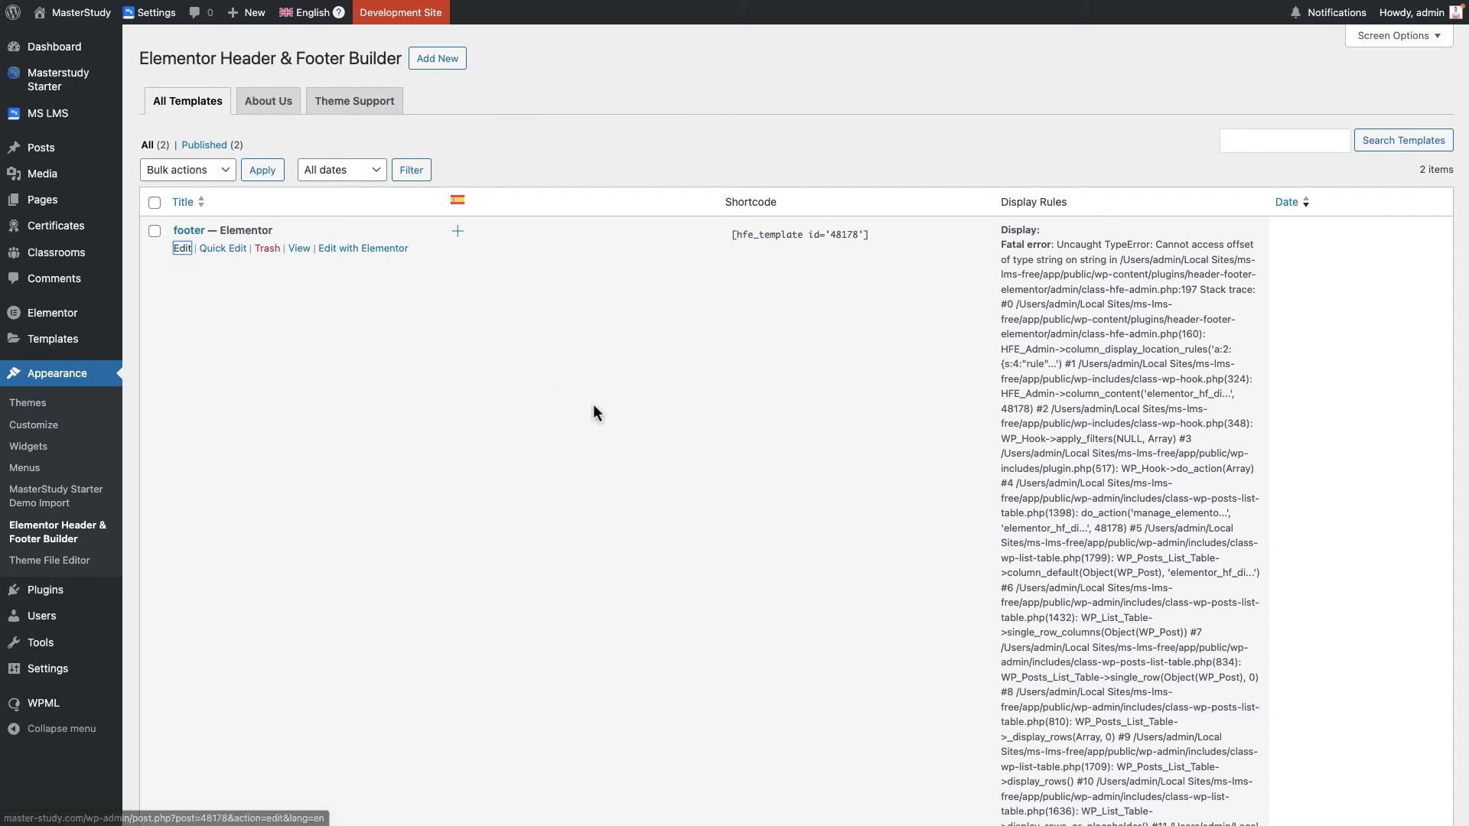
click(182, 248)
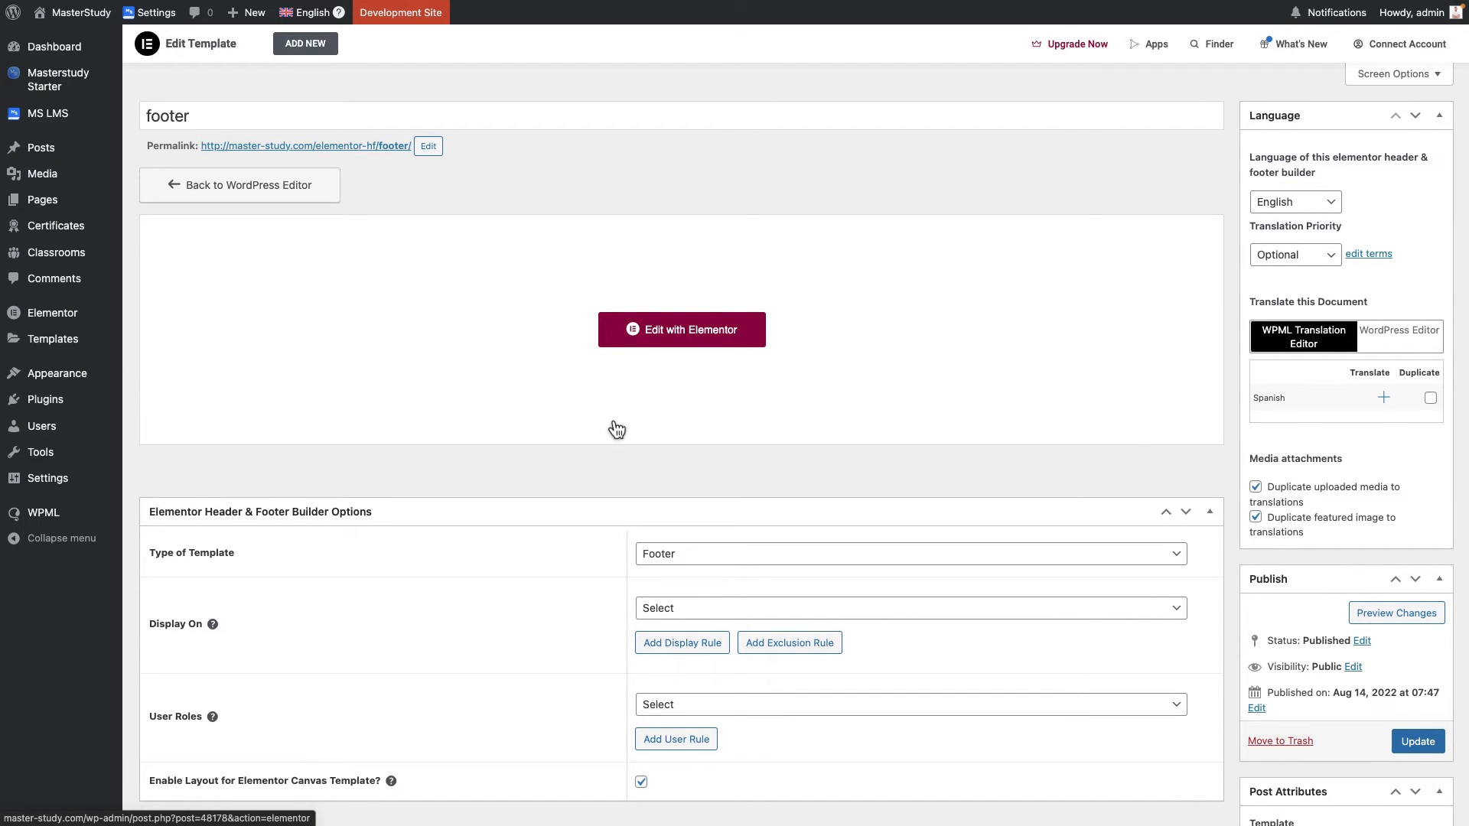
click(908, 608)
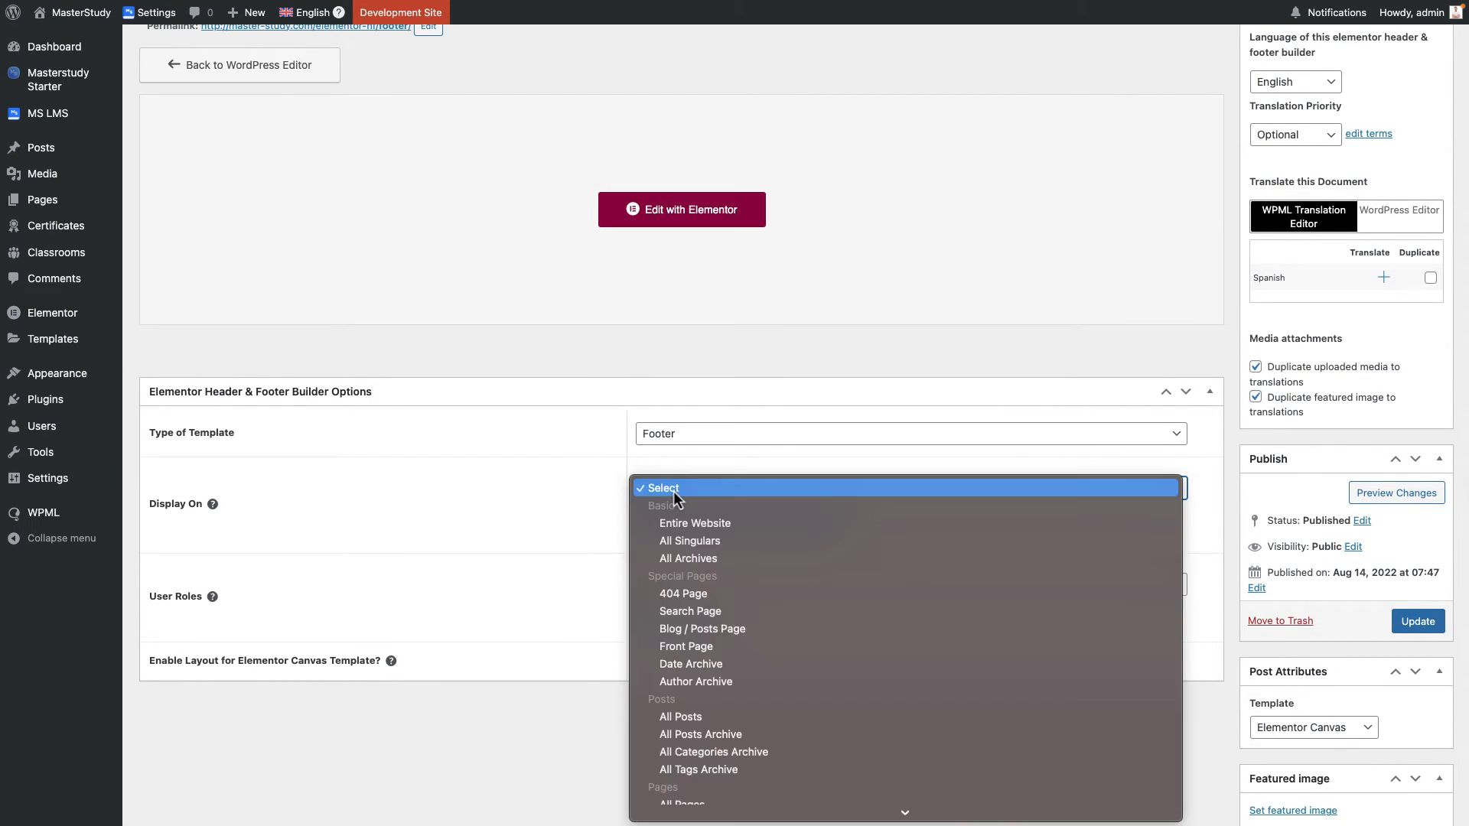
click(694, 523)
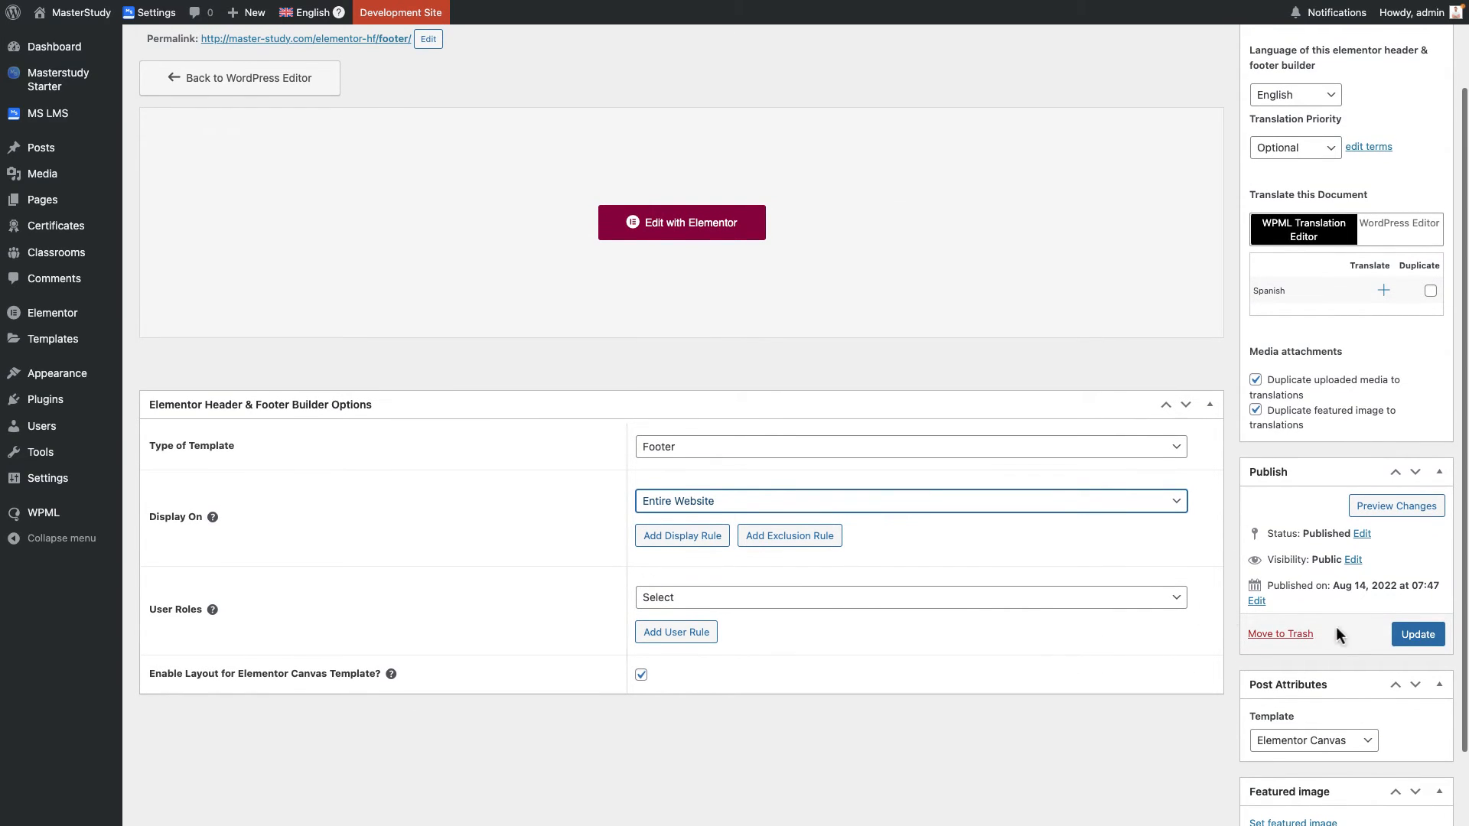
click(1417, 633)
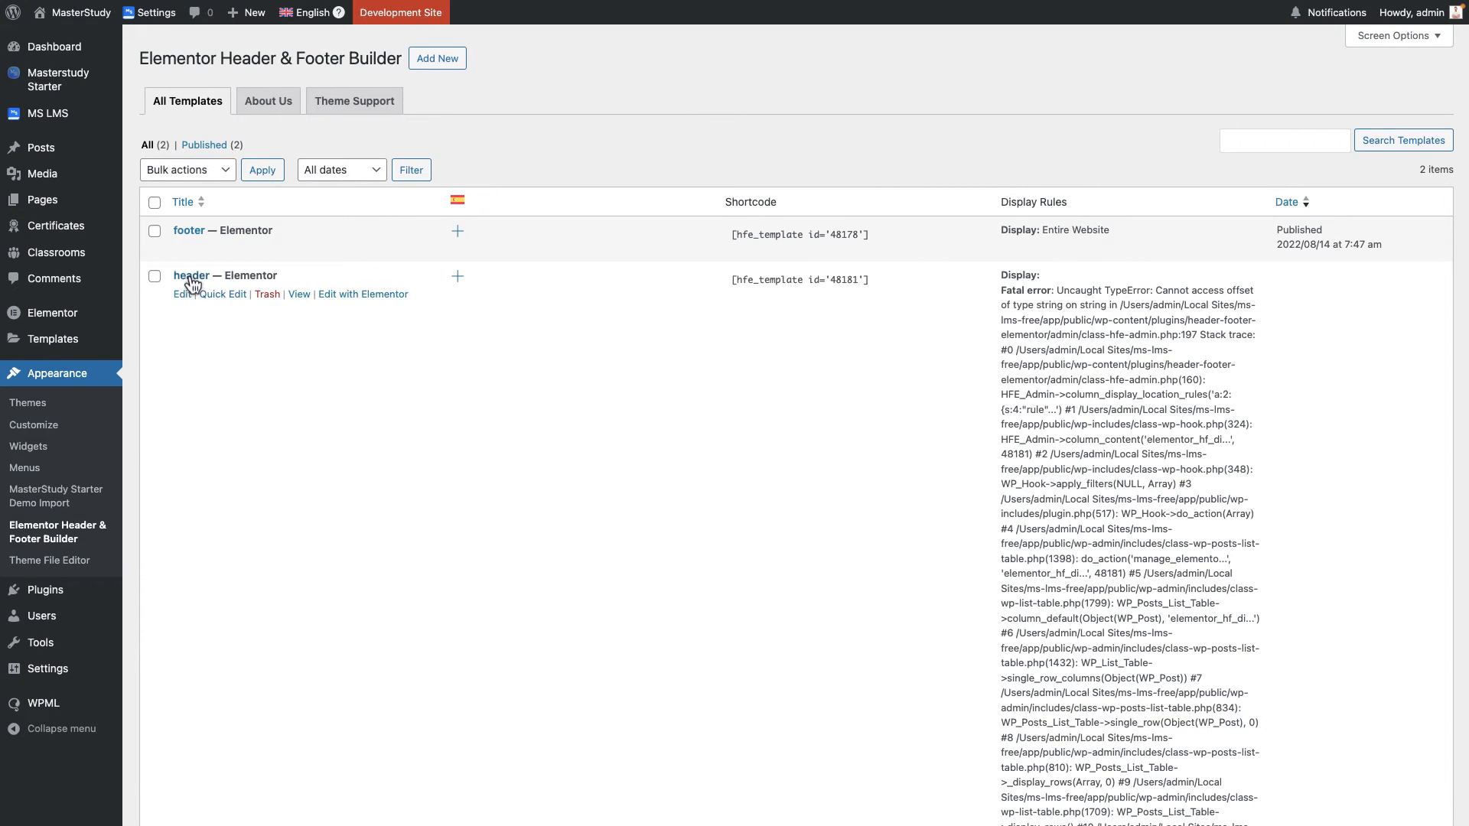
mouse_move(181, 294)
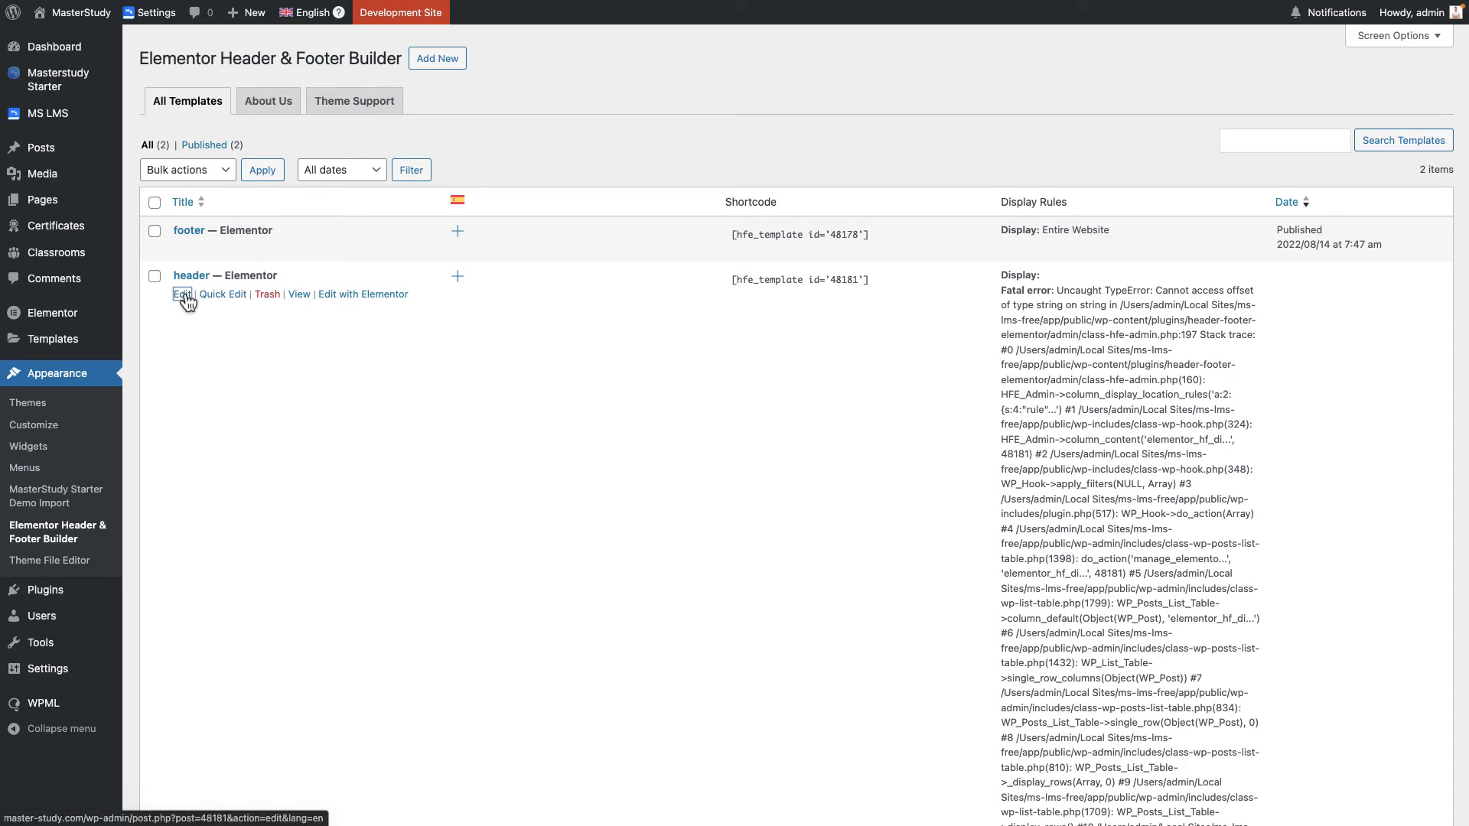
Set the header template's Display On to Entire Website, update it, and begin its Spanish translation.
click(180, 294)
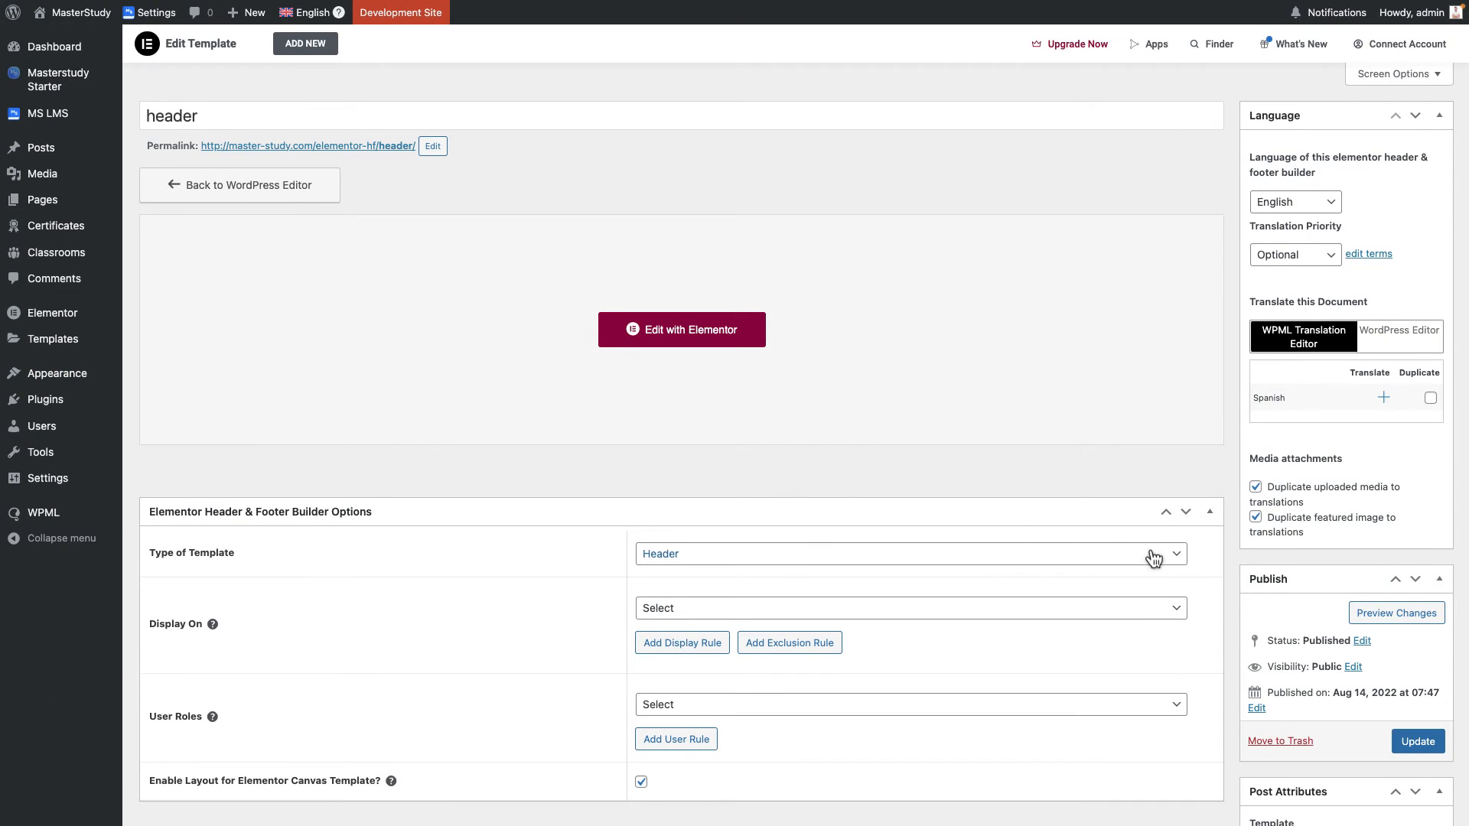
click(908, 607)
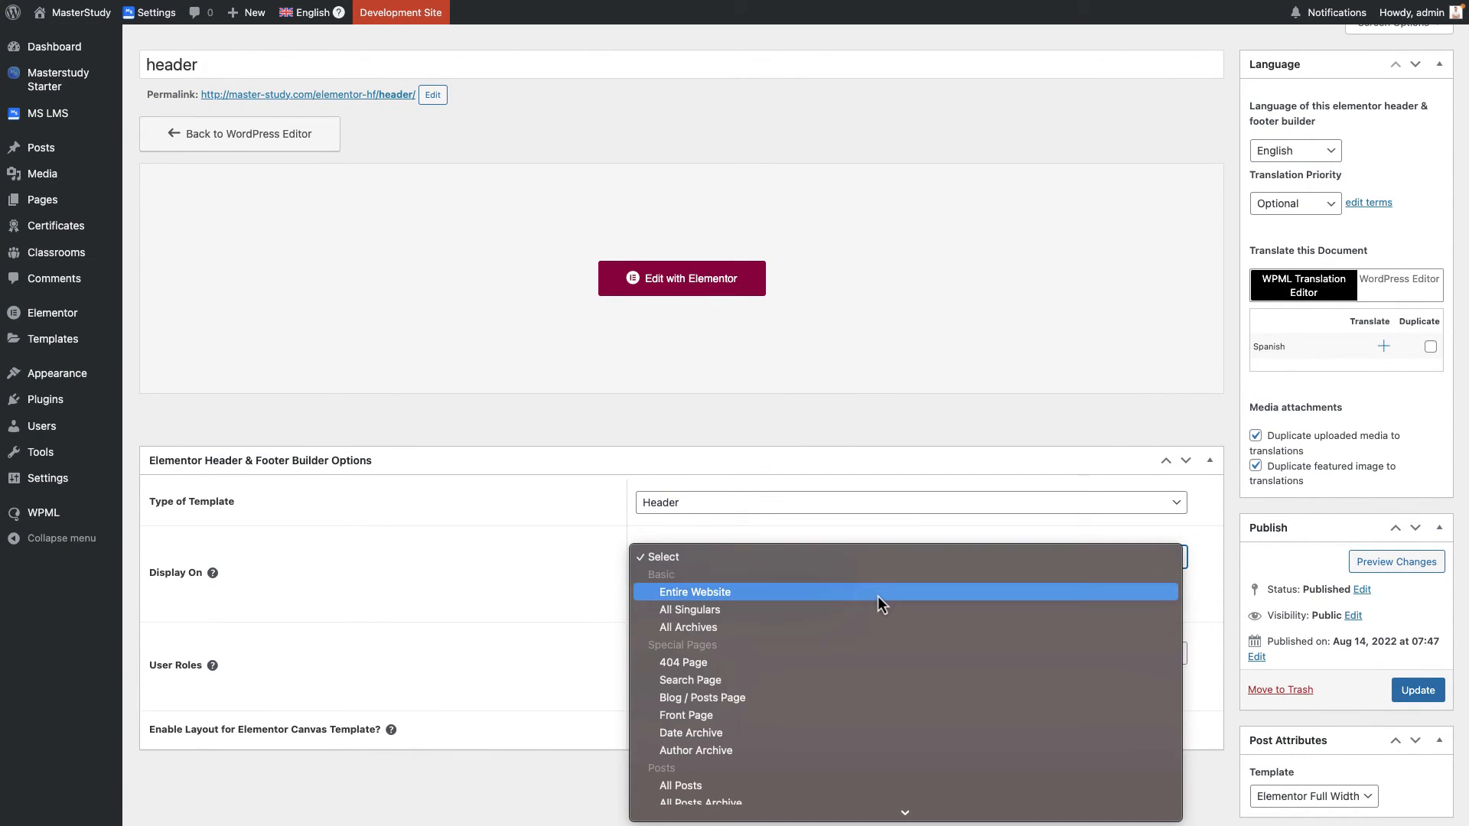
click(694, 591)
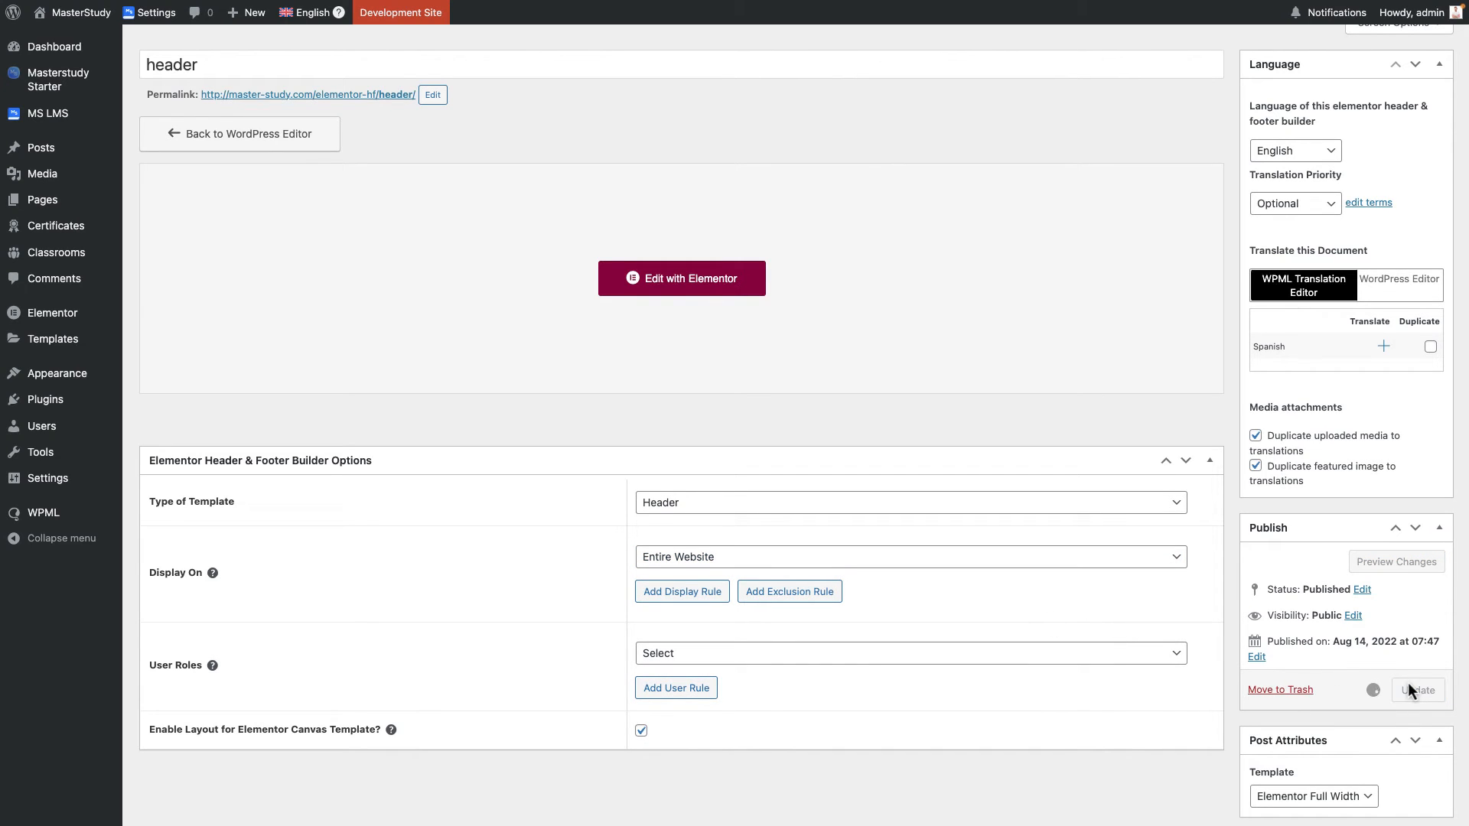
click(1415, 690)
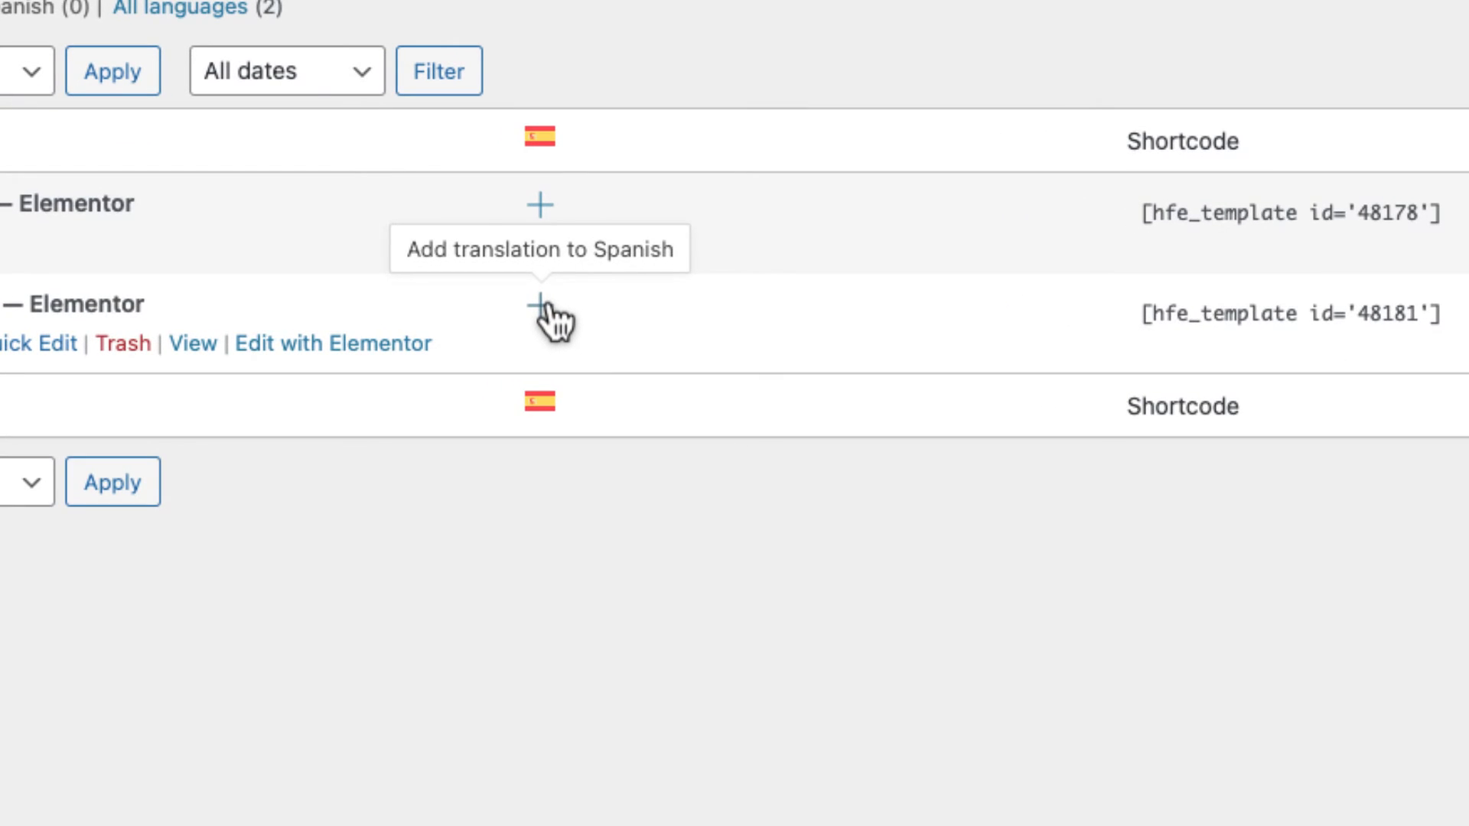
click(540, 204)
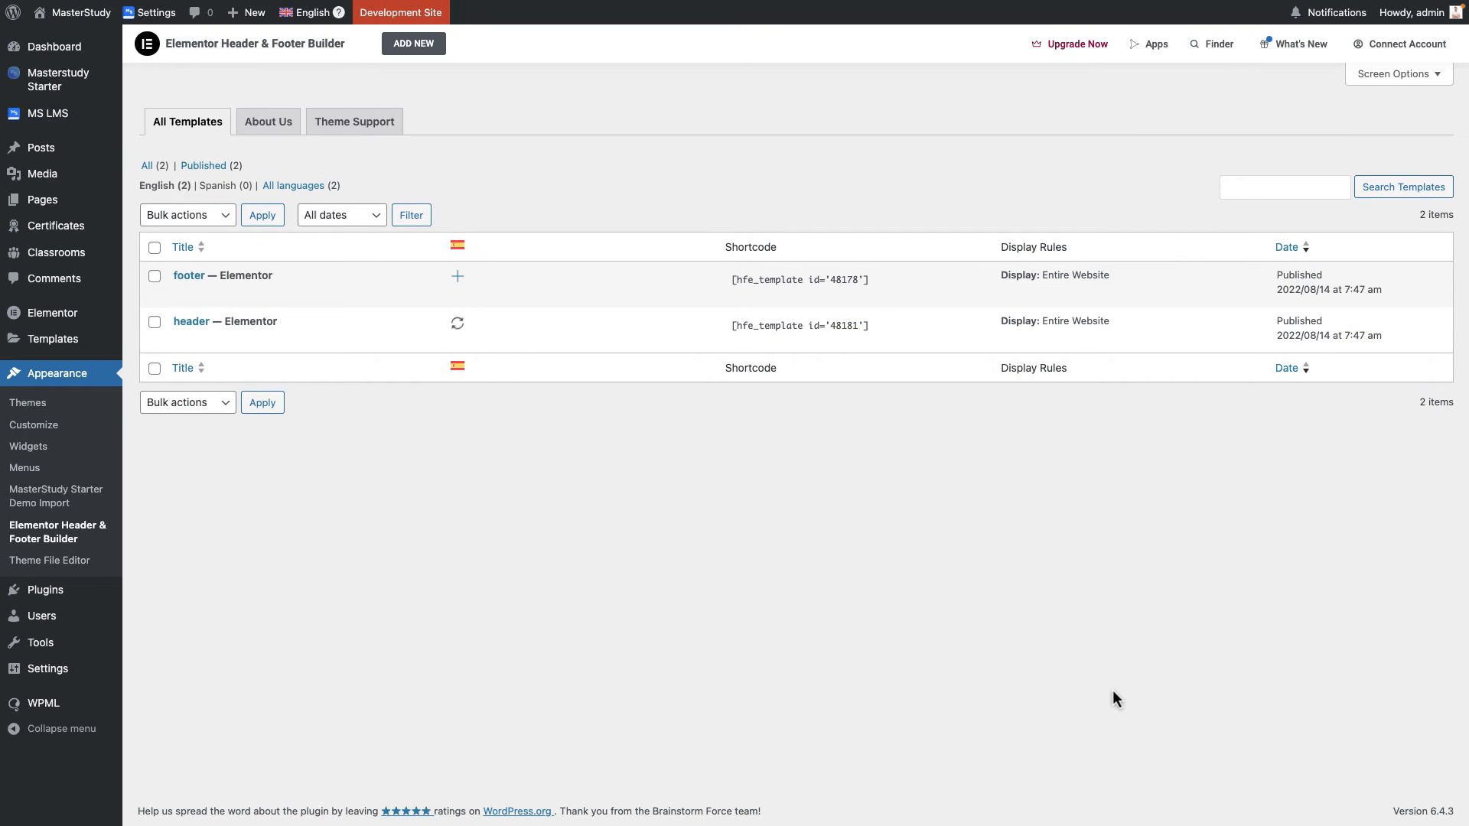
Translate the footer template as 'pie de página' with 'Creado por MasterStudy 2023' and complete it.
click(458, 276)
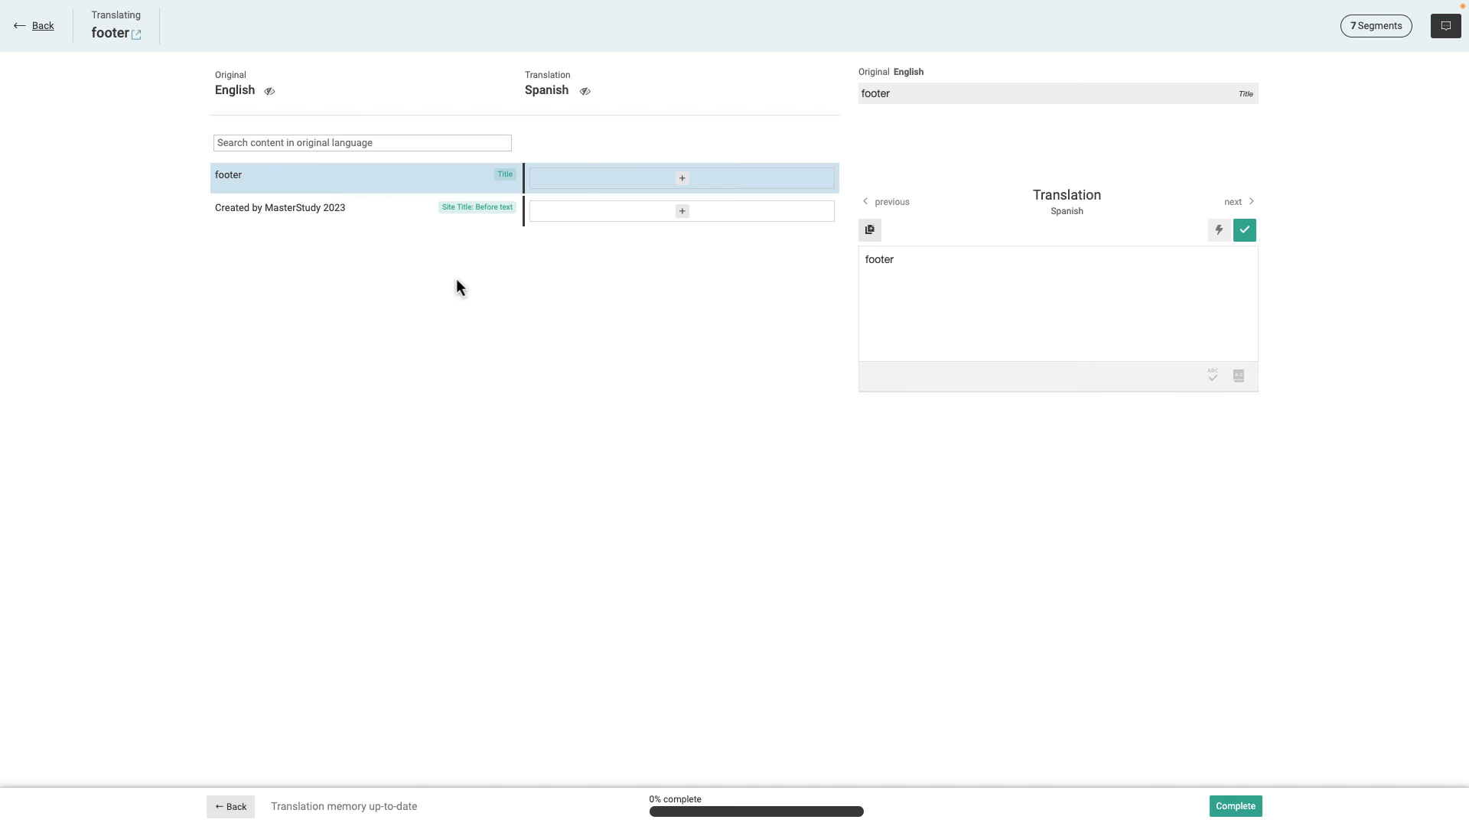
click(1220, 229)
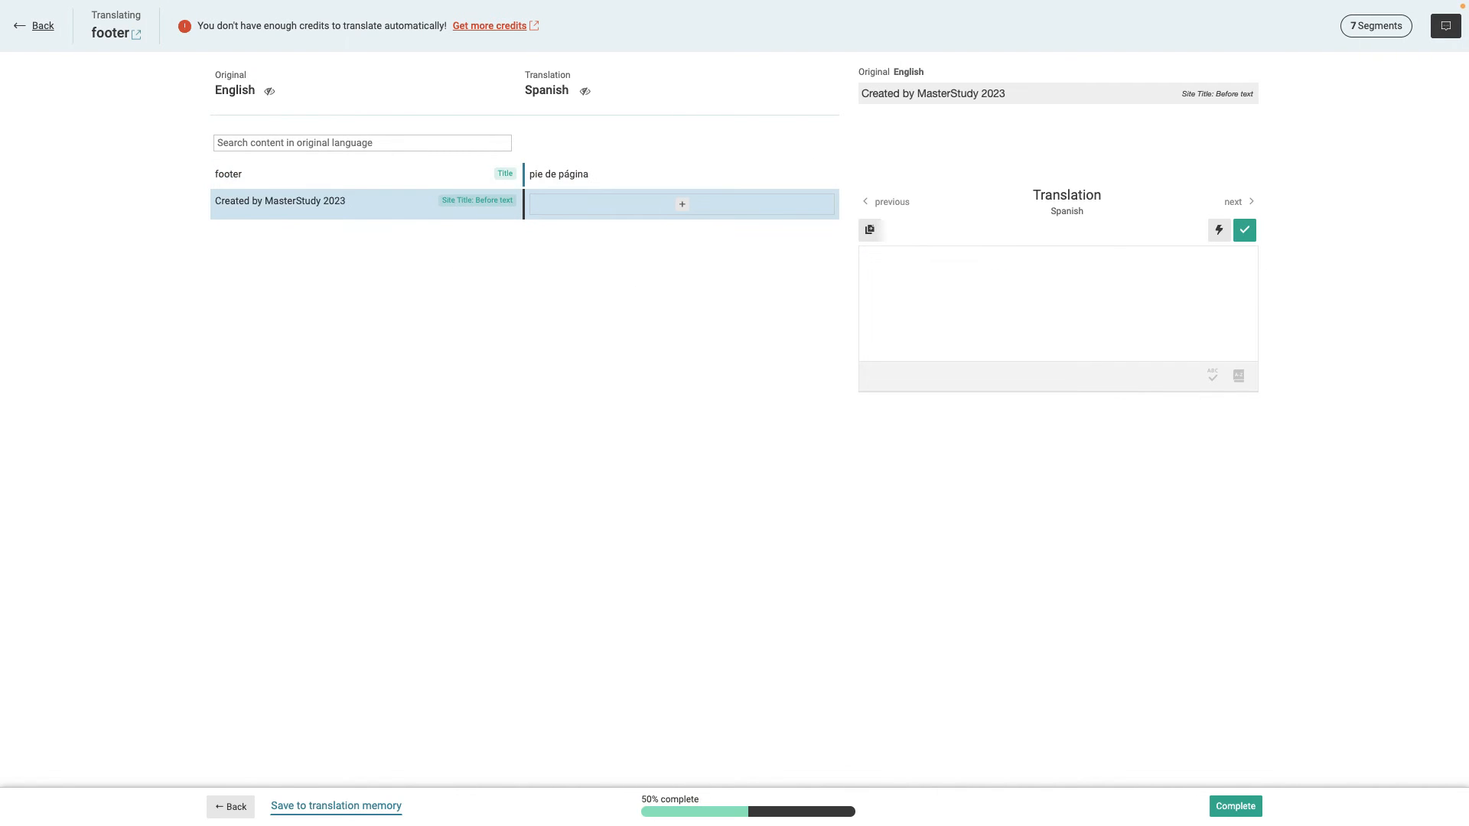
click(1244, 230)
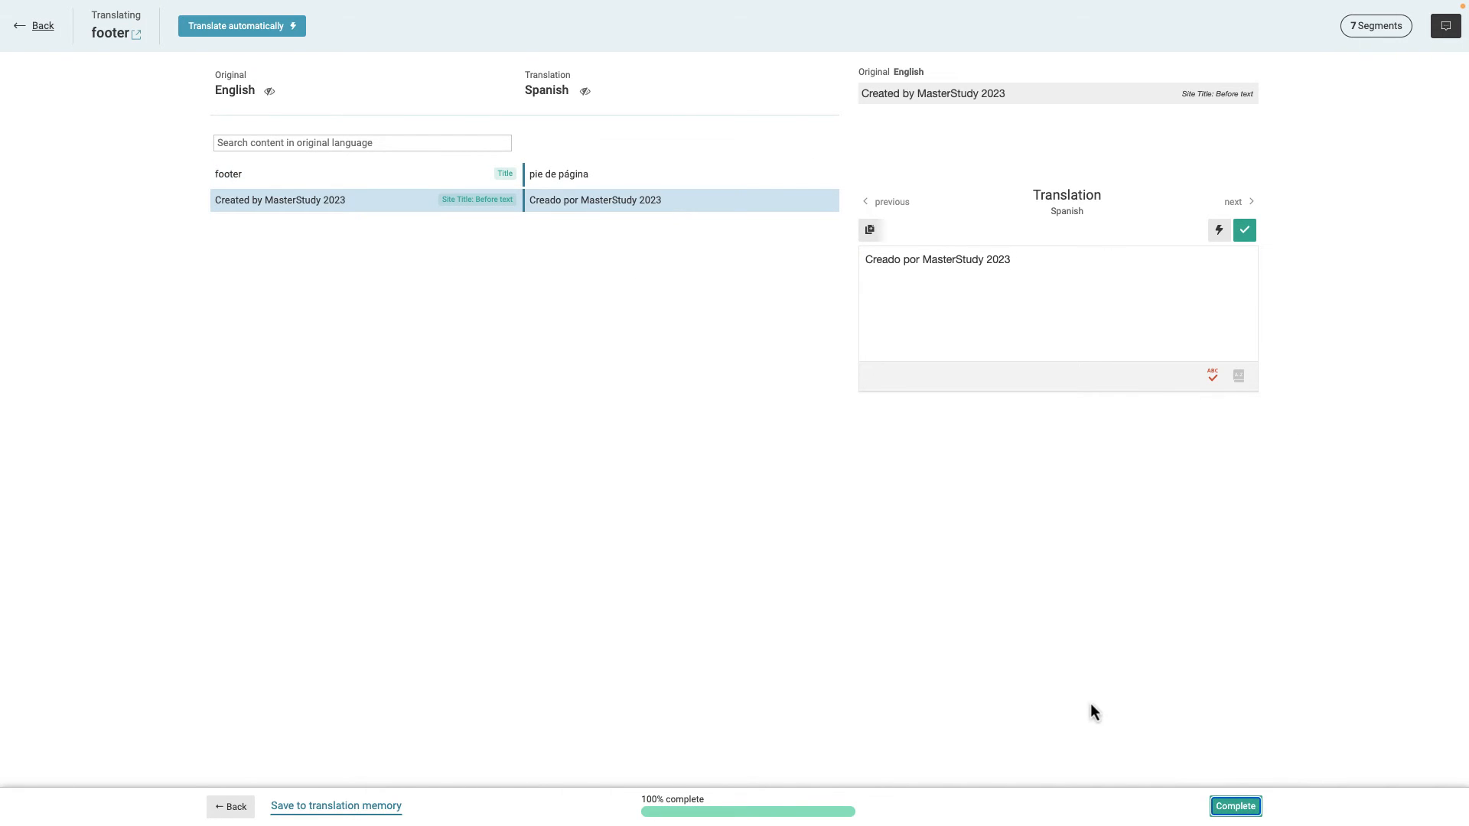
click(1235, 806)
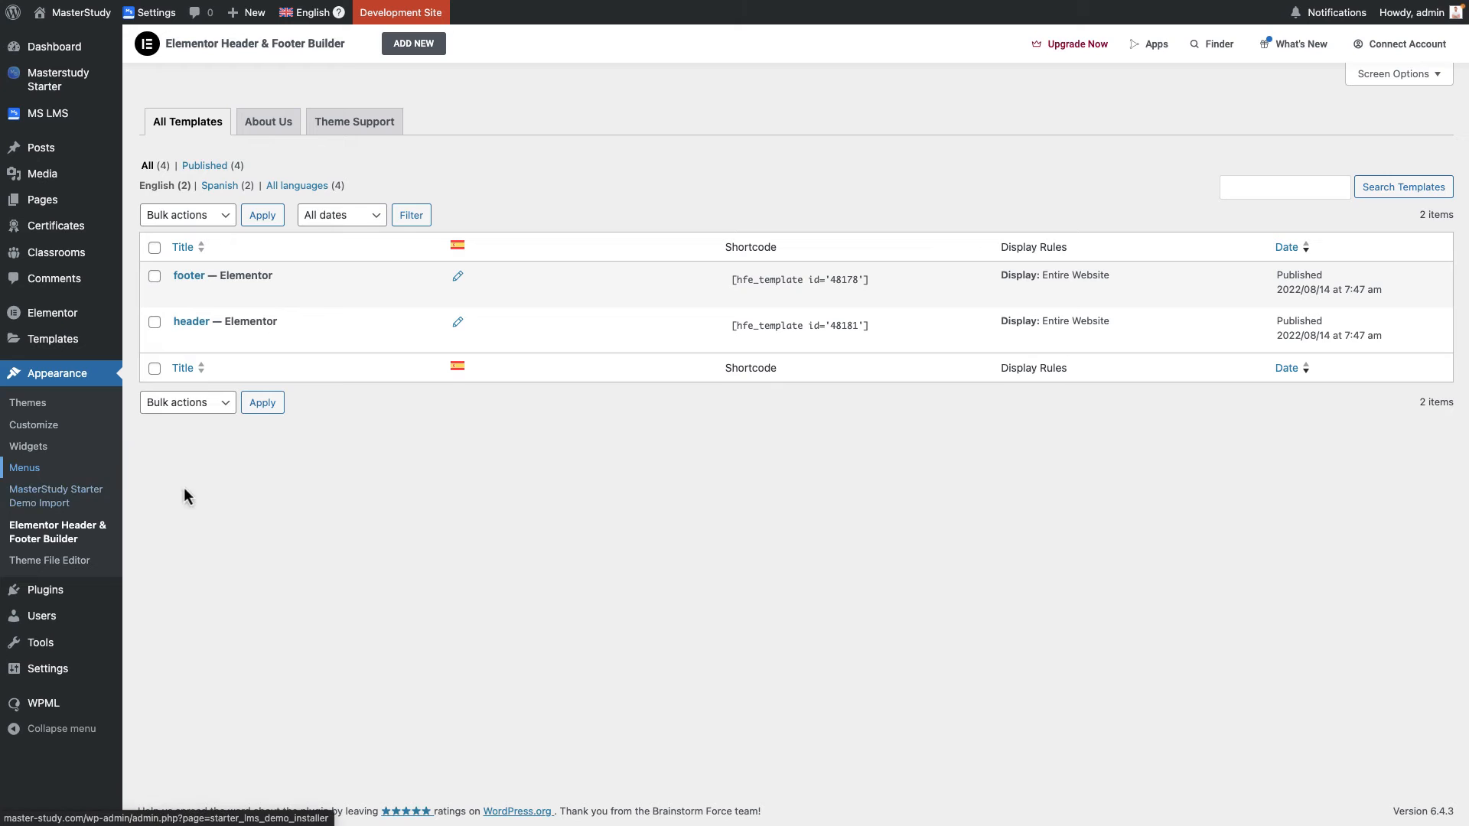
mouse_move(451, 500)
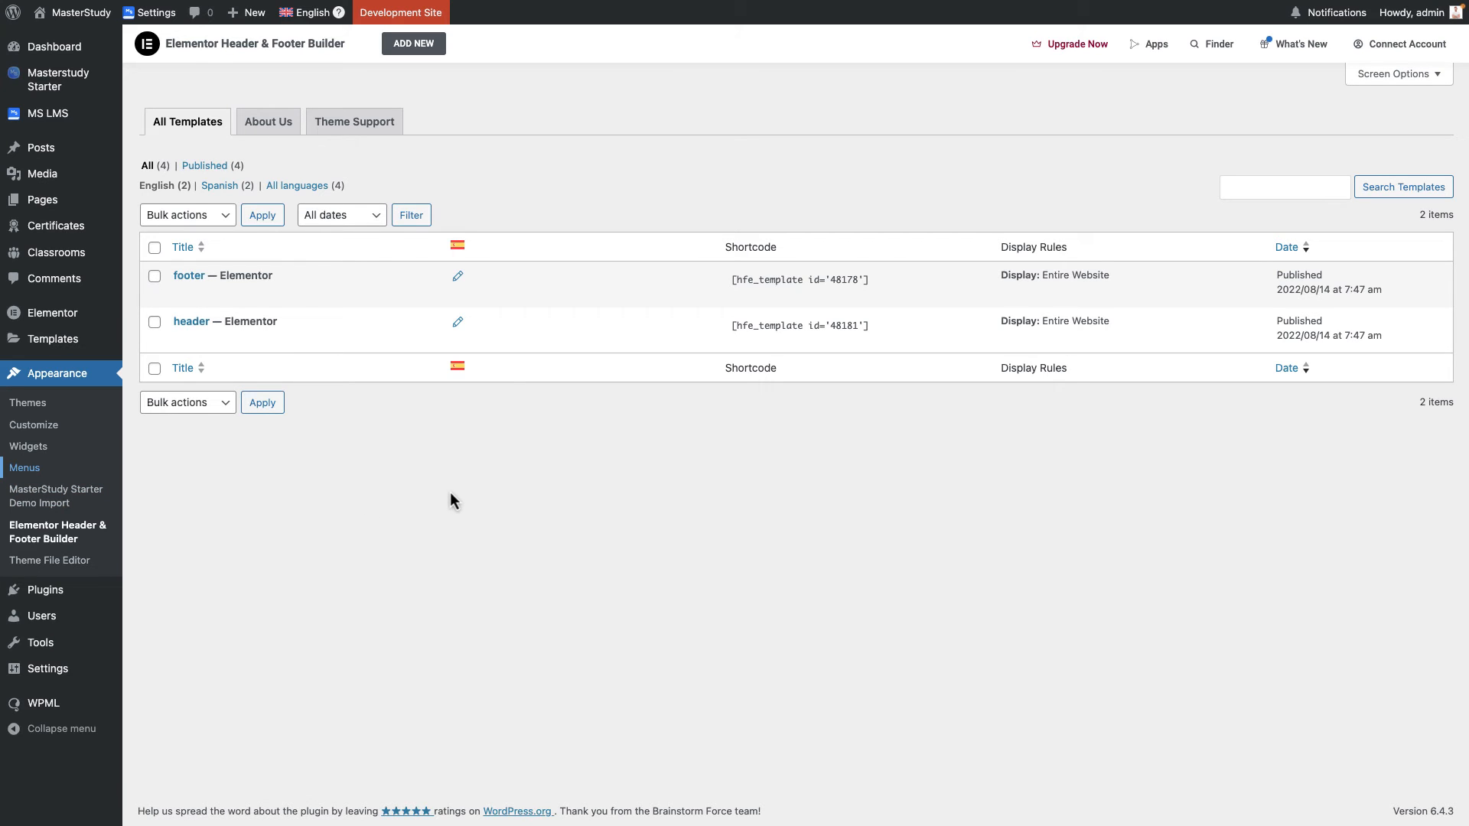
Create and save the Spanish version of the main menu in Appearance > Menus.
click(23, 468)
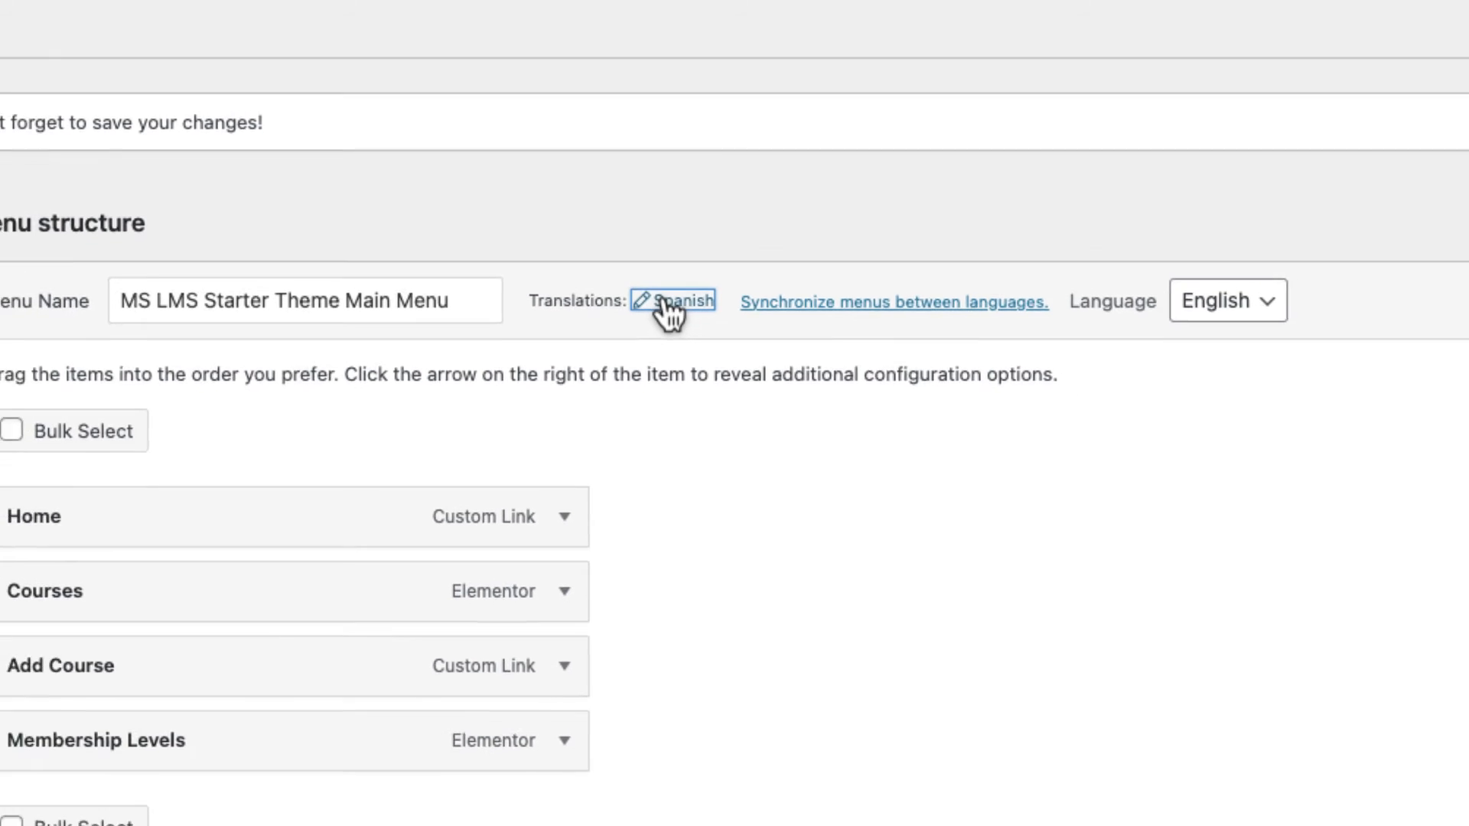
click(675, 301)
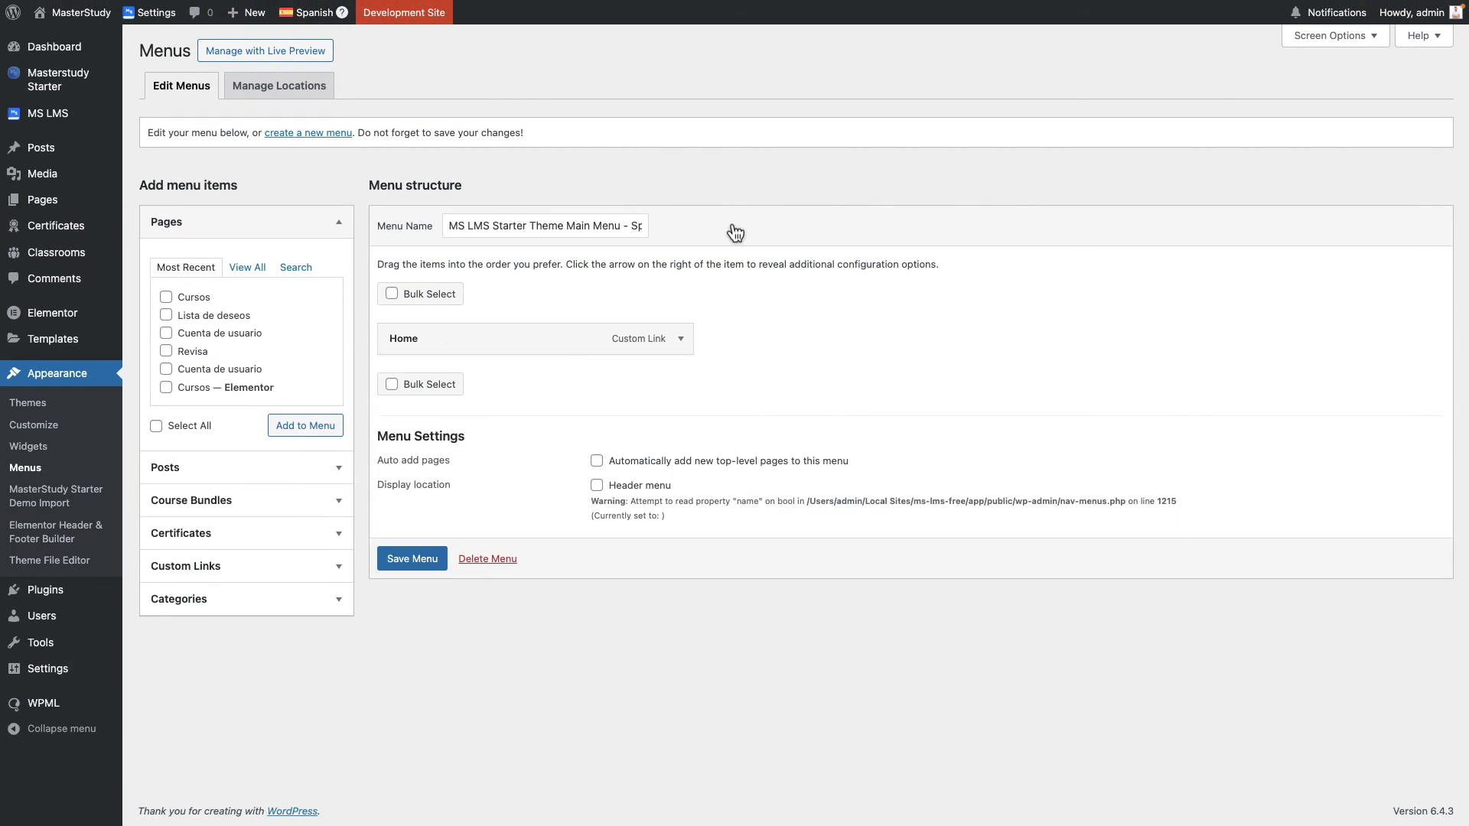
click(412, 558)
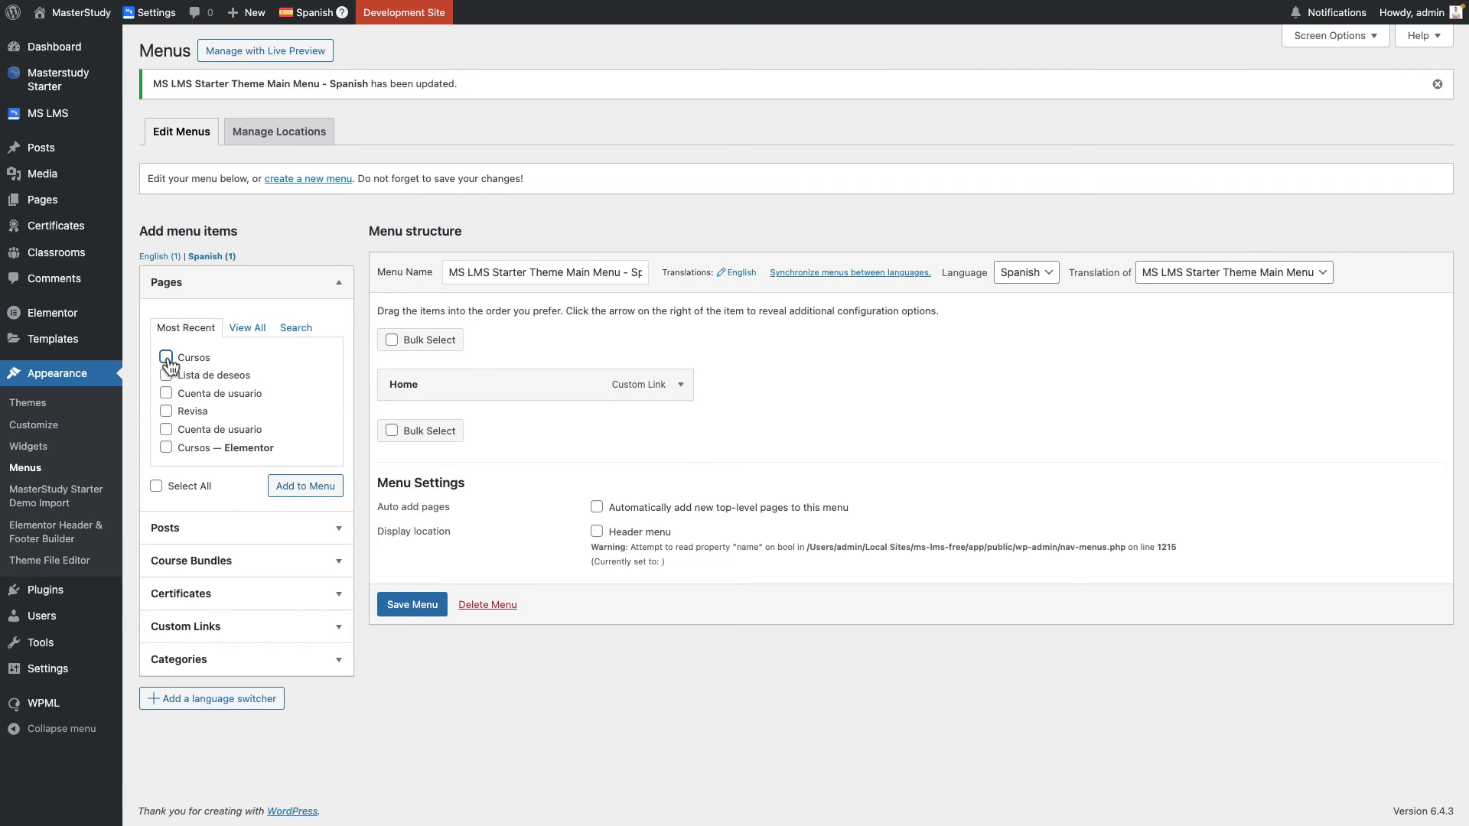
Add Lista de deseos and the Elementor Cursos page to the Spanish menu and save it.
click(166, 375)
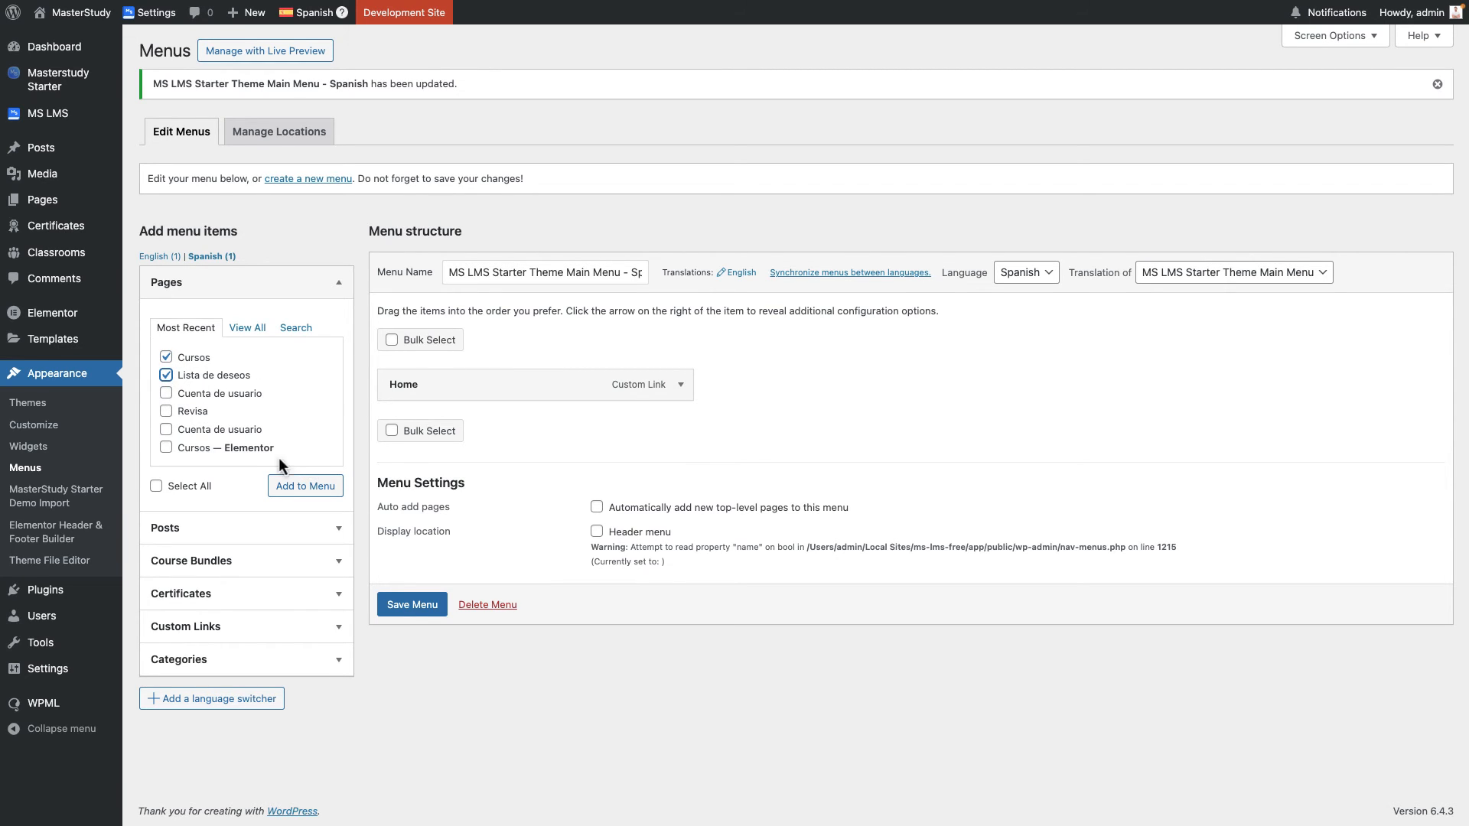
click(165, 357)
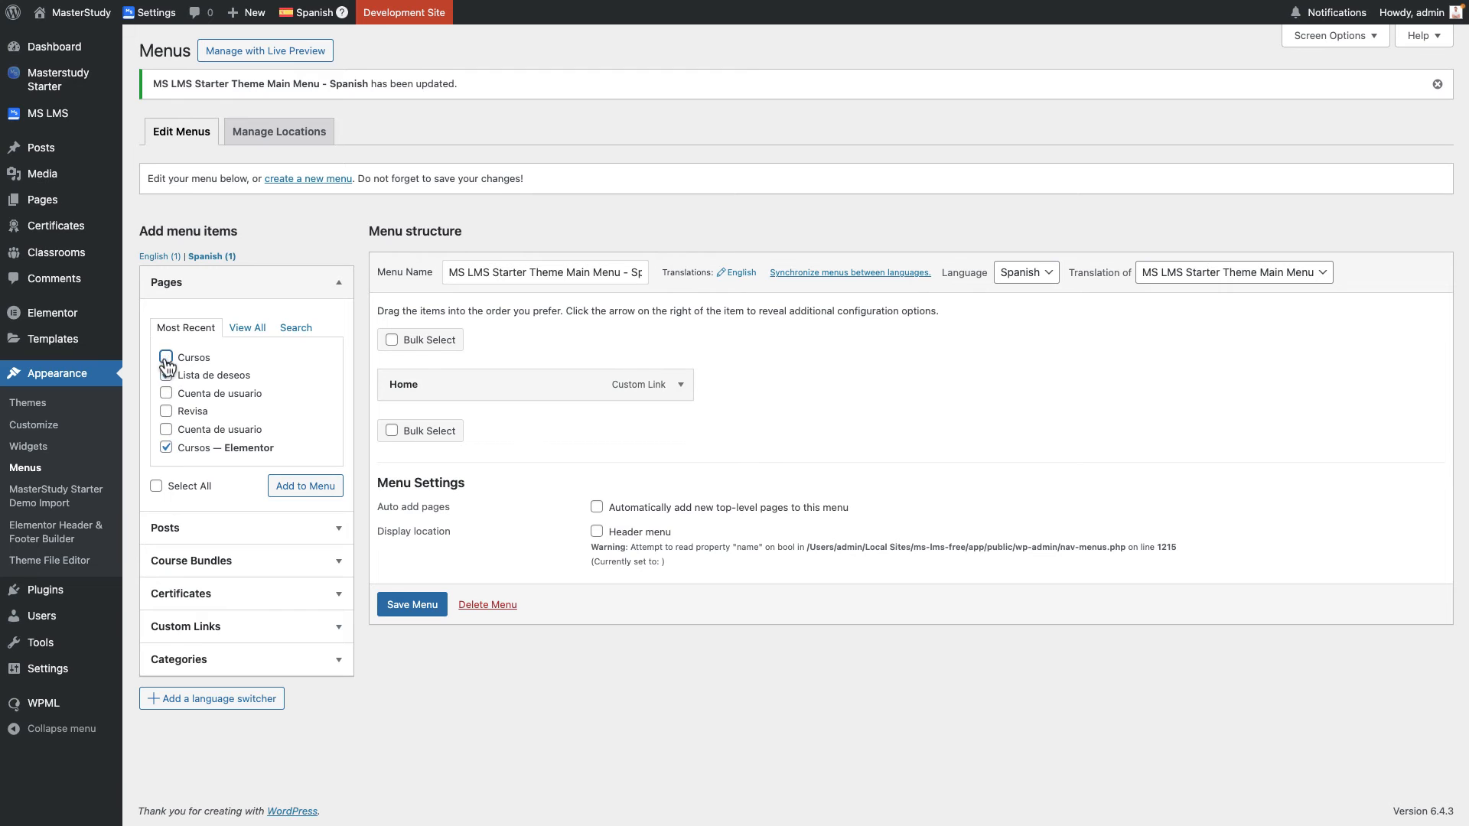
click(679, 384)
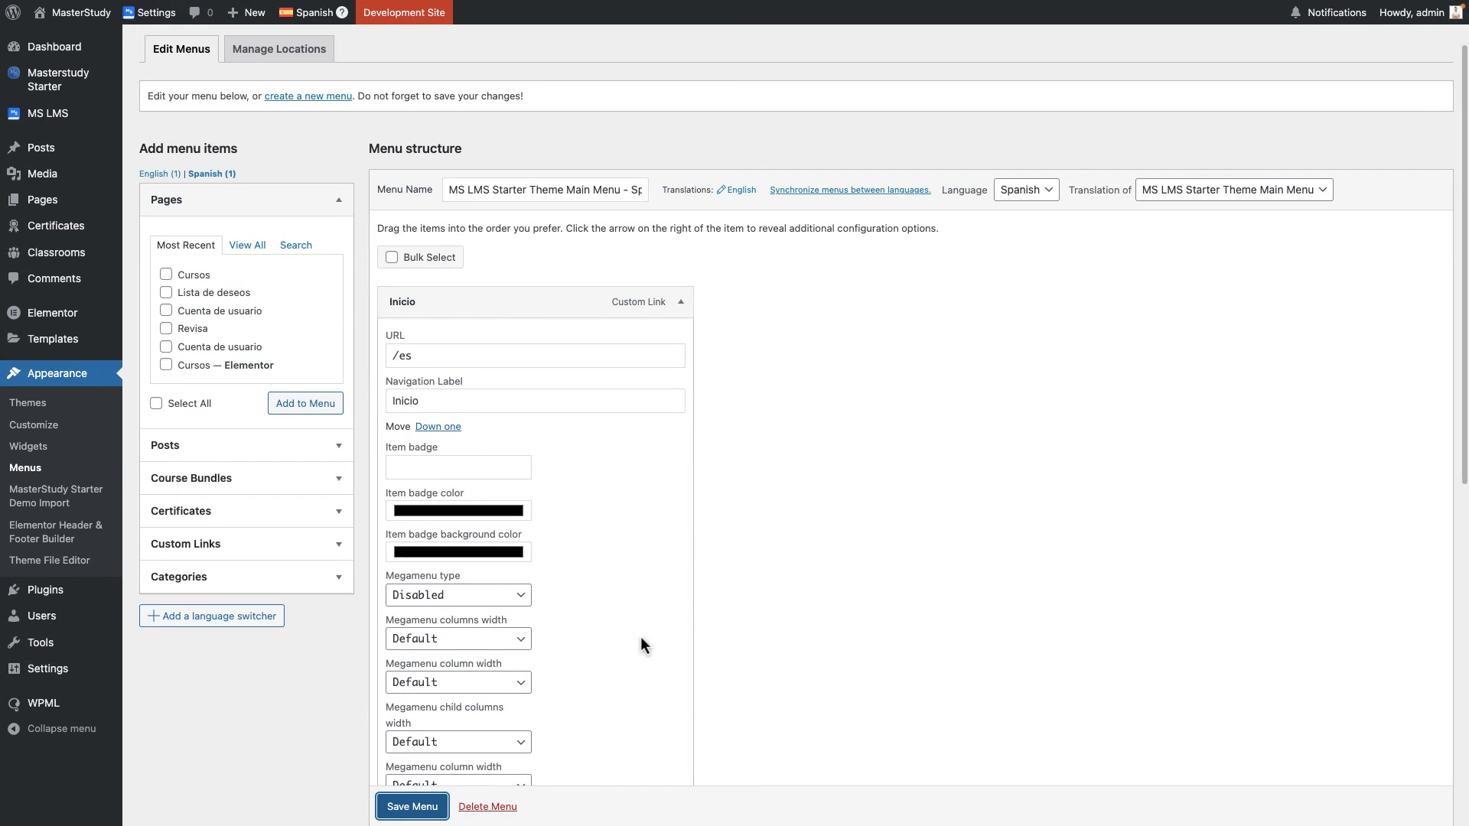
click(411, 807)
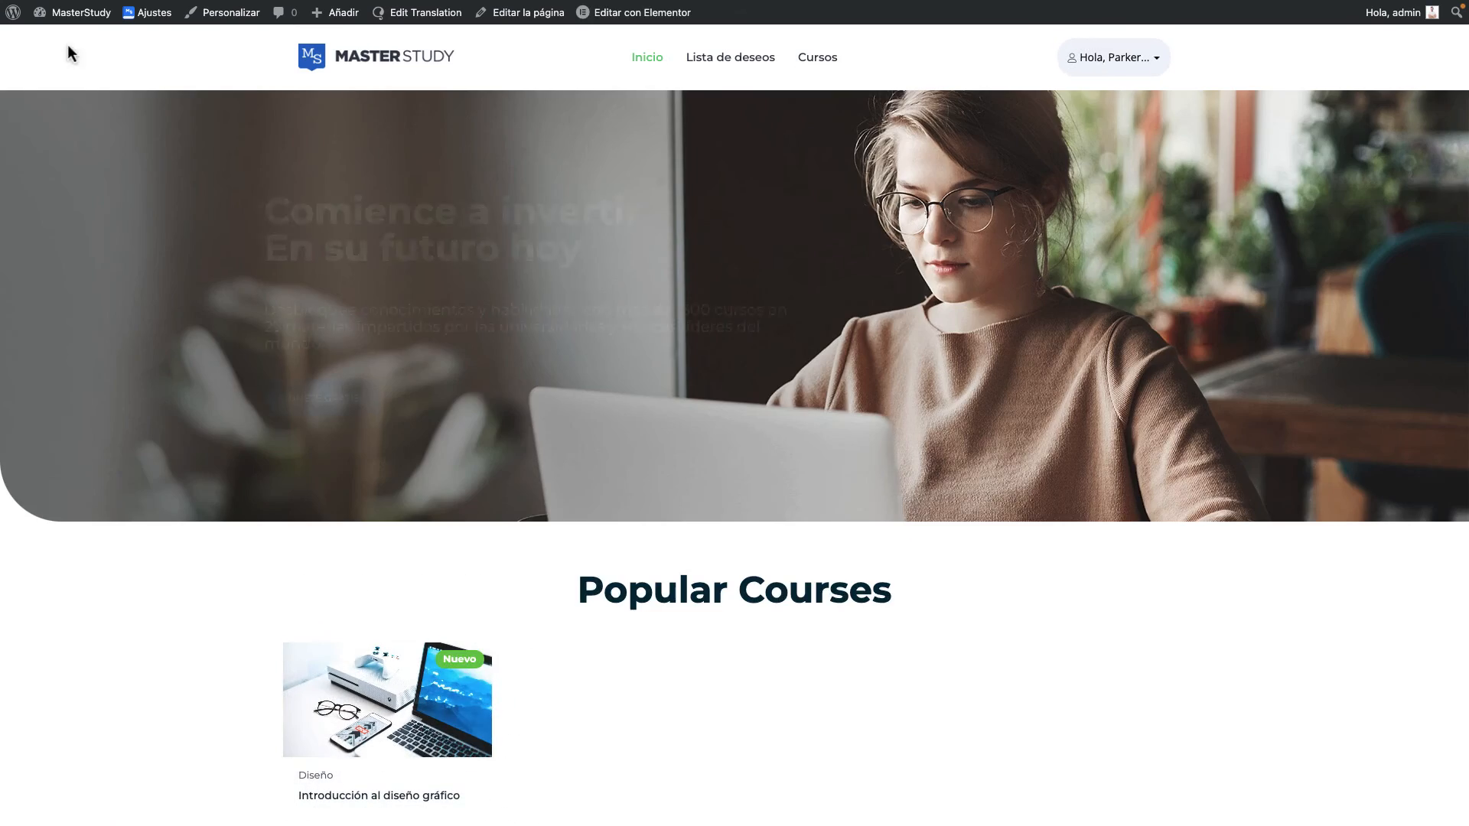
mouse_move(730, 57)
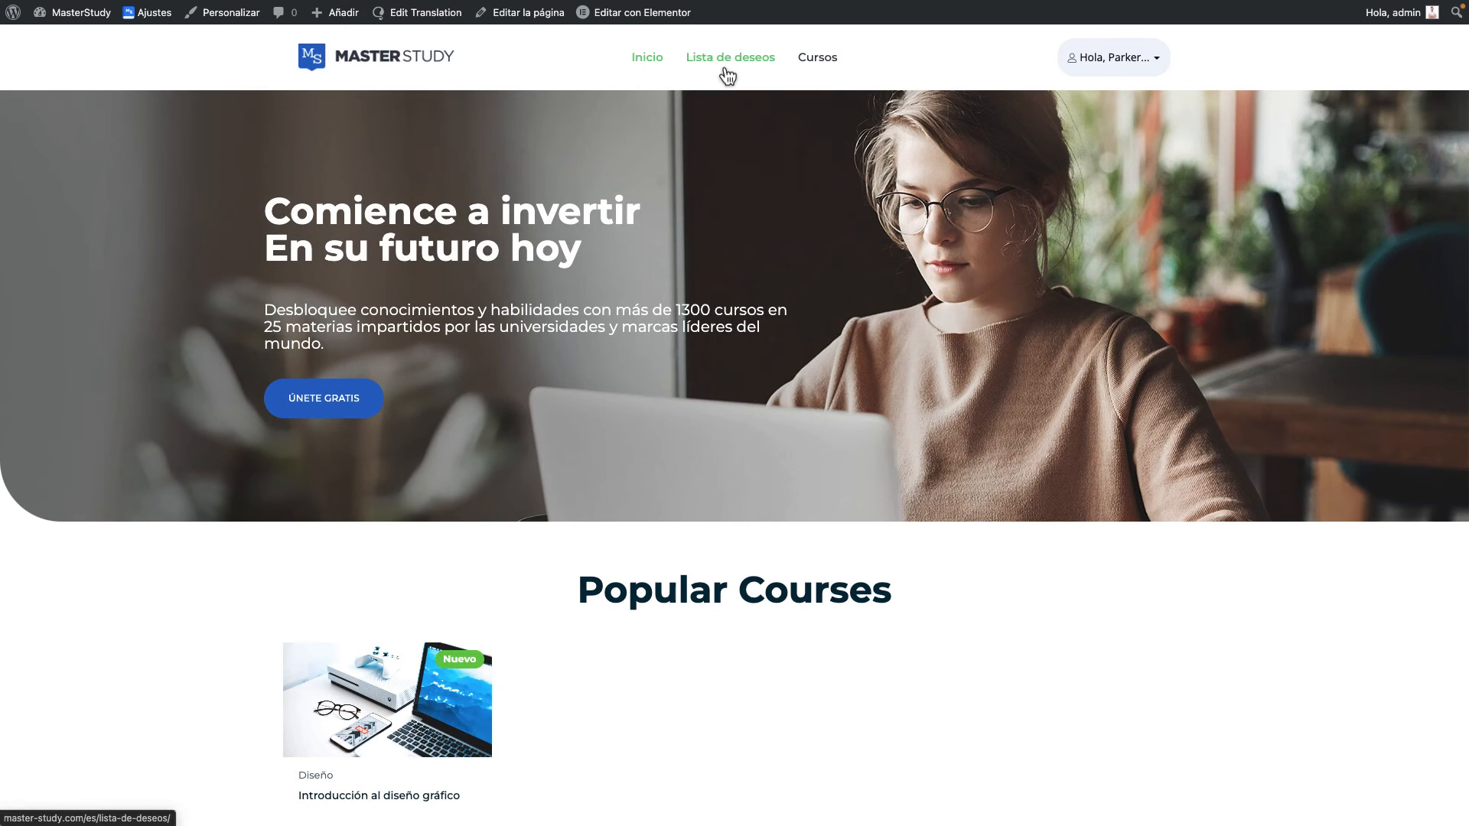
click(730, 57)
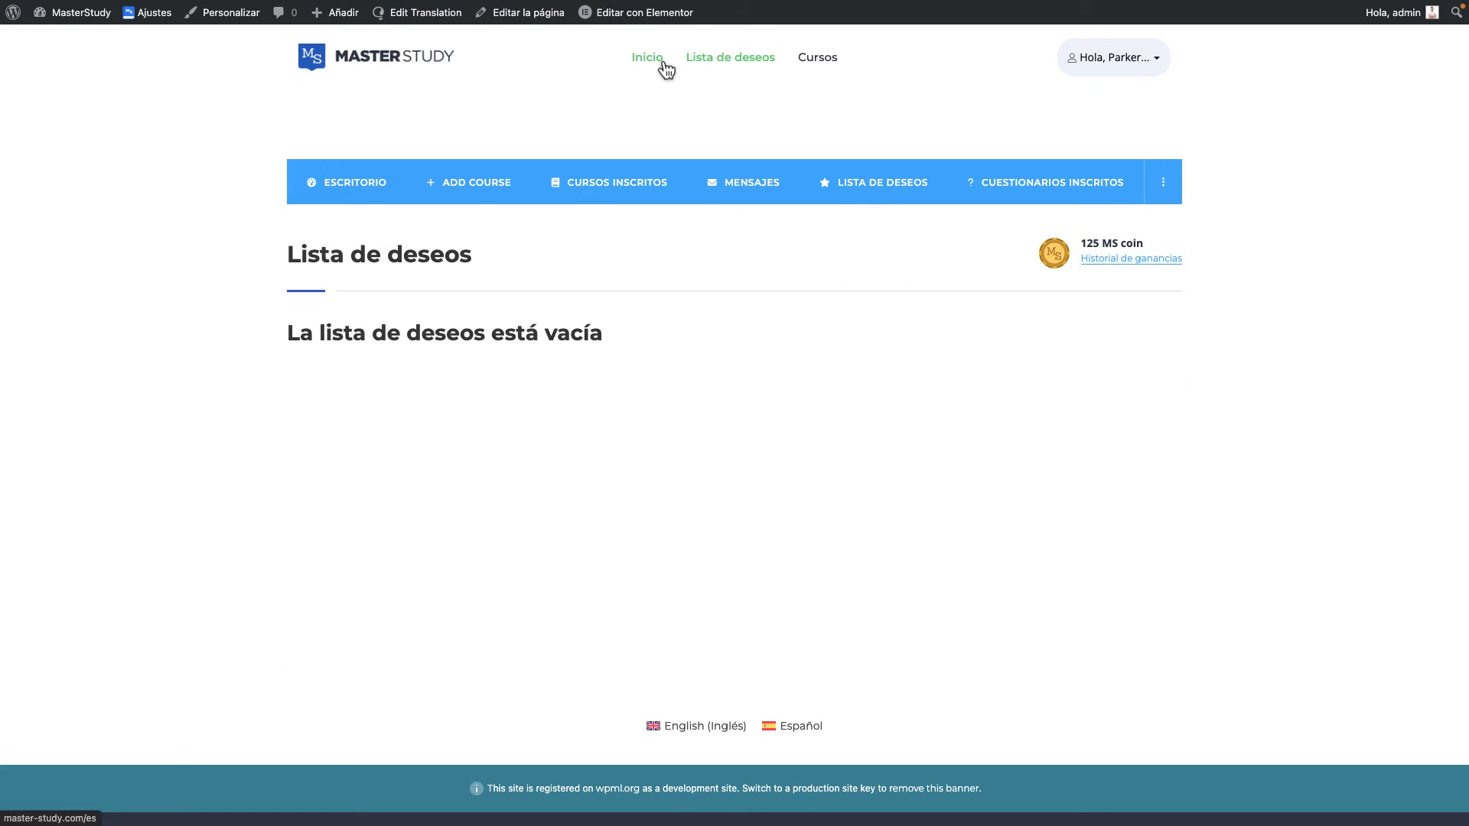
click(646, 56)
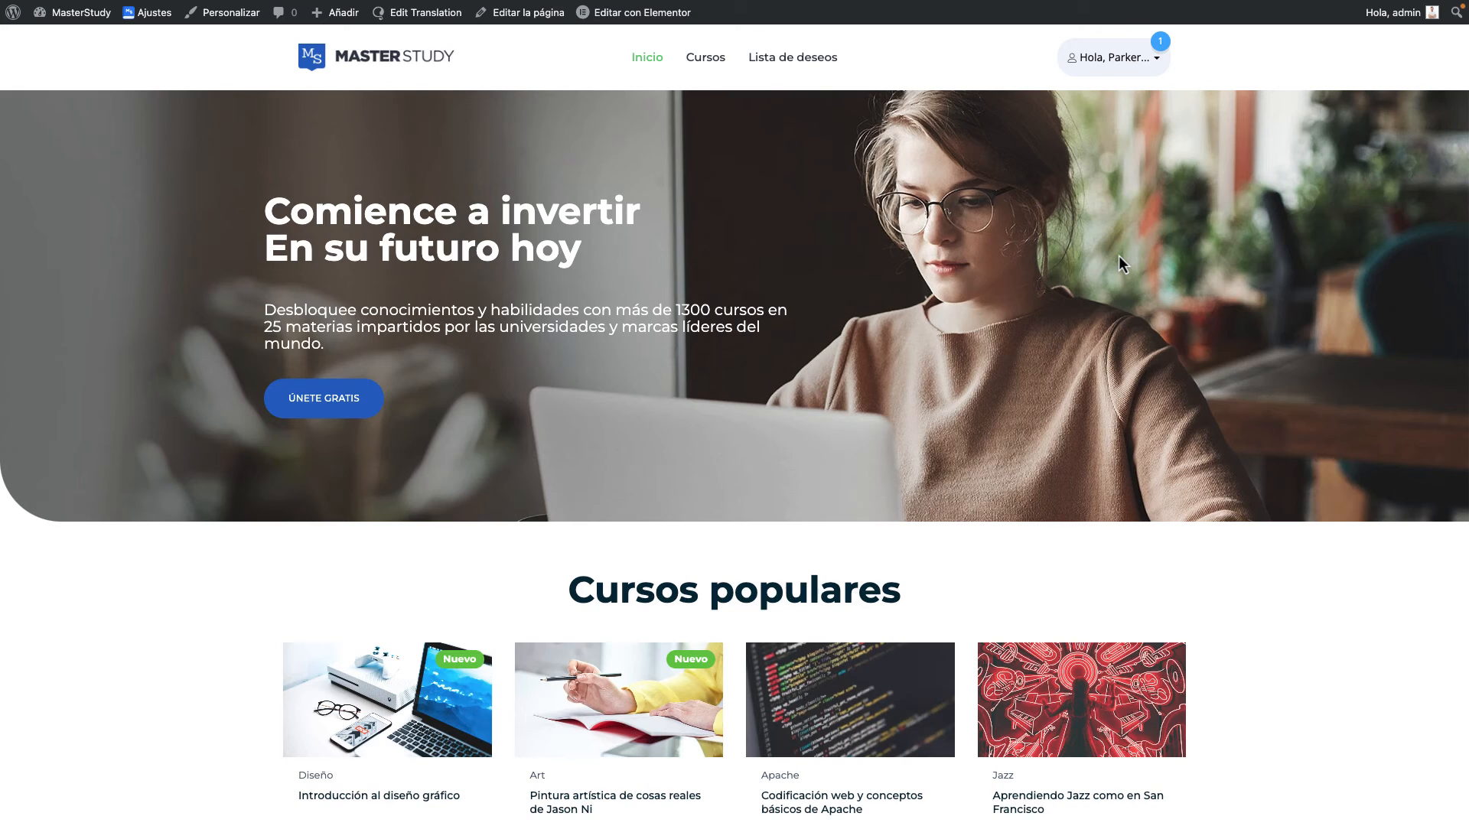
scroll(down, 3)
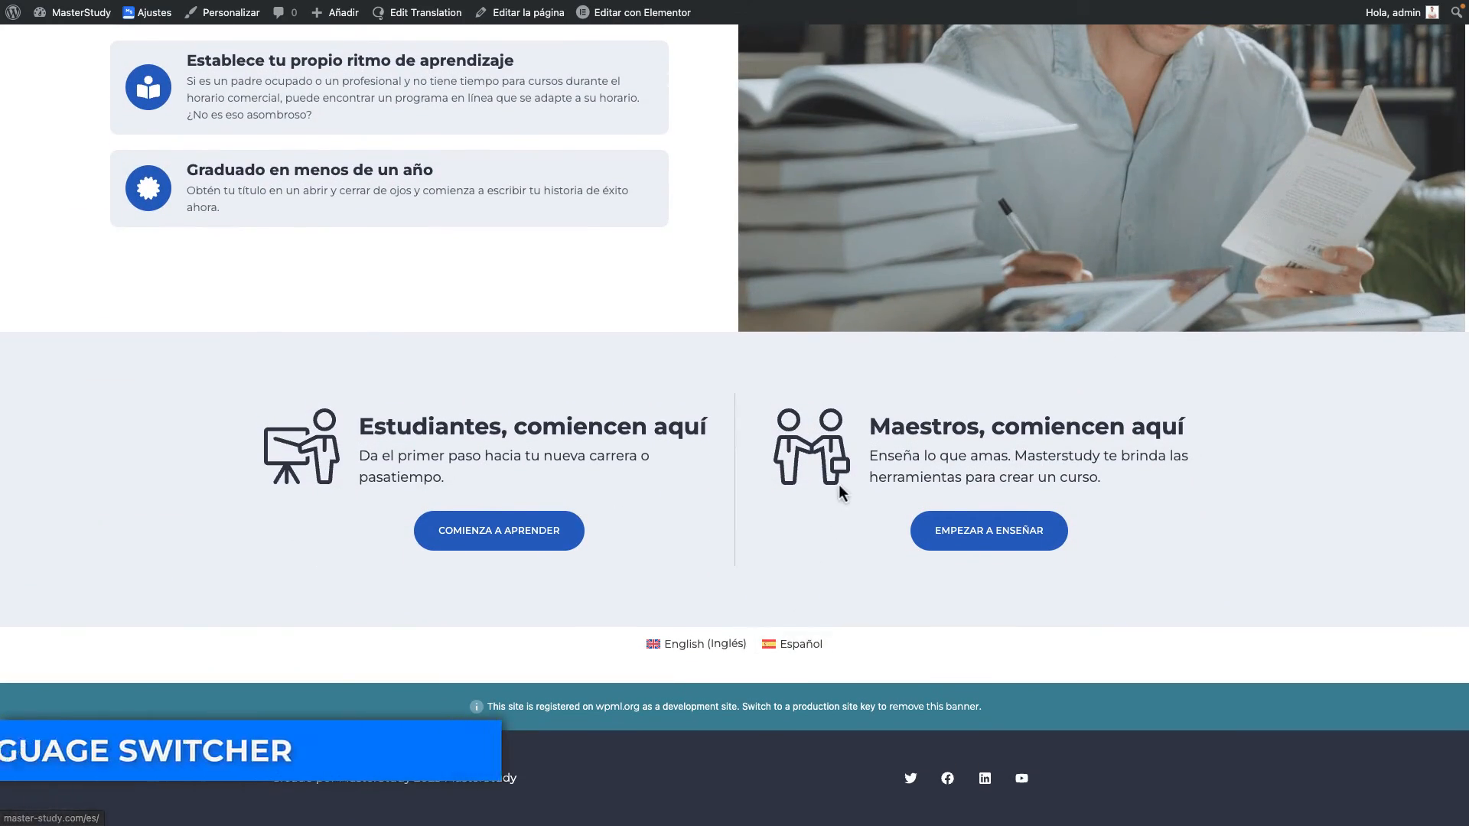
scroll(up, 3)
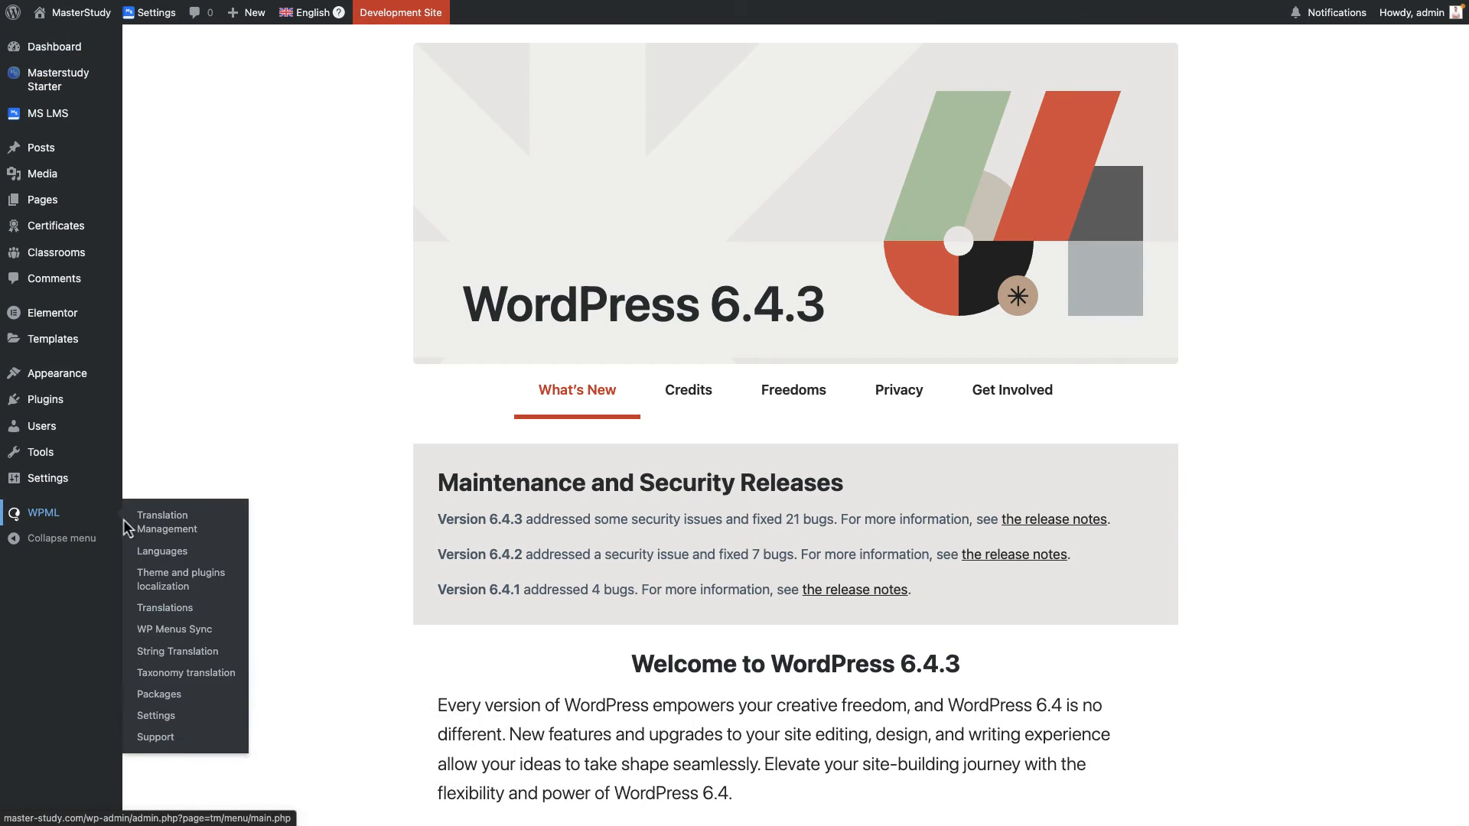
mouse_move(161, 550)
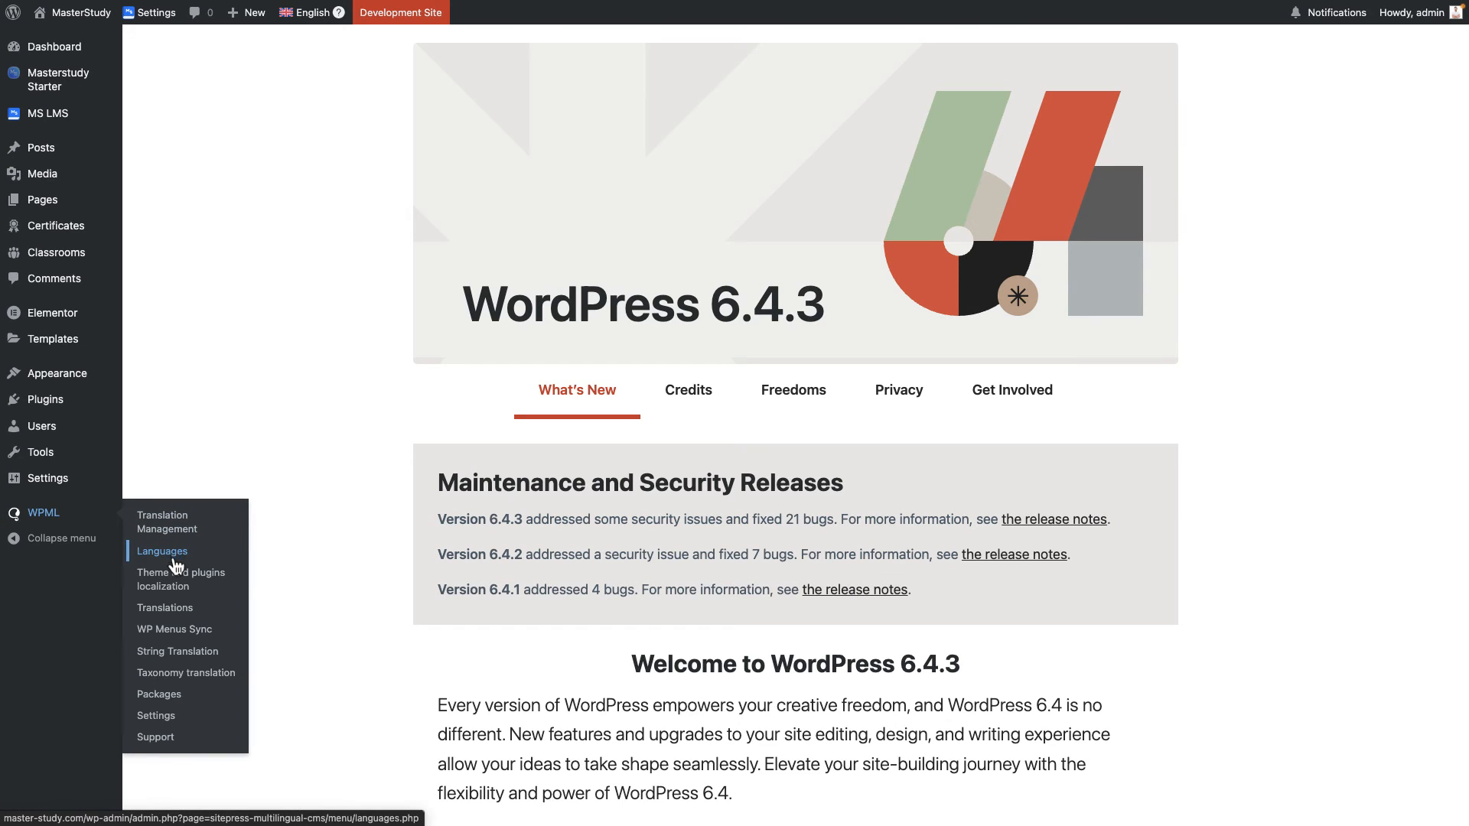
Go to WPML Languages settings and scroll to the Menu language switcher section.
click(161, 550)
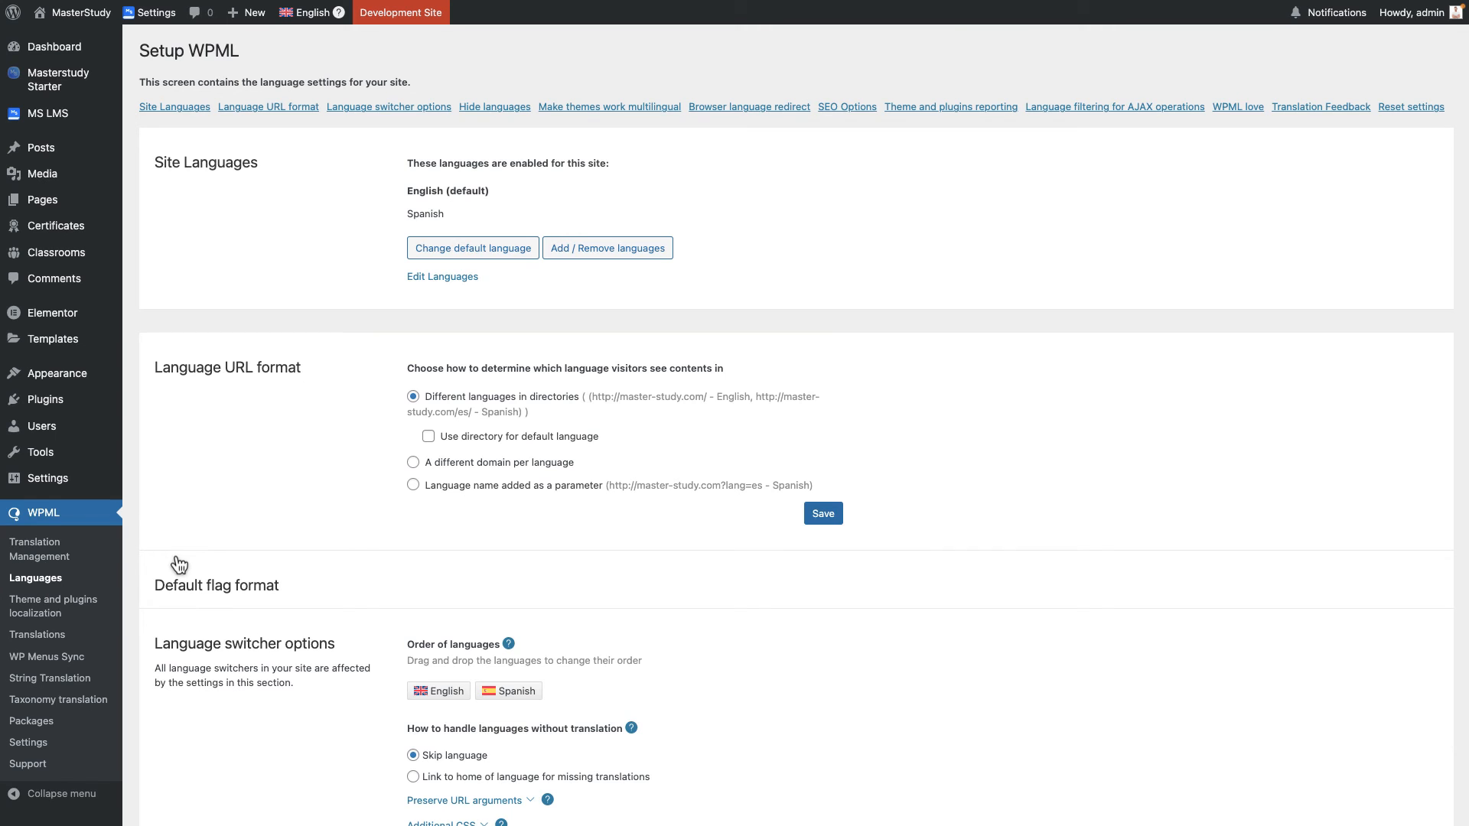
scroll(down, 3)
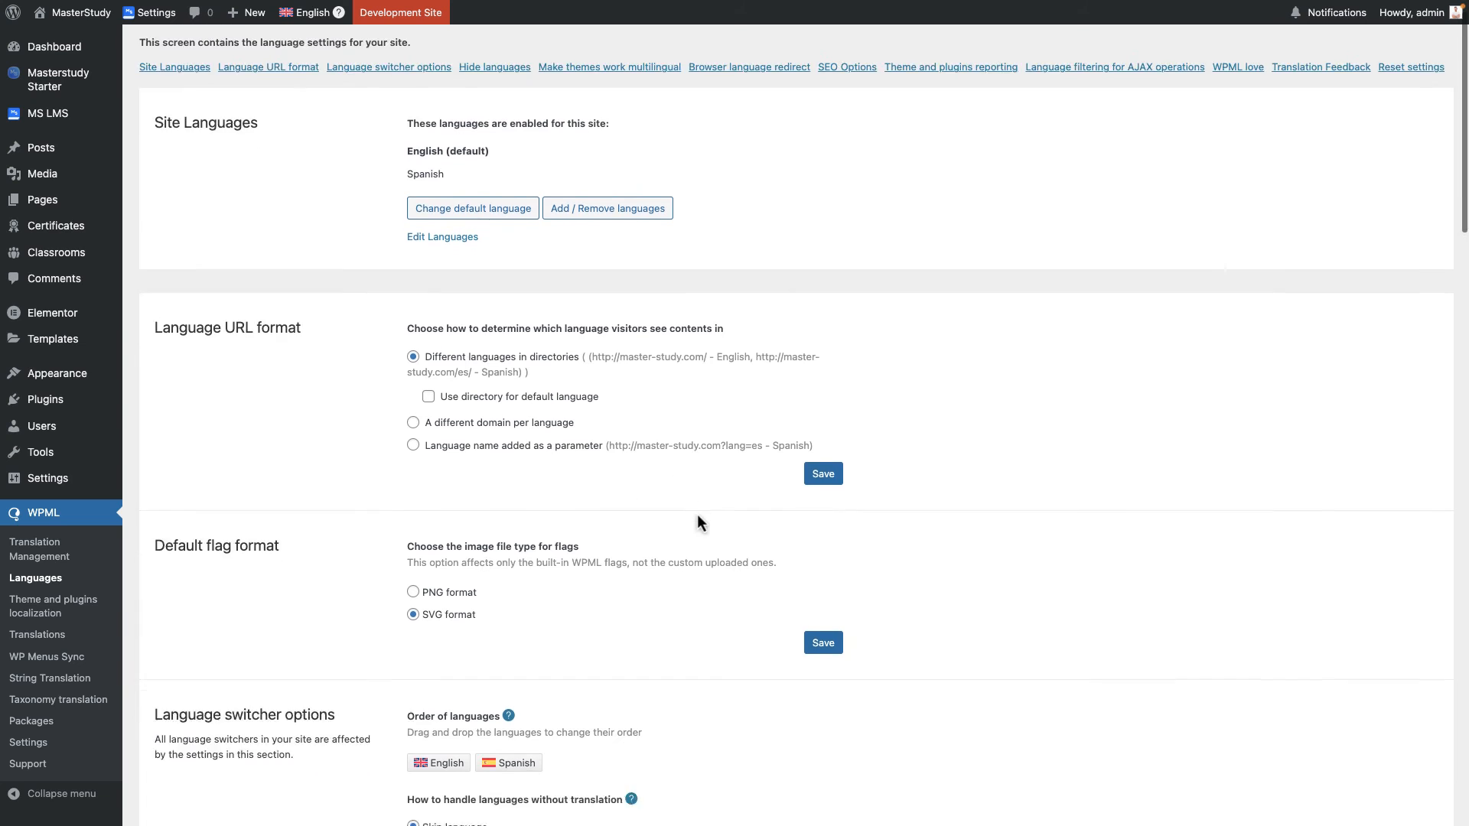
scroll(down, 3)
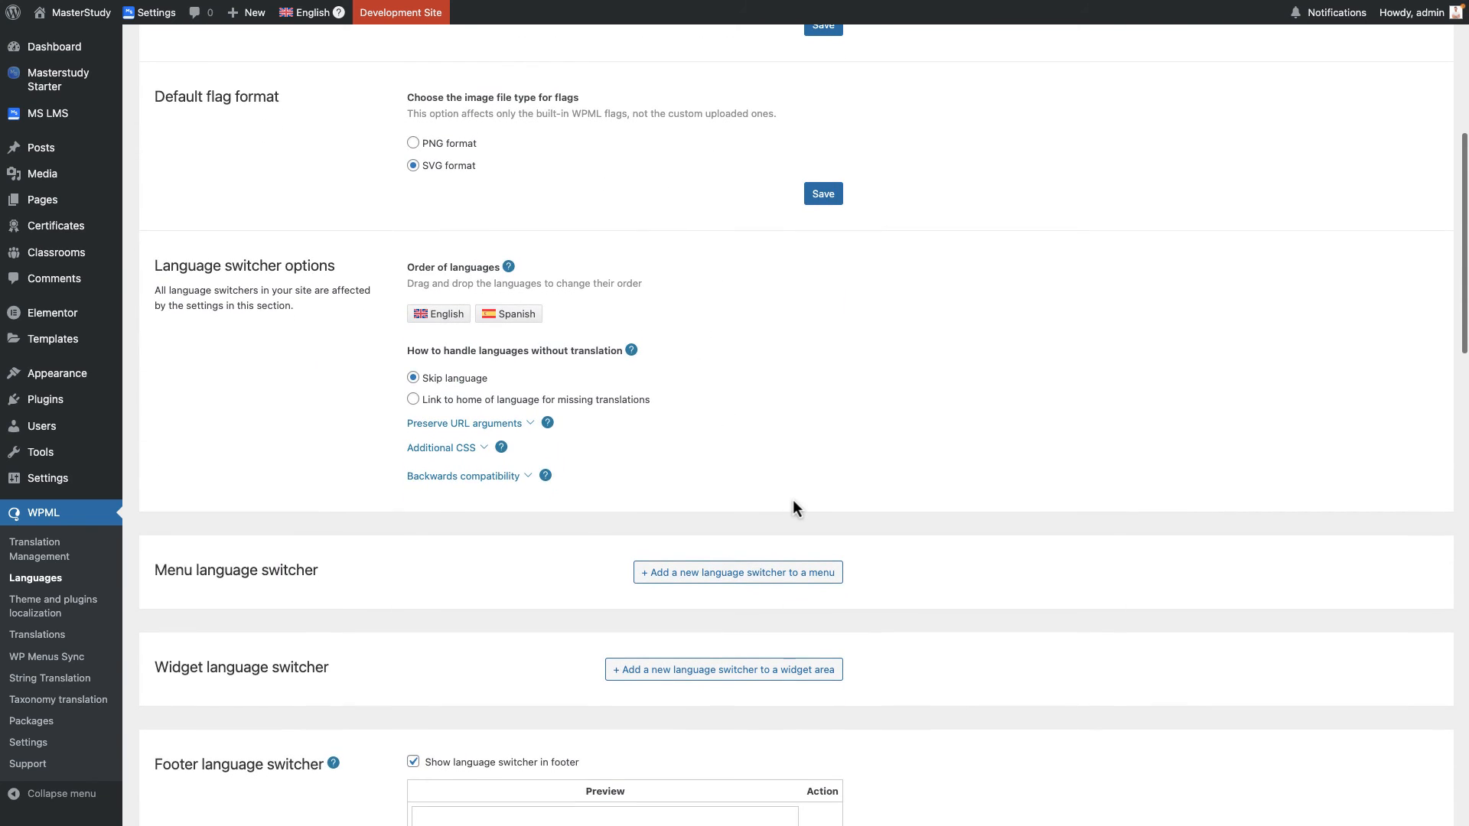
scroll(down, 3)
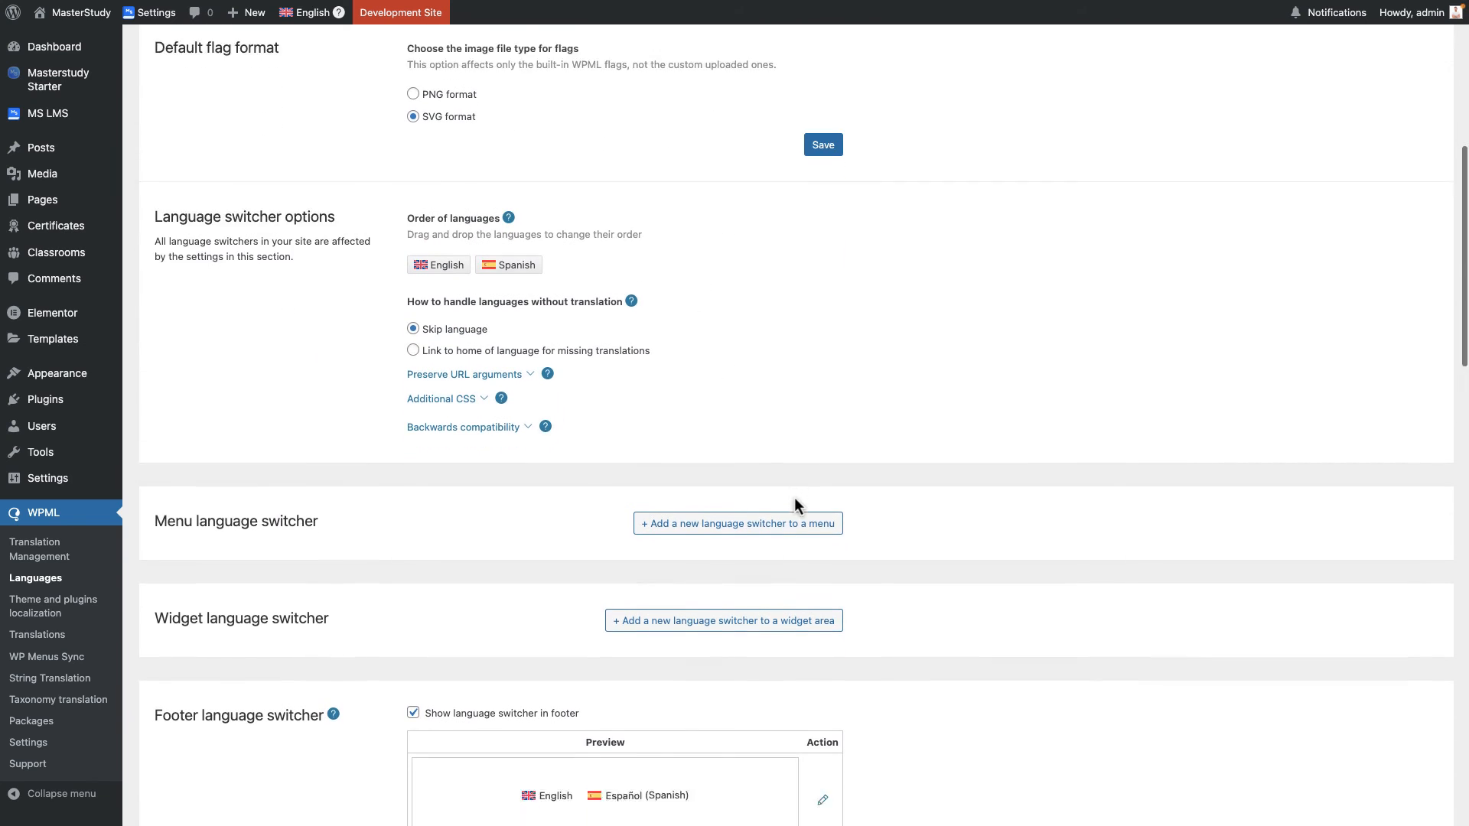
scroll(down, 3)
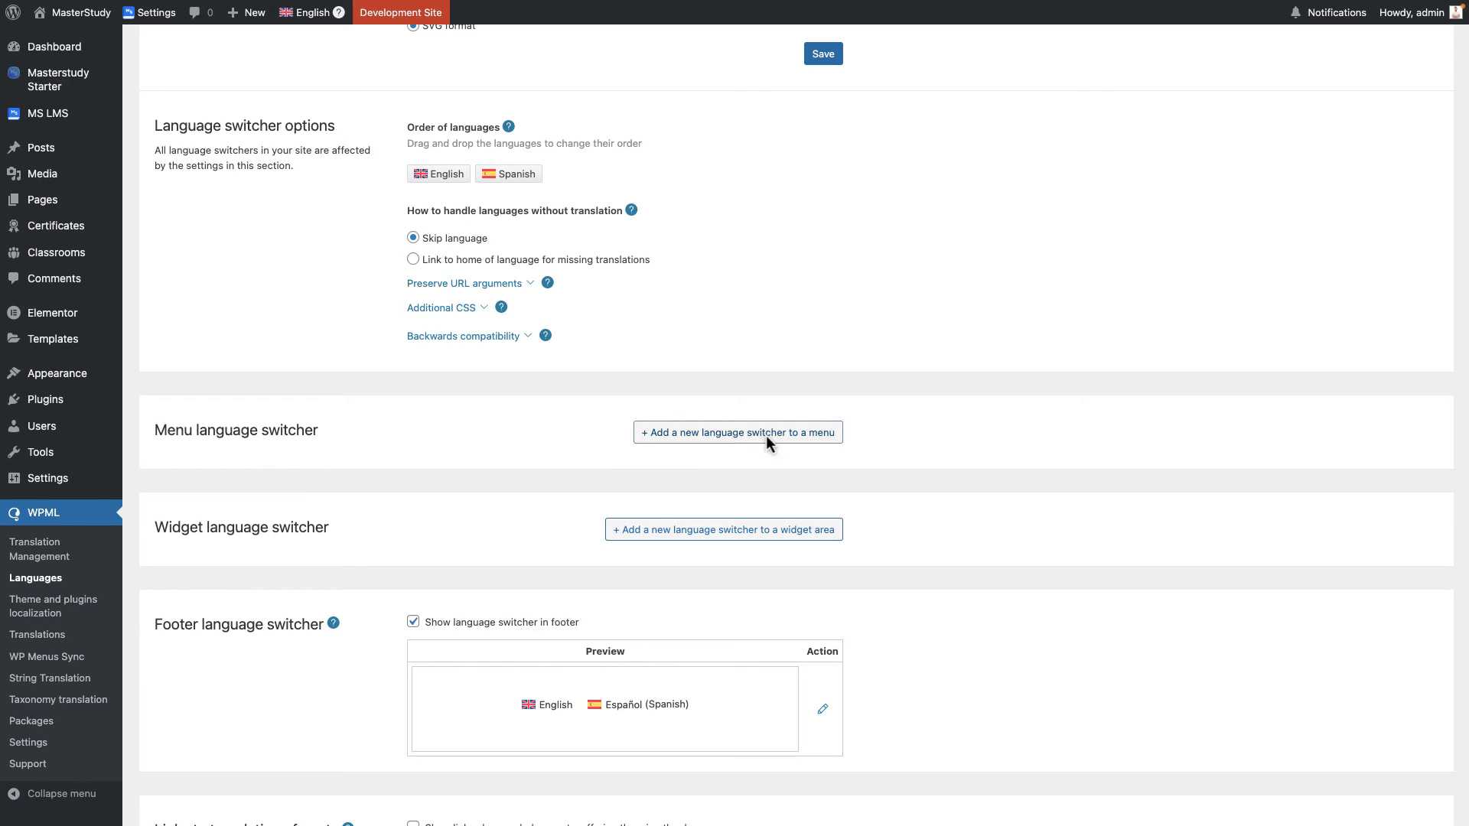
Add a flag language switcher to the MS LMS Starter Theme Main Menu and save it.
click(738, 431)
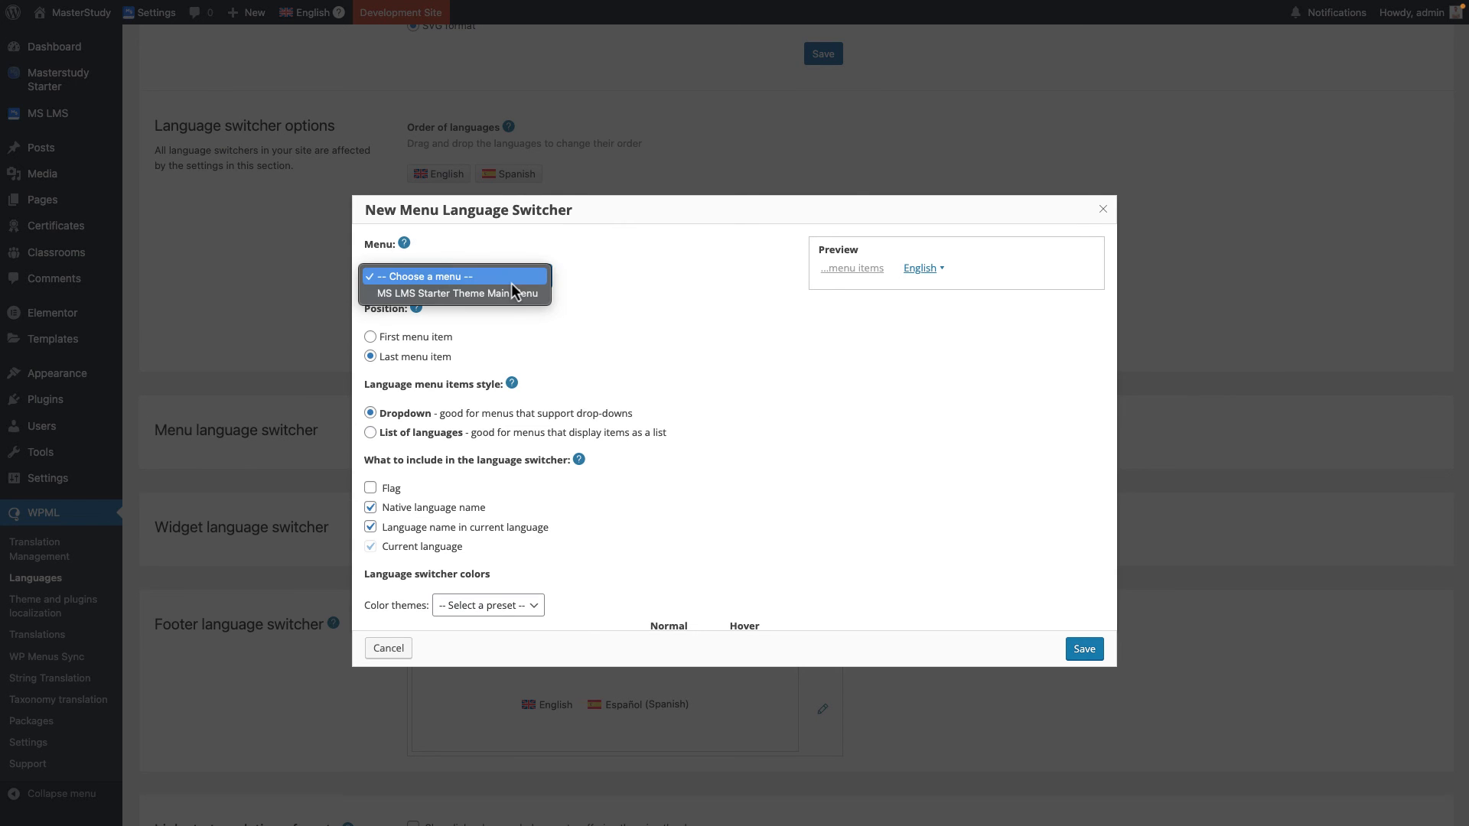
click(456, 294)
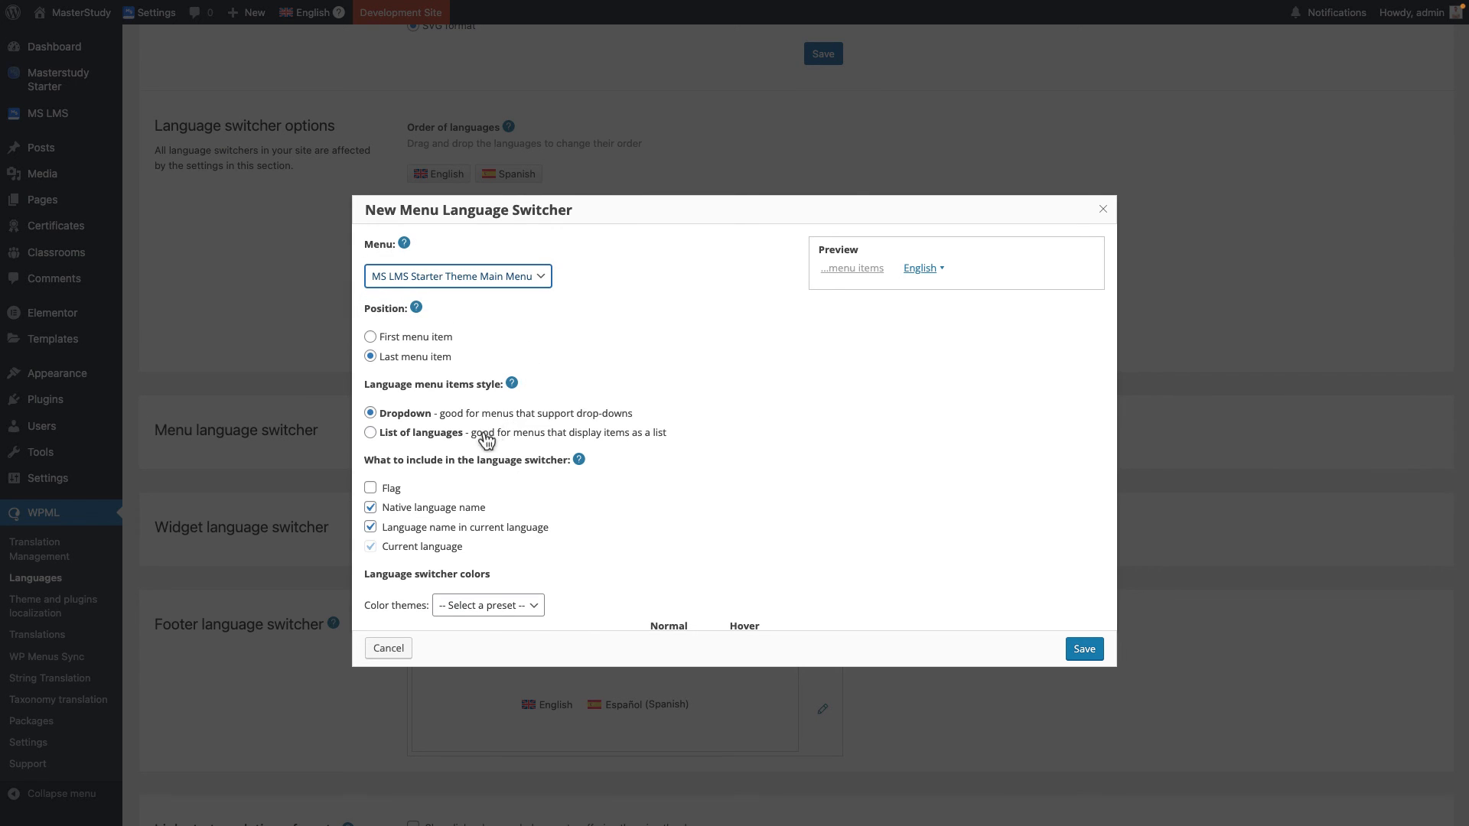
click(371, 486)
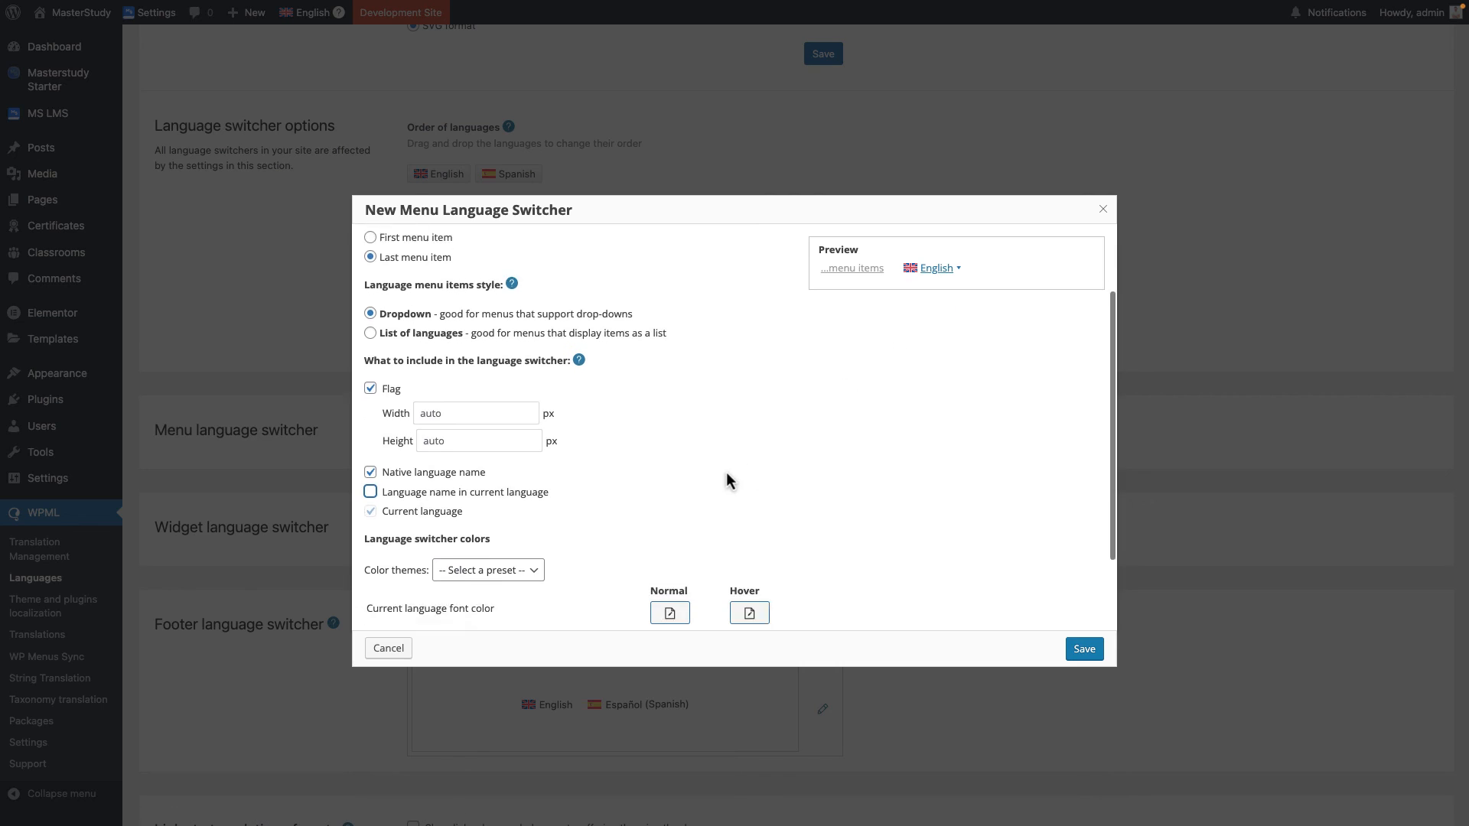
scroll(down, 3)
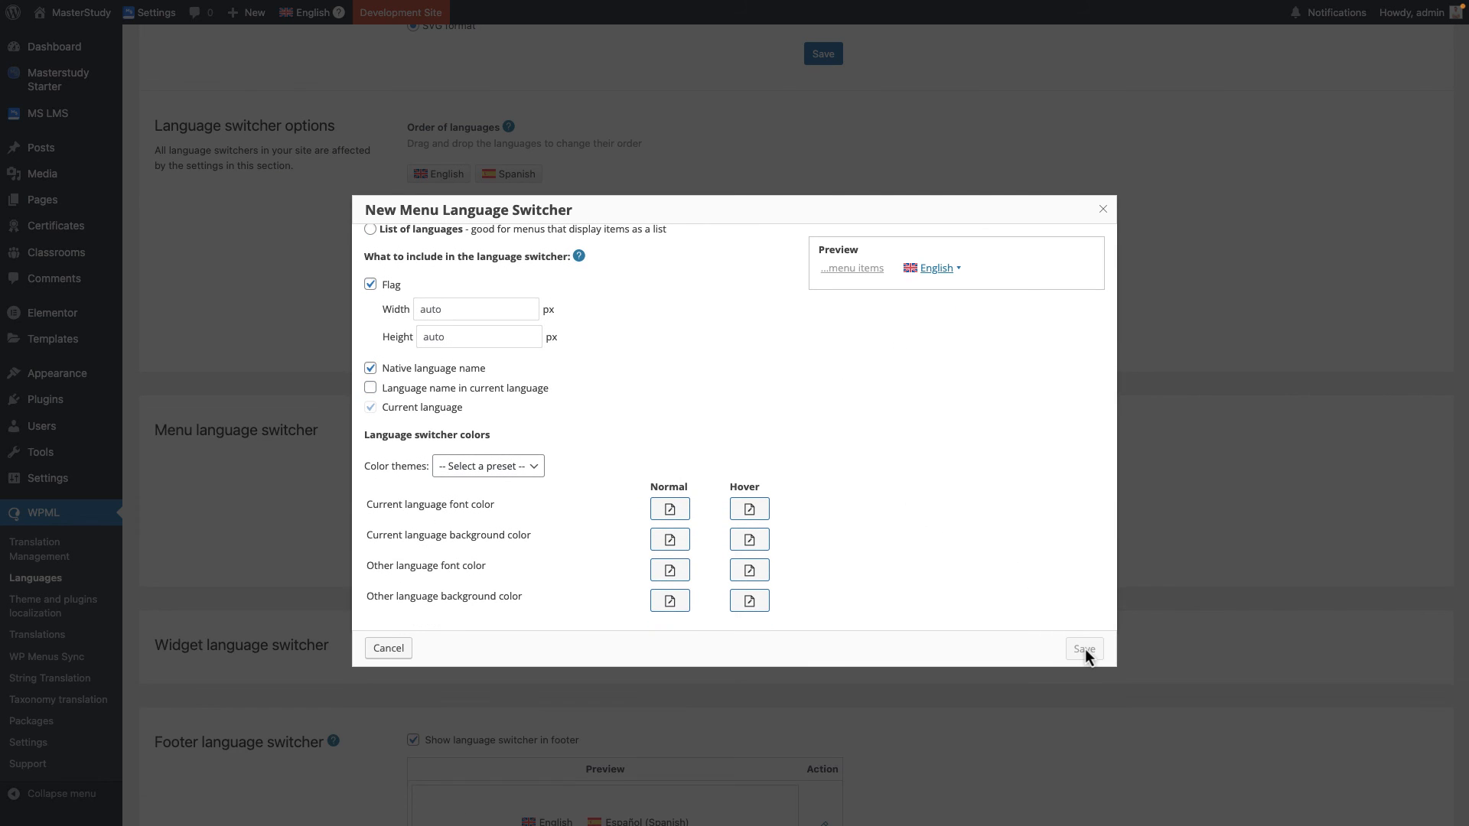
click(1082, 649)
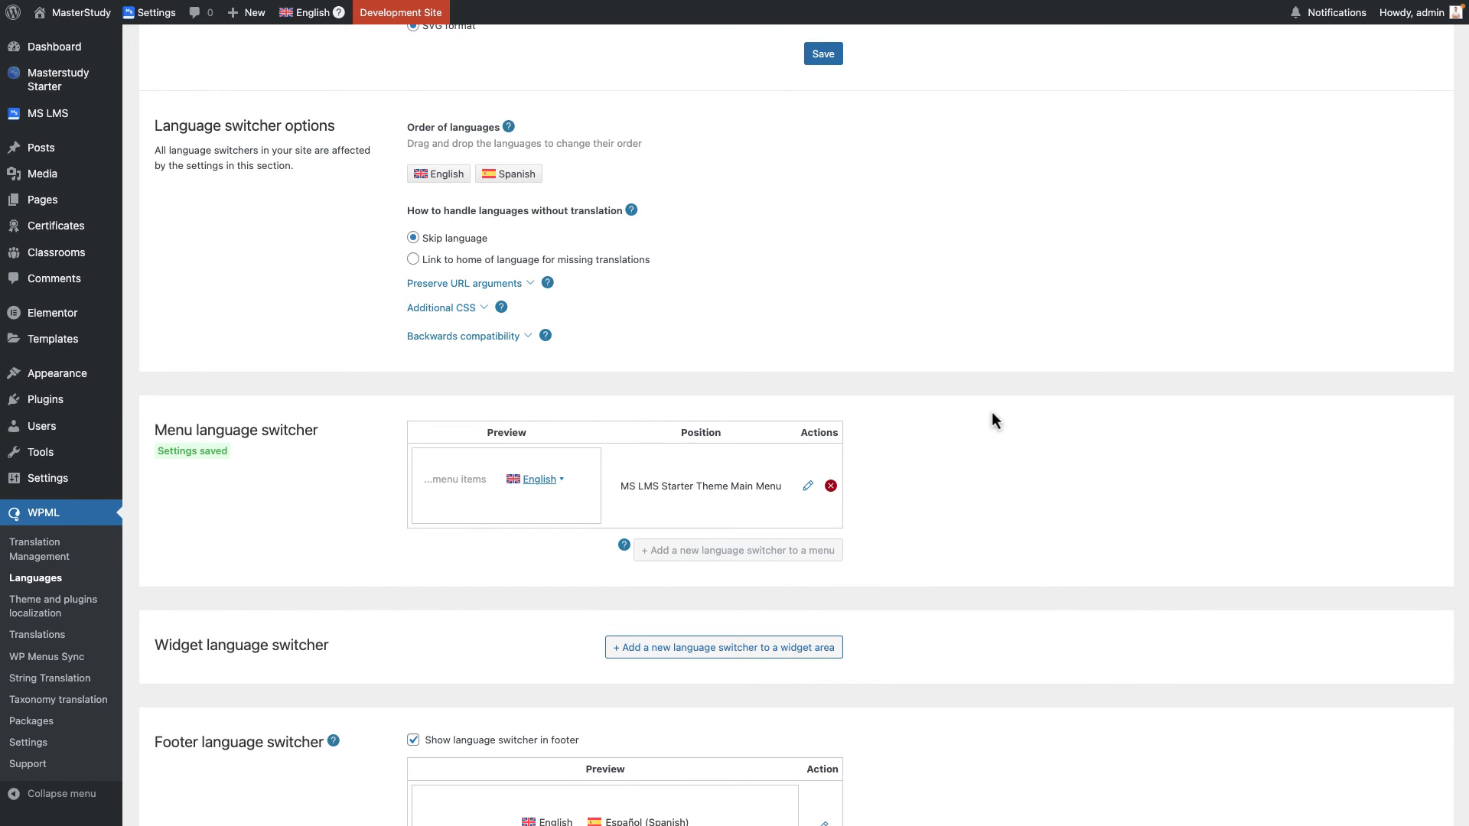
mouse_move(136, 103)
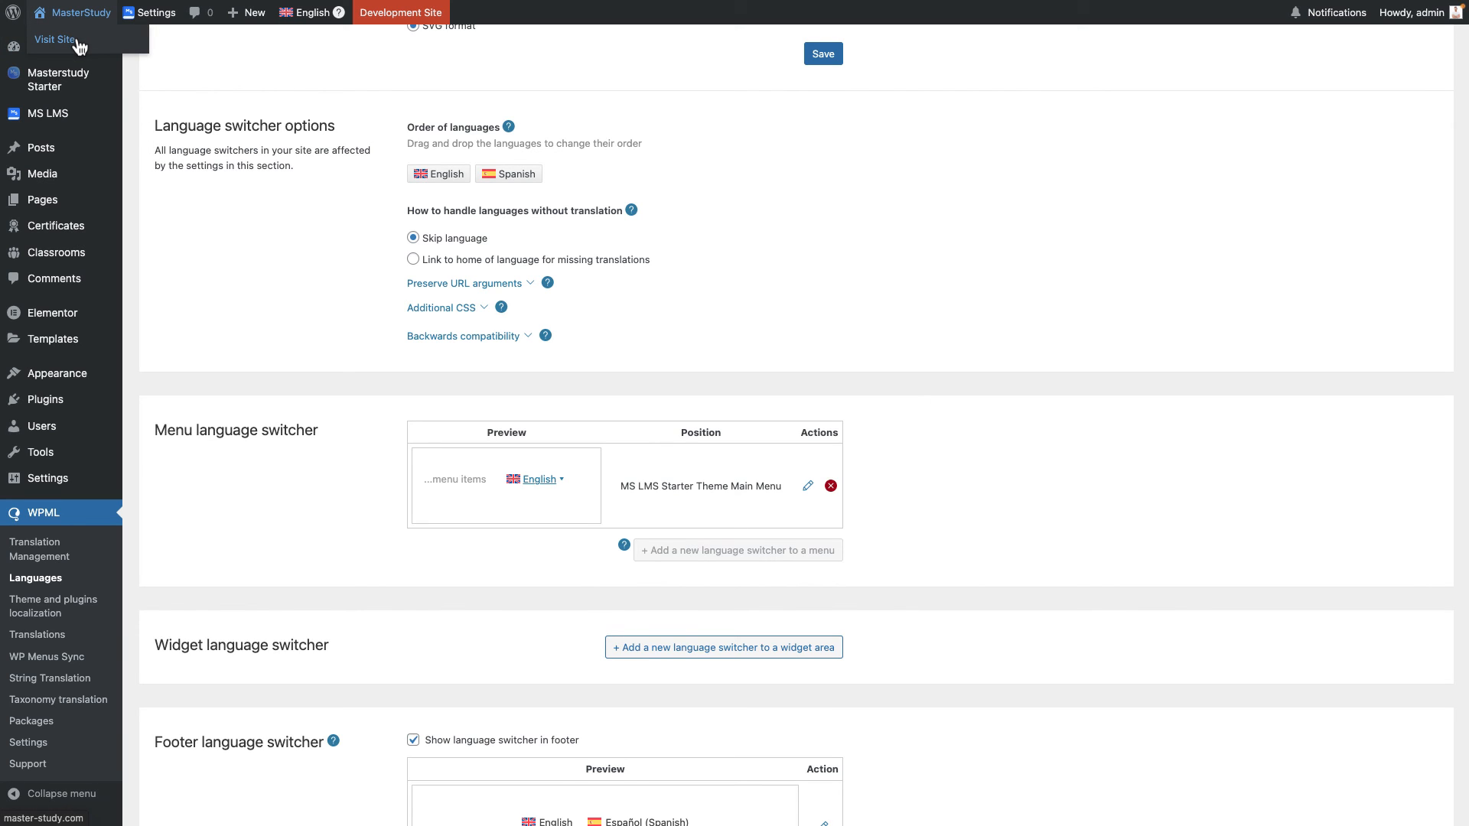
Visit the live site, switch the homepage to Español and open the Spanish Cursos page.
click(54, 40)
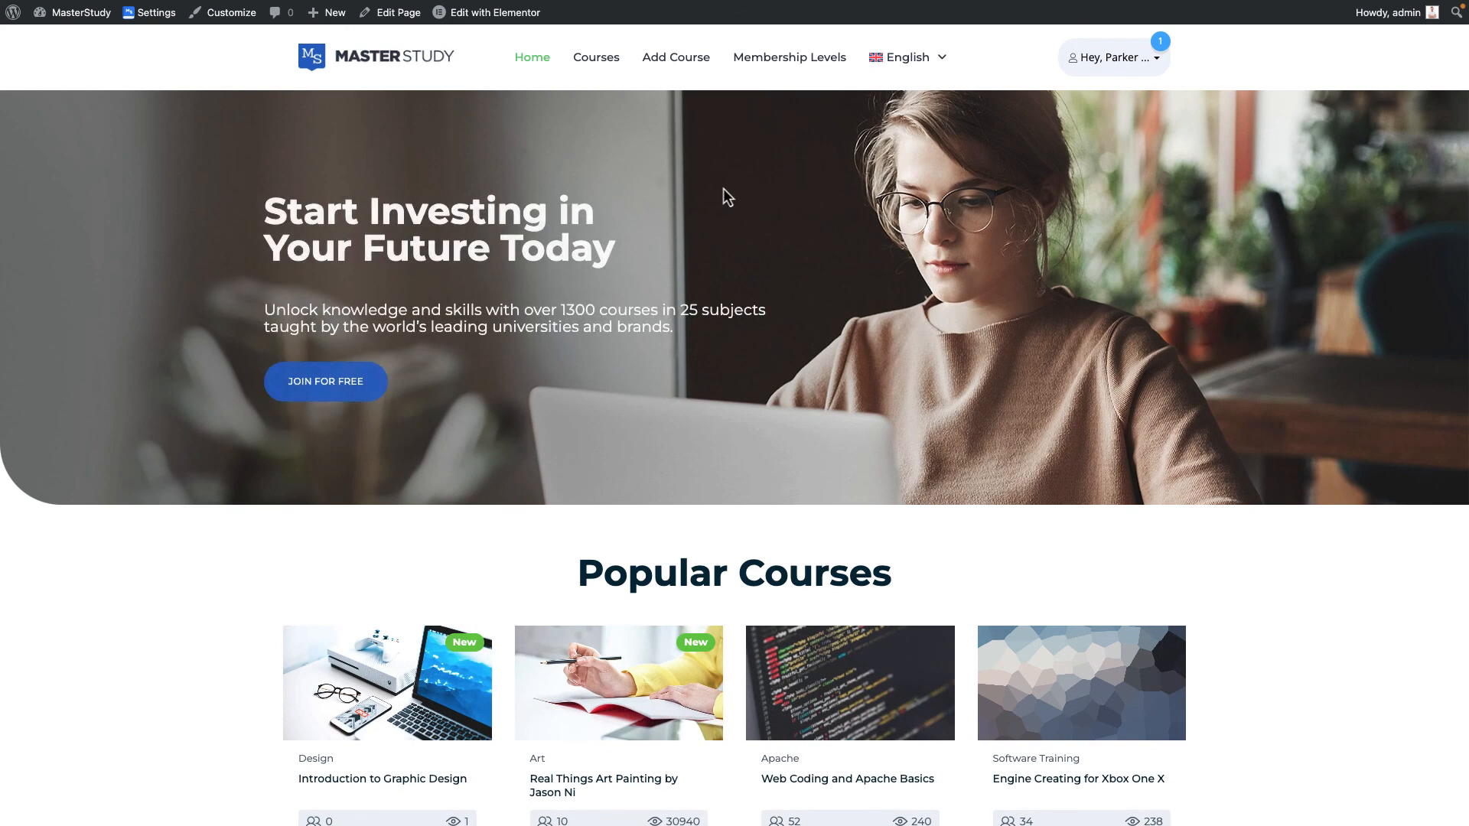
click(903, 56)
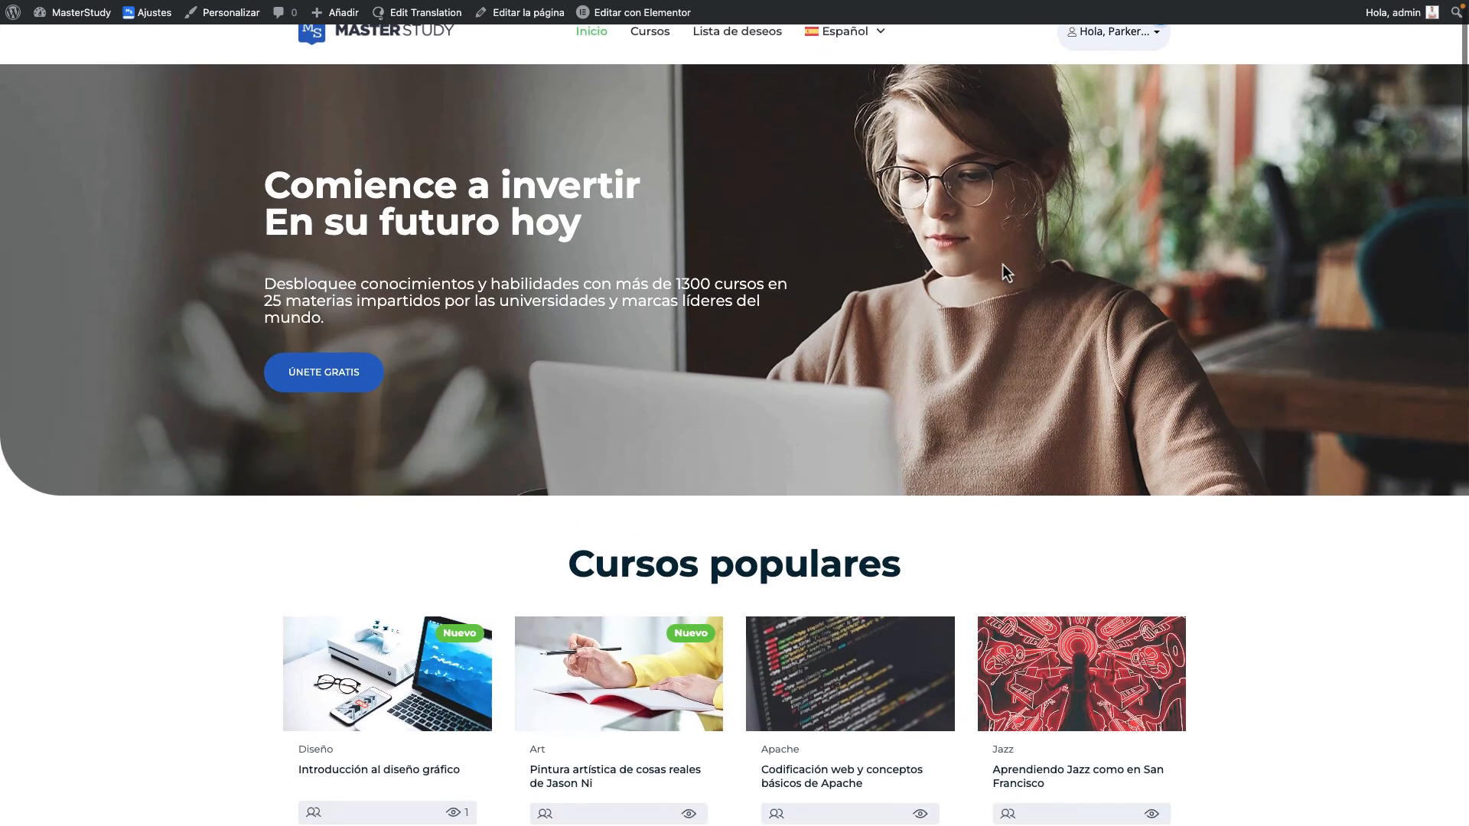
scroll(down, 3)
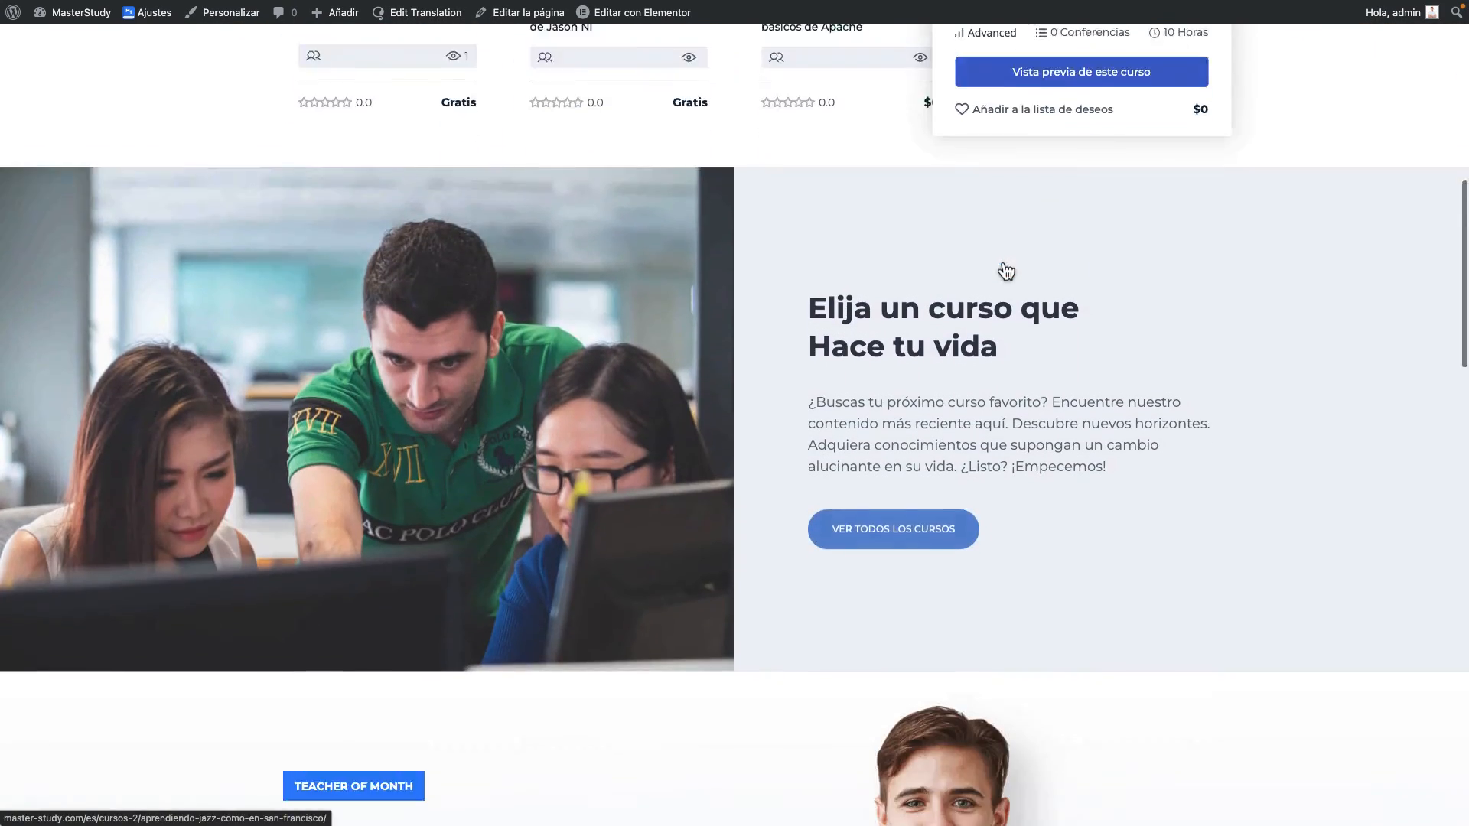
scroll(up, 3)
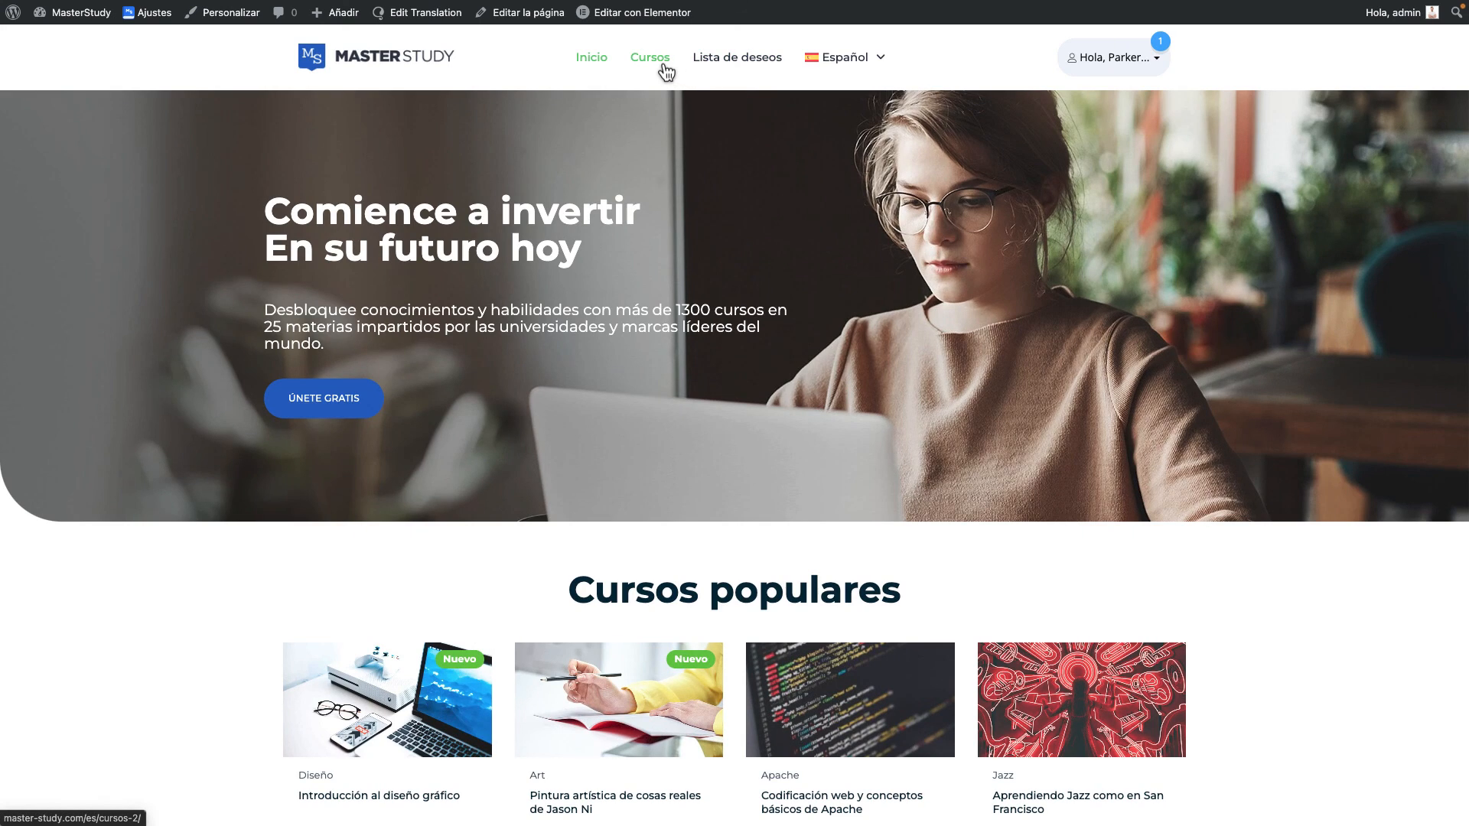
click(649, 56)
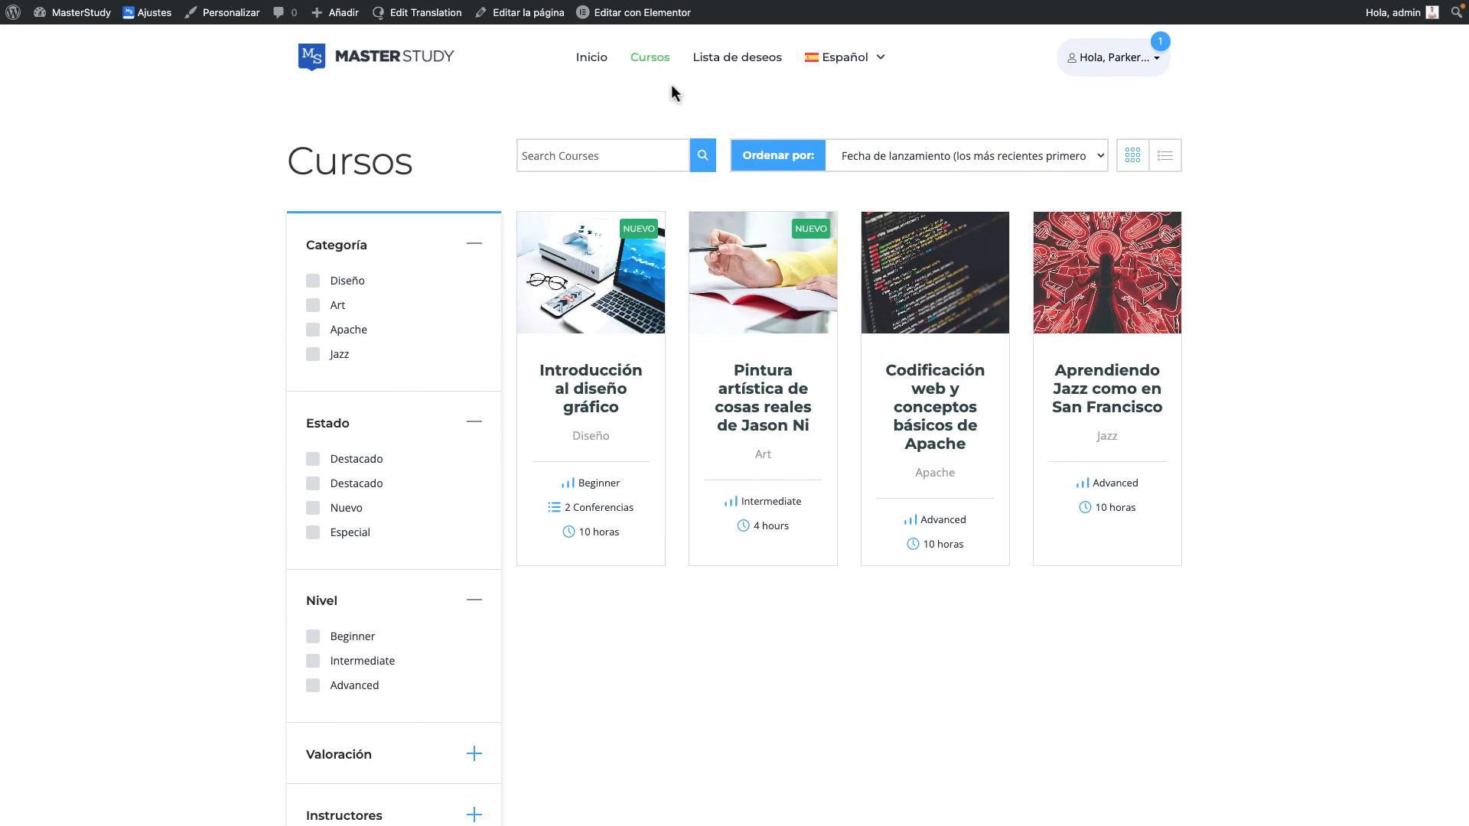
Switch the courses page to English, open the instructor dashboard and switch it to Español.
click(842, 57)
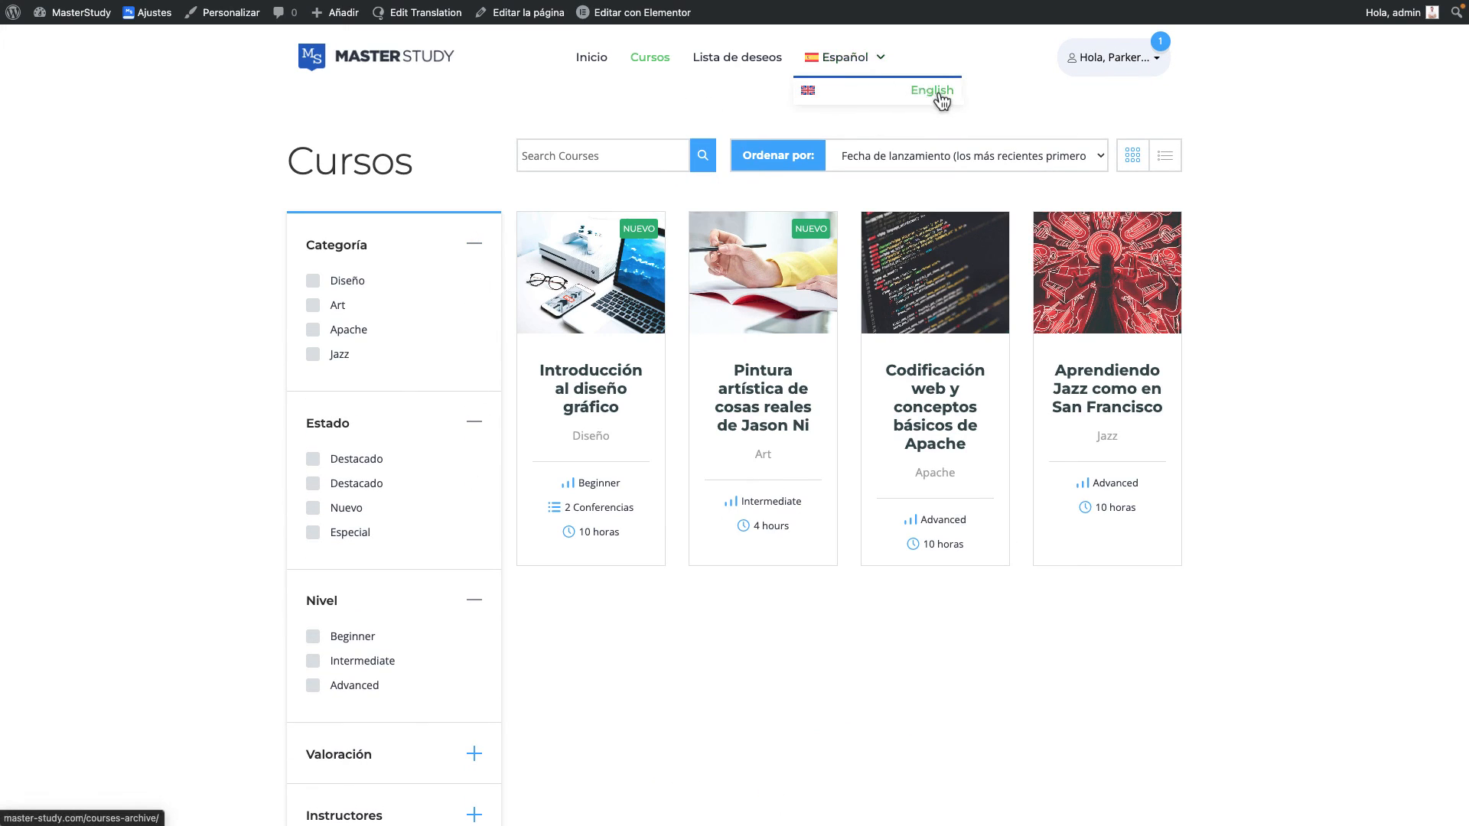
click(932, 90)
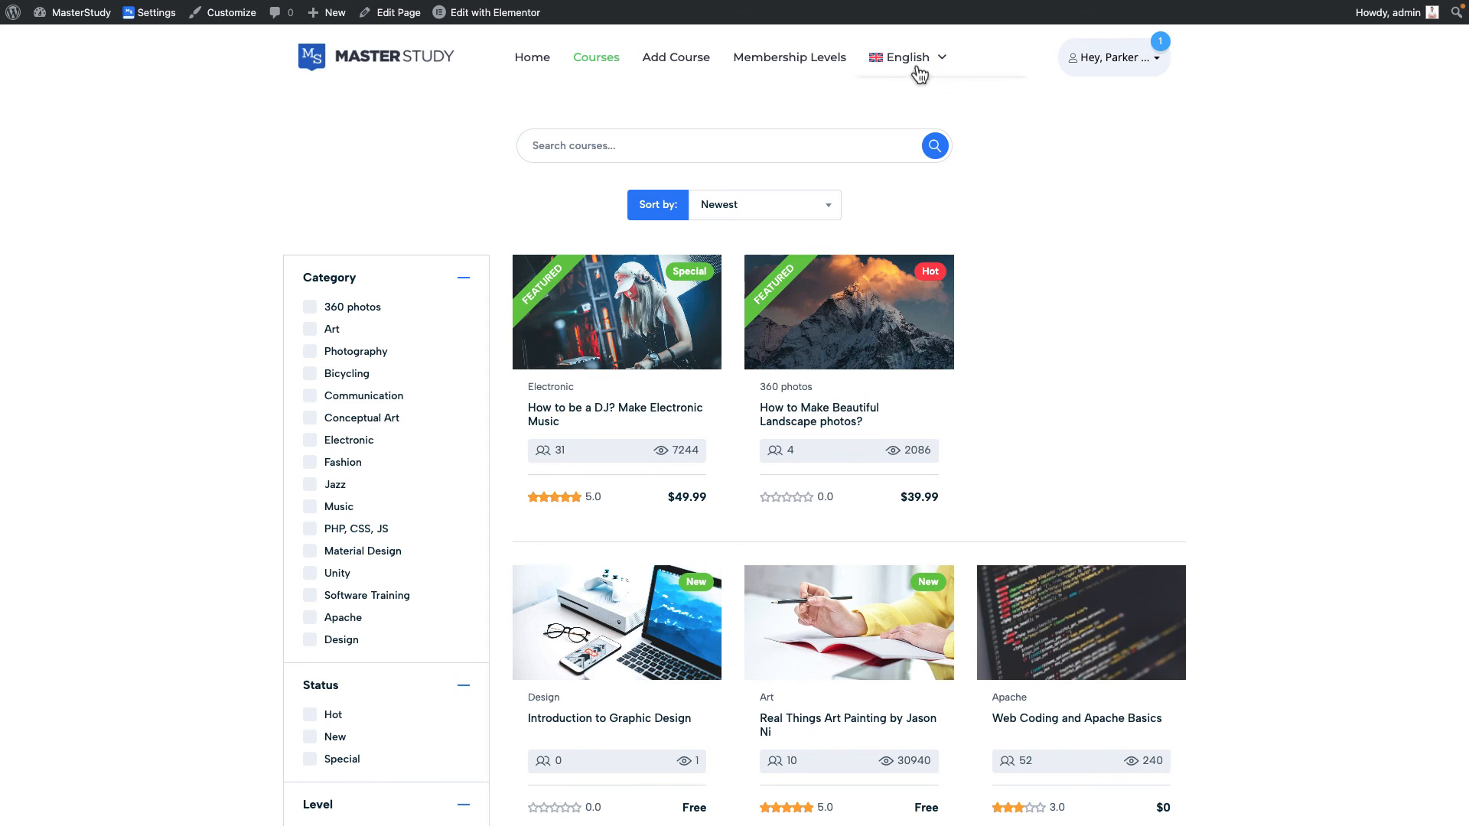
click(1113, 57)
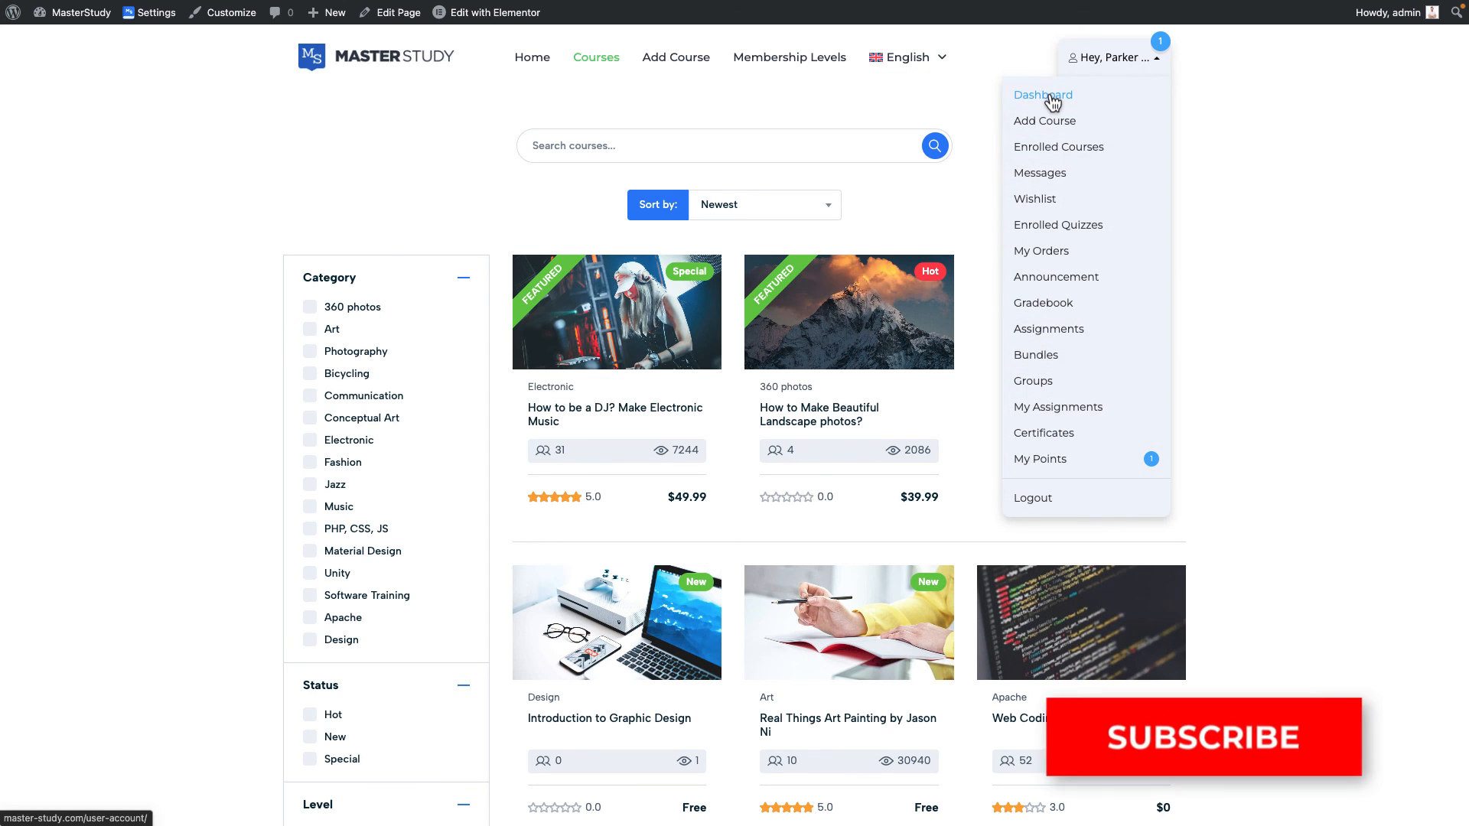
click(1042, 95)
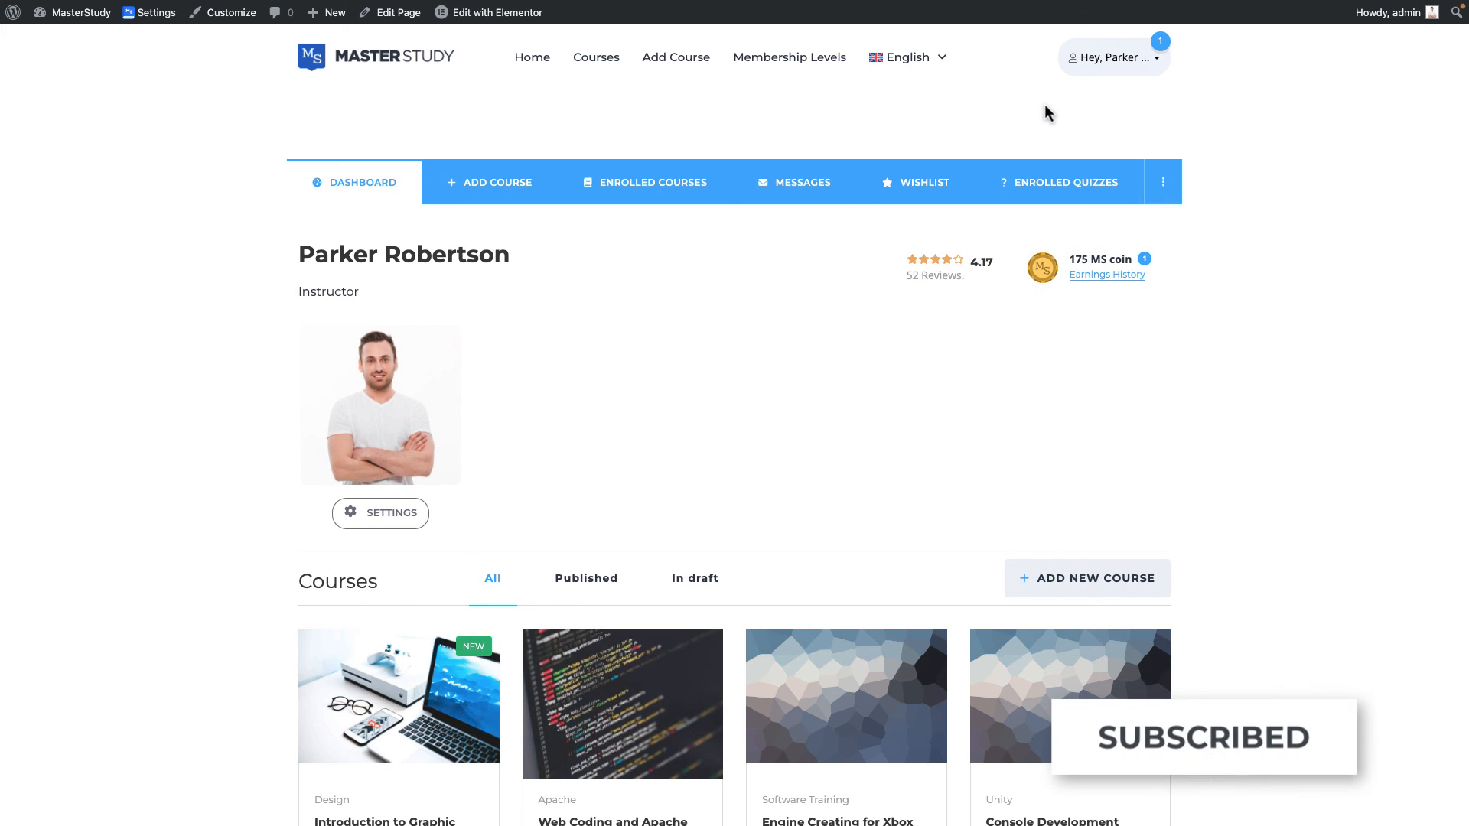
click(906, 57)
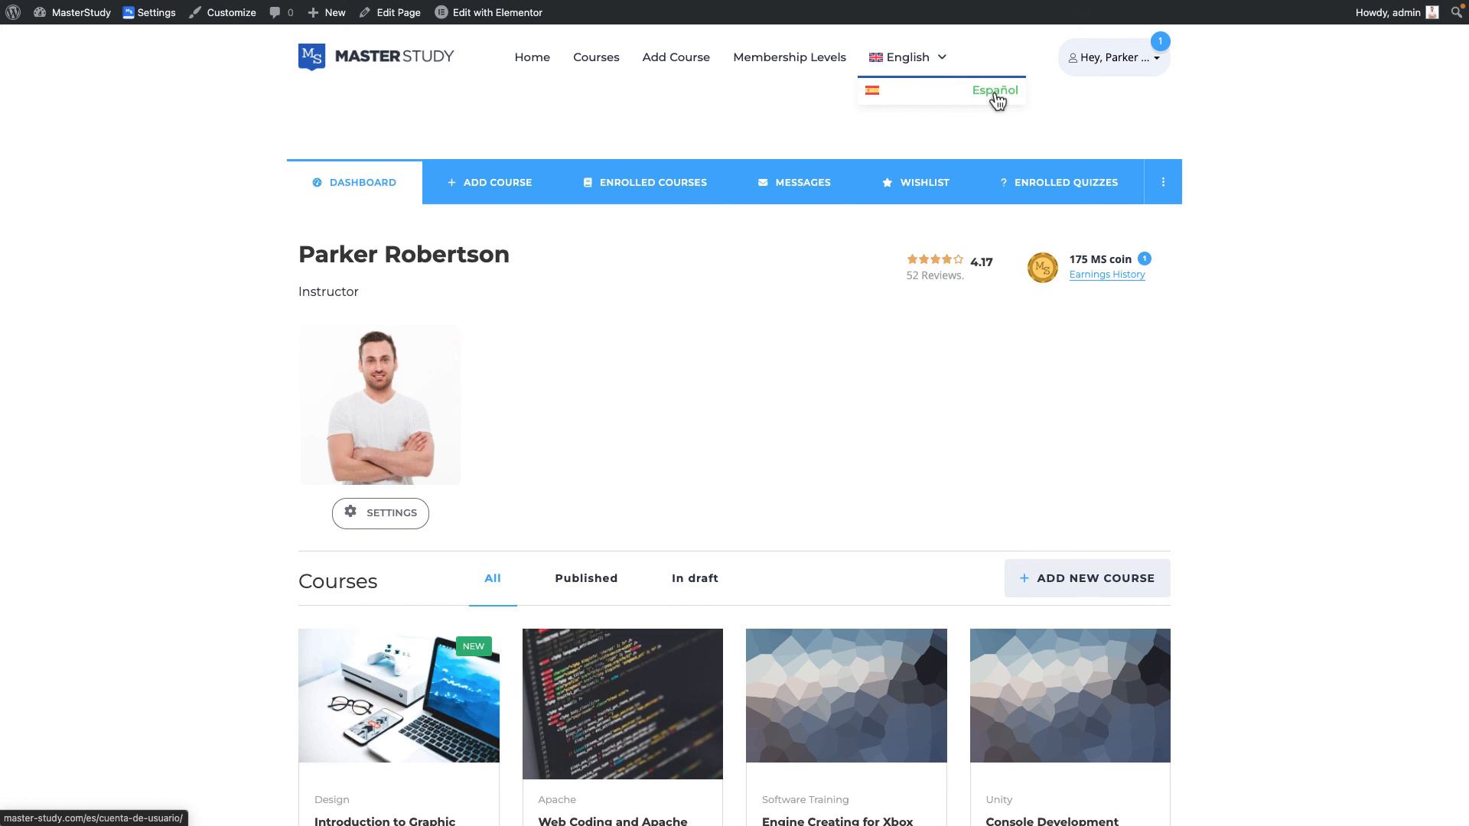